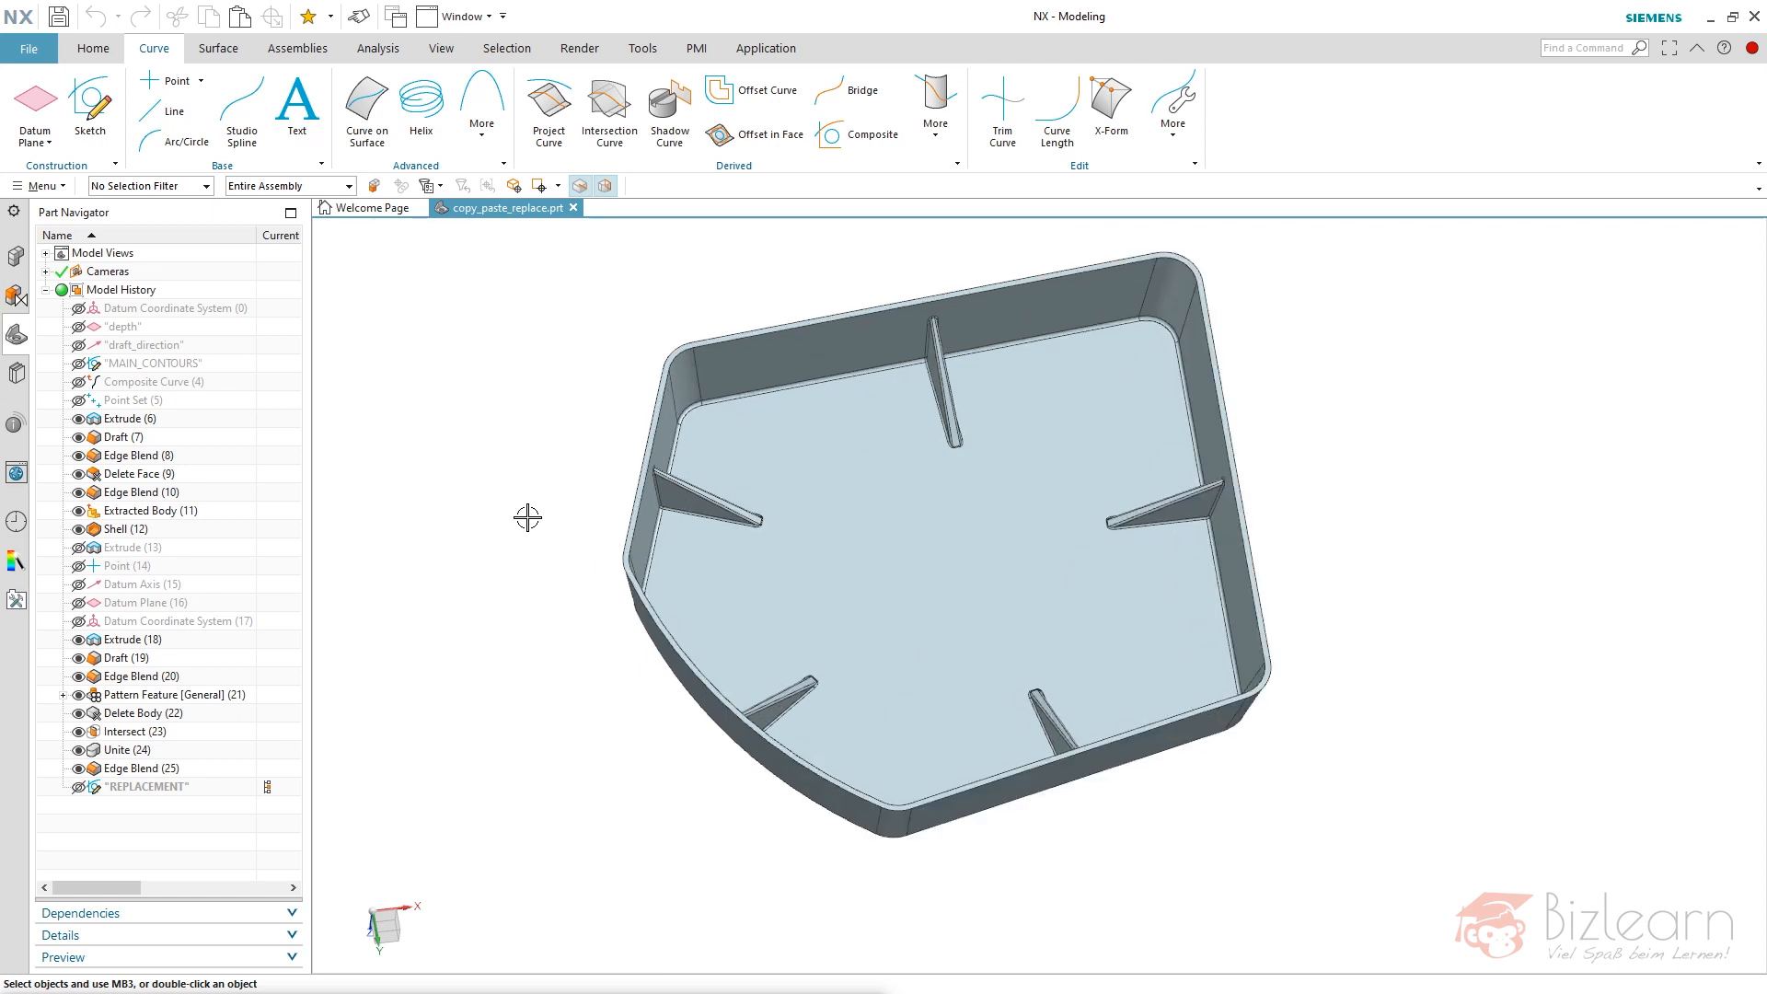
- Edit and finish the MAIN_CONTOURS sketch, then create the new part model1.prt
left_click_drag(527, 518, 574, 538)
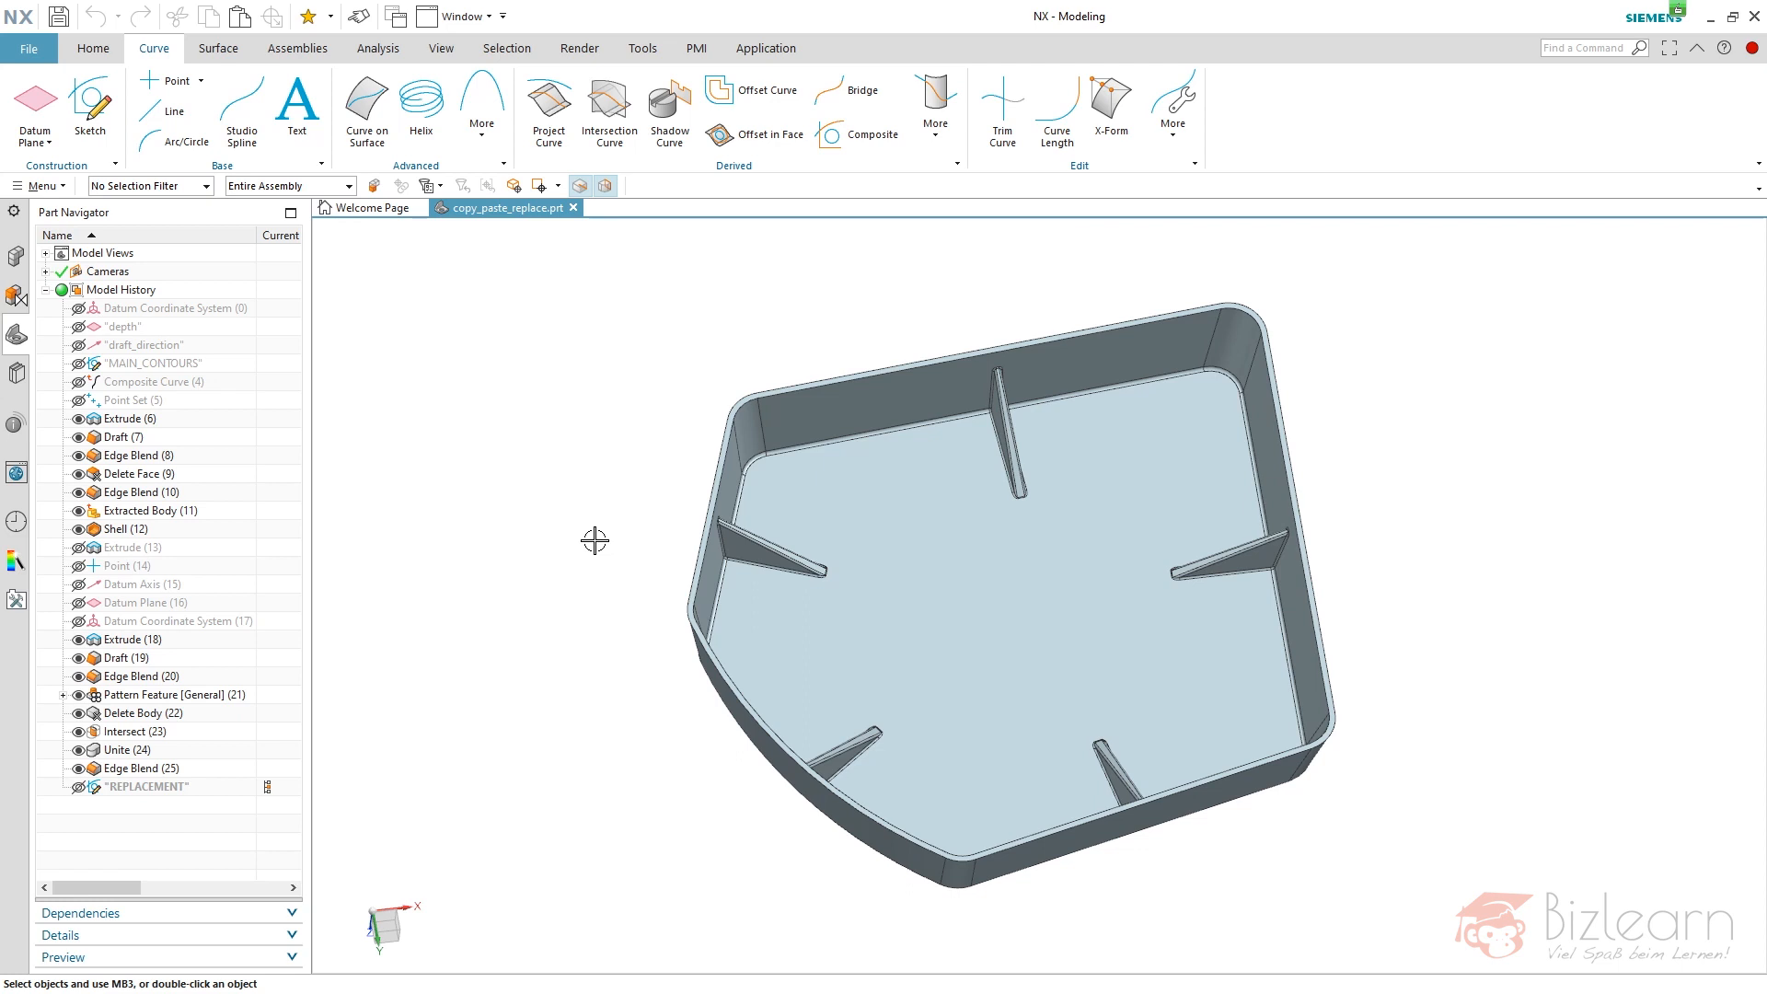
mouse_move(612, 527)
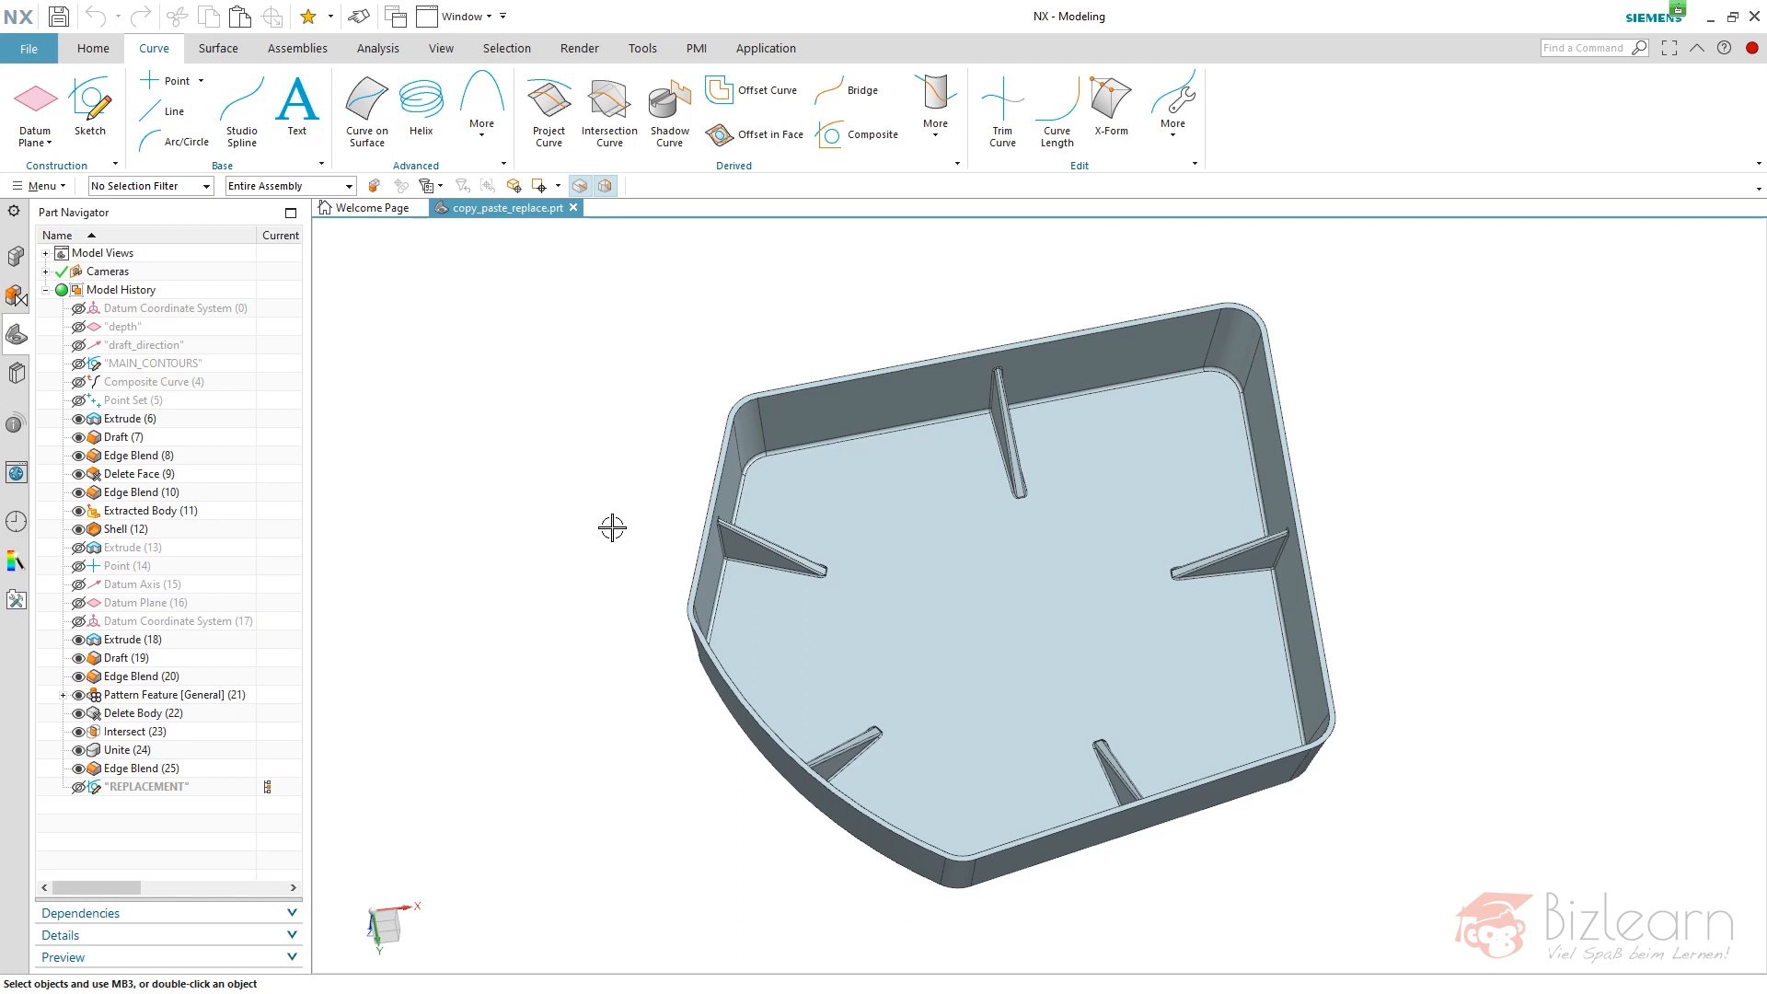
double_click(154, 363)
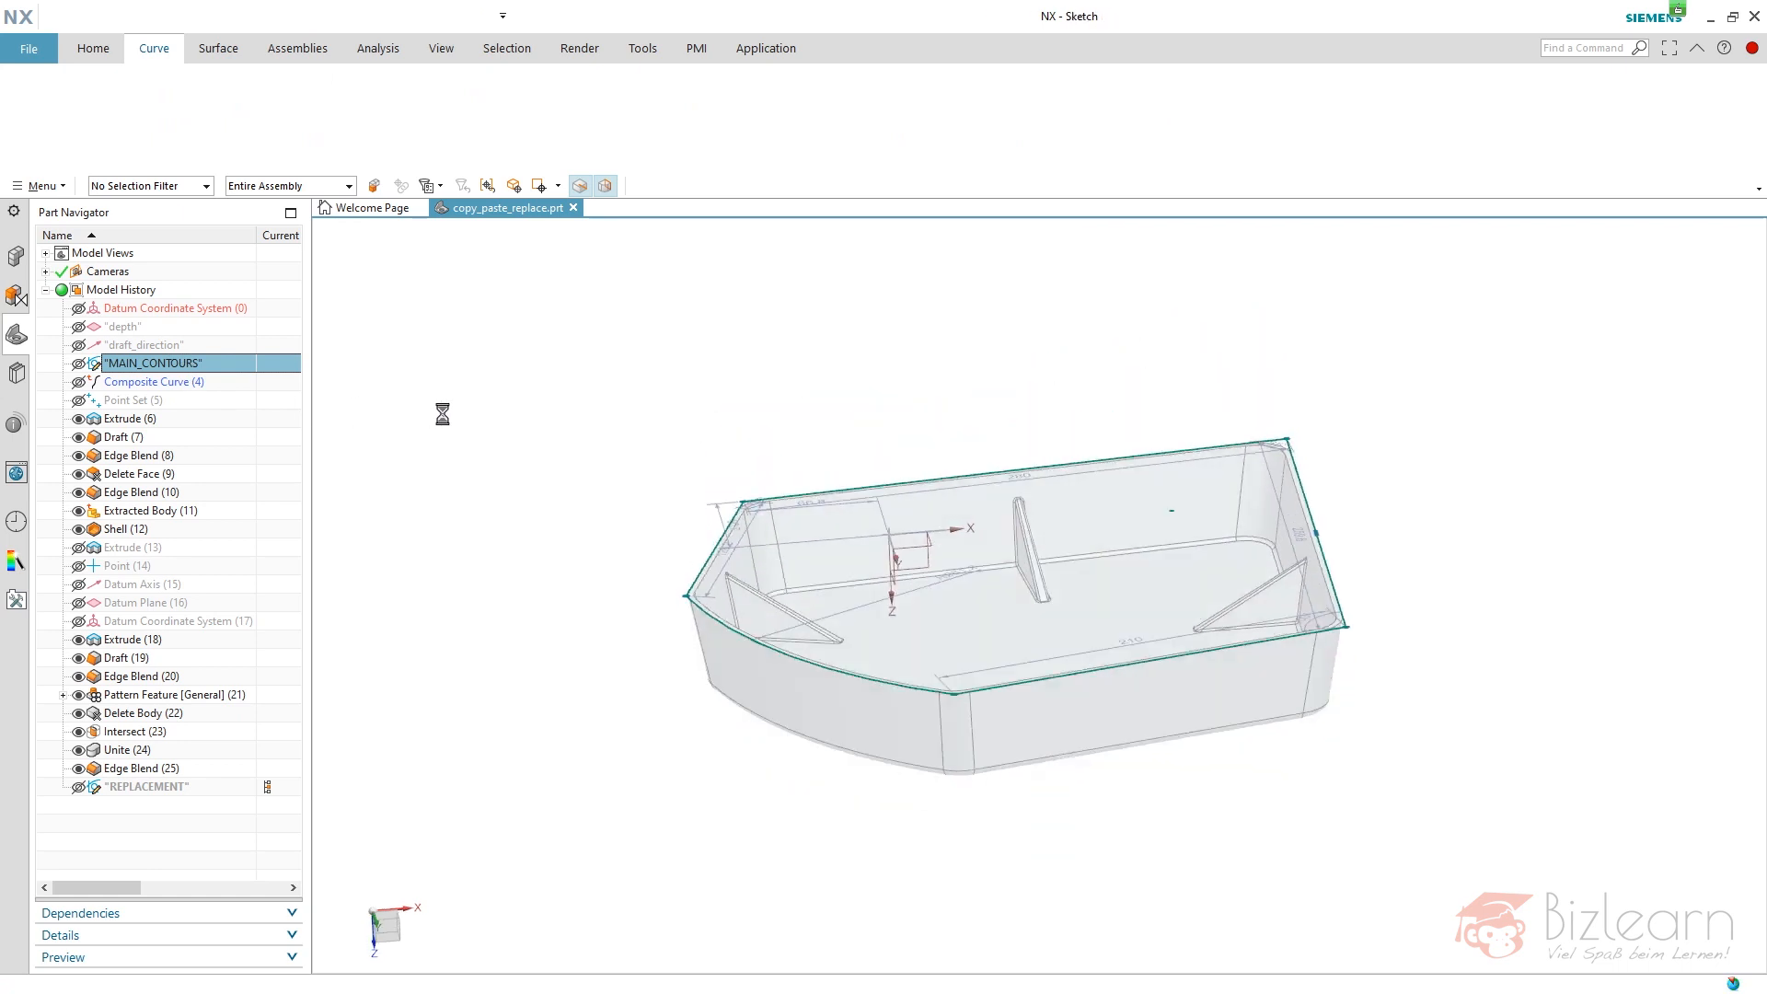
double_click(154, 362)
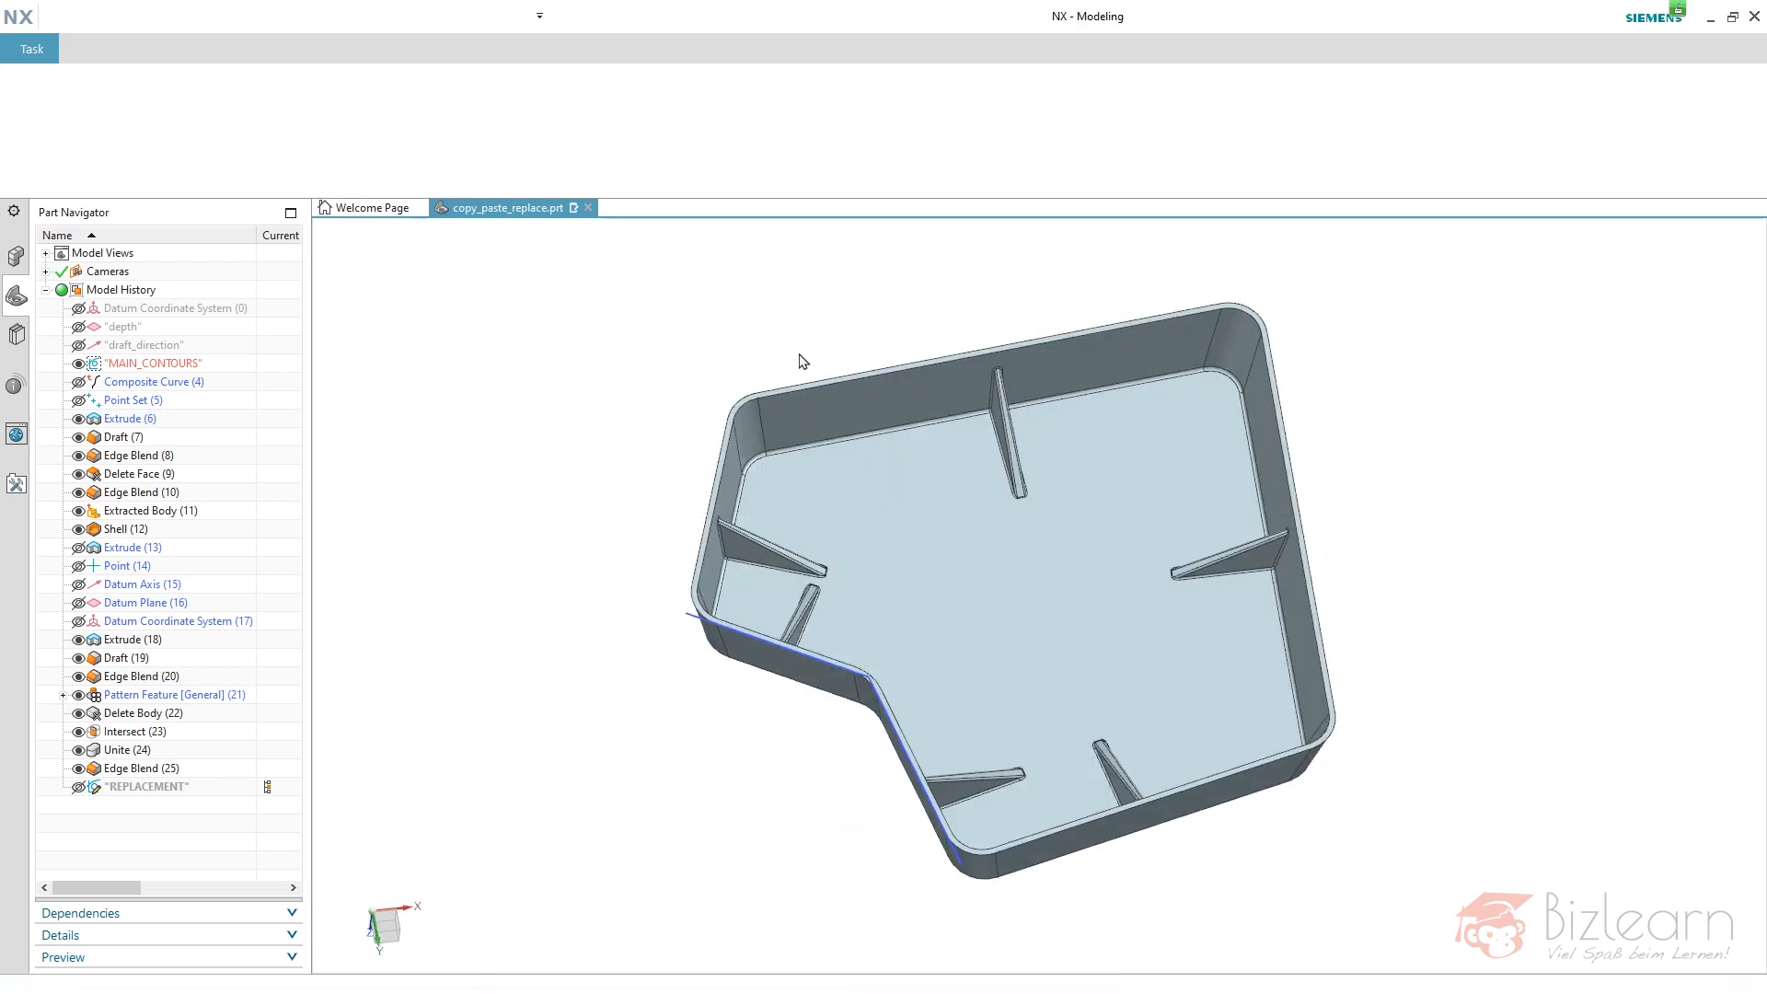
left_click(137, 473)
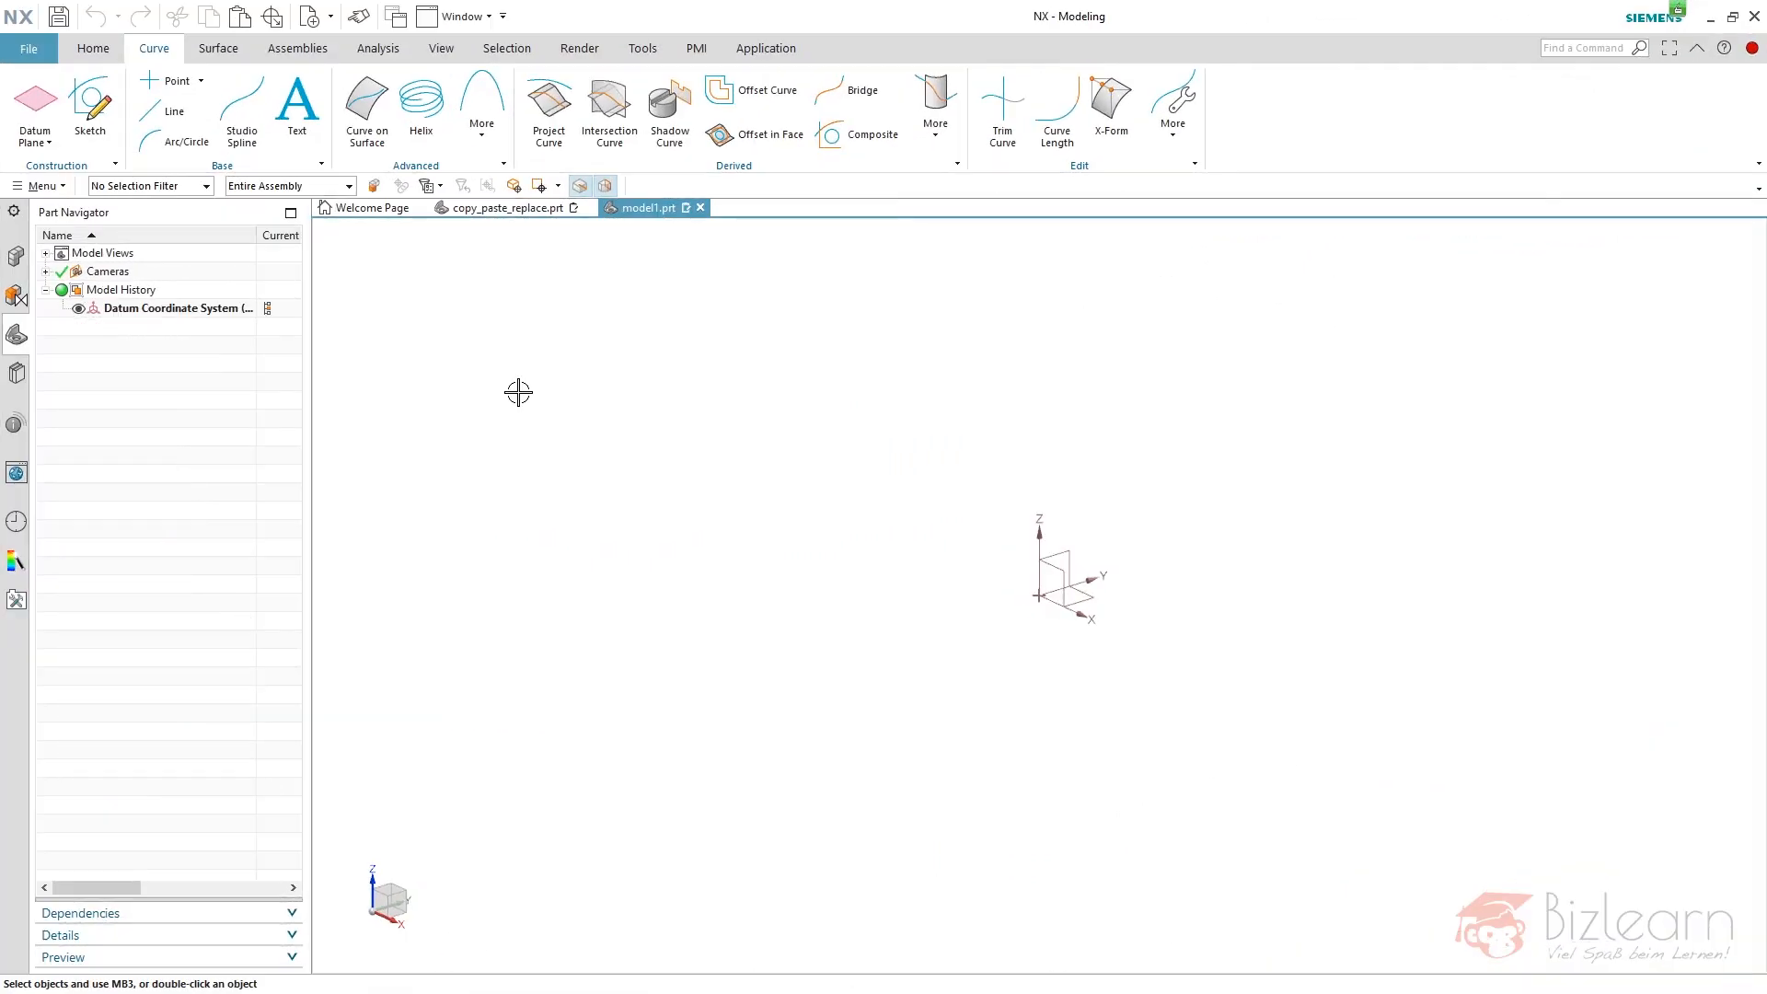
- Sketch a centre-rectangle square at the origin as SKETCH_000 and start a composite curve
left_click(90, 107)
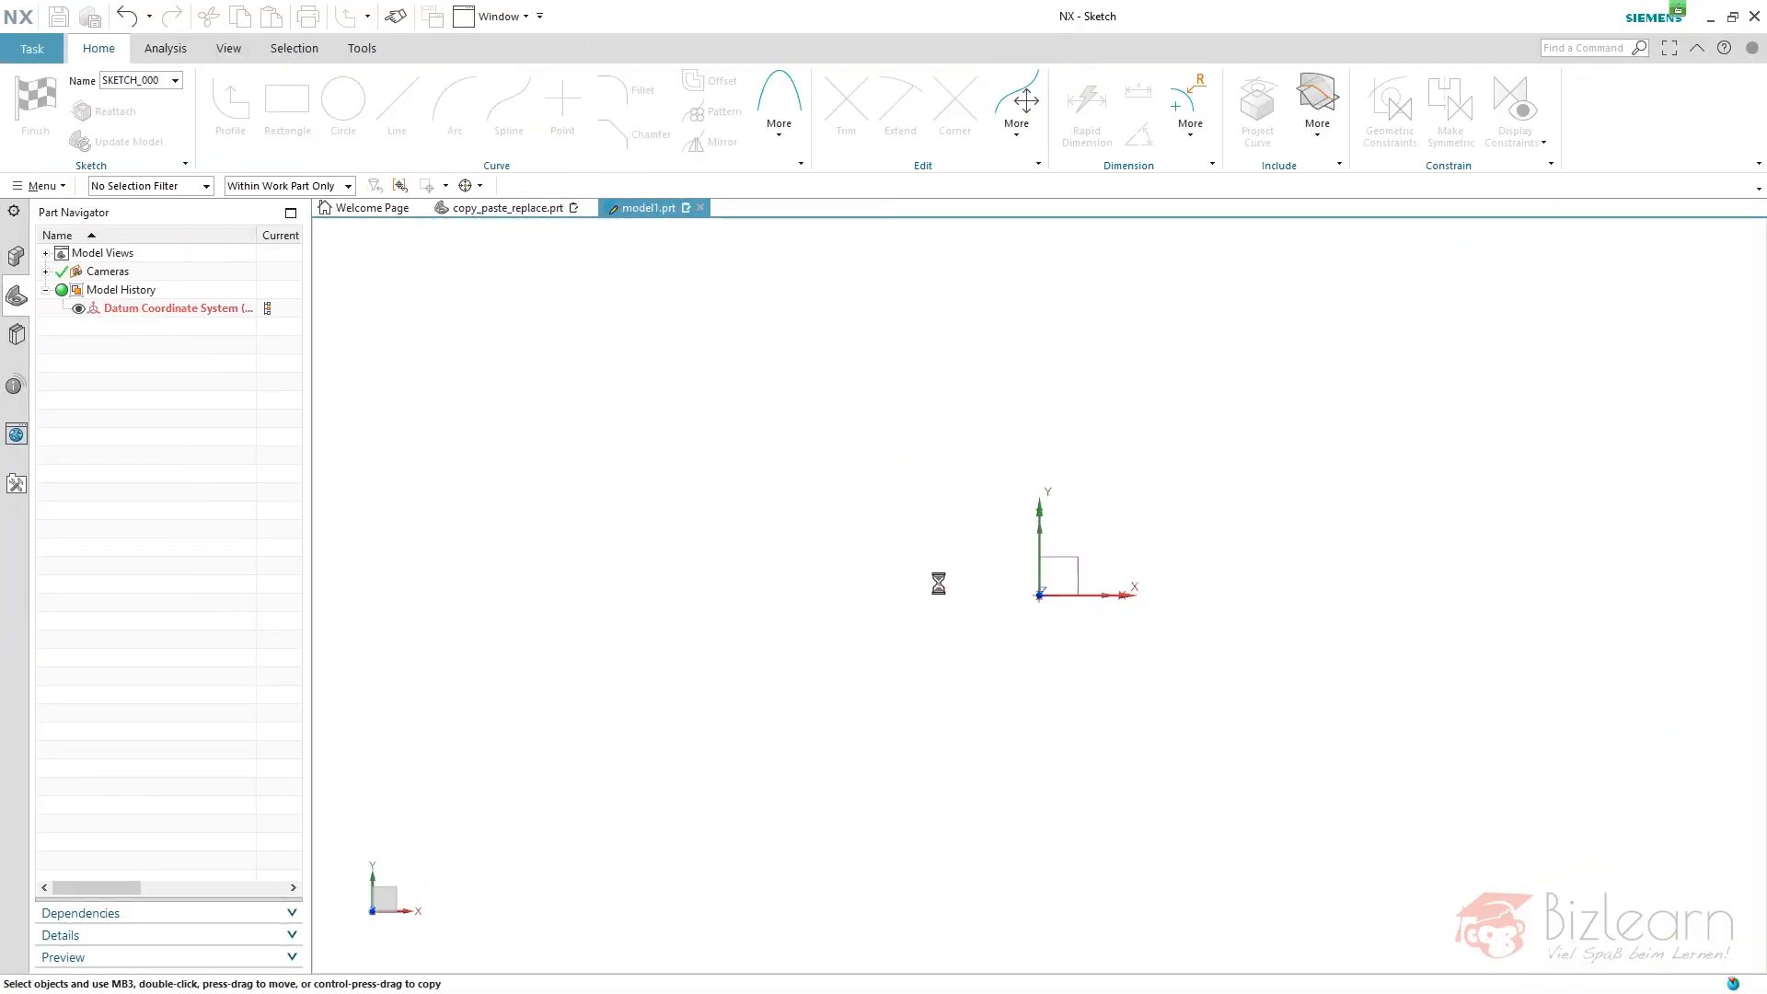
left_click(286, 101)
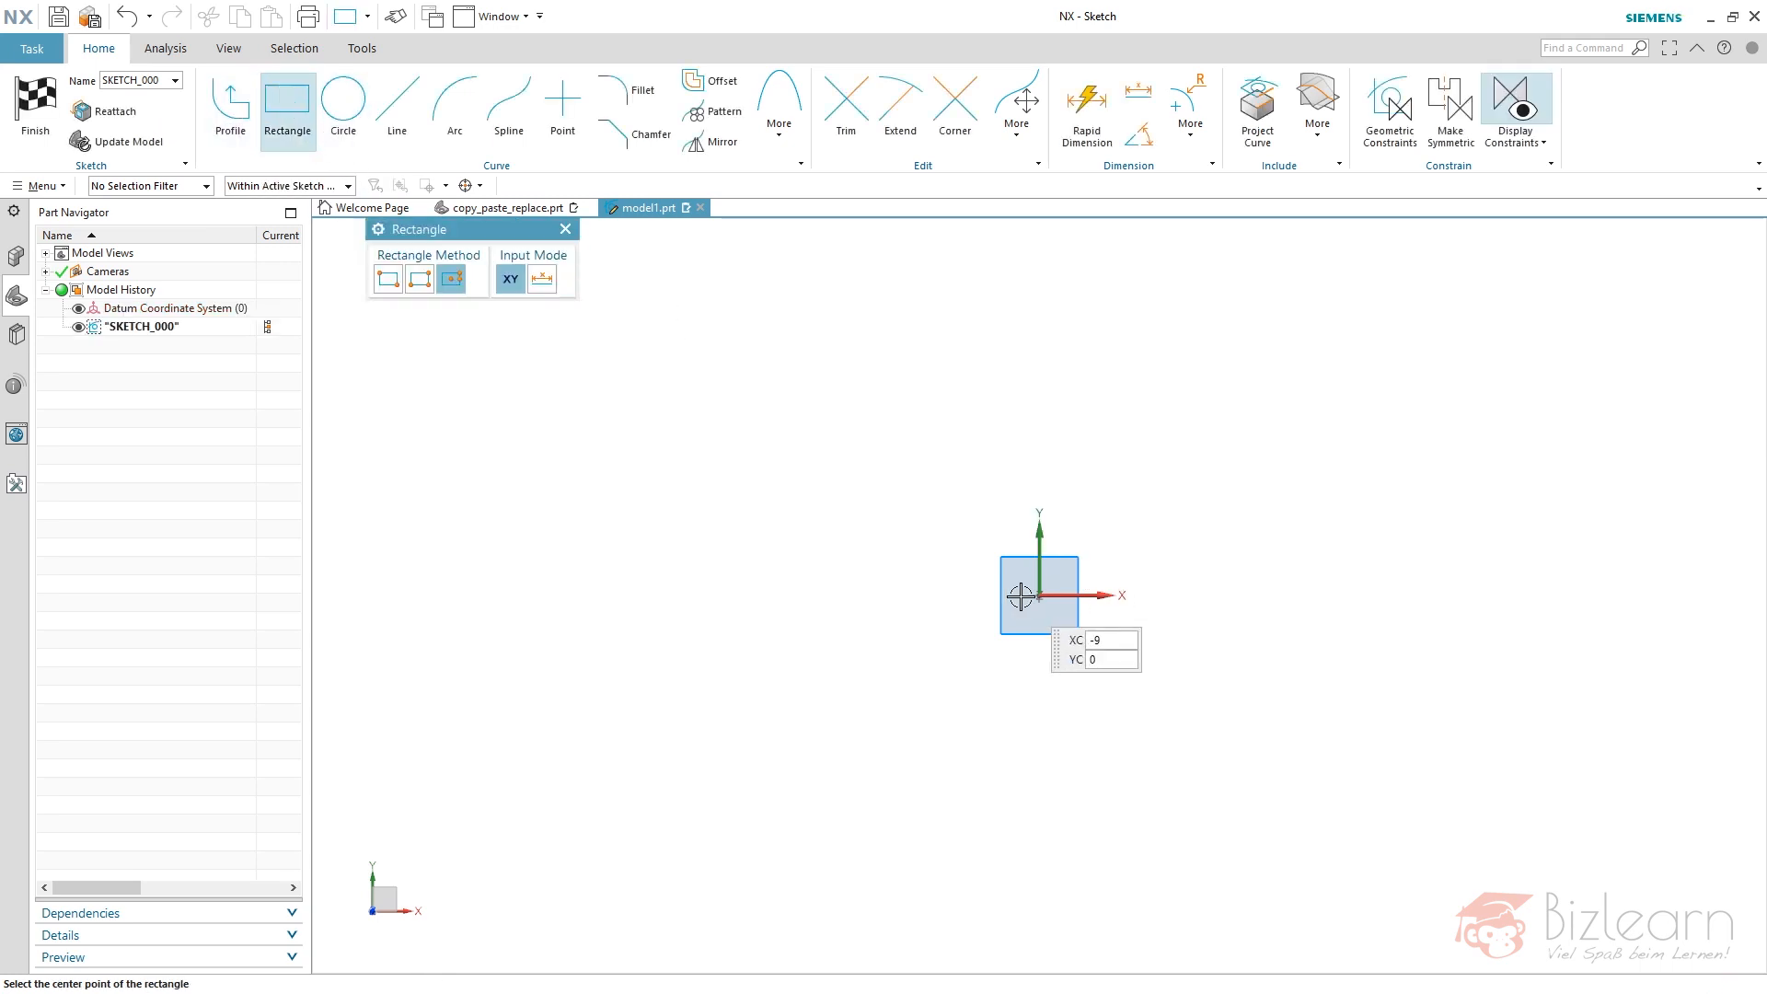
left_click(1039, 593)
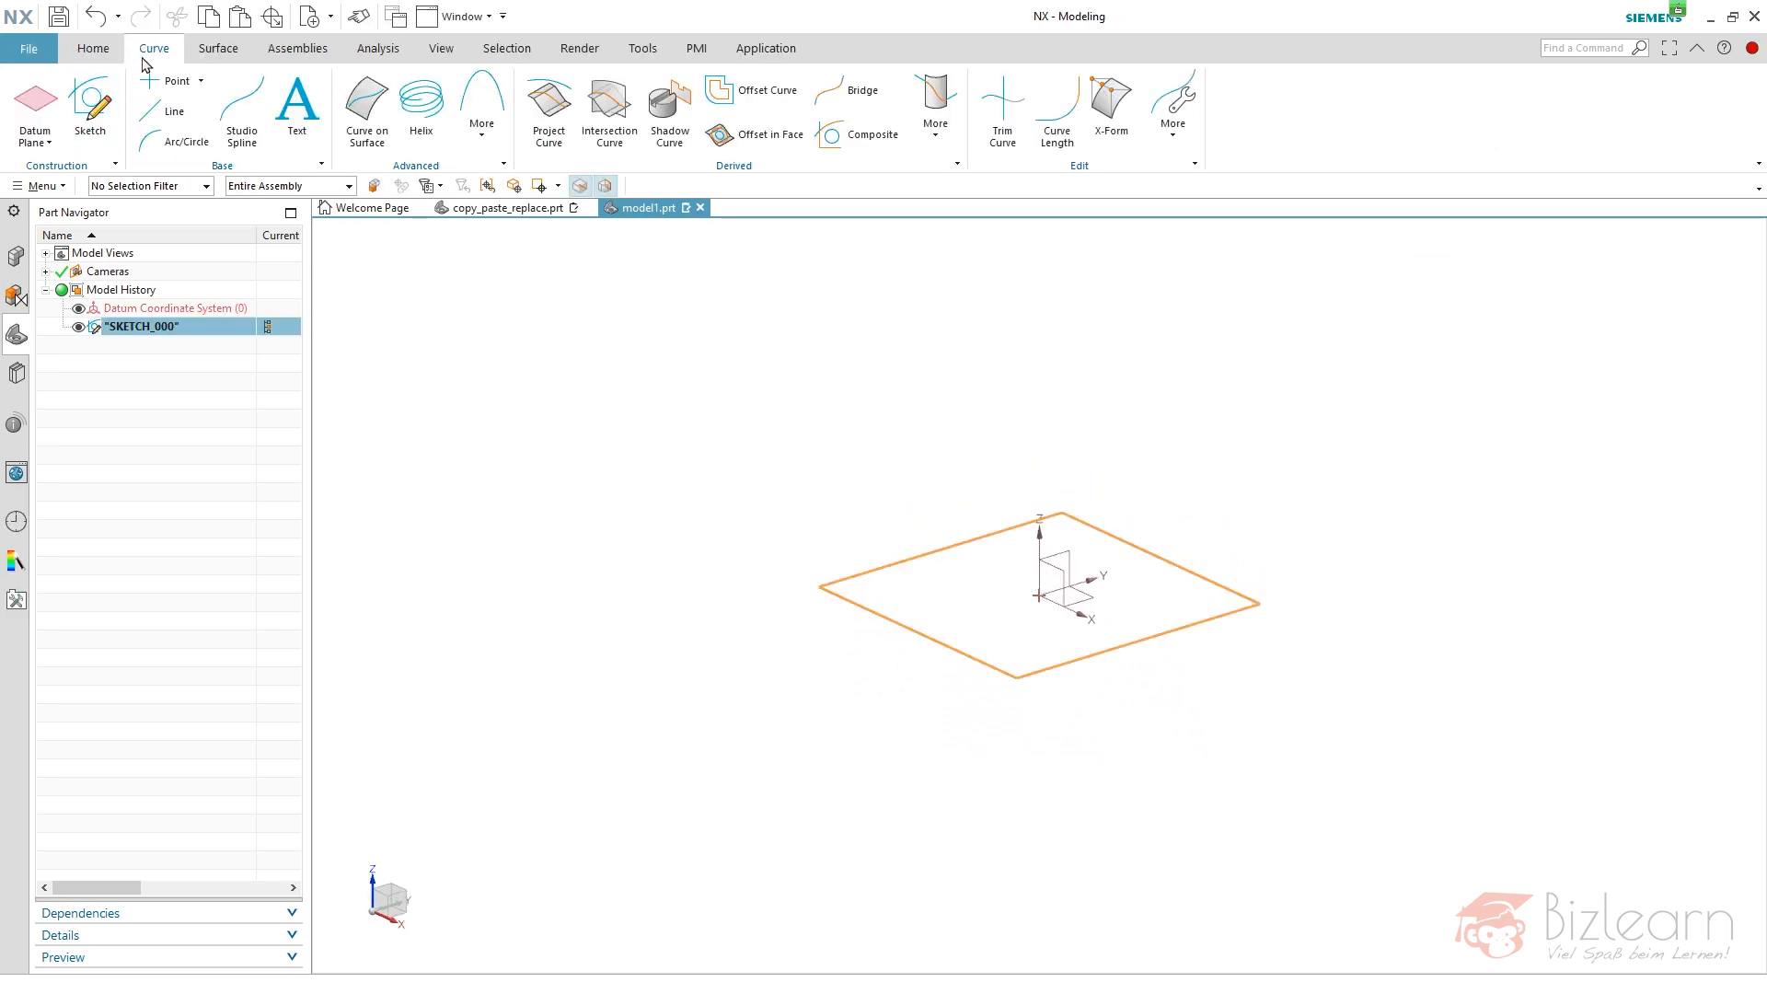
mouse_move(719, 180)
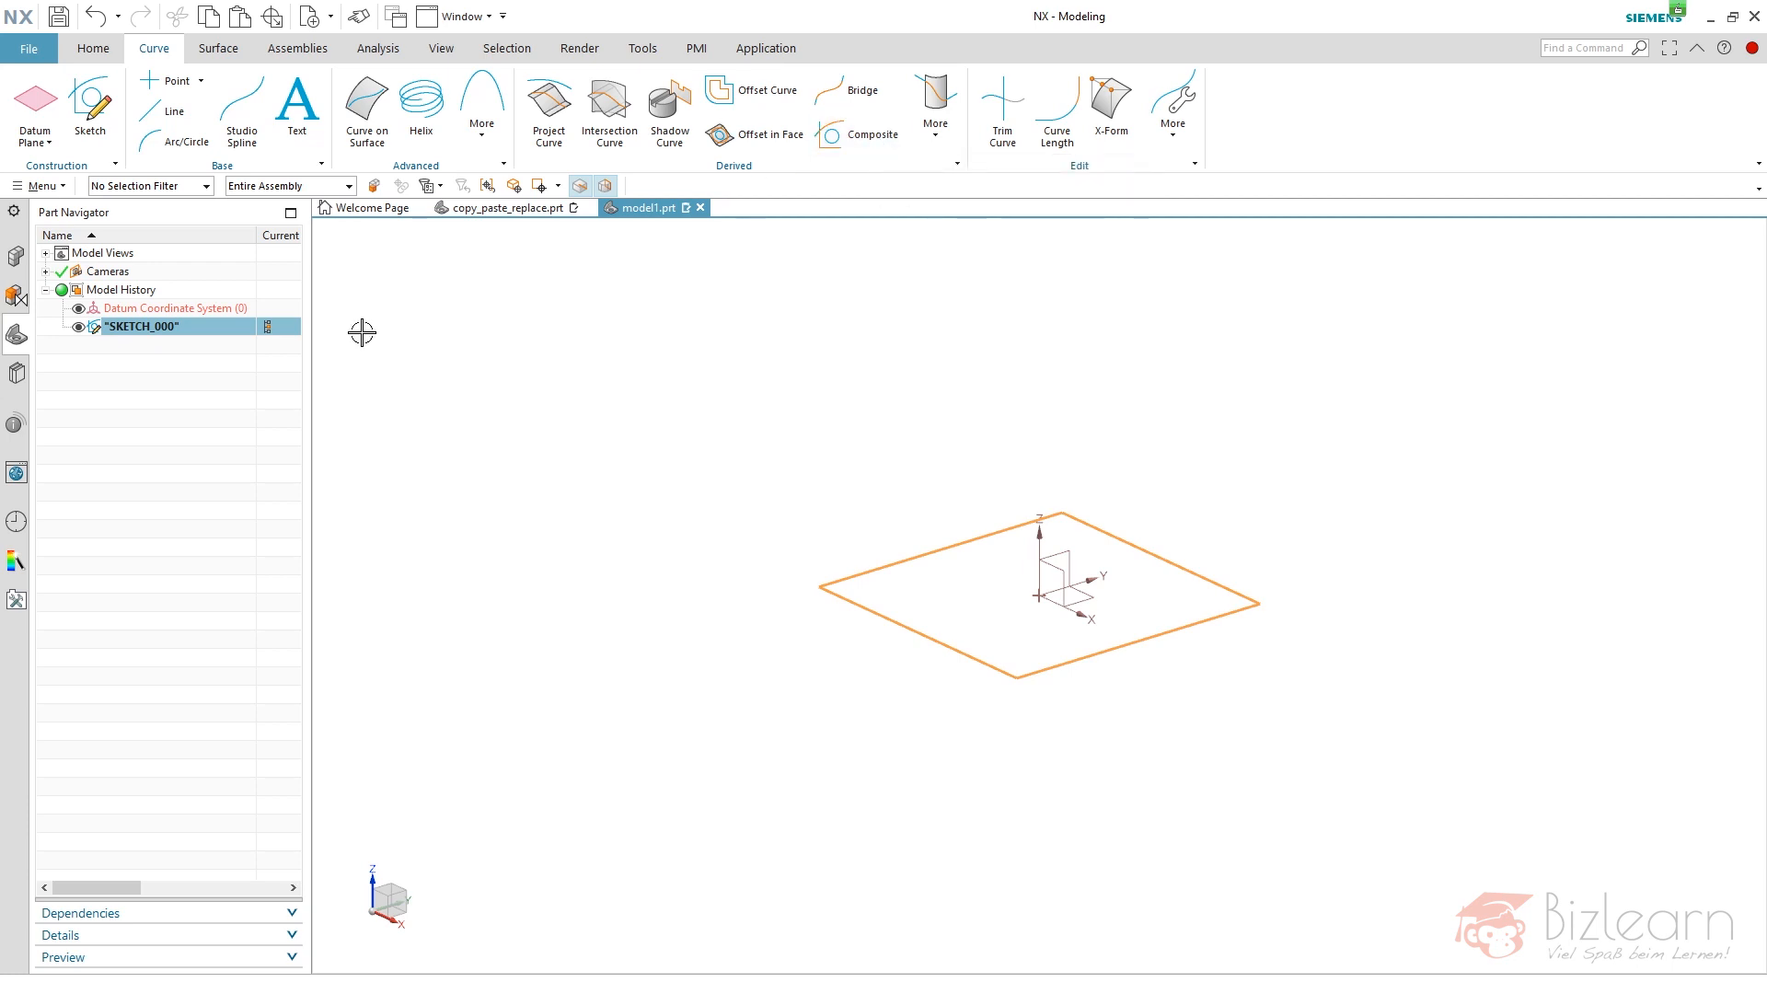
left_click(872, 135)
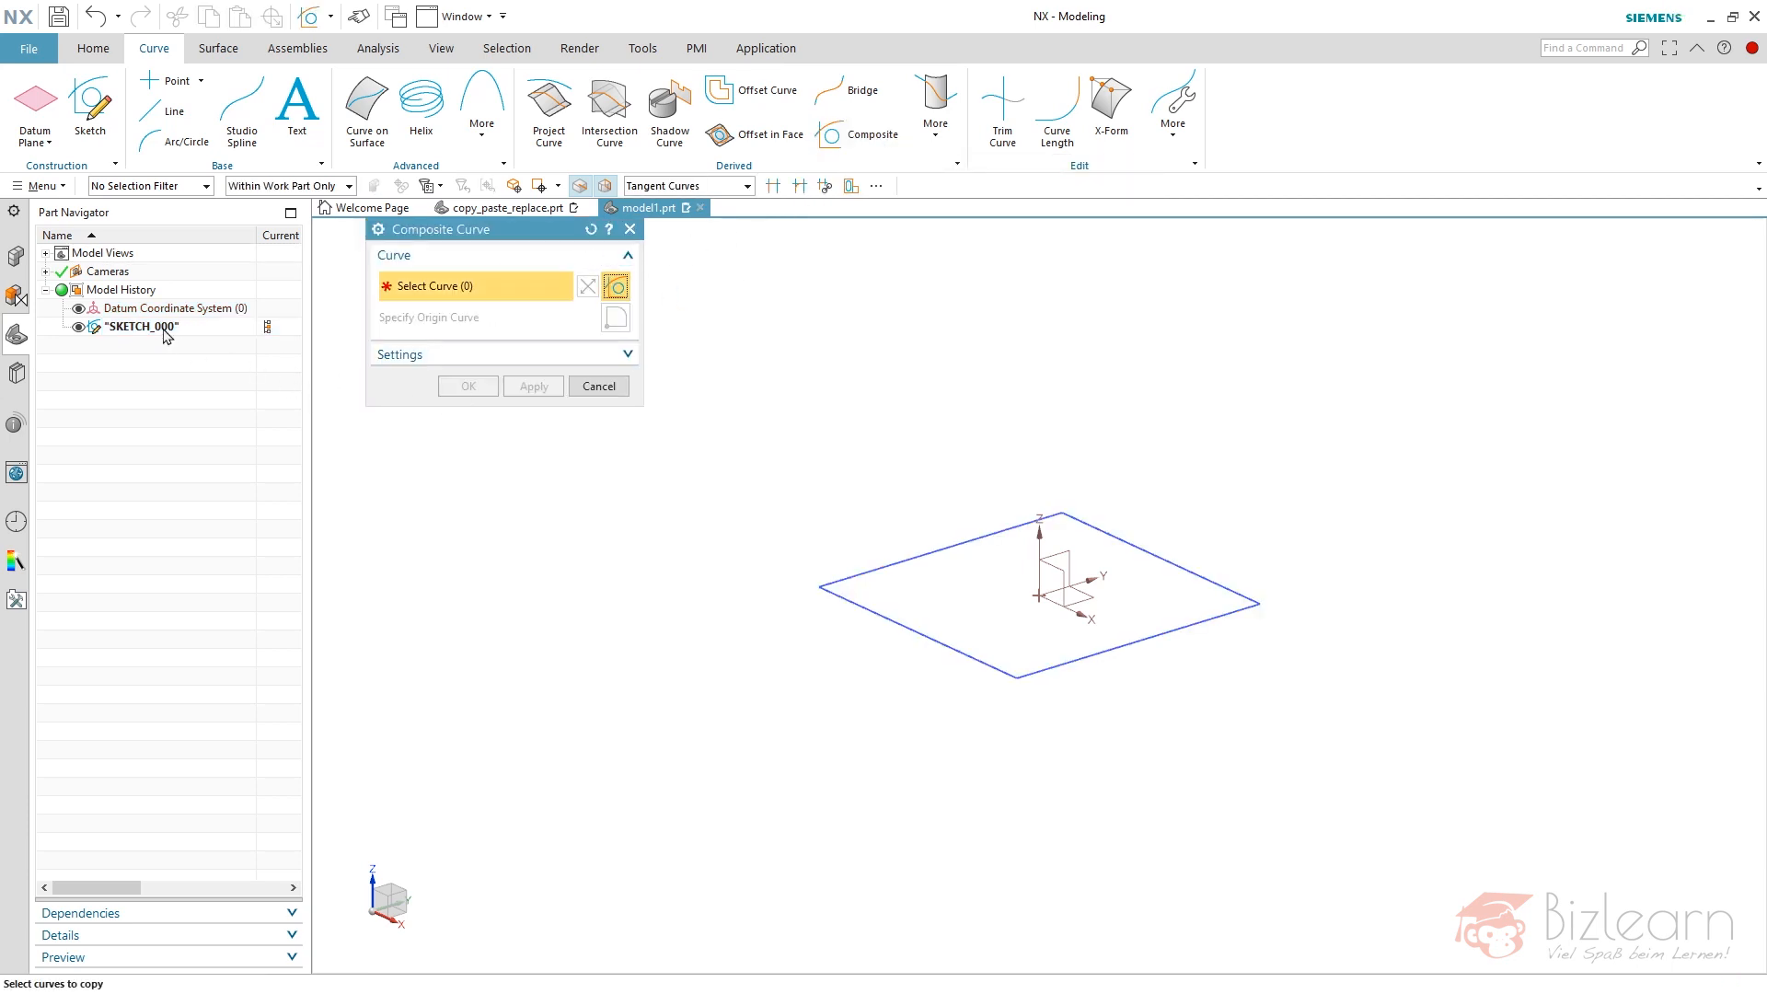
- Copy the square's four sketch lines into an associative Composite Curve
left_click(868, 572)
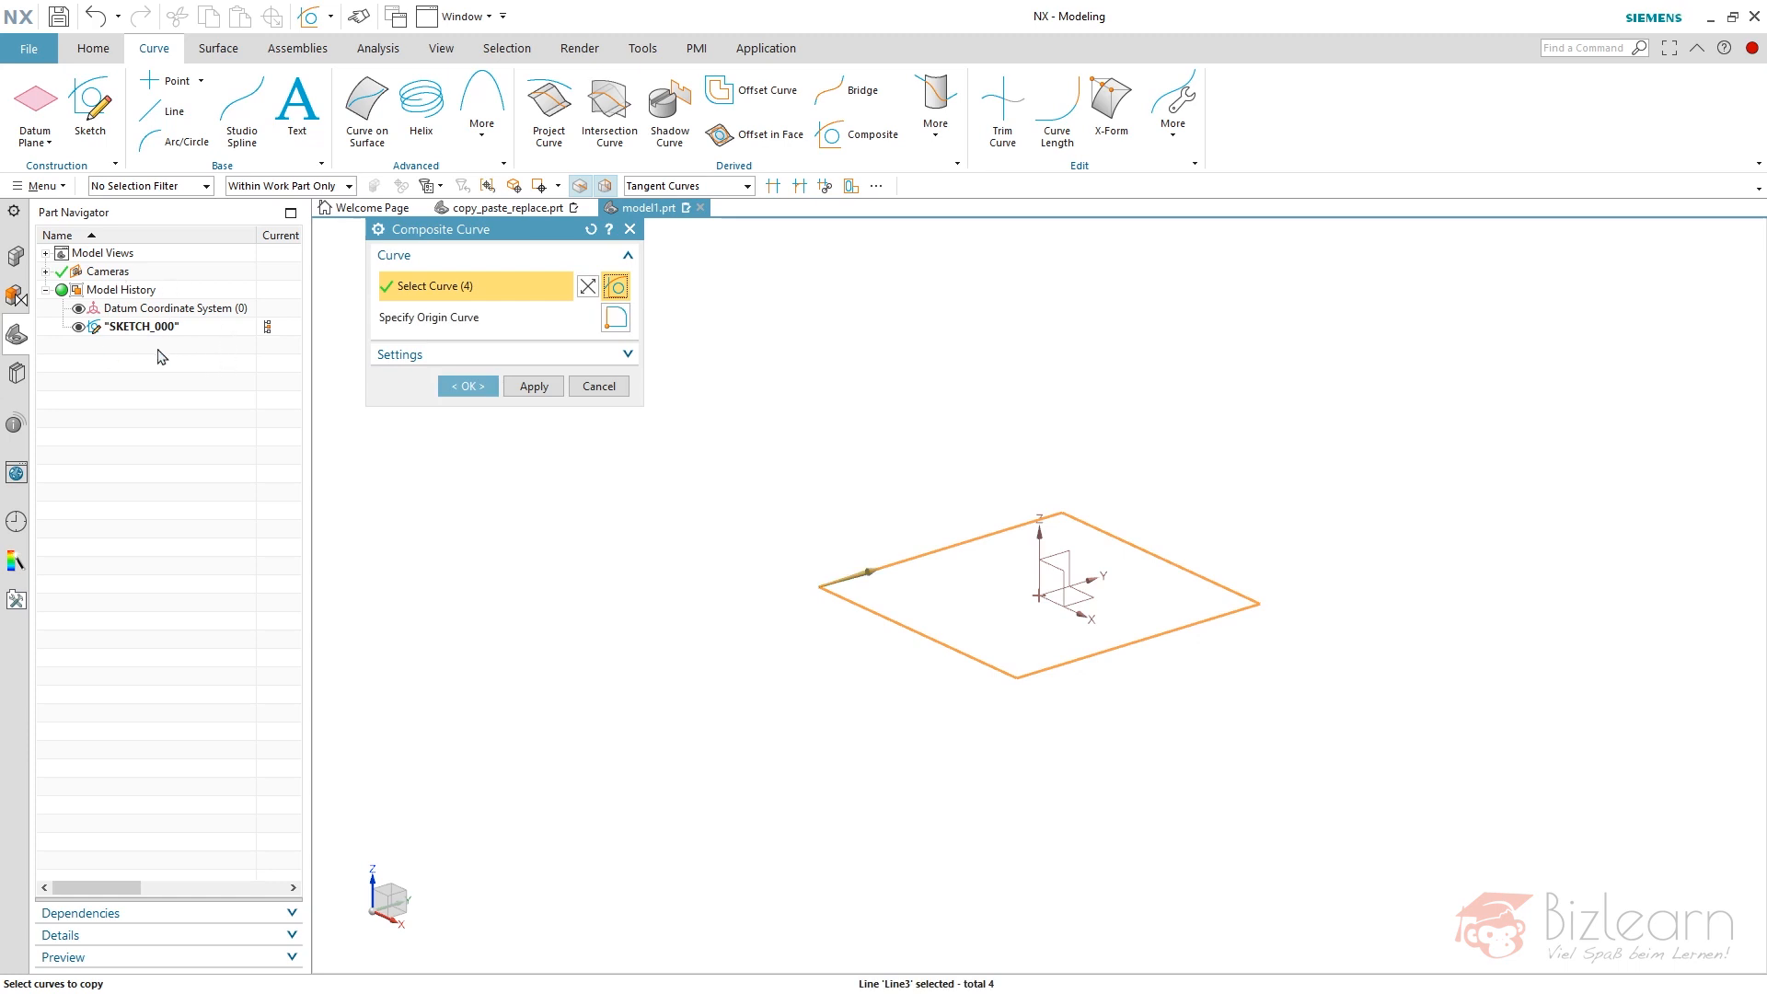
mouse_move(743, 200)
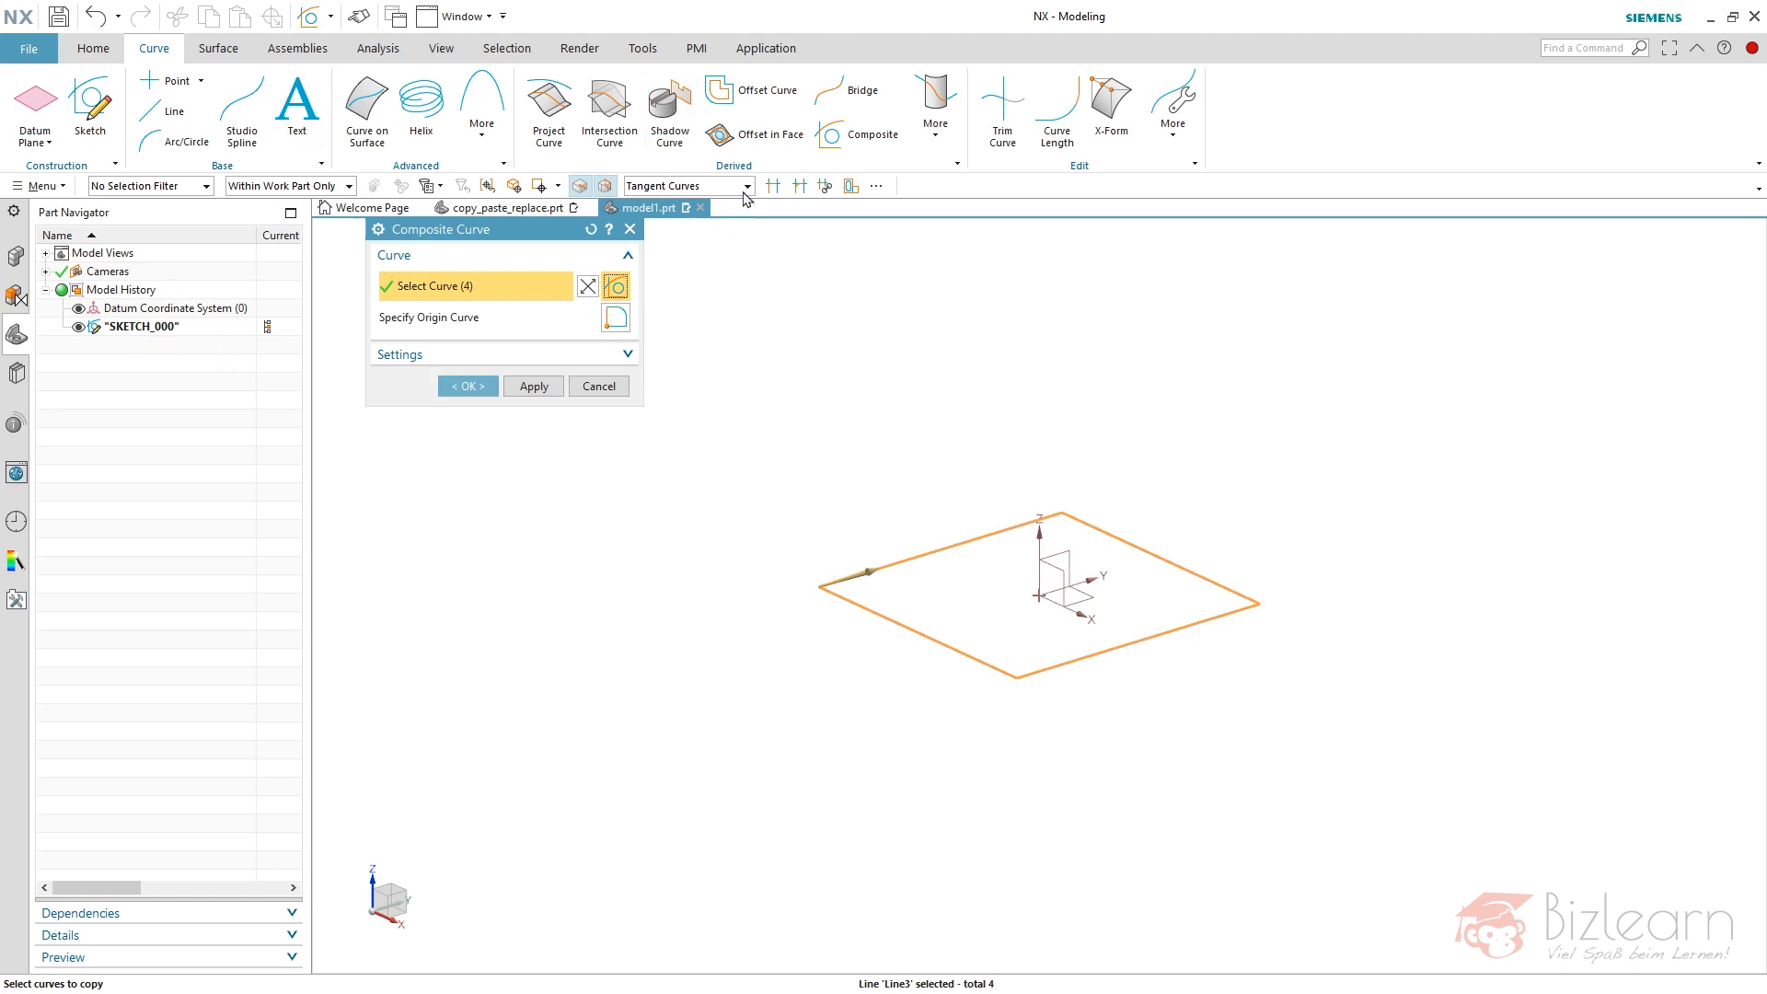
mouse_move(925, 548)
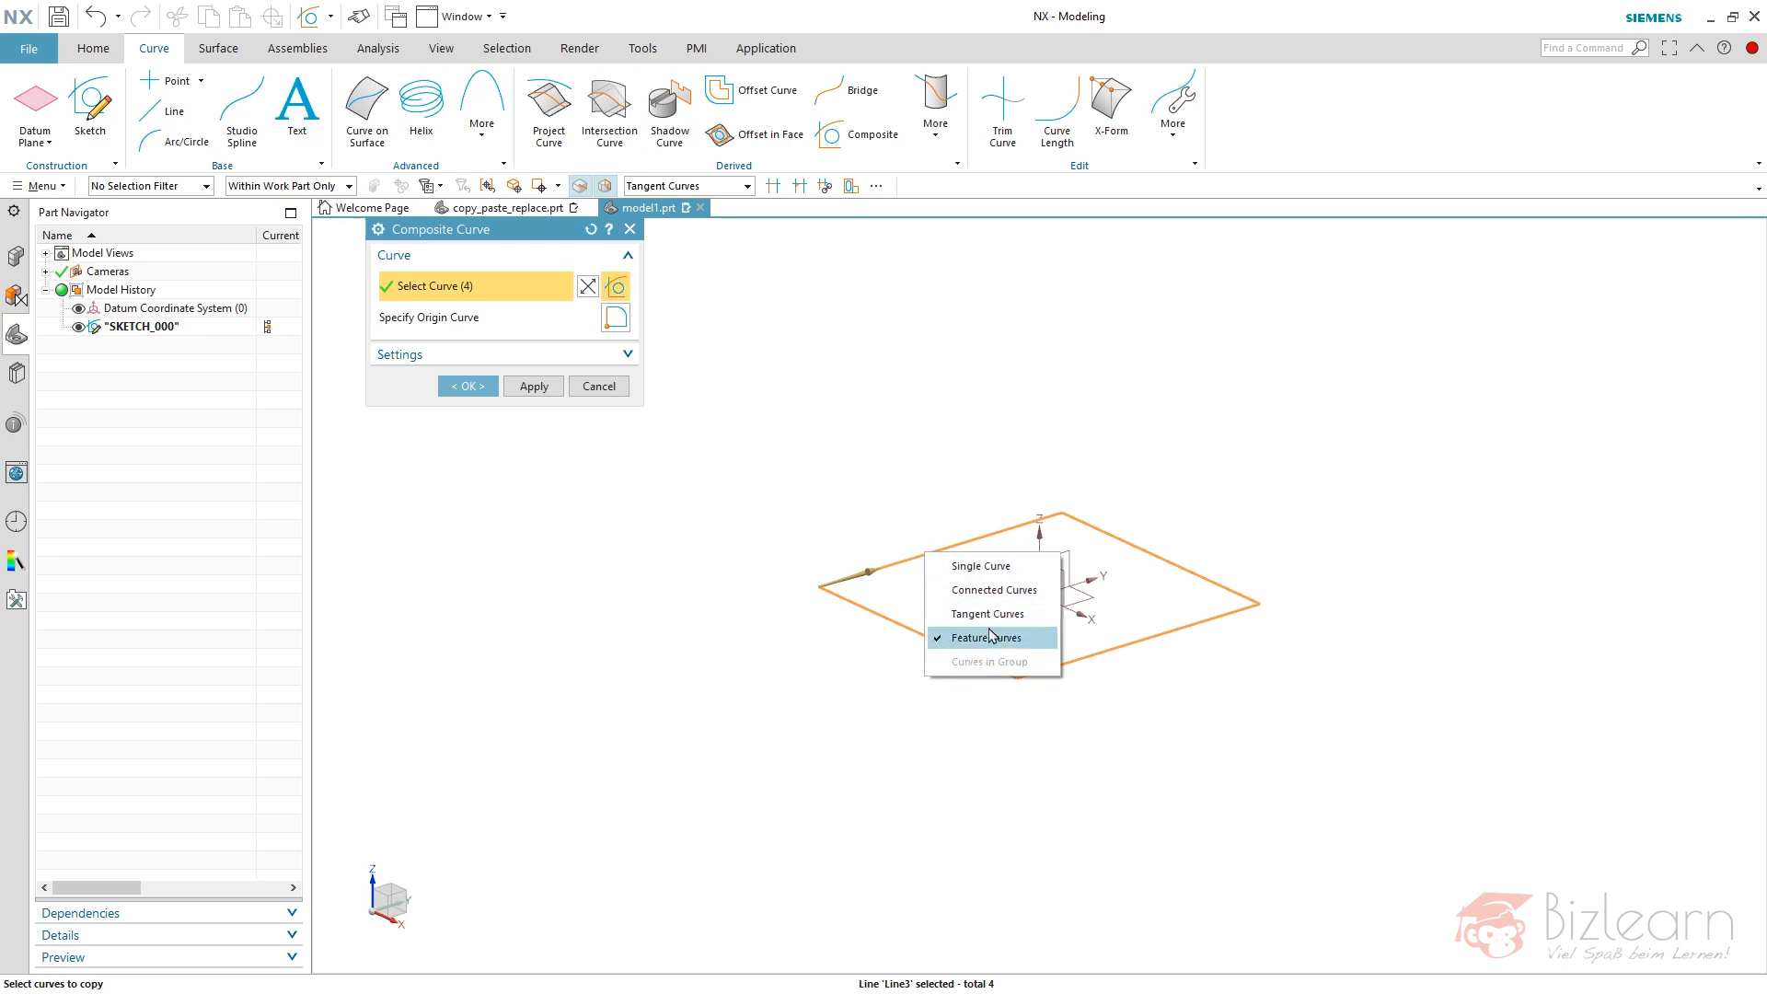
mouse_move(990, 638)
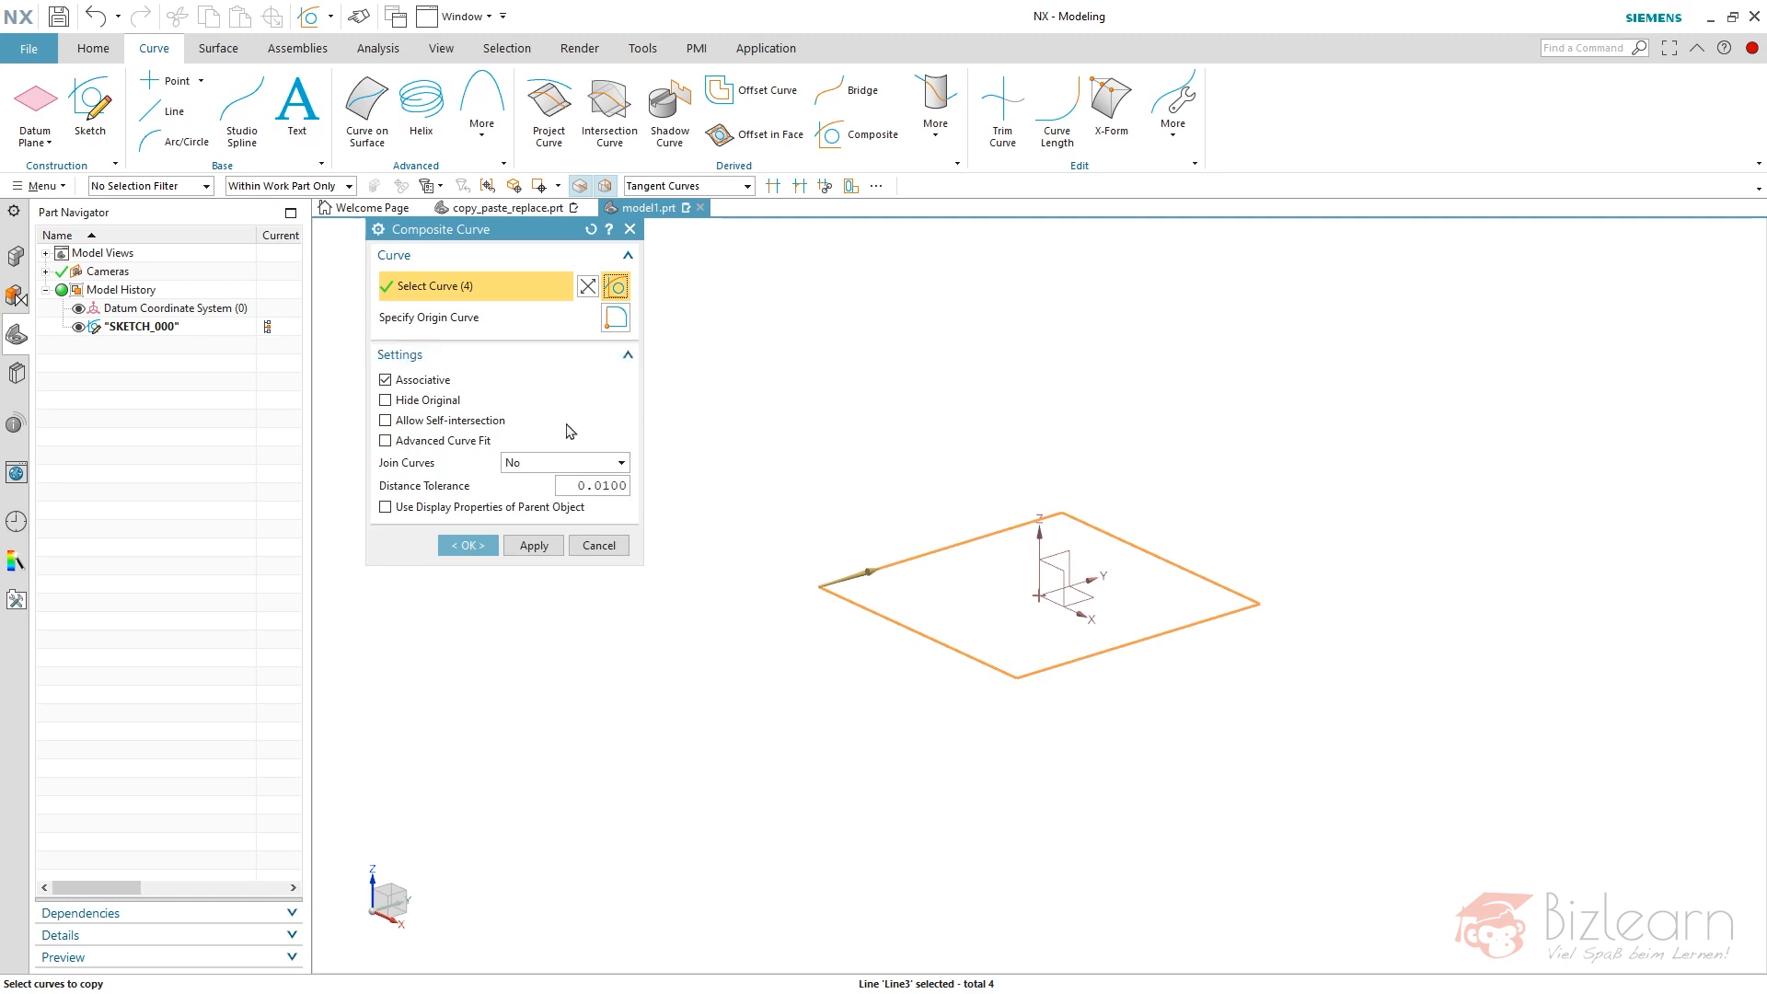
left_click(466, 546)
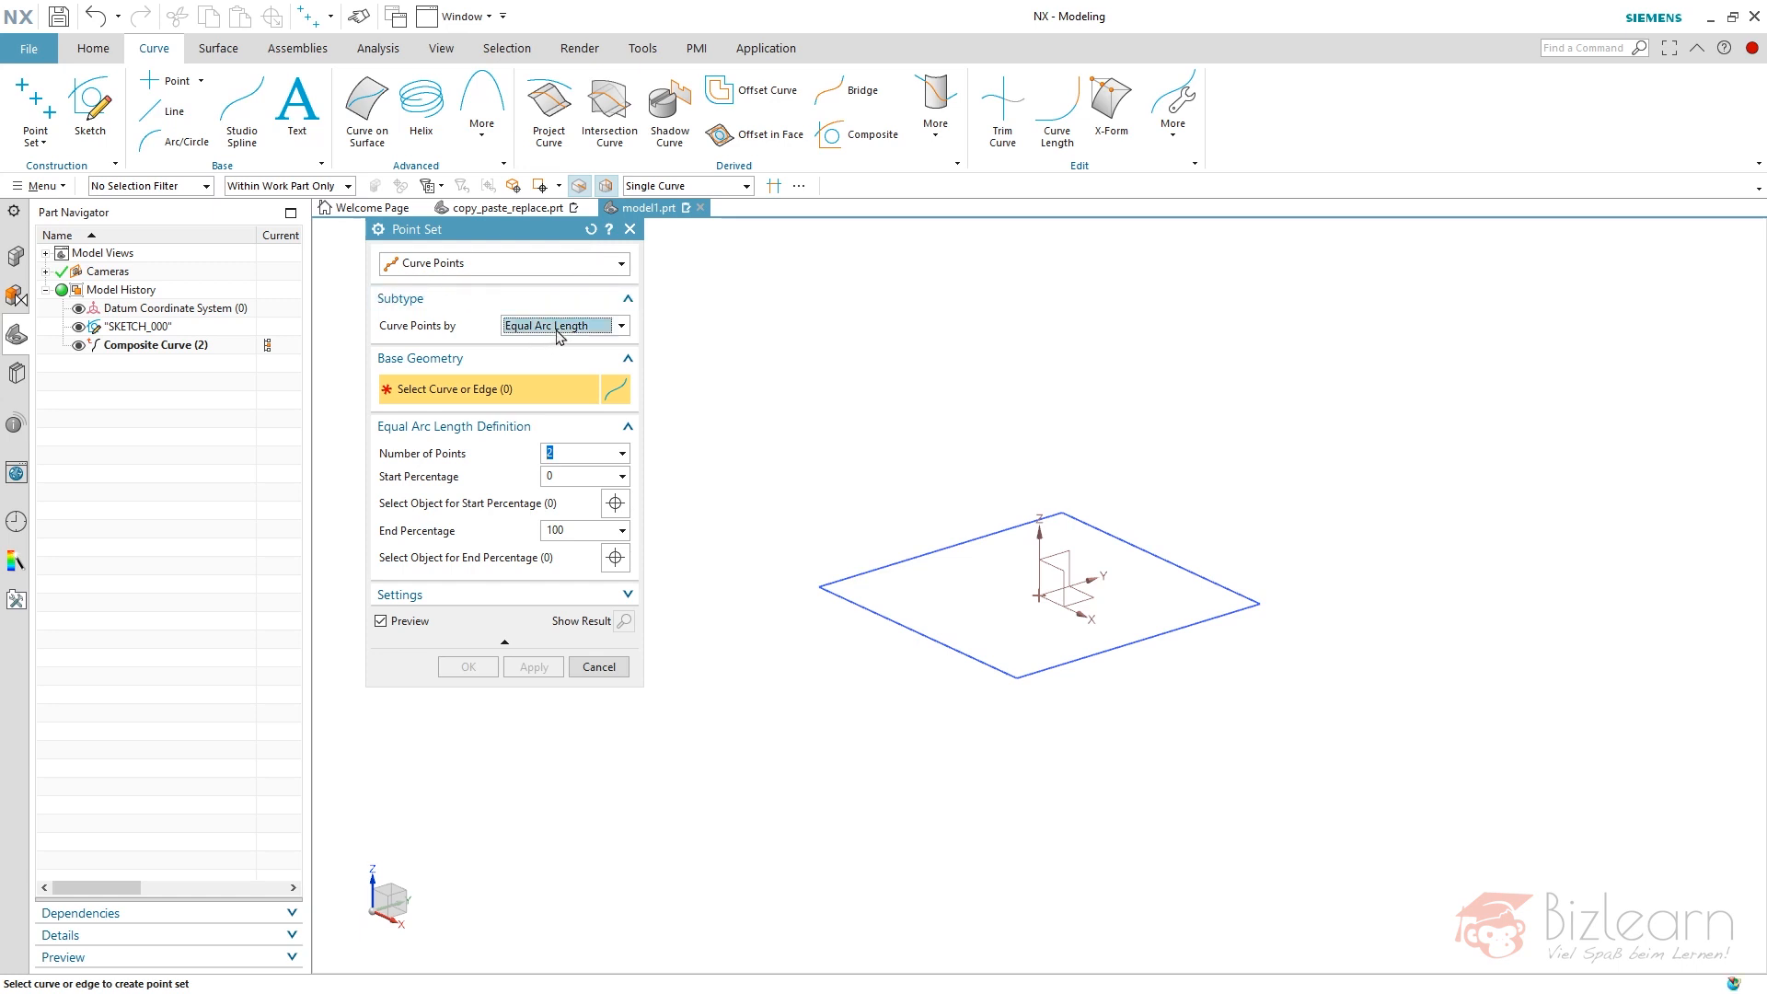
- Create a Point Set at 50% curve percentage on each composite square side
left_click(561, 326)
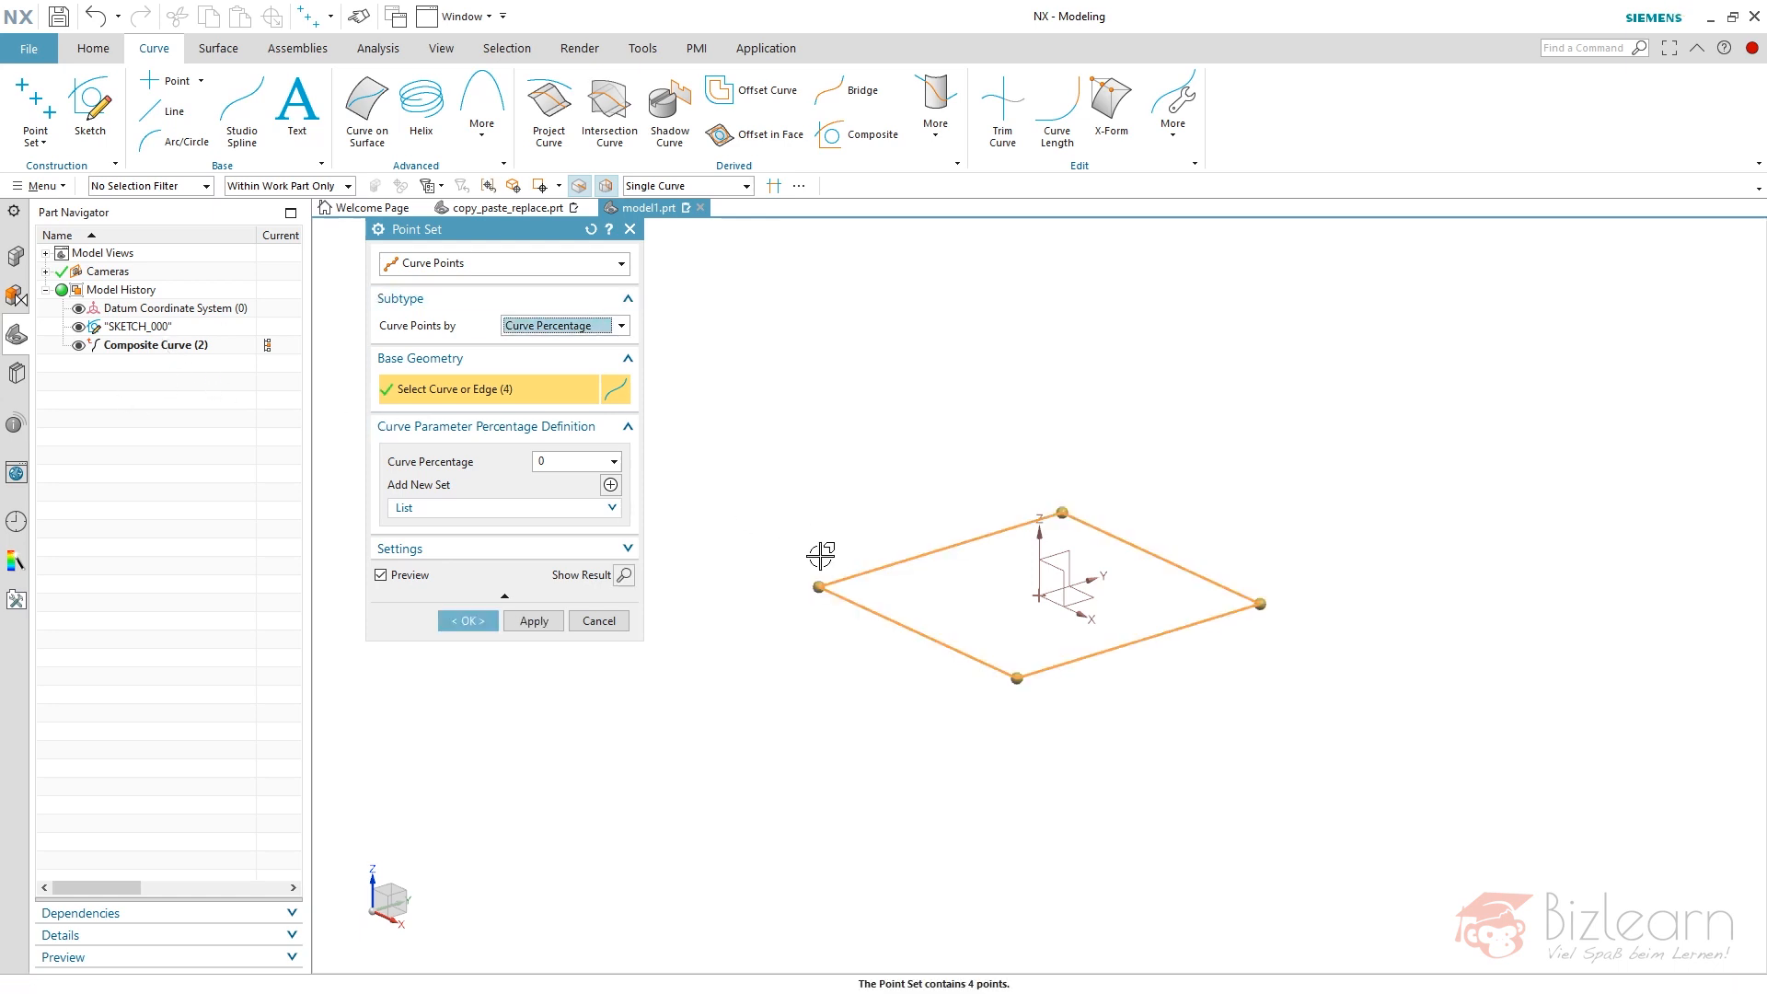
right_click(820, 557)
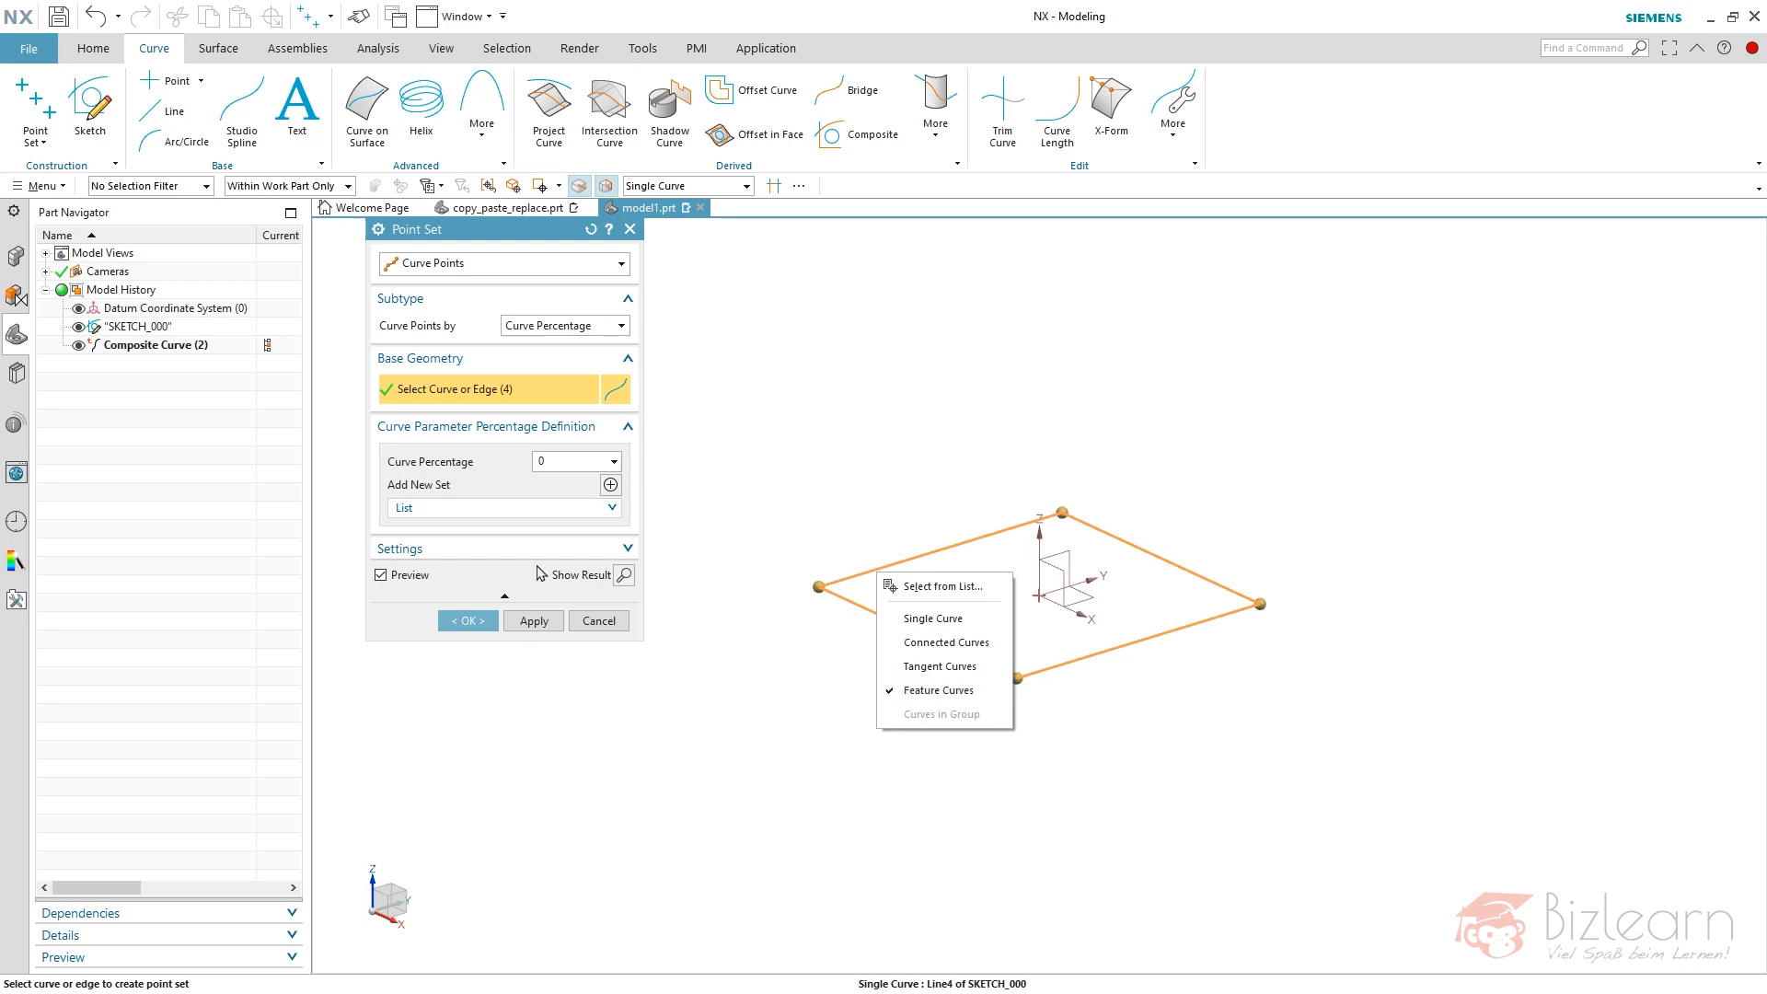
left_click(569, 461)
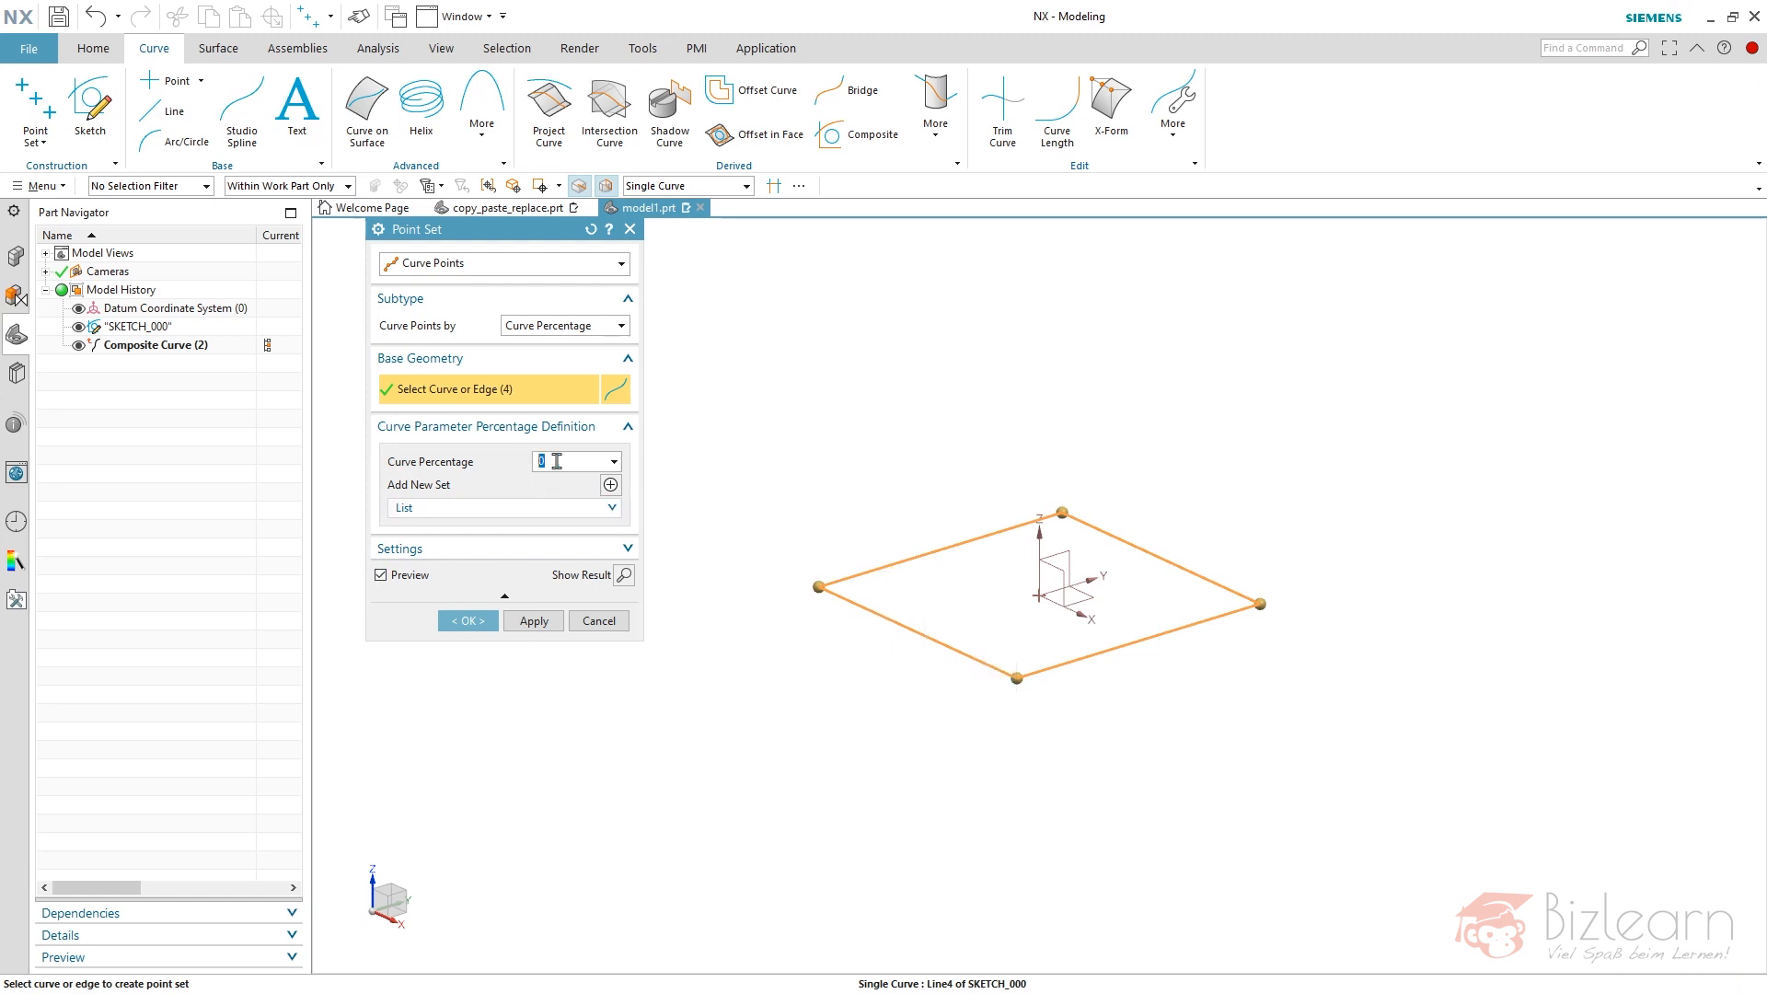
type("50")
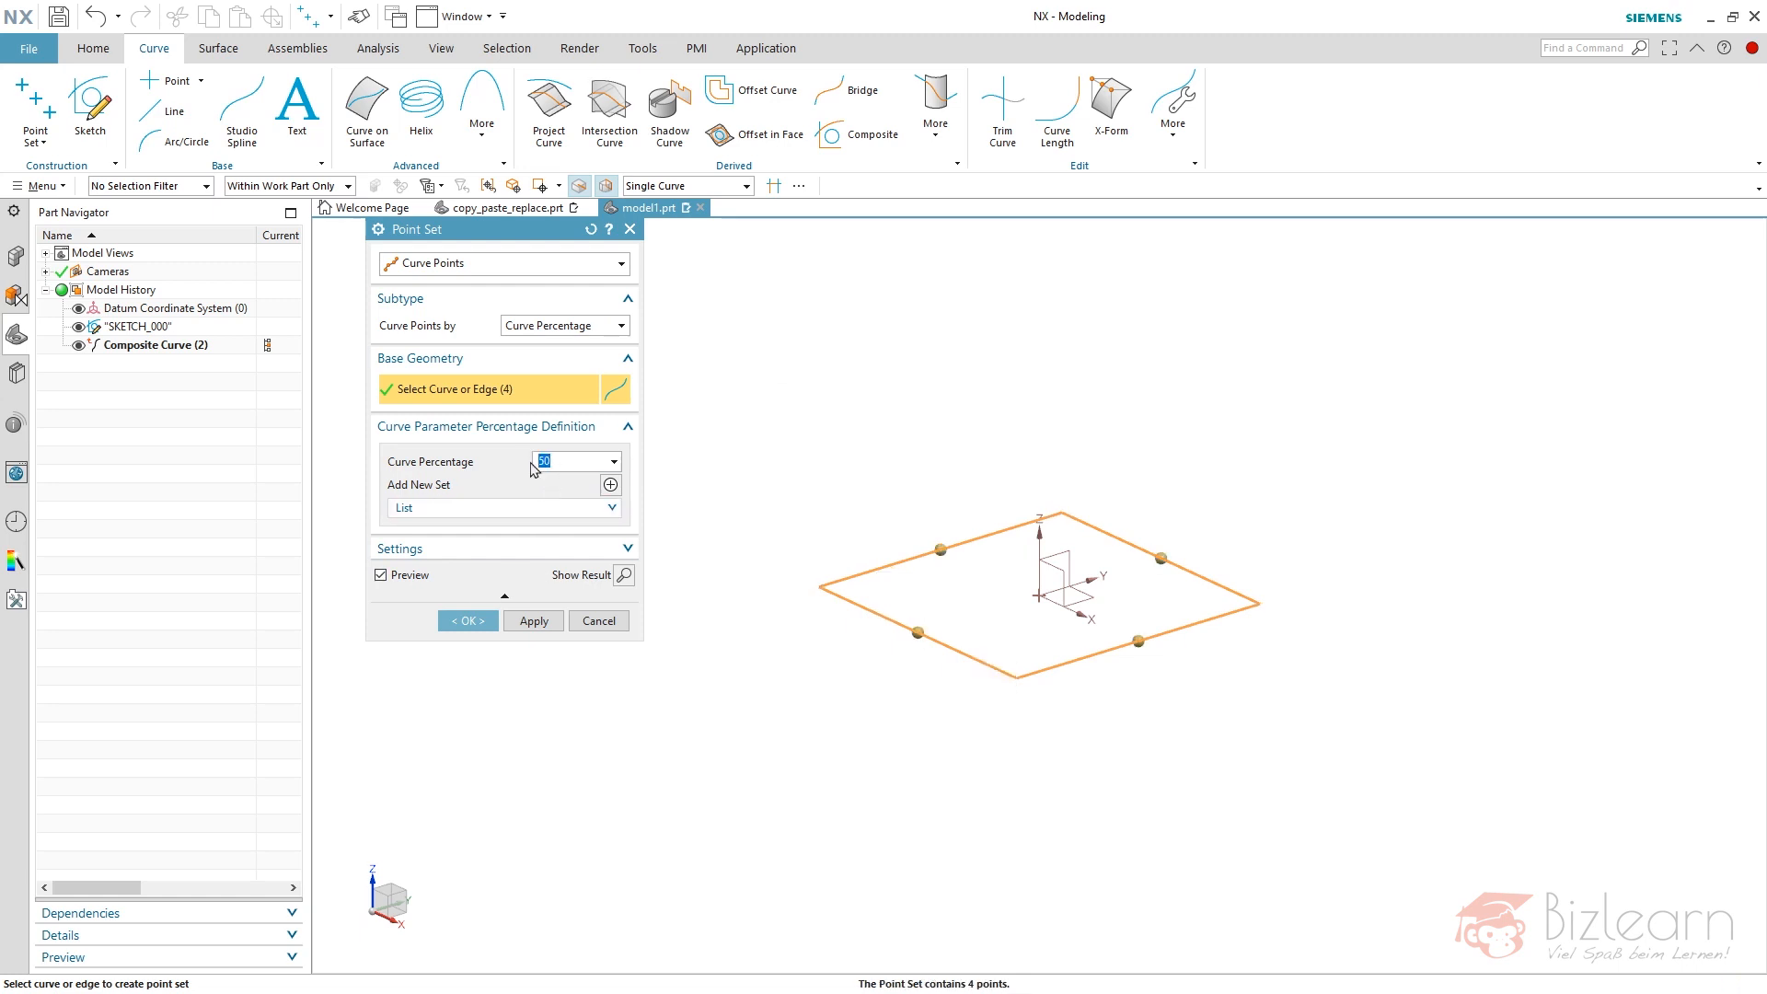
left_click(466, 620)
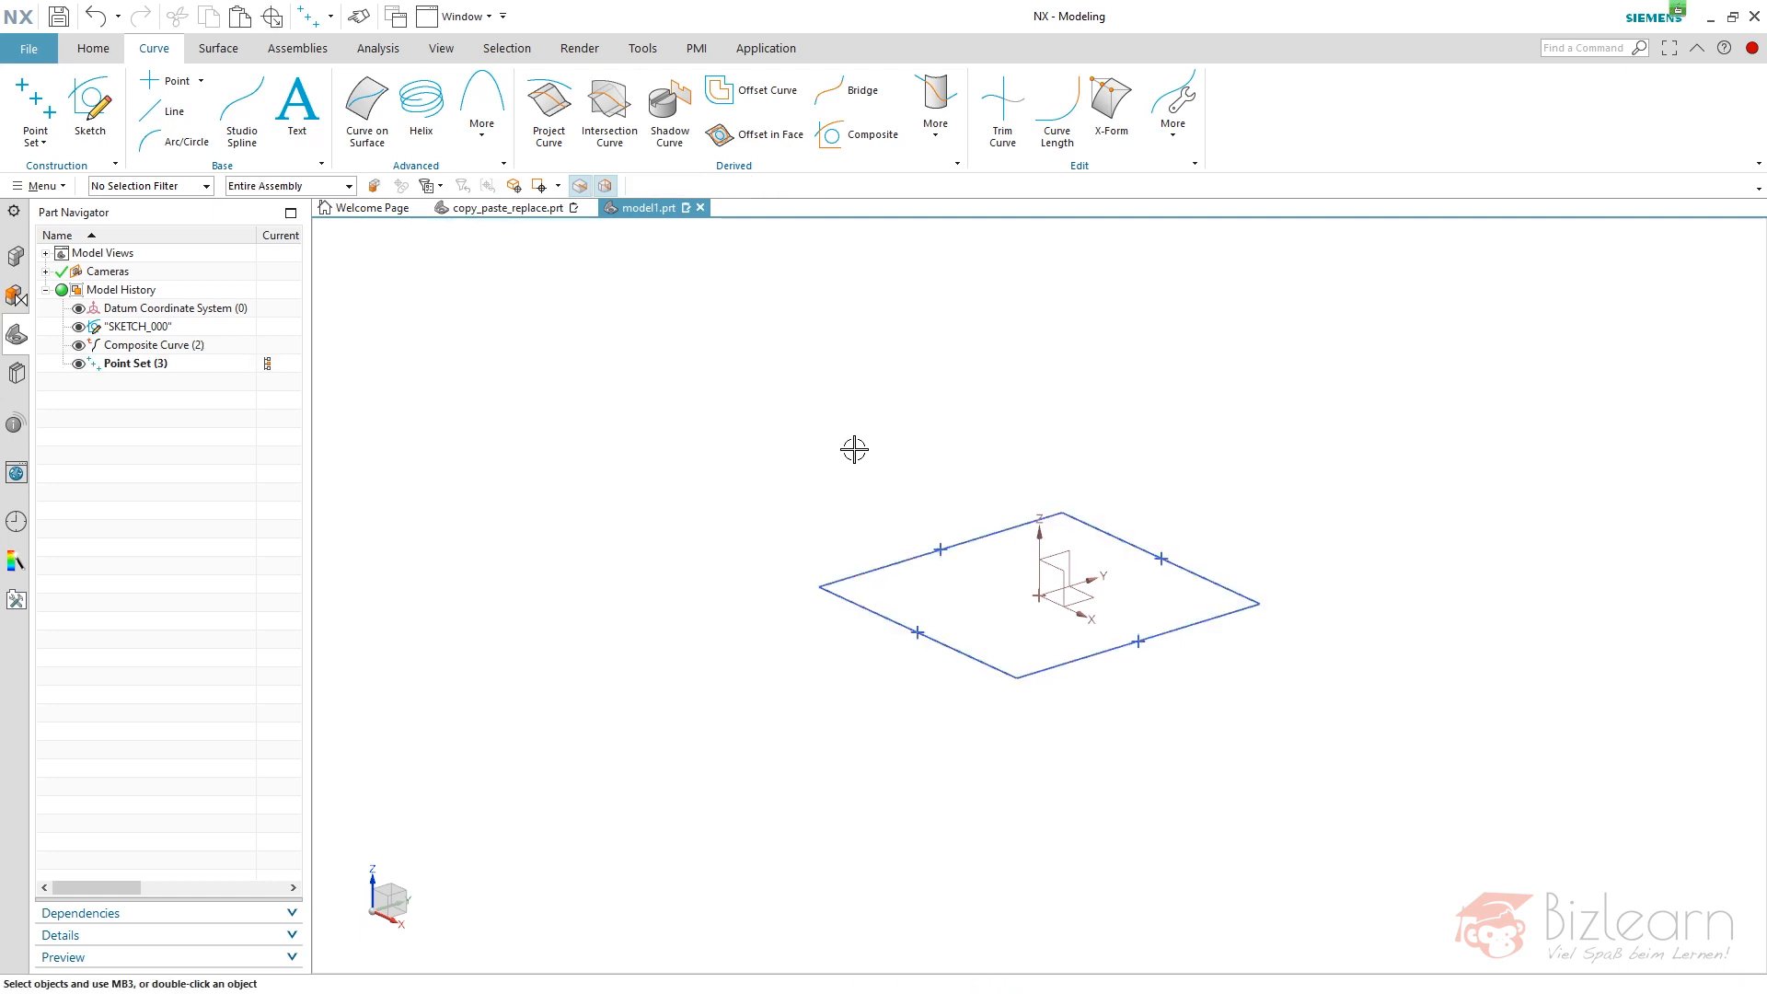
- Create a second Composite Curve from the Point Set's four midpoints
left_click(868, 135)
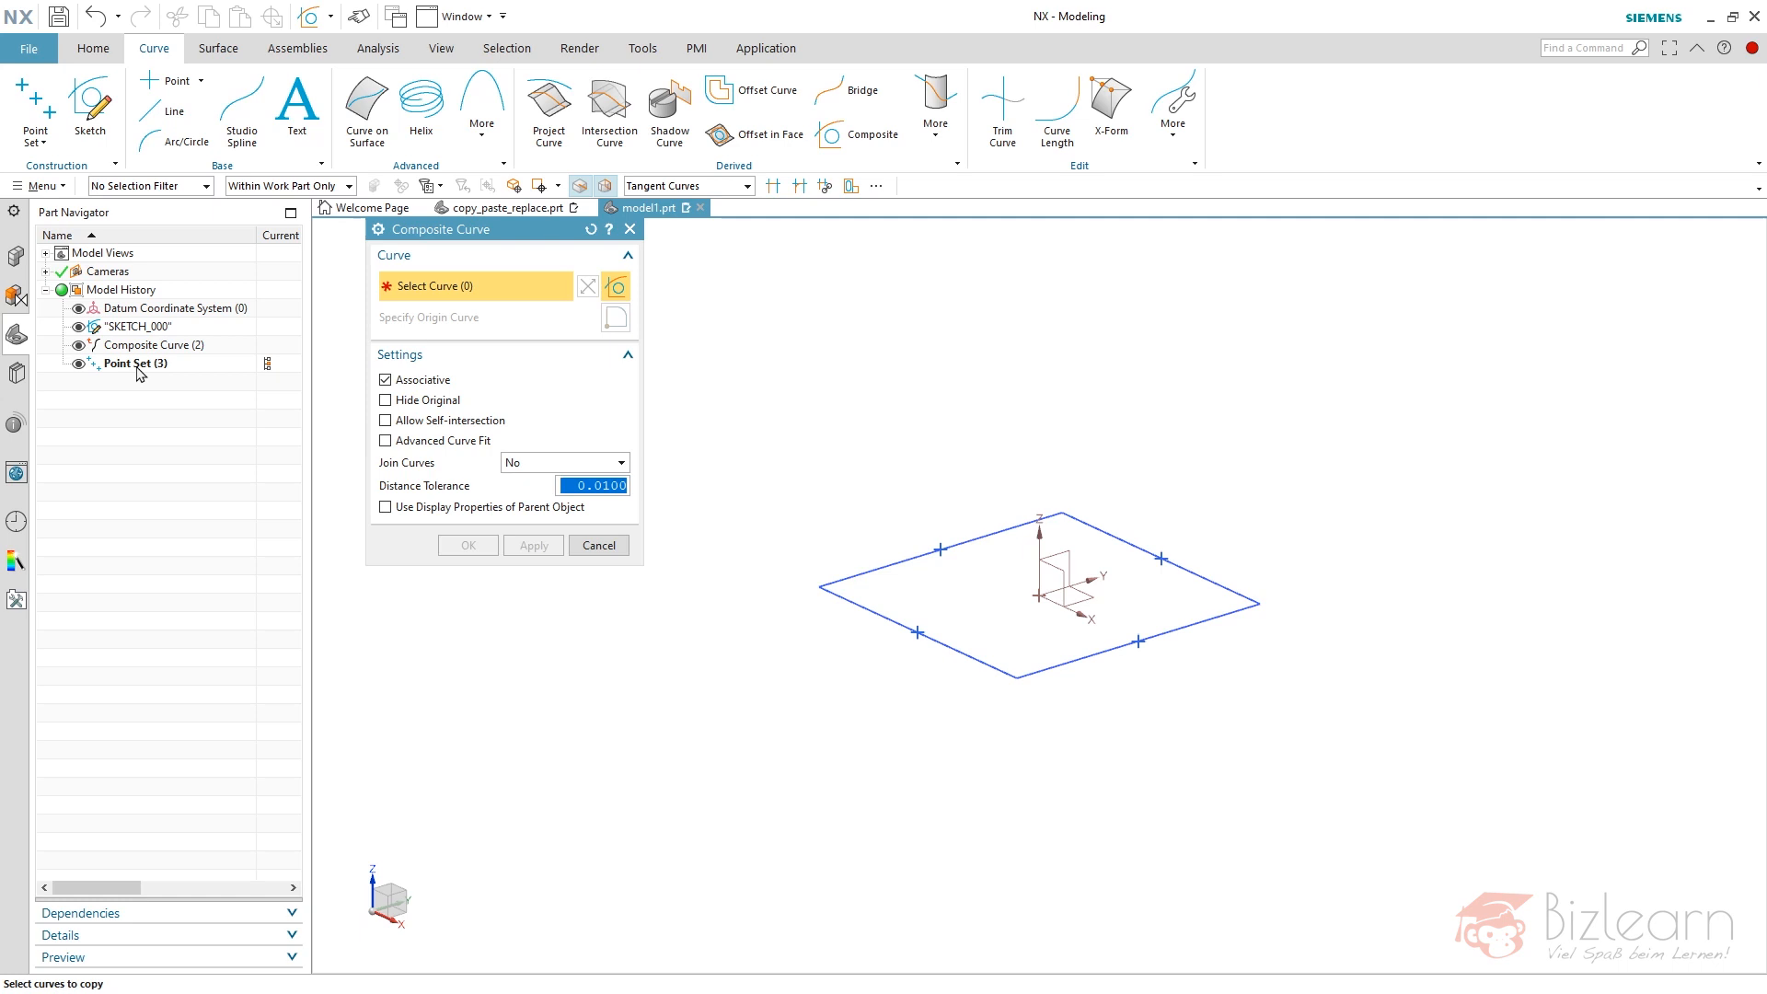
left_click(937, 564)
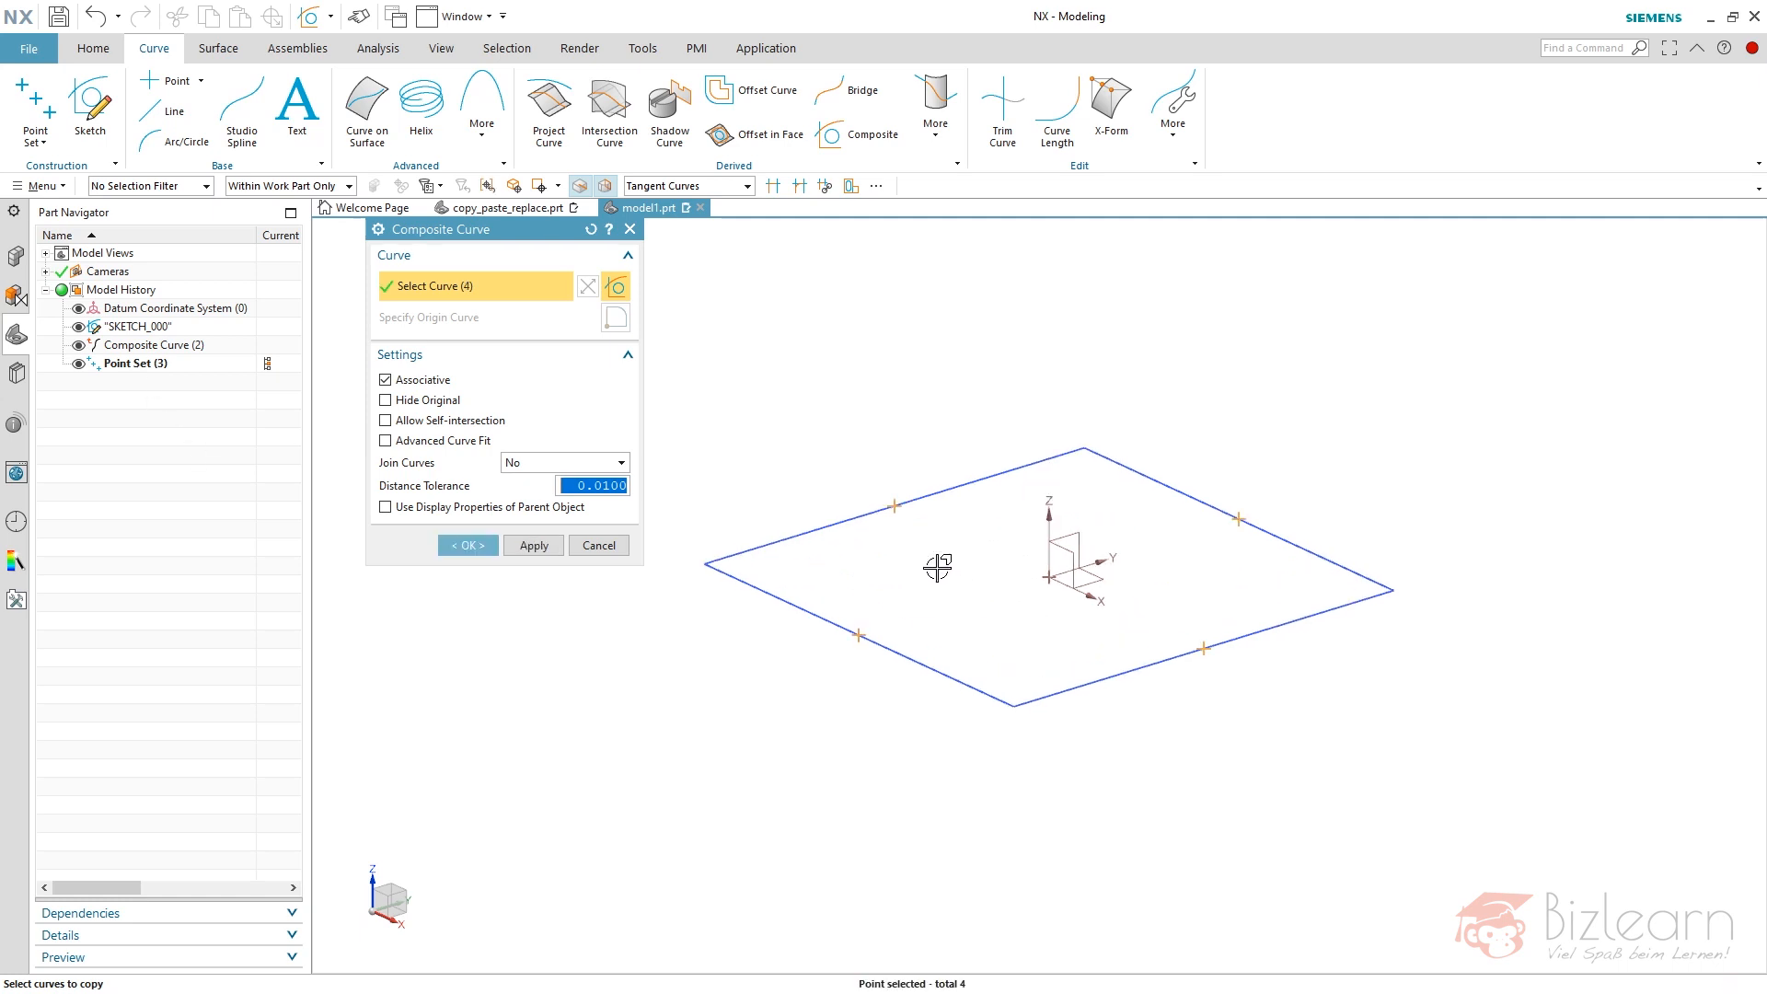
mouse_move(905, 477)
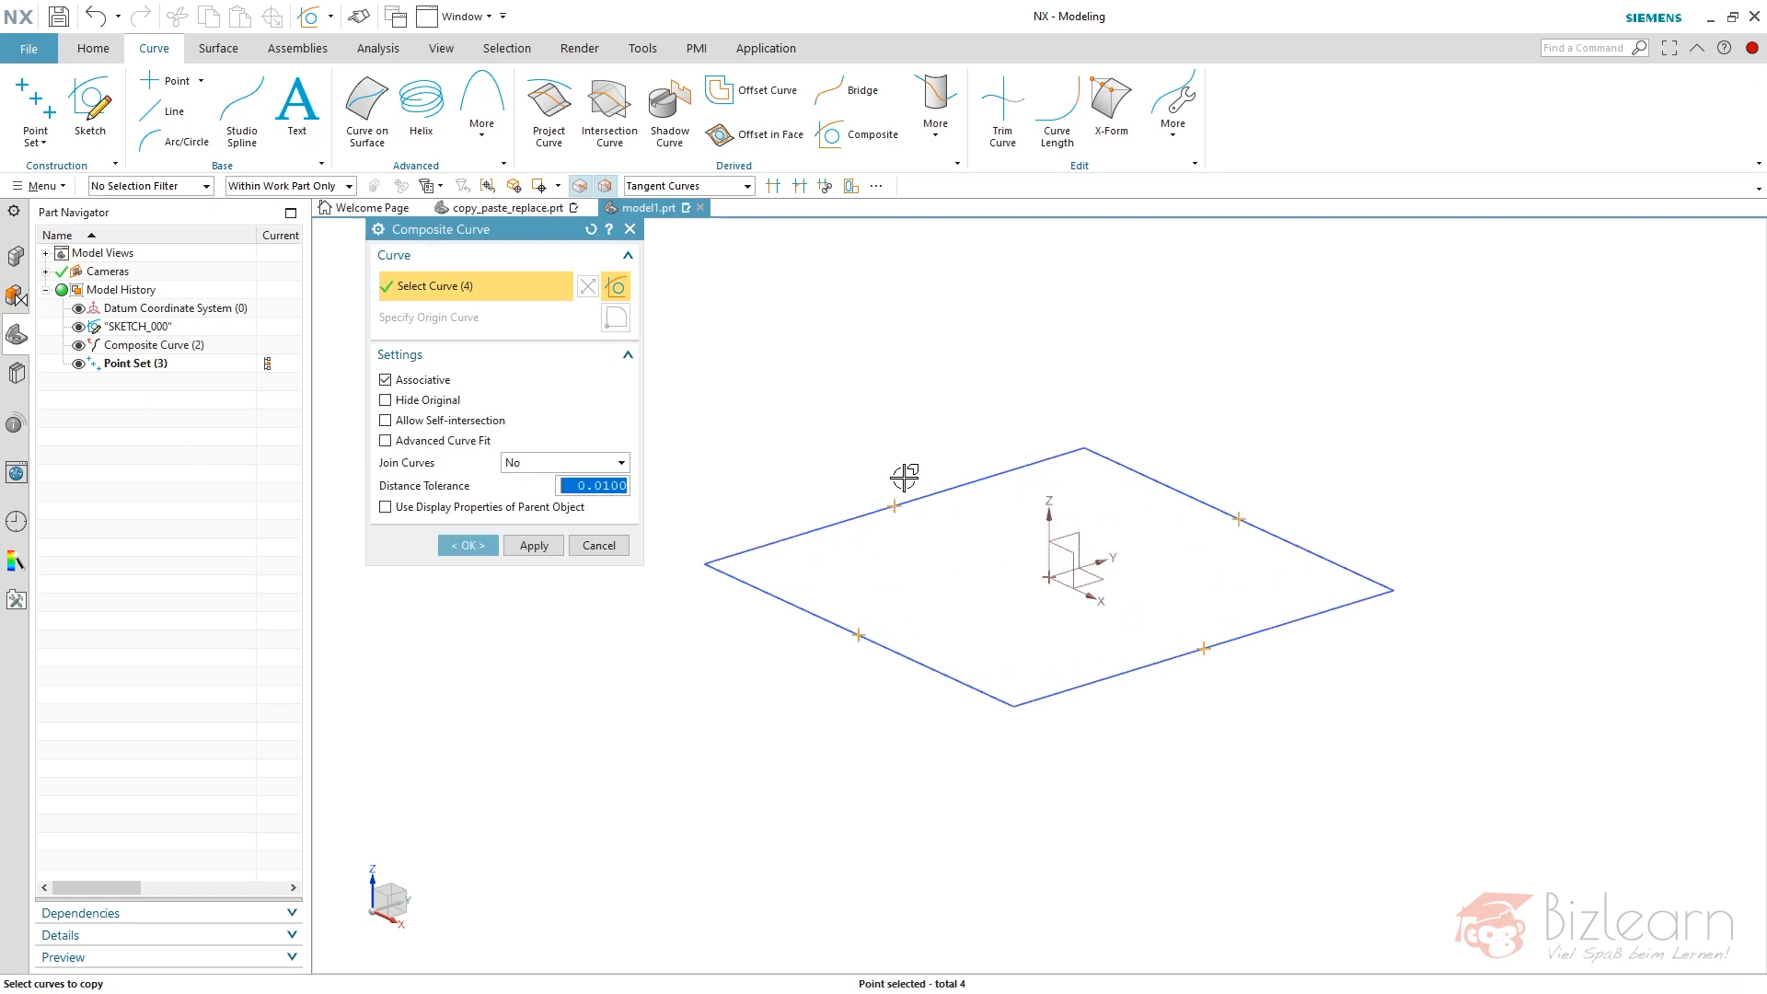
left_click(466, 545)
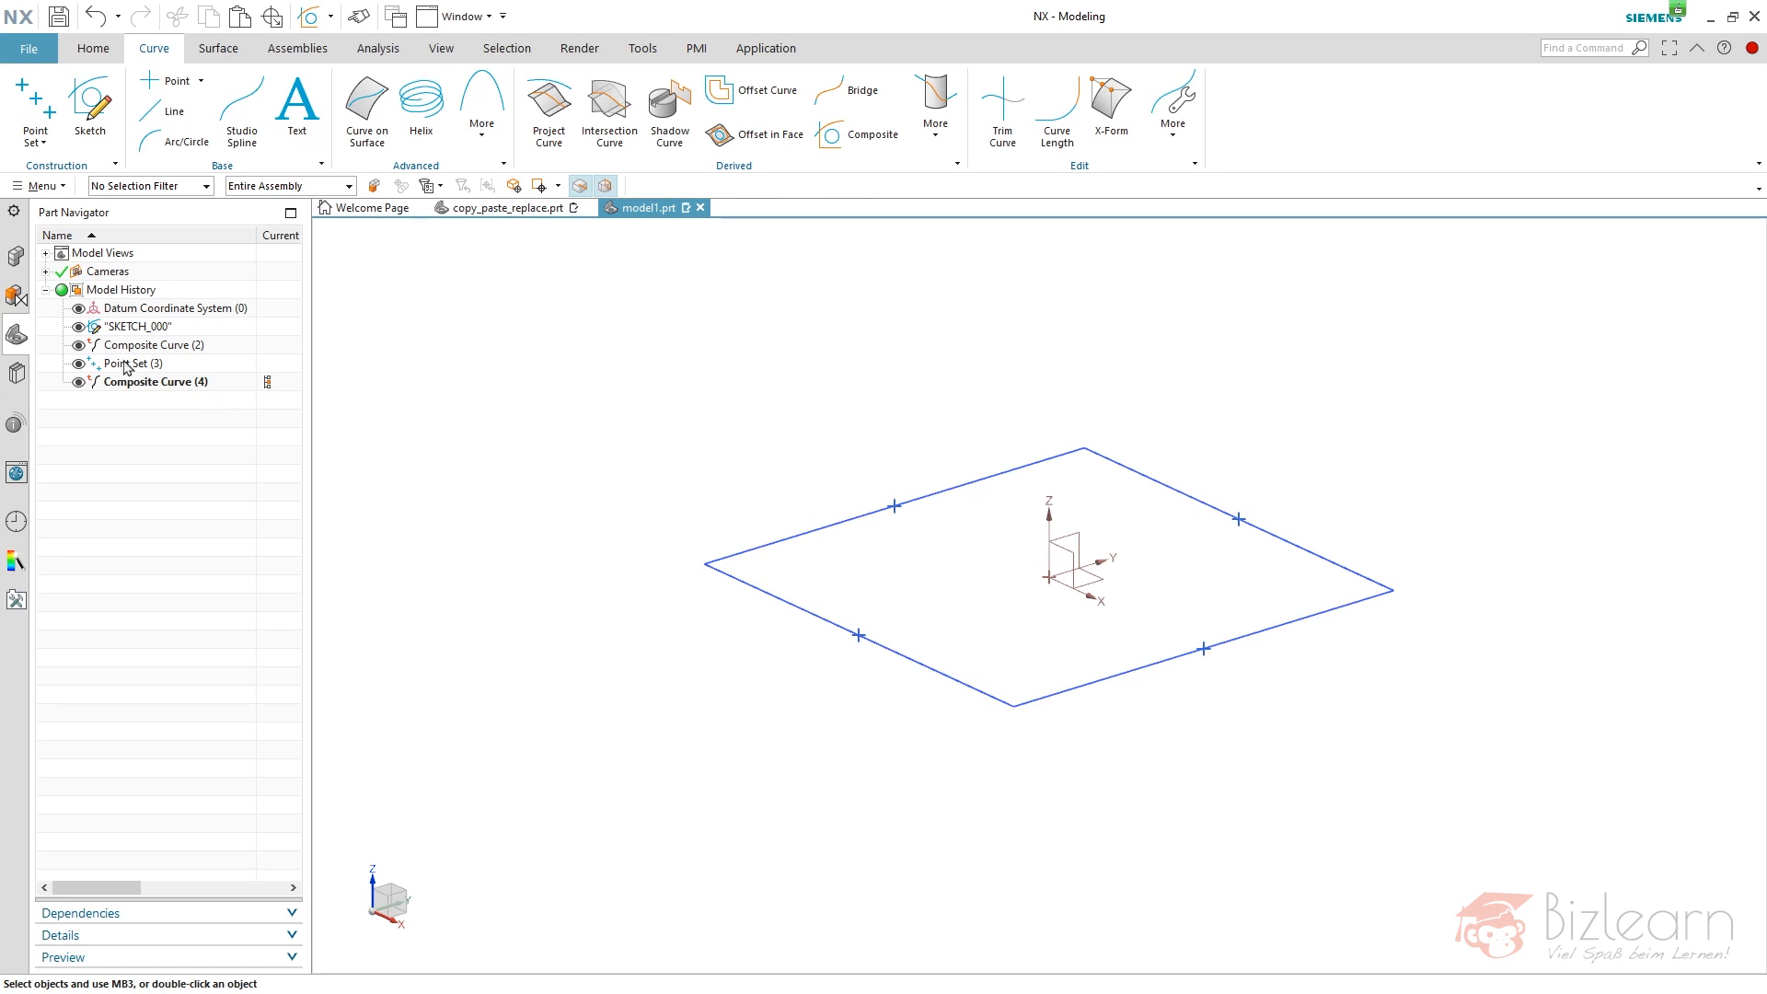
mouse_move(211, 457)
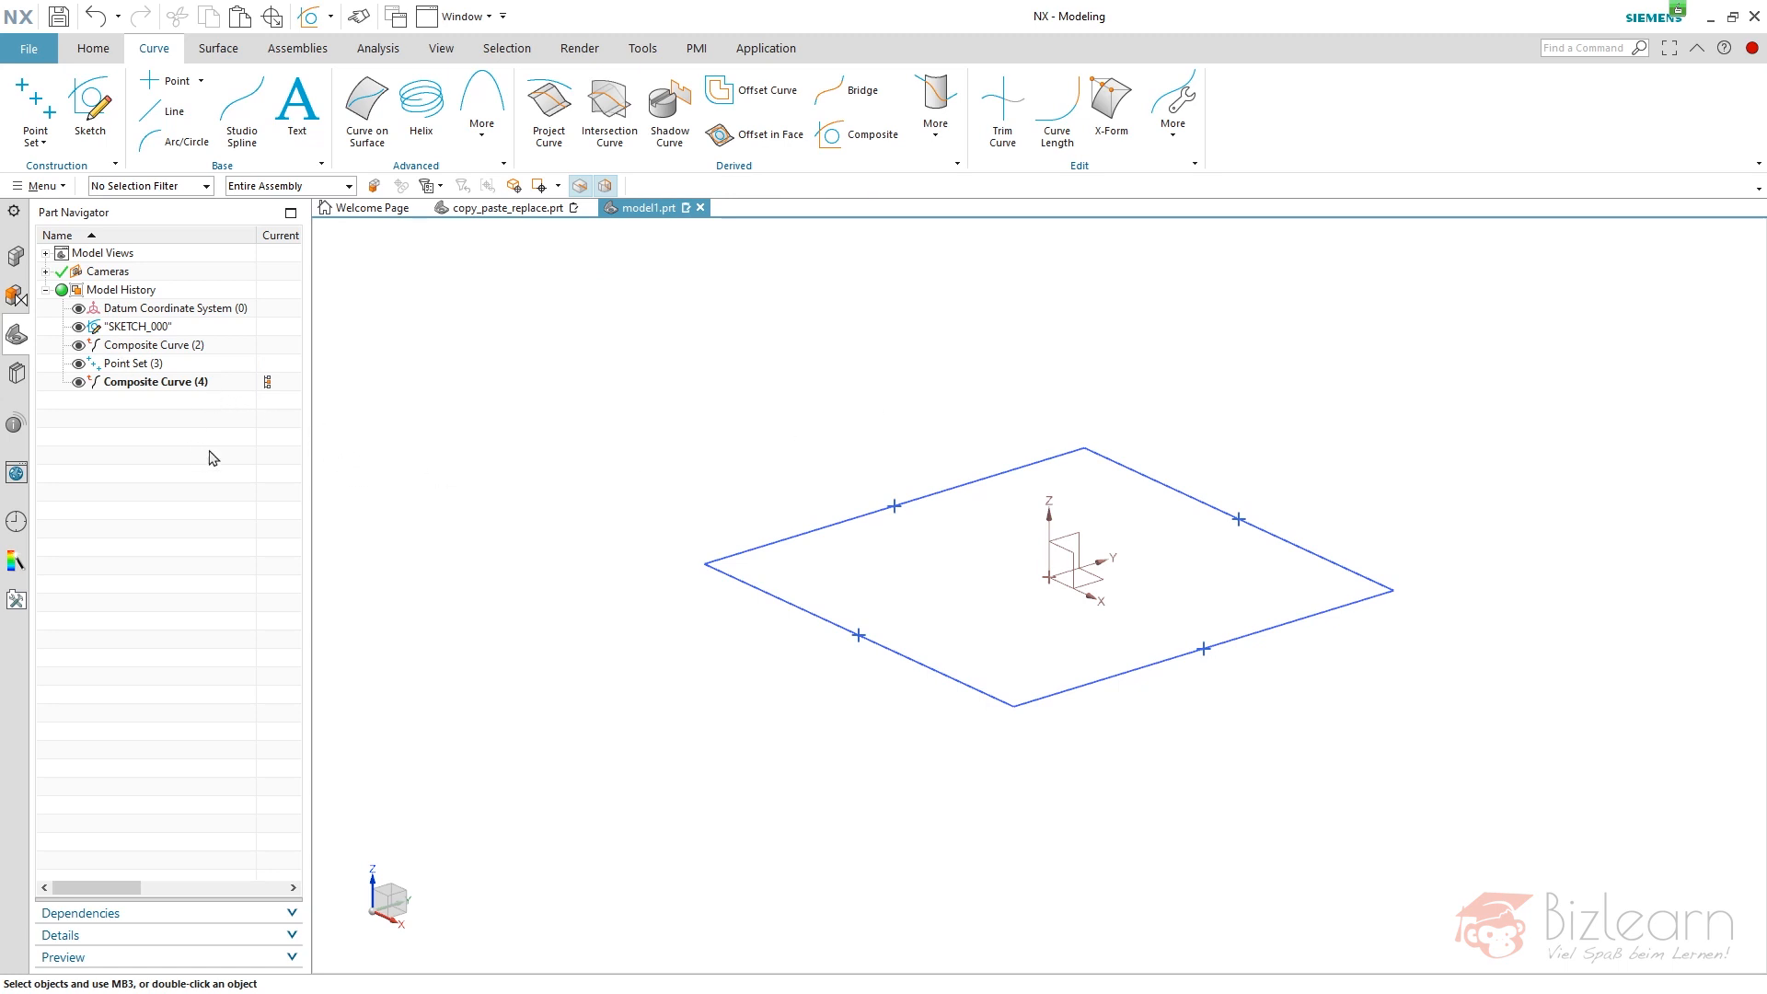
- Add a Datum Plane from the XY plane with a 30 mm offset
left_click(92, 49)
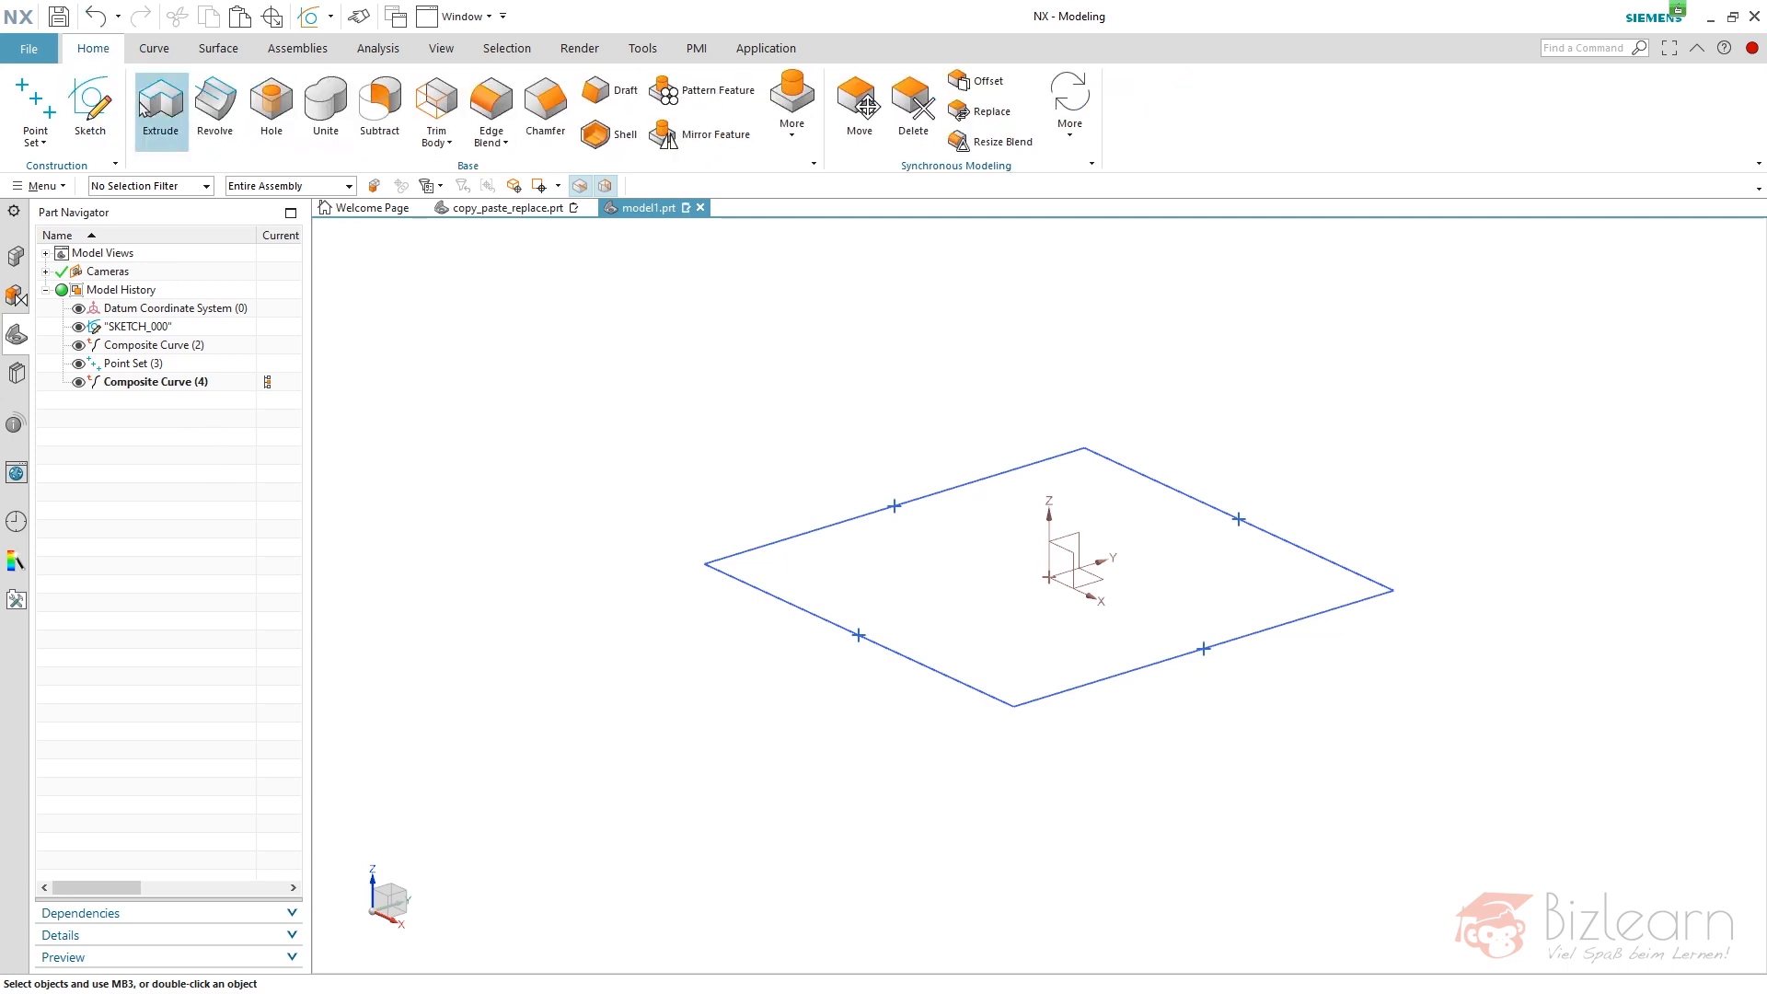
mouse_move(160, 101)
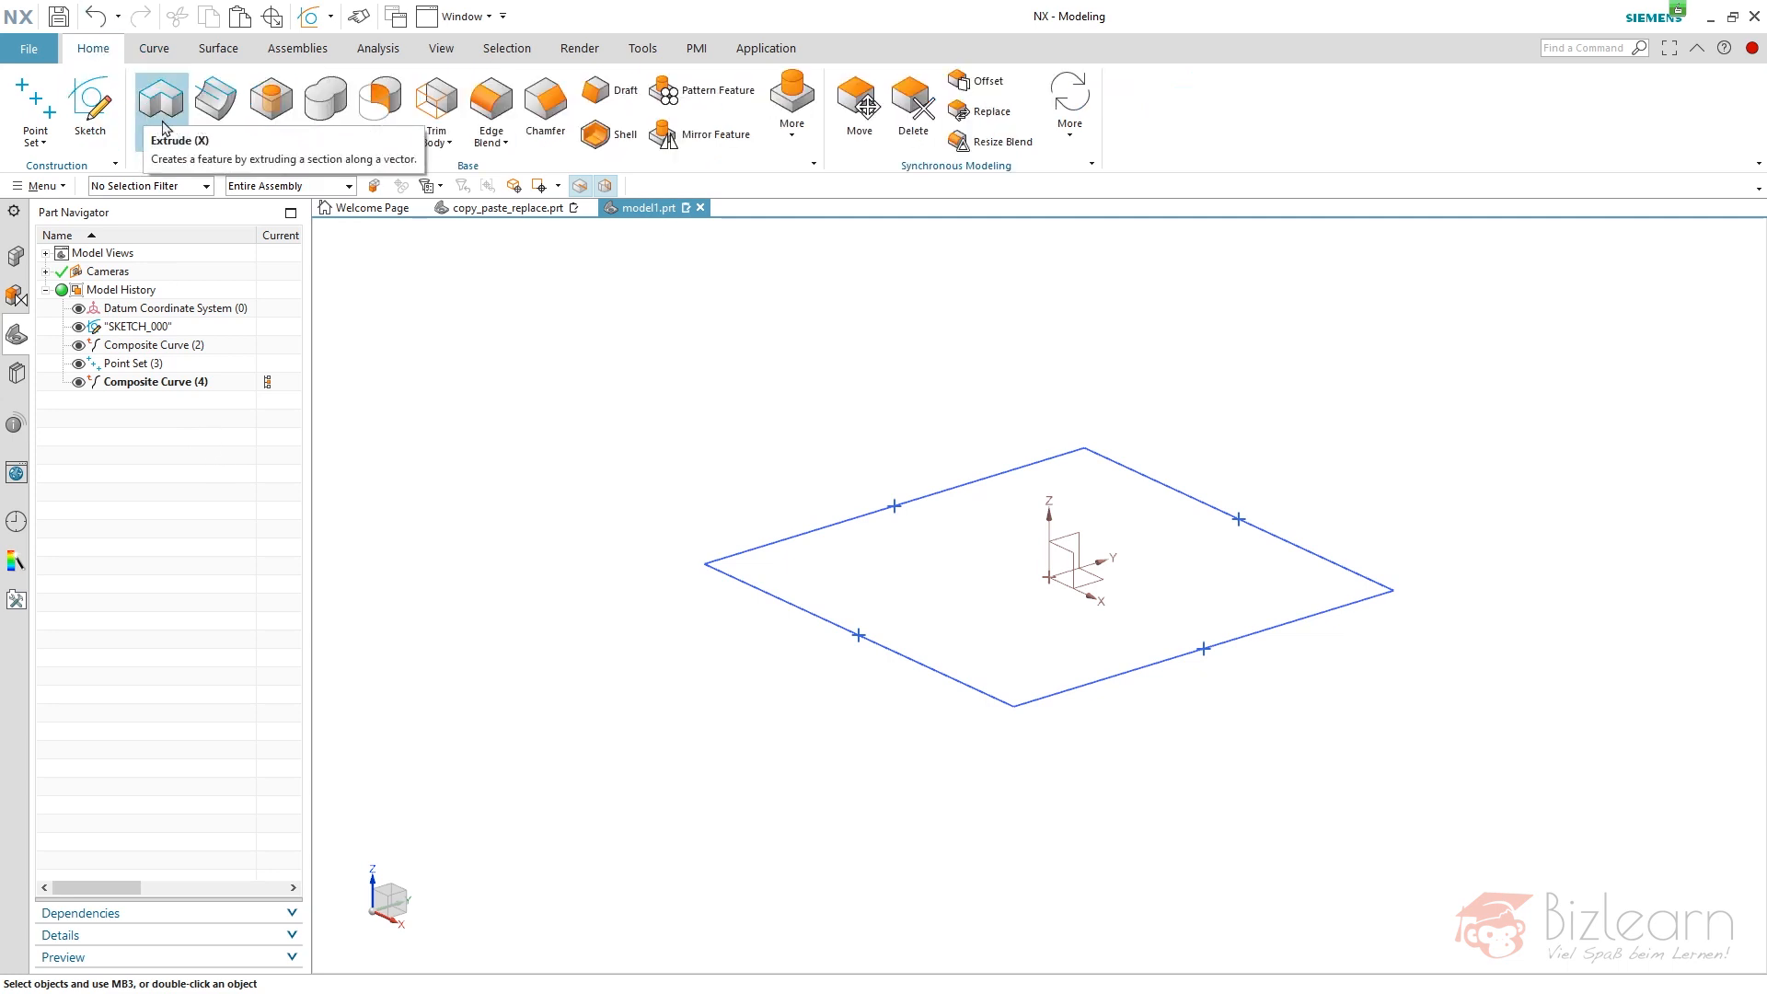
left_click(35, 113)
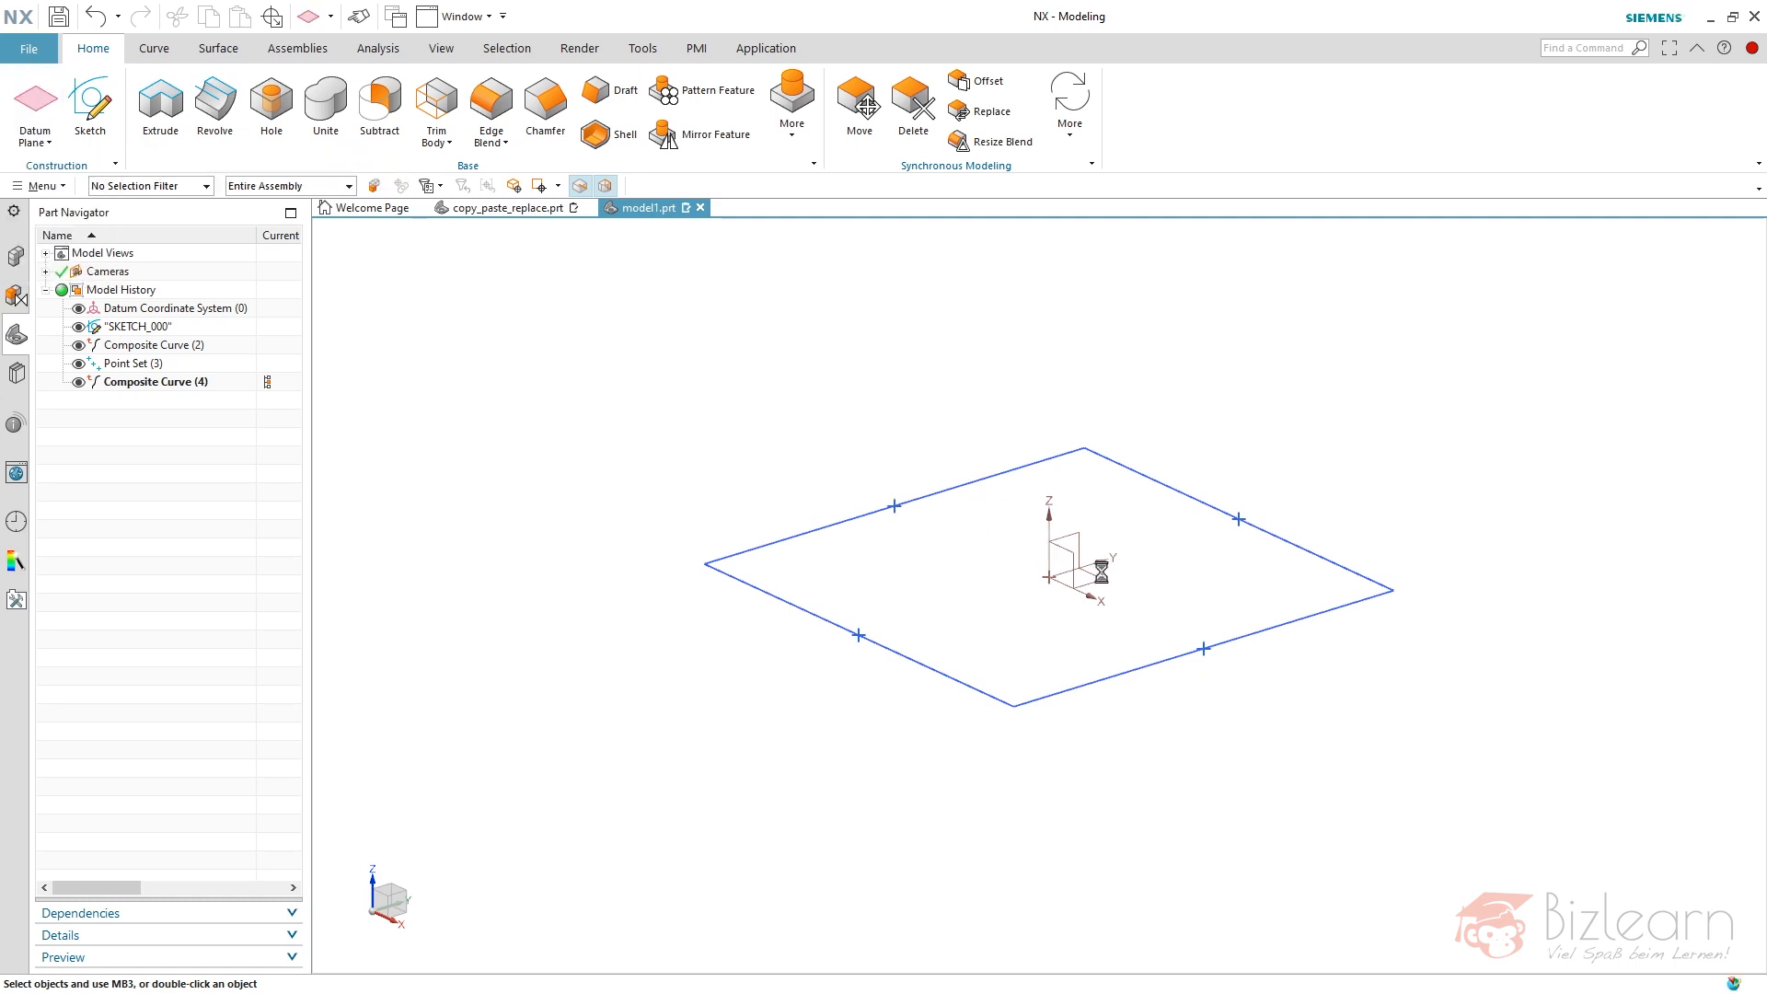
left_click(34, 112)
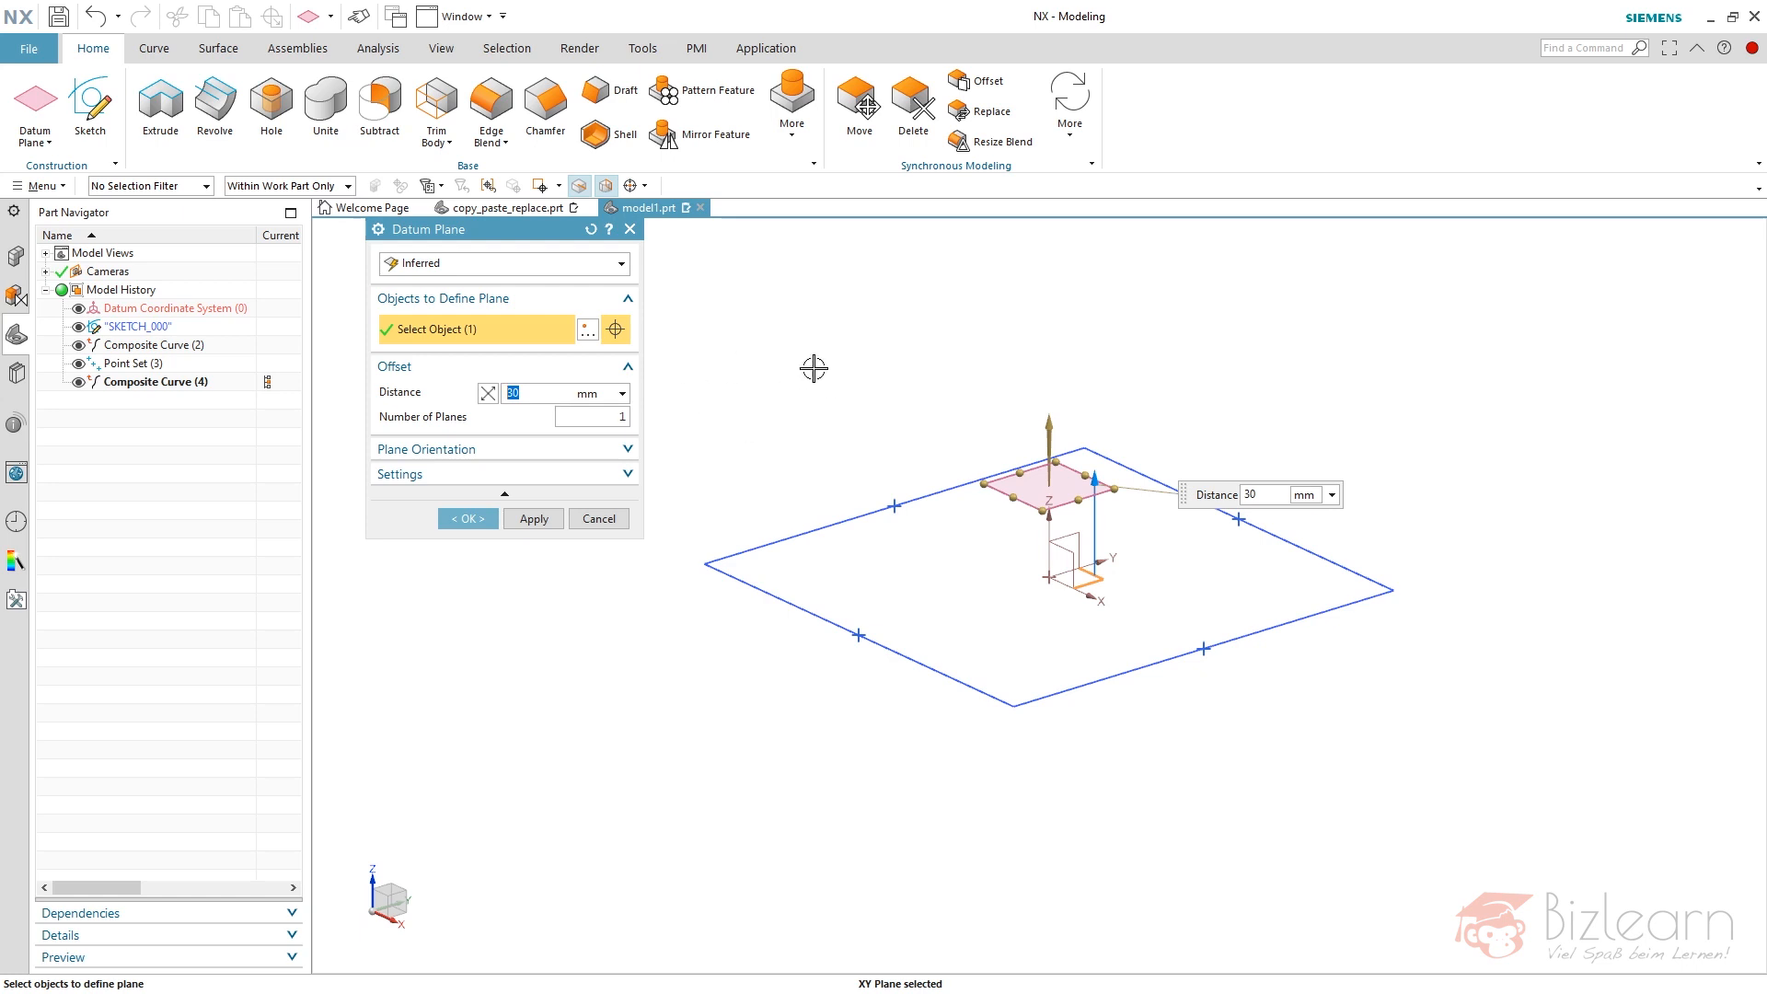
left_click(465, 518)
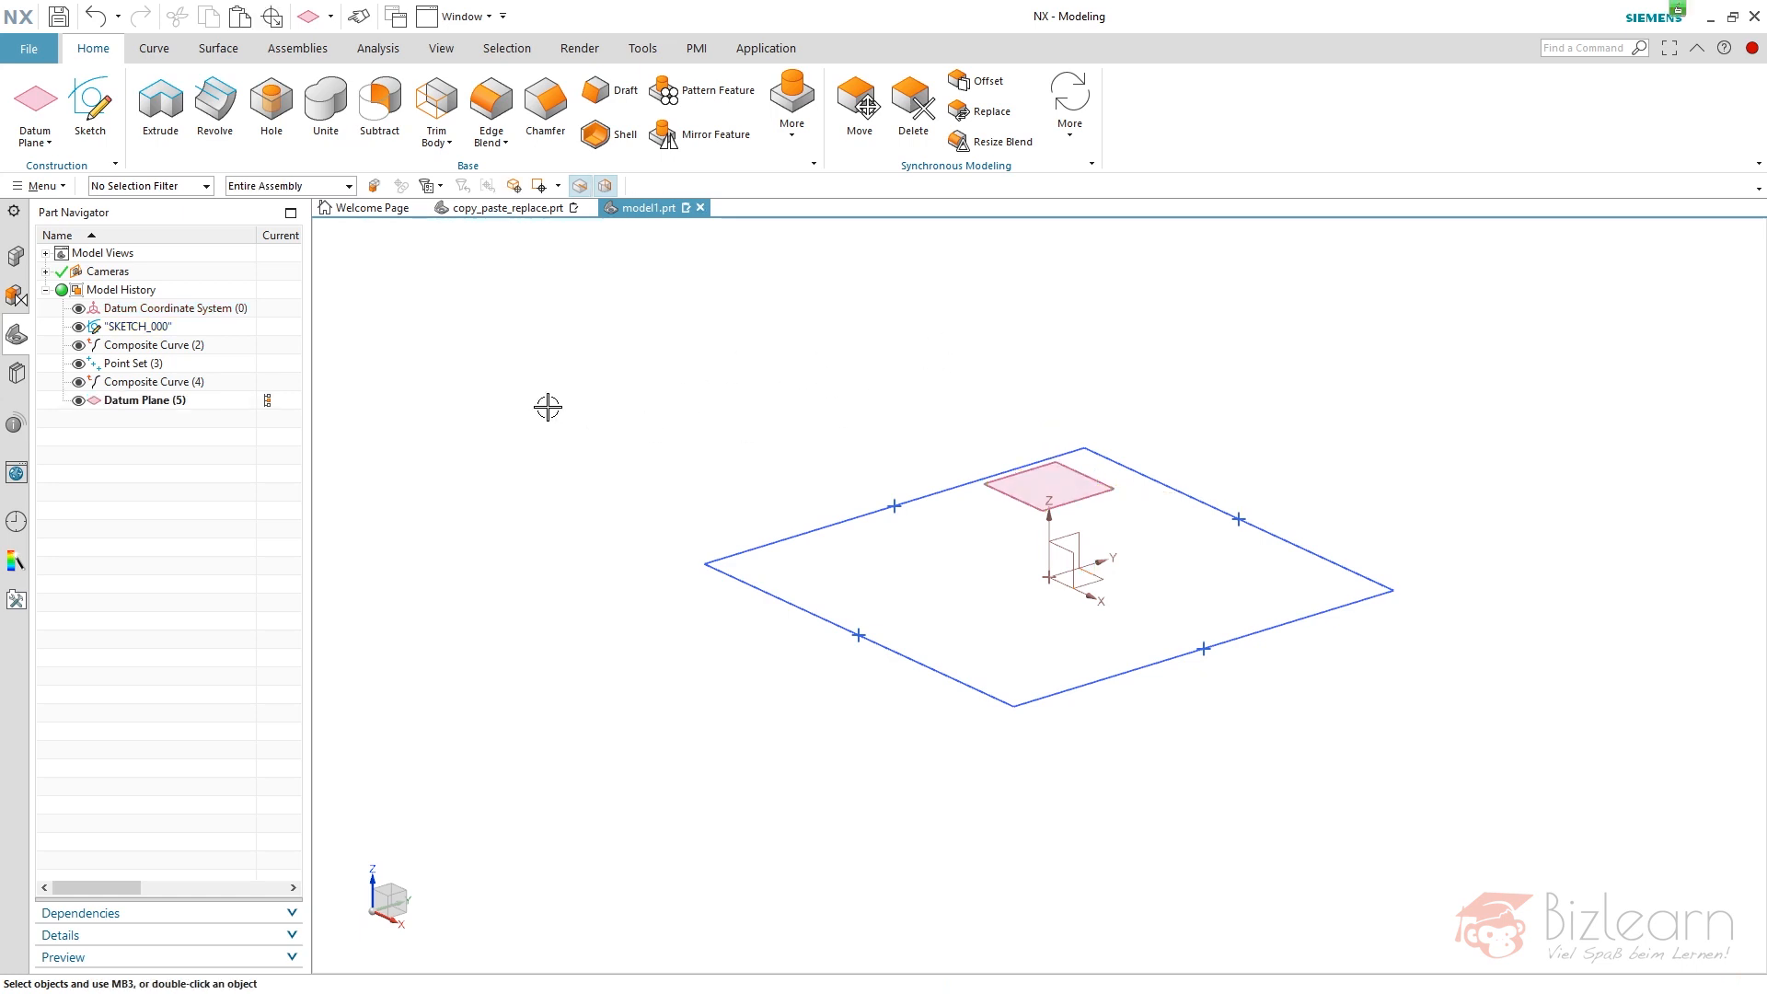
mouse_move(160, 107)
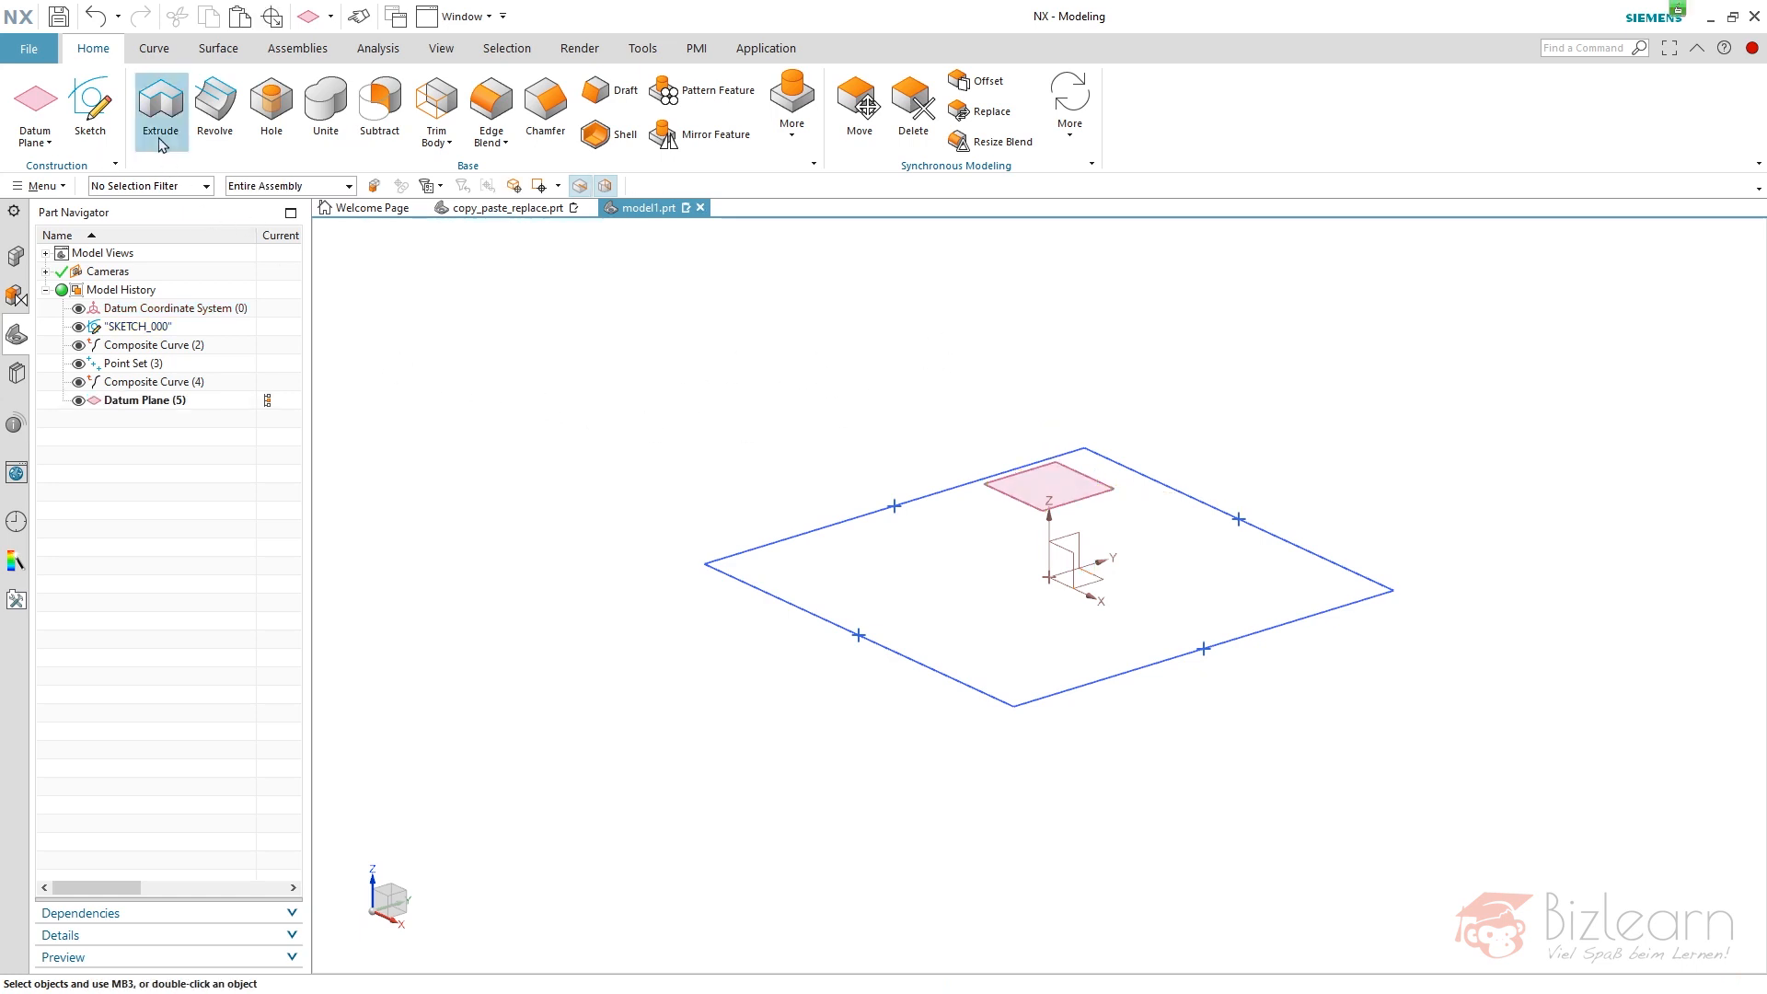
- Extrude the composite square with End set to Until Selected at the 30 mm datum plane
left_click(160, 106)
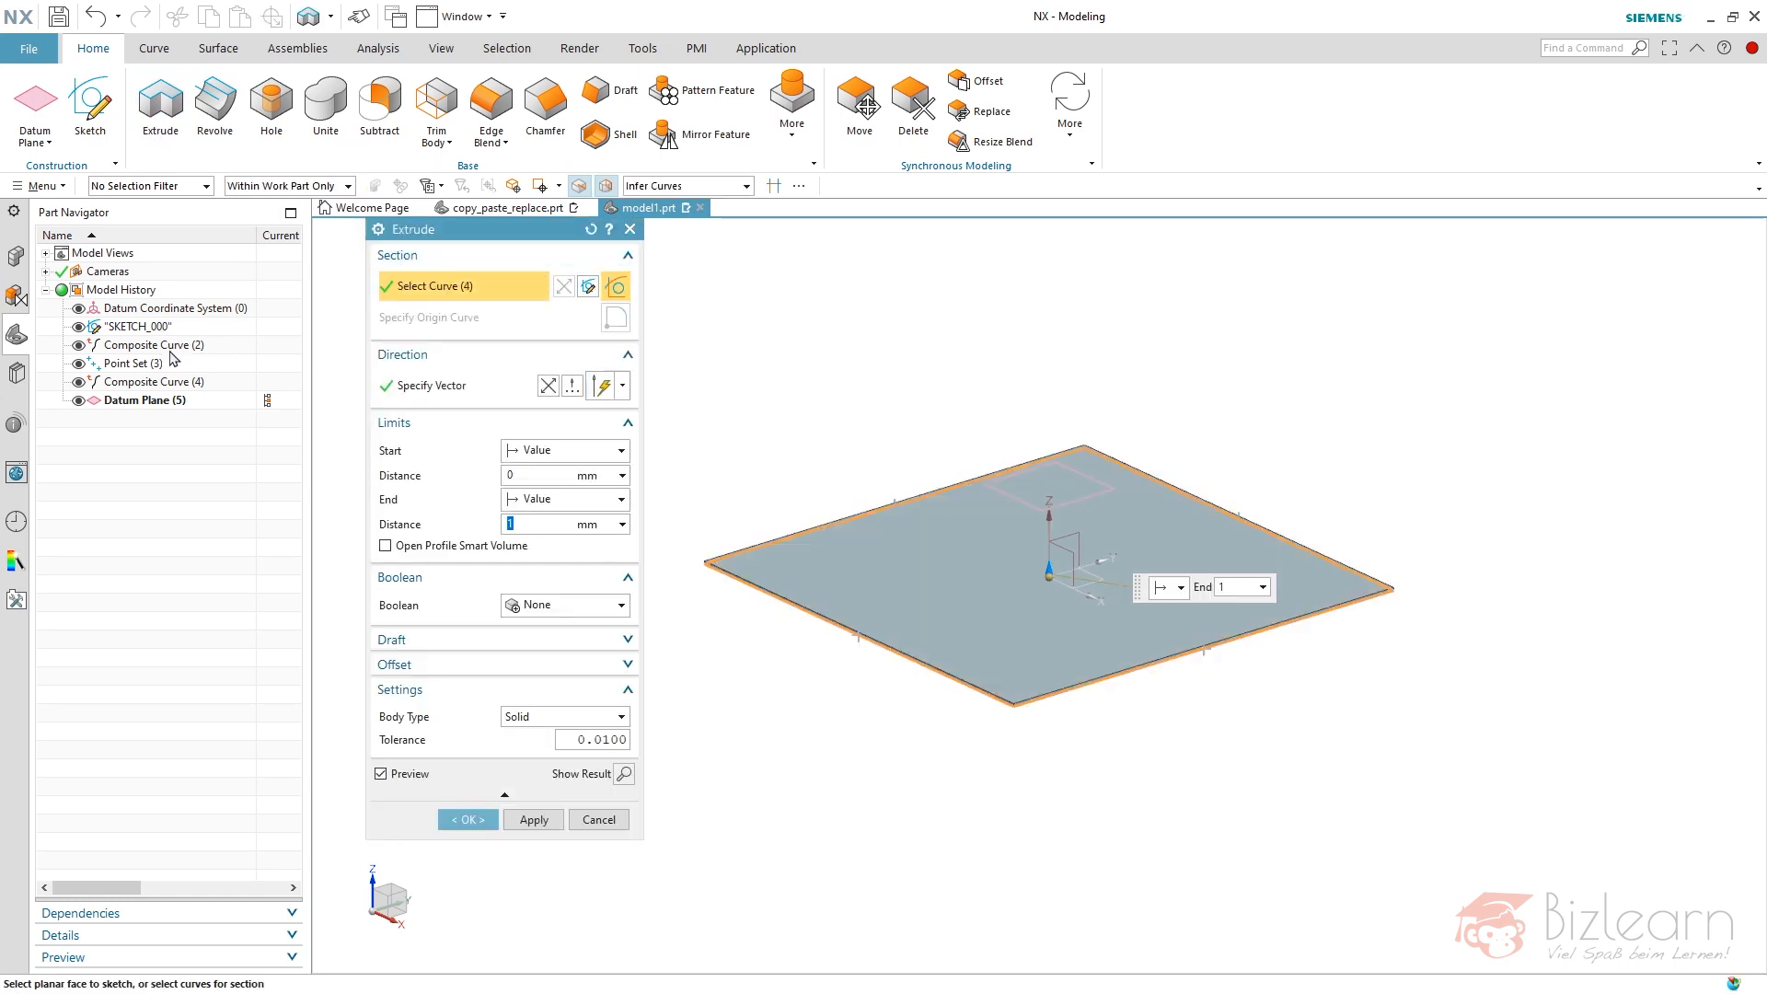
left_click(744, 552)
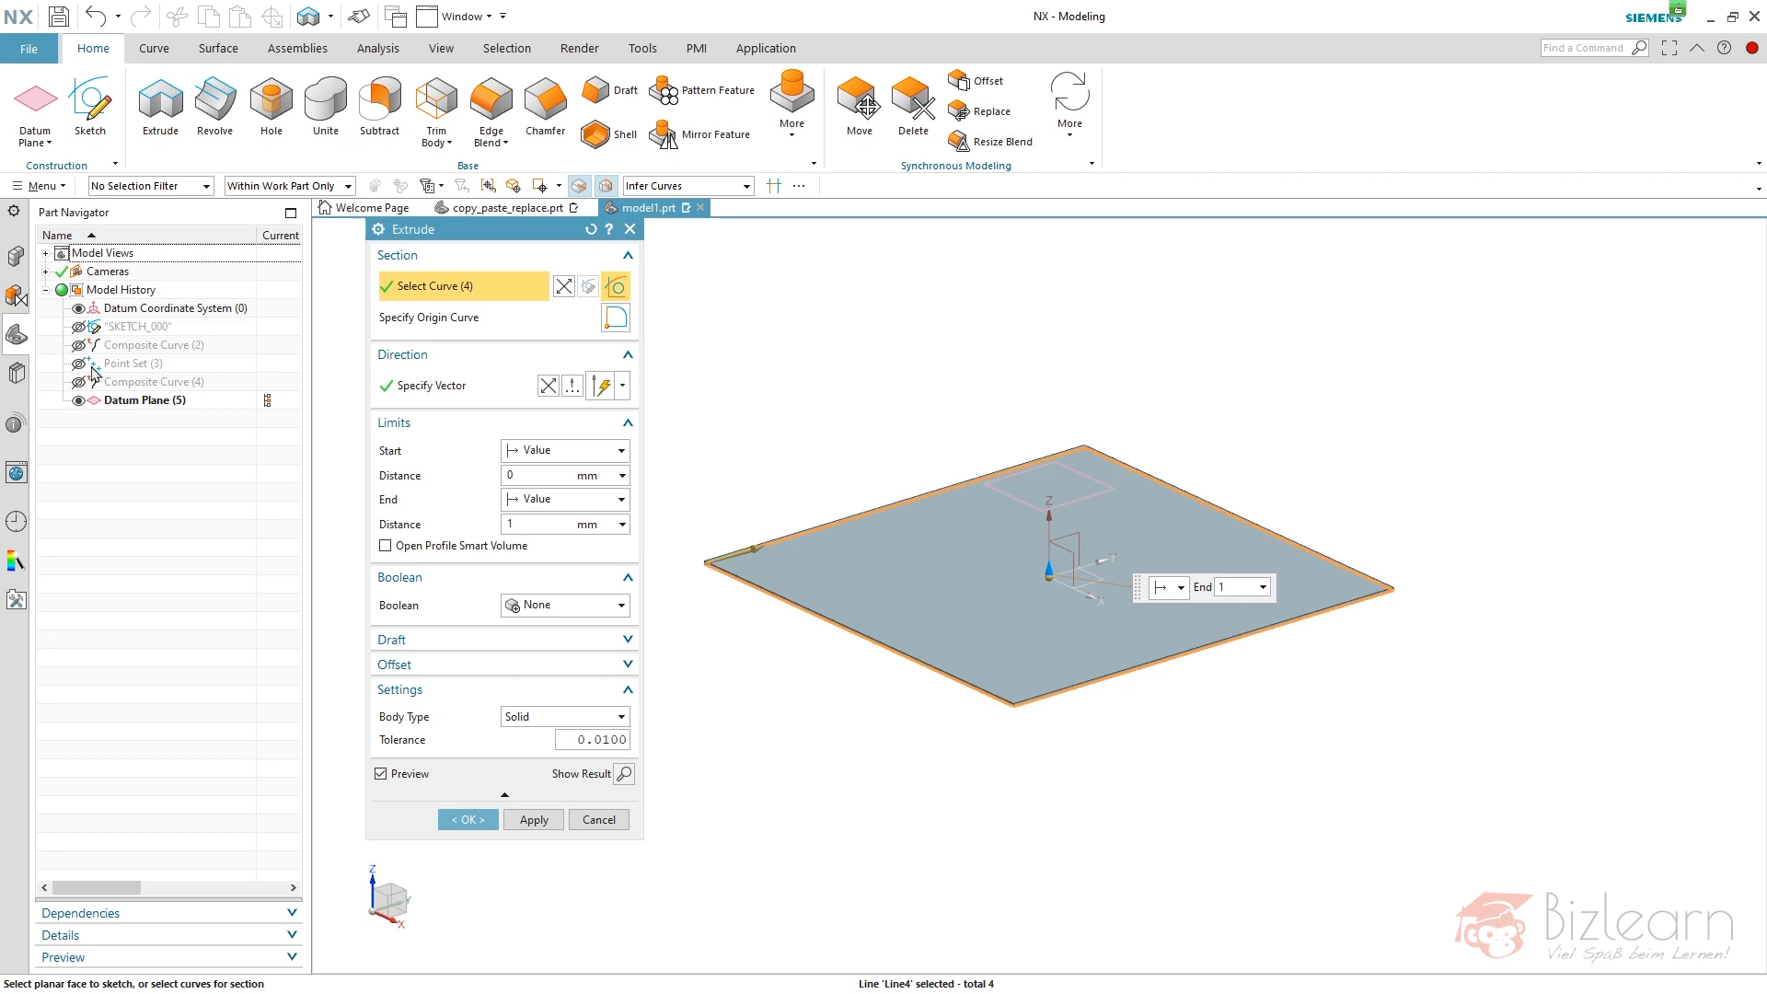
left_click(620, 498)
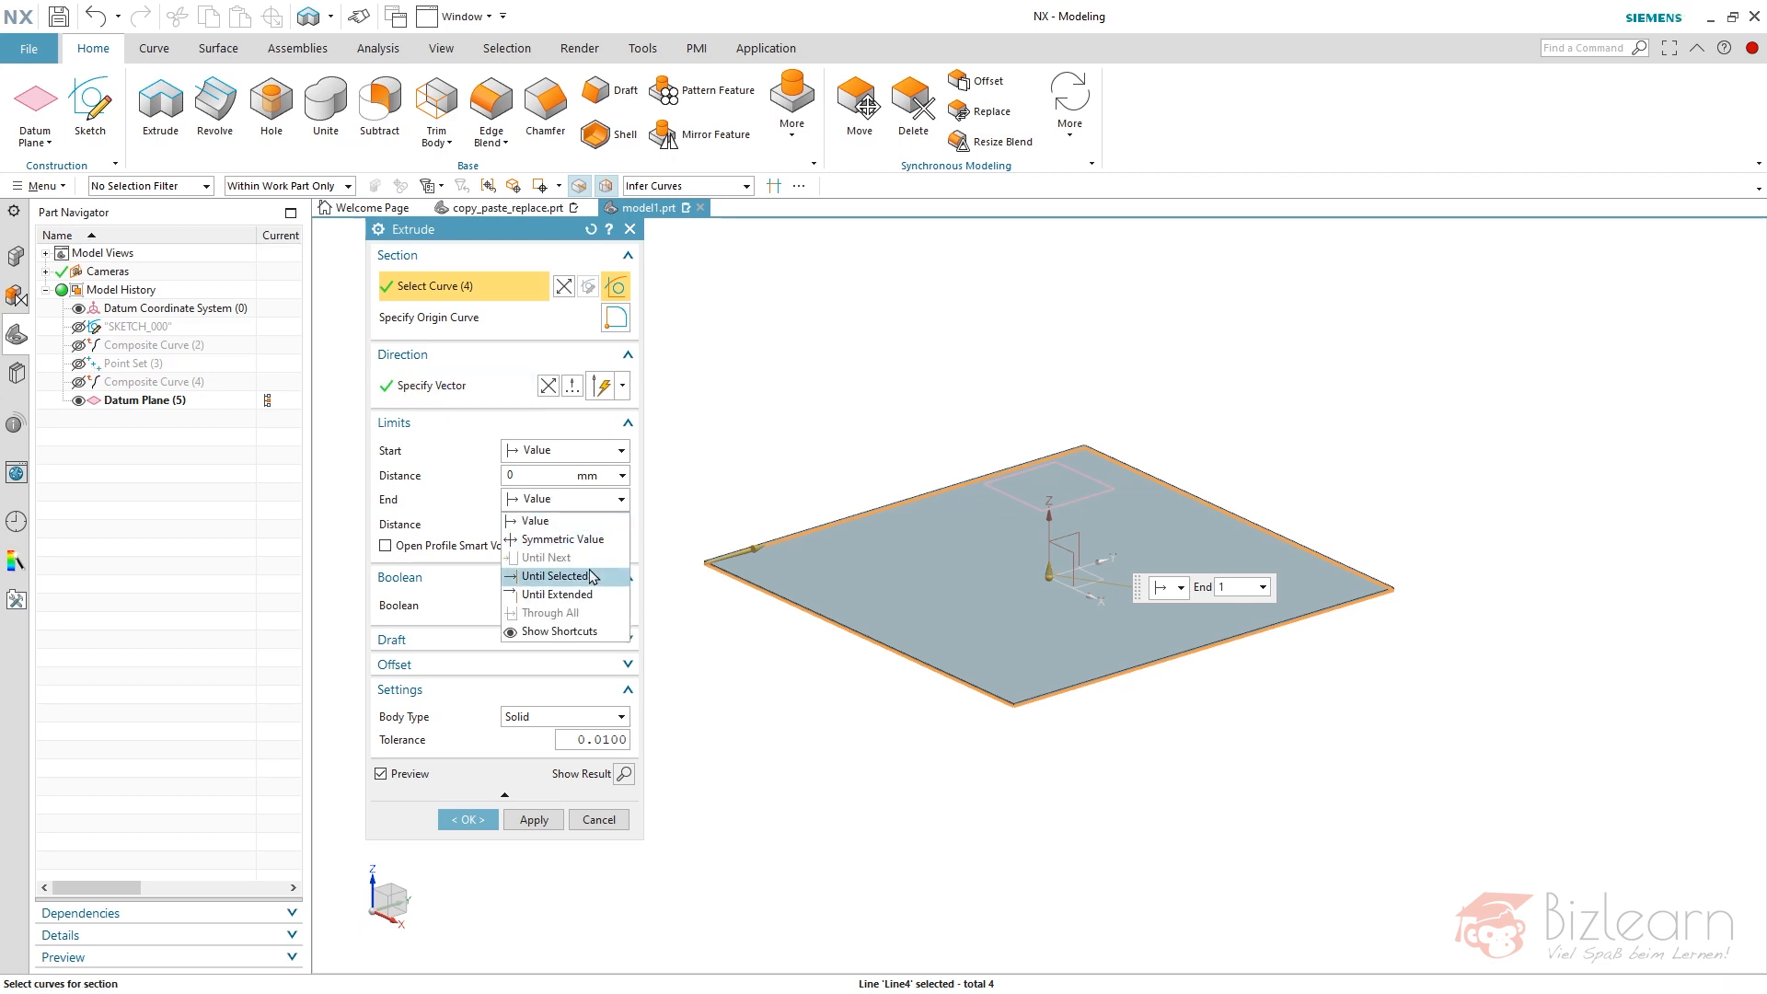
left_click(552, 576)
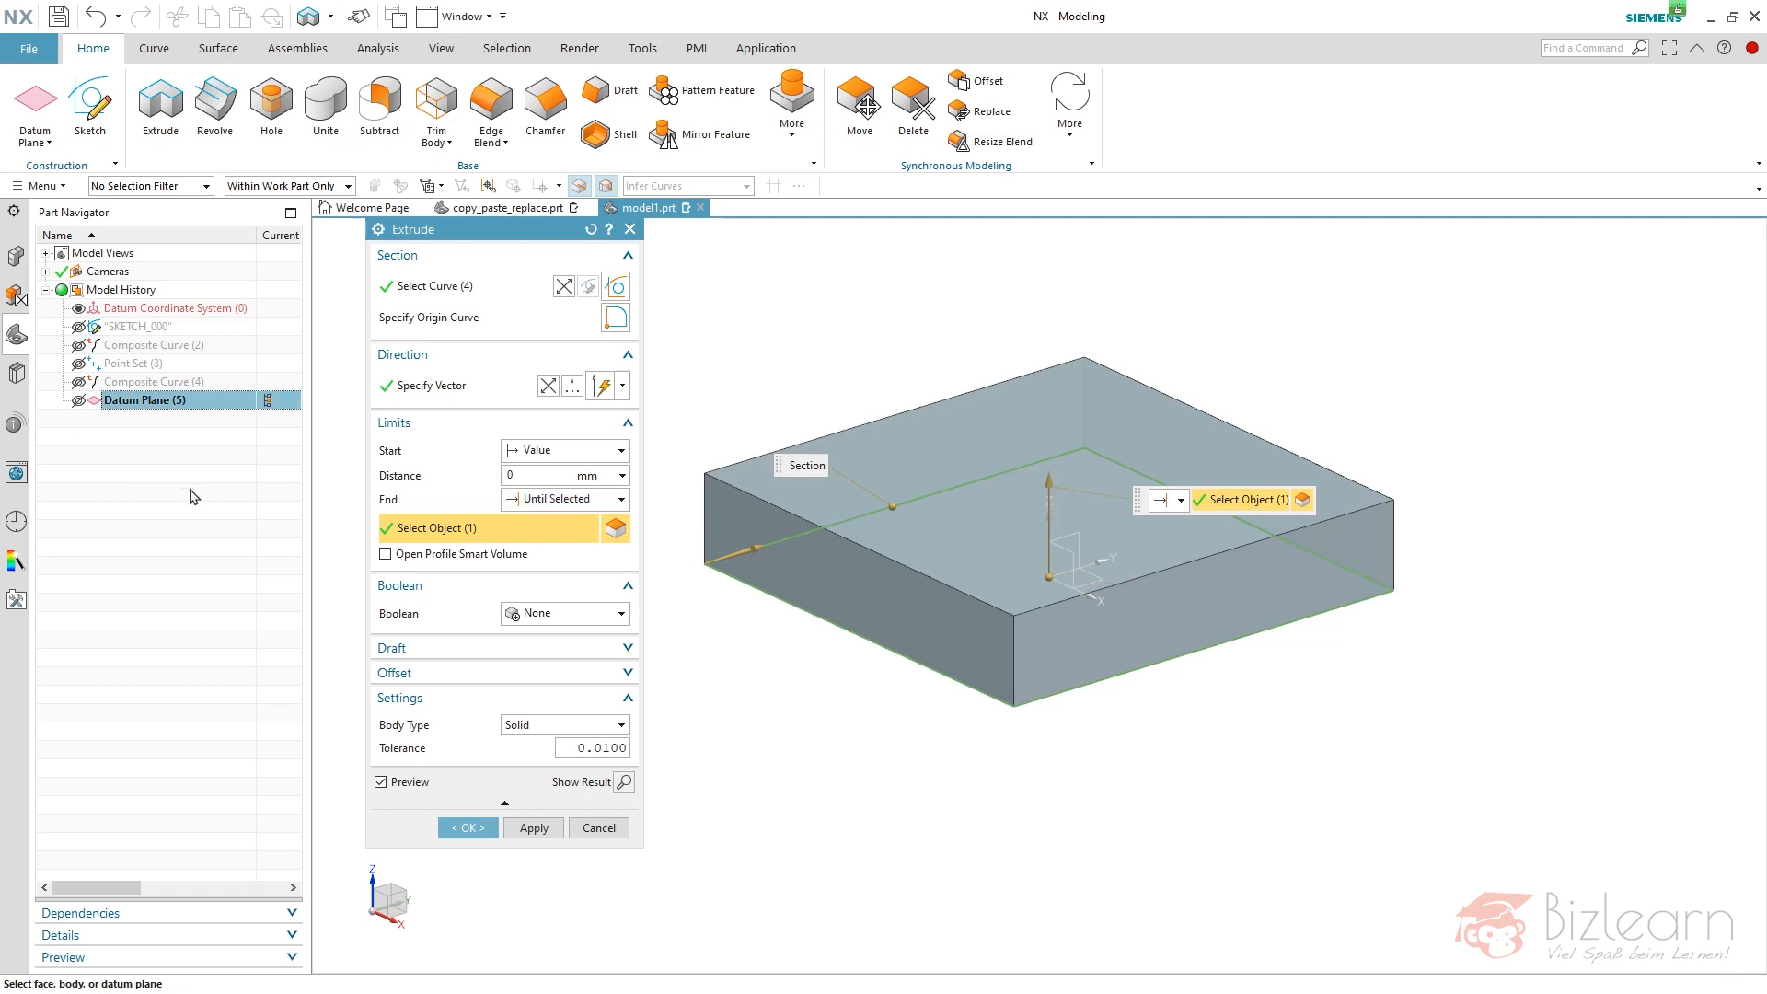
left_click(465, 827)
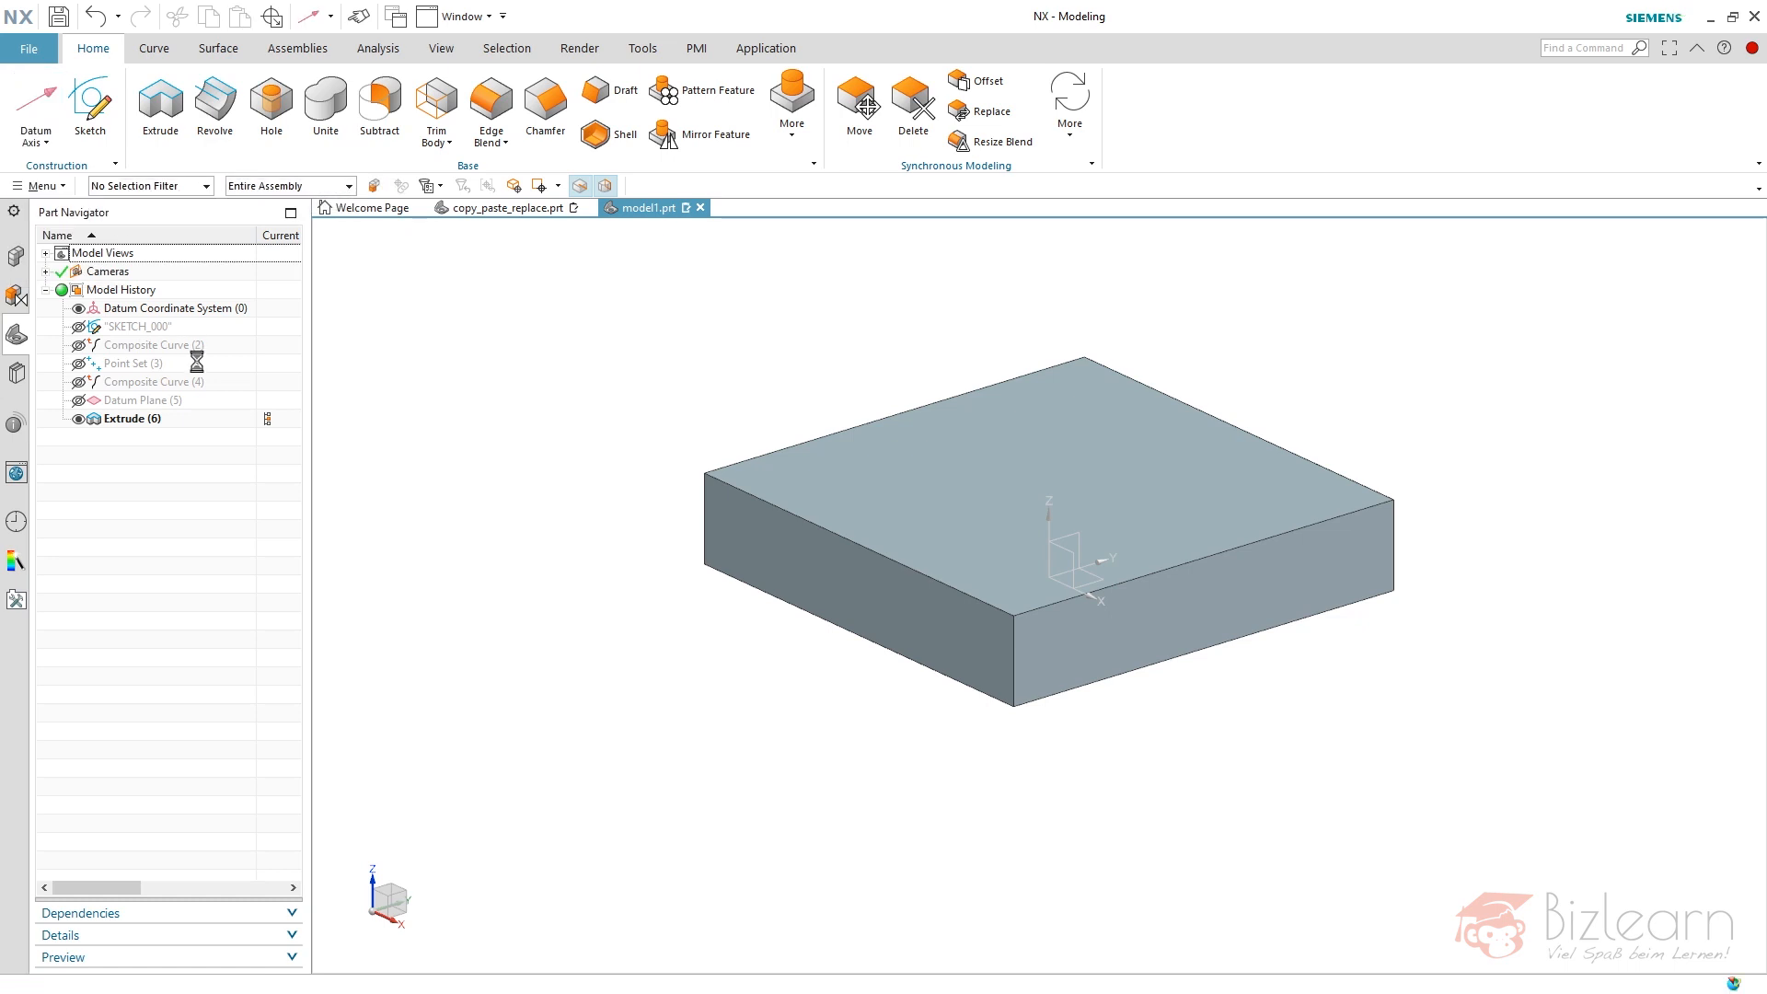
- Create a Datum Axis along the Z direction
left_click(34, 101)
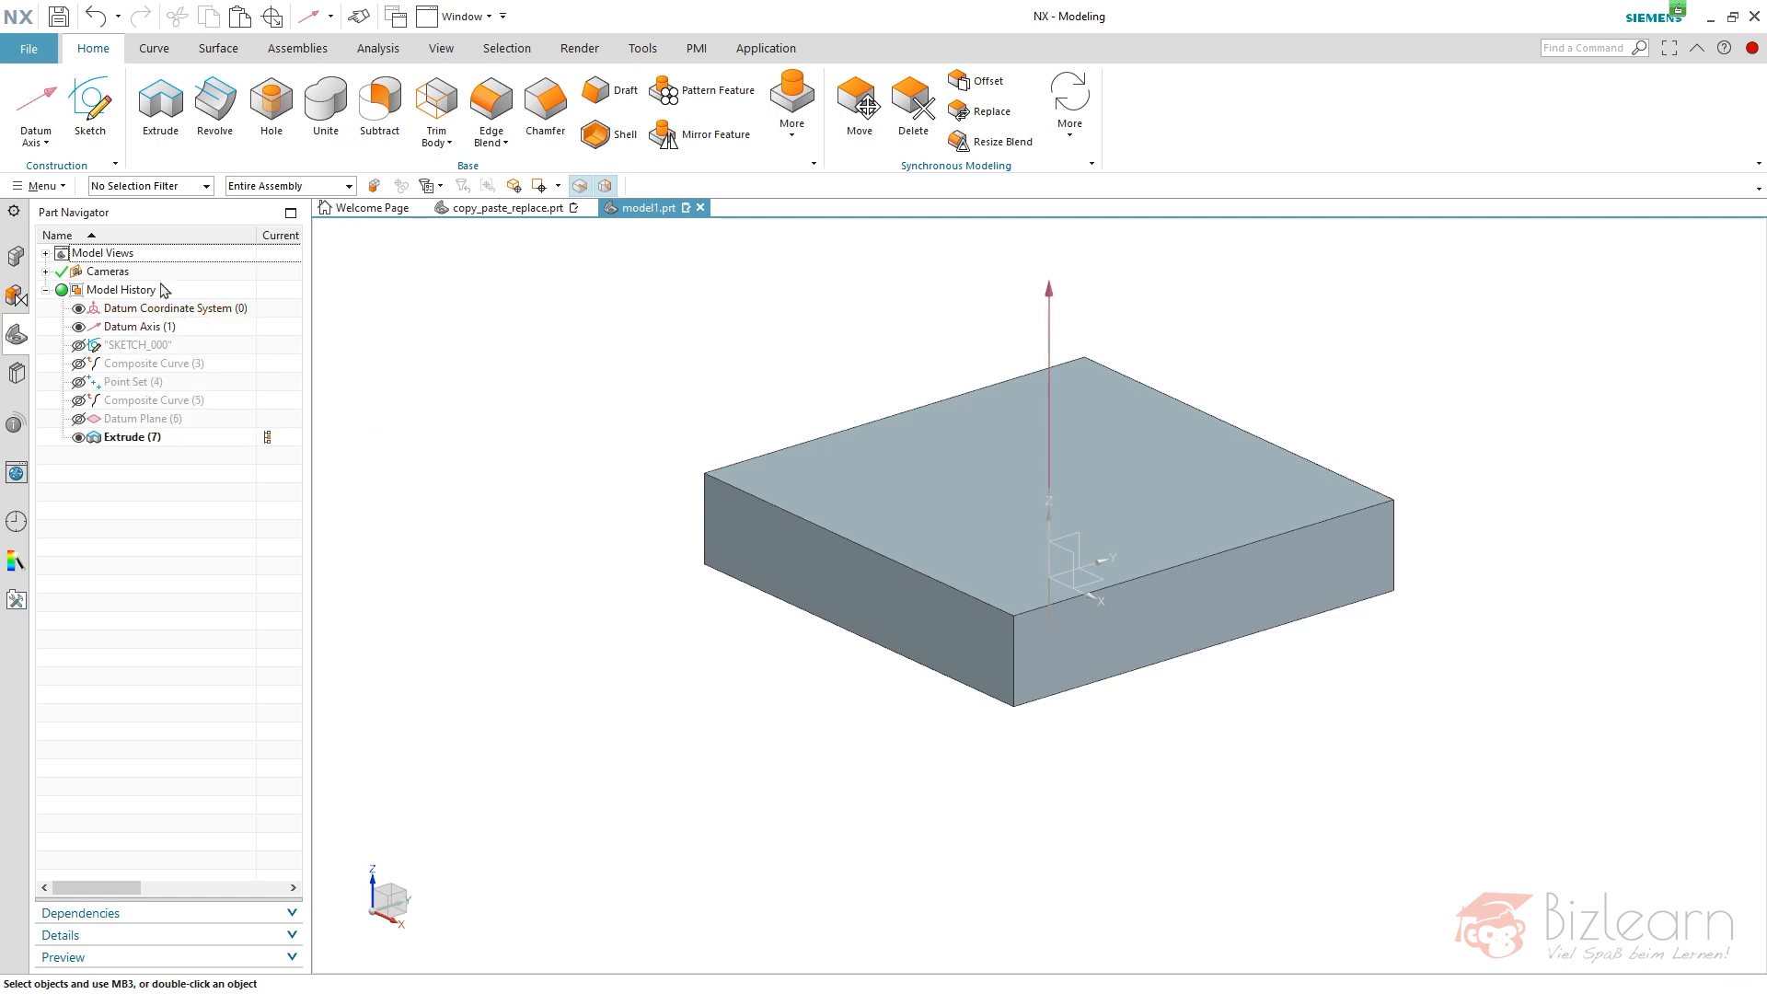
mouse_move(160, 101)
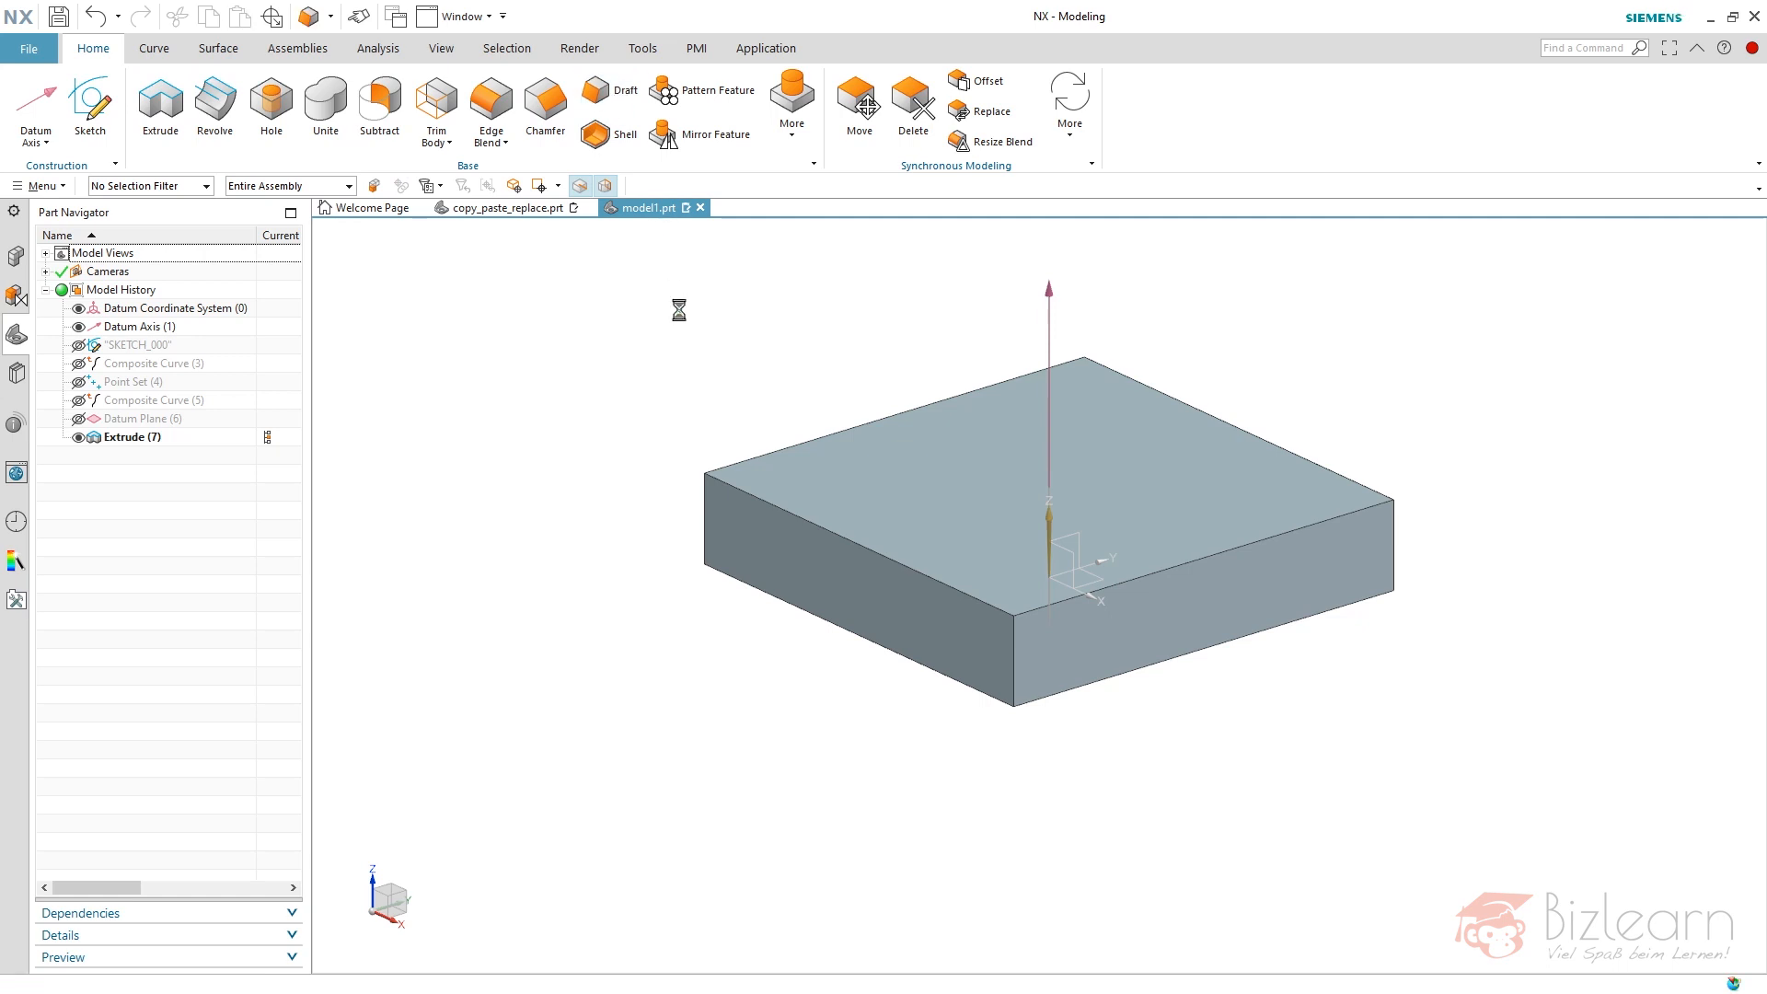
- Start a draft on six block faces from the parting face with angle 'ang'
left_click(618, 90)
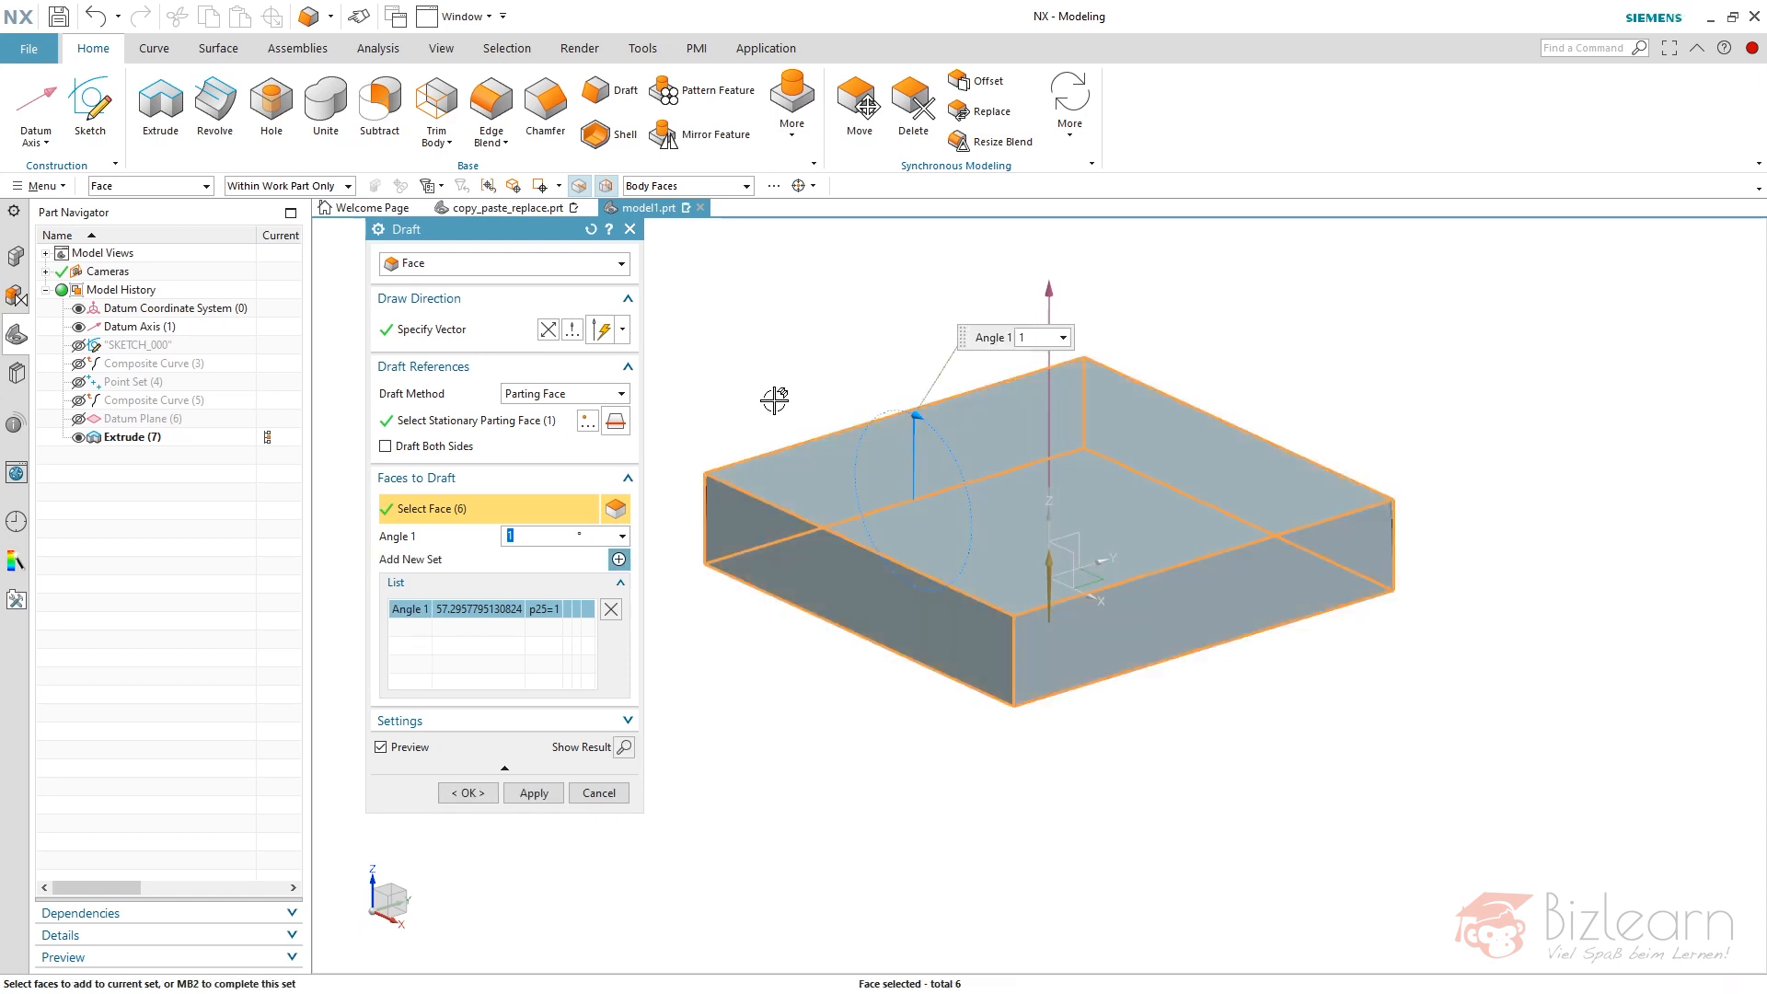
mouse_move(739, 411)
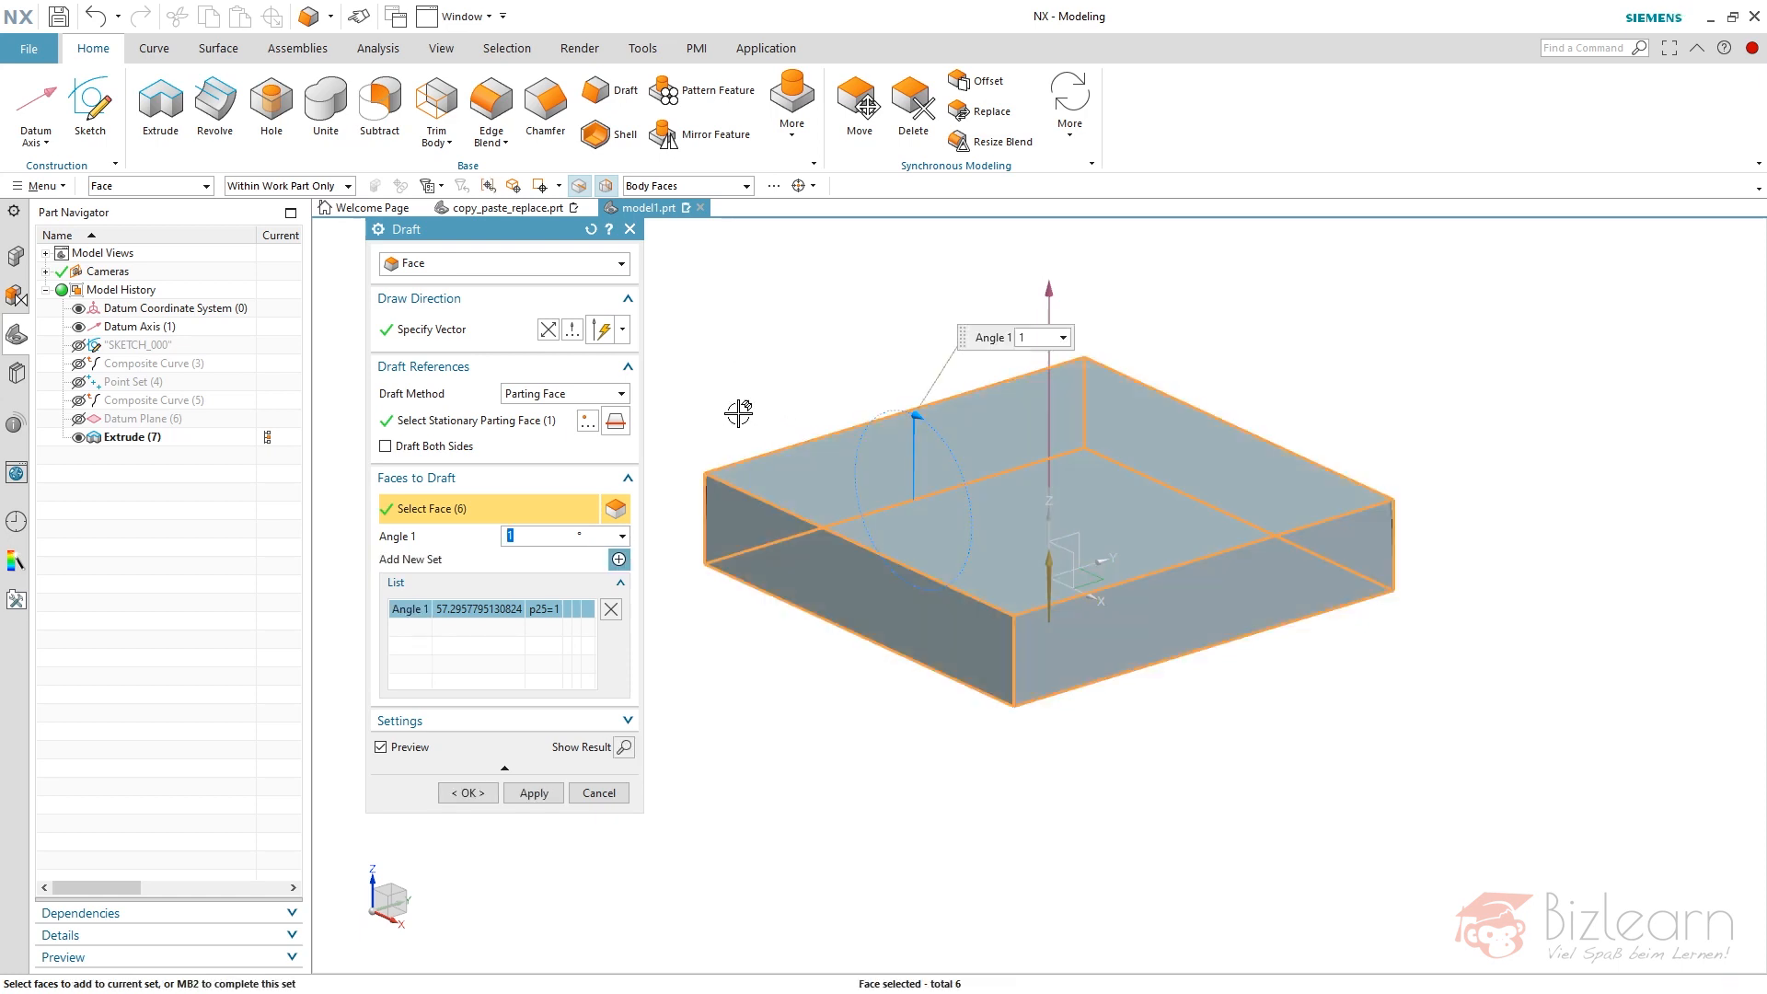
type("ang")
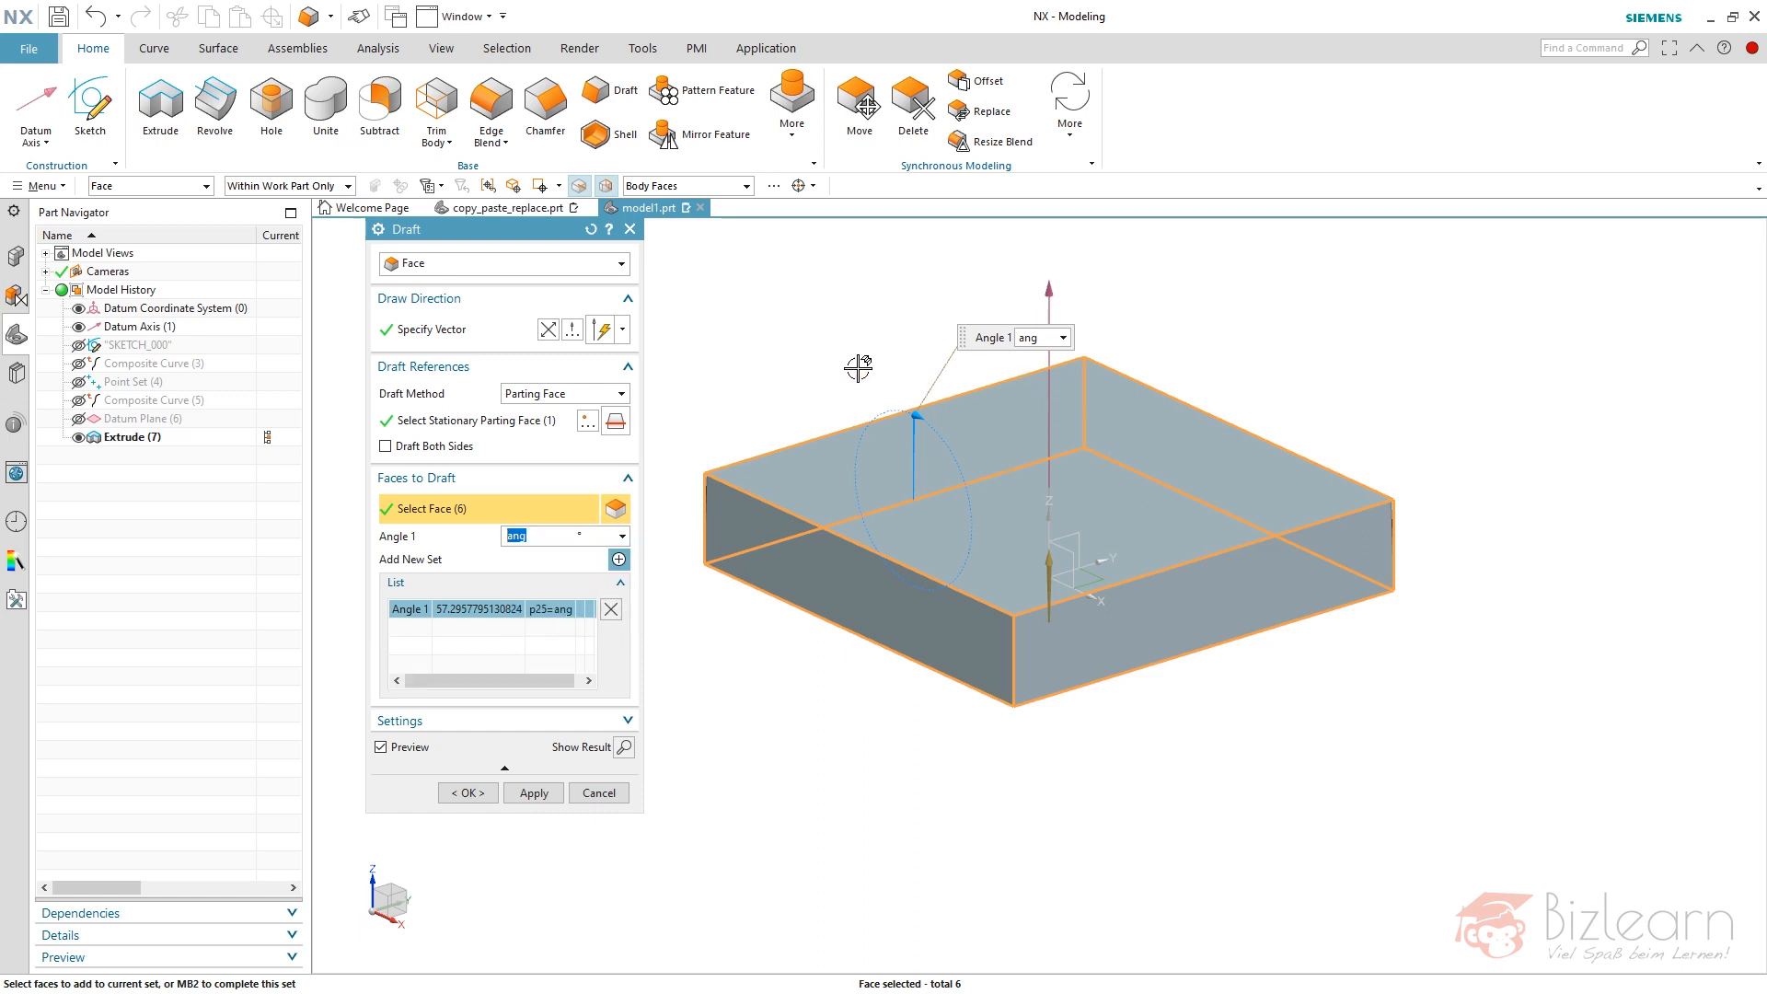
- Apply the 'ang' draft, blend all 12 edges at 10 mm, then delete top and bottom blend faces
left_click(466, 792)
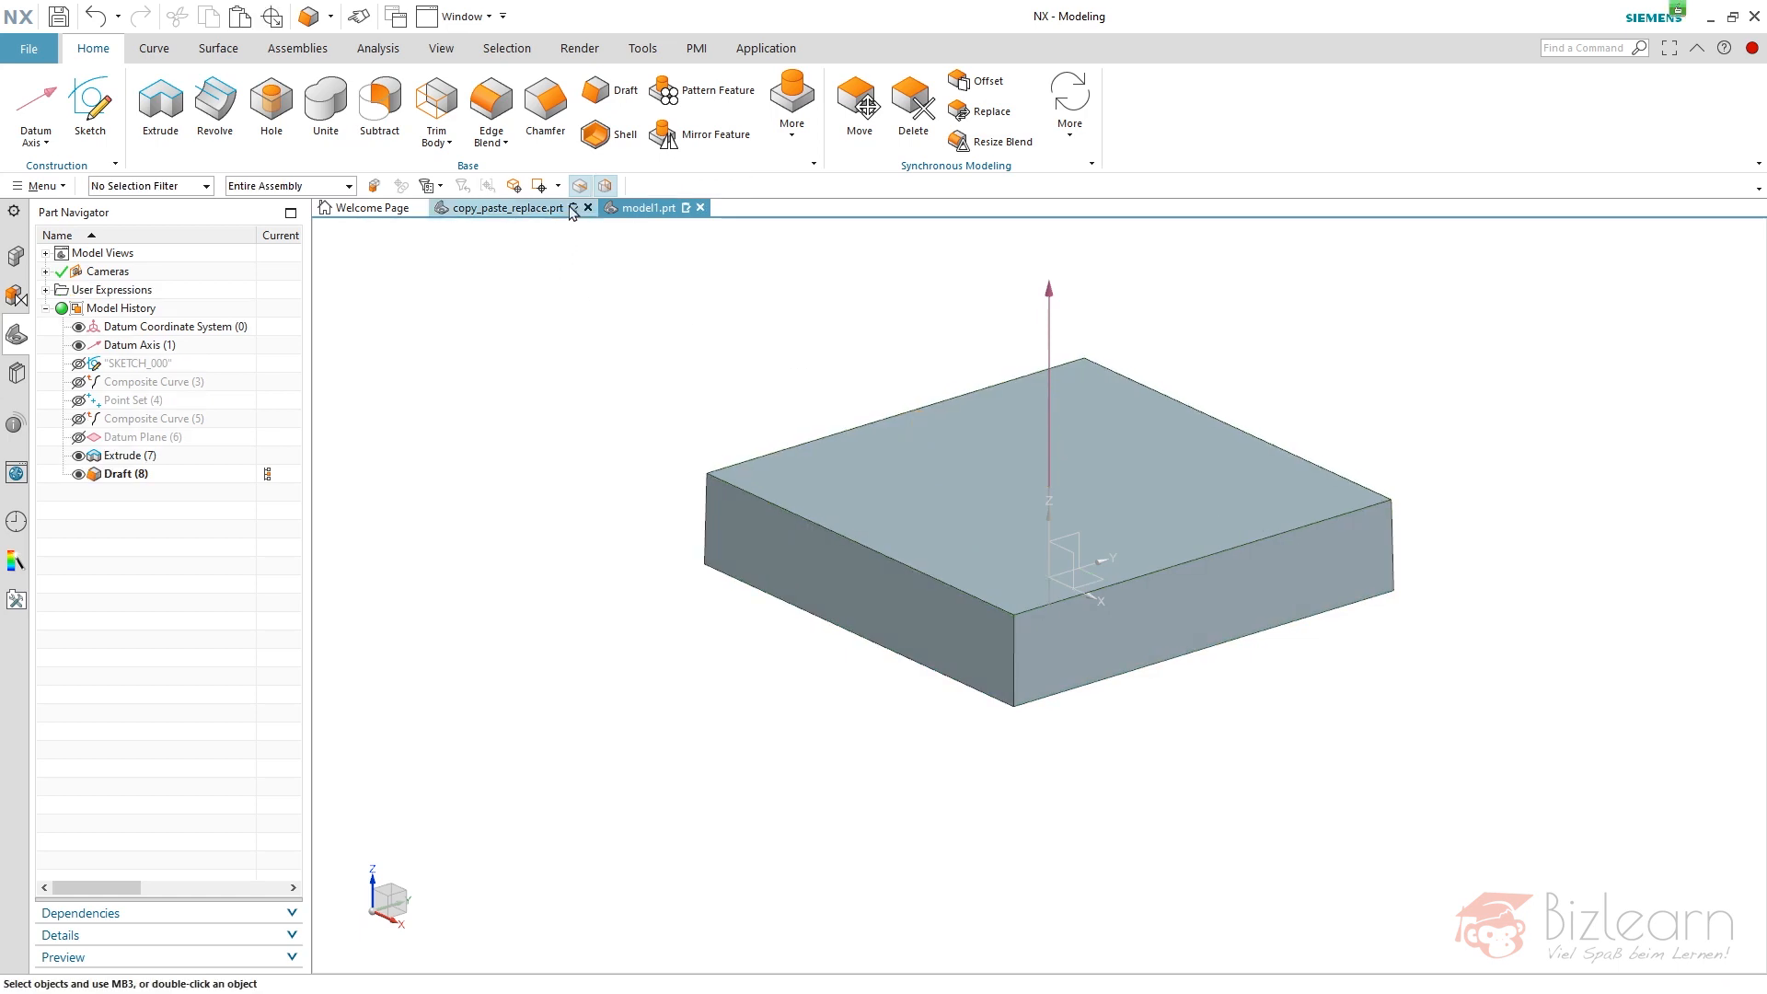
left_click(488, 101)
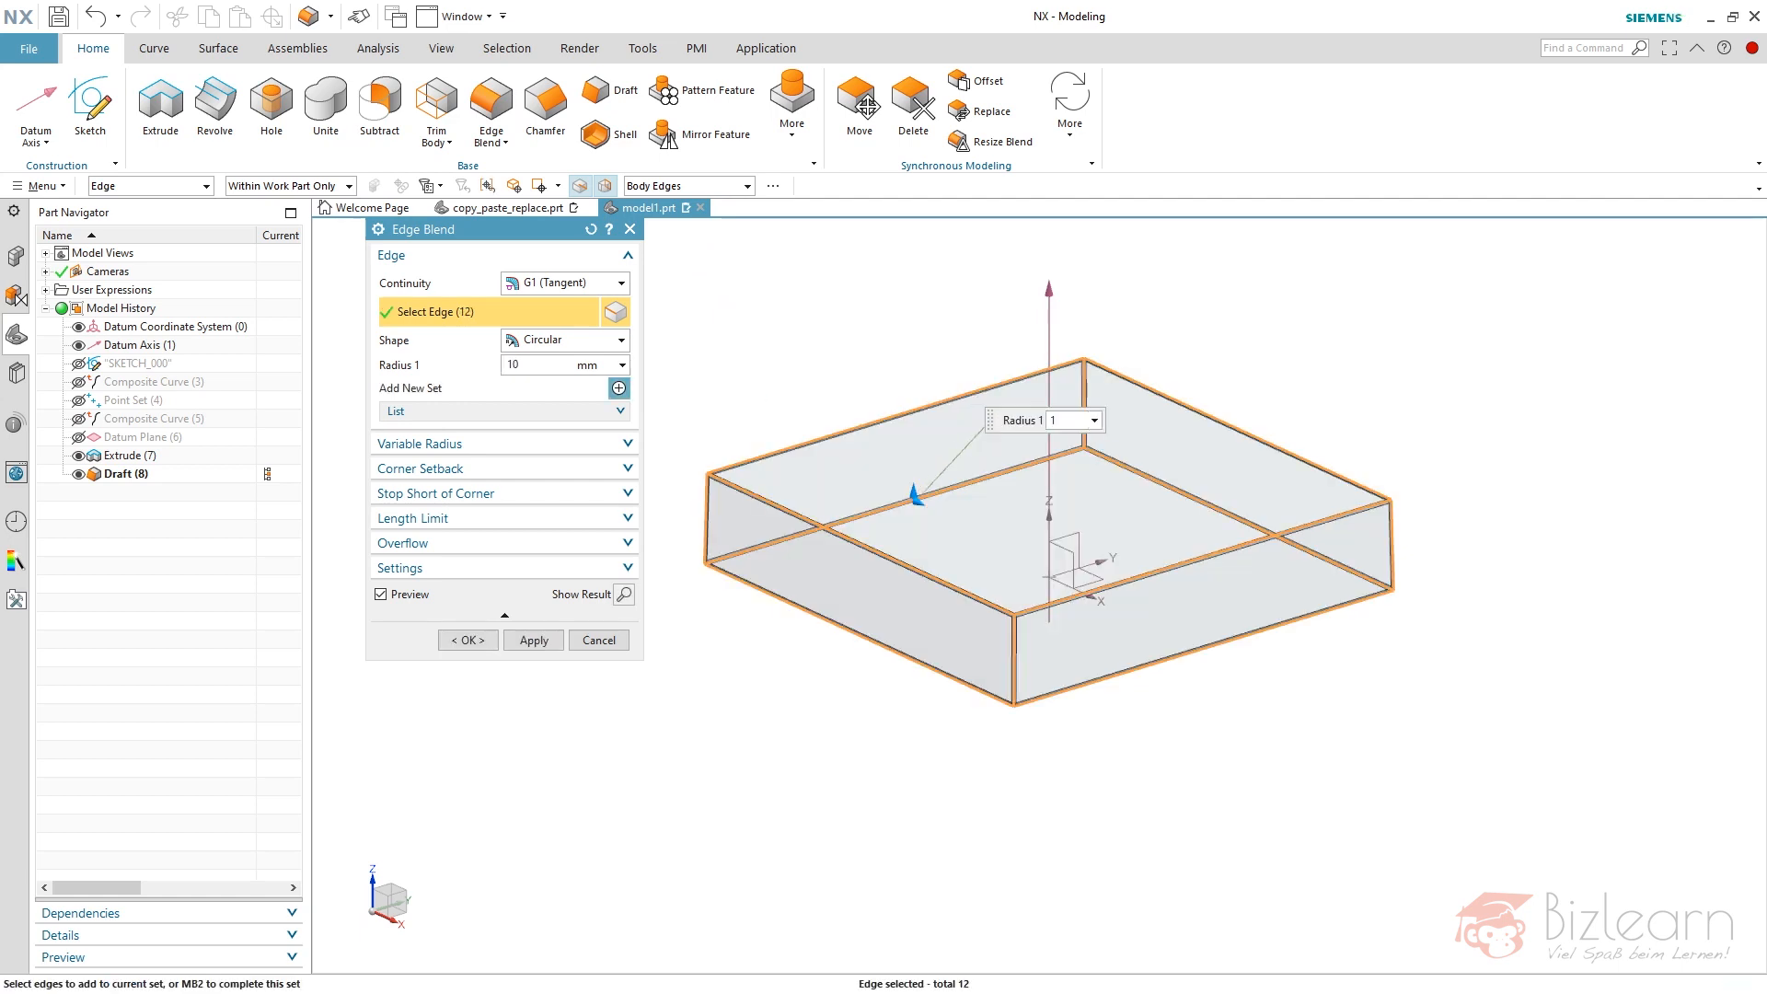
left_click(466, 639)
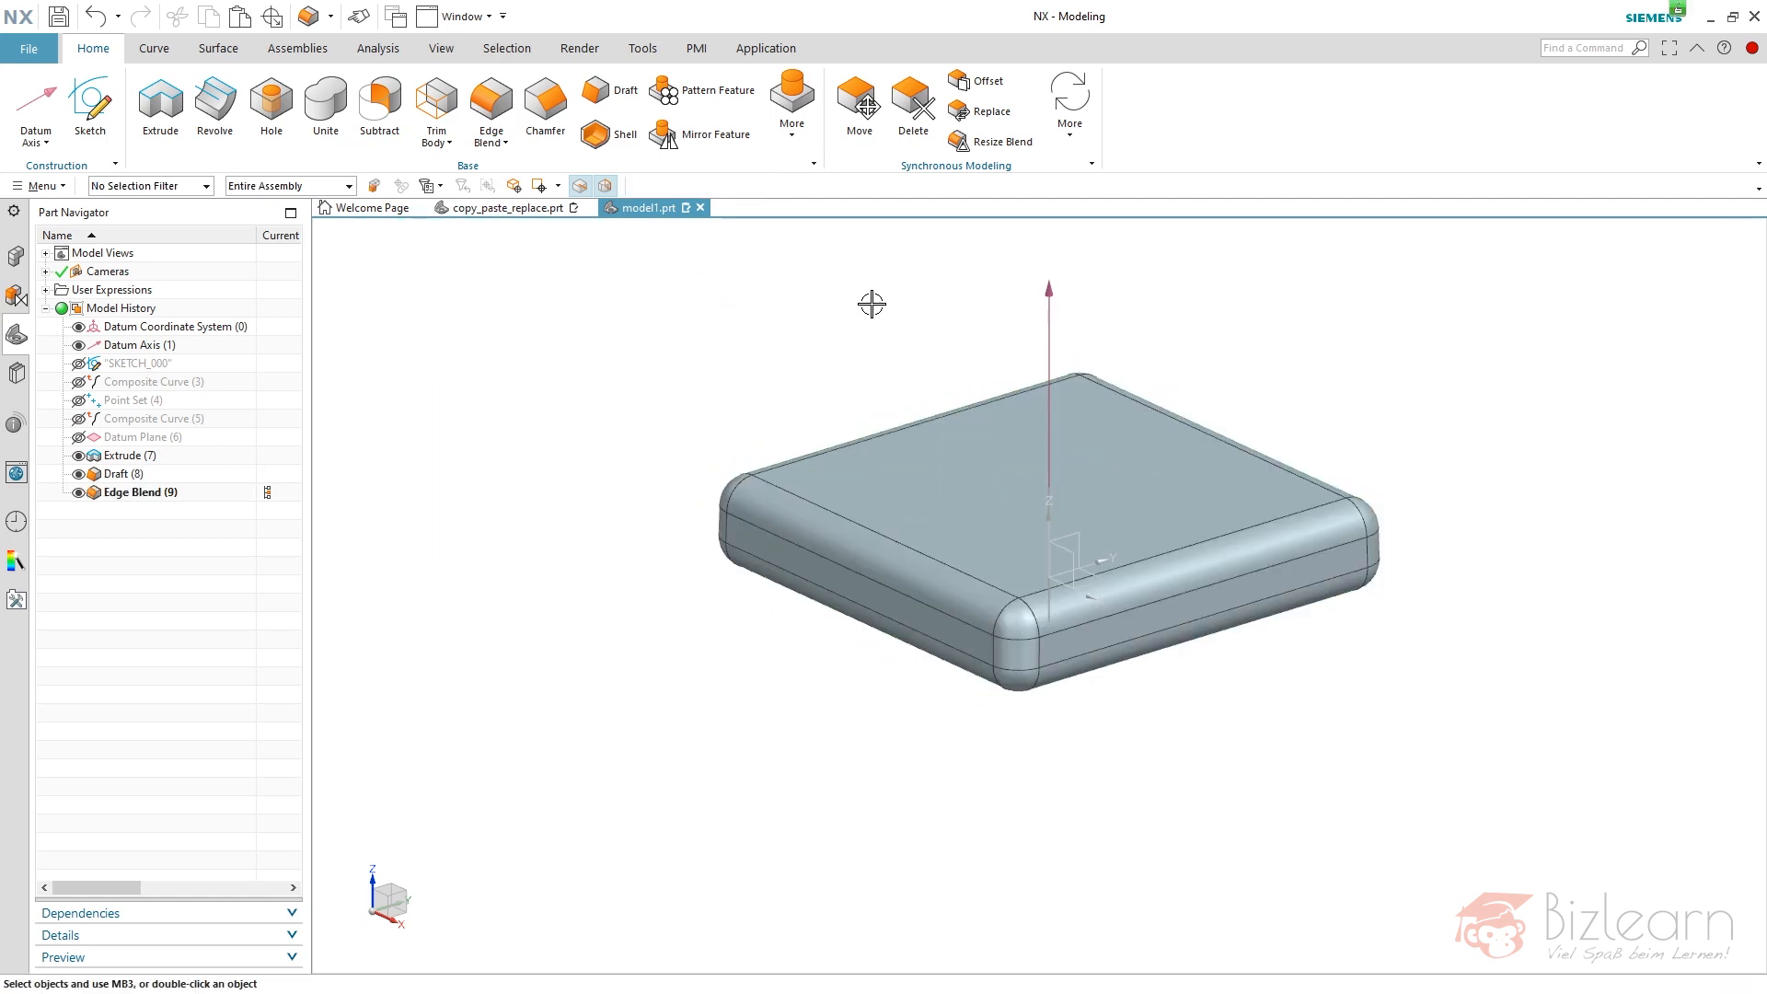
left_click(913, 101)
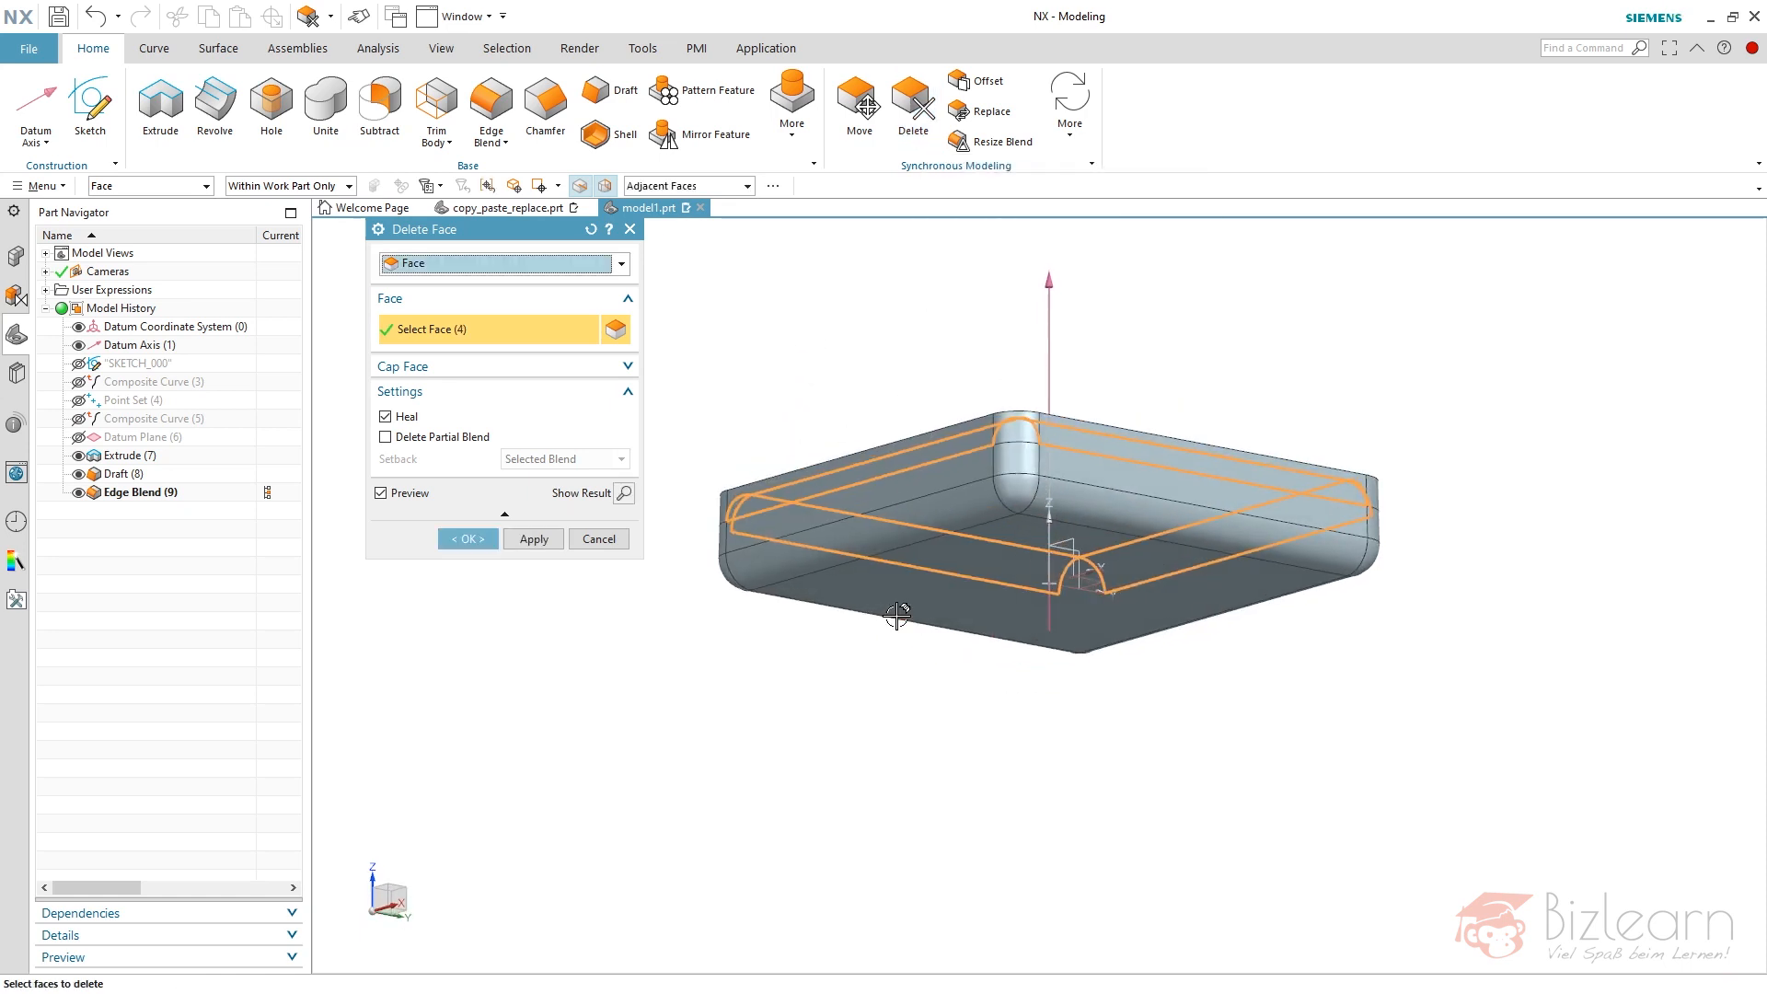
left_click(466, 538)
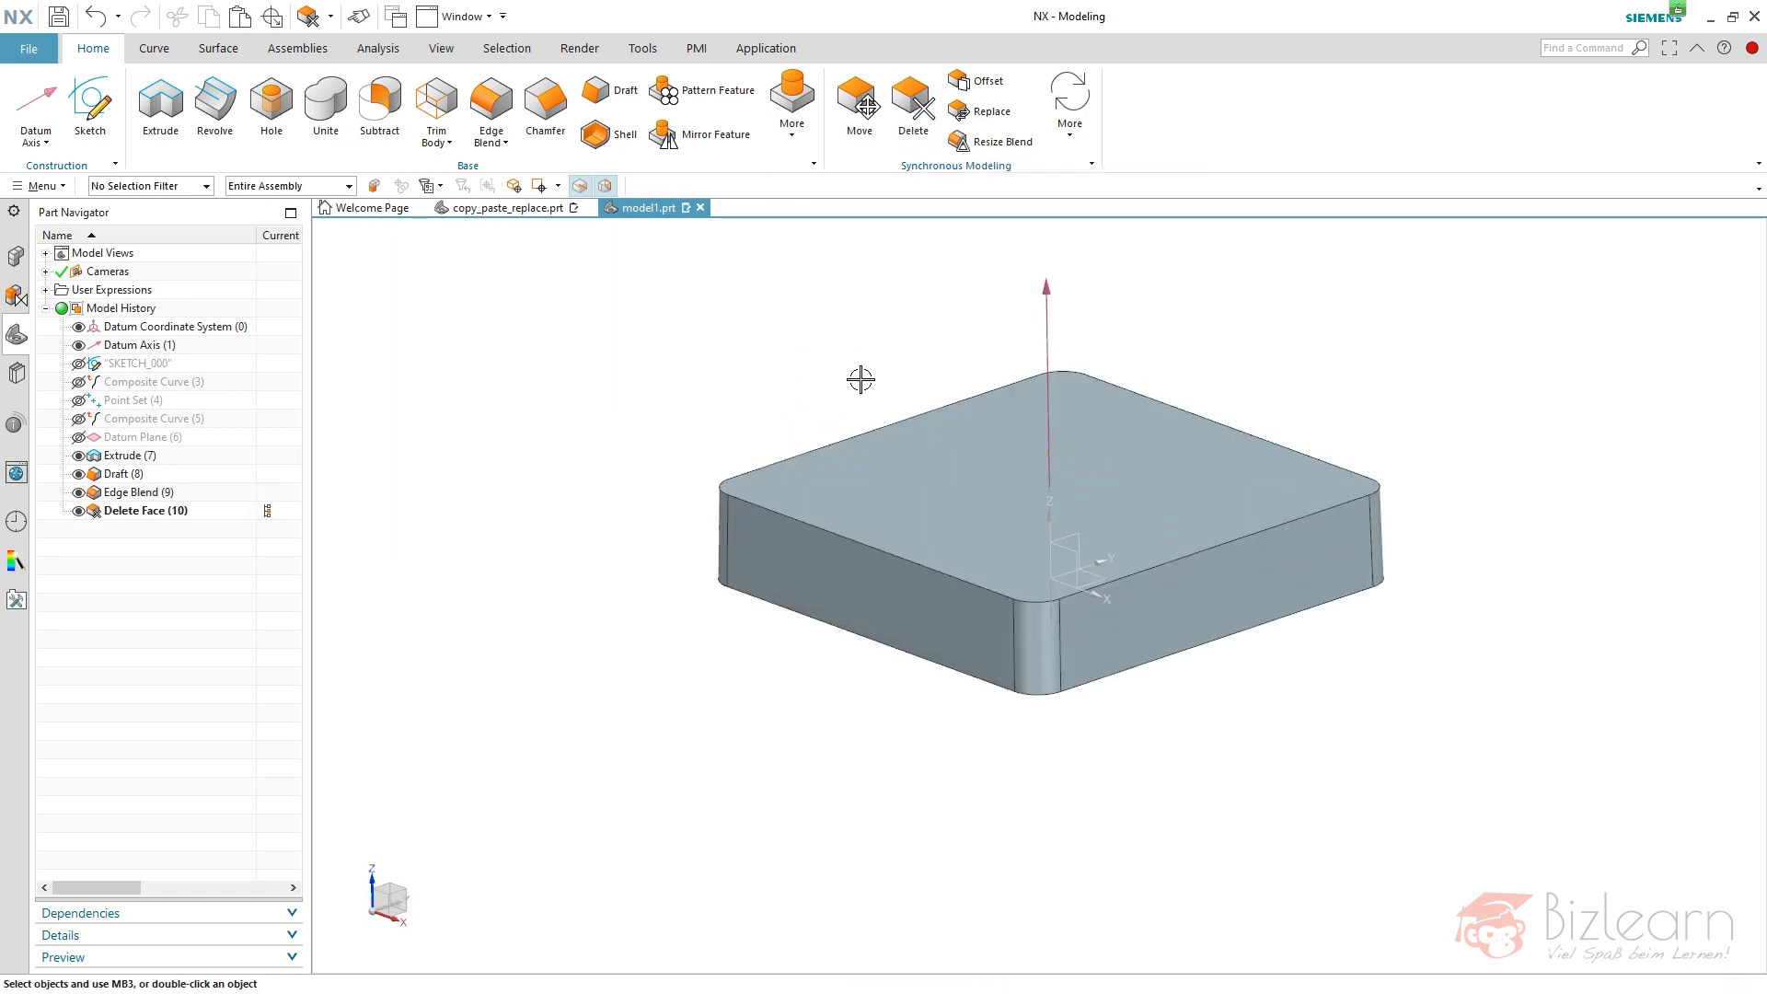
mouse_move(952, 363)
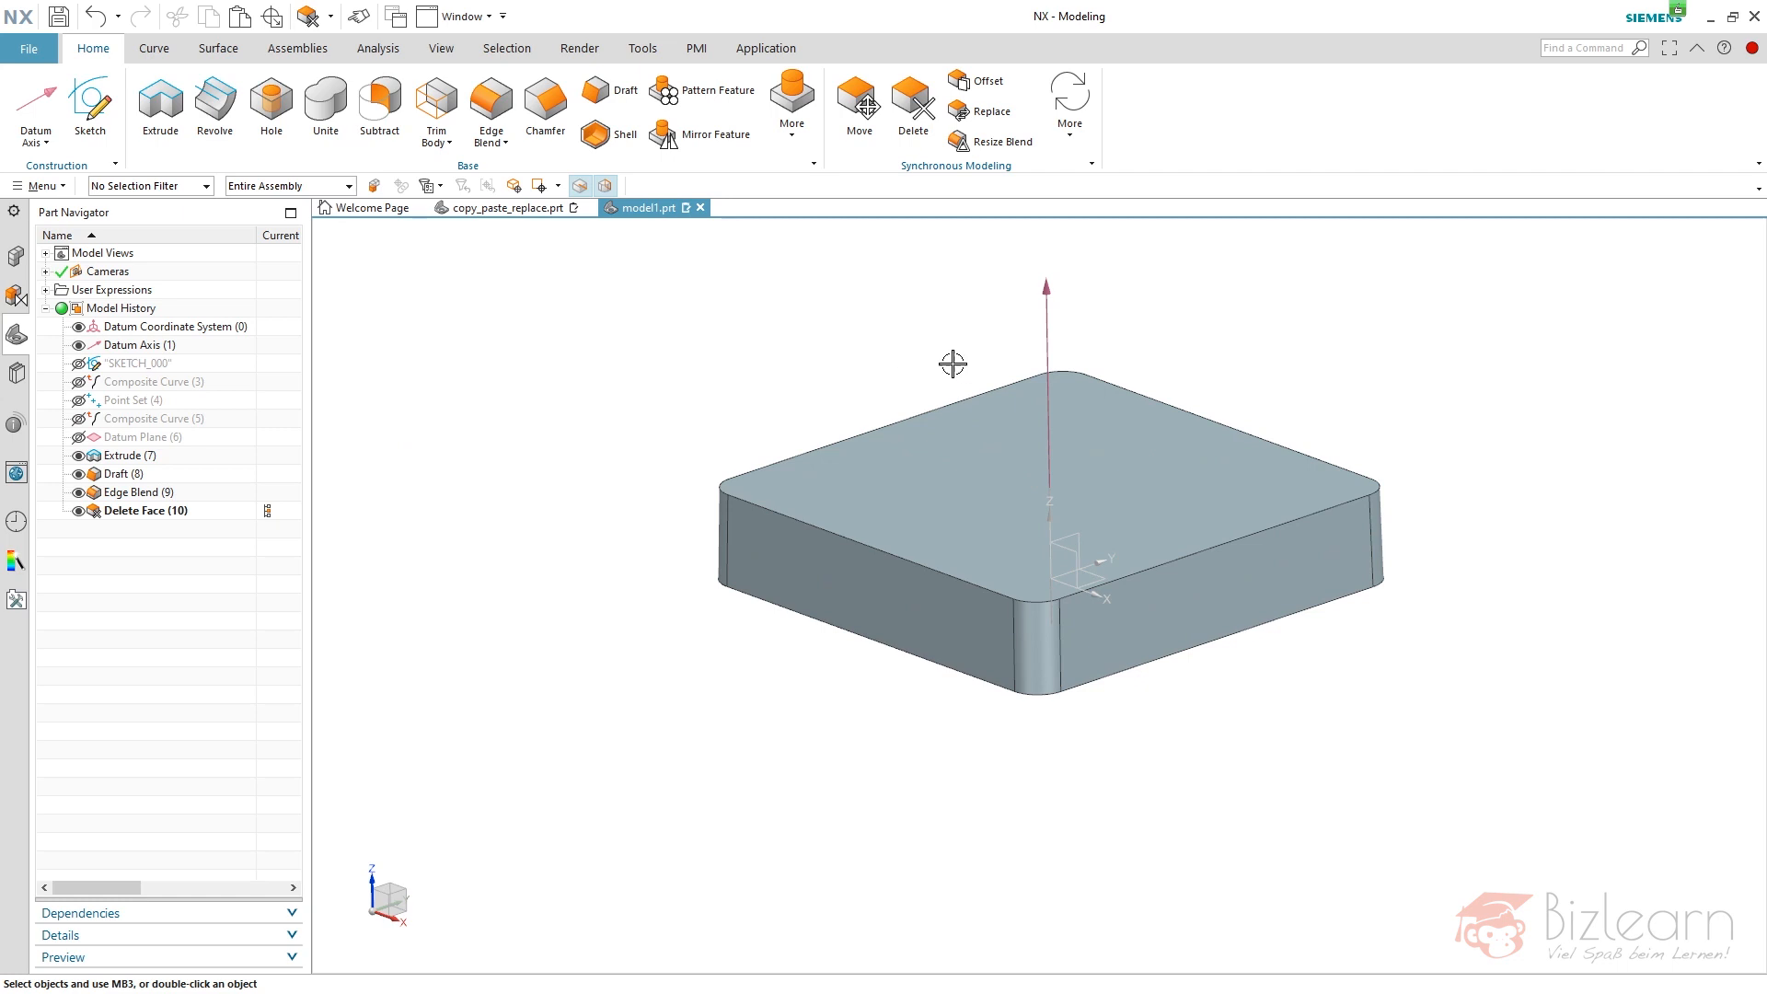
mouse_move(913, 107)
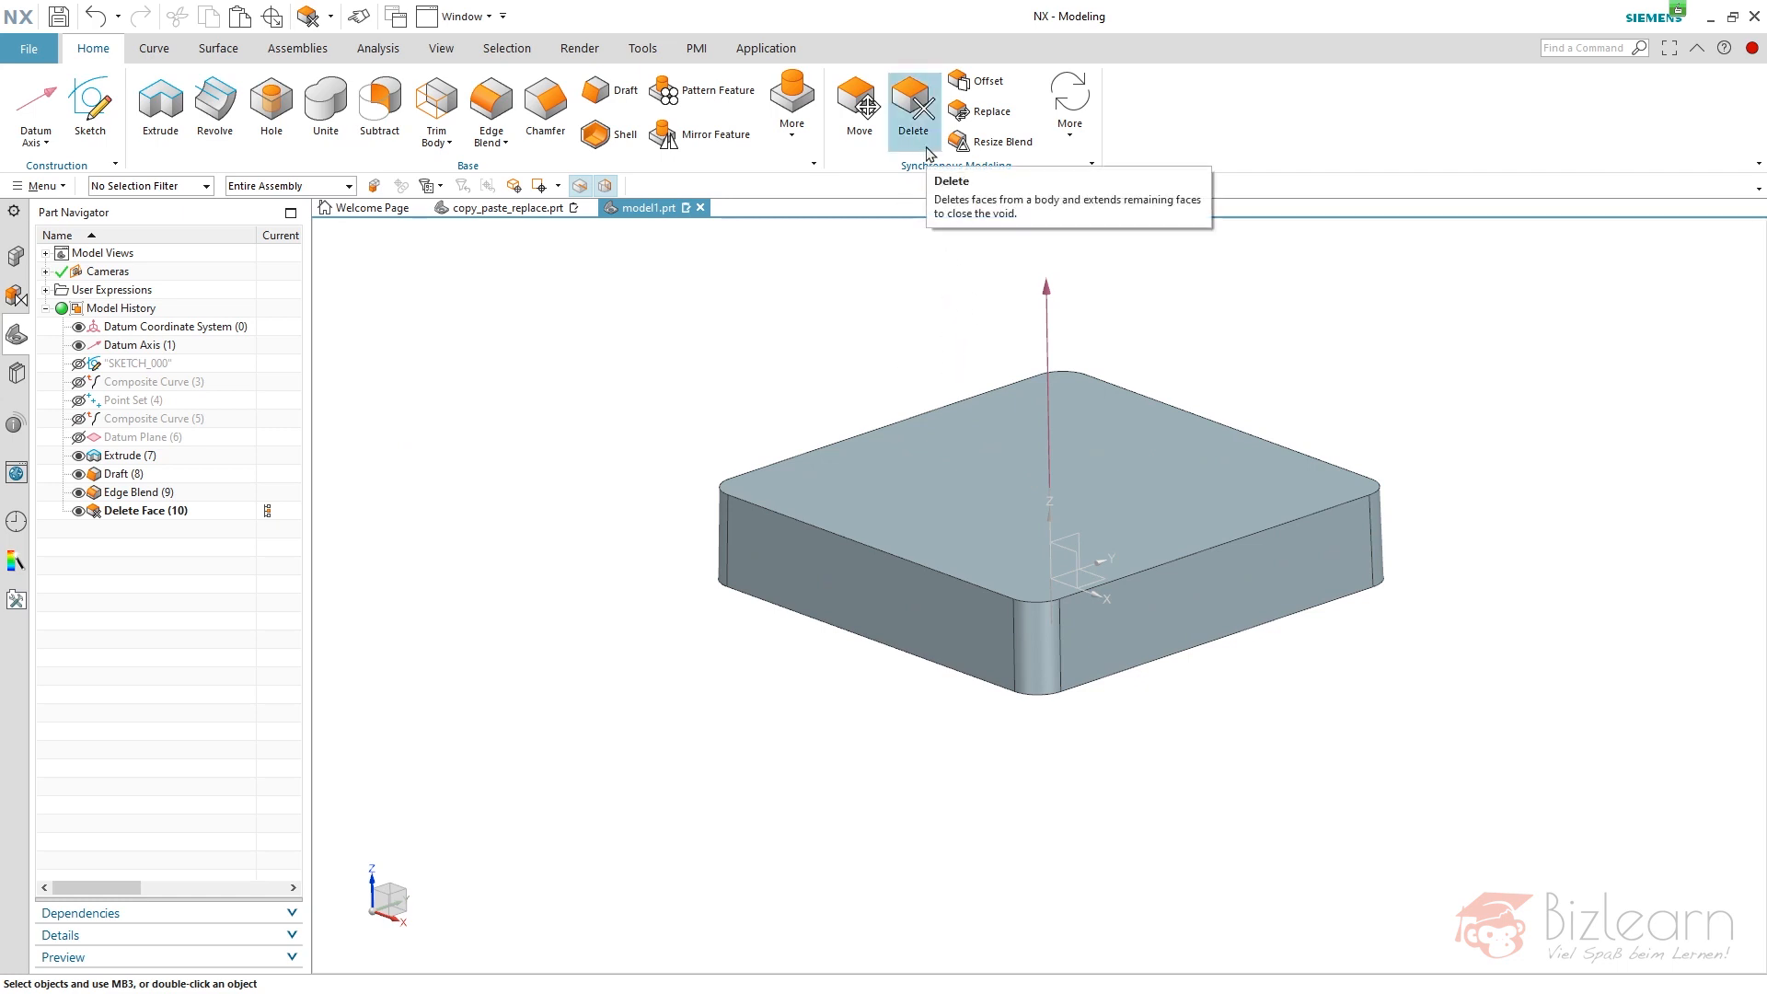
mouse_move(878, 310)
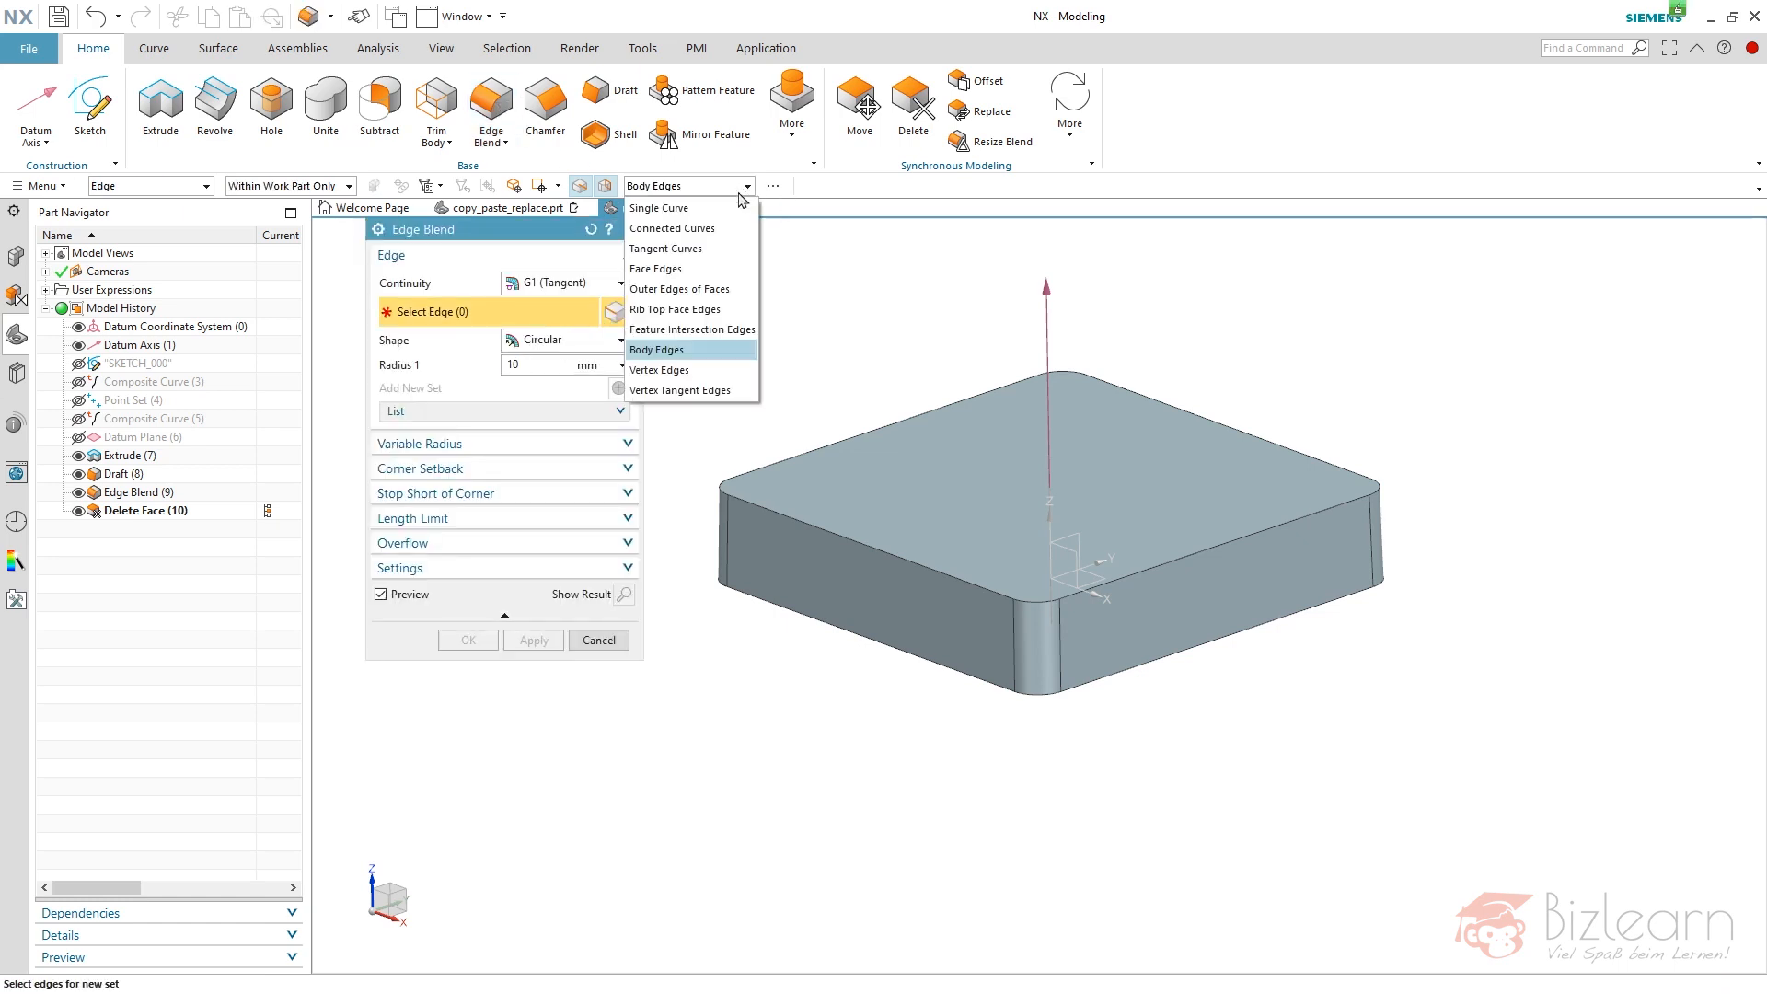
- Round the box's top rim edges with a 5 mm edge blend
left_click(656, 268)
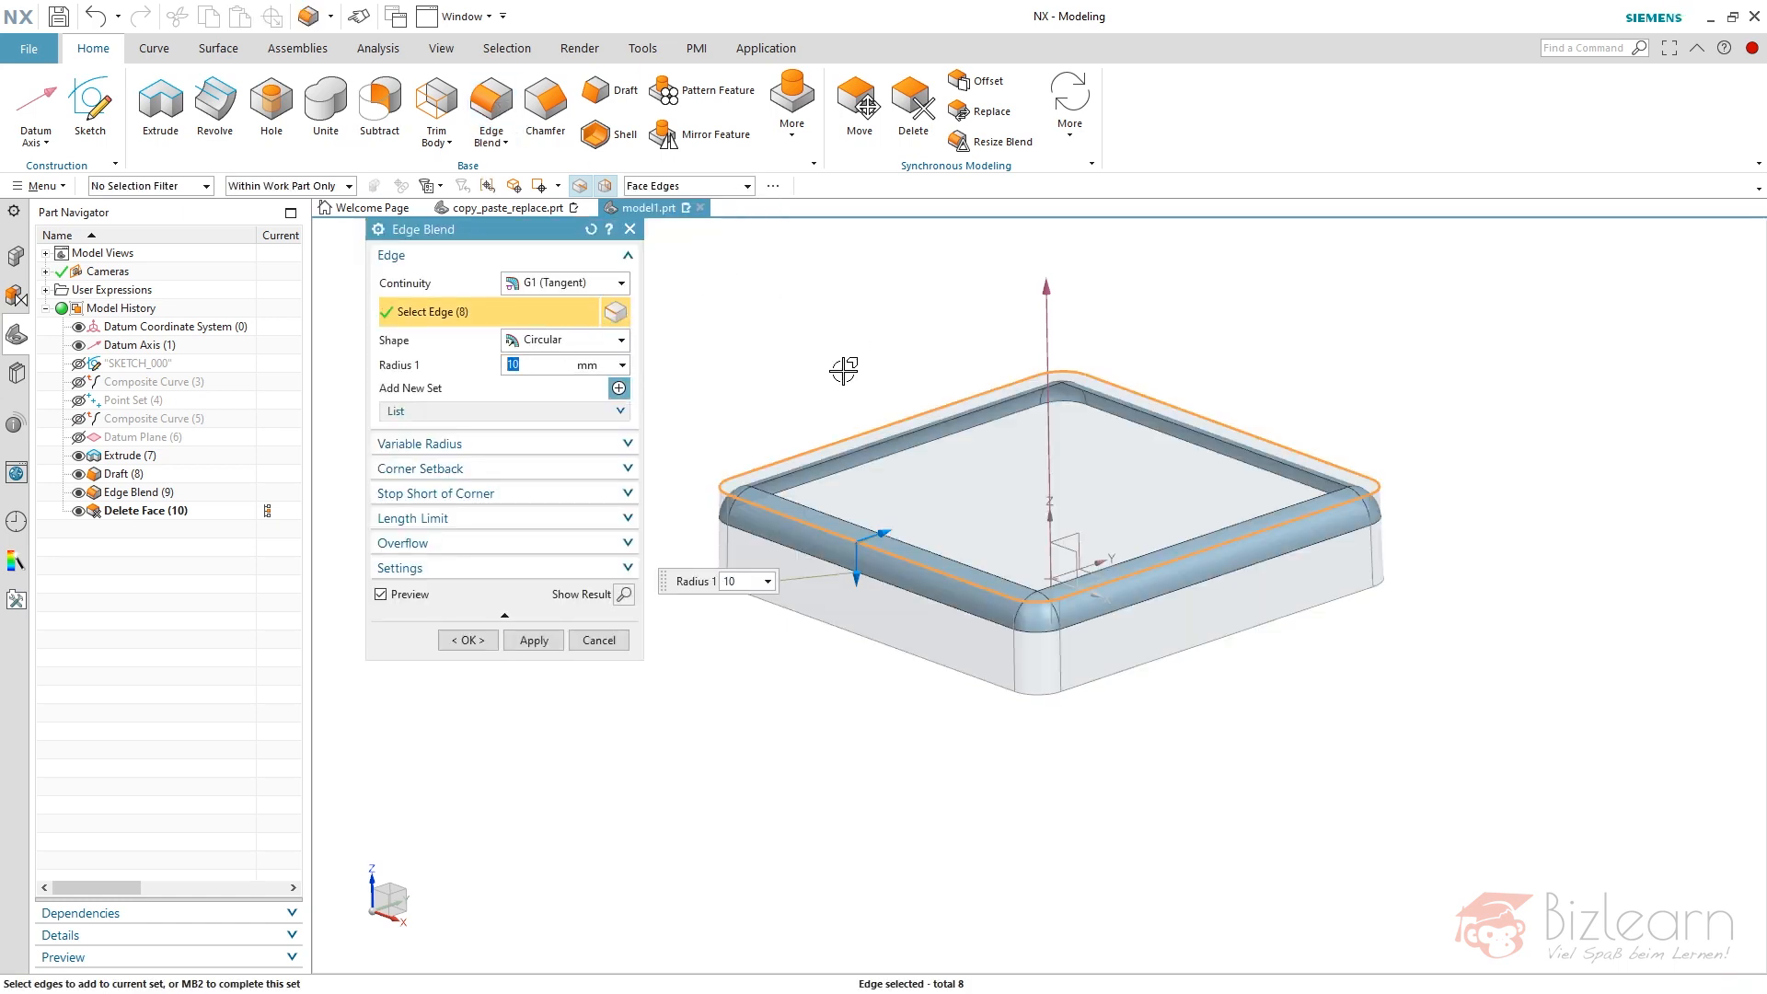
type("5")
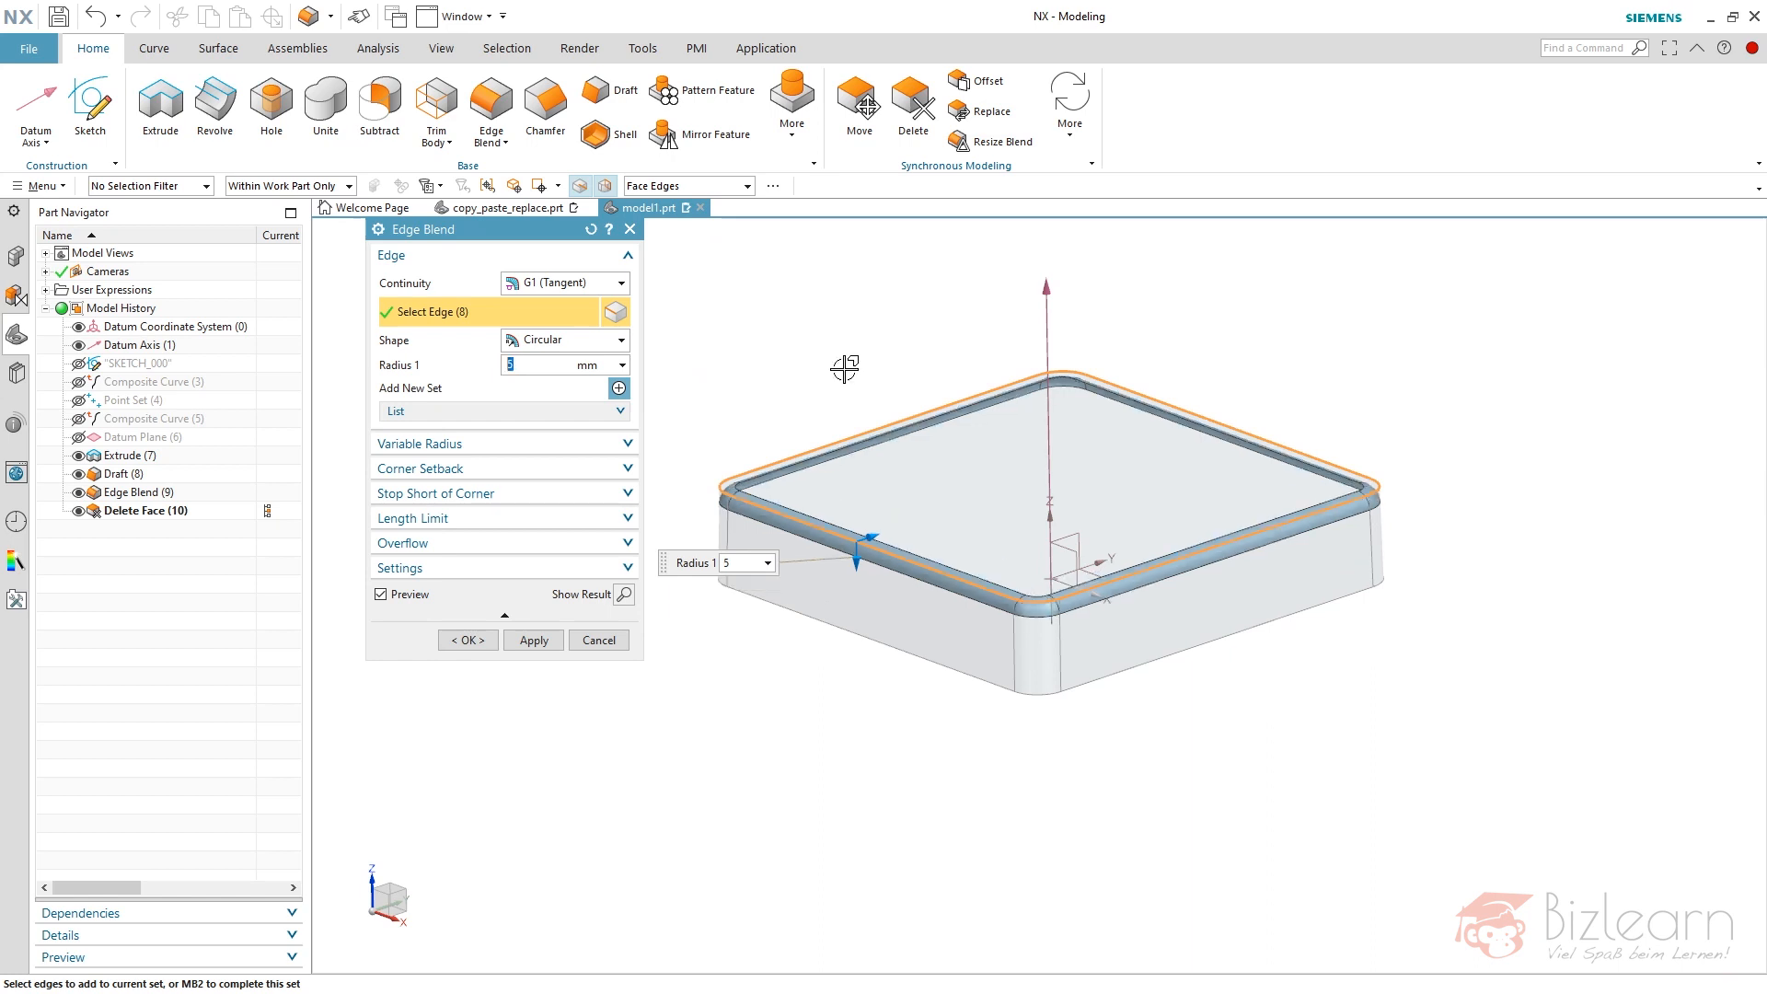
left_click(467, 641)
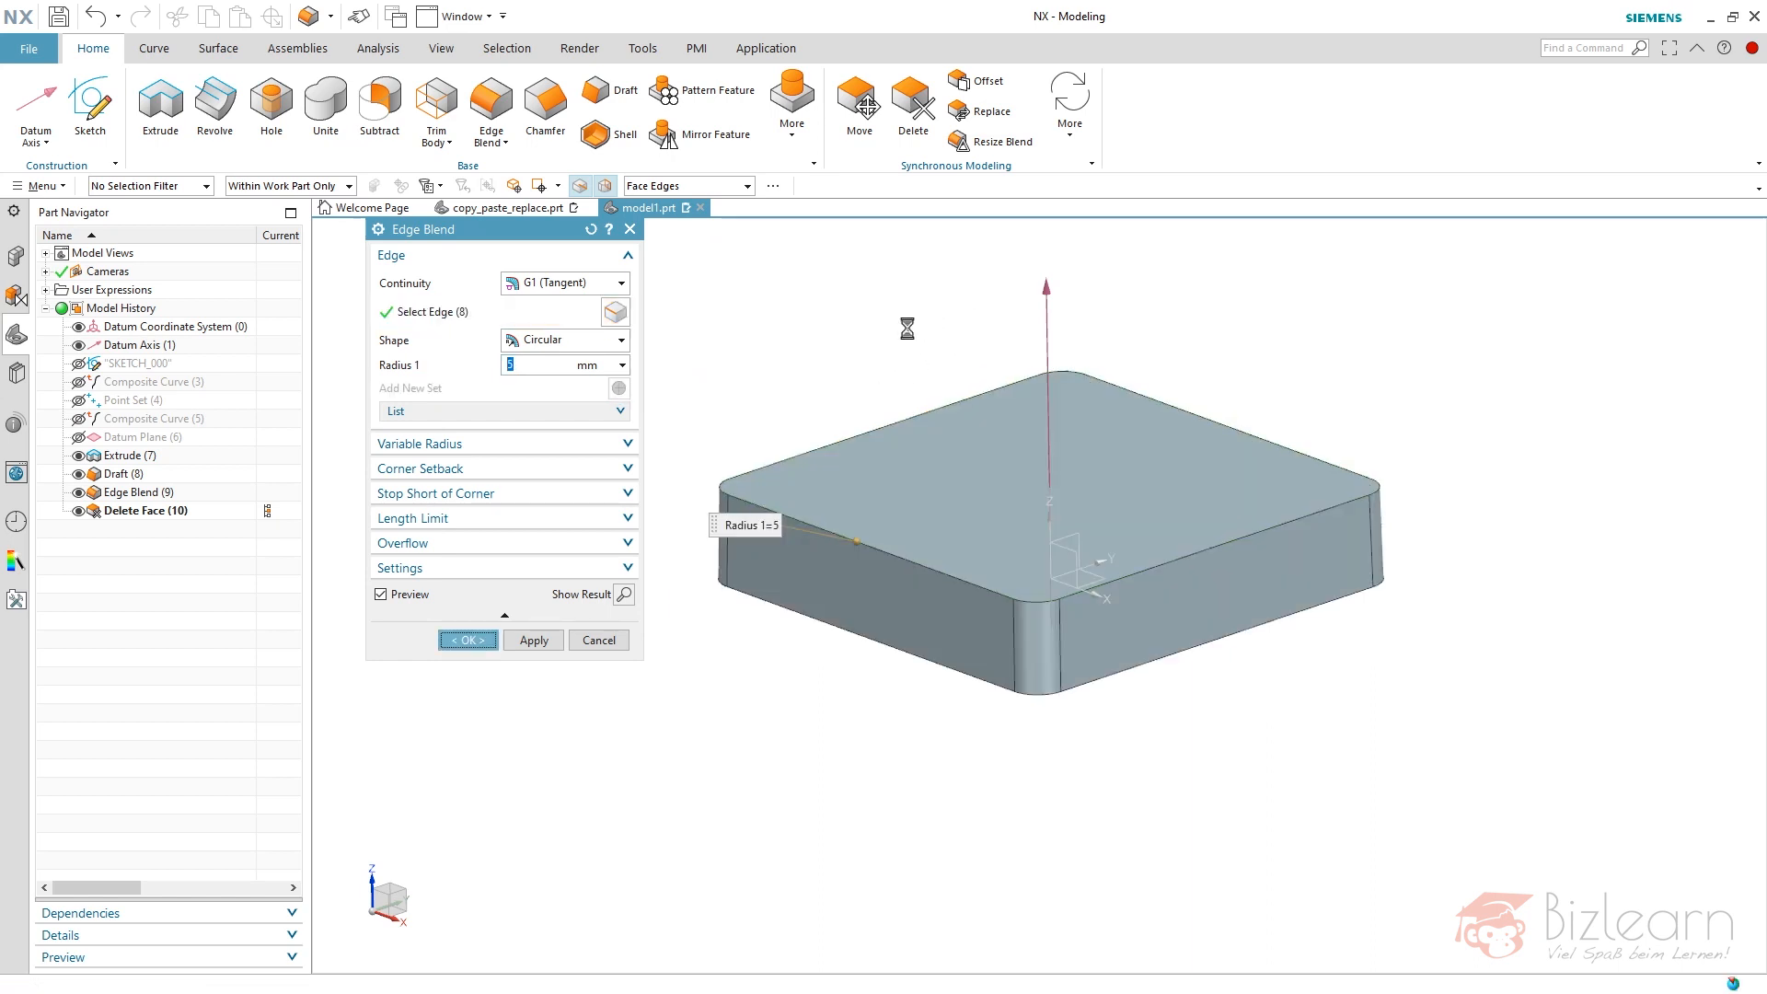
left_click(467, 639)
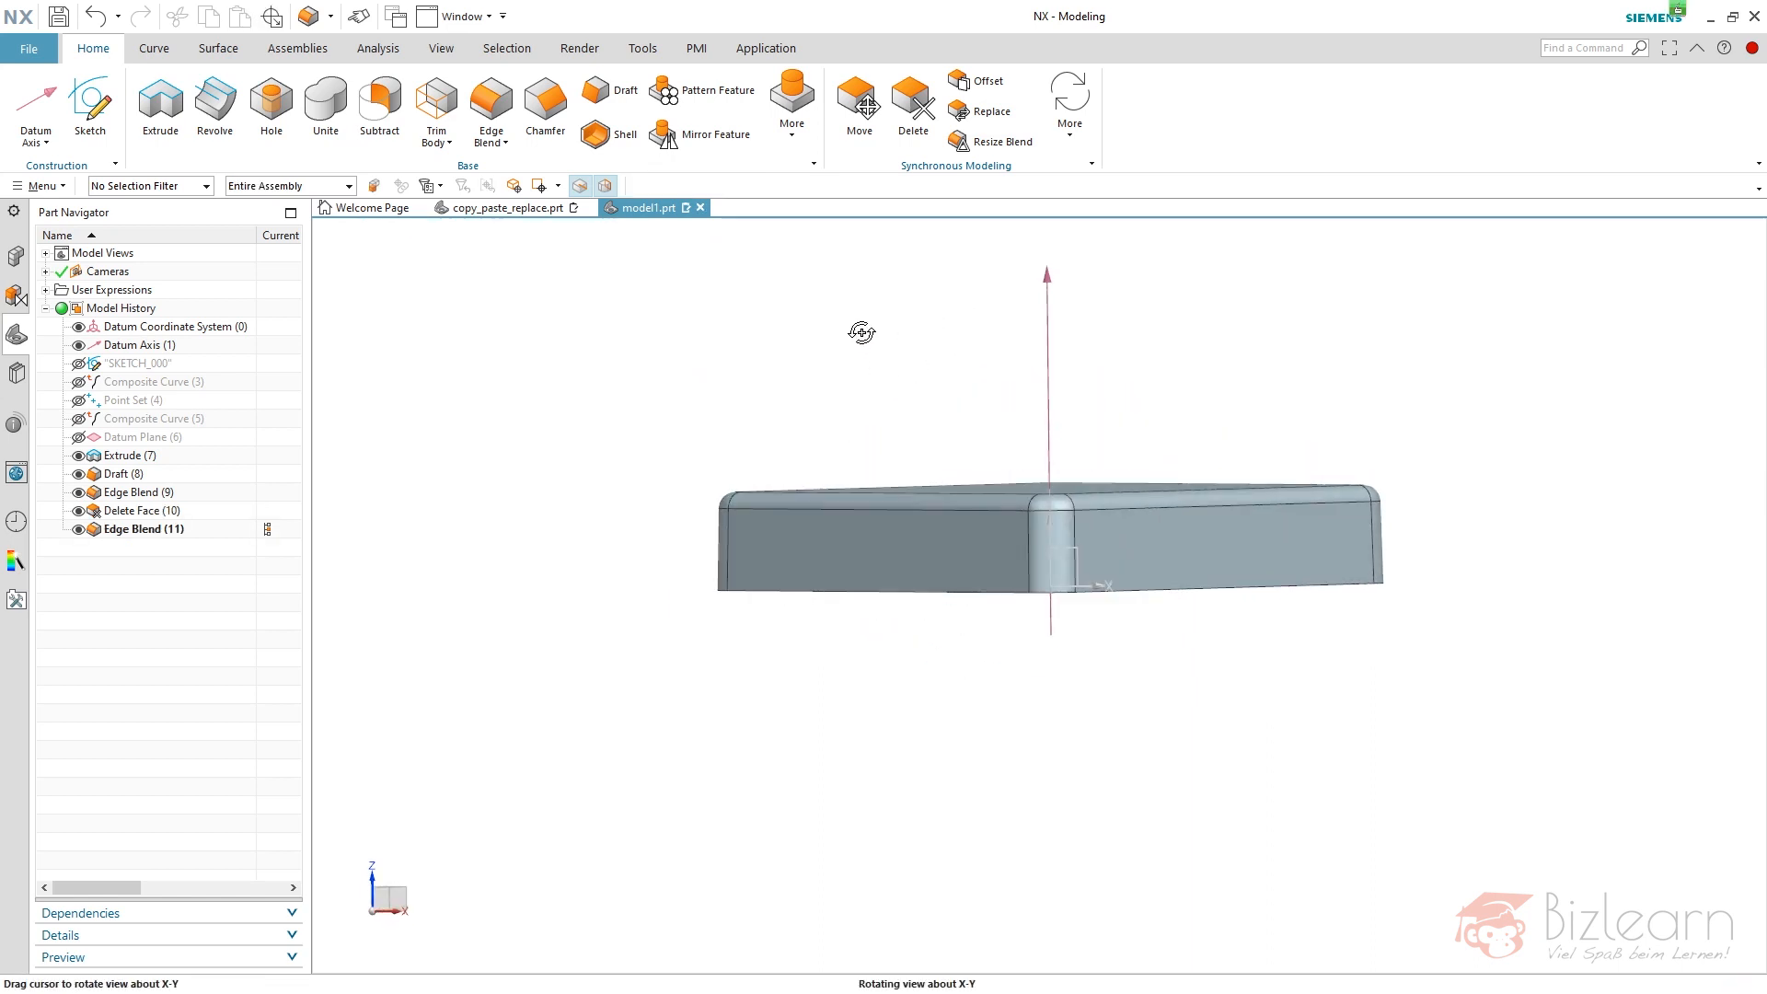
- Hollow the box into a shell with thickness thi
left_click(623, 134)
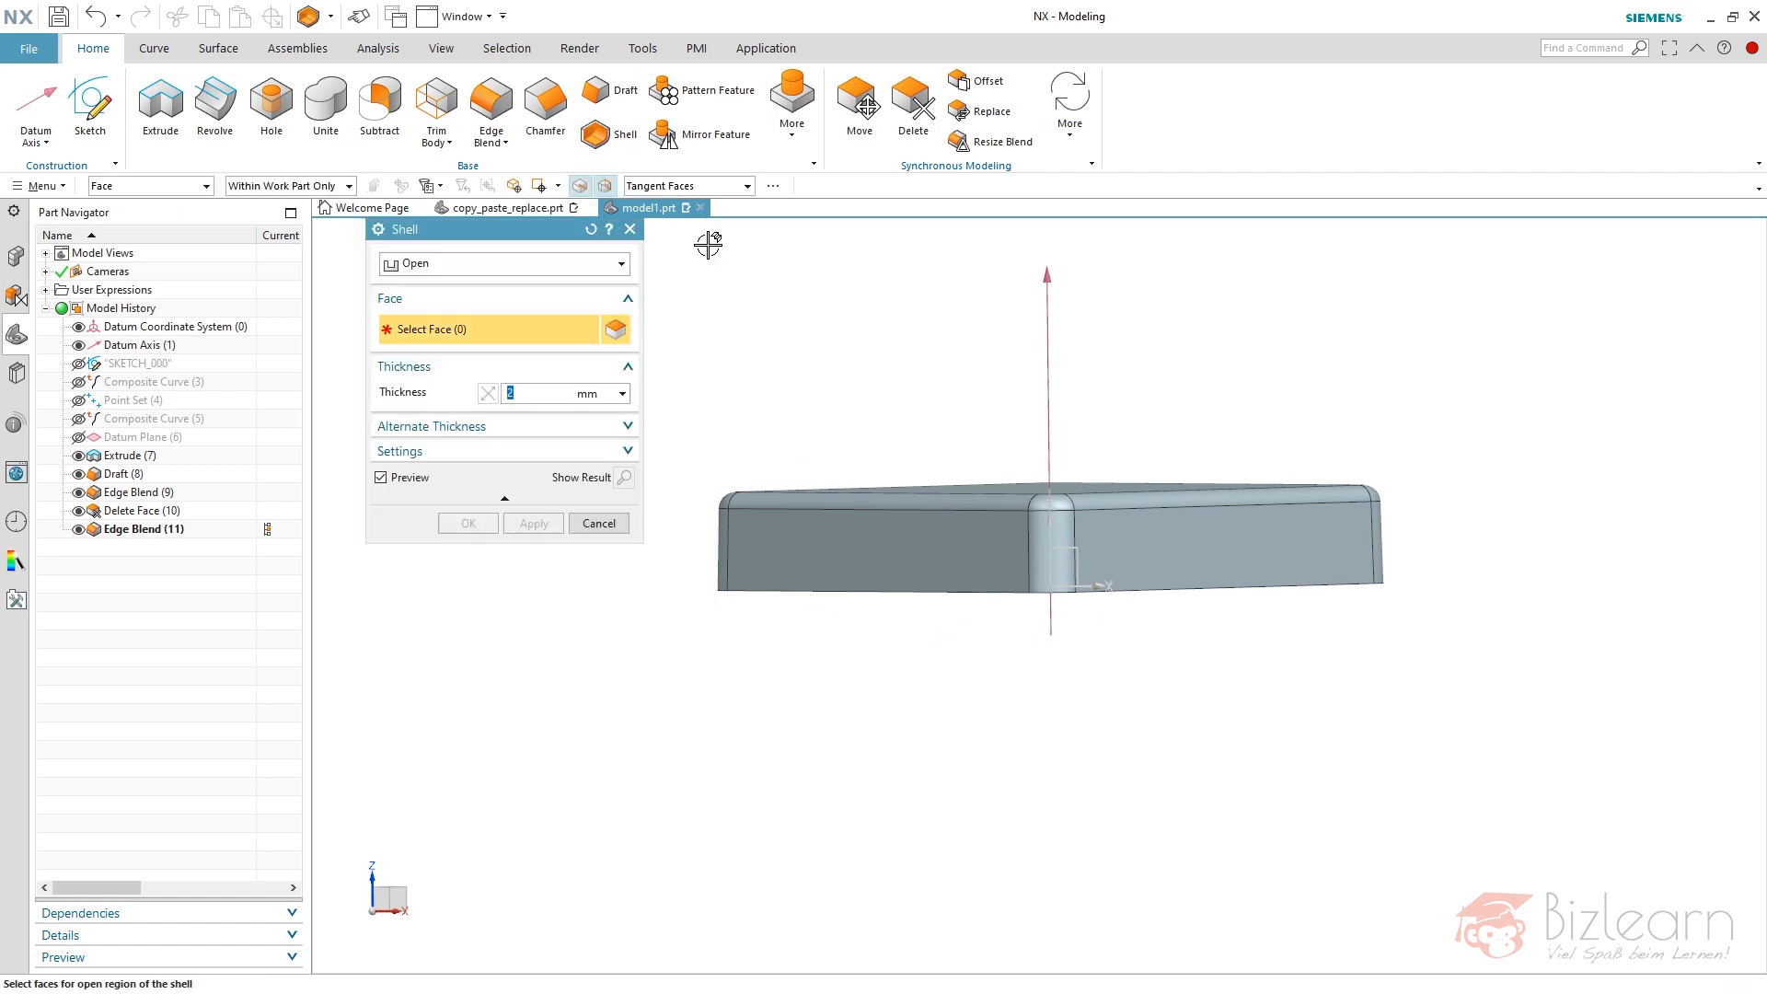
type("thi")
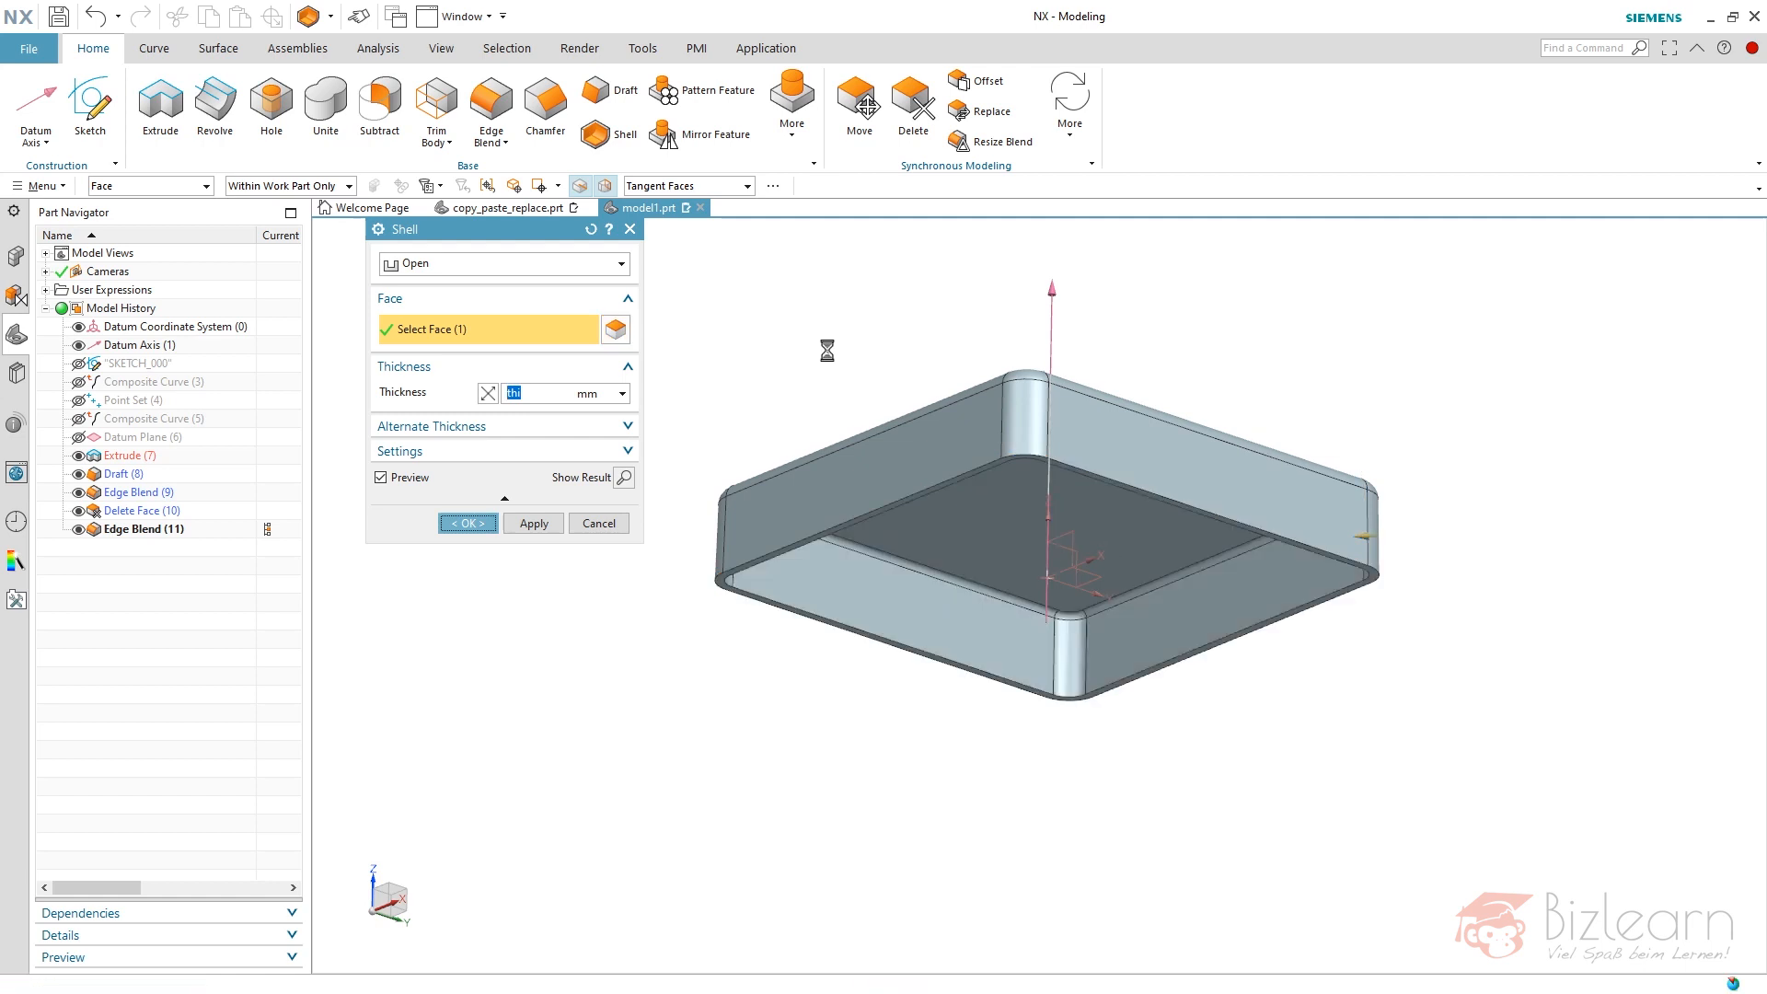
left_click(467, 522)
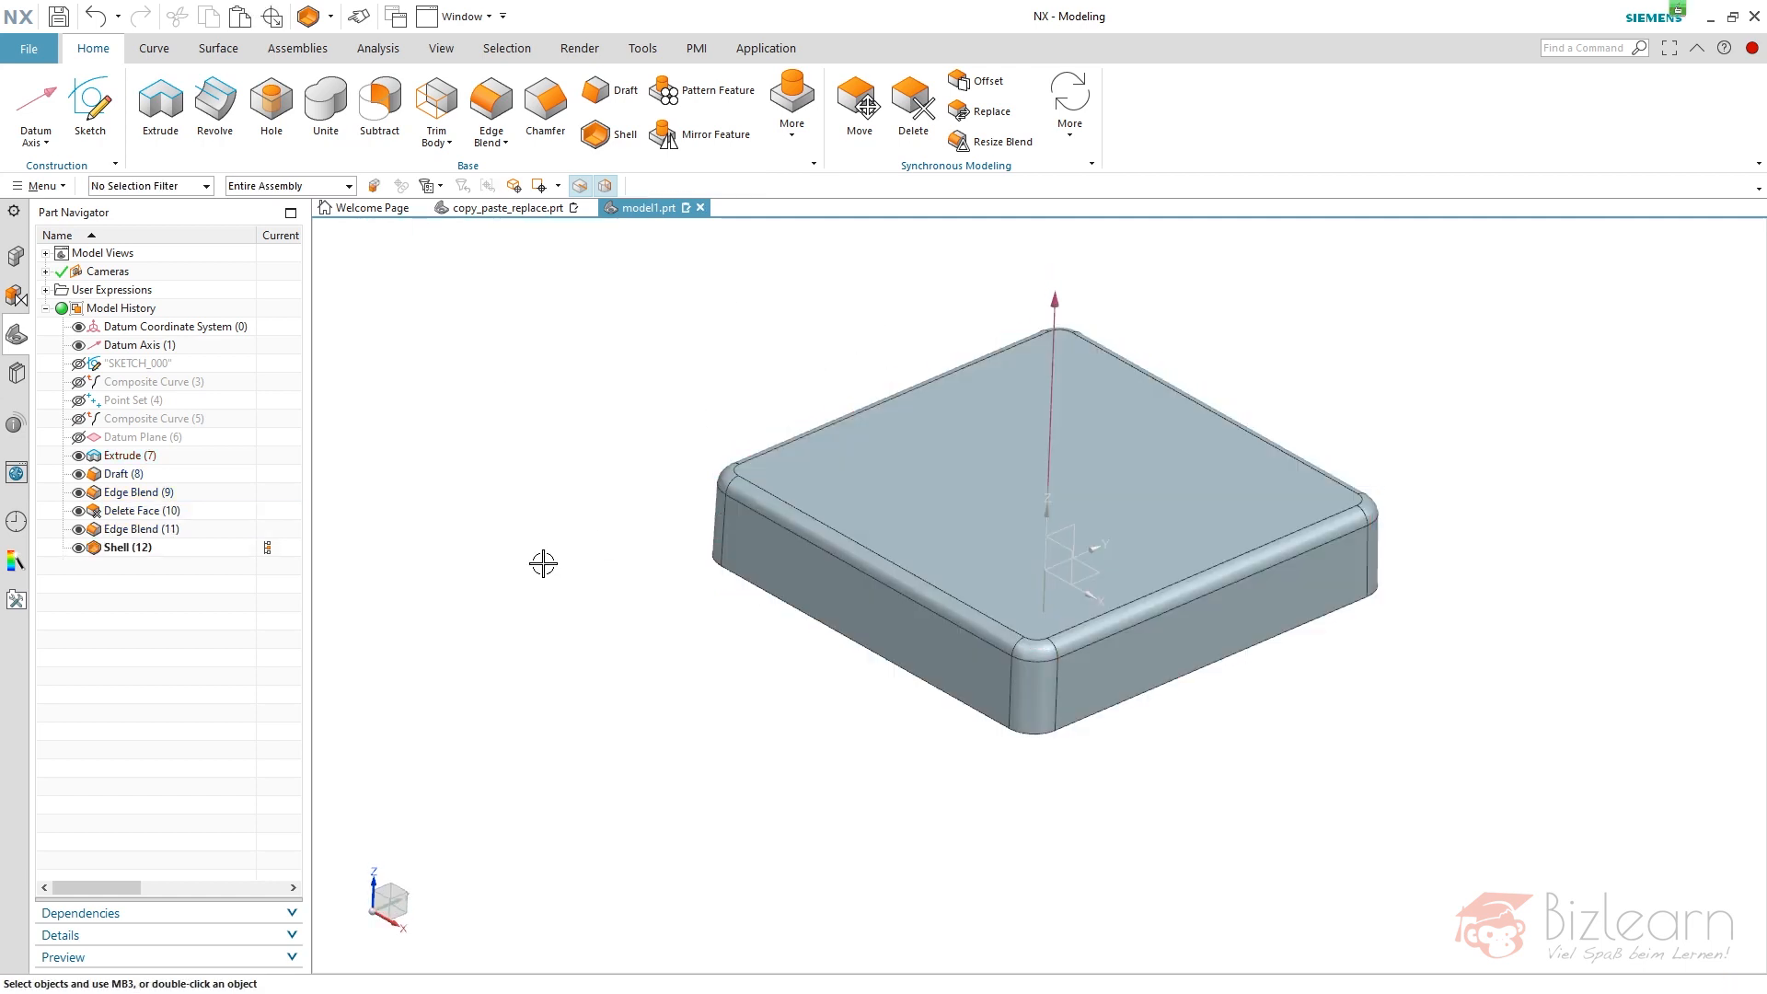
mouse_move(558, 483)
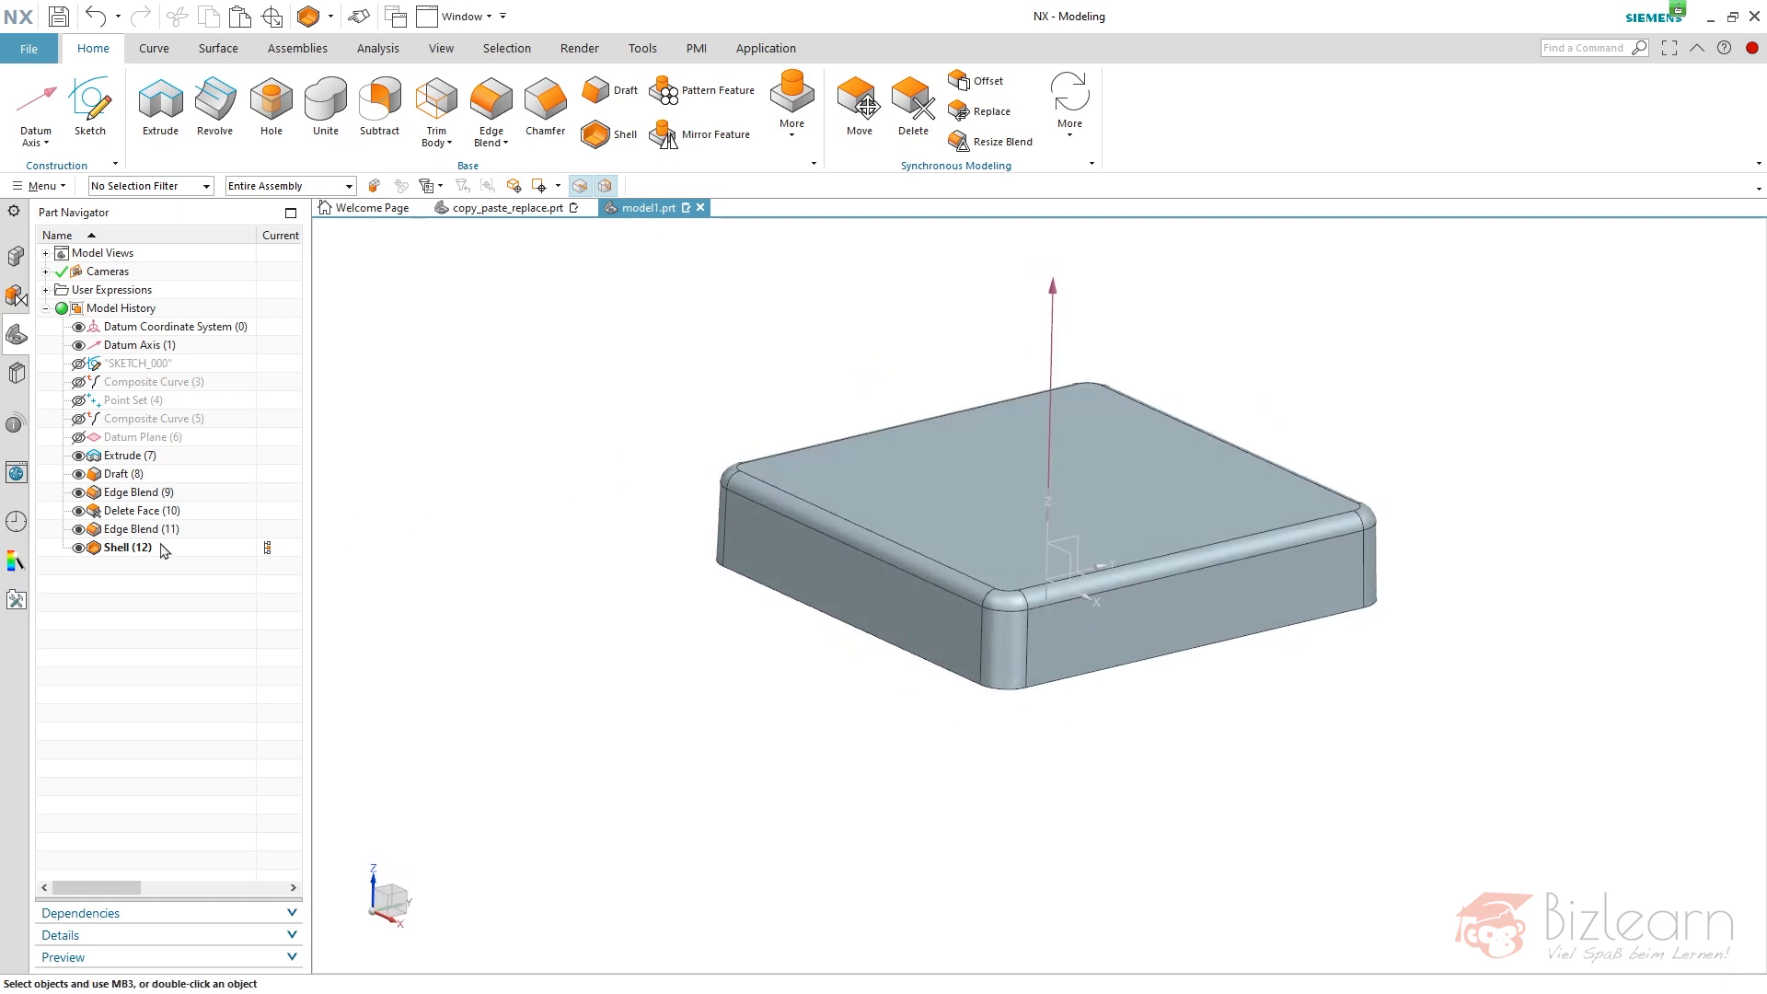
- Group Extrude (7) through Shell (12) into a feature group named mainBody
right_click(126, 548)
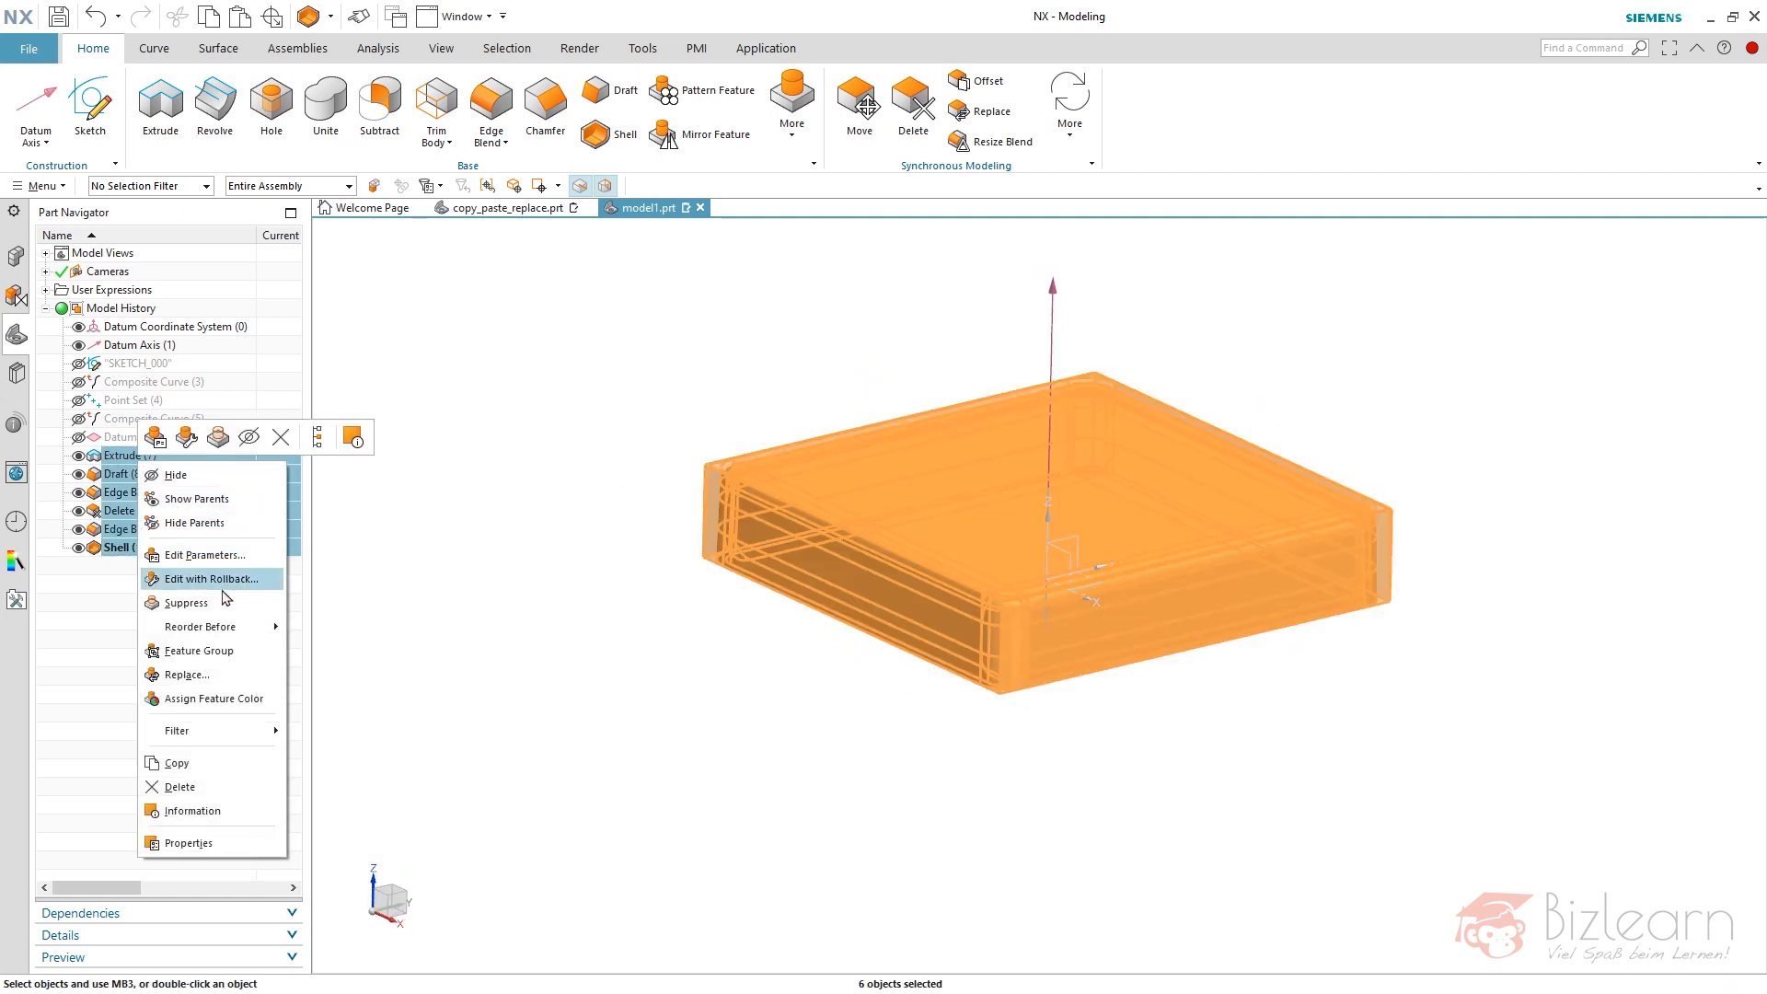
left_click(197, 651)
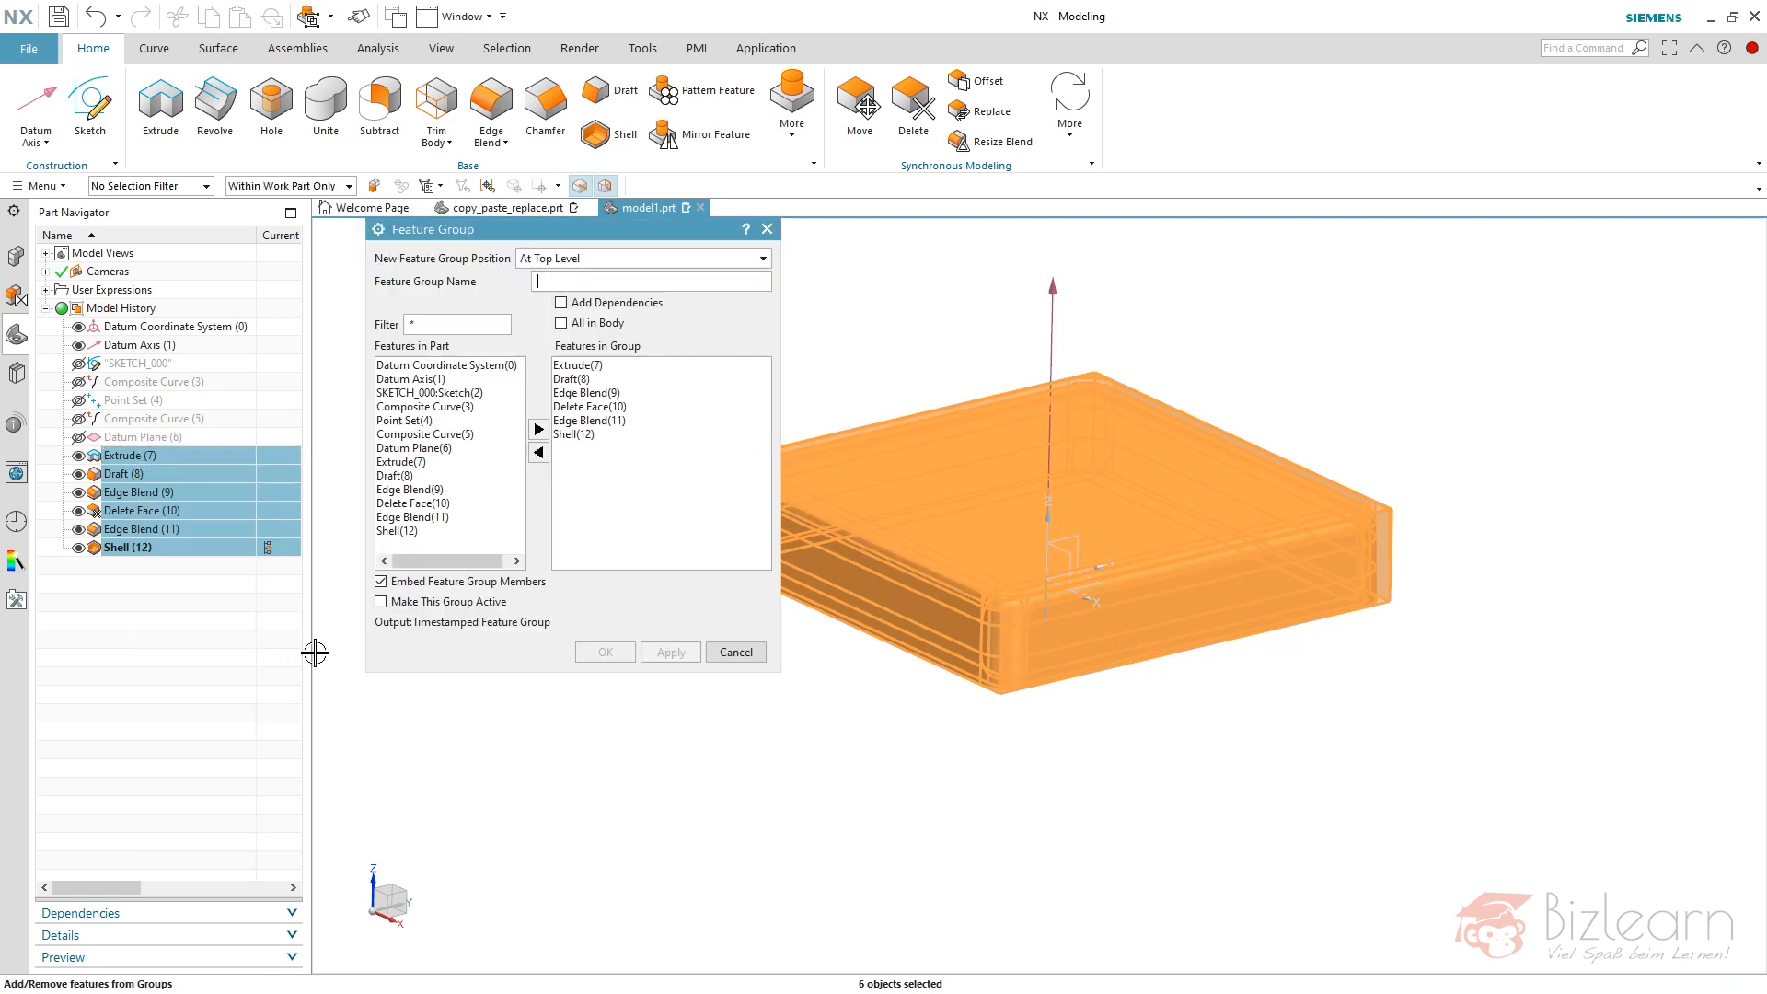
left_click(604, 652)
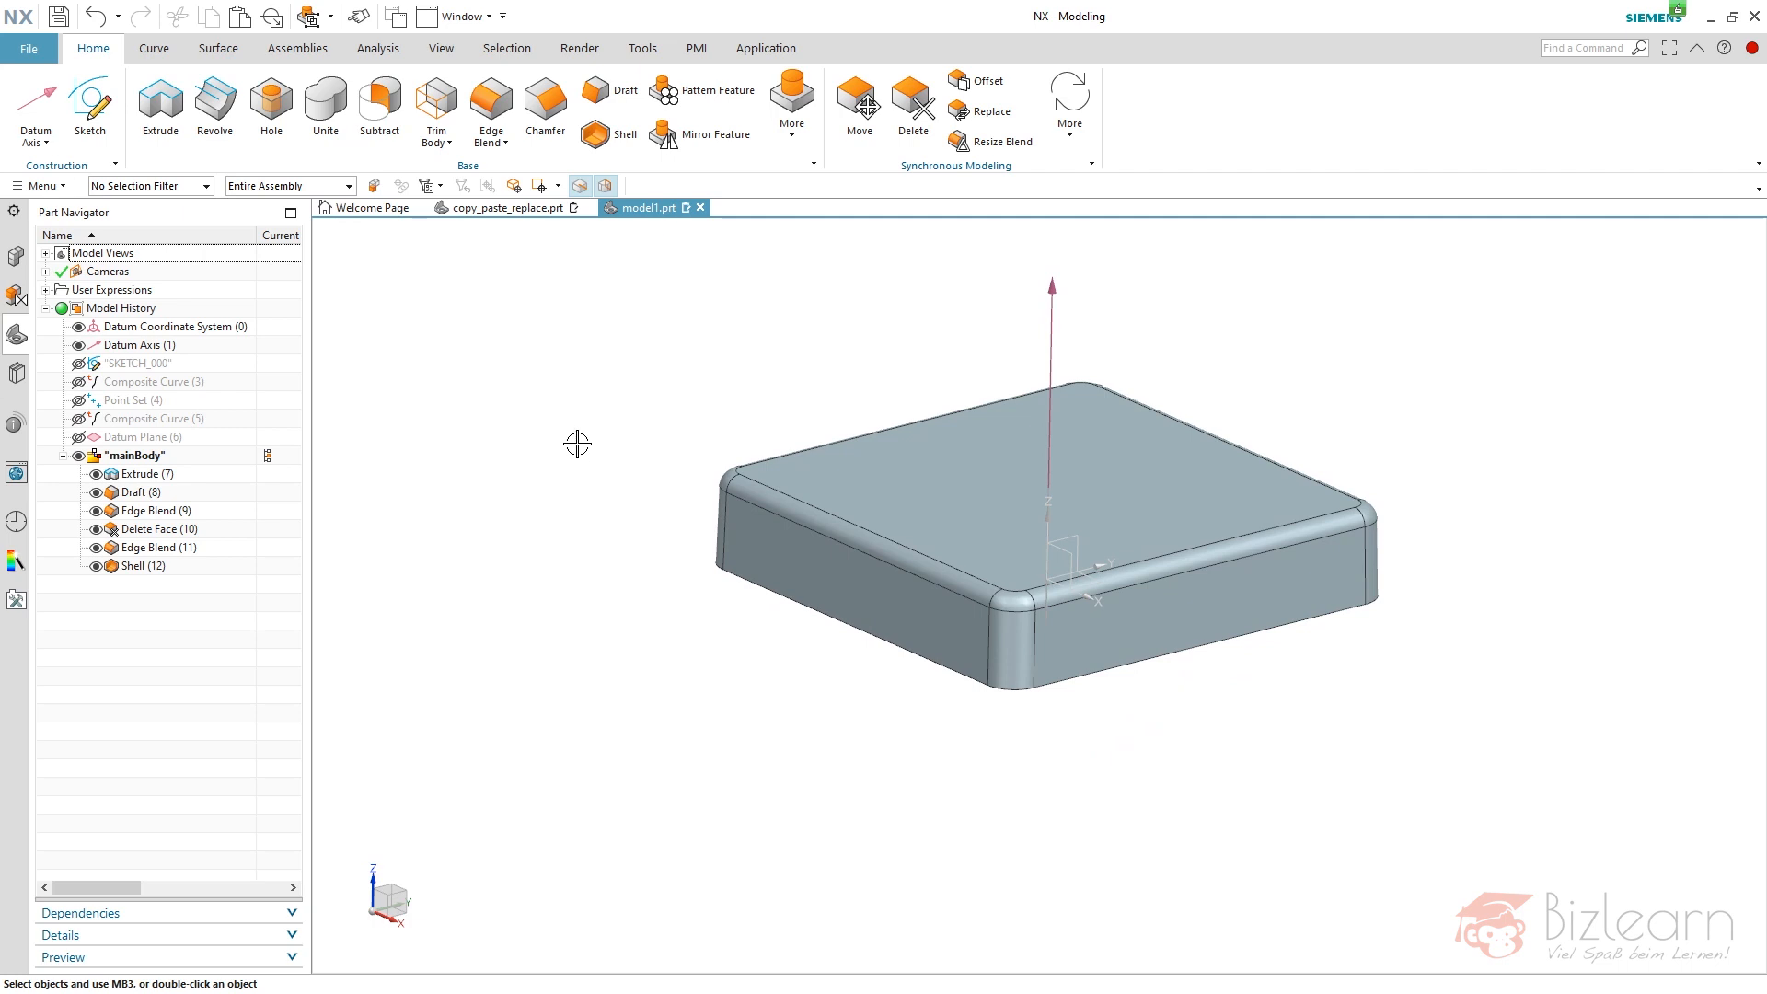
mouse_move(357, 323)
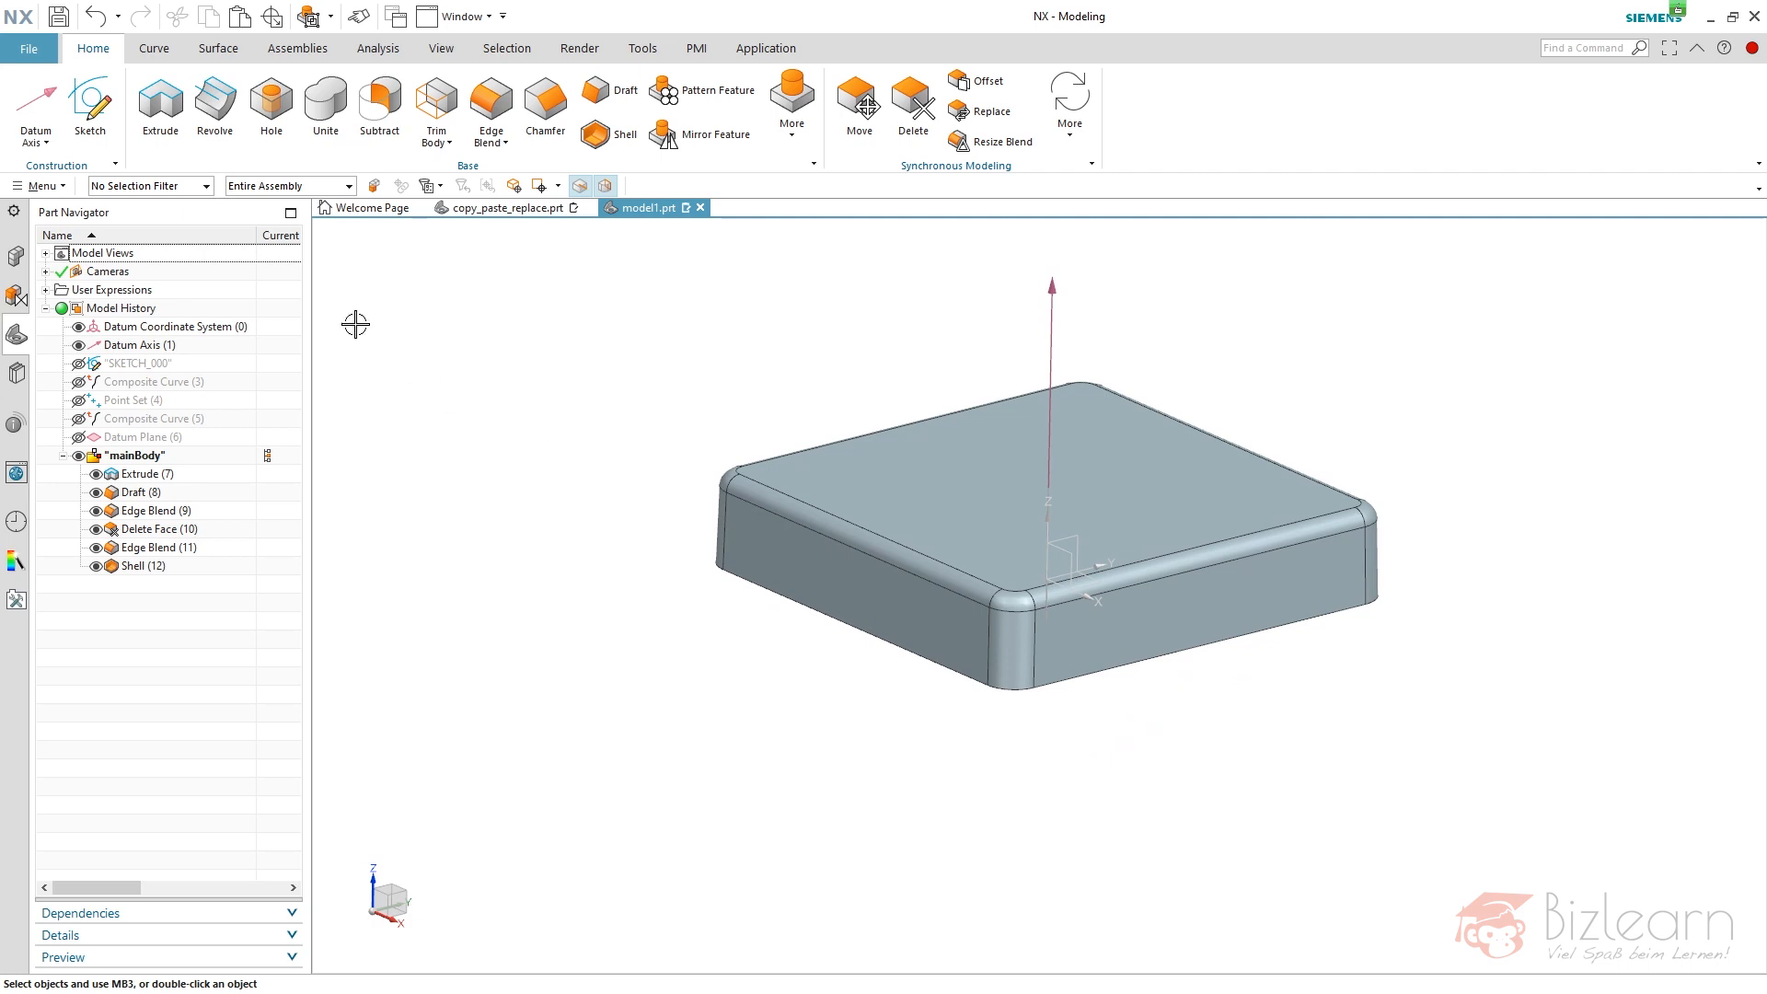
mouse_move(387, 333)
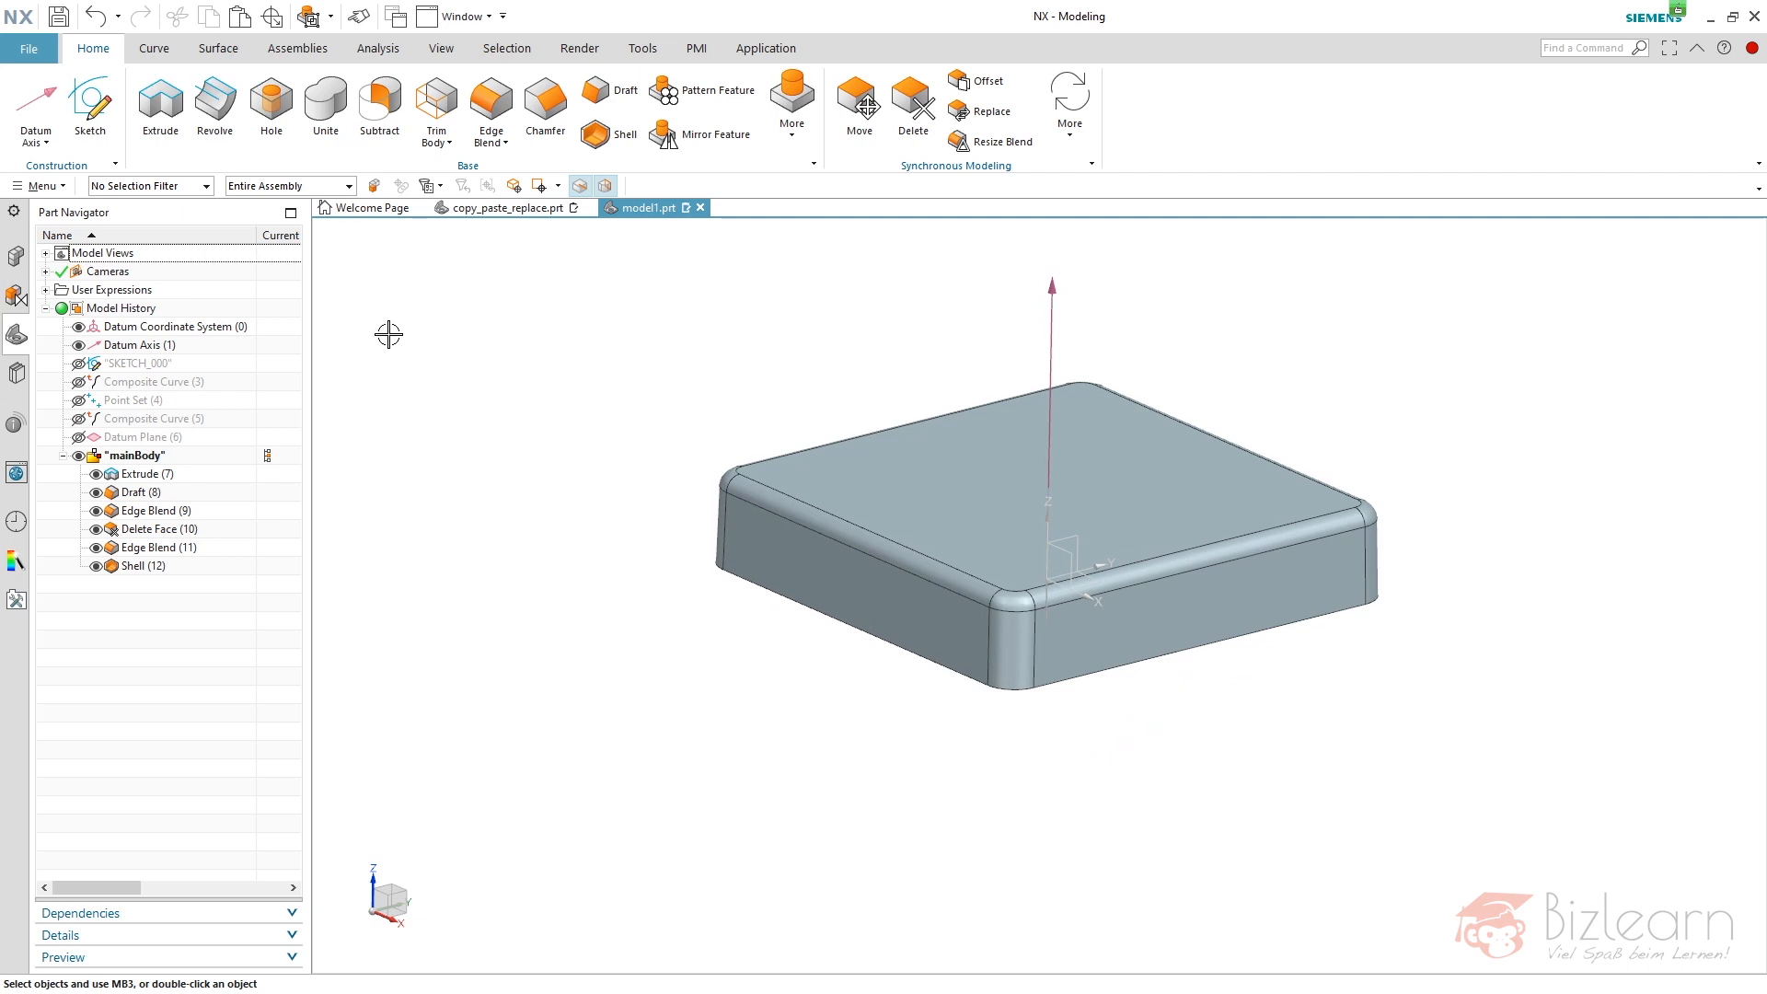
mouse_move(70, 202)
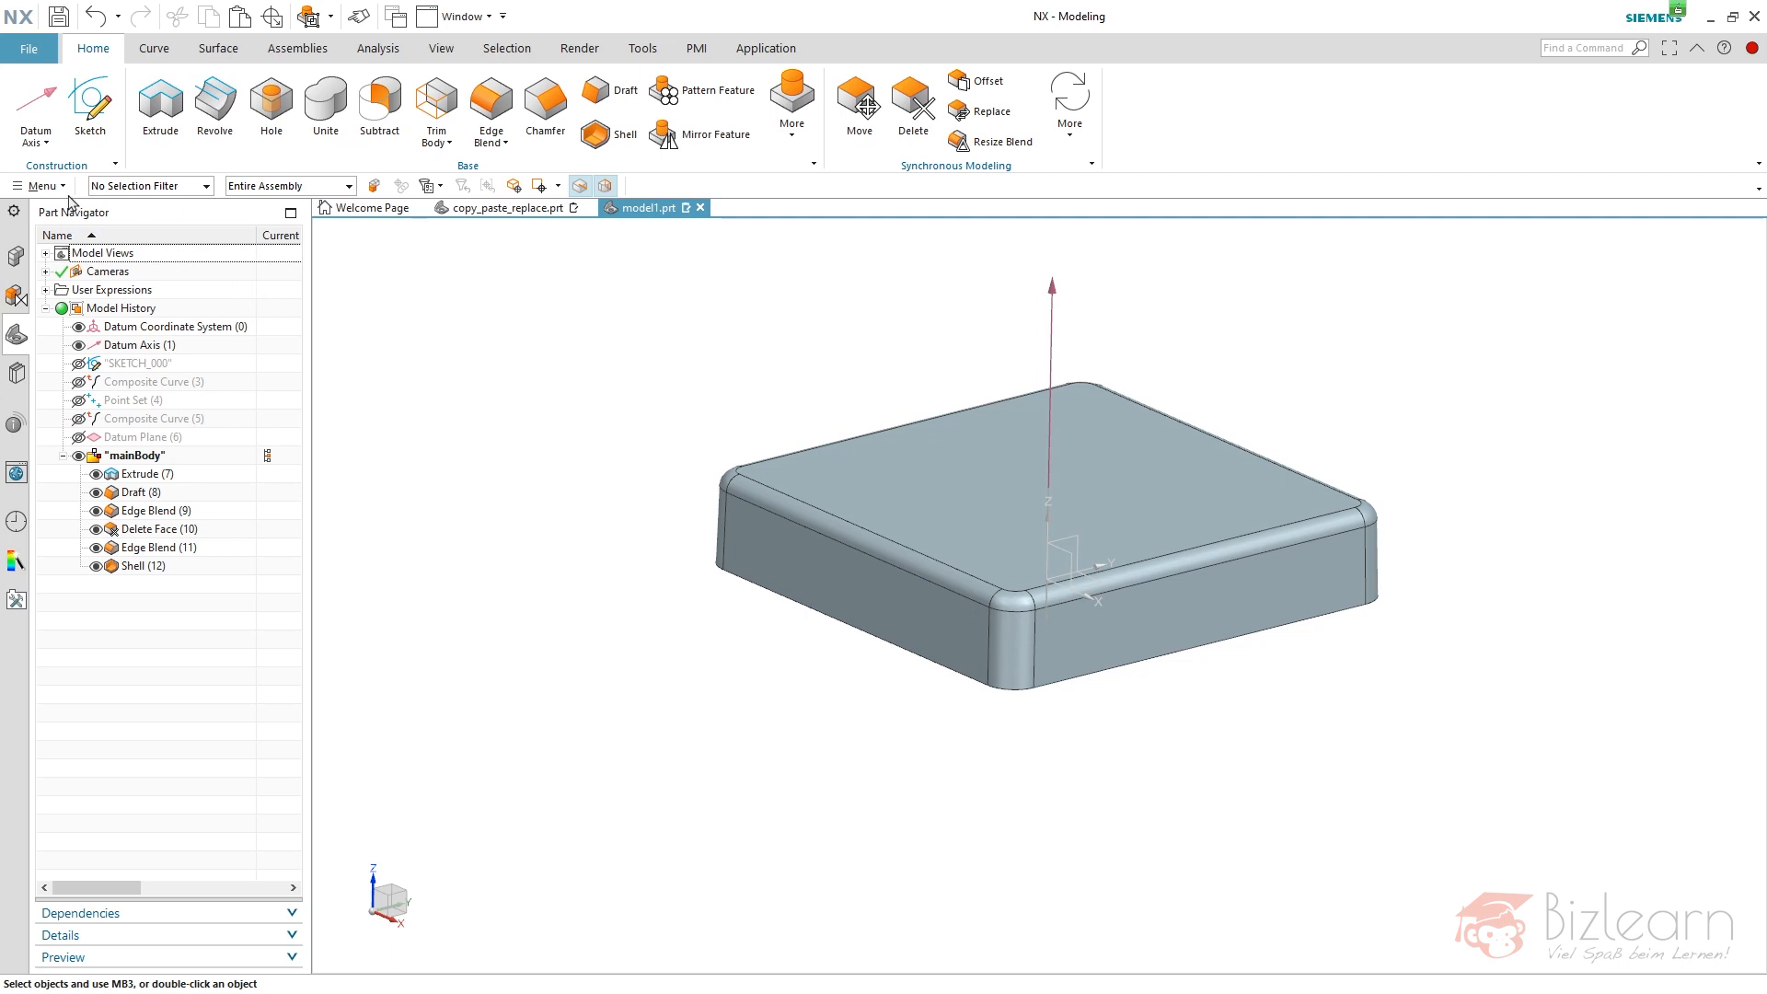
- Add a tangent datum axis at 0% of the base edge, plus one parallel to Datum Axis (1)
left_click(35, 107)
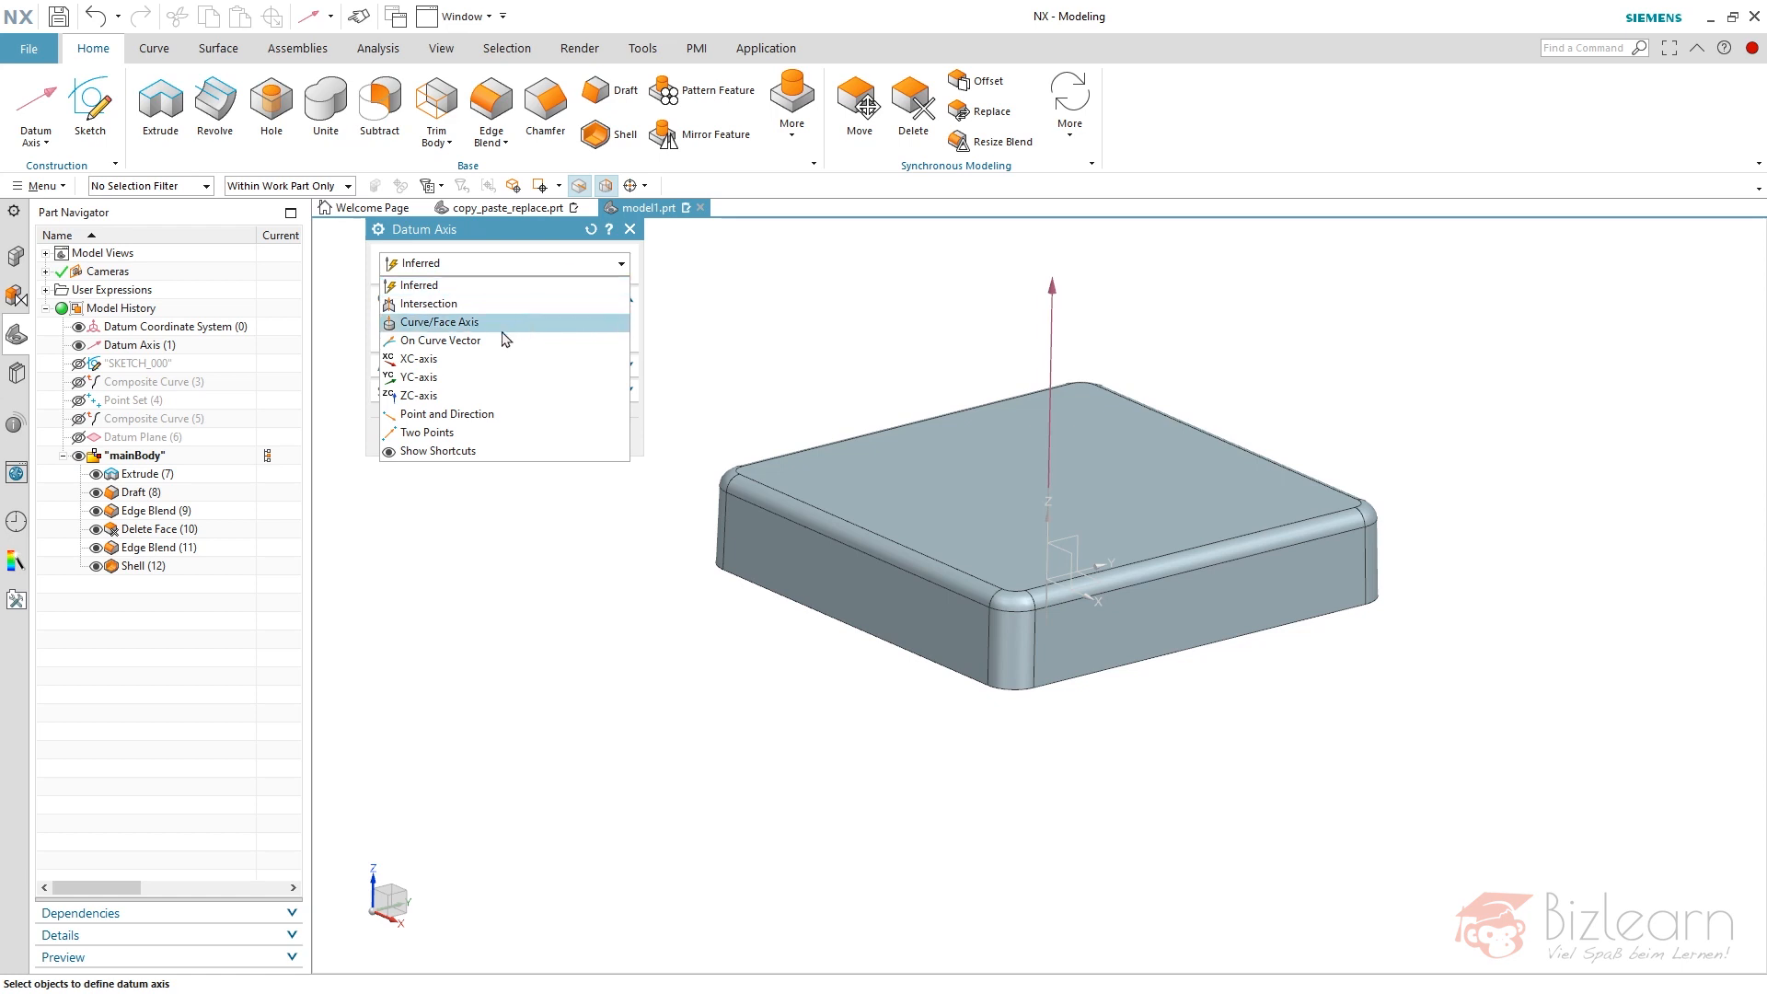
left_click(441, 340)
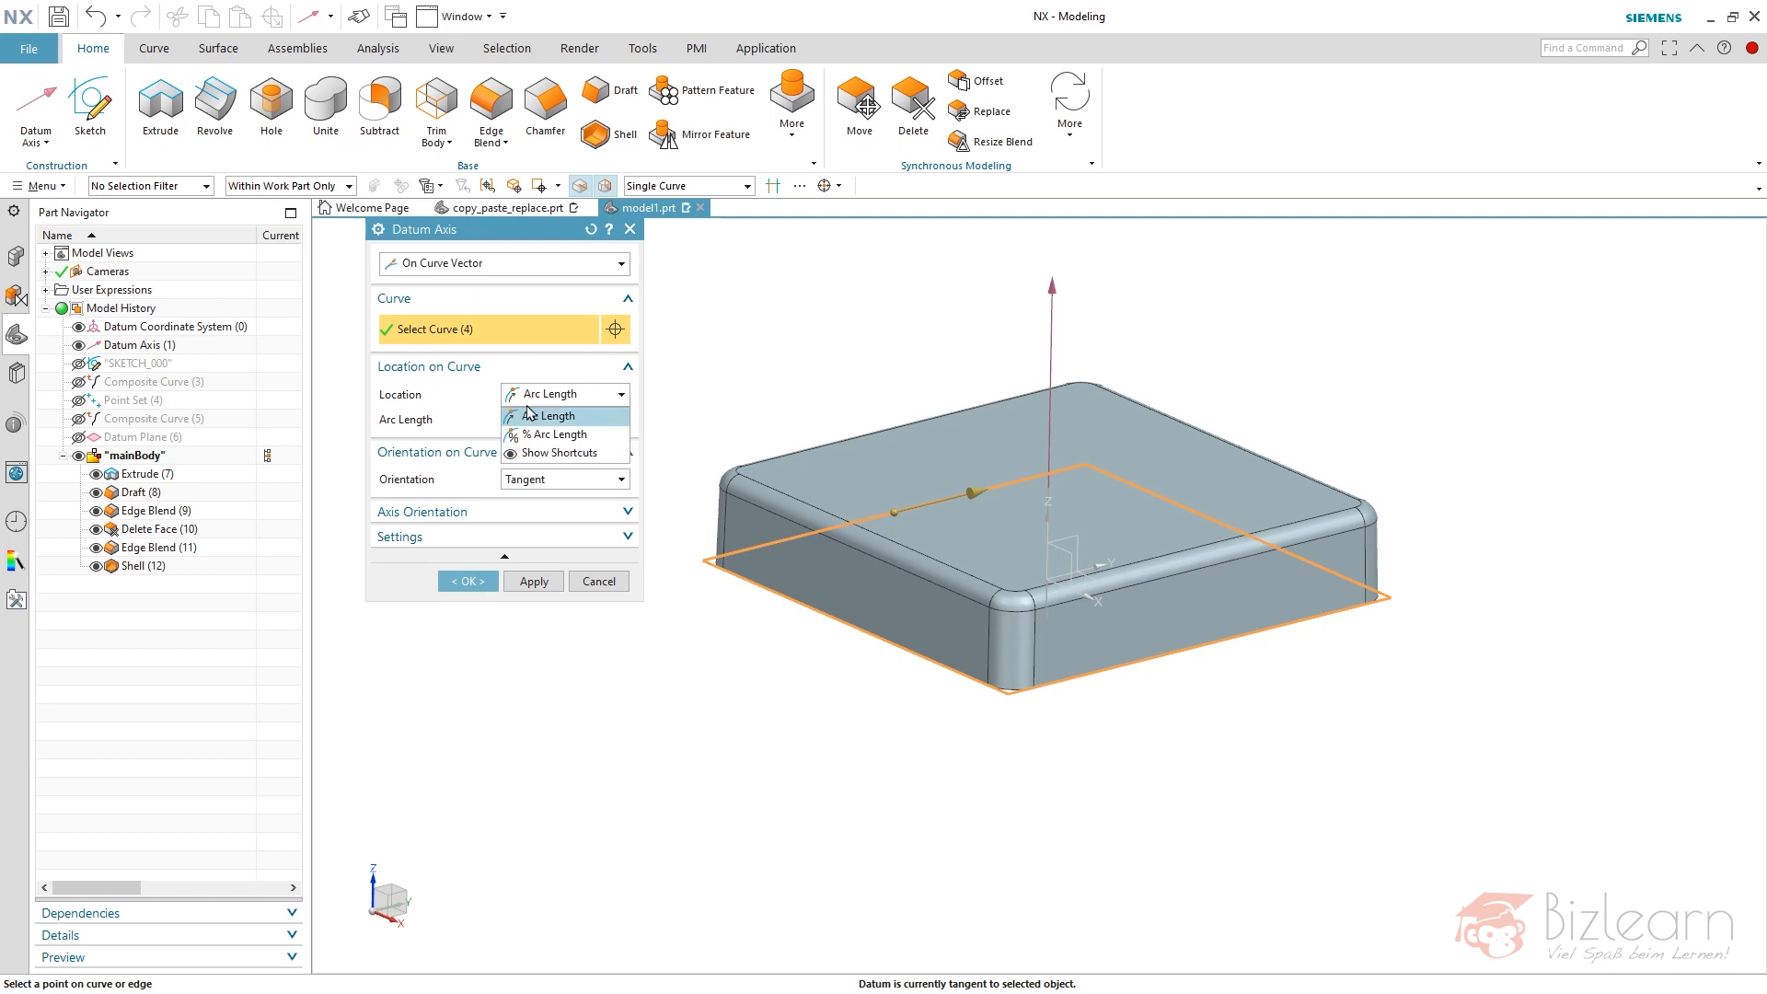
left_click(556, 433)
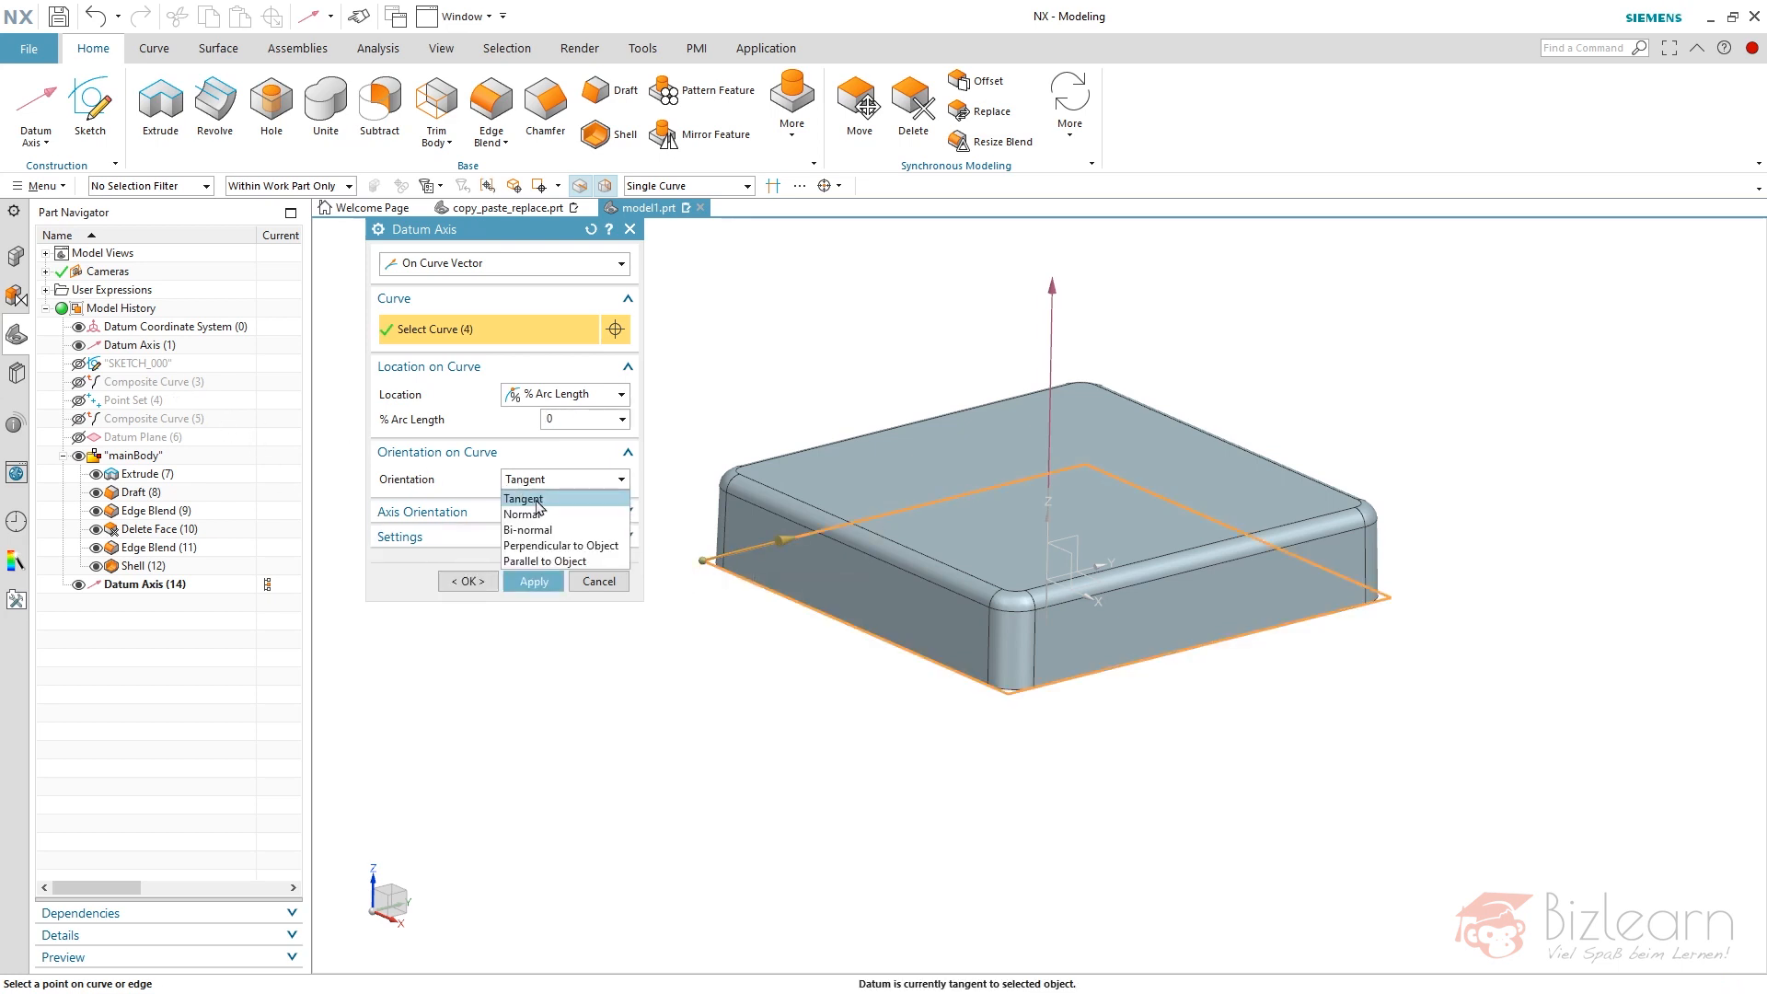
left_click(561, 562)
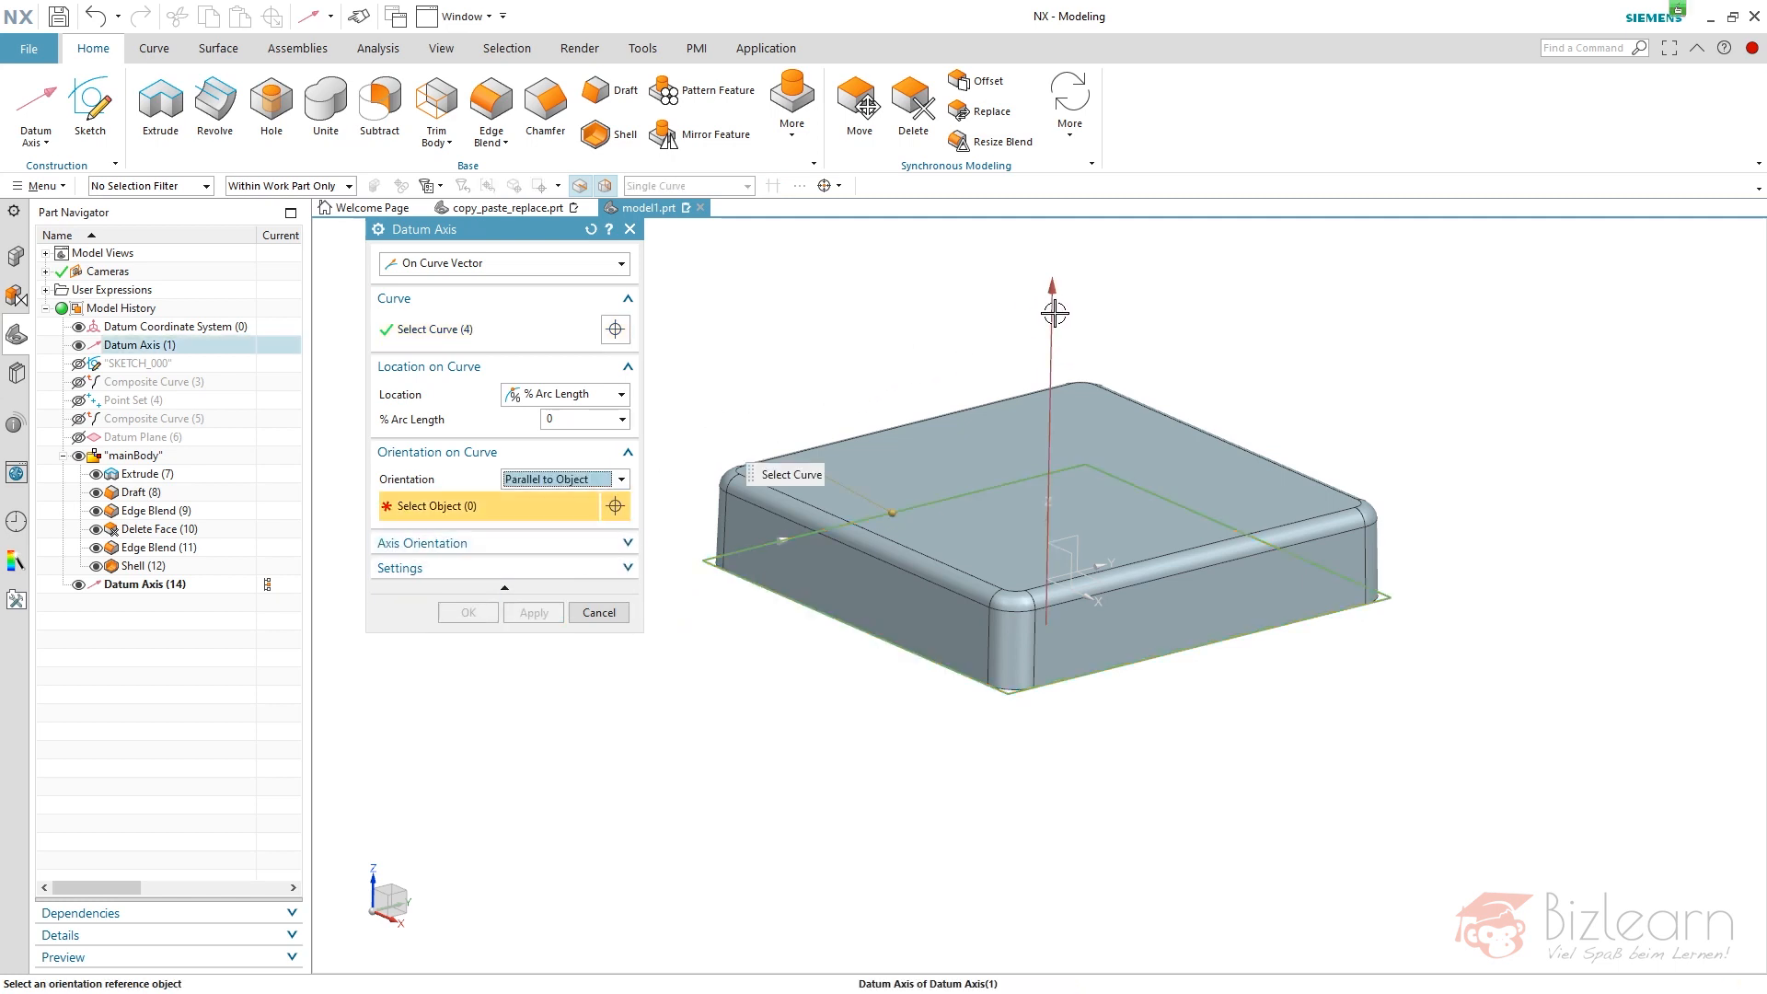
left_click(467, 612)
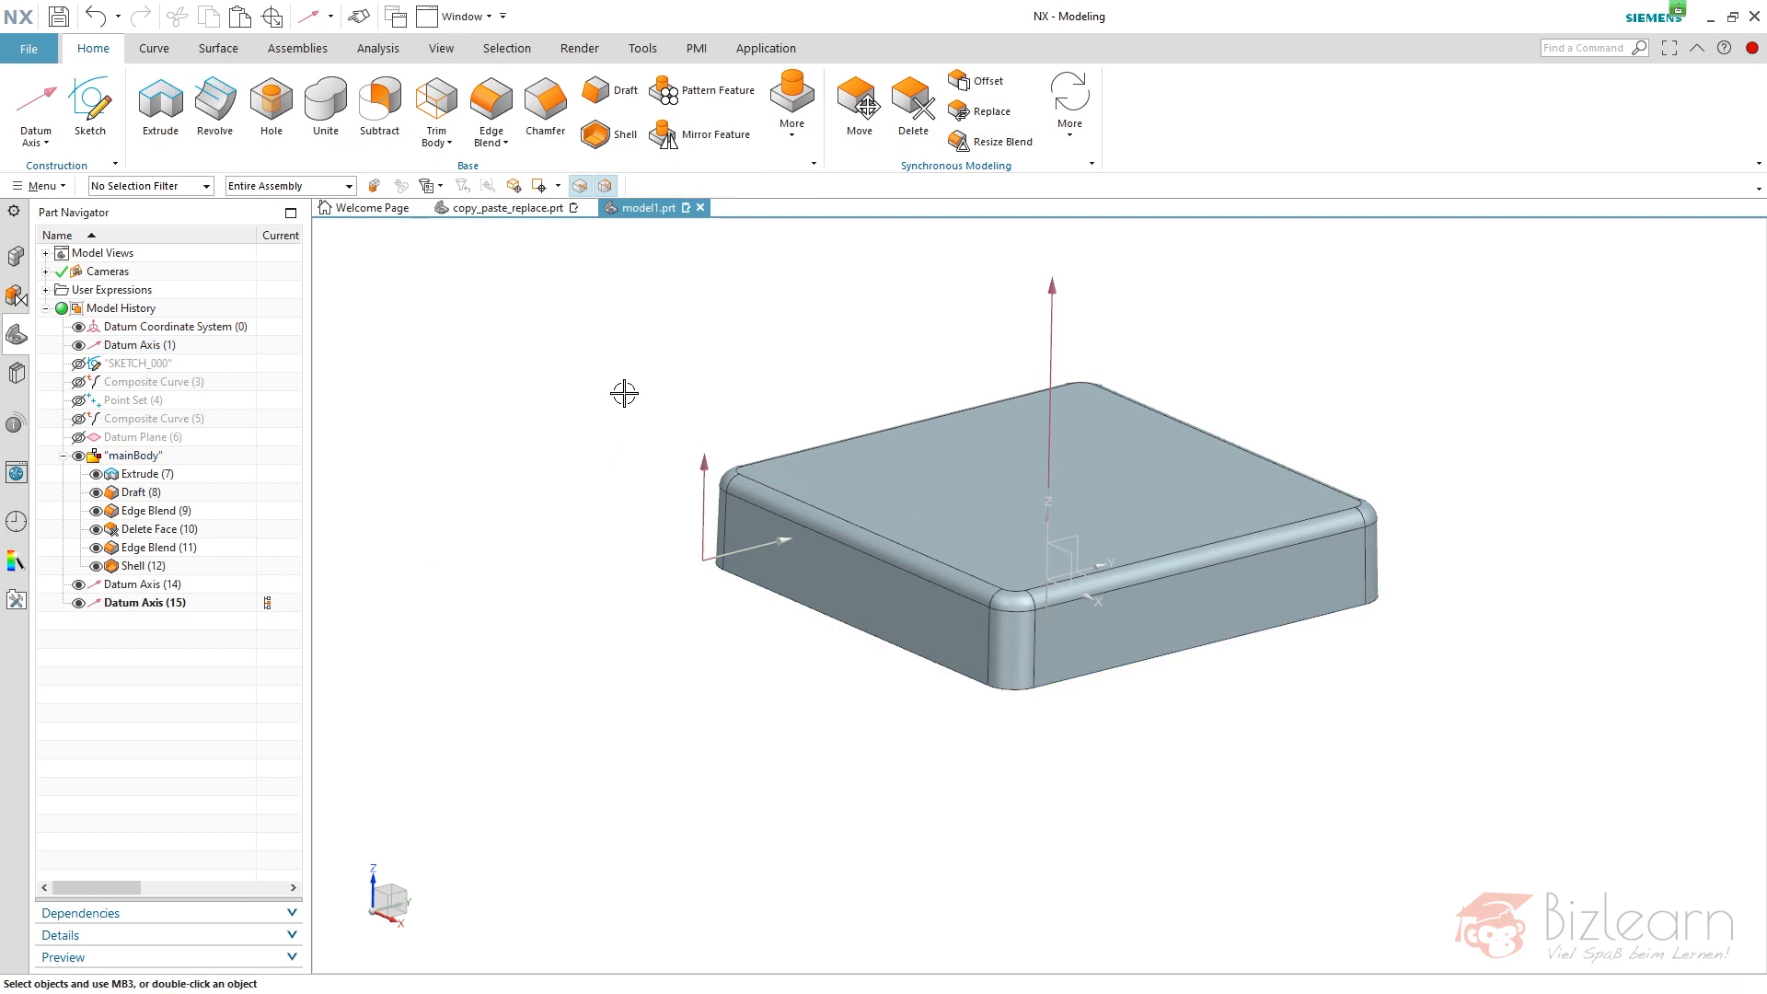
mouse_move(301, 245)
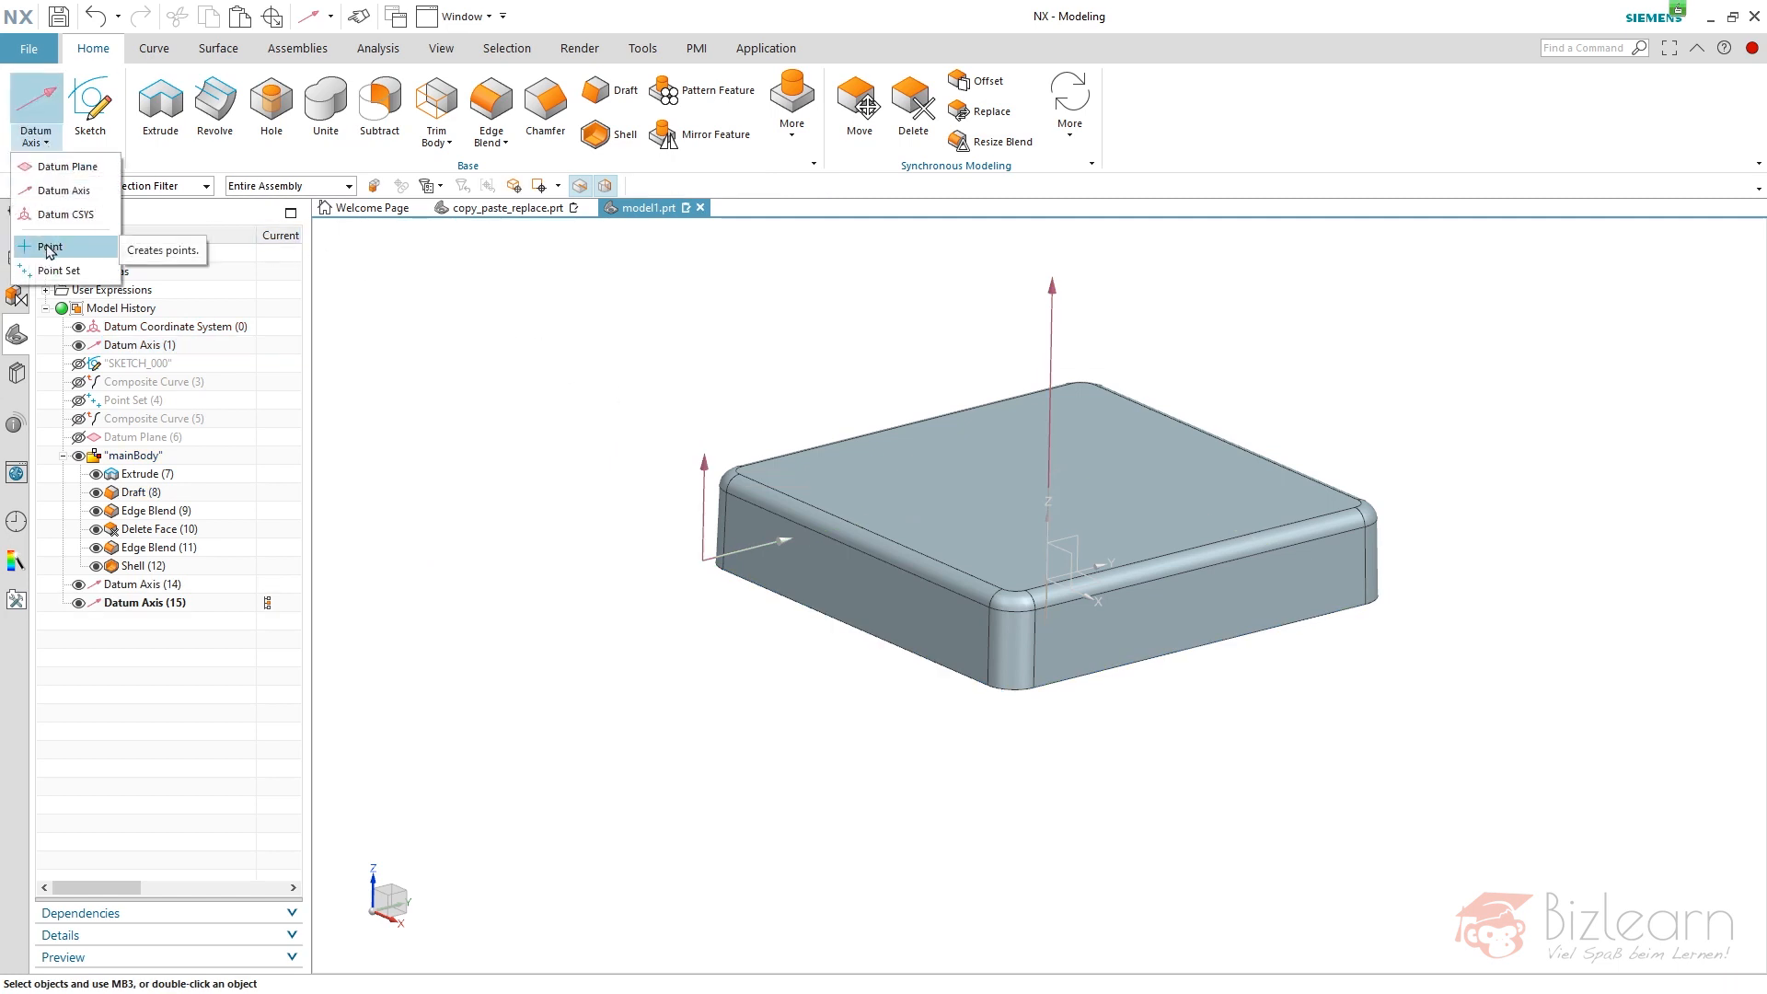
- Create Point (16) on the base edge at 0% using Point on Curve/Edge
left_click(50, 248)
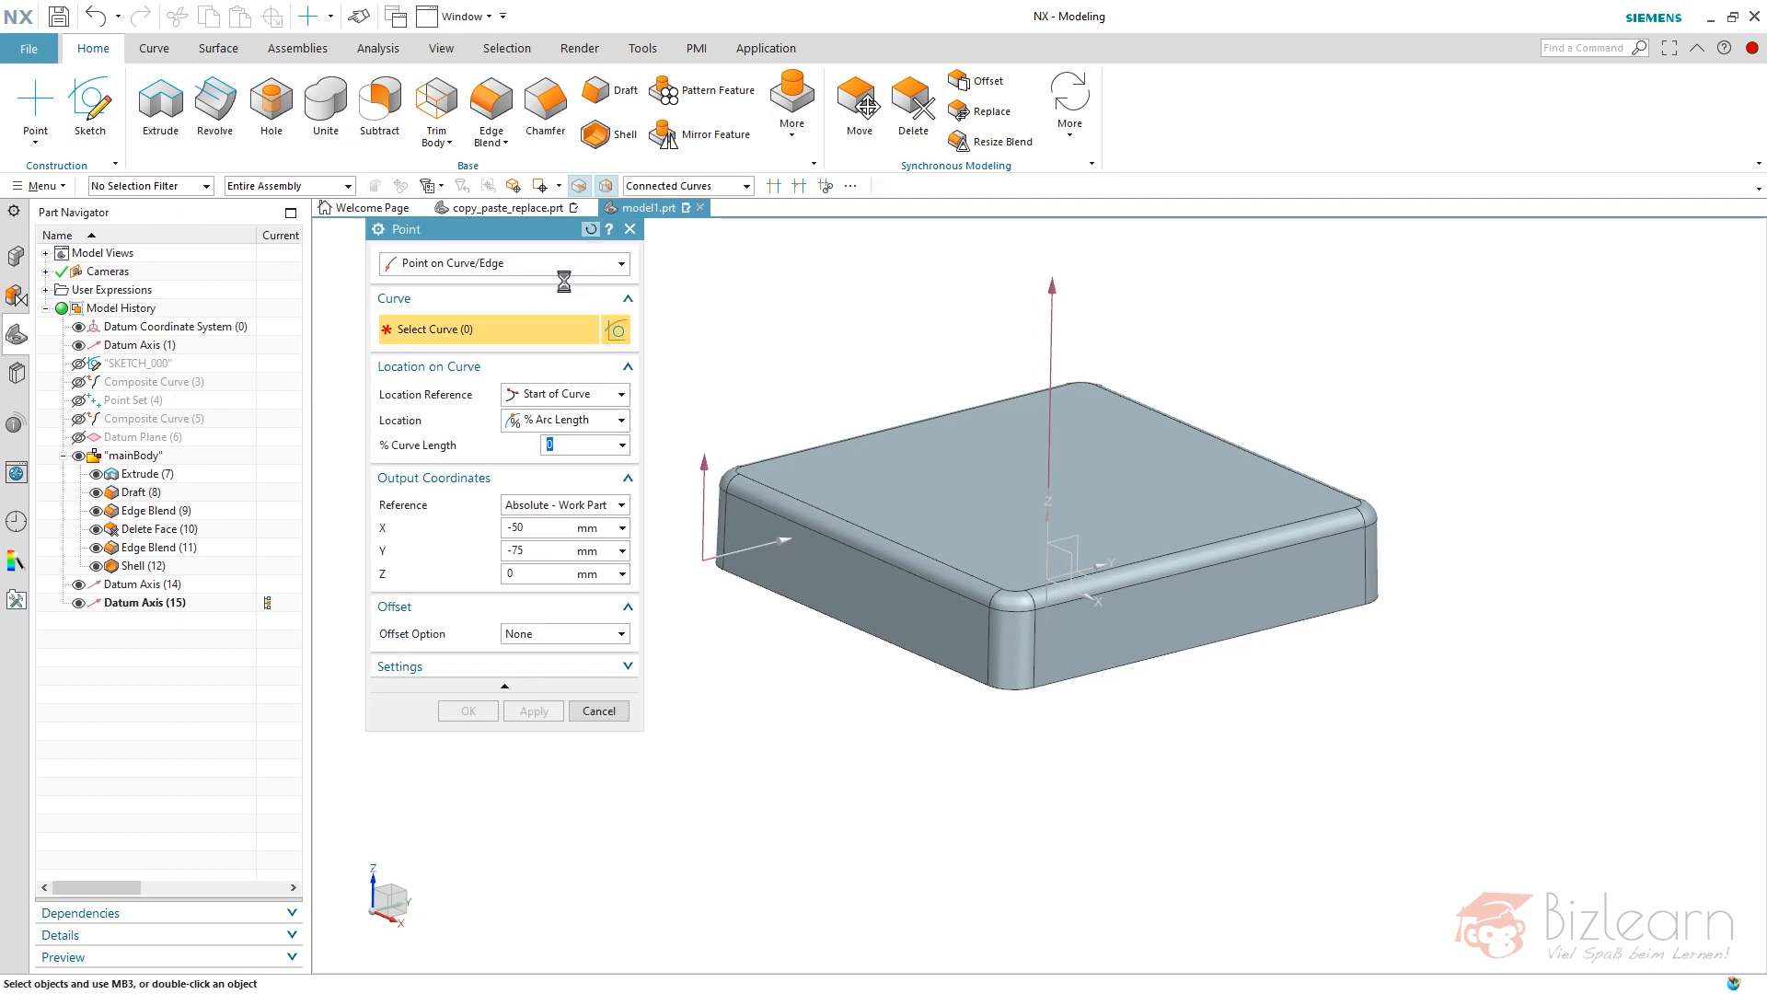
left_click(502, 262)
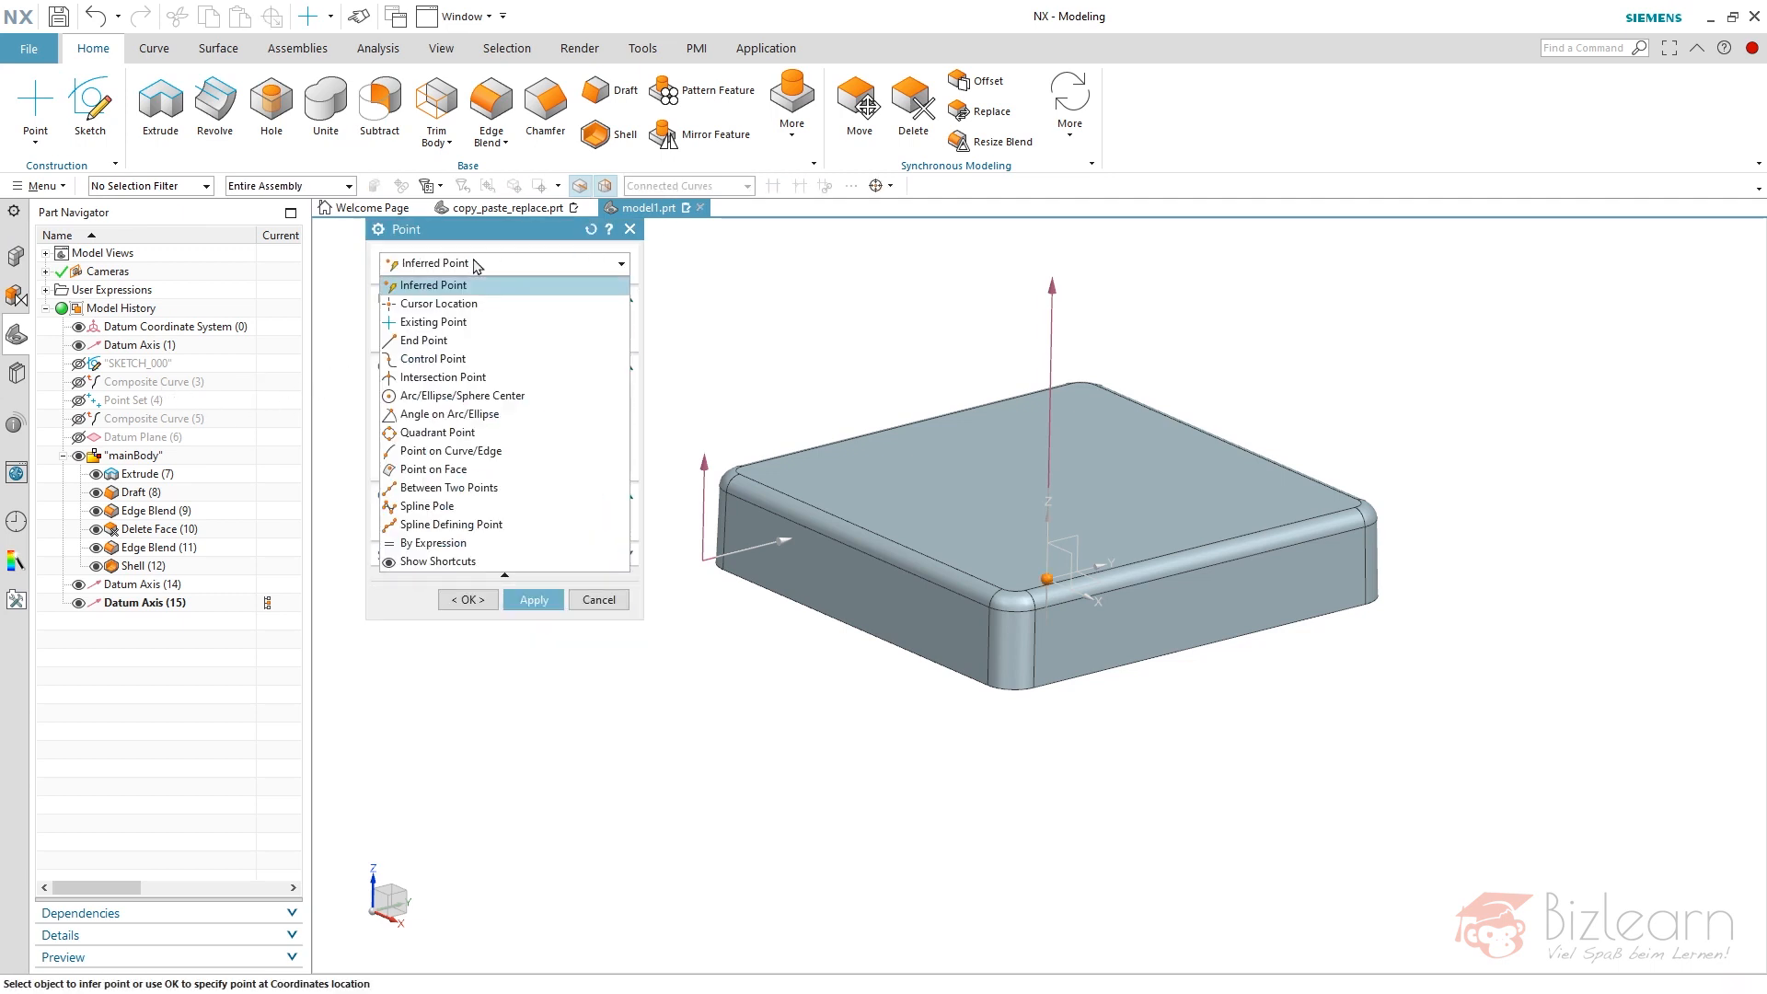
mouse_move(450, 451)
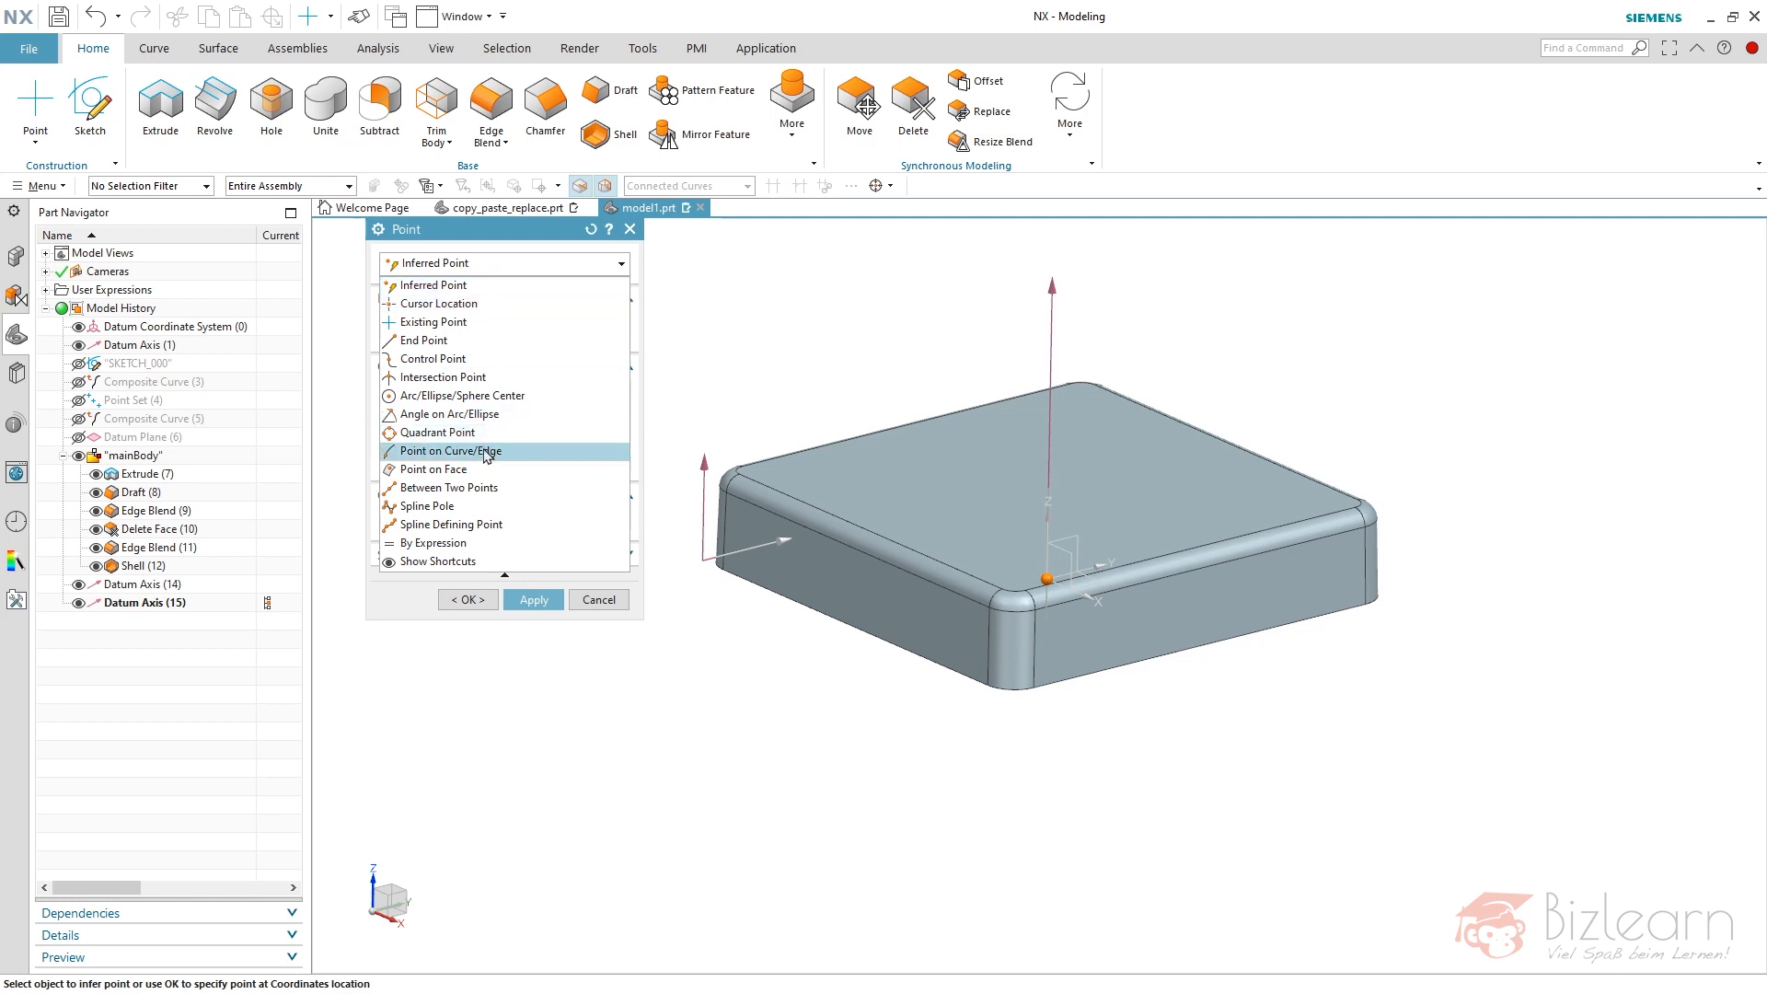
left_click(448, 451)
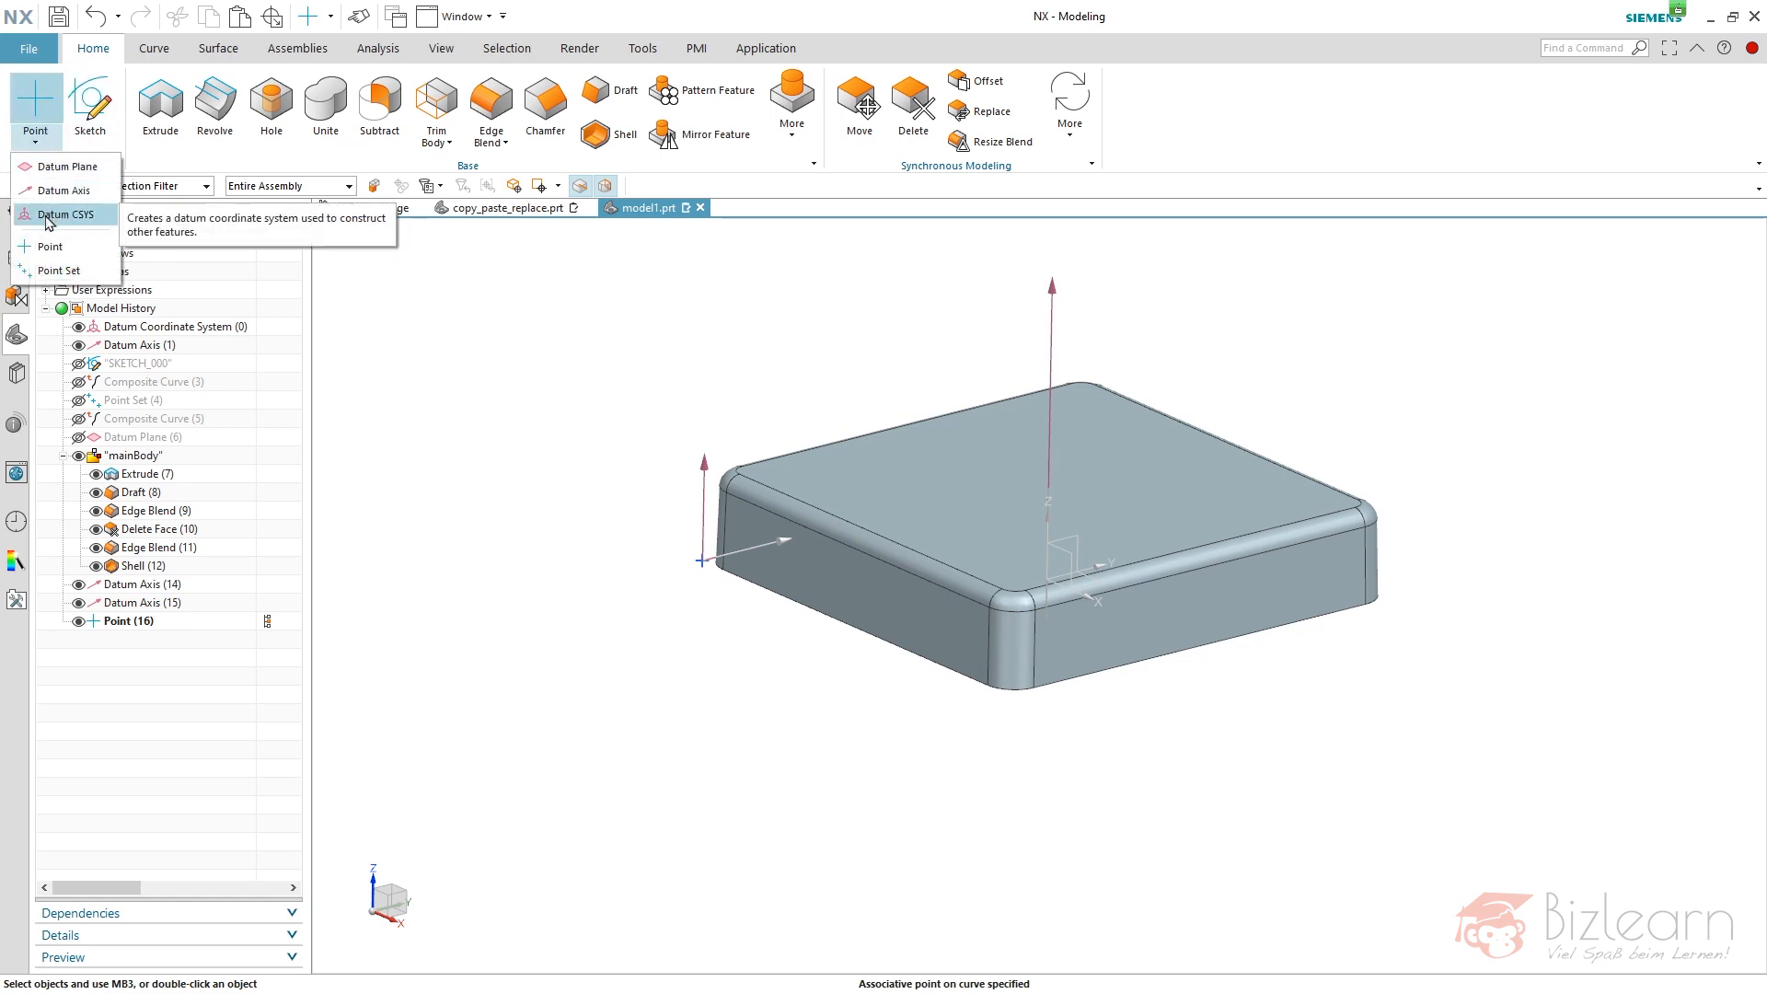
- Create a Datum CSYS from Point (16) as origin and the two new datum axes
left_click(70, 214)
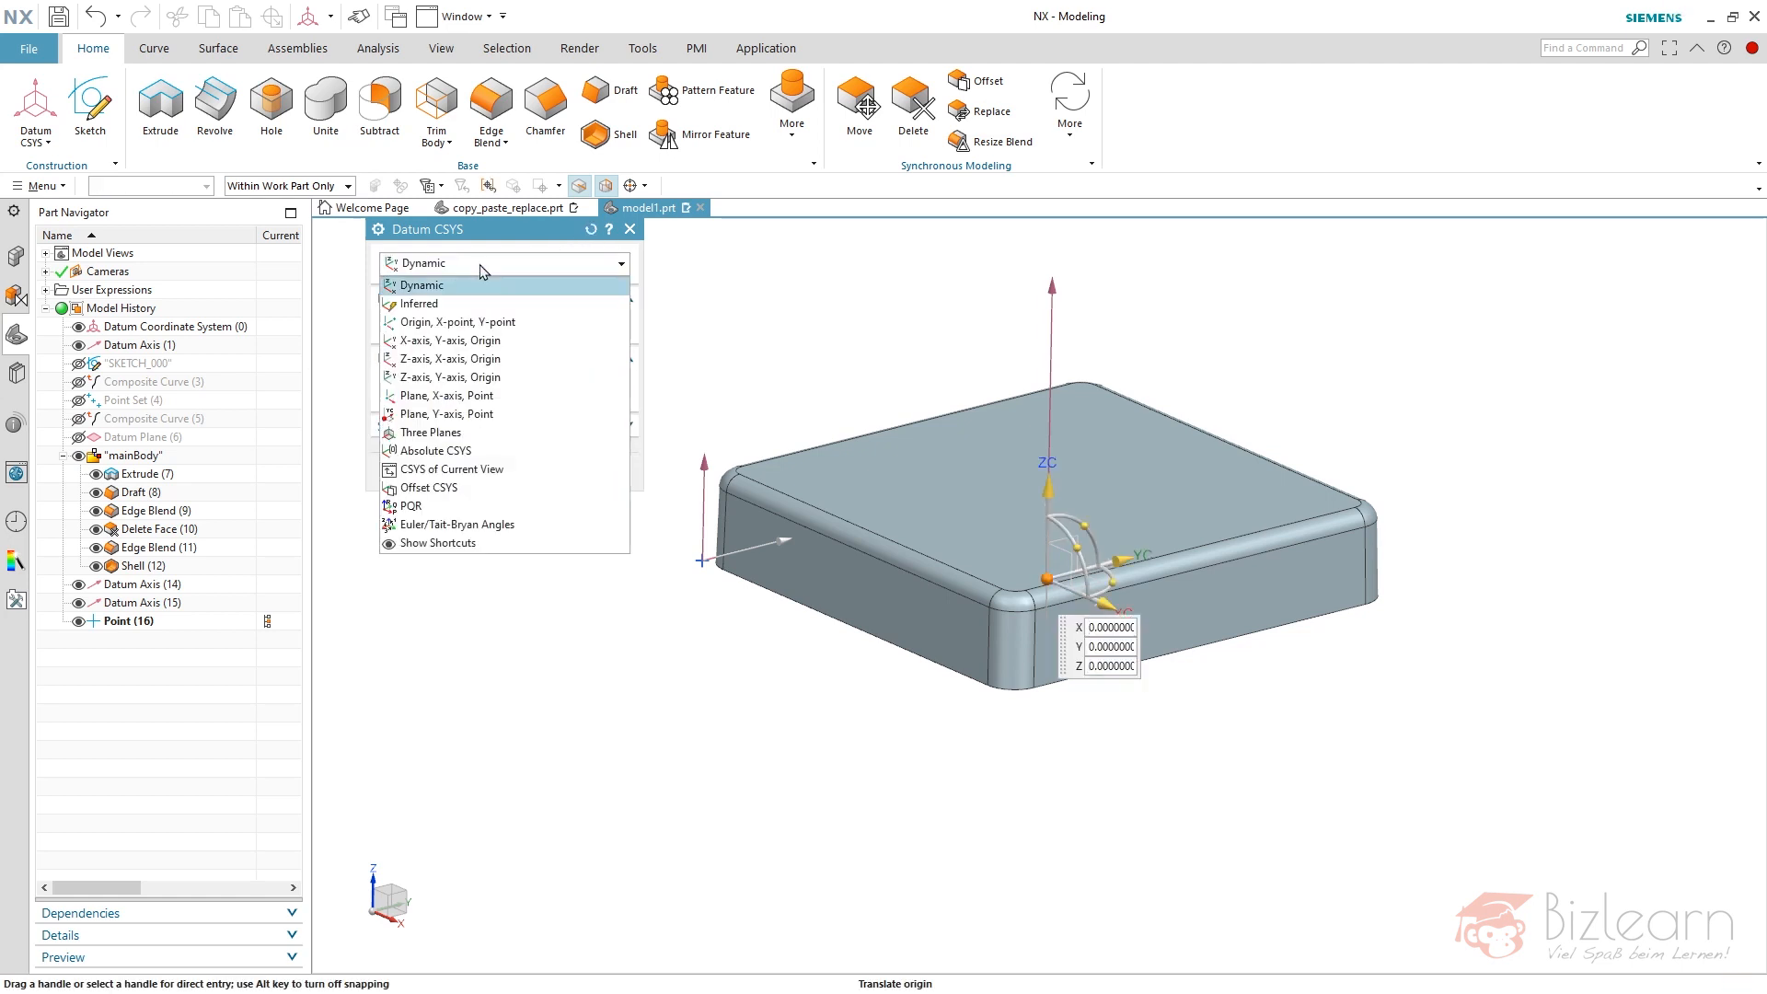
mouse_move(448, 340)
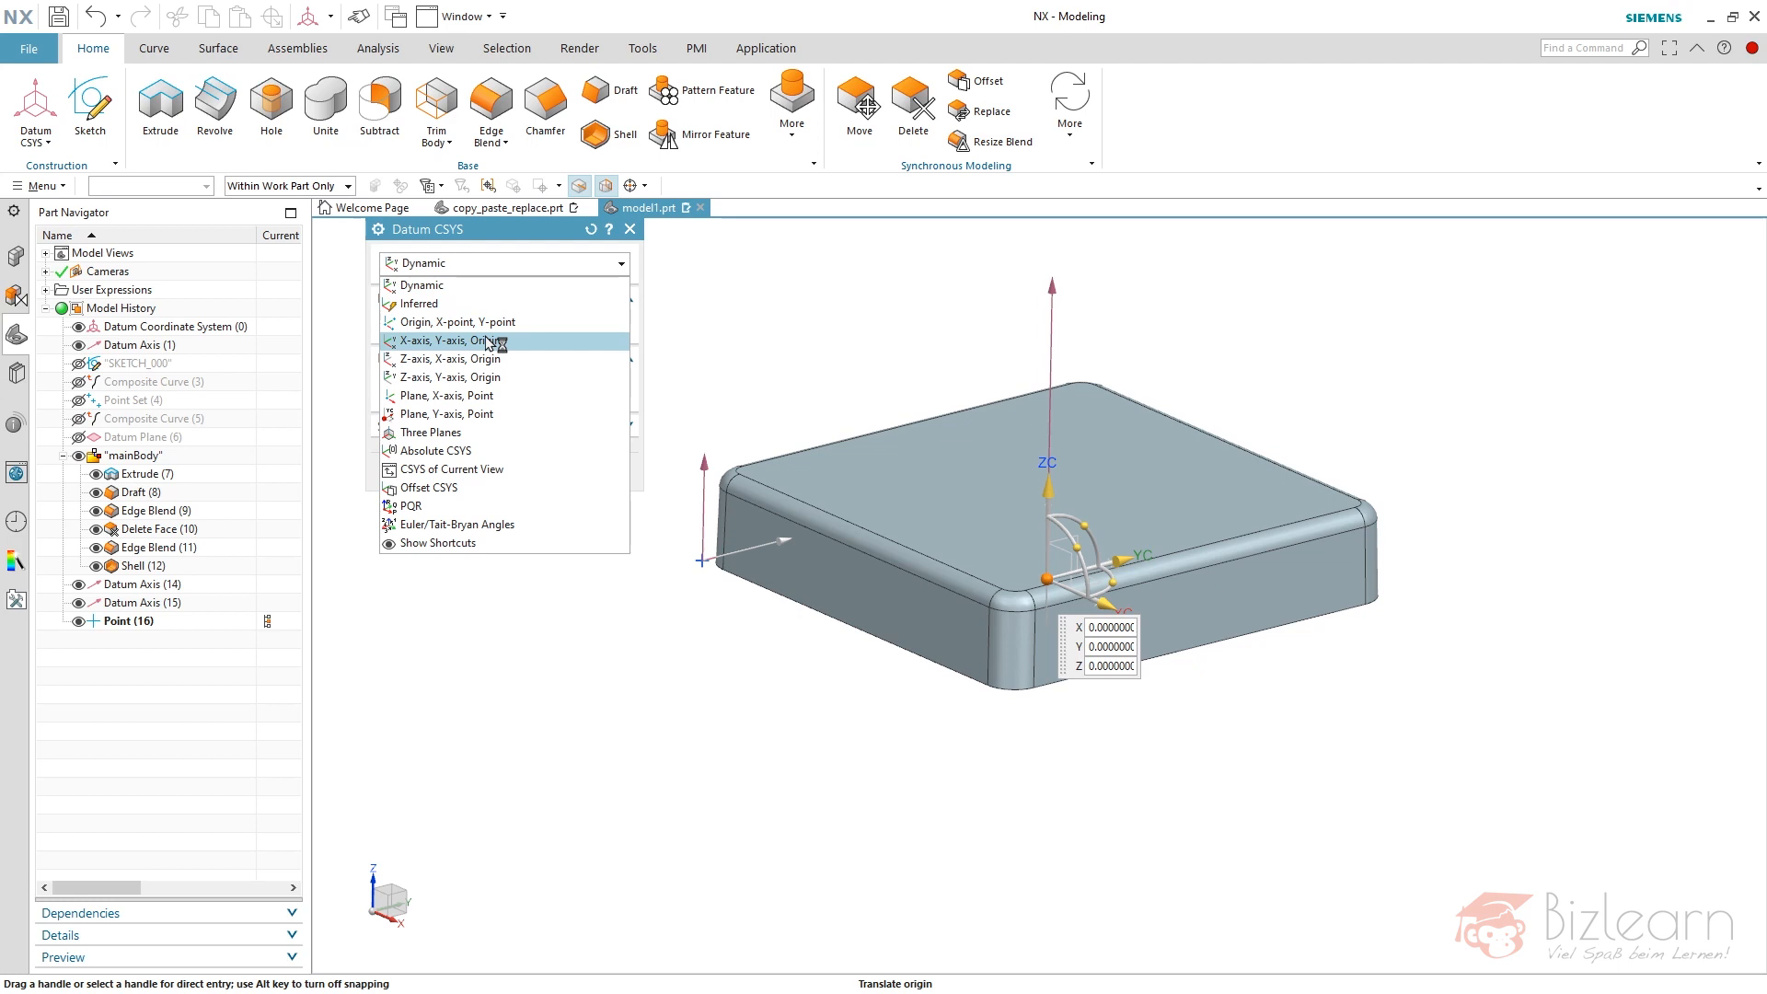
mouse_move(491, 346)
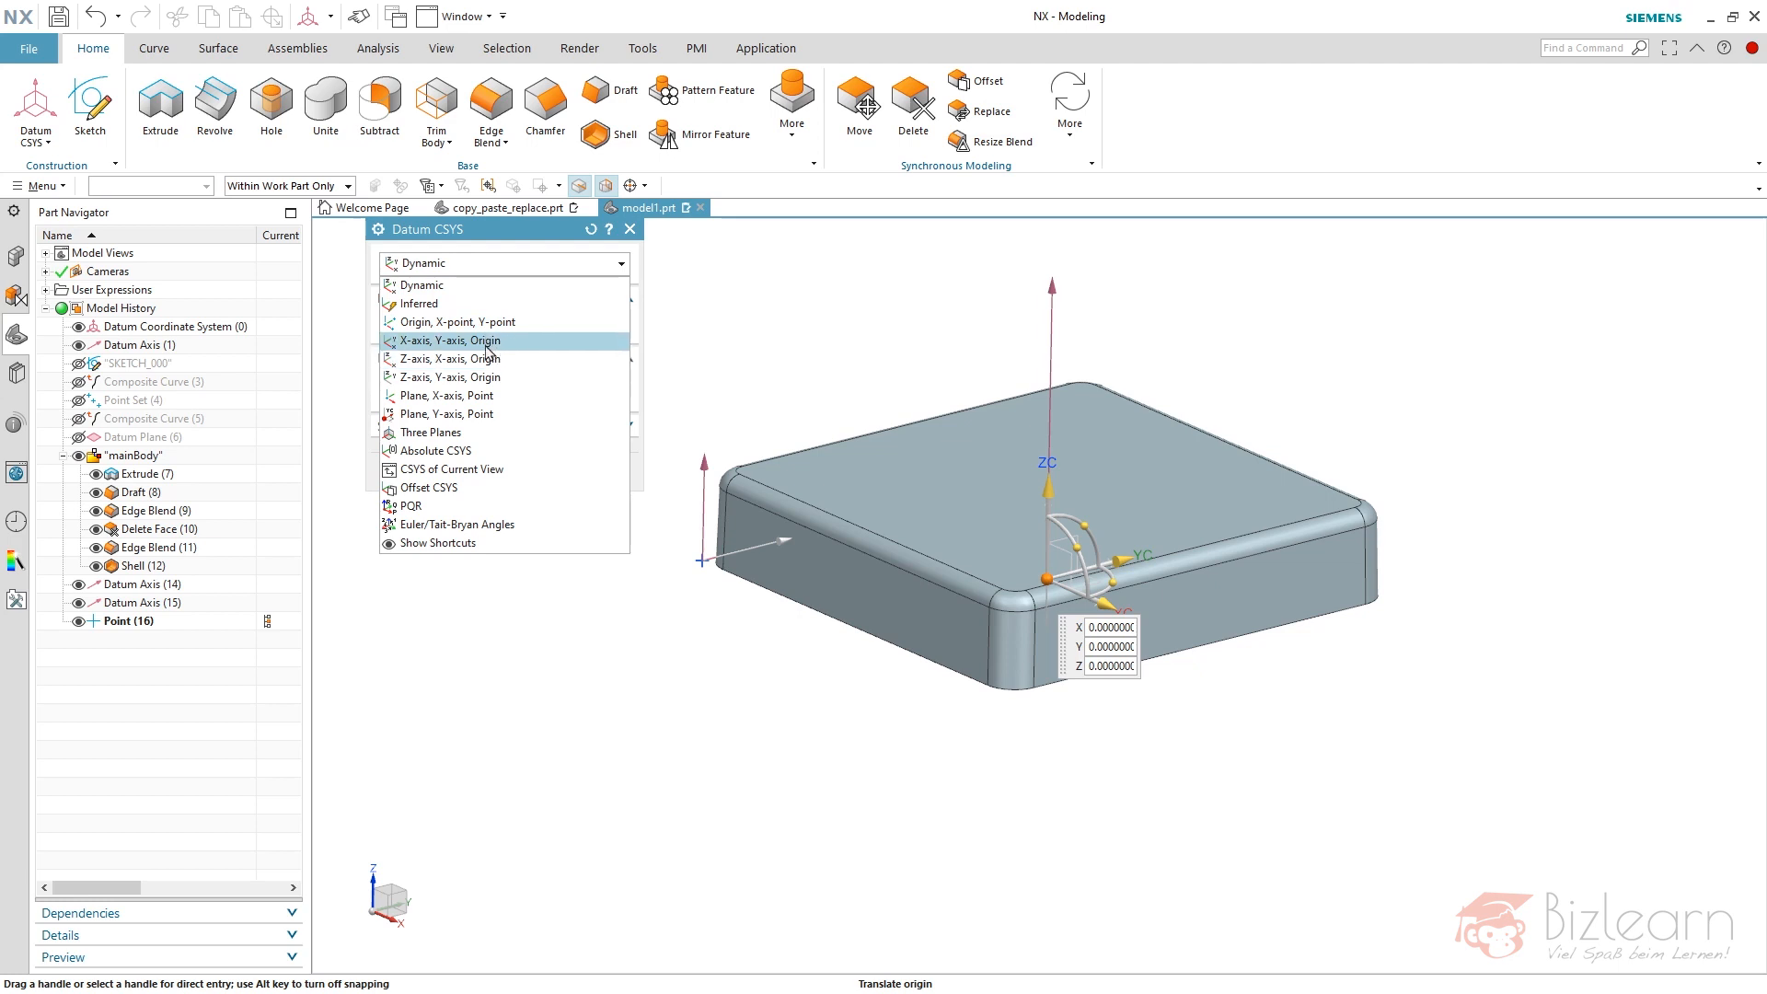
left_click(448, 339)
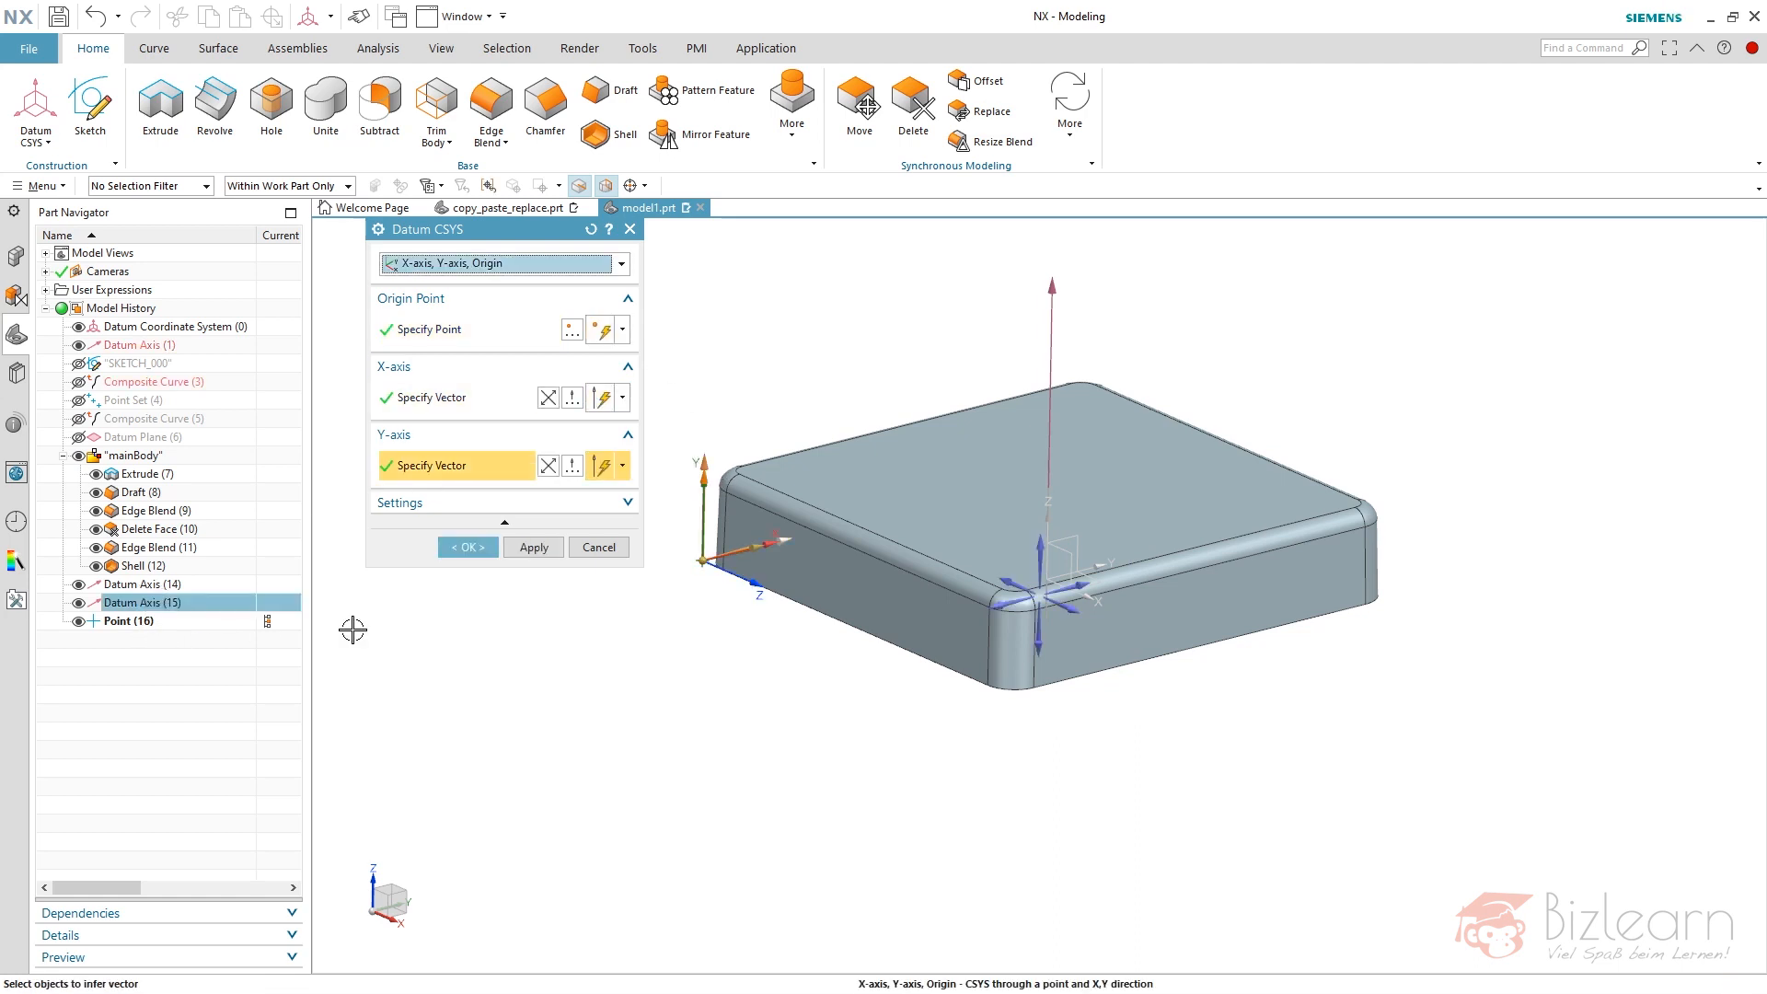
mouse_move(620, 637)
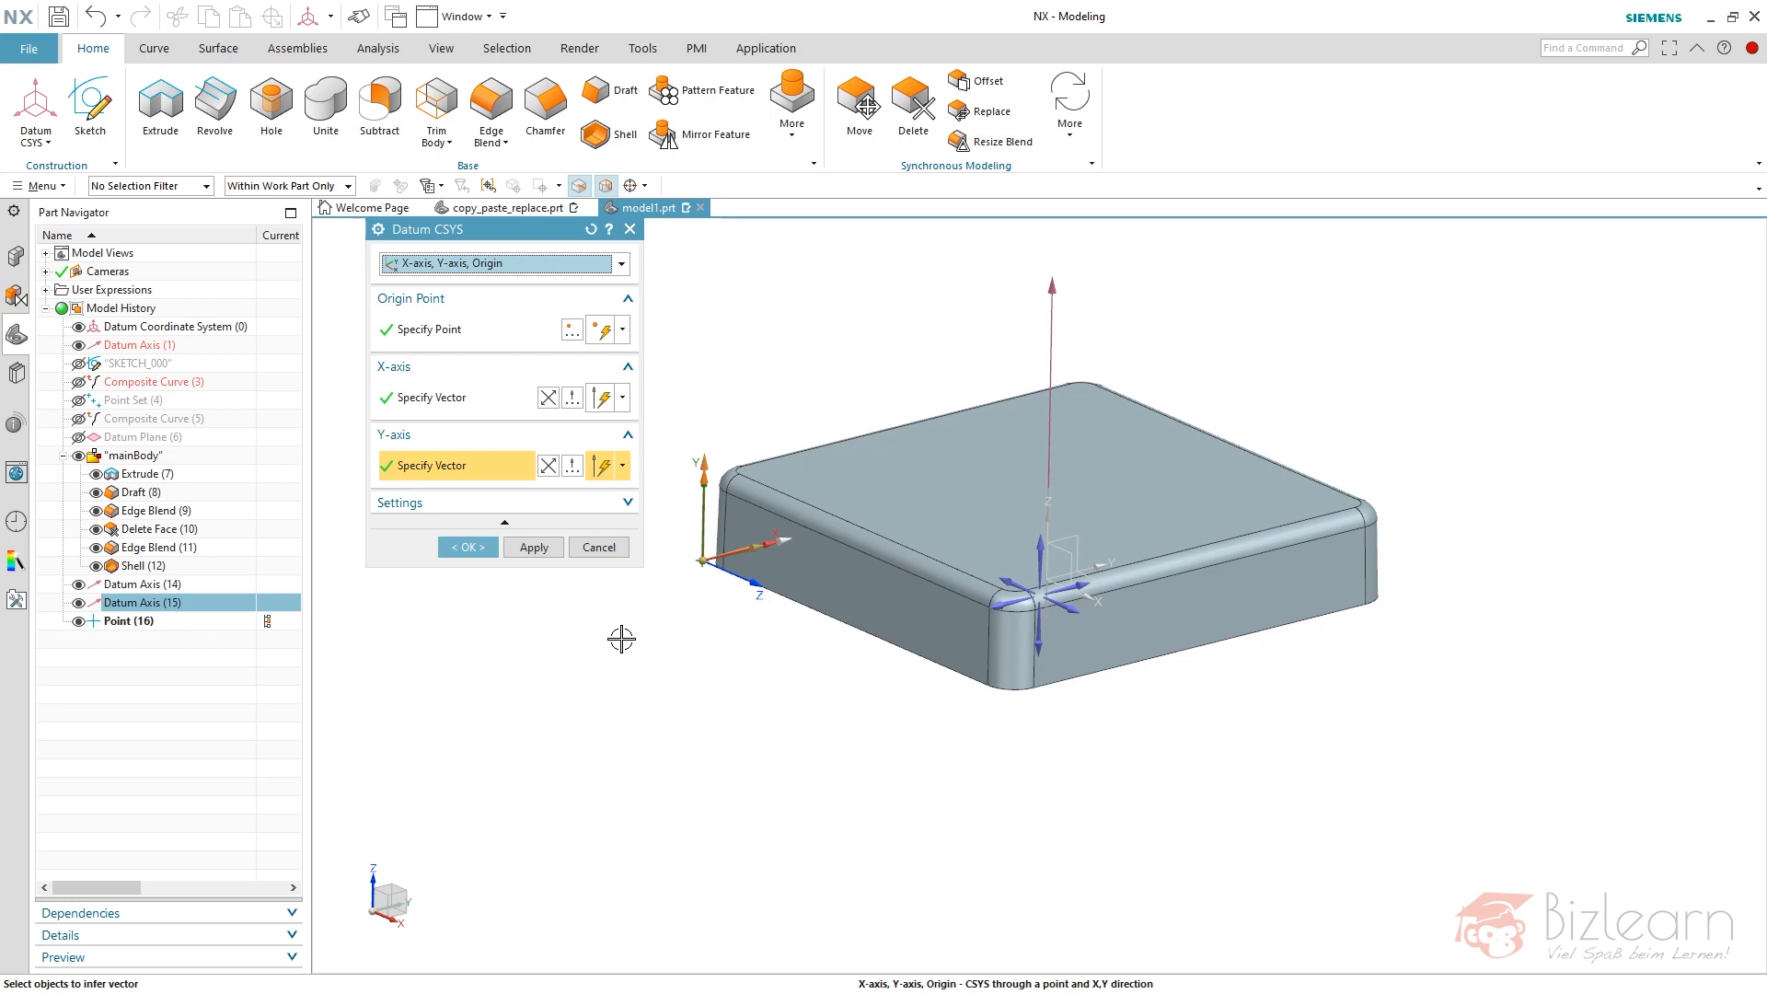
left_click(466, 547)
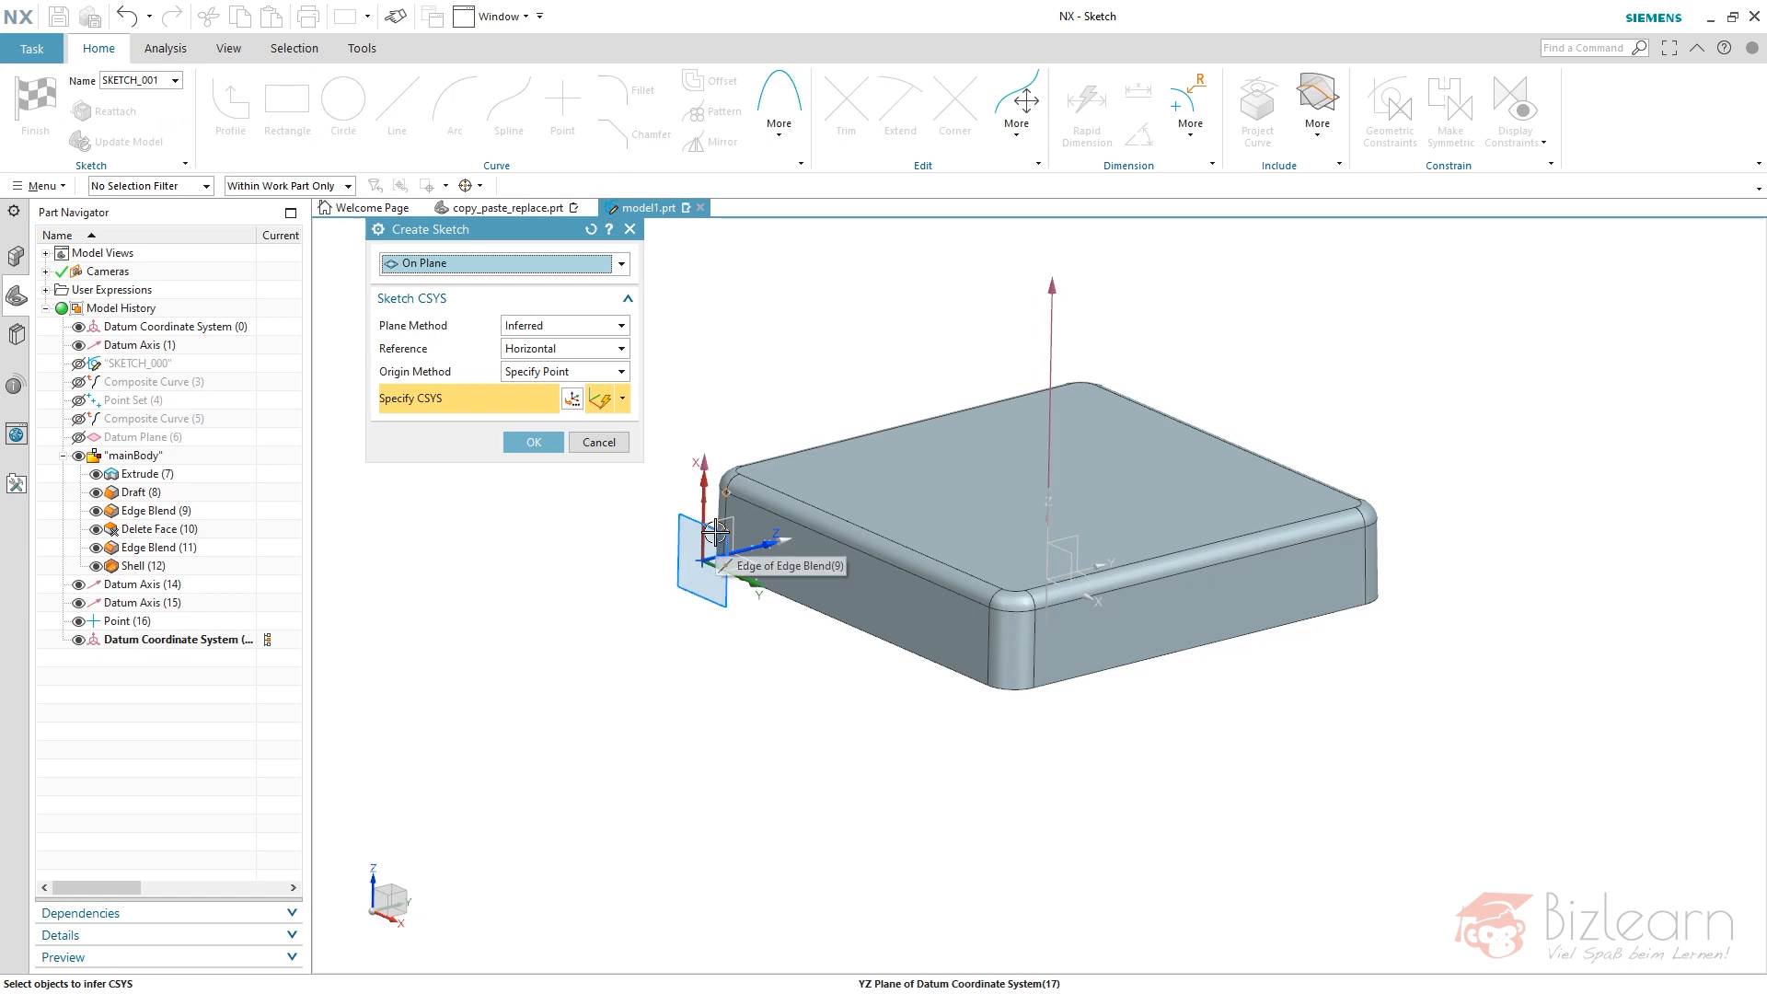
- Reattach SKETCH_001 to a new plane directed along the datum axis, with reversed direction
left_click(599, 442)
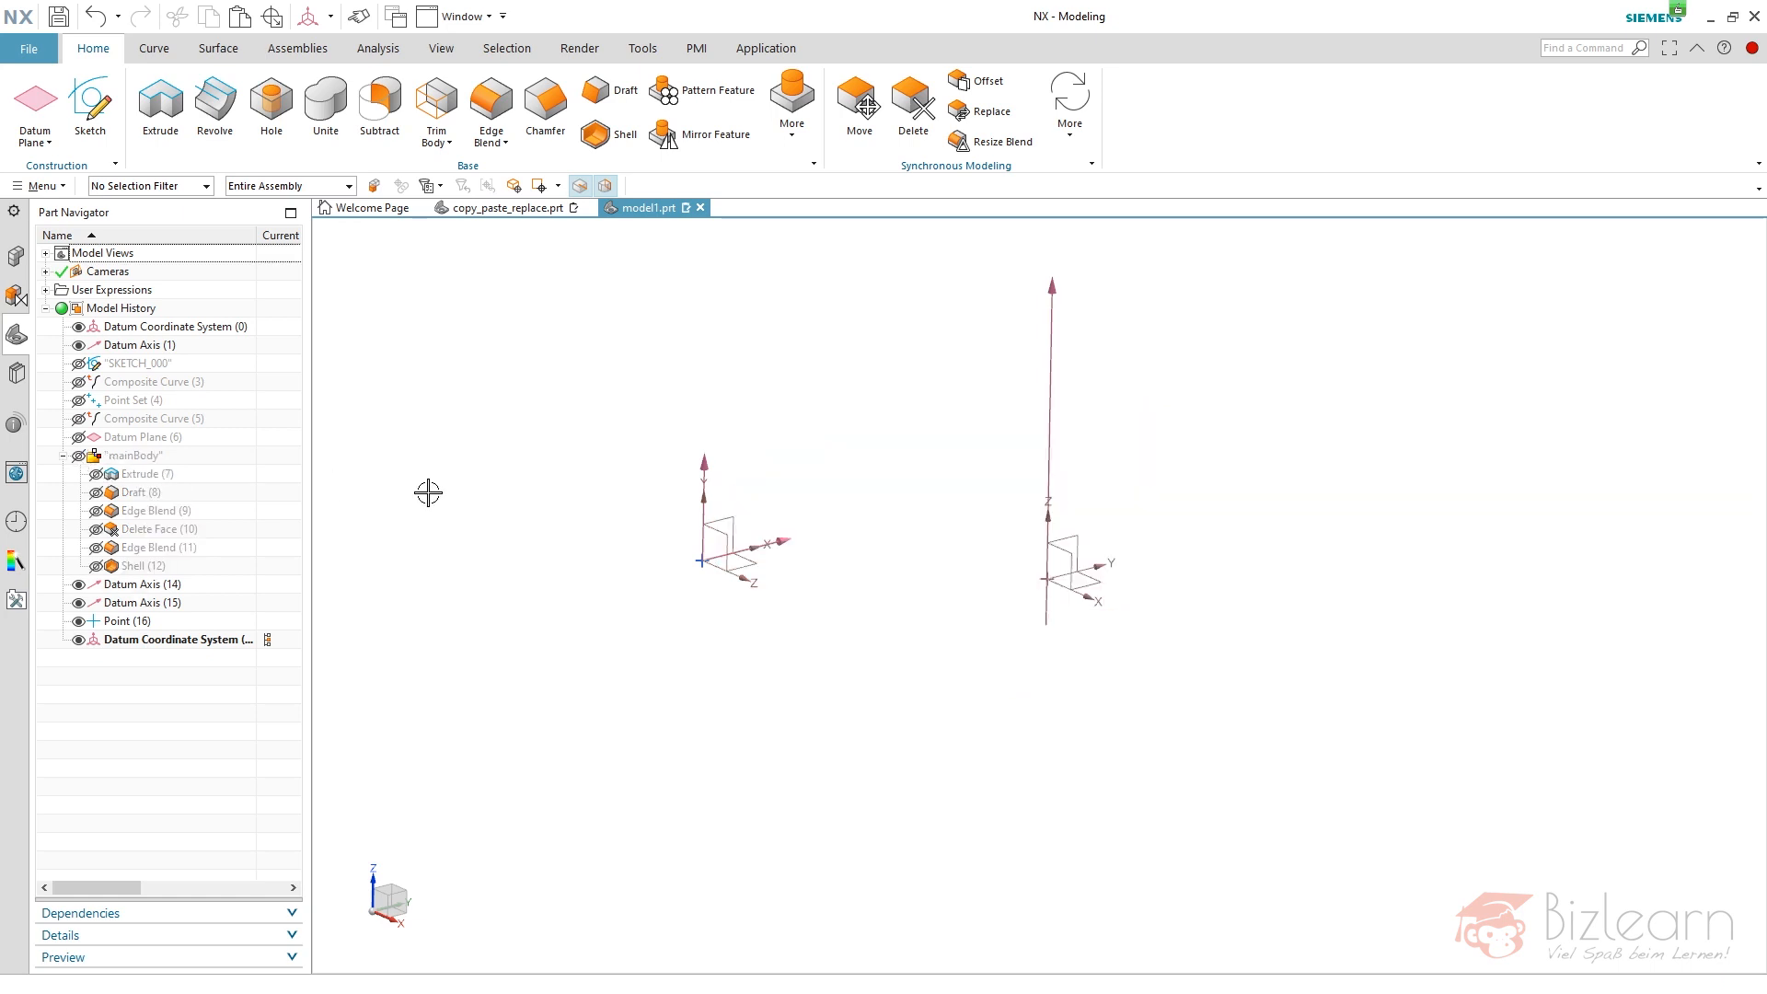
mouse_move(134, 146)
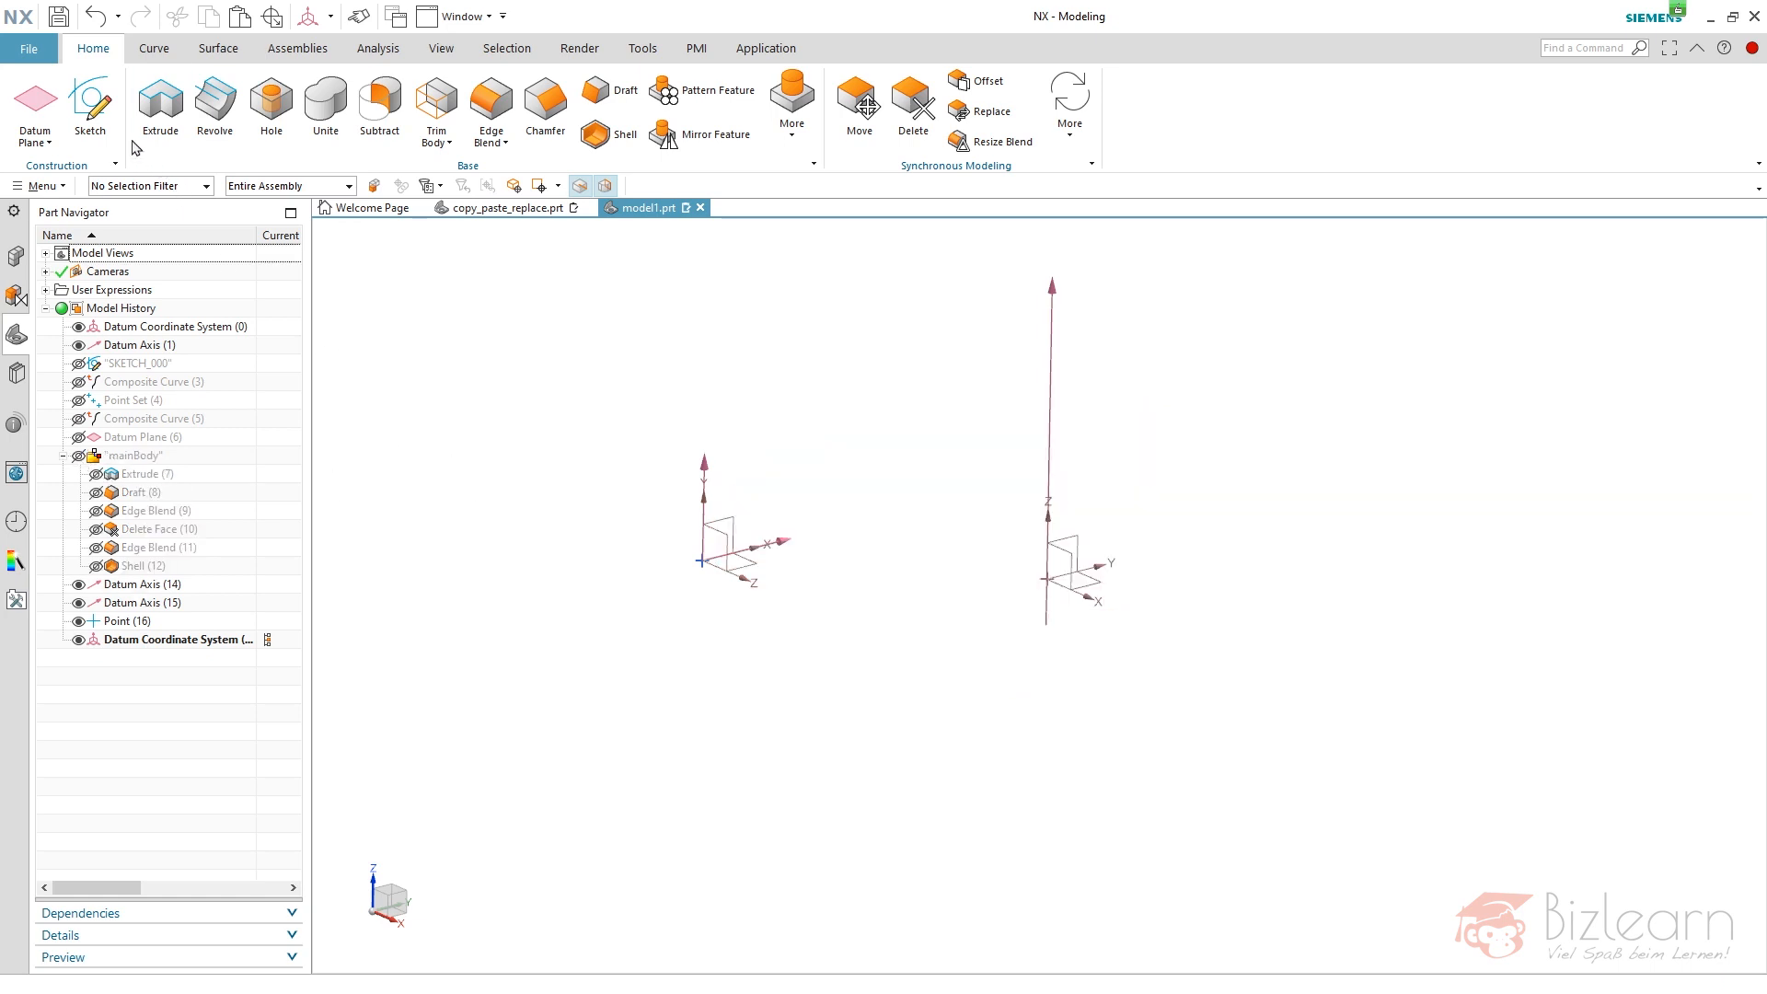
left_click(159, 106)
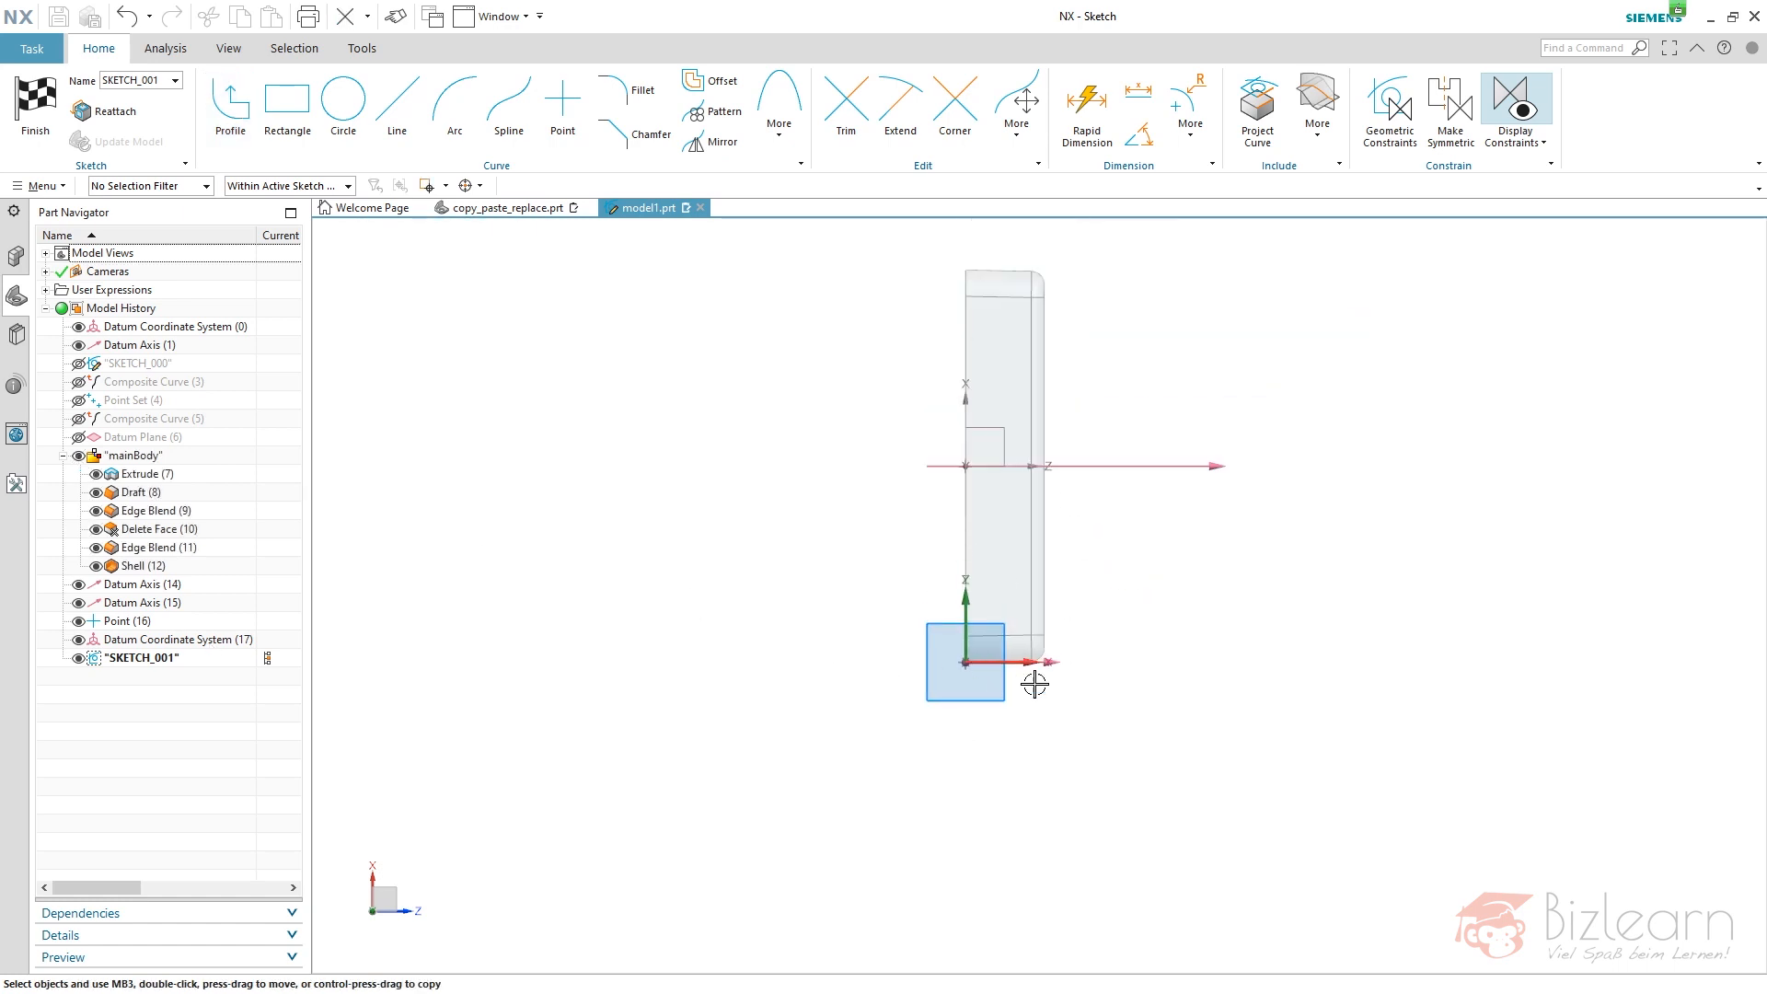
mouse_move(577, 425)
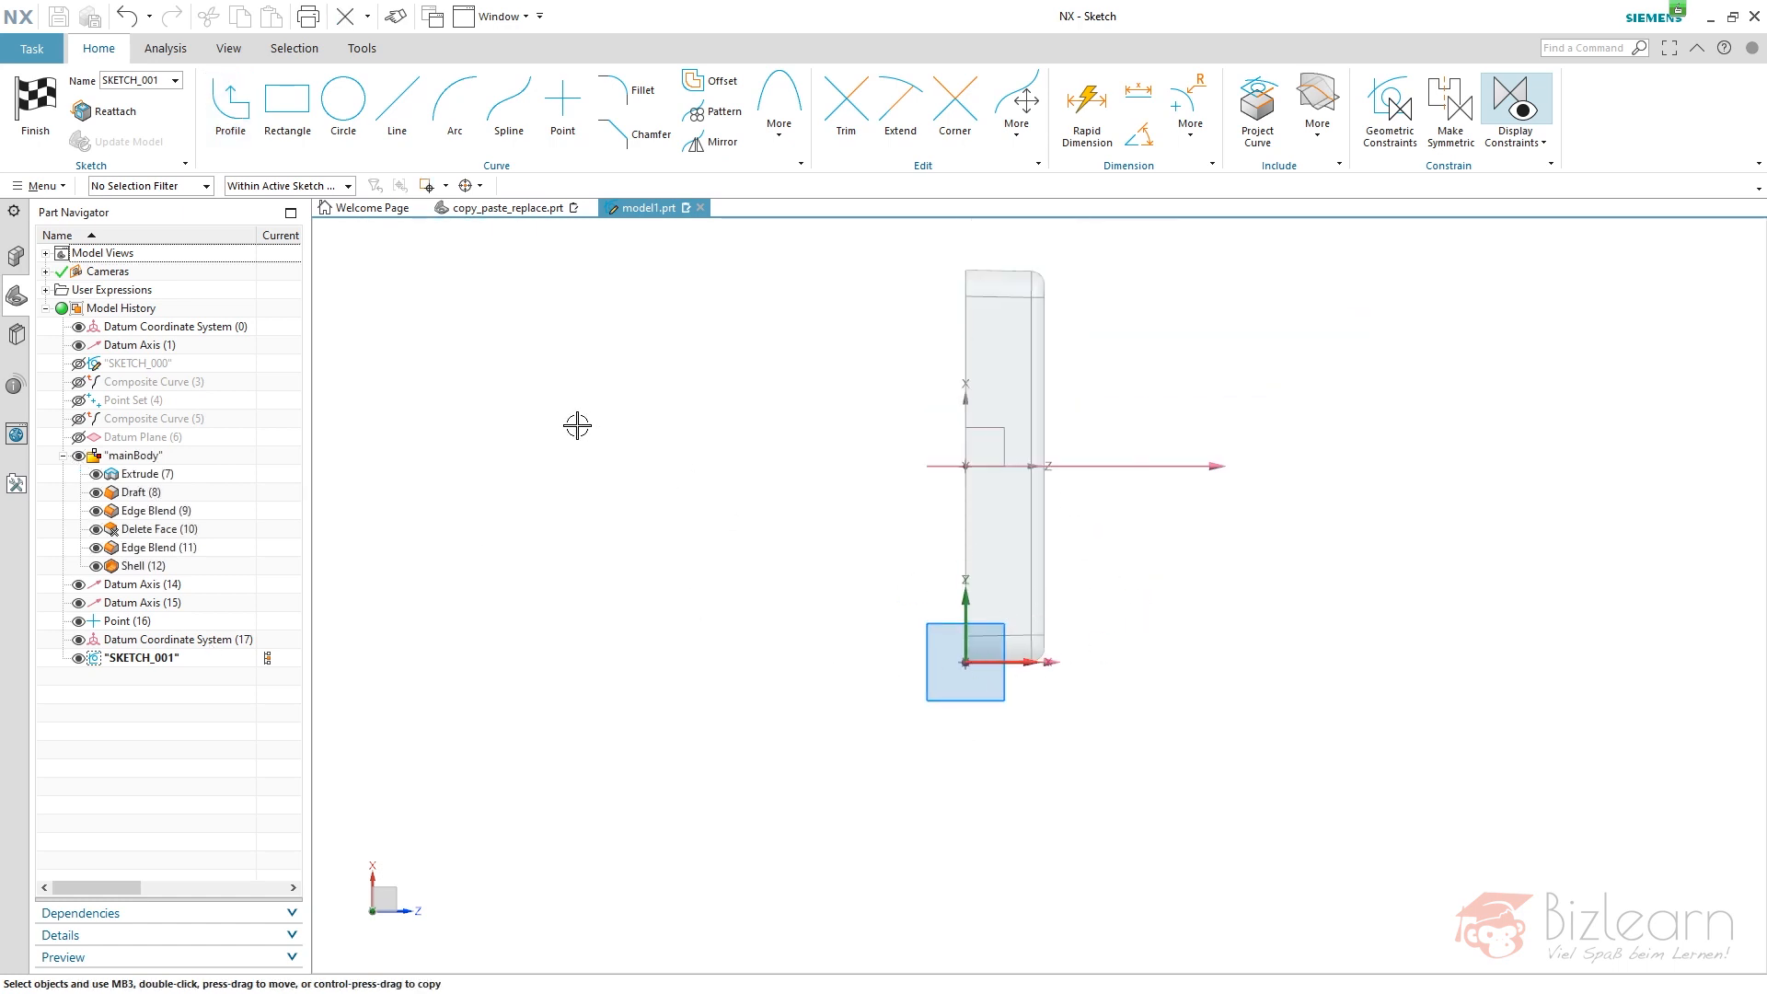
left_click(108, 111)
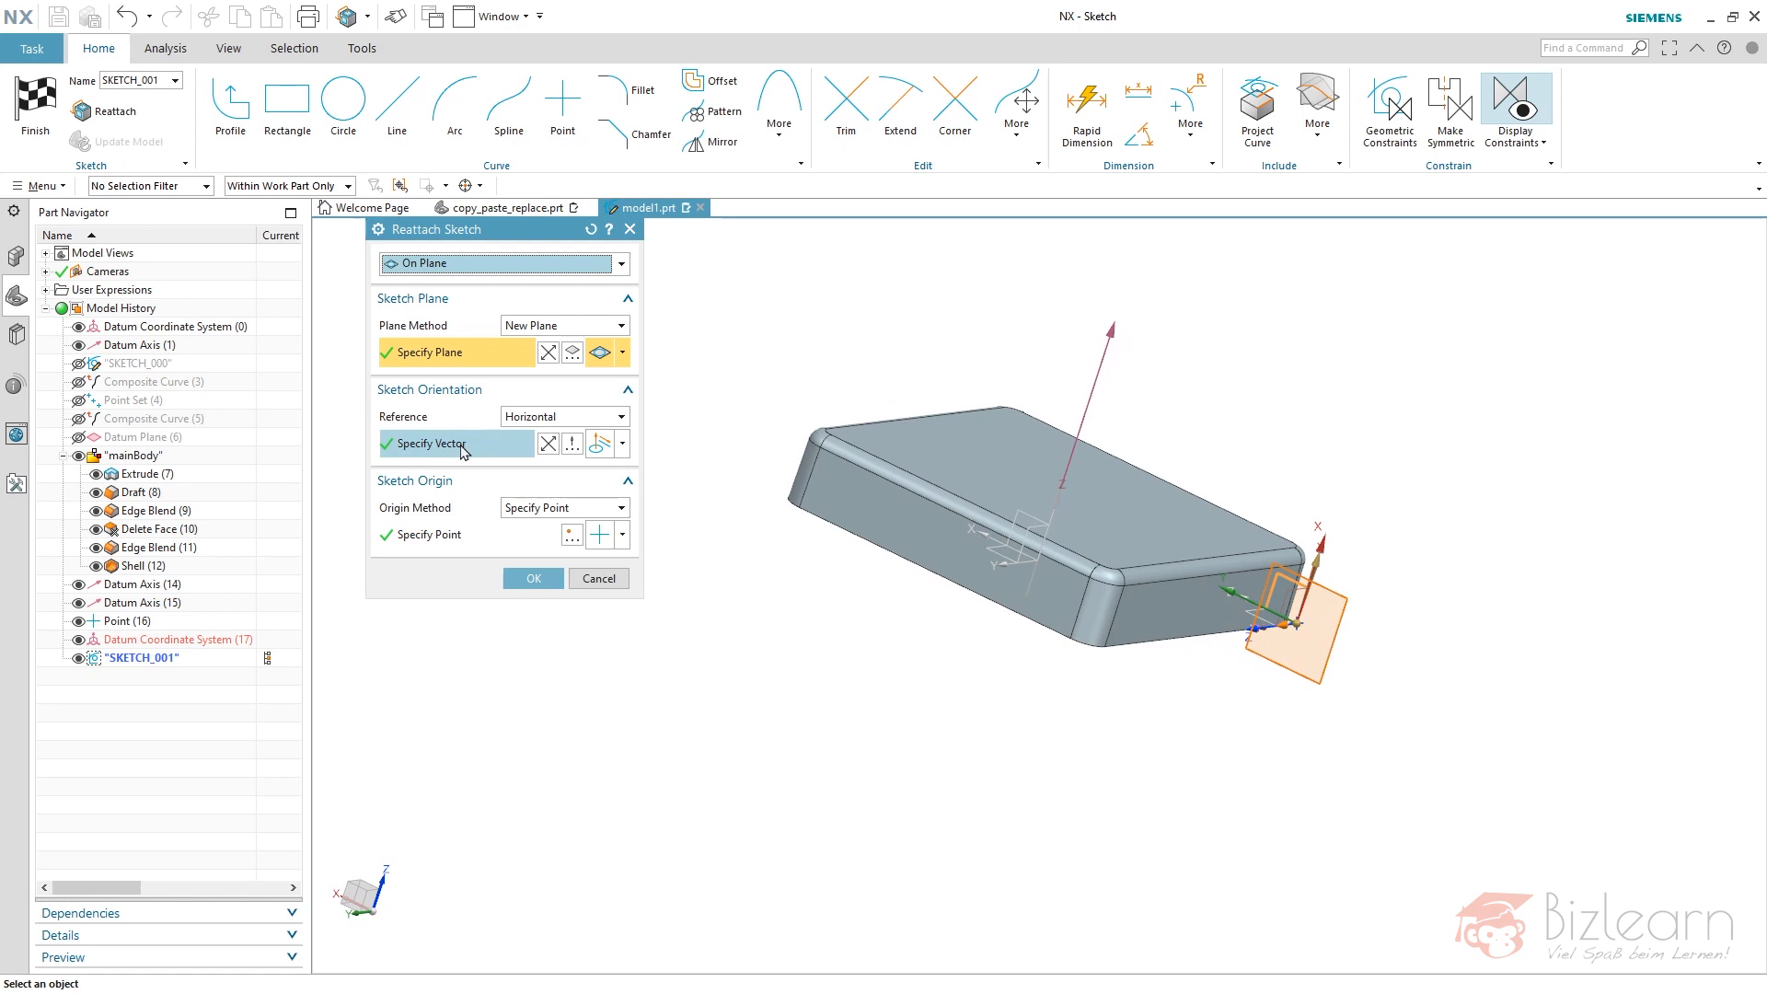
left_click(457, 443)
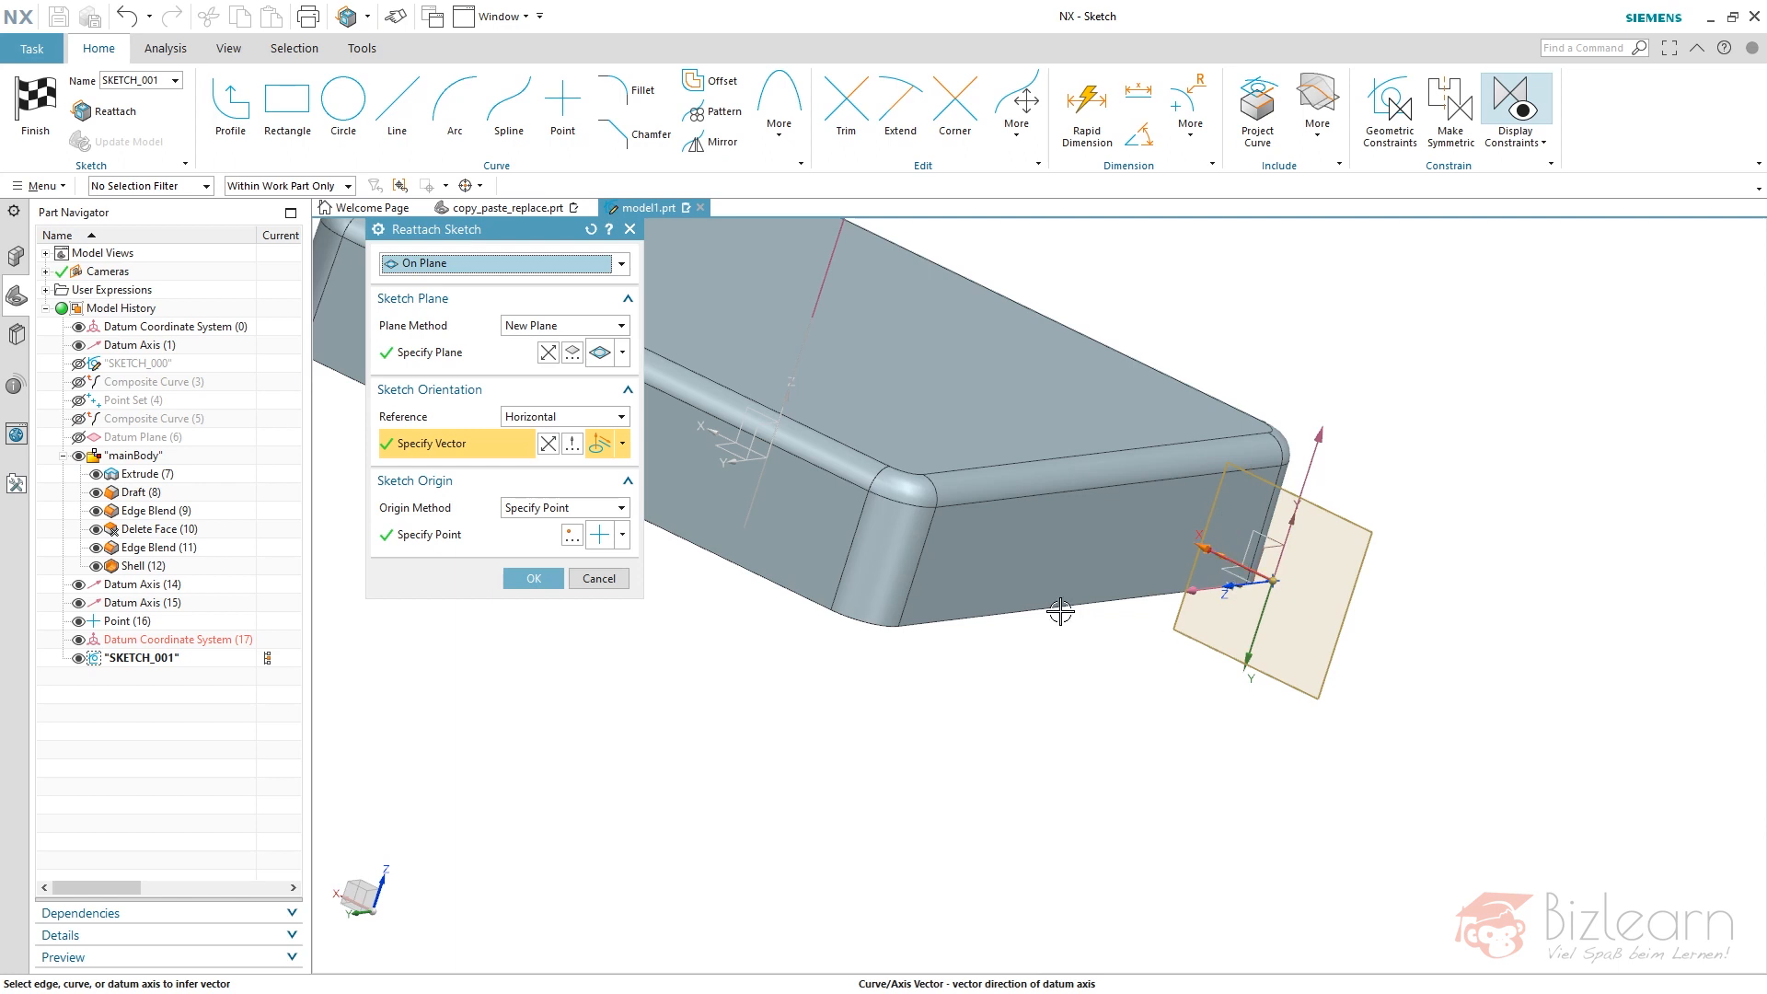
left_click(549, 442)
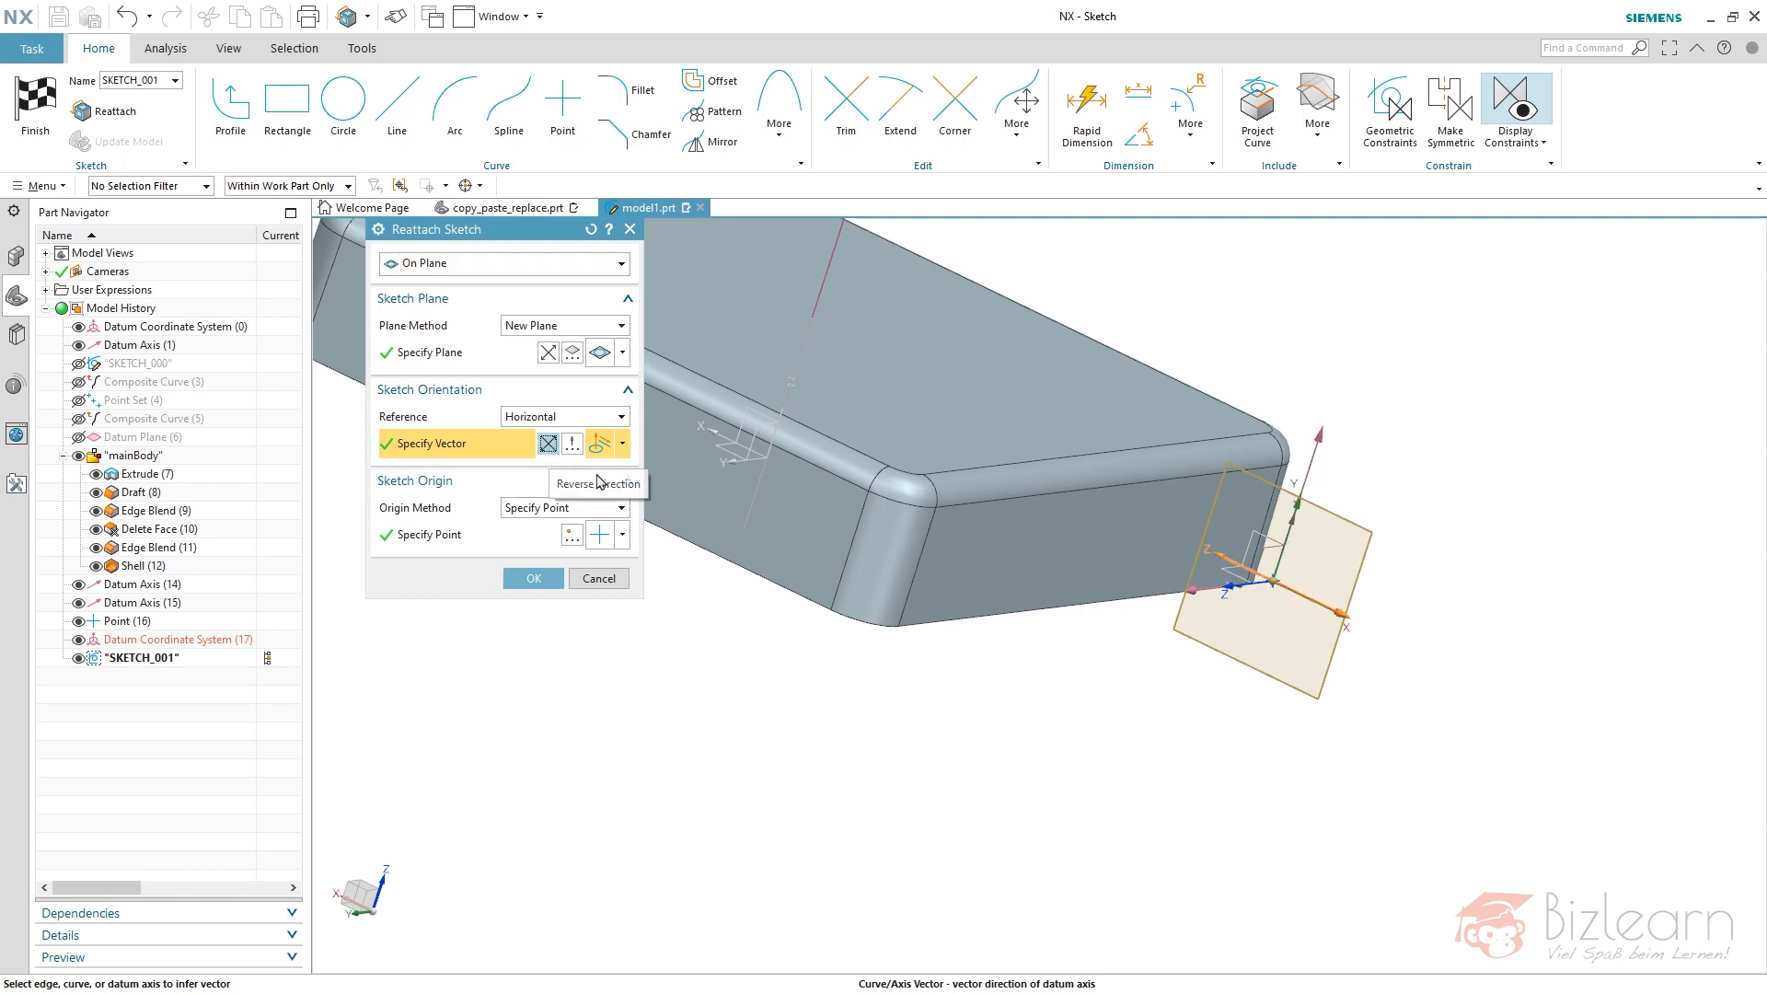
left_click(532, 578)
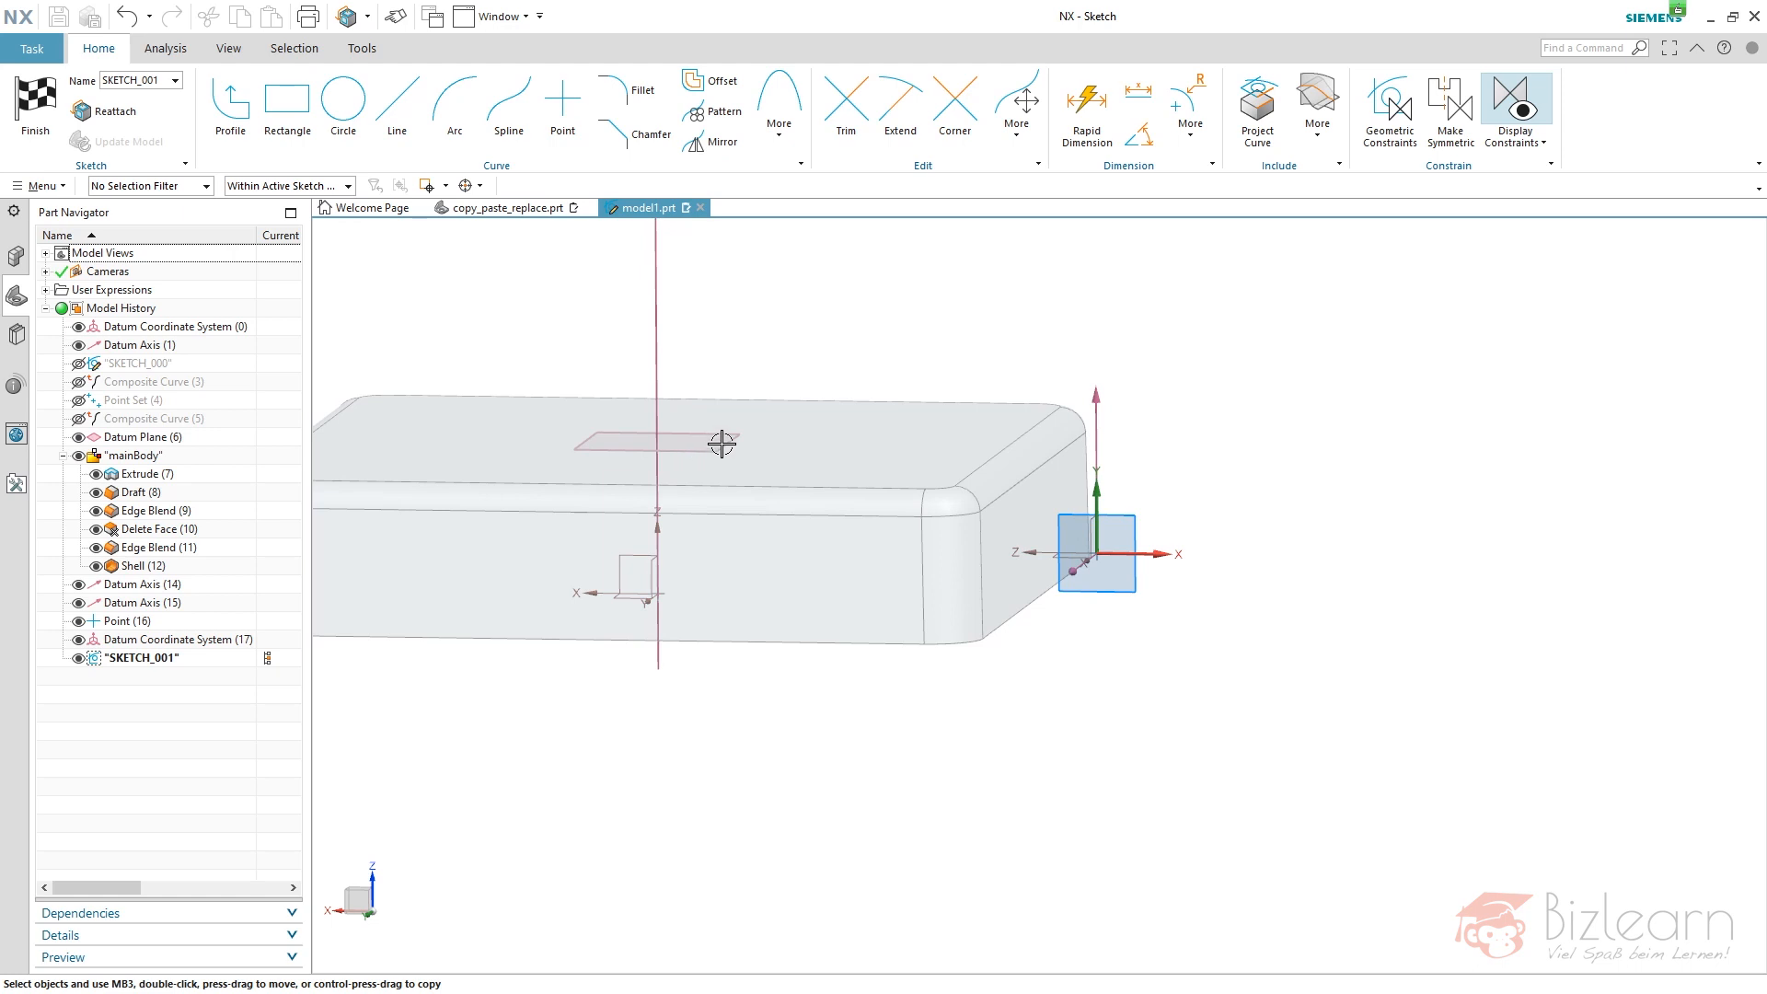
- Draw the triangular rib profile and dimension it 30 wide and 25 tall
left_click(230, 101)
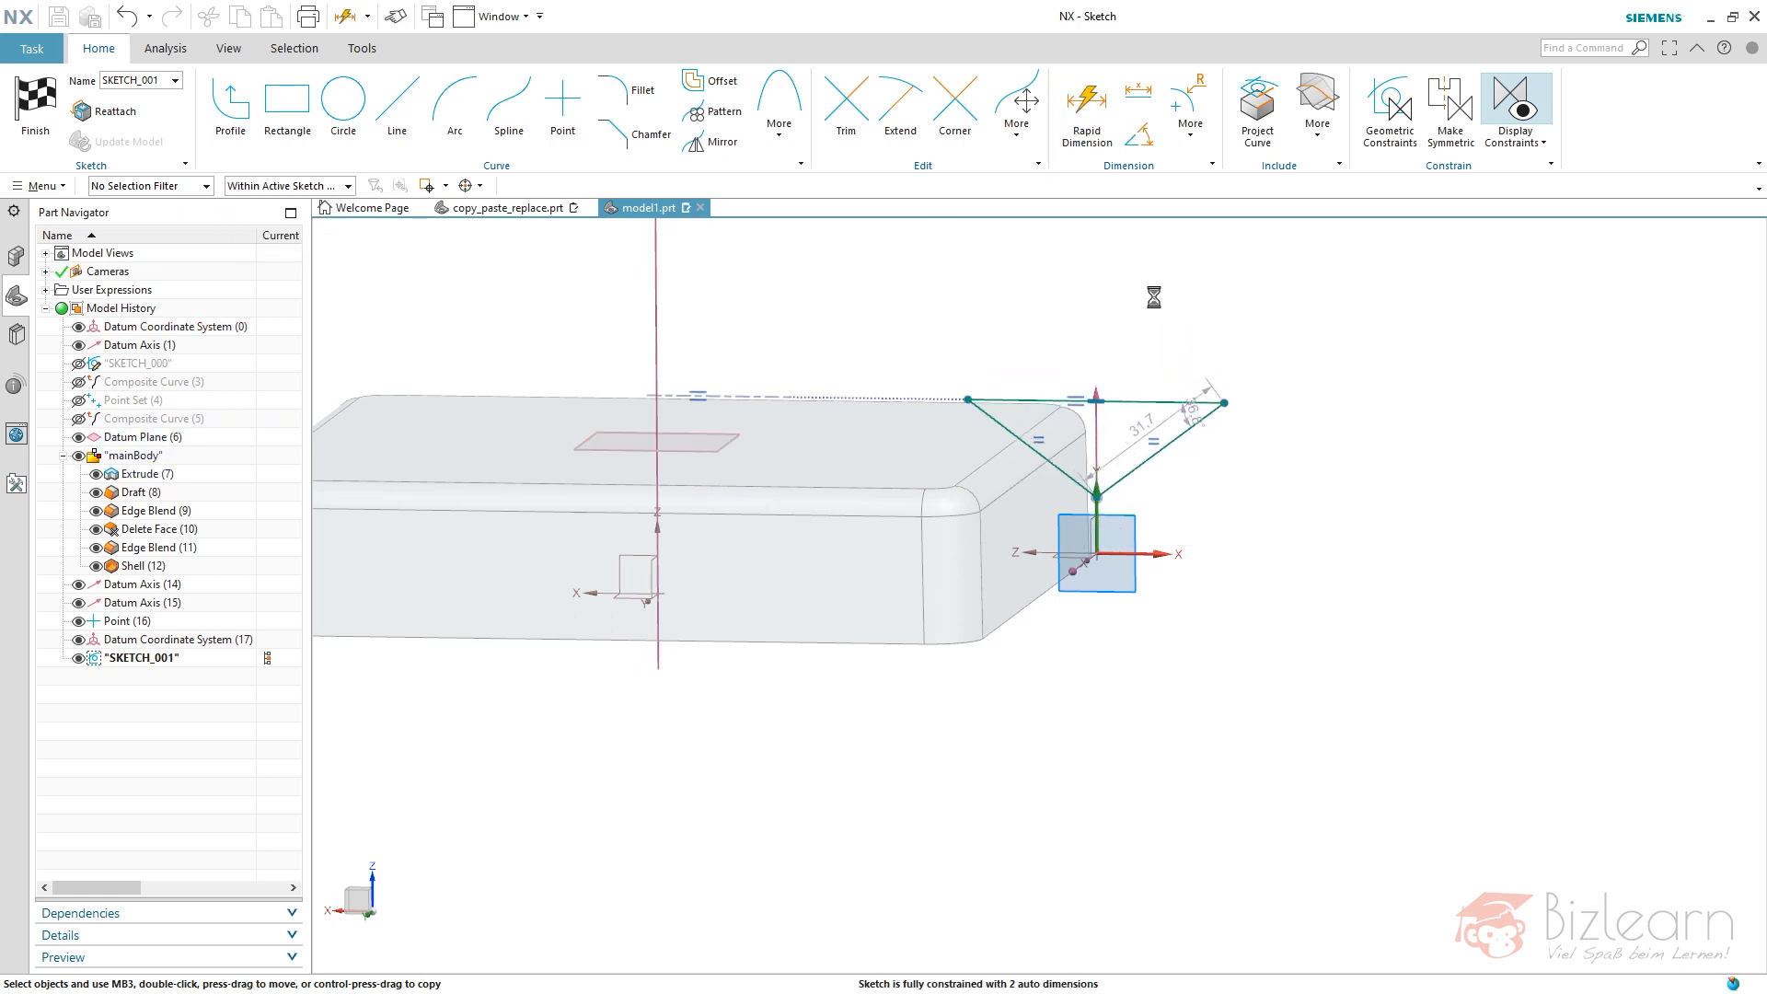
left_click(1085, 107)
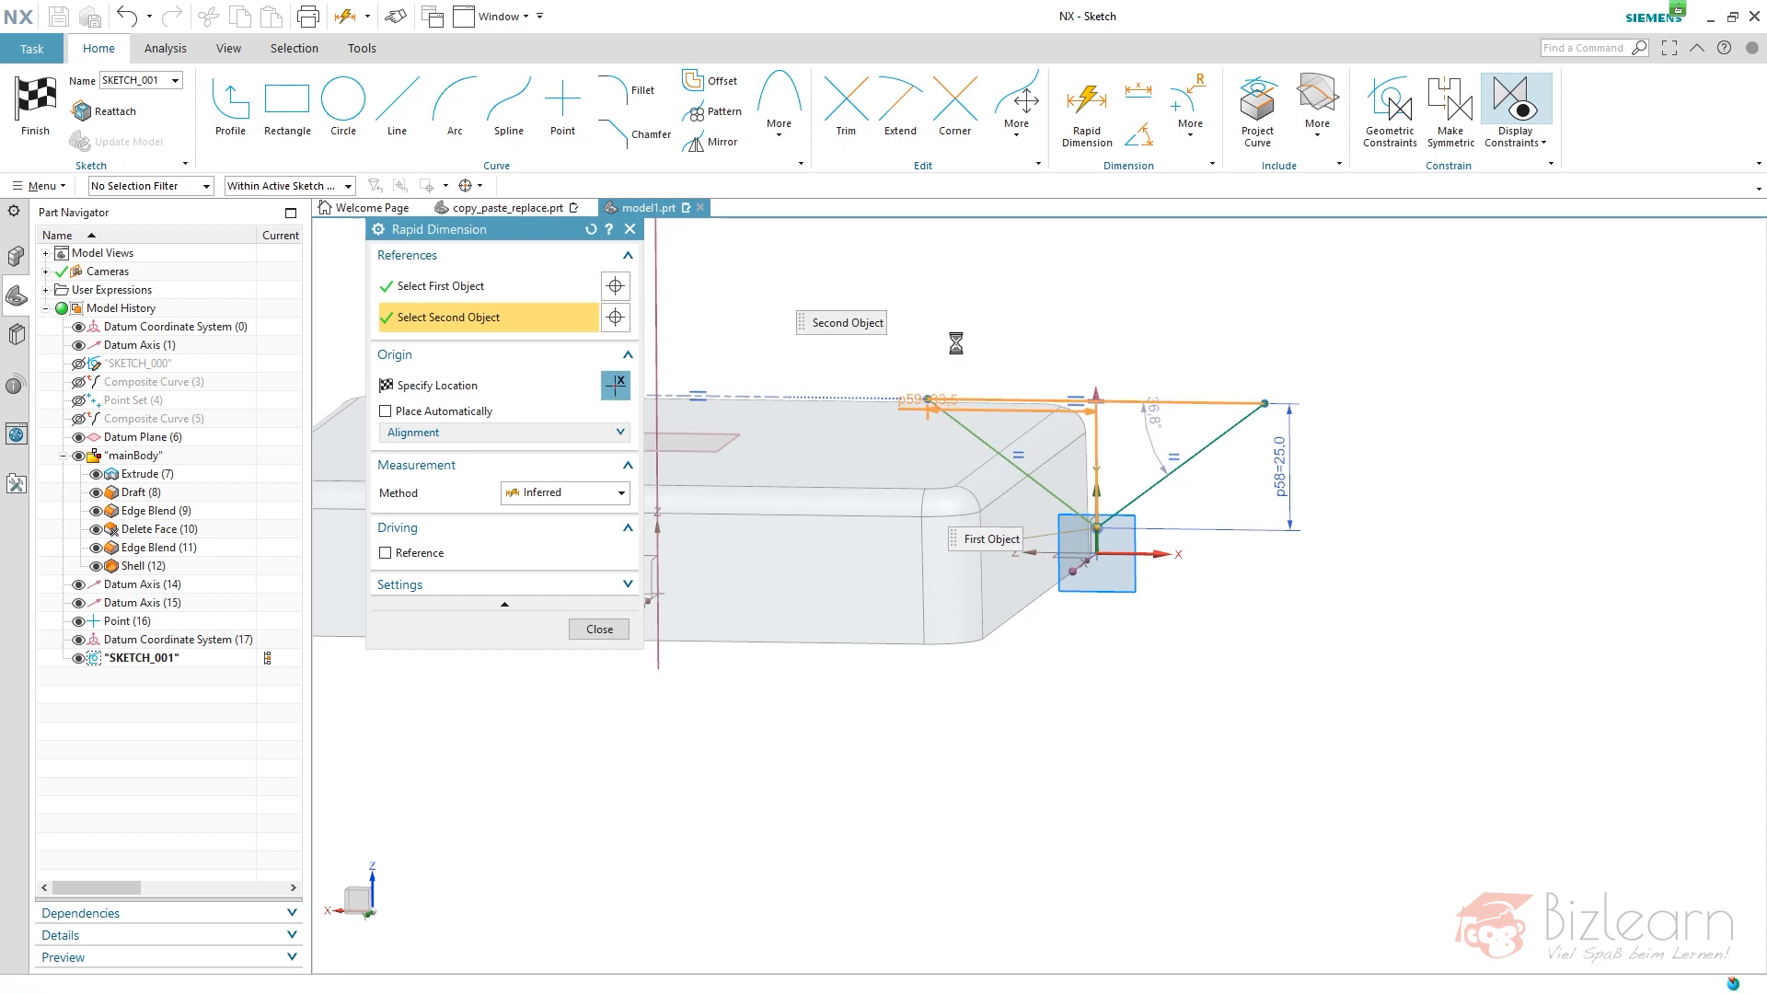
left_click(598, 629)
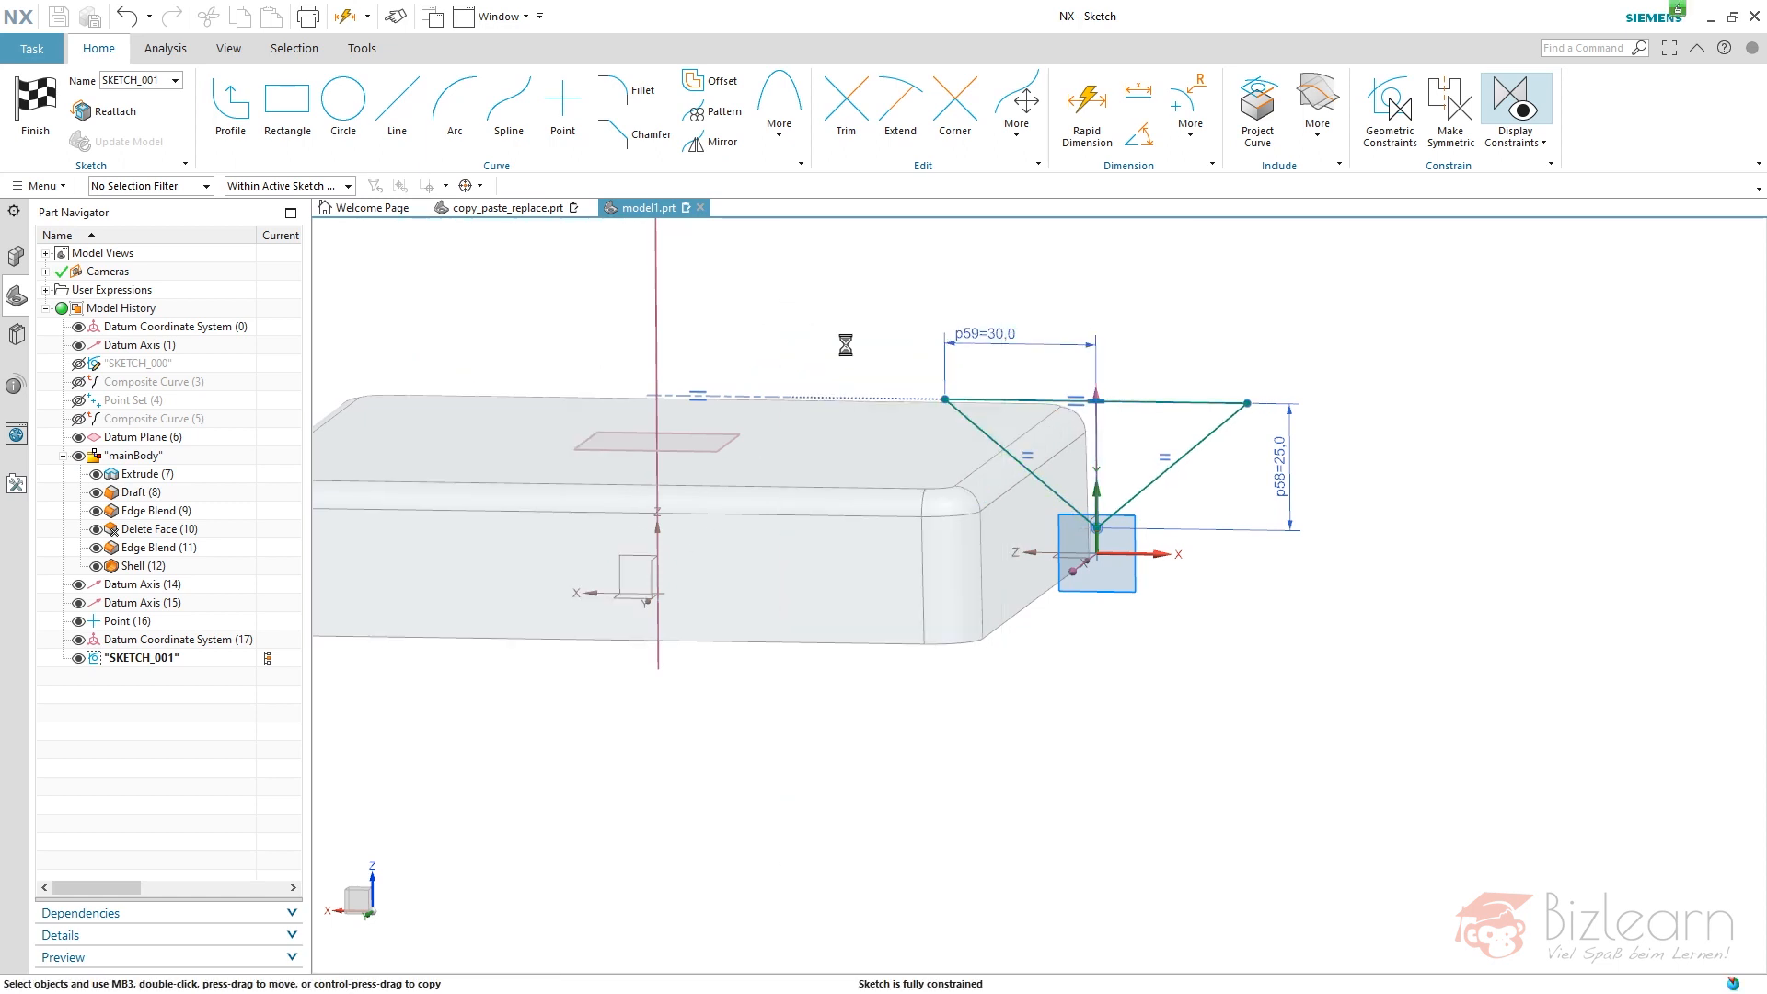
left_click(35, 107)
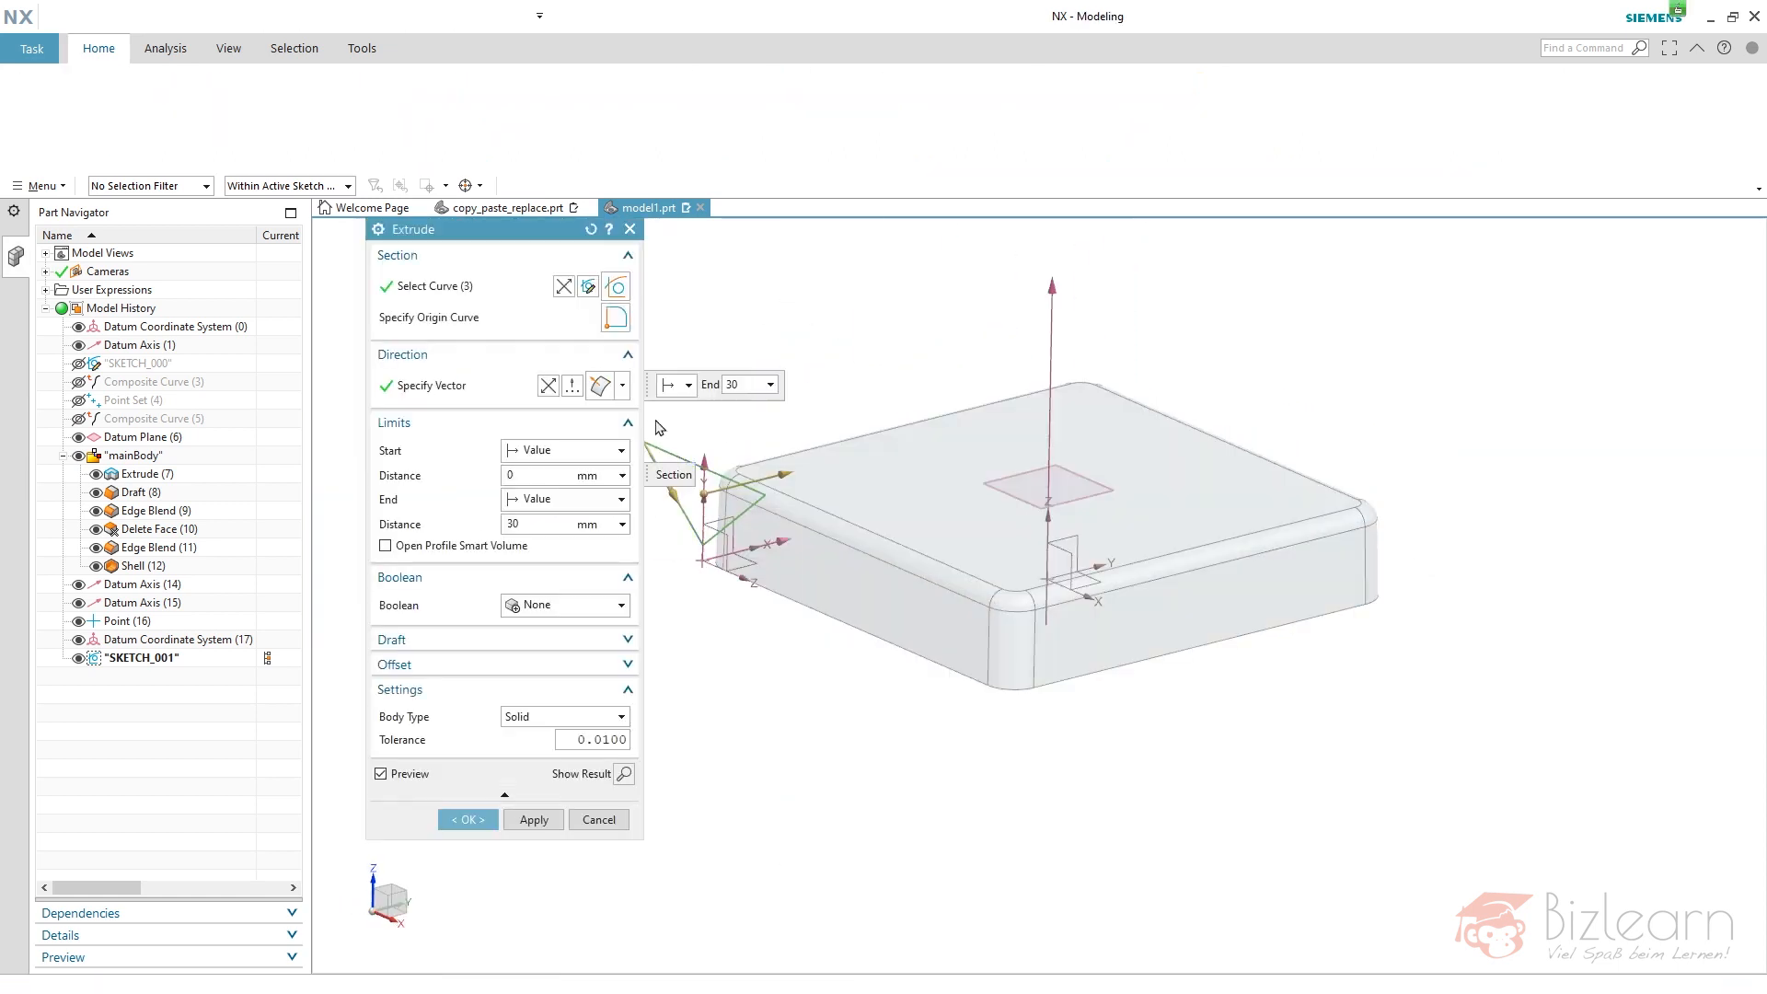
- Extrude the triangle symmetrically by thi/2 with Boolean None
type("t")
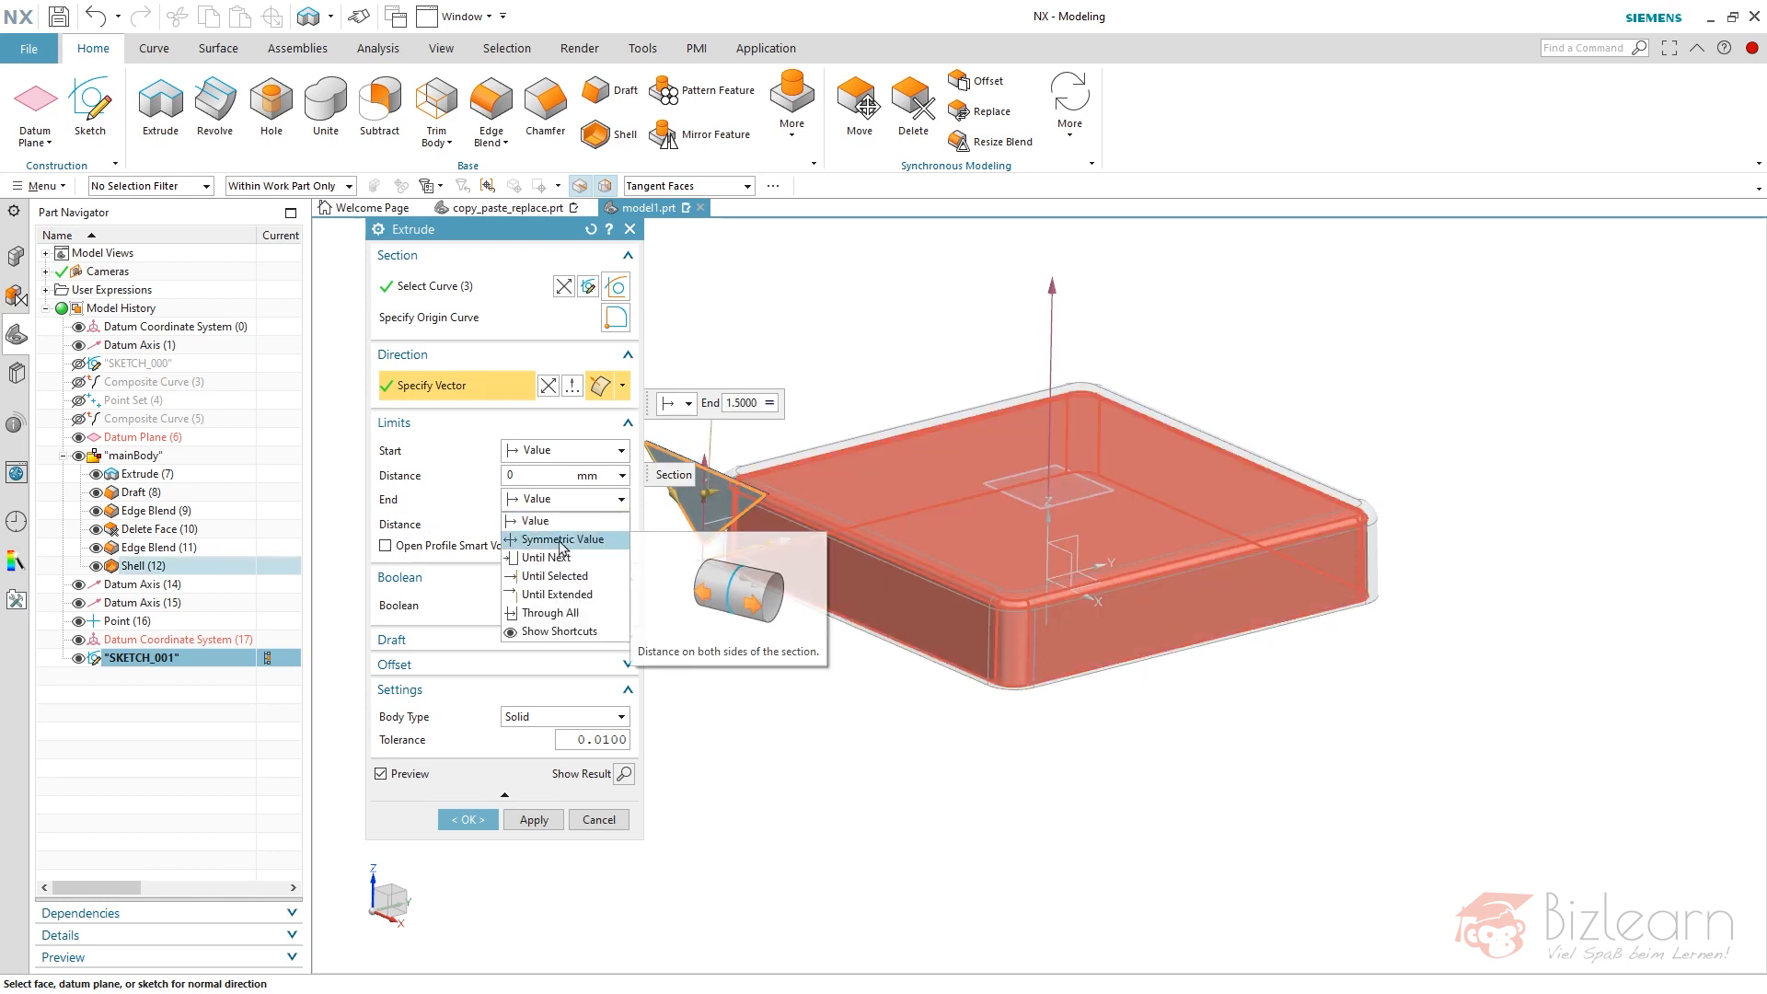
left_click(563, 538)
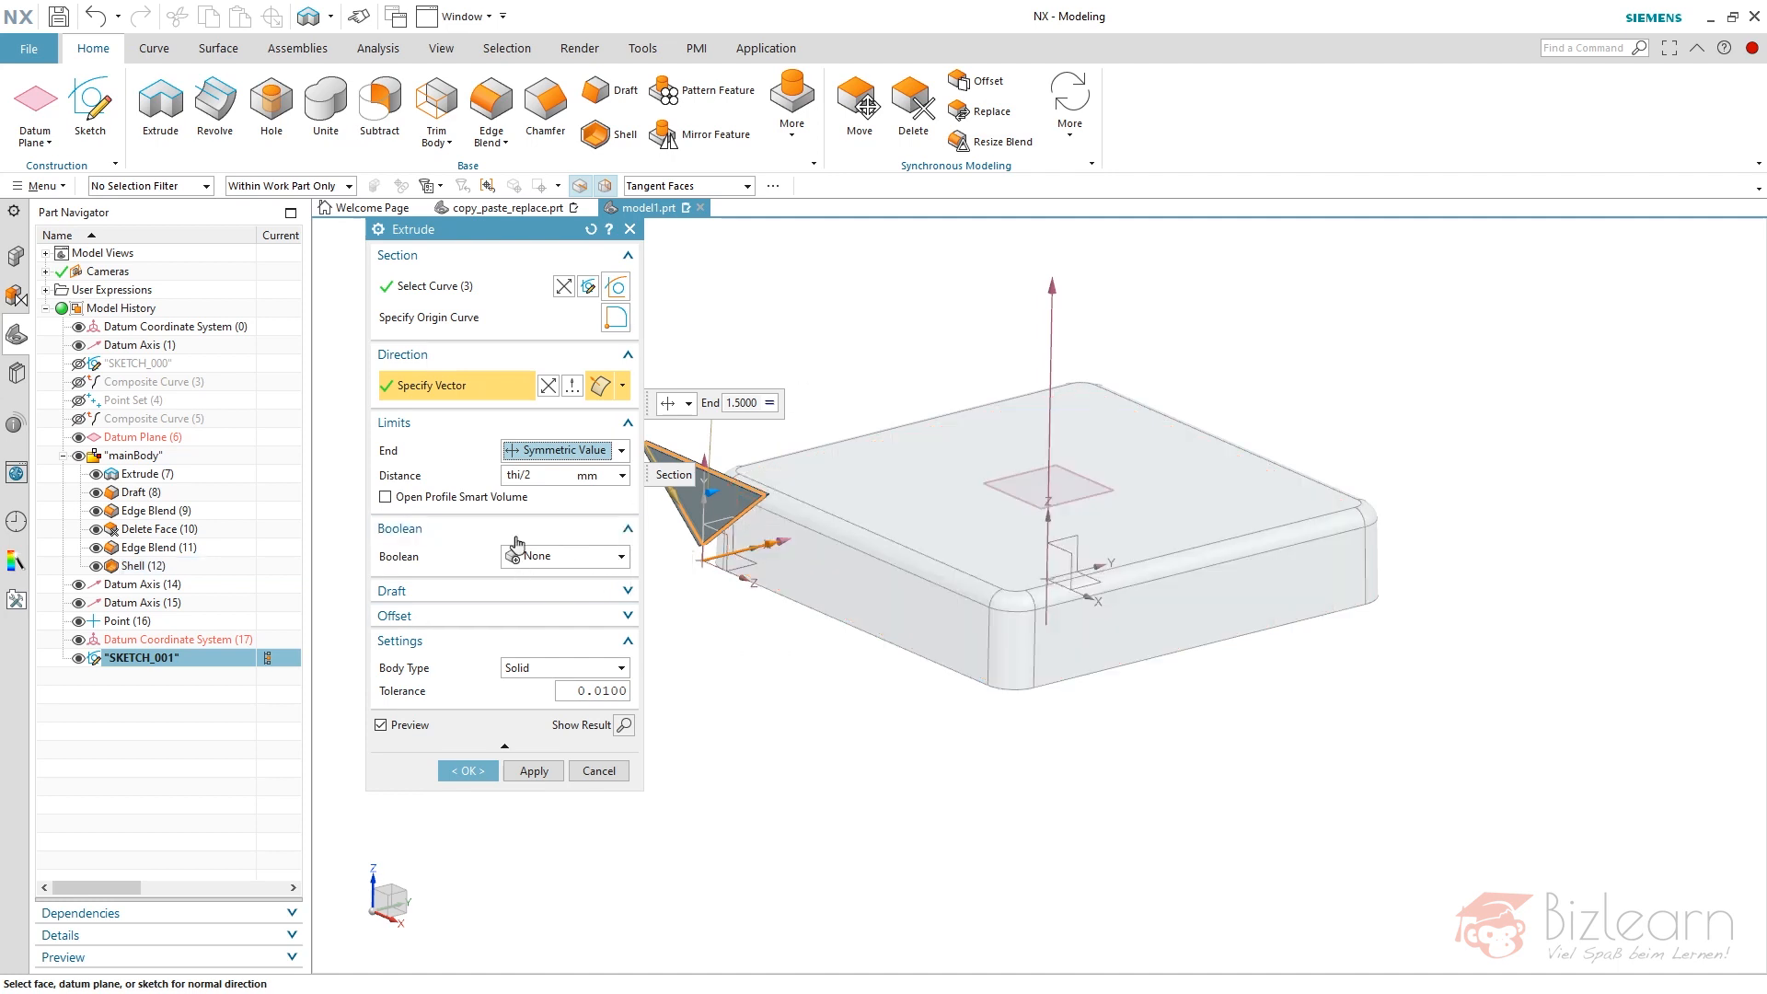
left_click(465, 771)
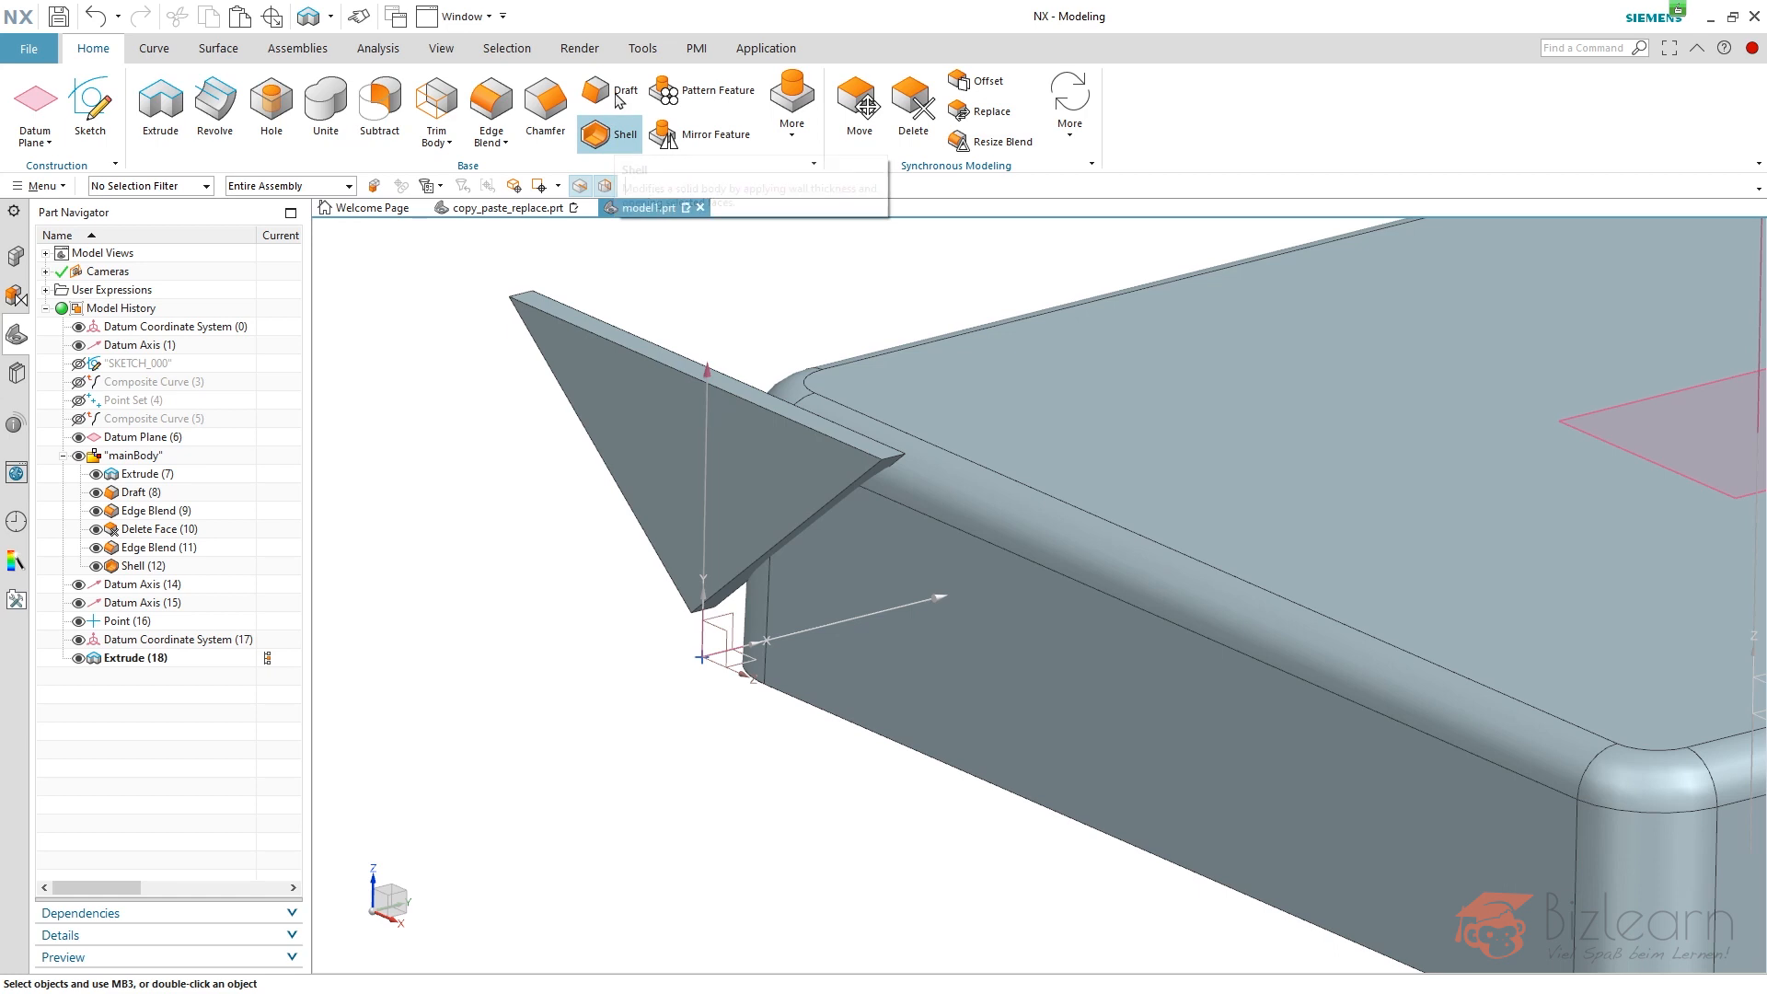
- Draft the rib's side faces by angle ang from the datum plane parting face
left_click(626, 90)
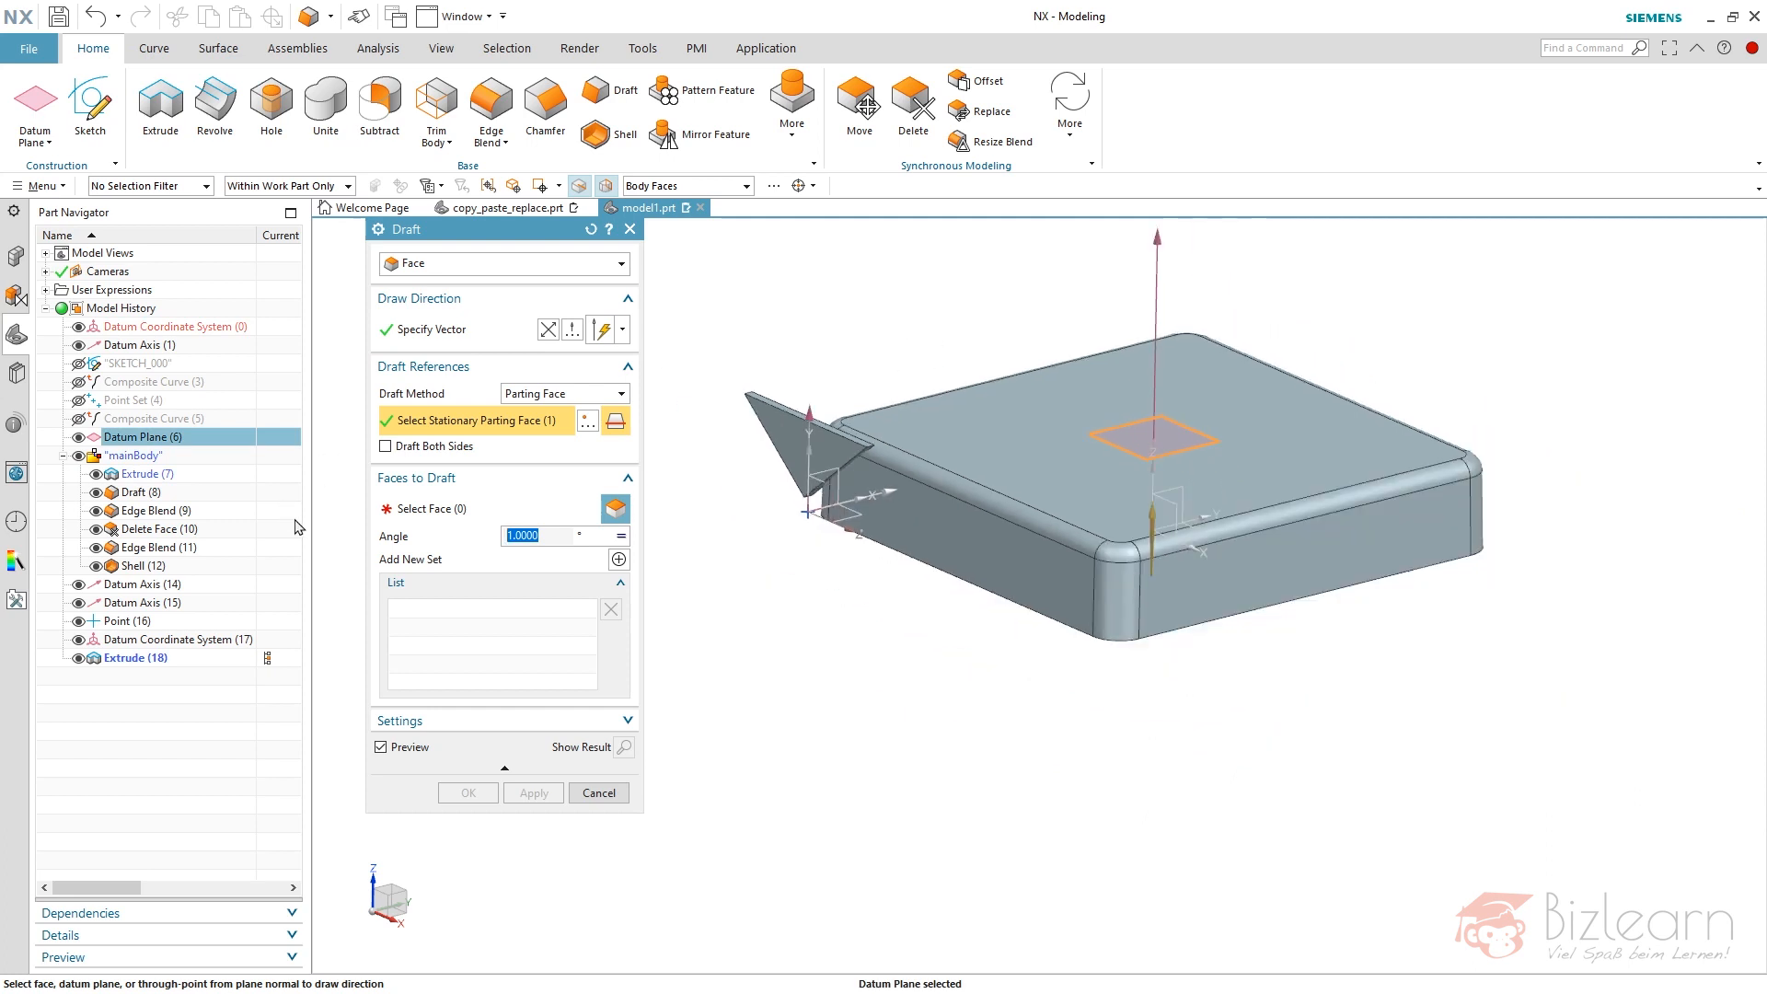
left_click(812, 434)
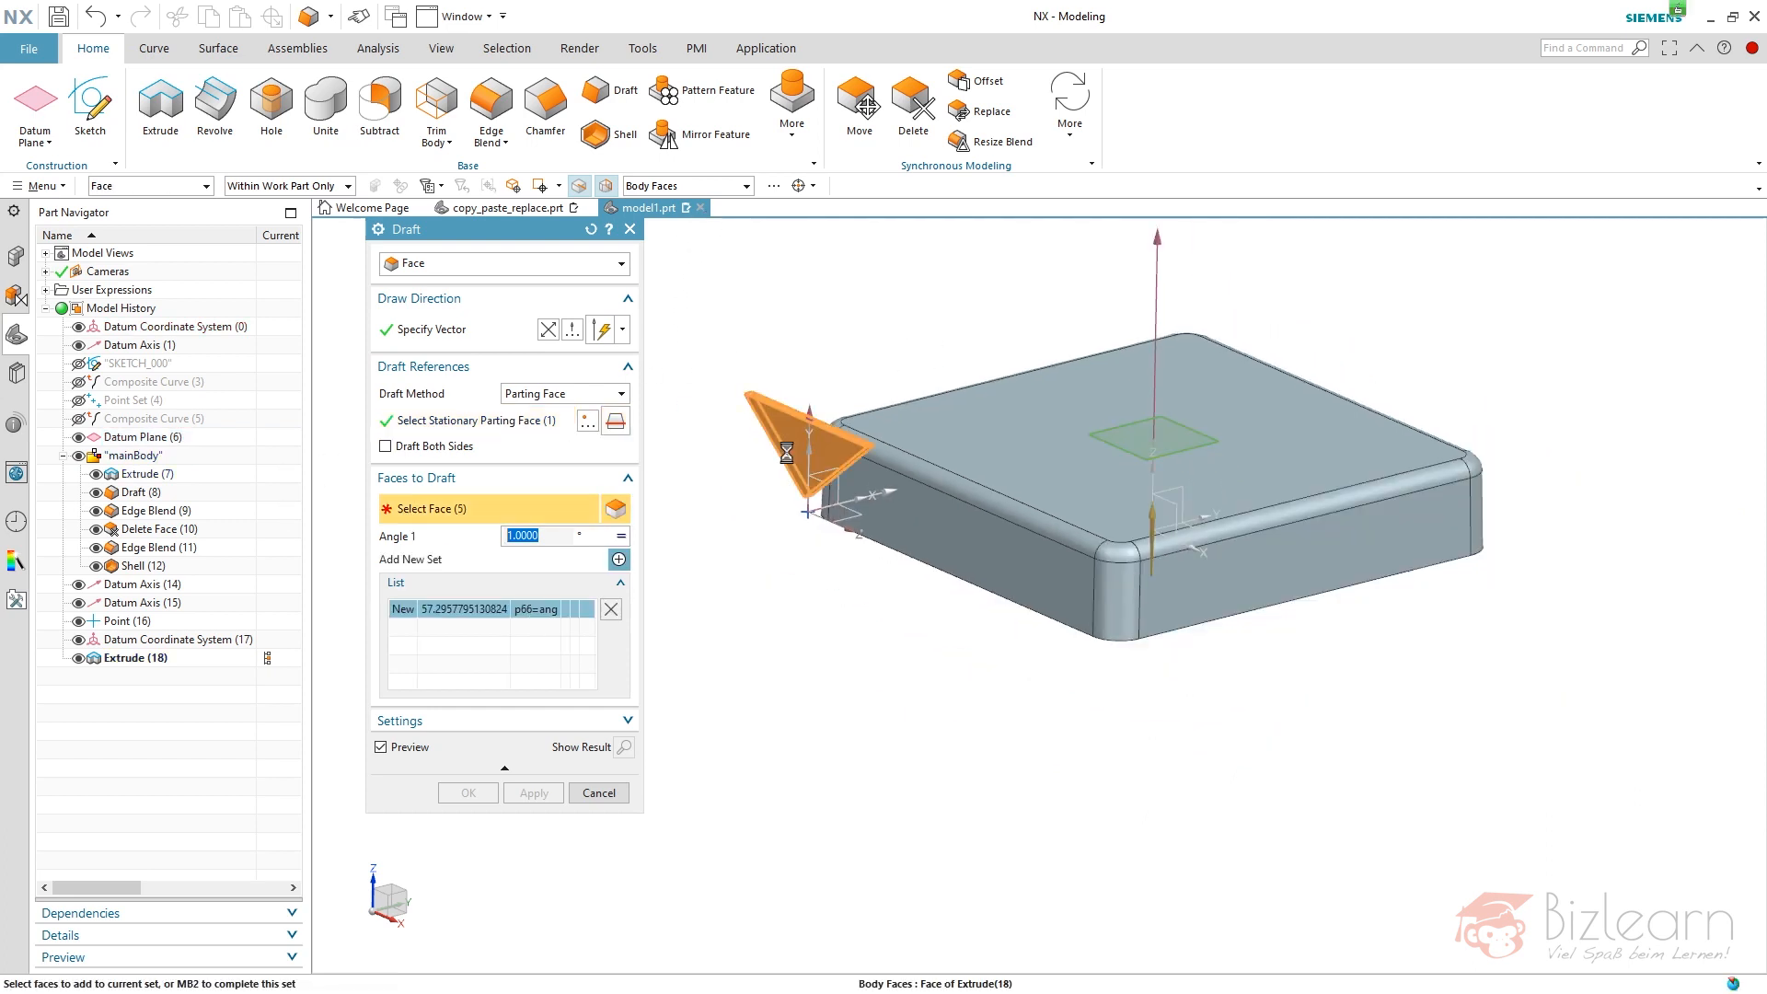
left_click(823, 440)
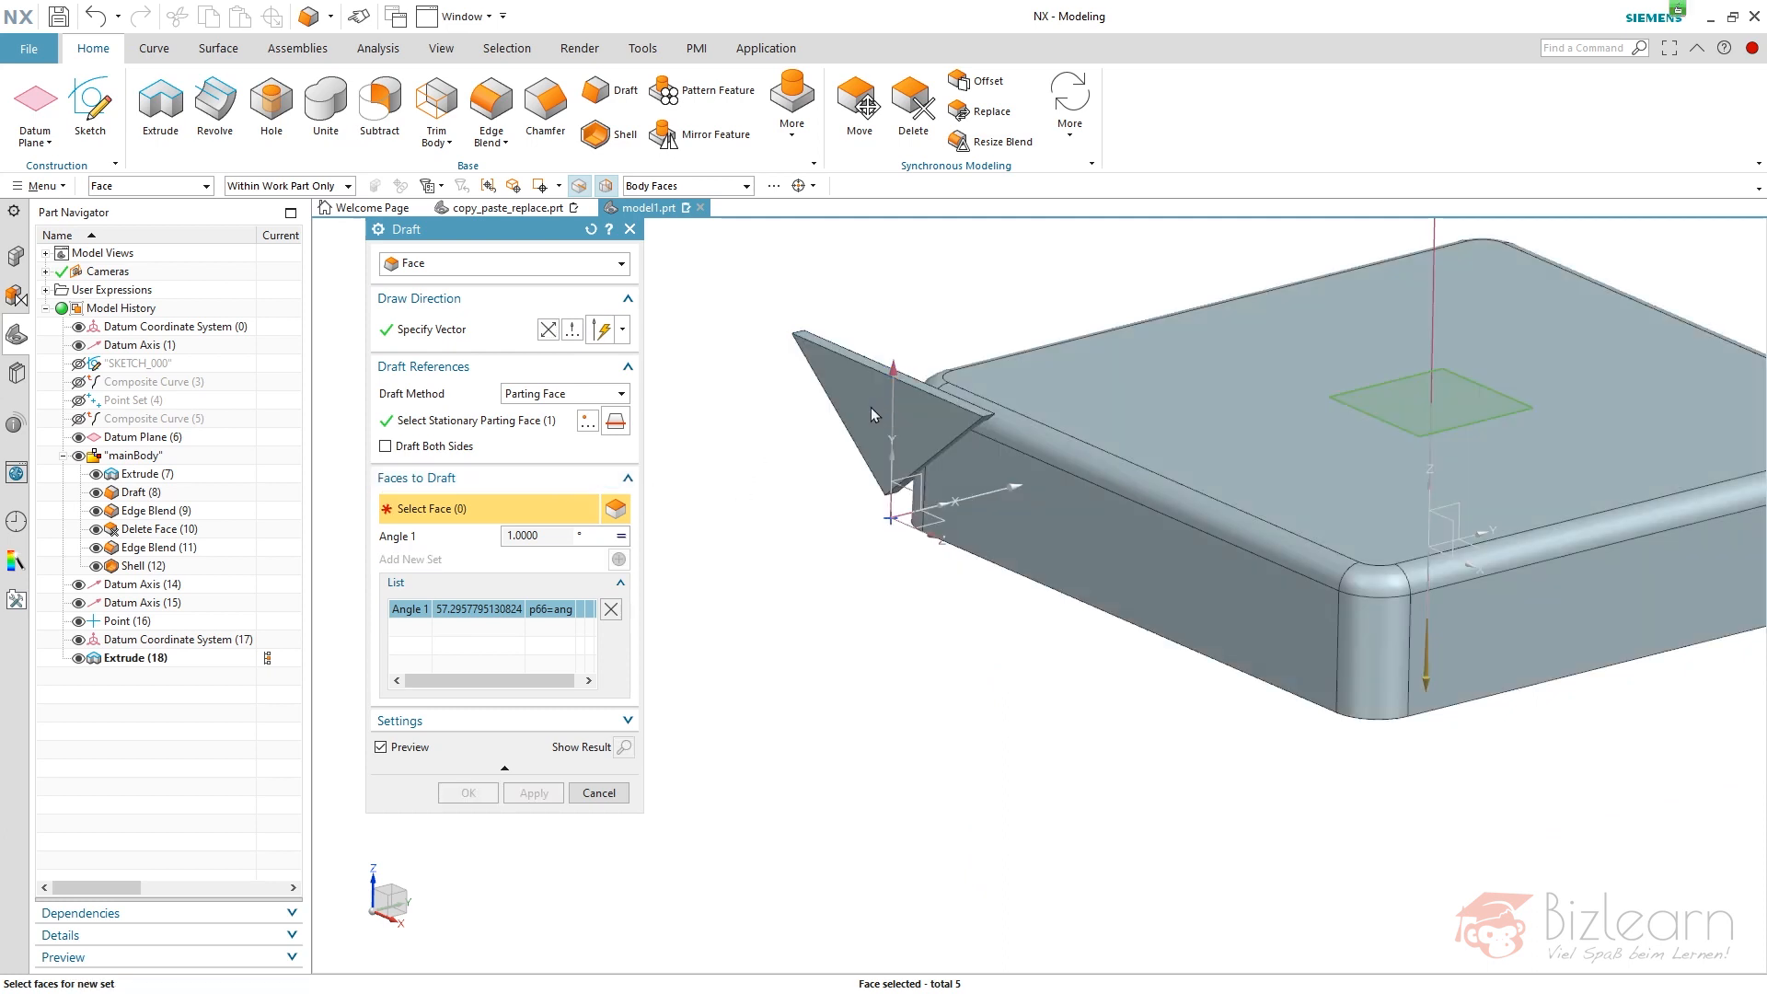
left_click(879, 411)
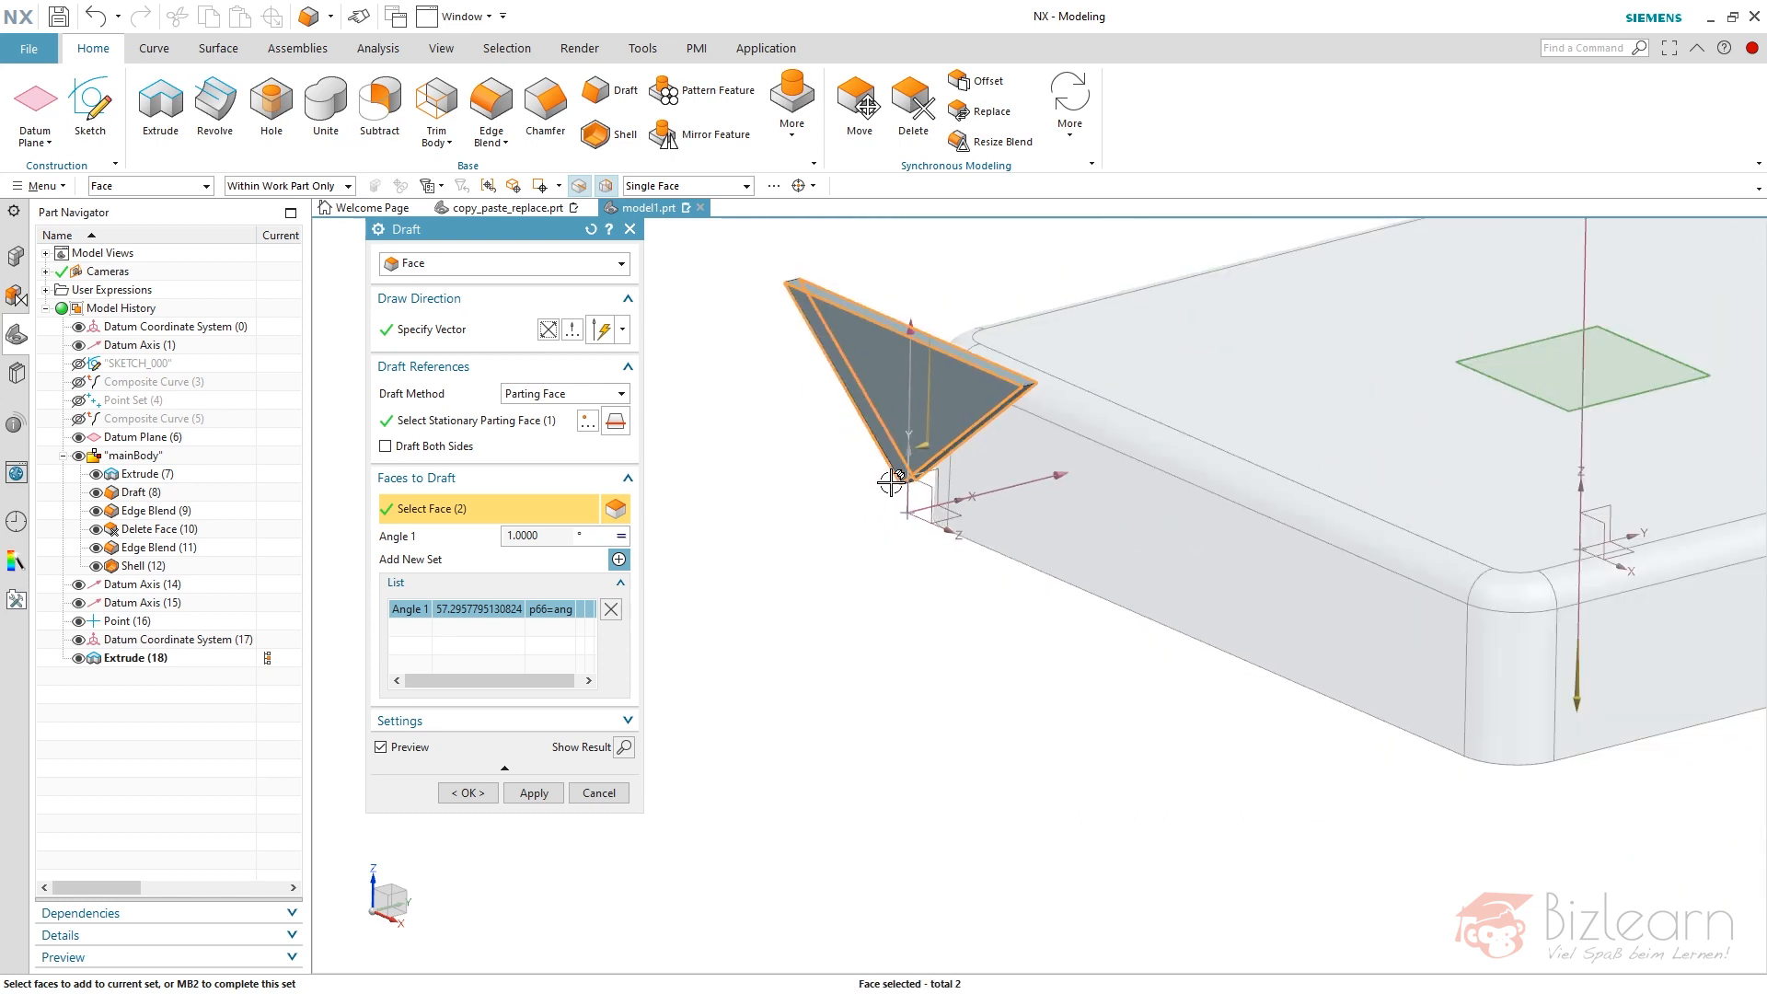
left_click(463, 793)
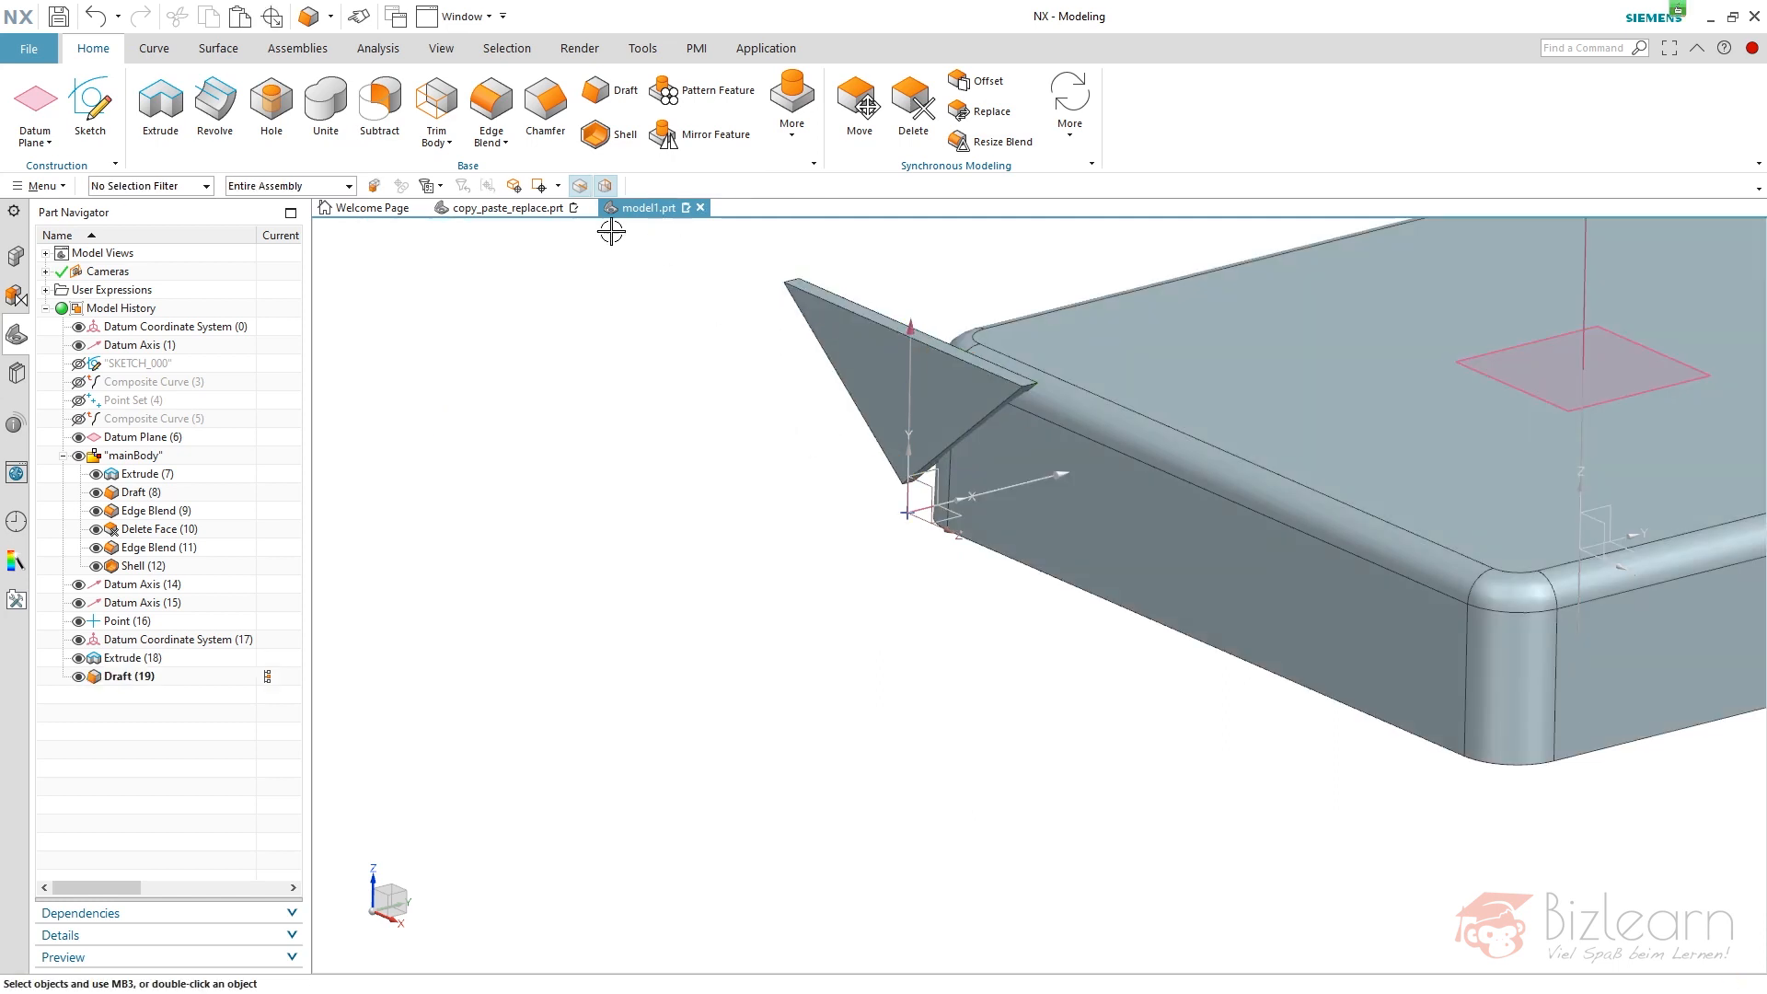
- Set up an edge blend of radius rad on all rib edges via Body Edges
left_click(490, 101)
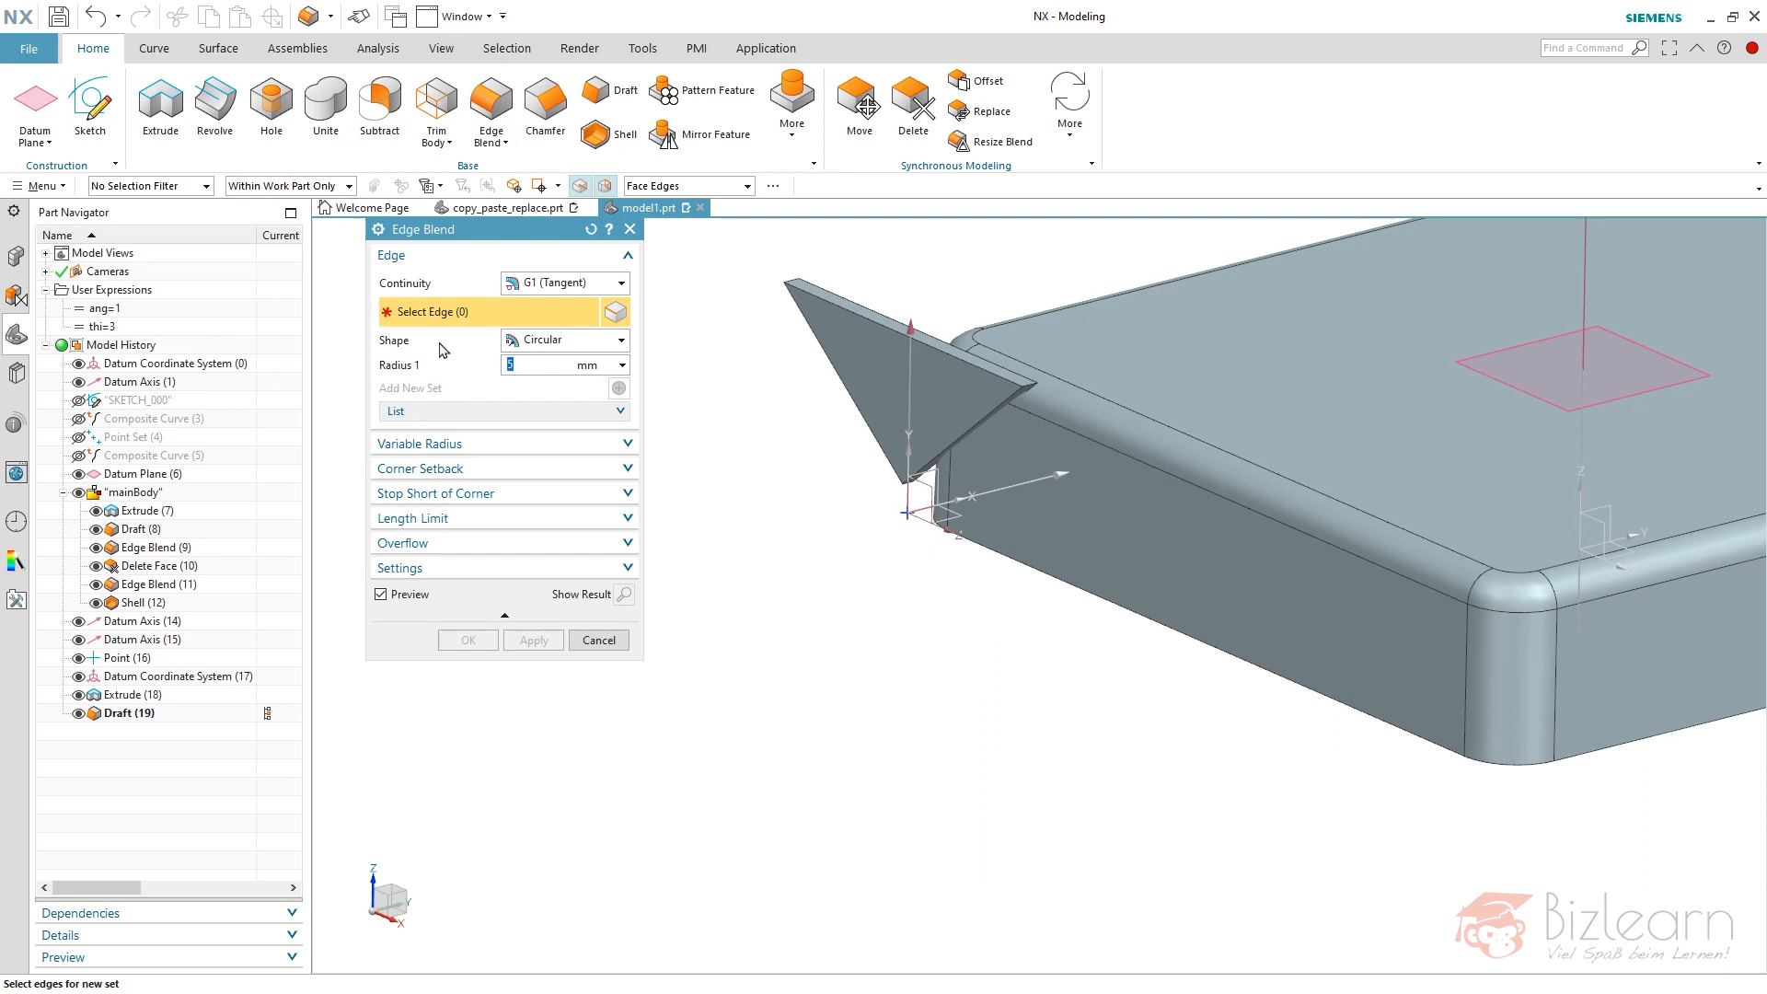
type("rad")
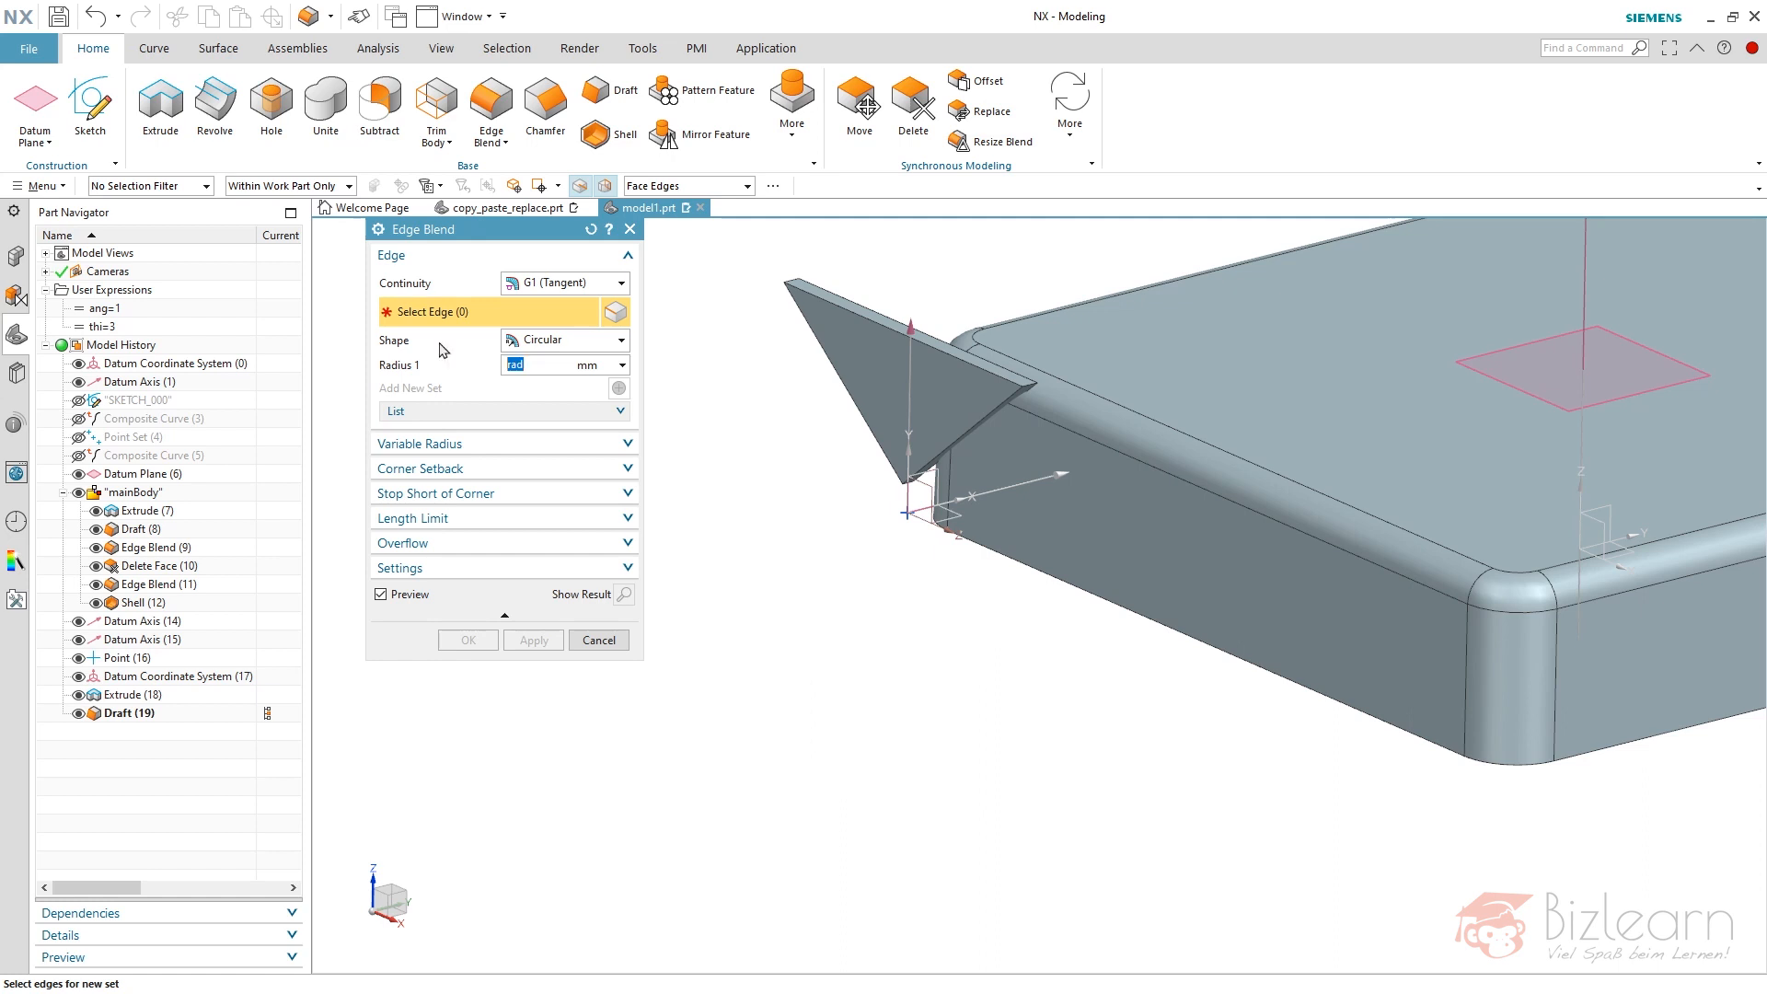
left_click(688, 185)
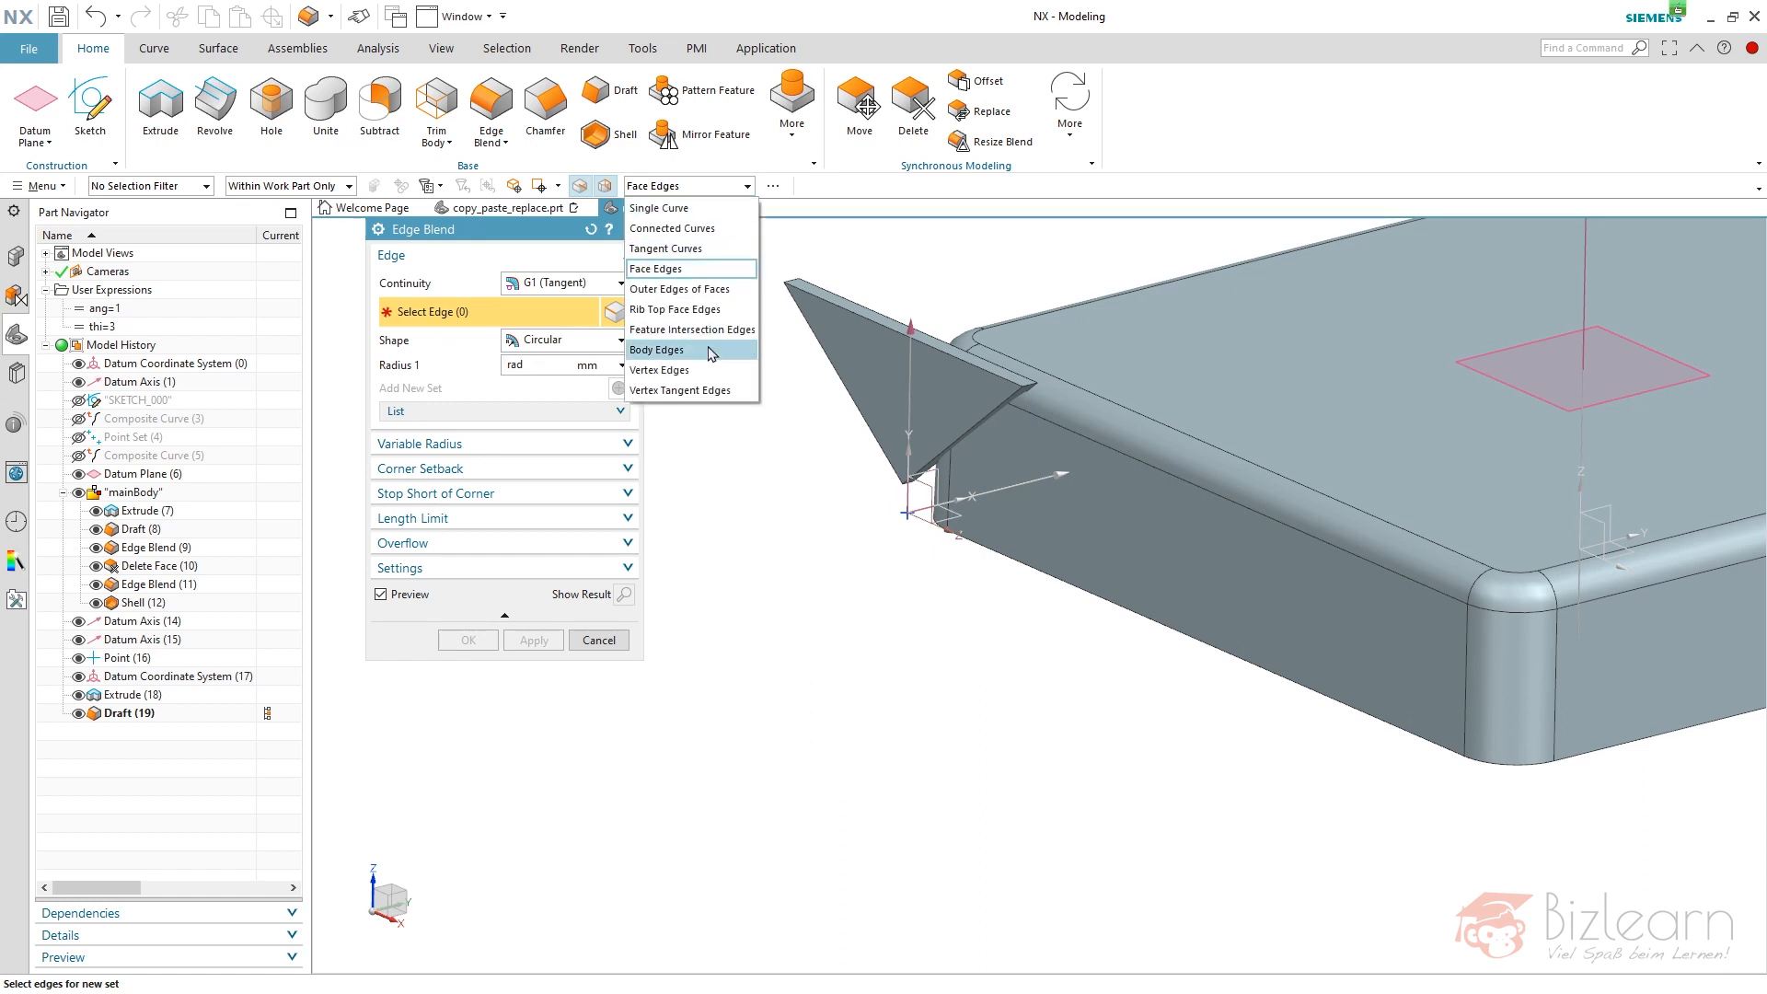
left_click(658, 349)
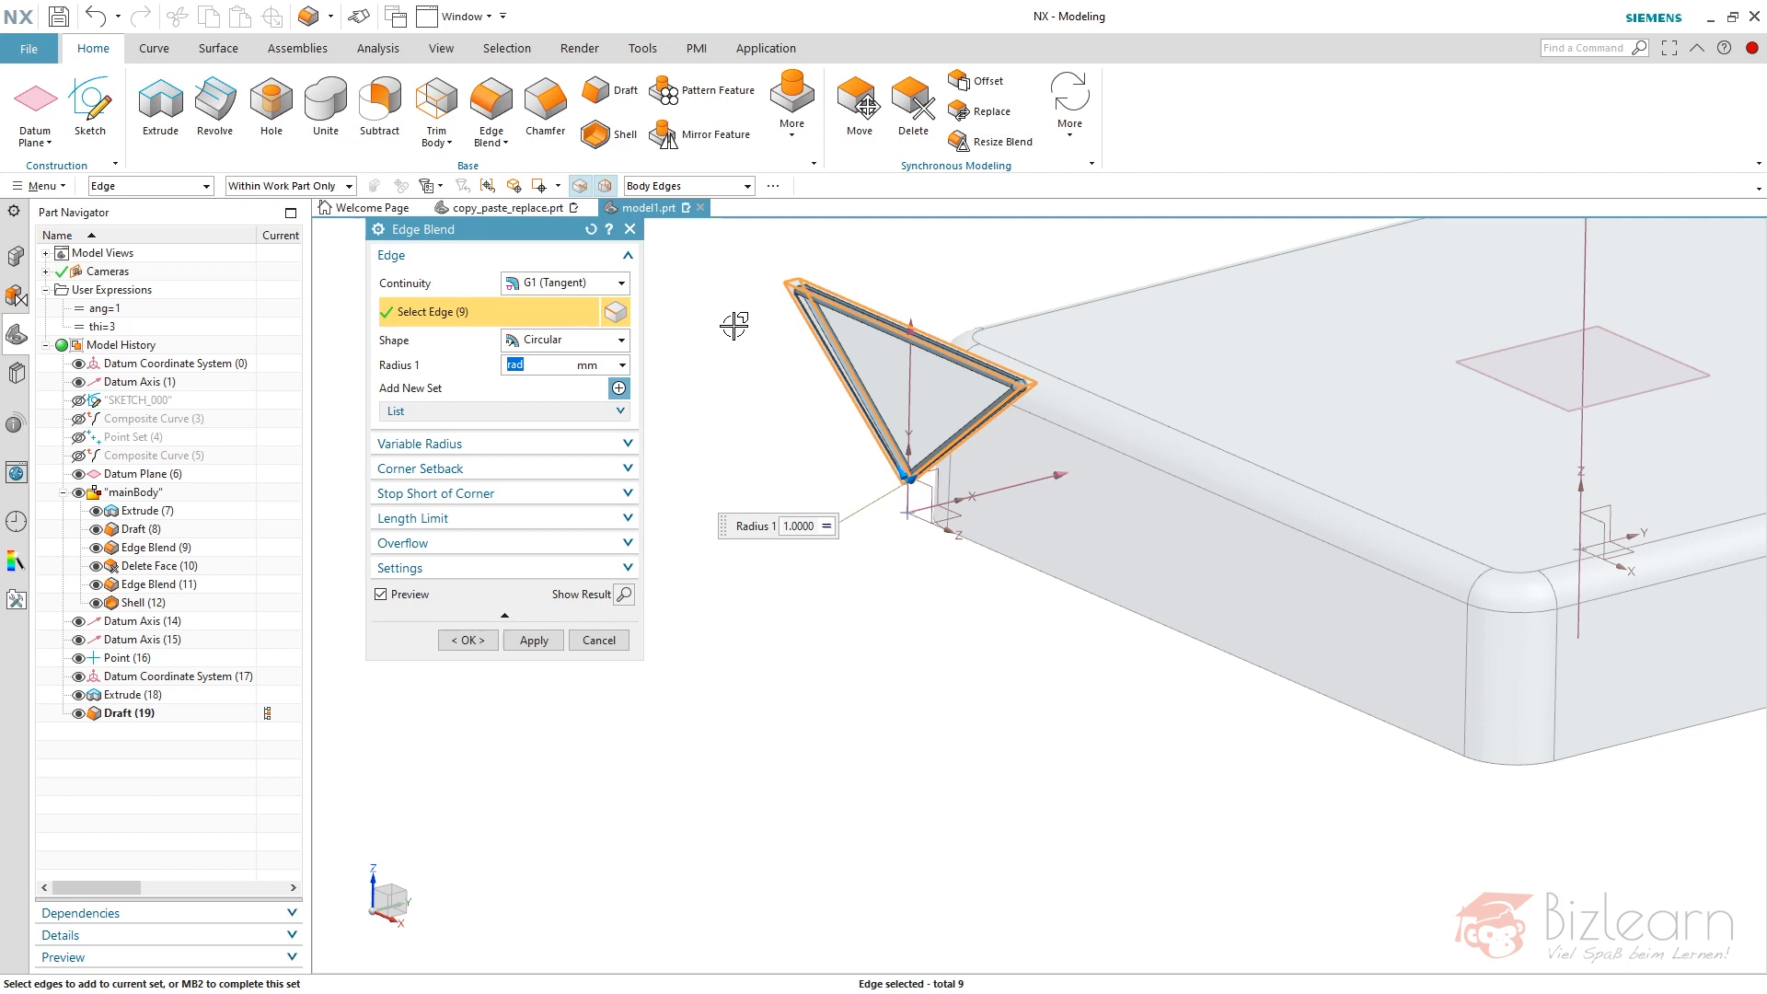
mouse_move(755, 358)
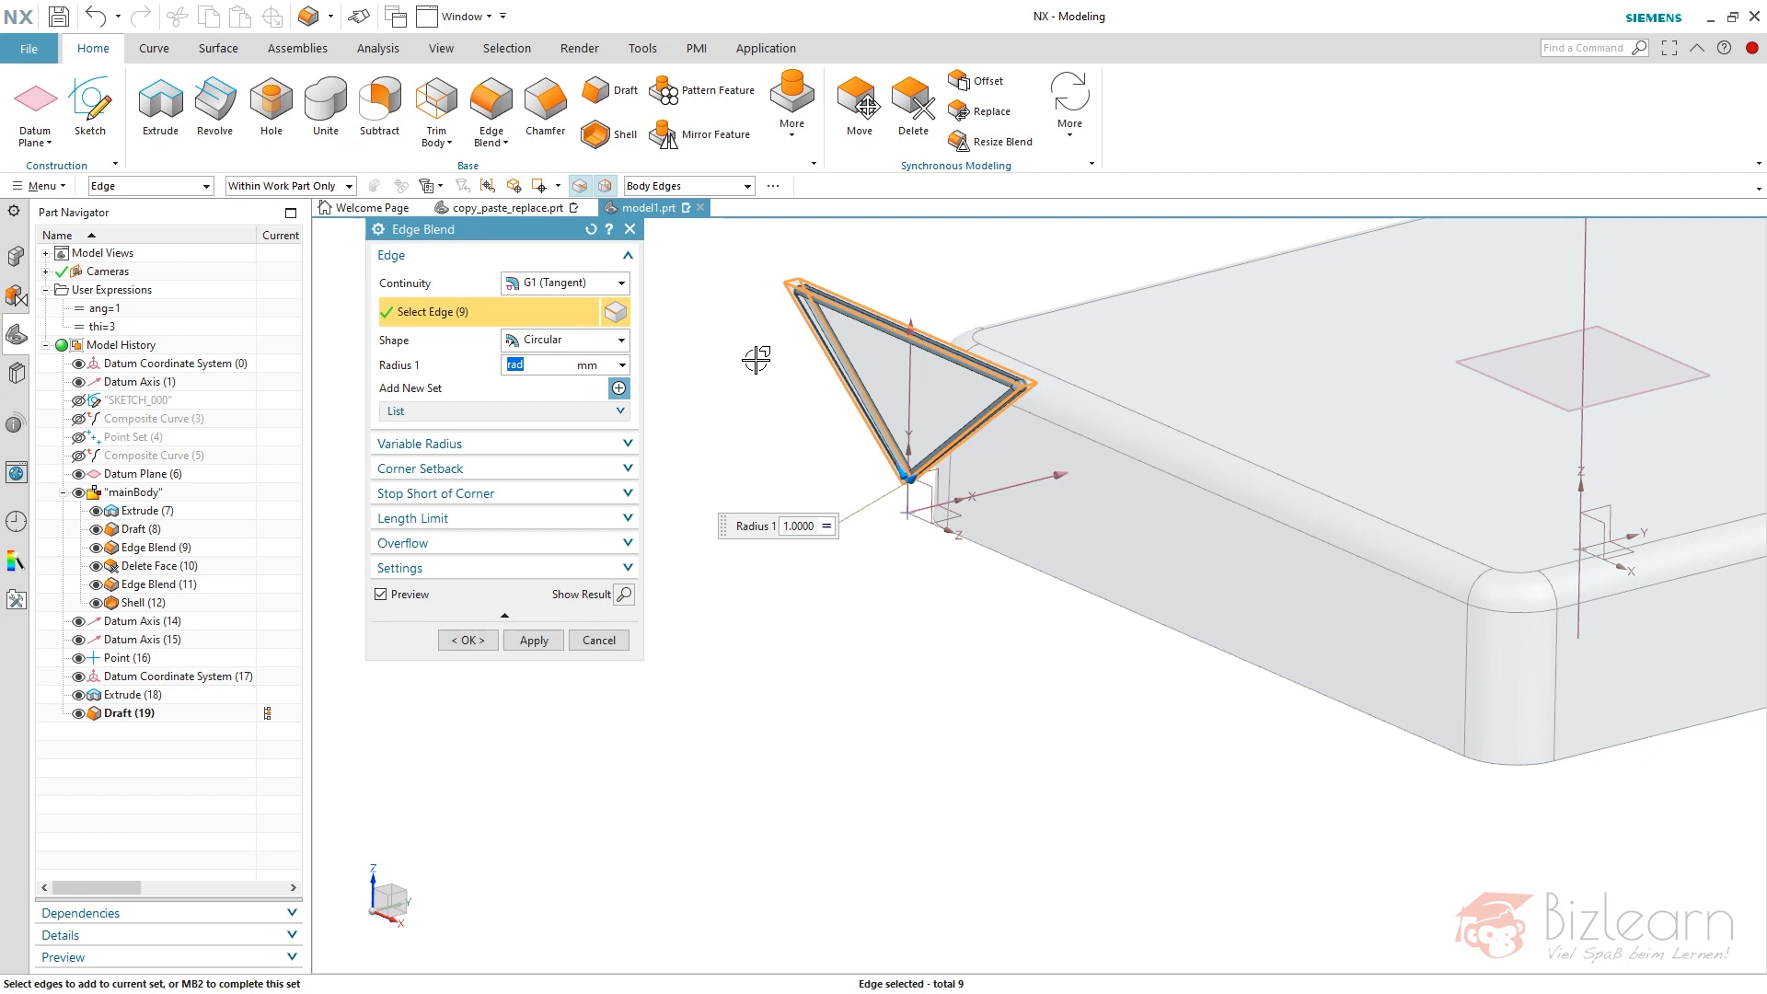
- Apply the blend and group Extrude (18), Draft (19) and the blend as 'rip'
left_click(467, 638)
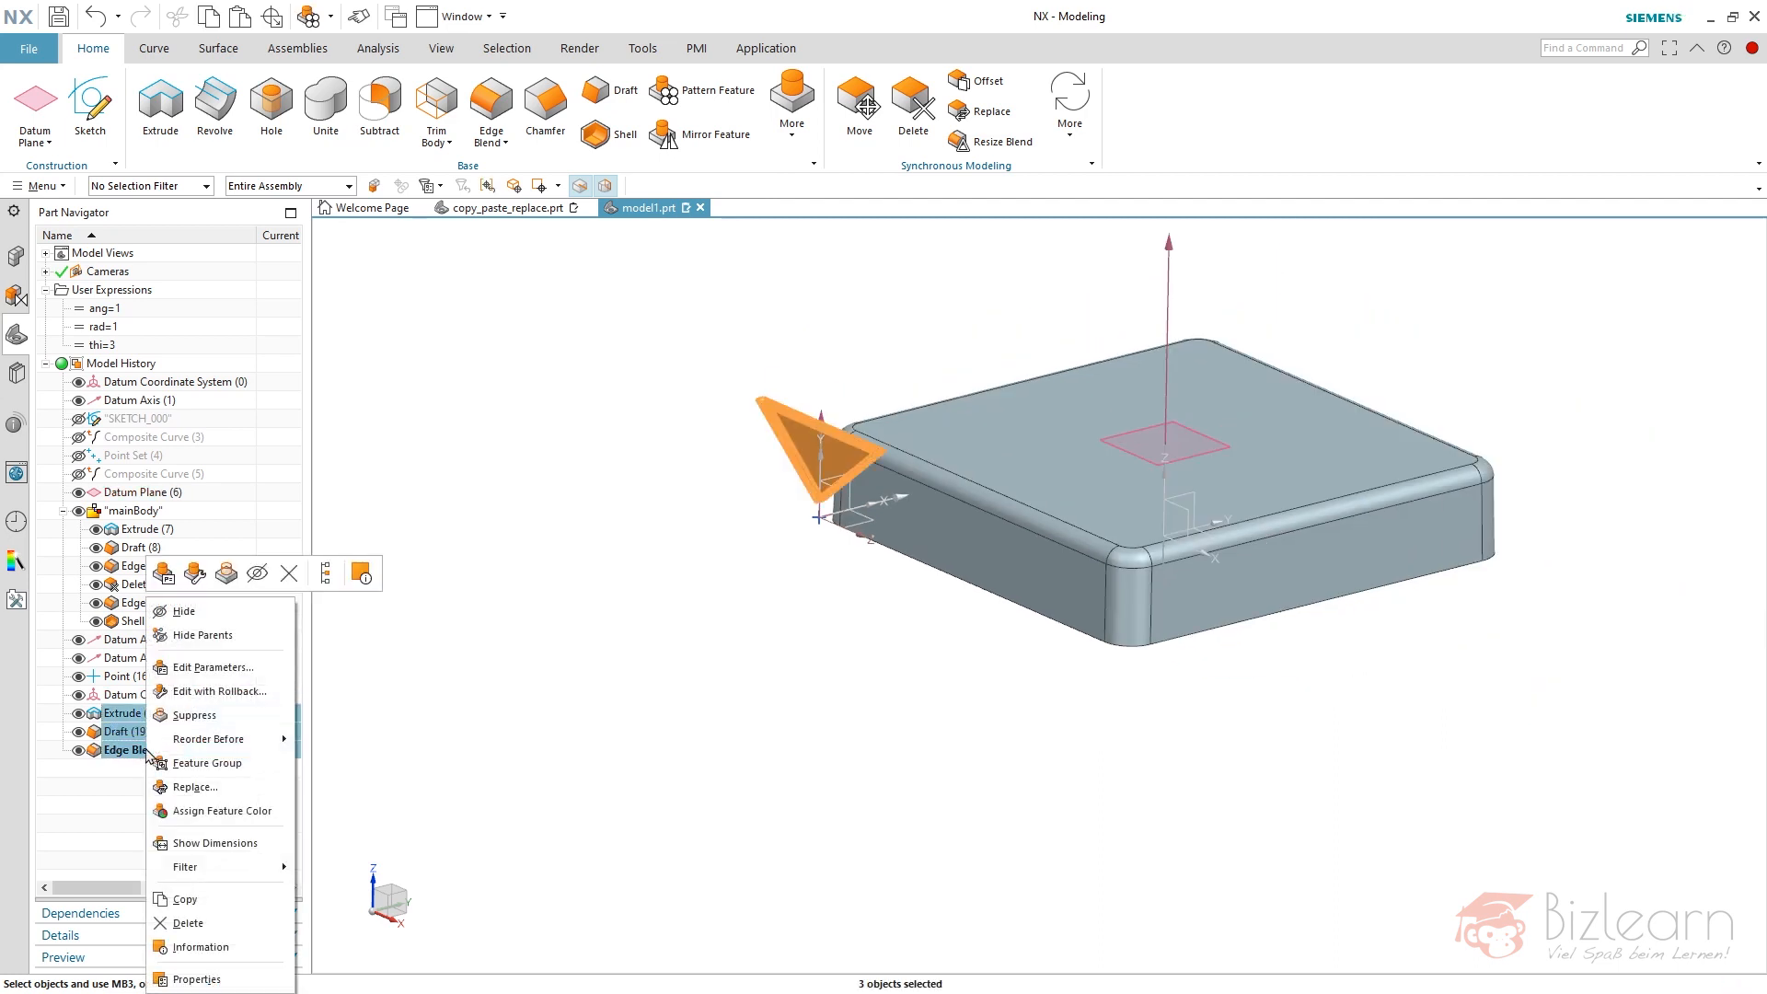
left_click(206, 763)
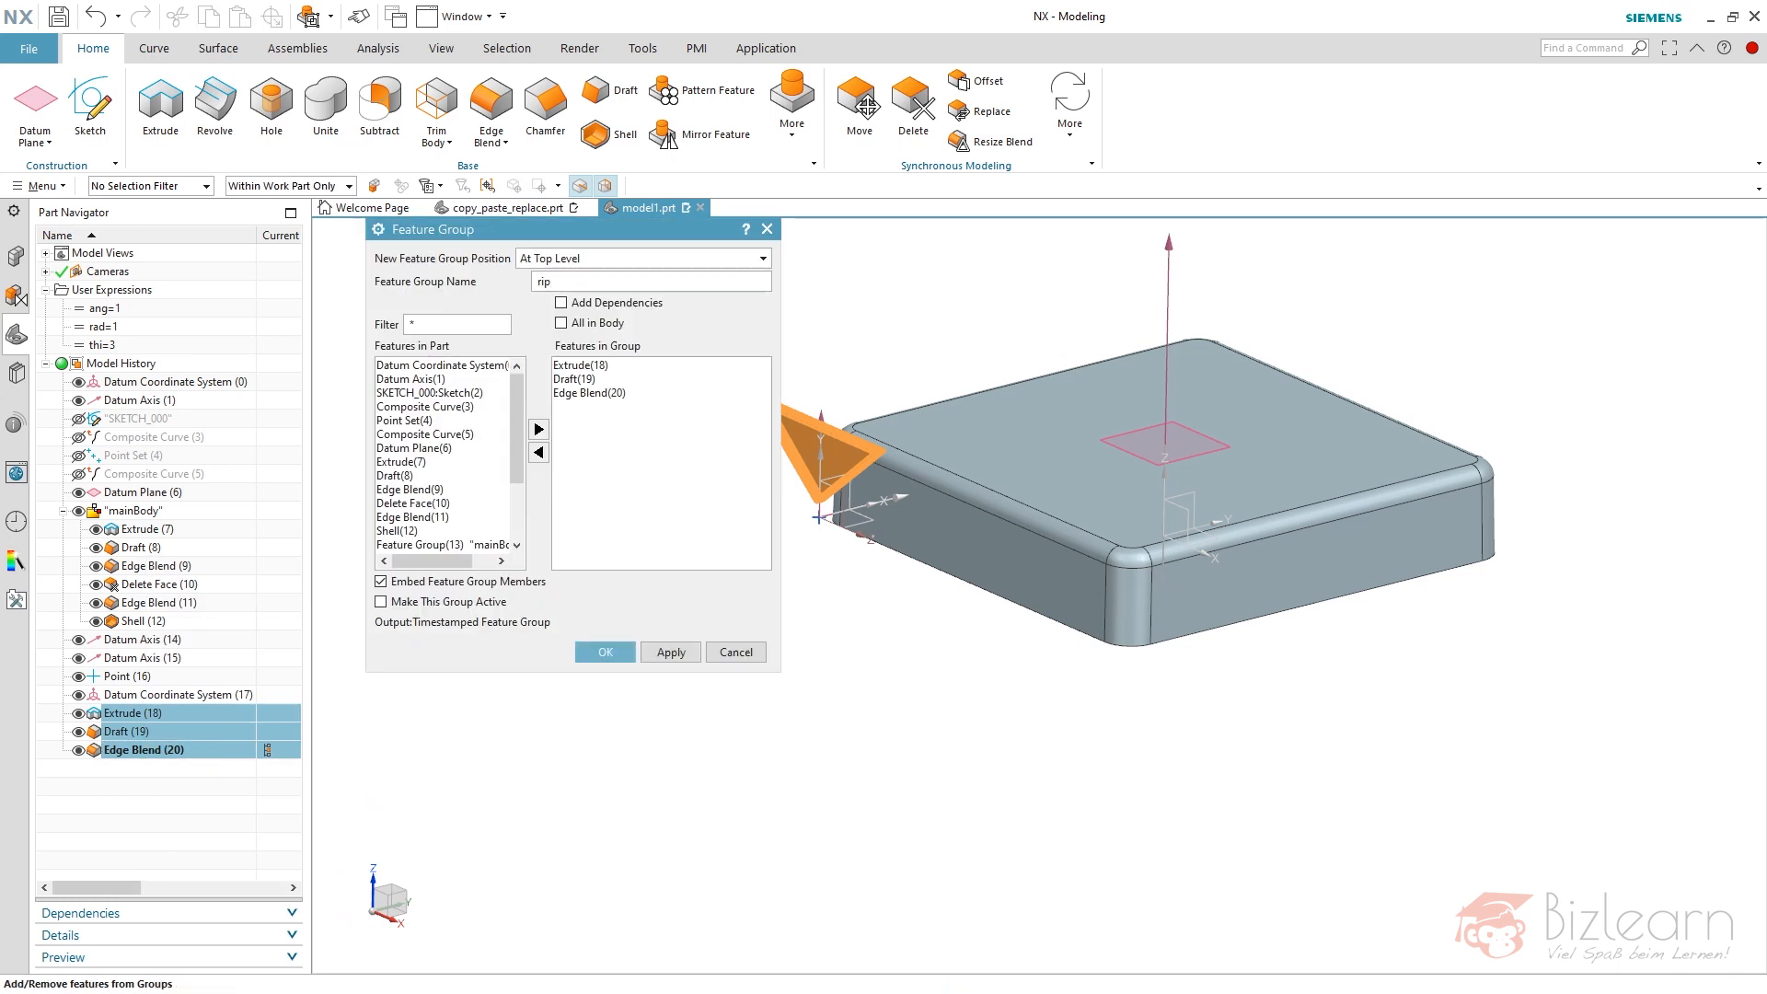
left_click(604, 652)
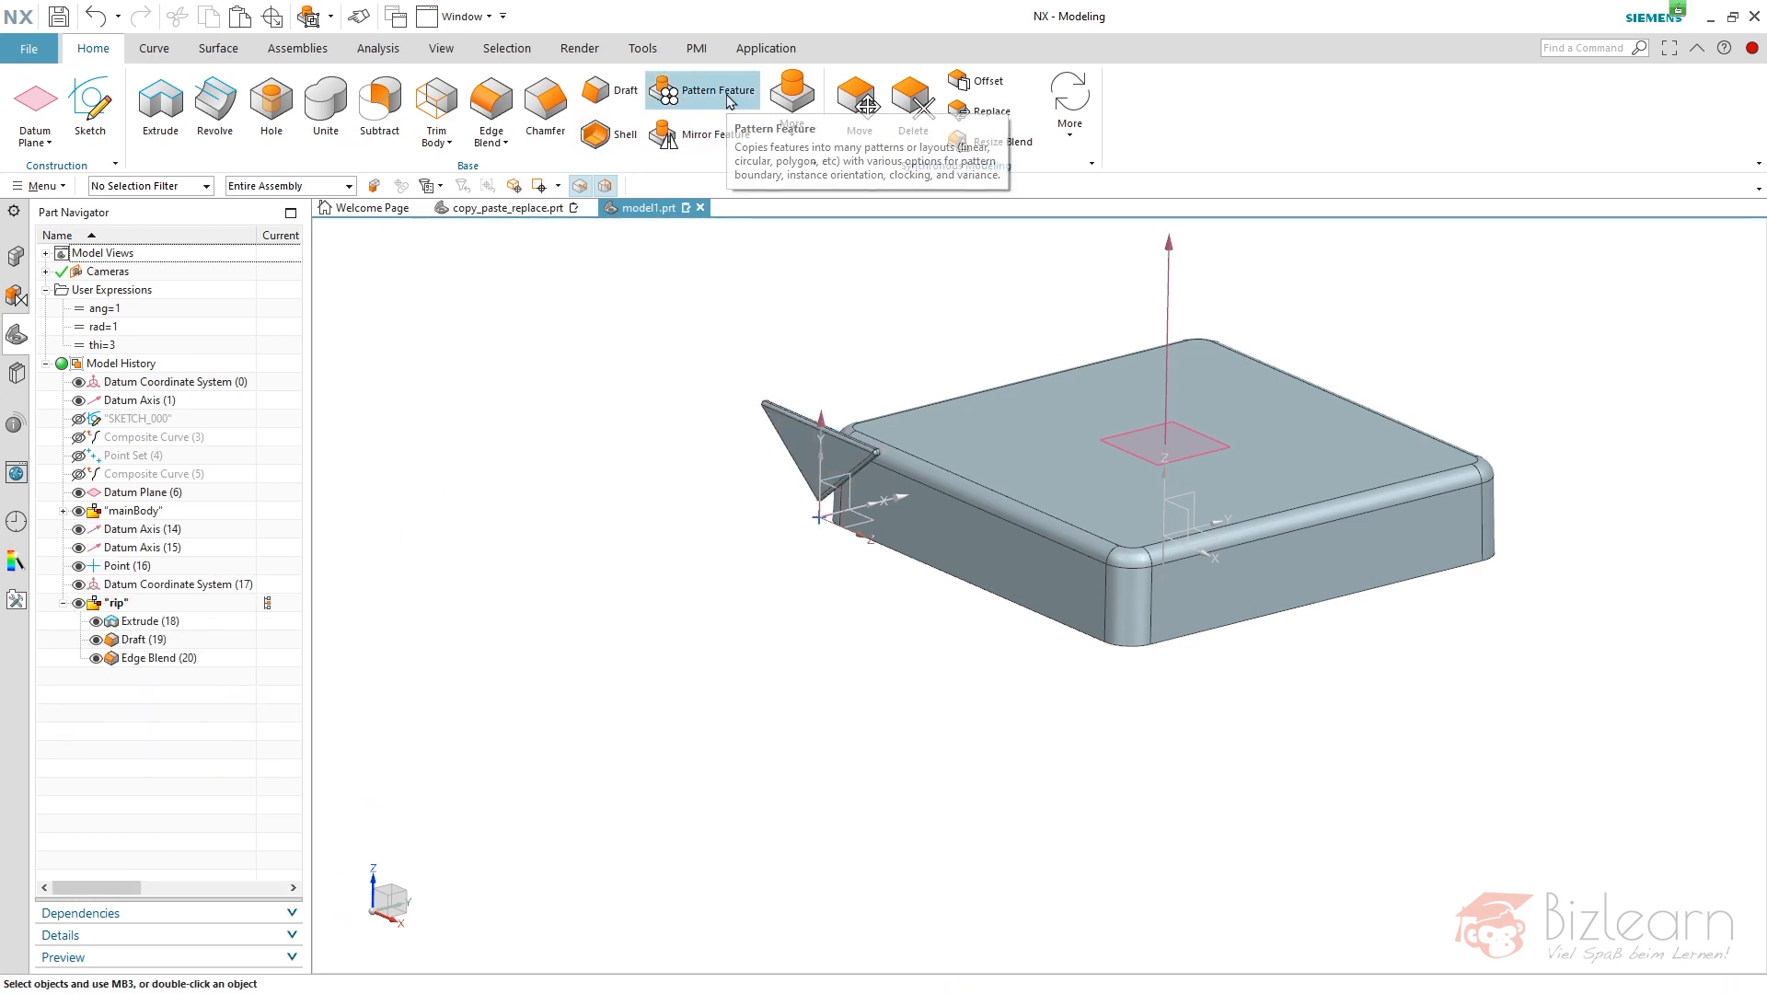
- Start a Pattern Feature on the rip group with a General layout
left_click(701, 90)
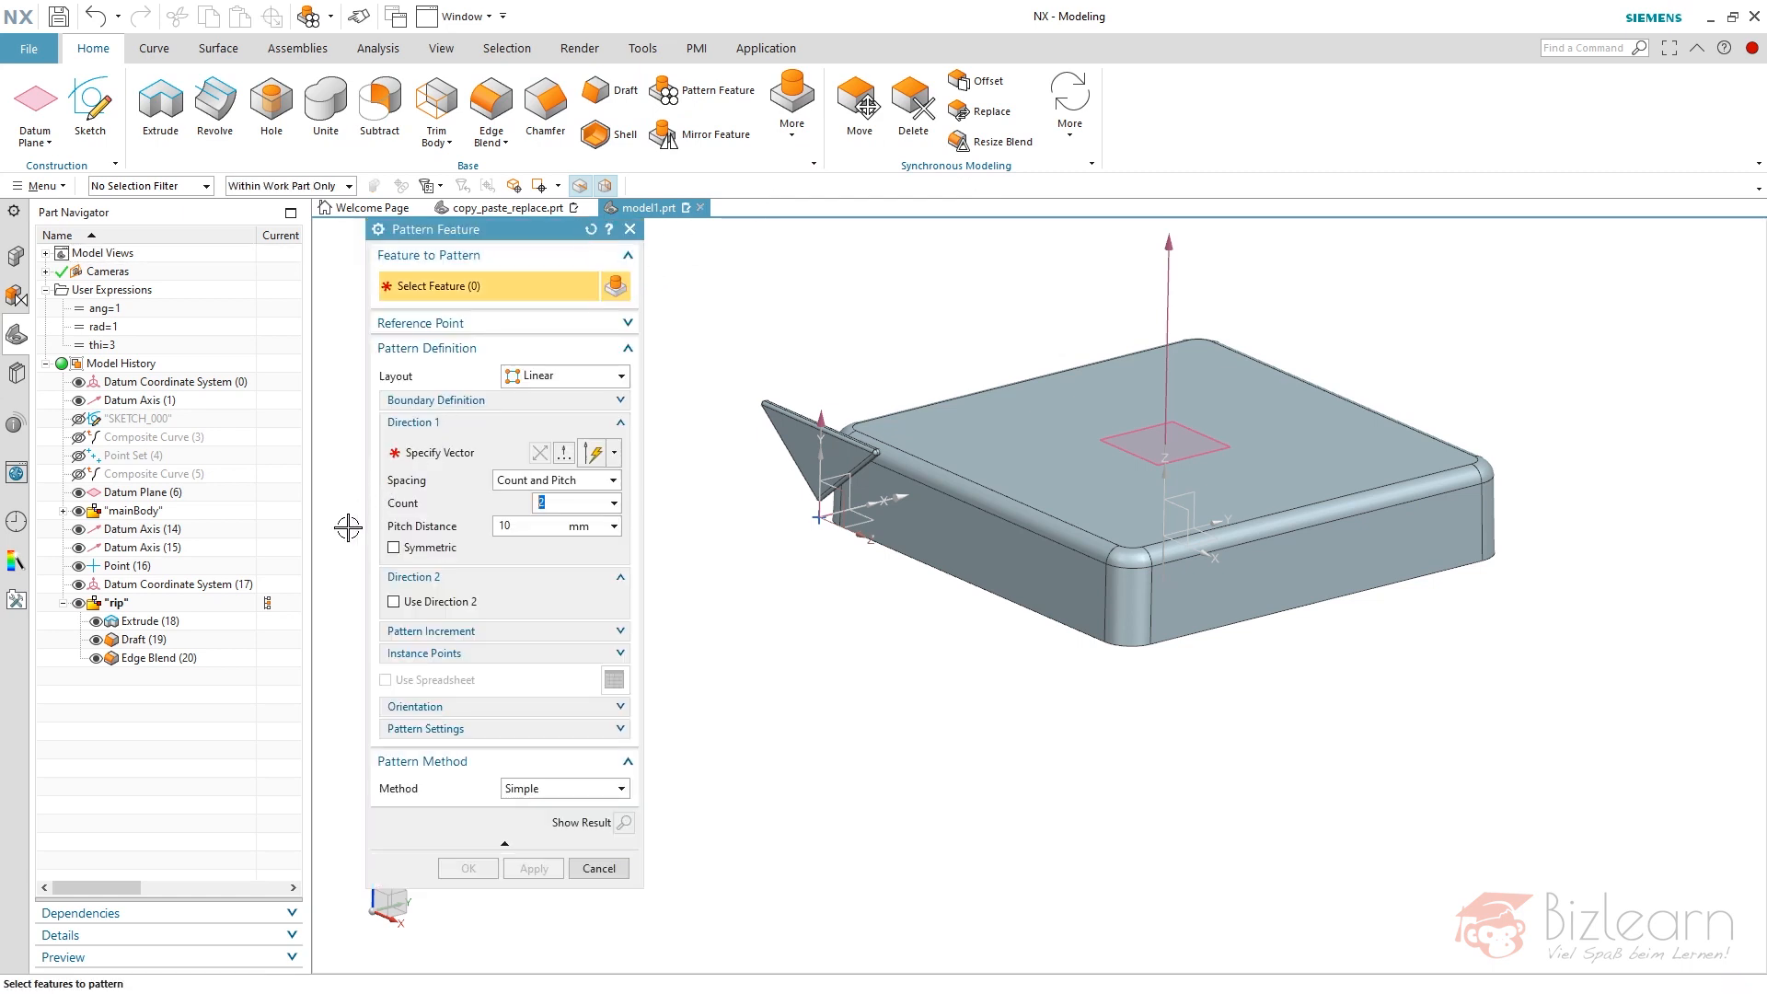
left_click(117, 601)
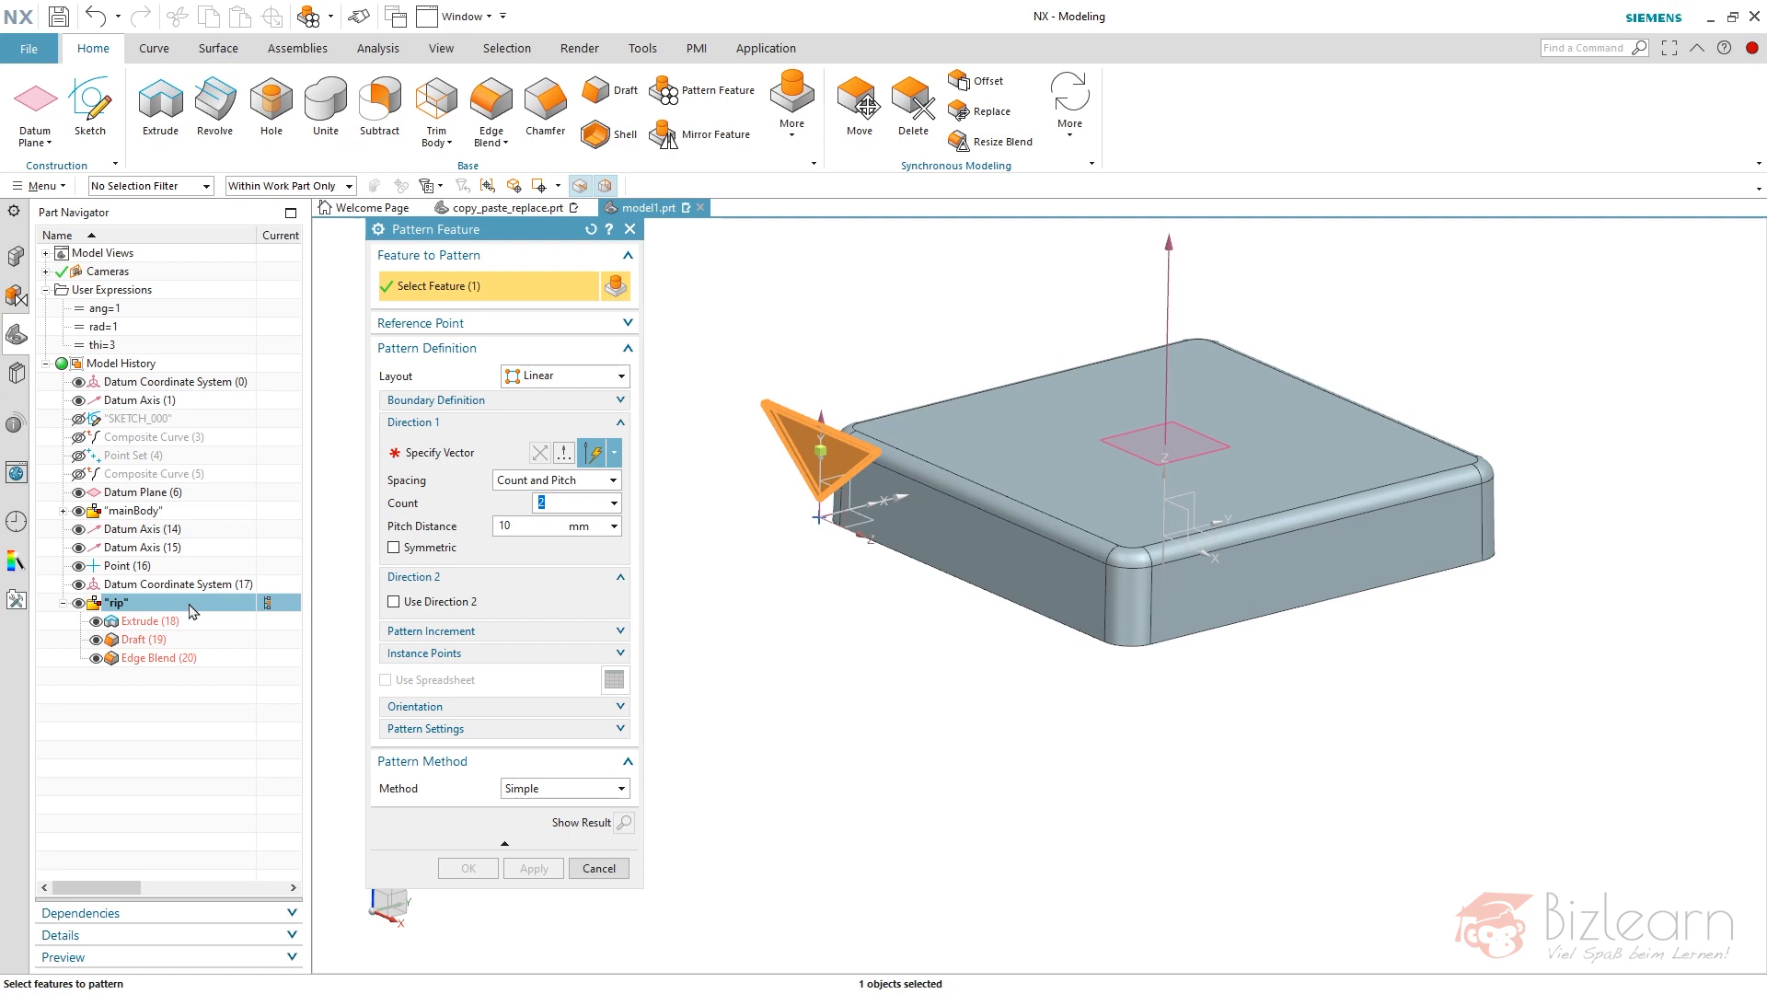
left_click(563, 376)
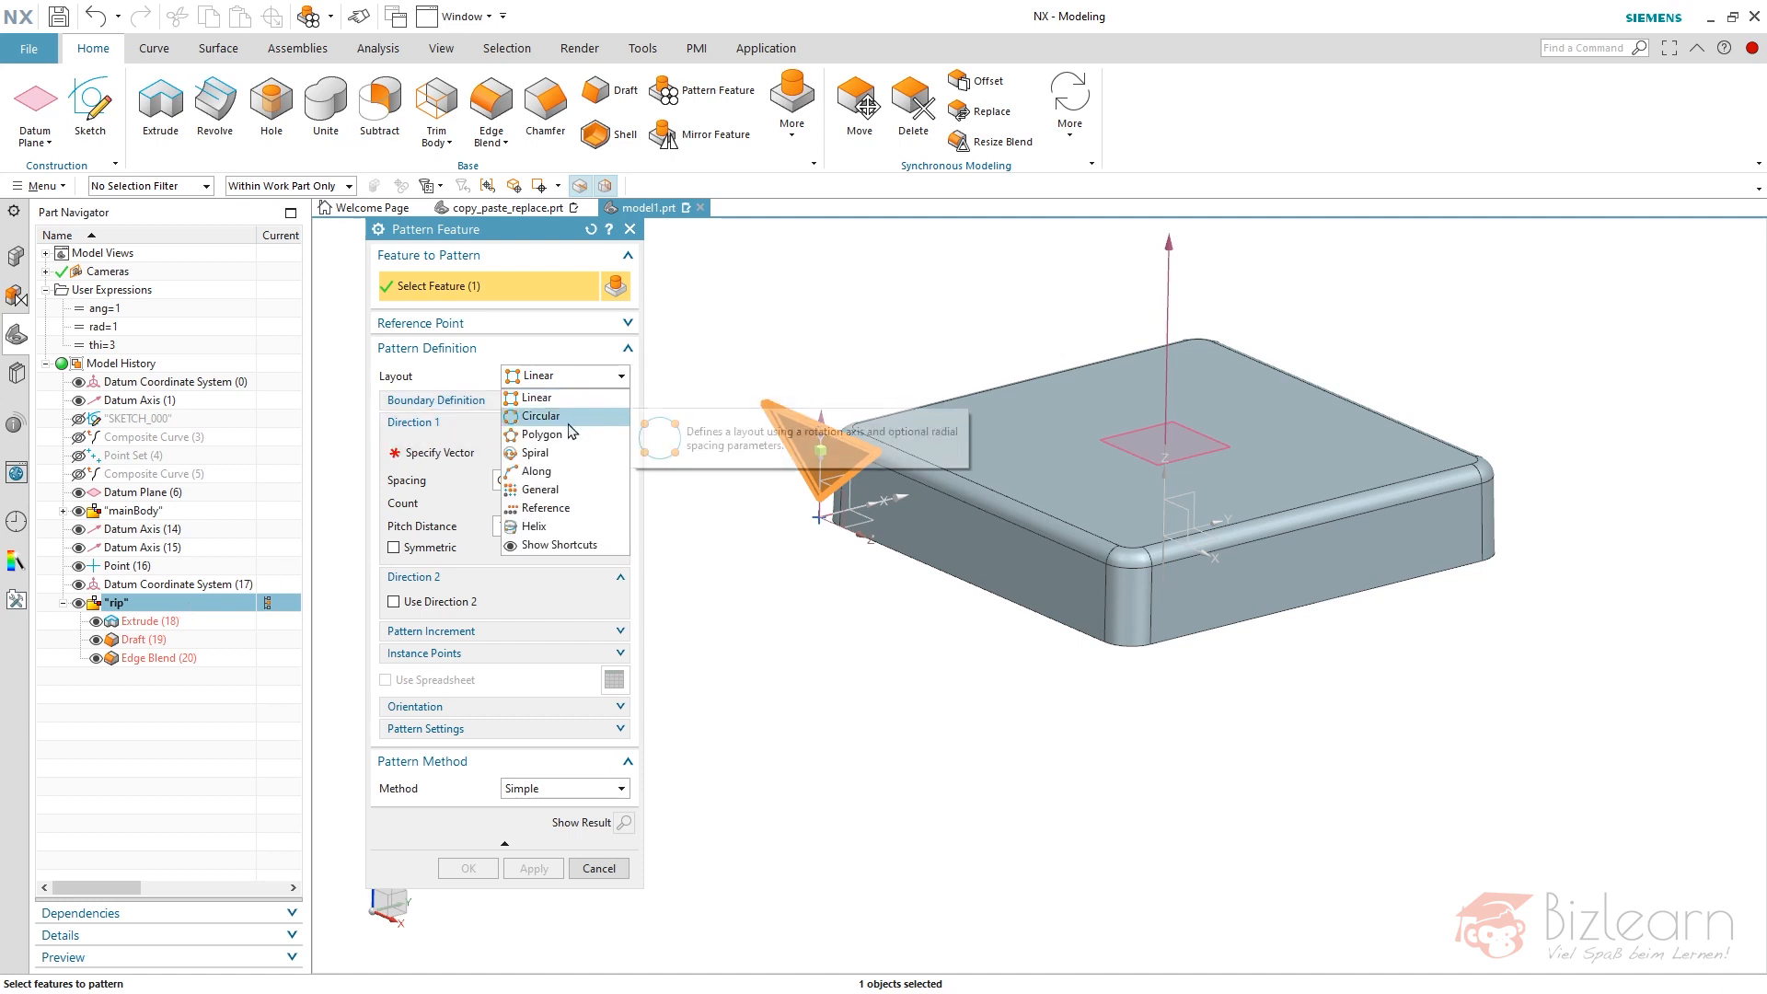
left_click(544, 489)
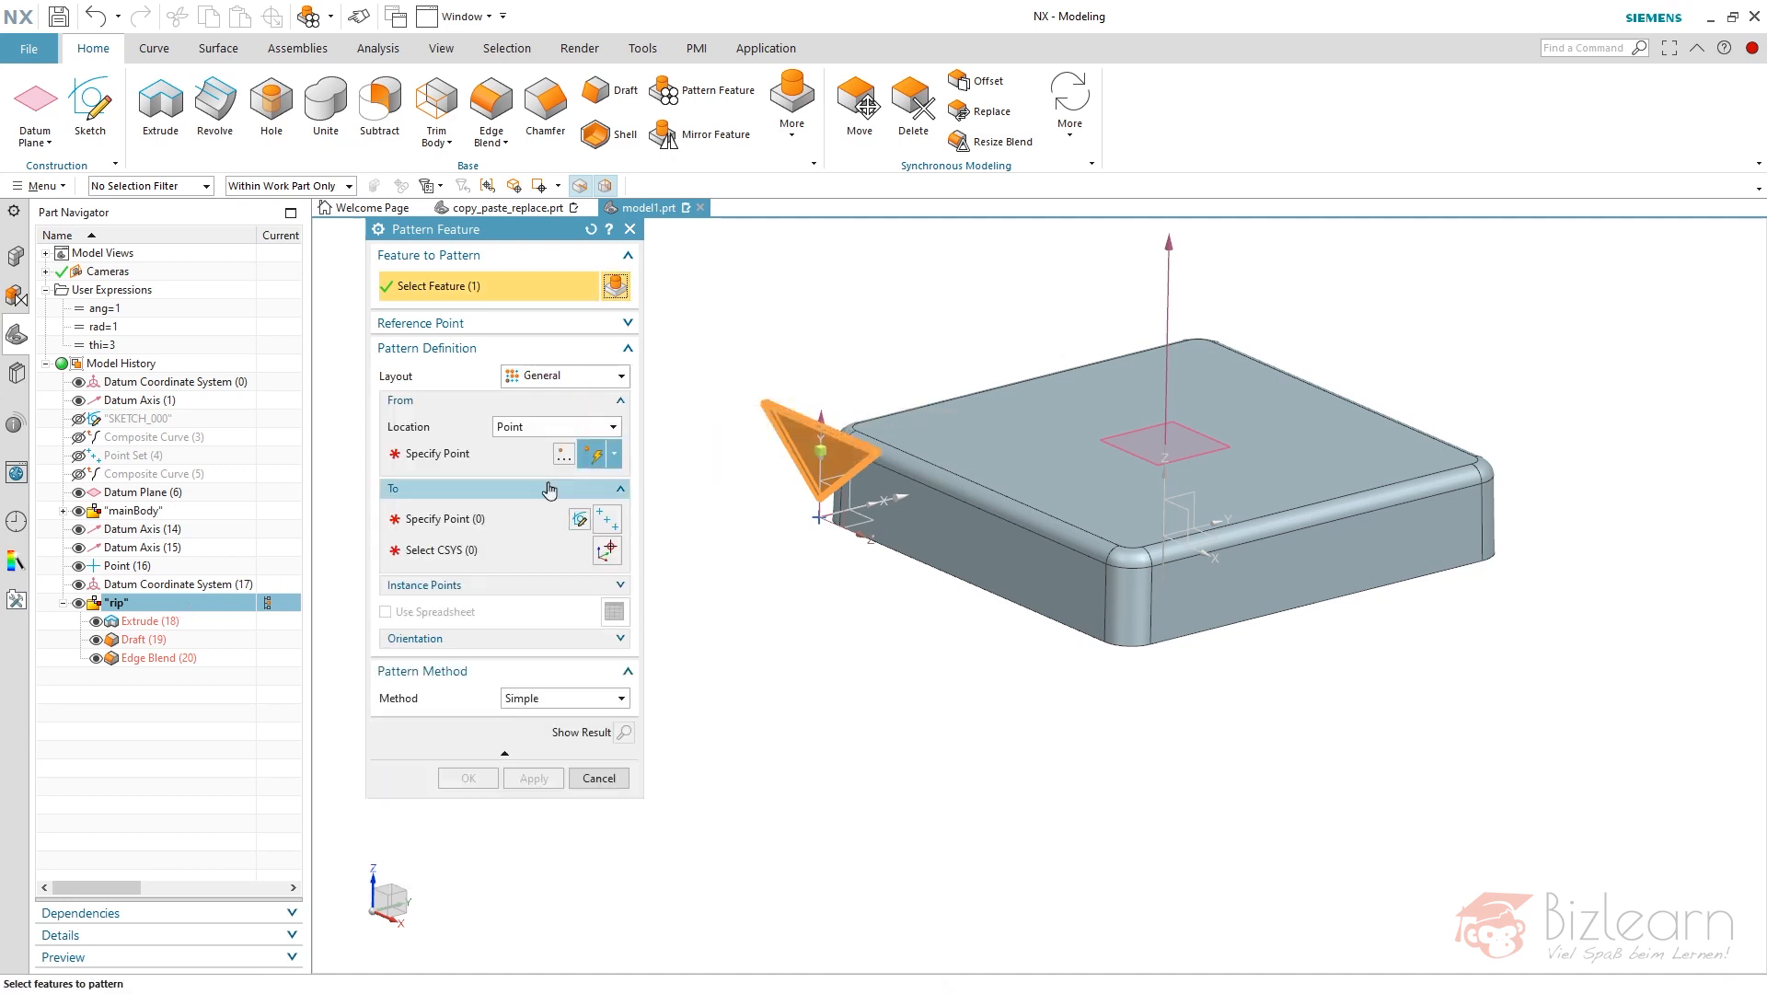
left_click(451, 453)
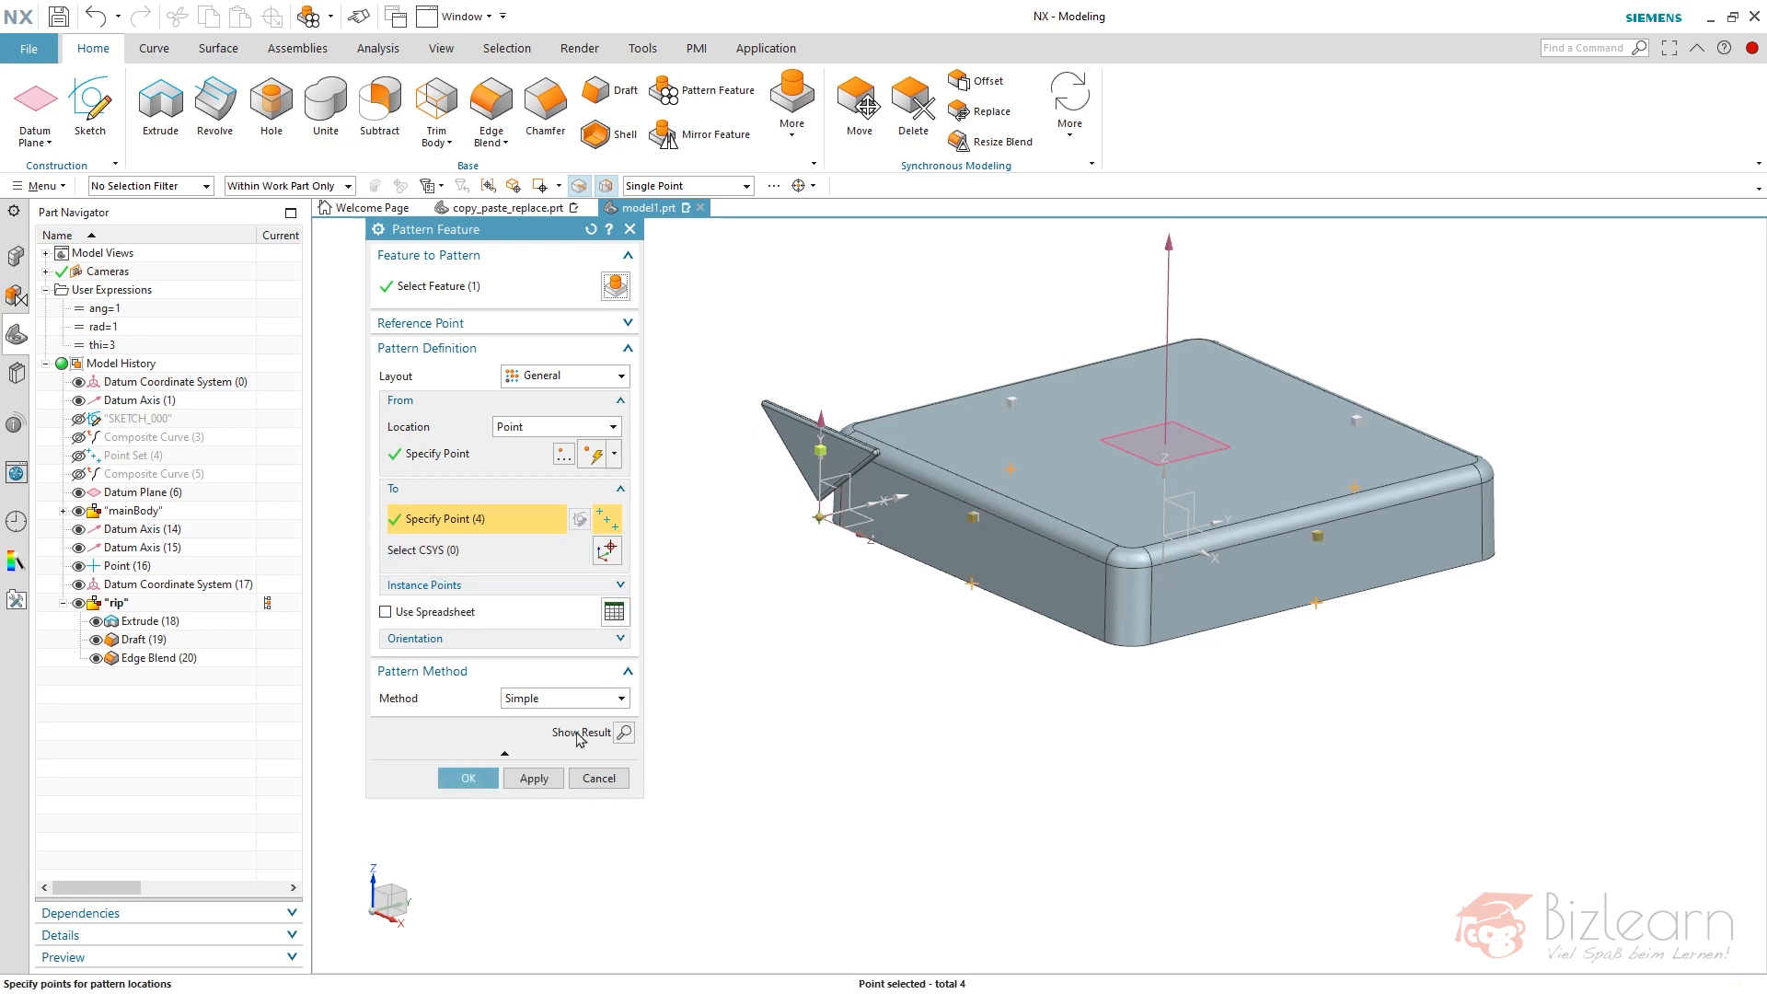
- Preview, dismiss the unsupported-method error, and switch the pattern method to Variational
left_click(623, 733)
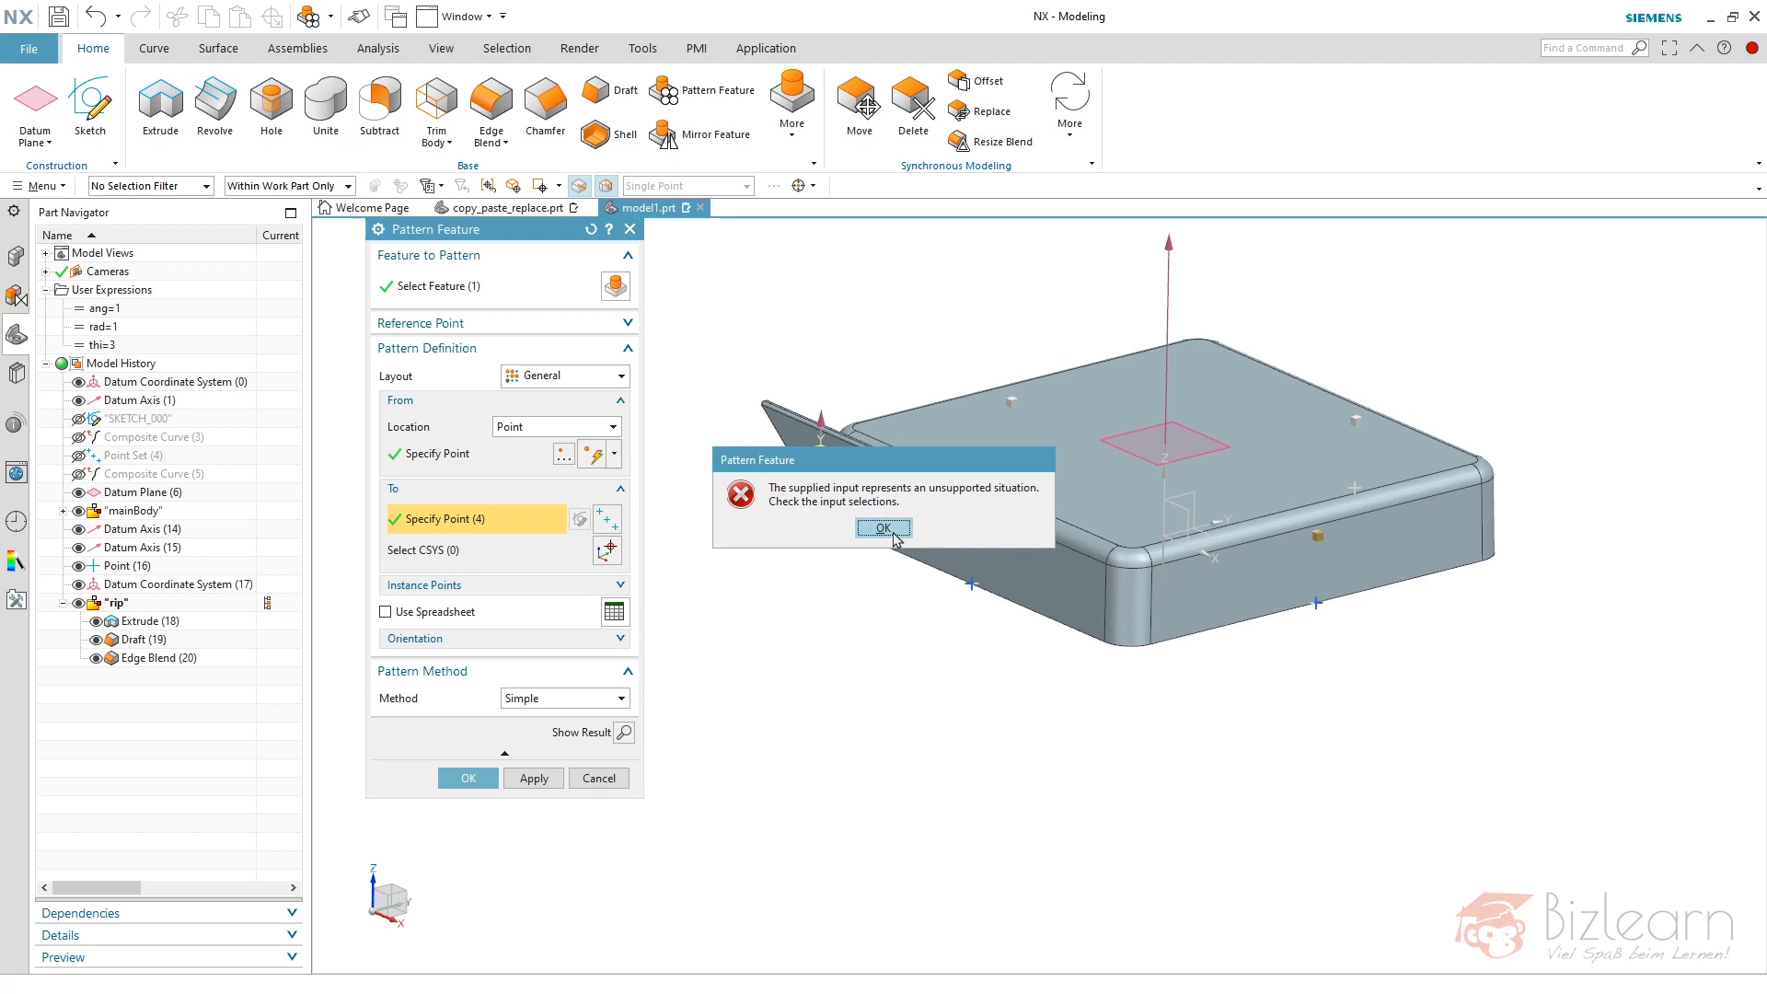
left_click(884, 528)
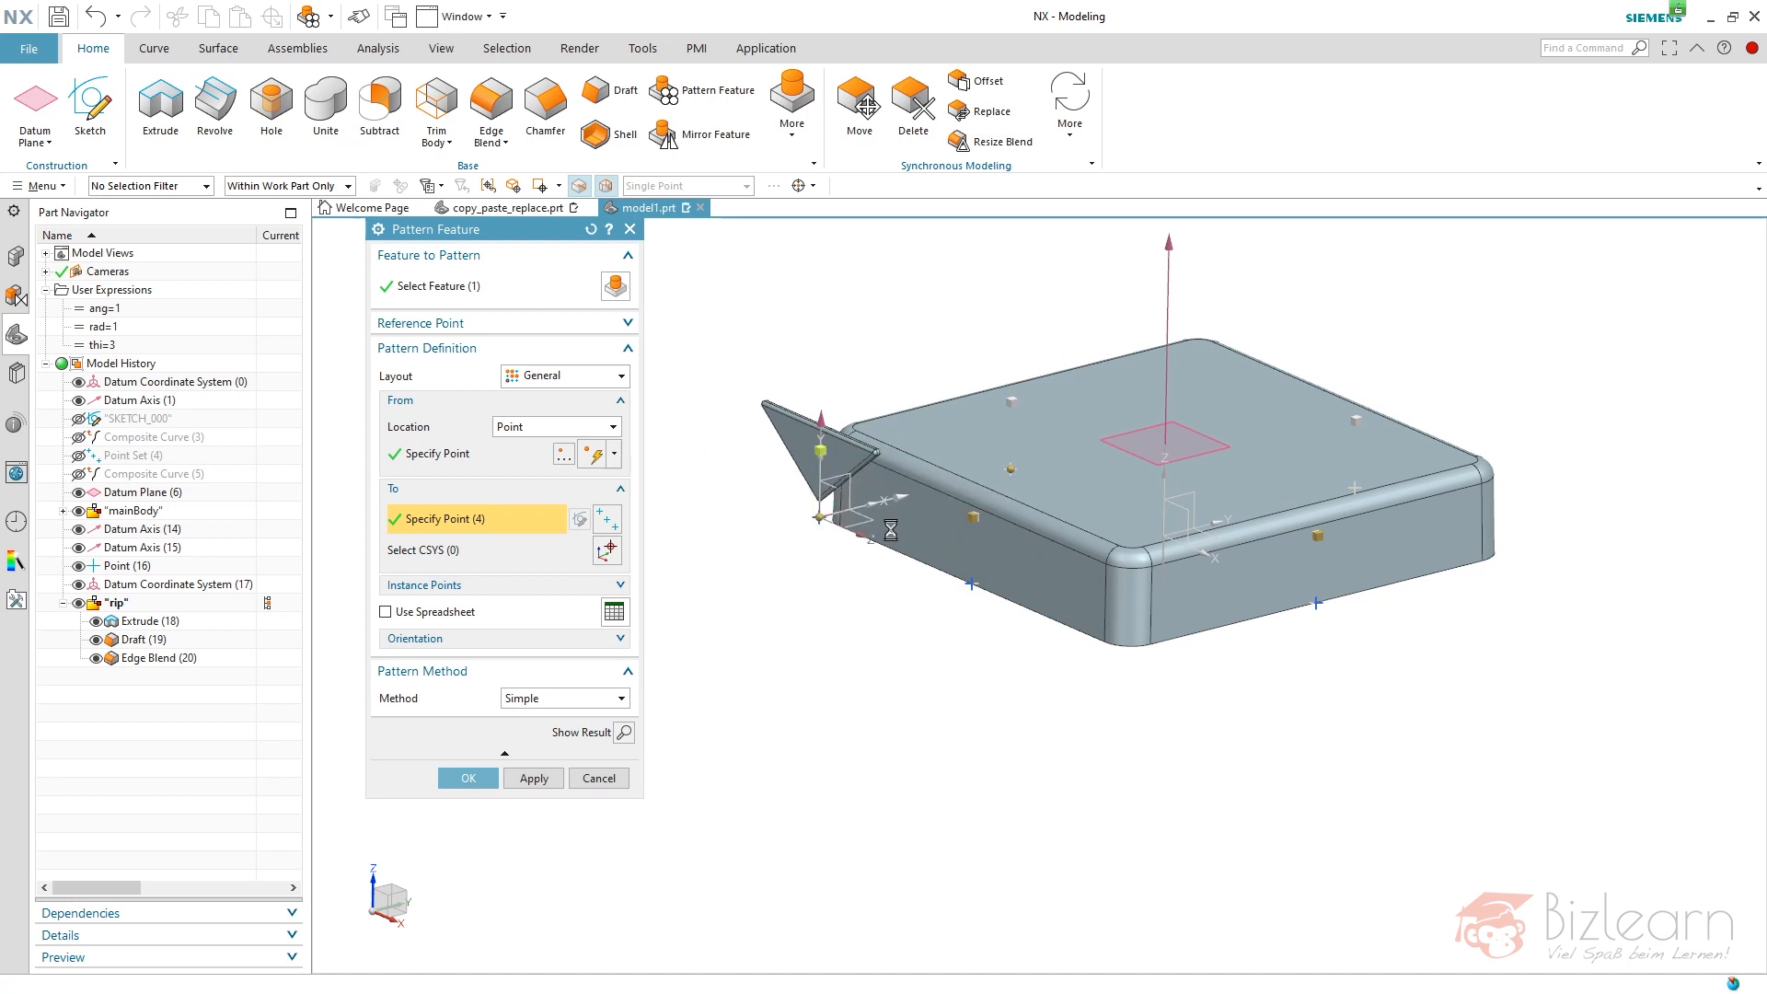
left_click(619, 638)
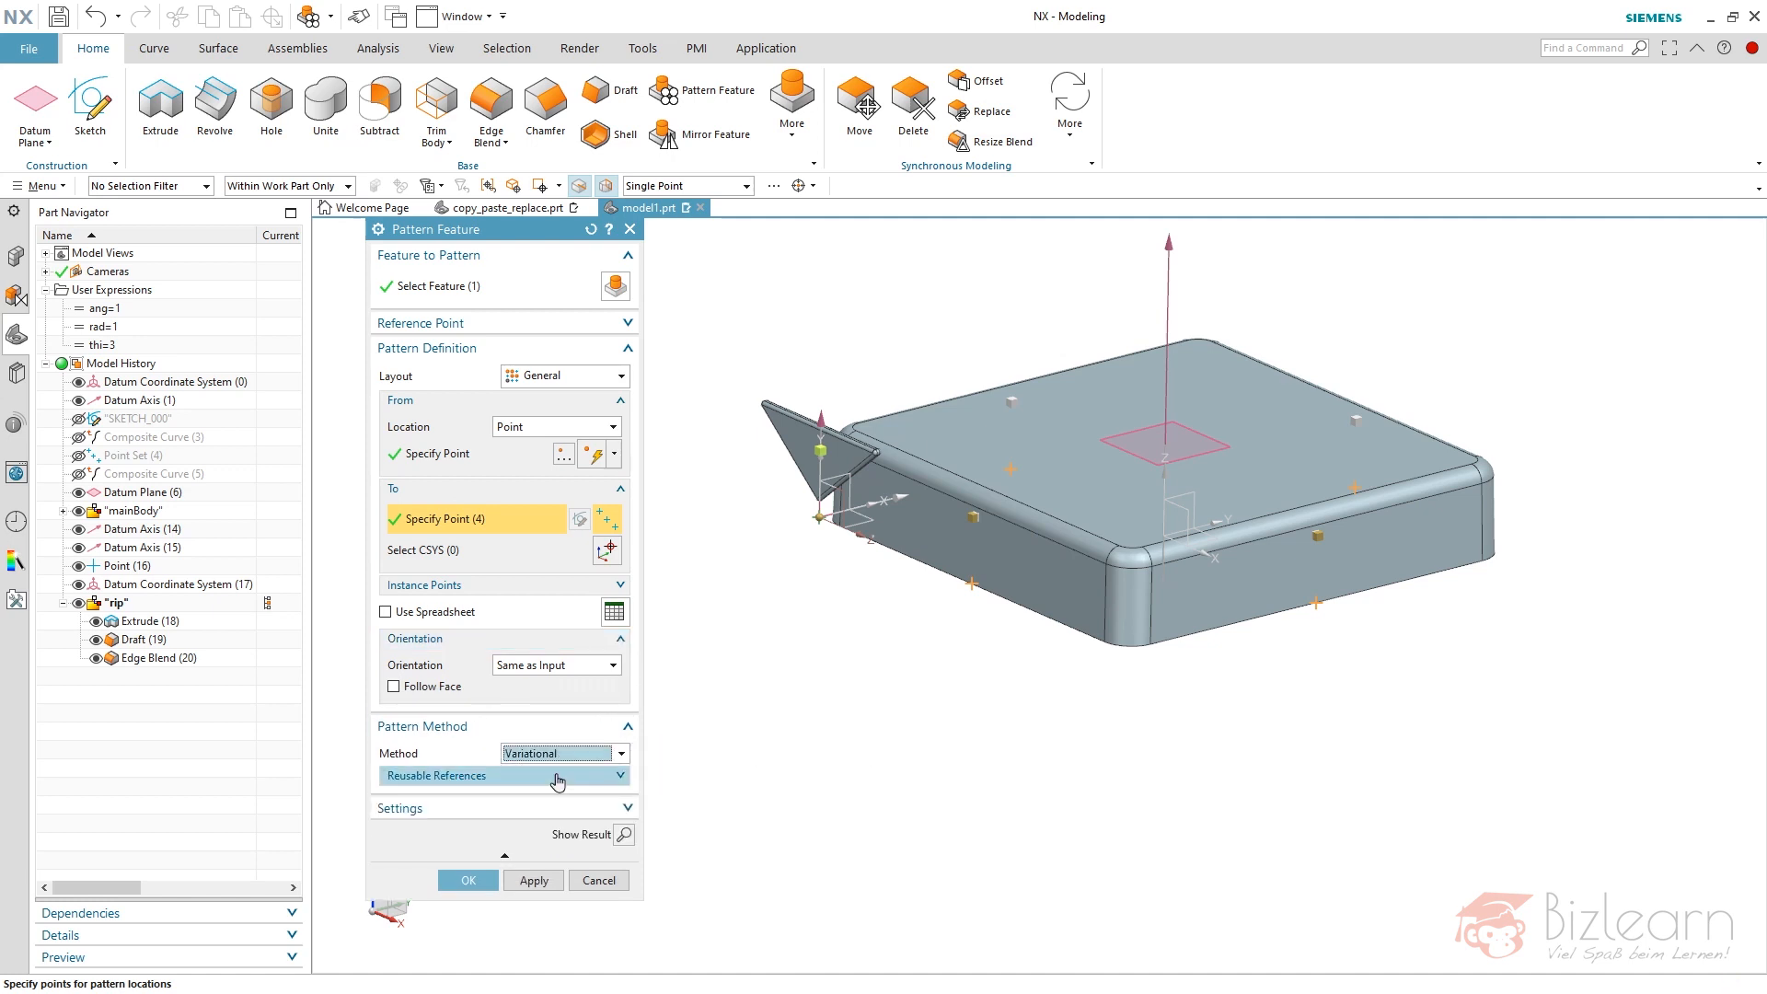
- Preview the rib pattern, check it from the side, and create it without Follow Face
left_click(616, 834)
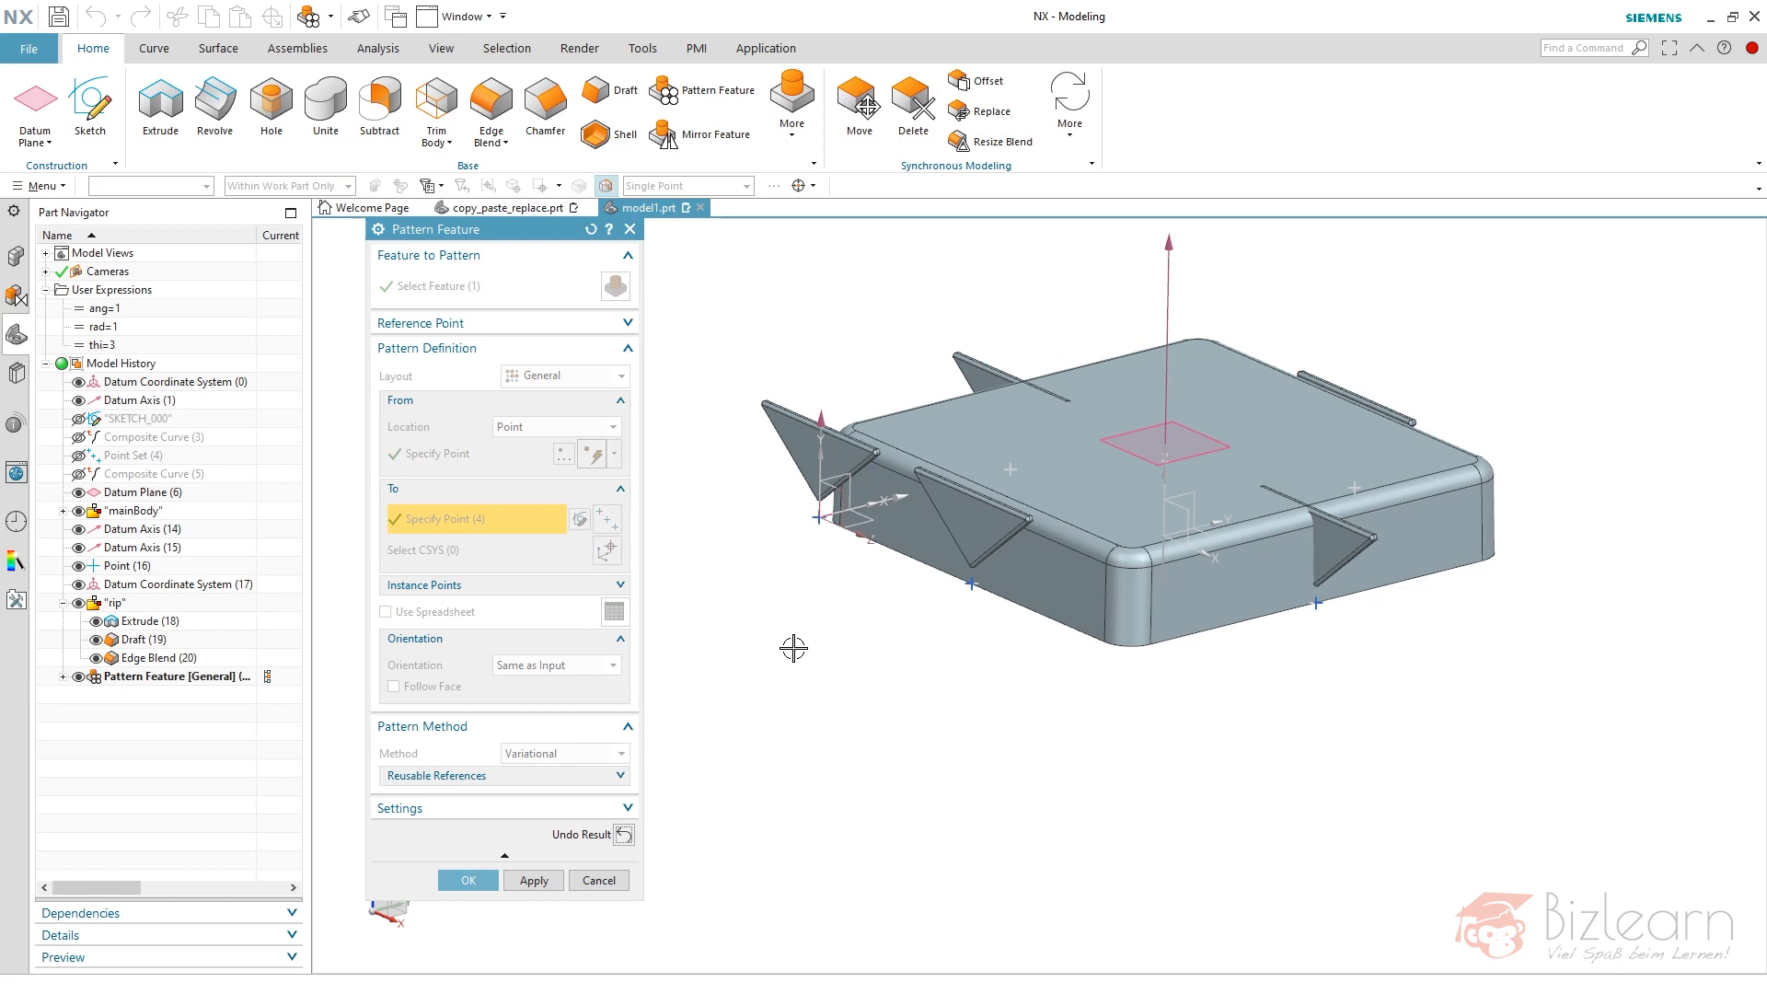
mouse_move(552, 754)
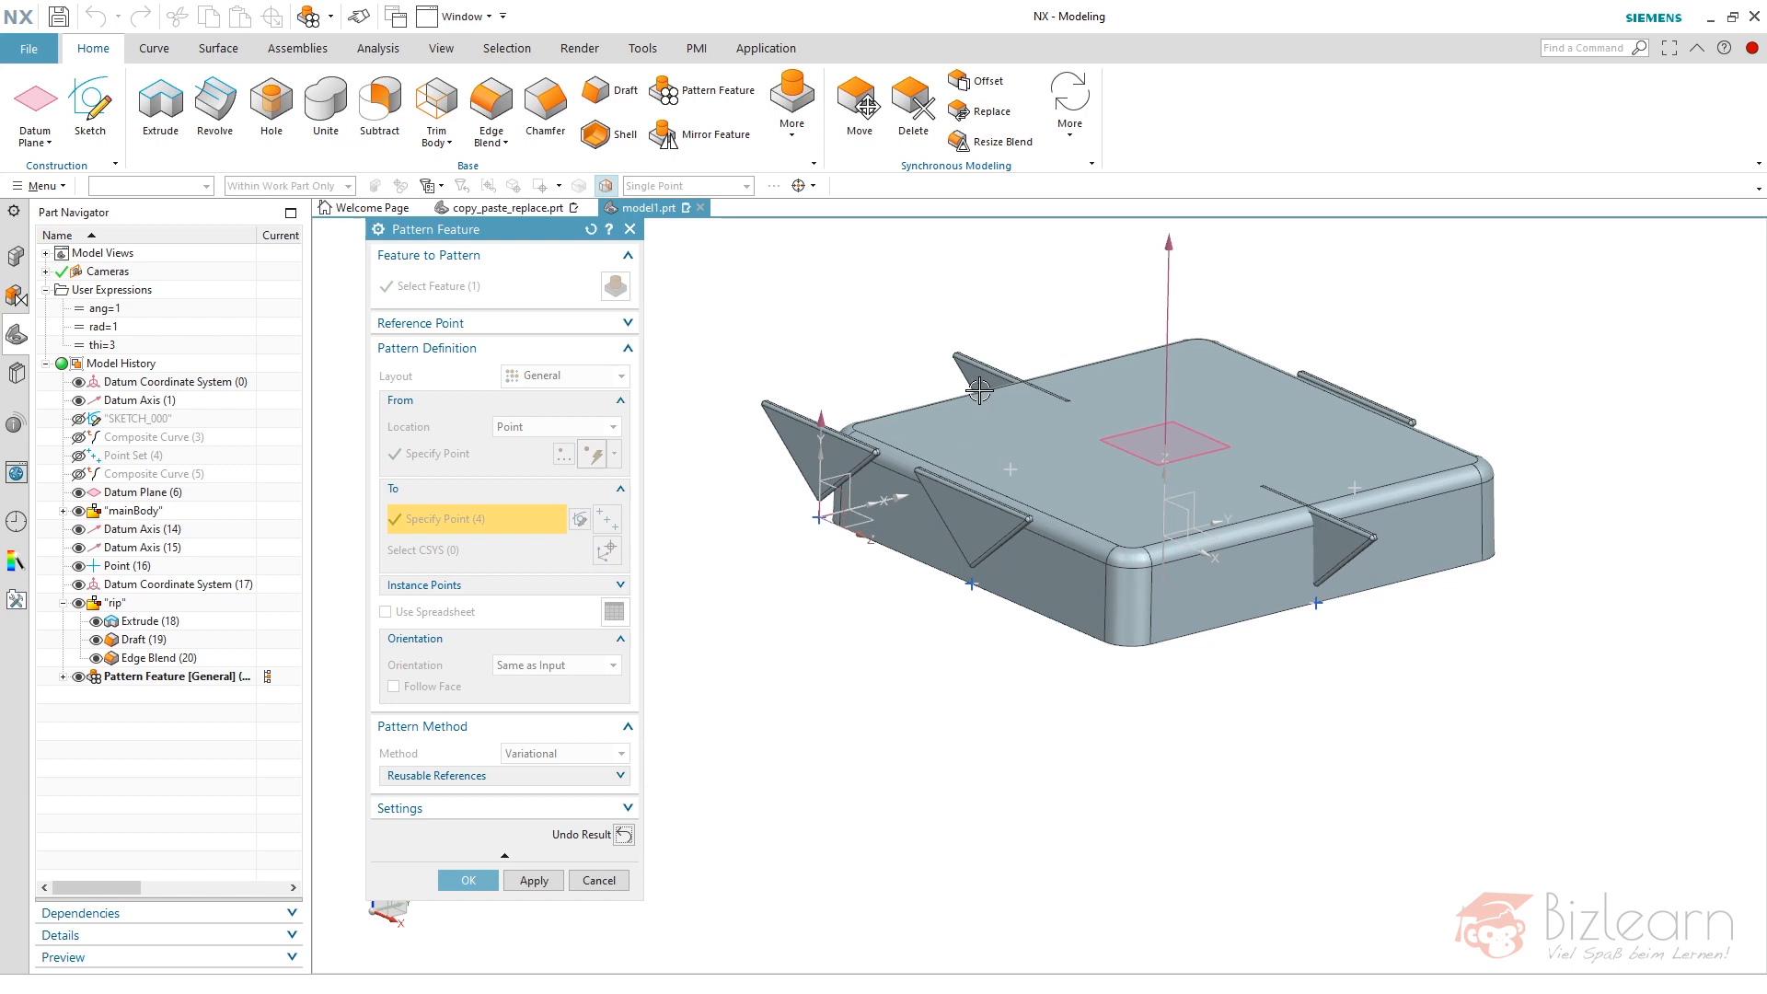
mouse_move(986, 532)
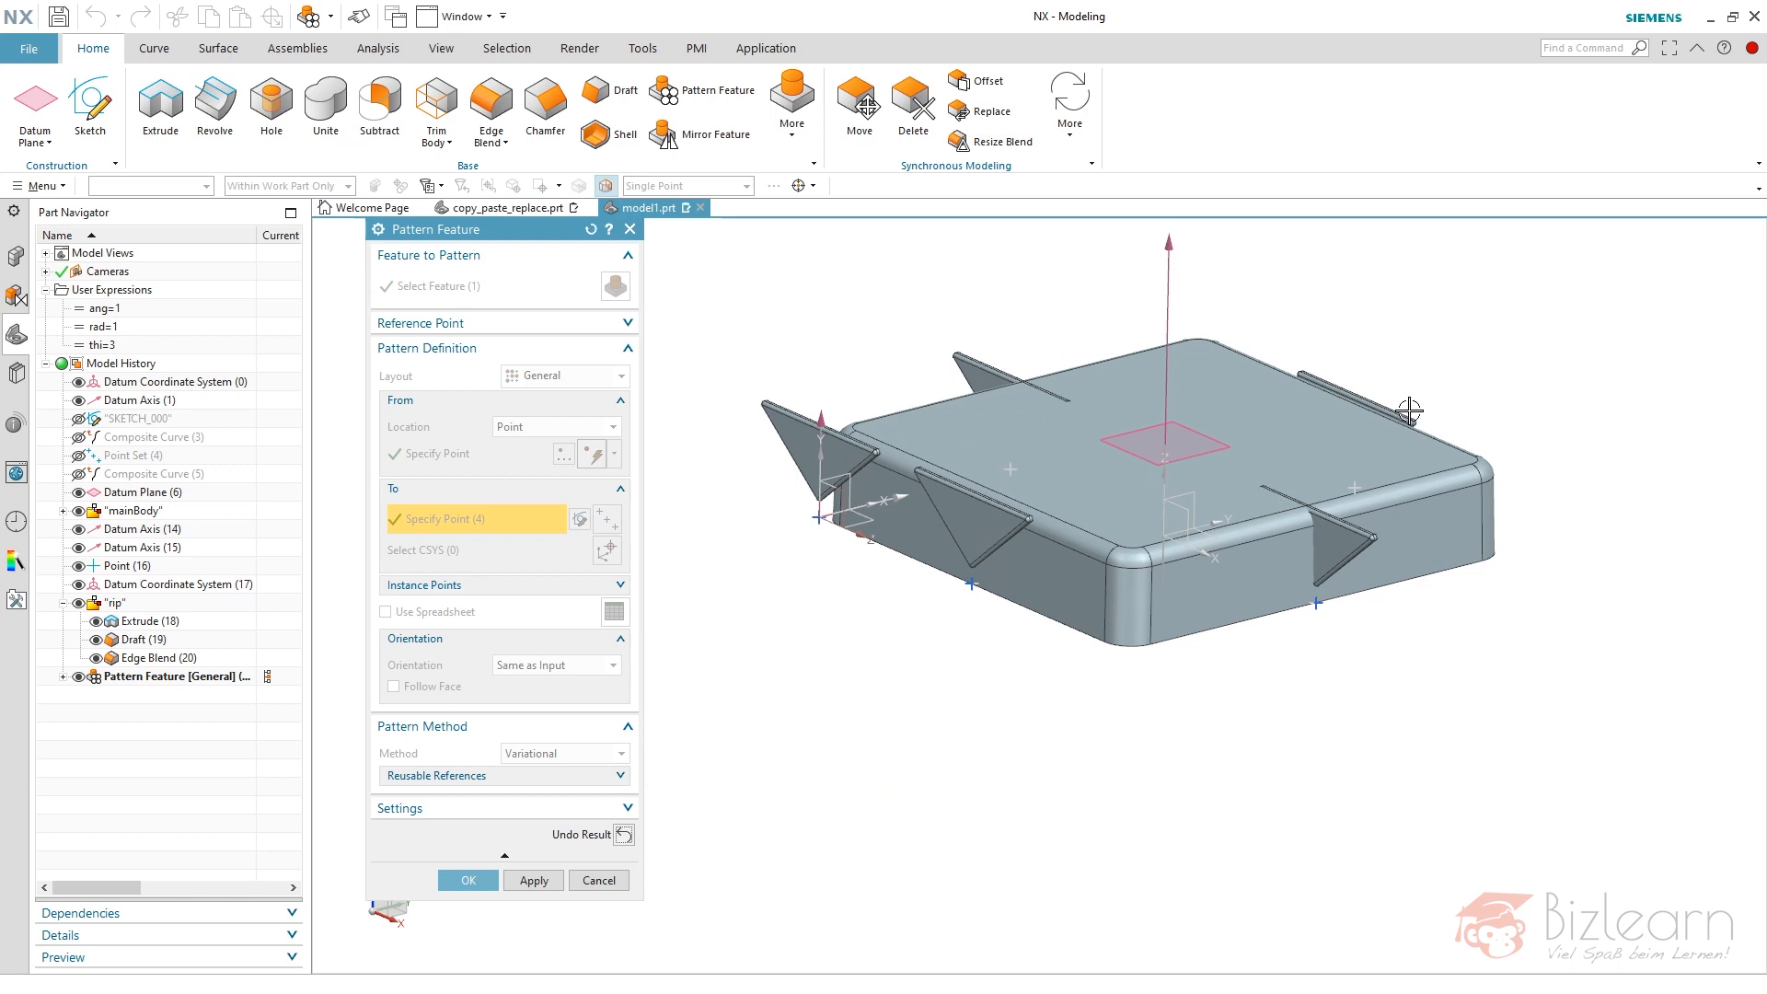
mouse_move(1372, 497)
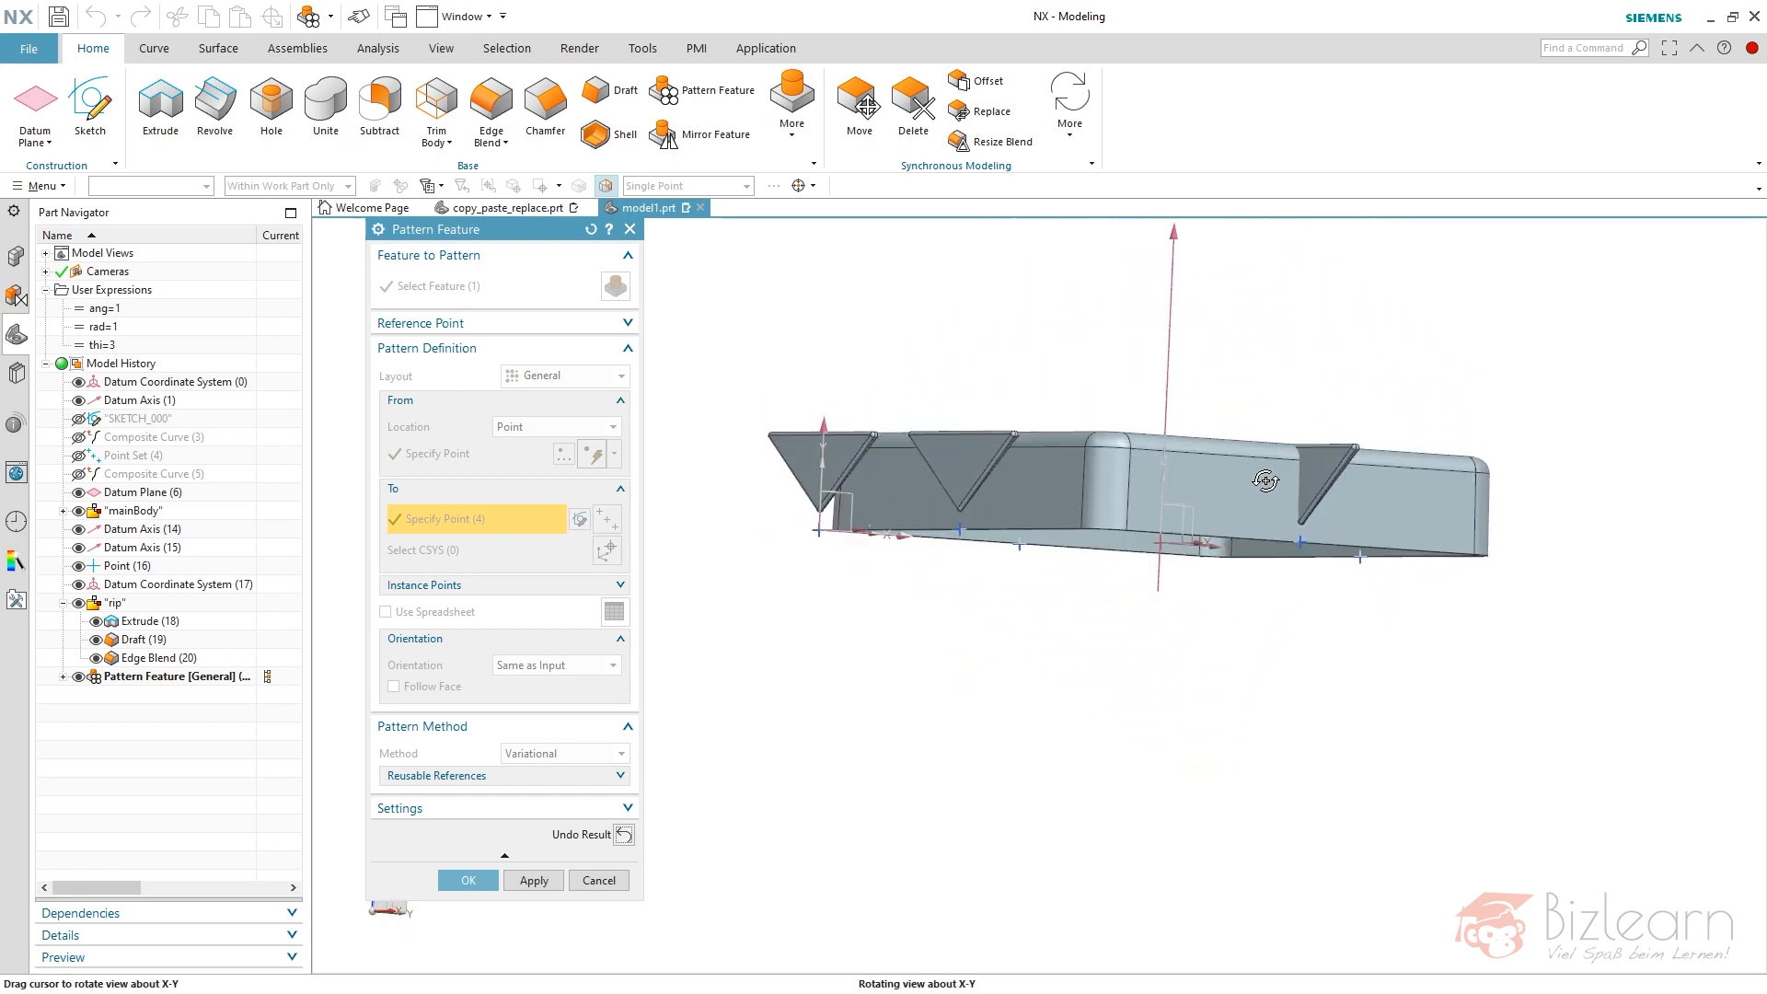
left_click_drag(1265, 480, 1104, 400)
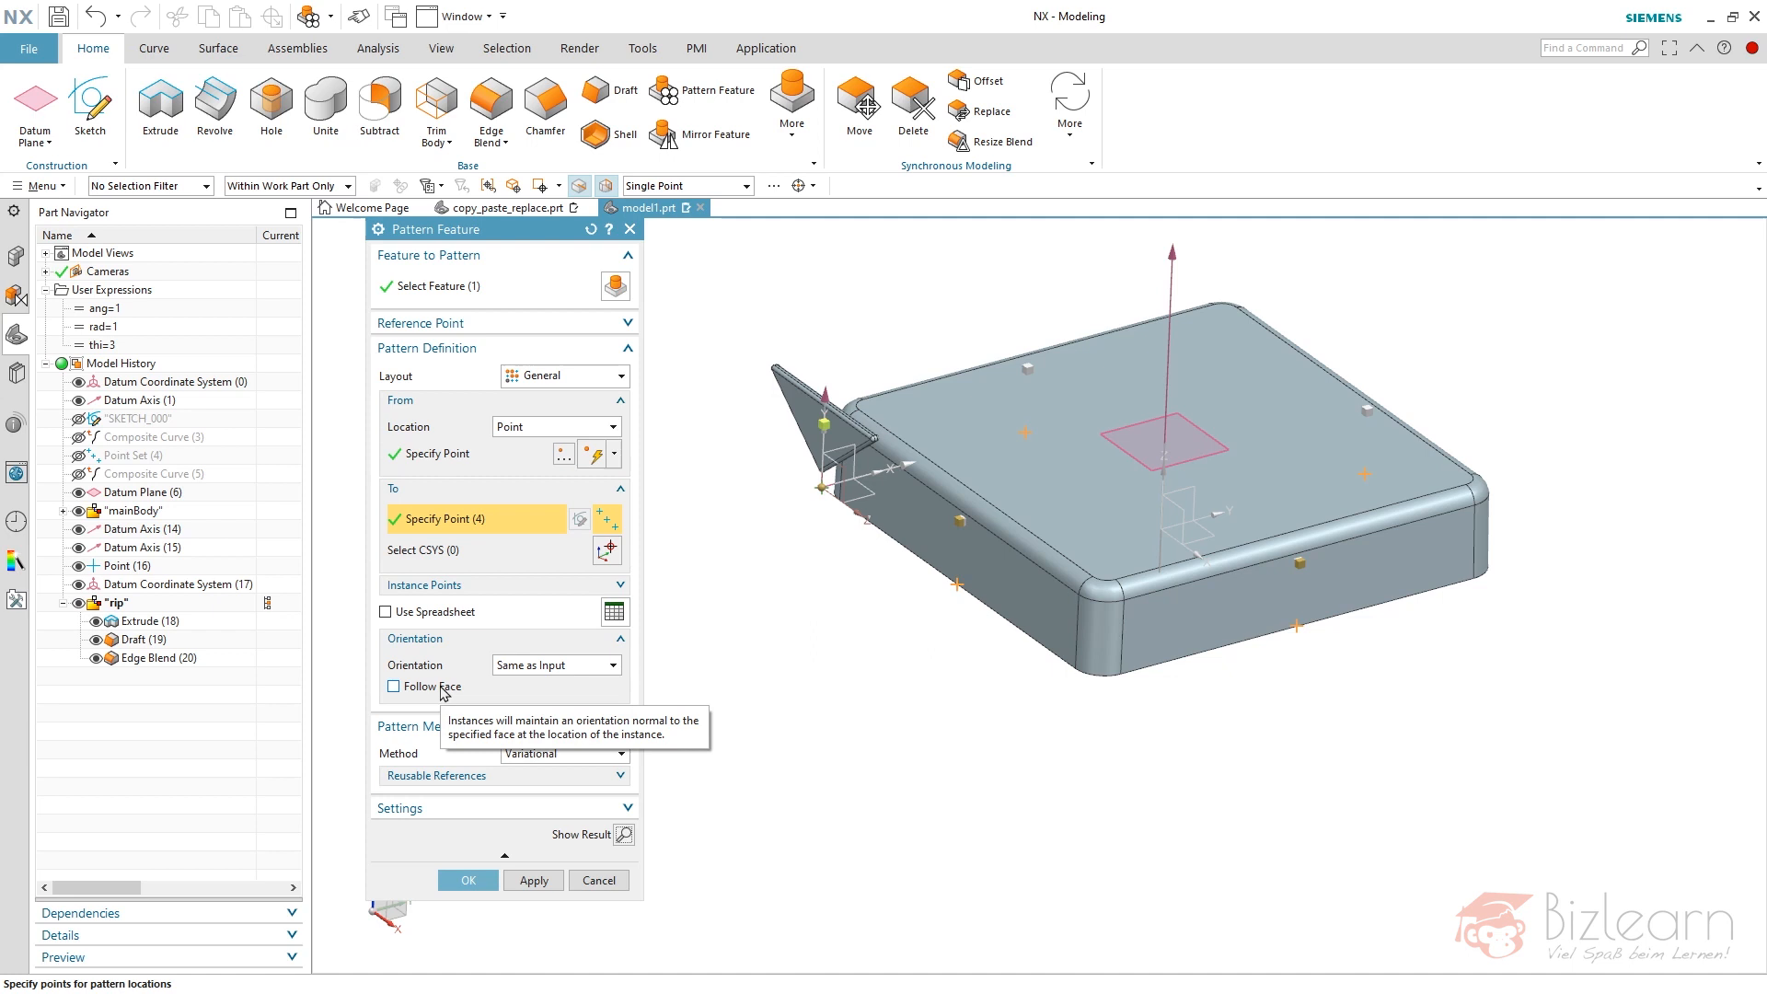
left_click(467, 880)
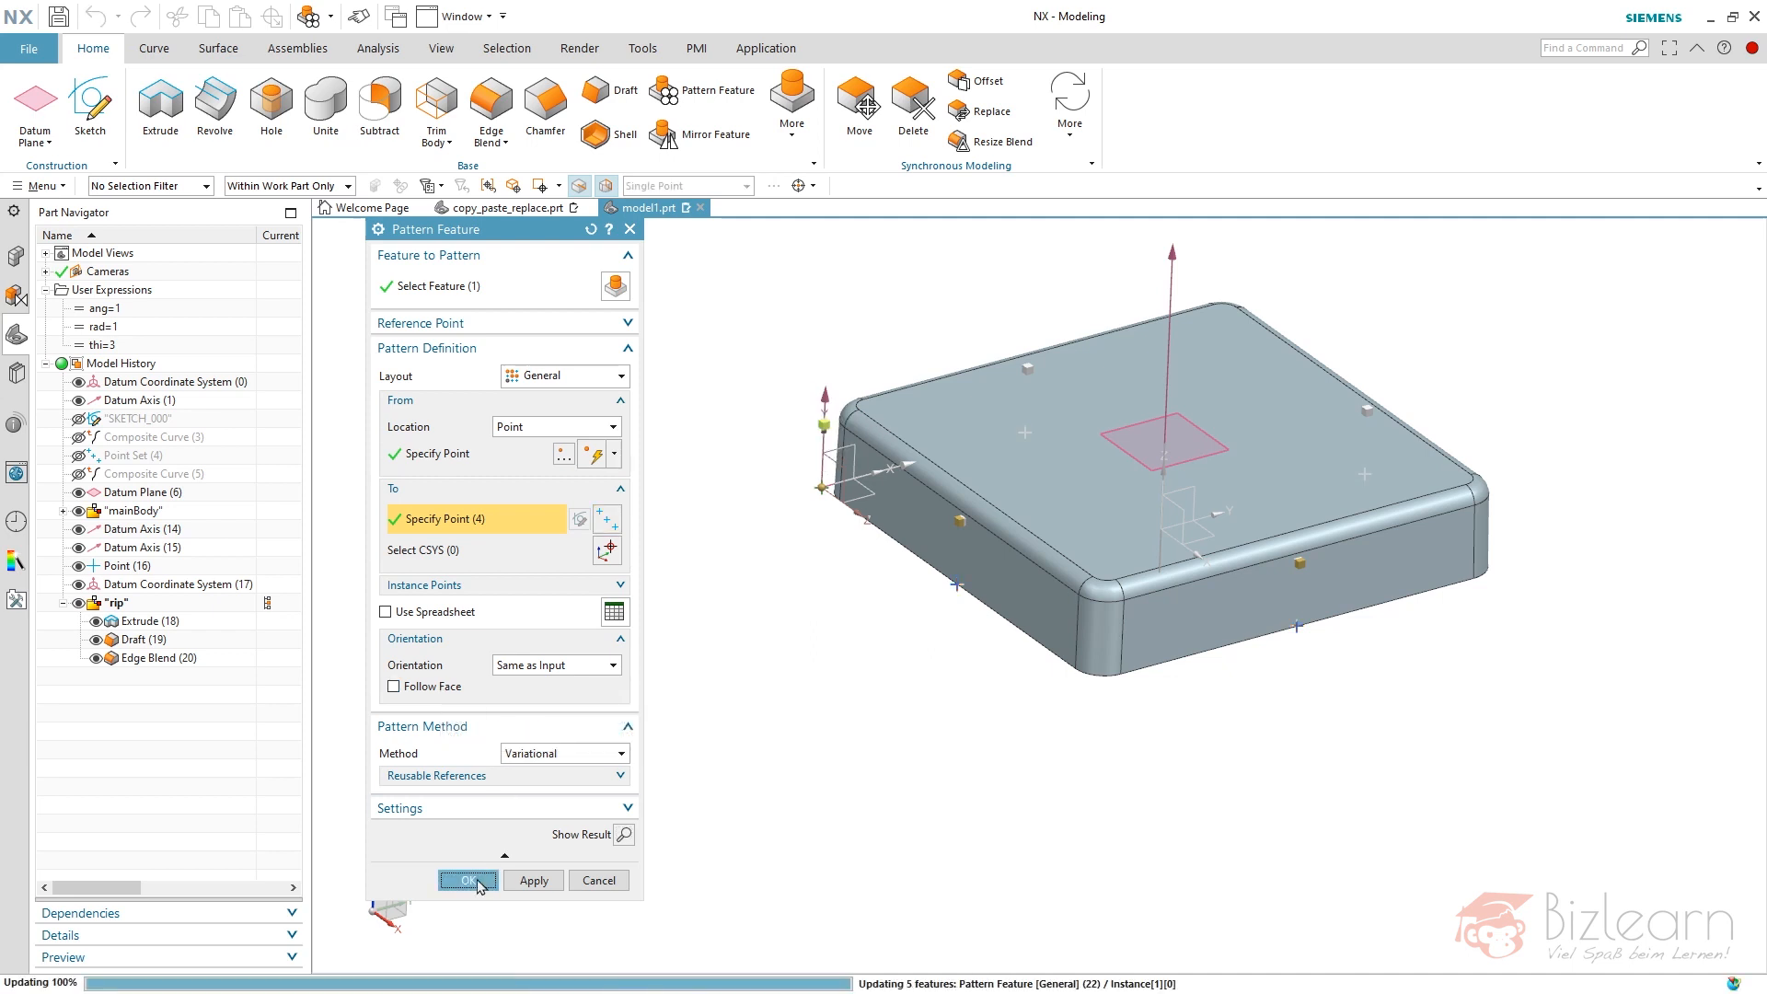
left_click(467, 880)
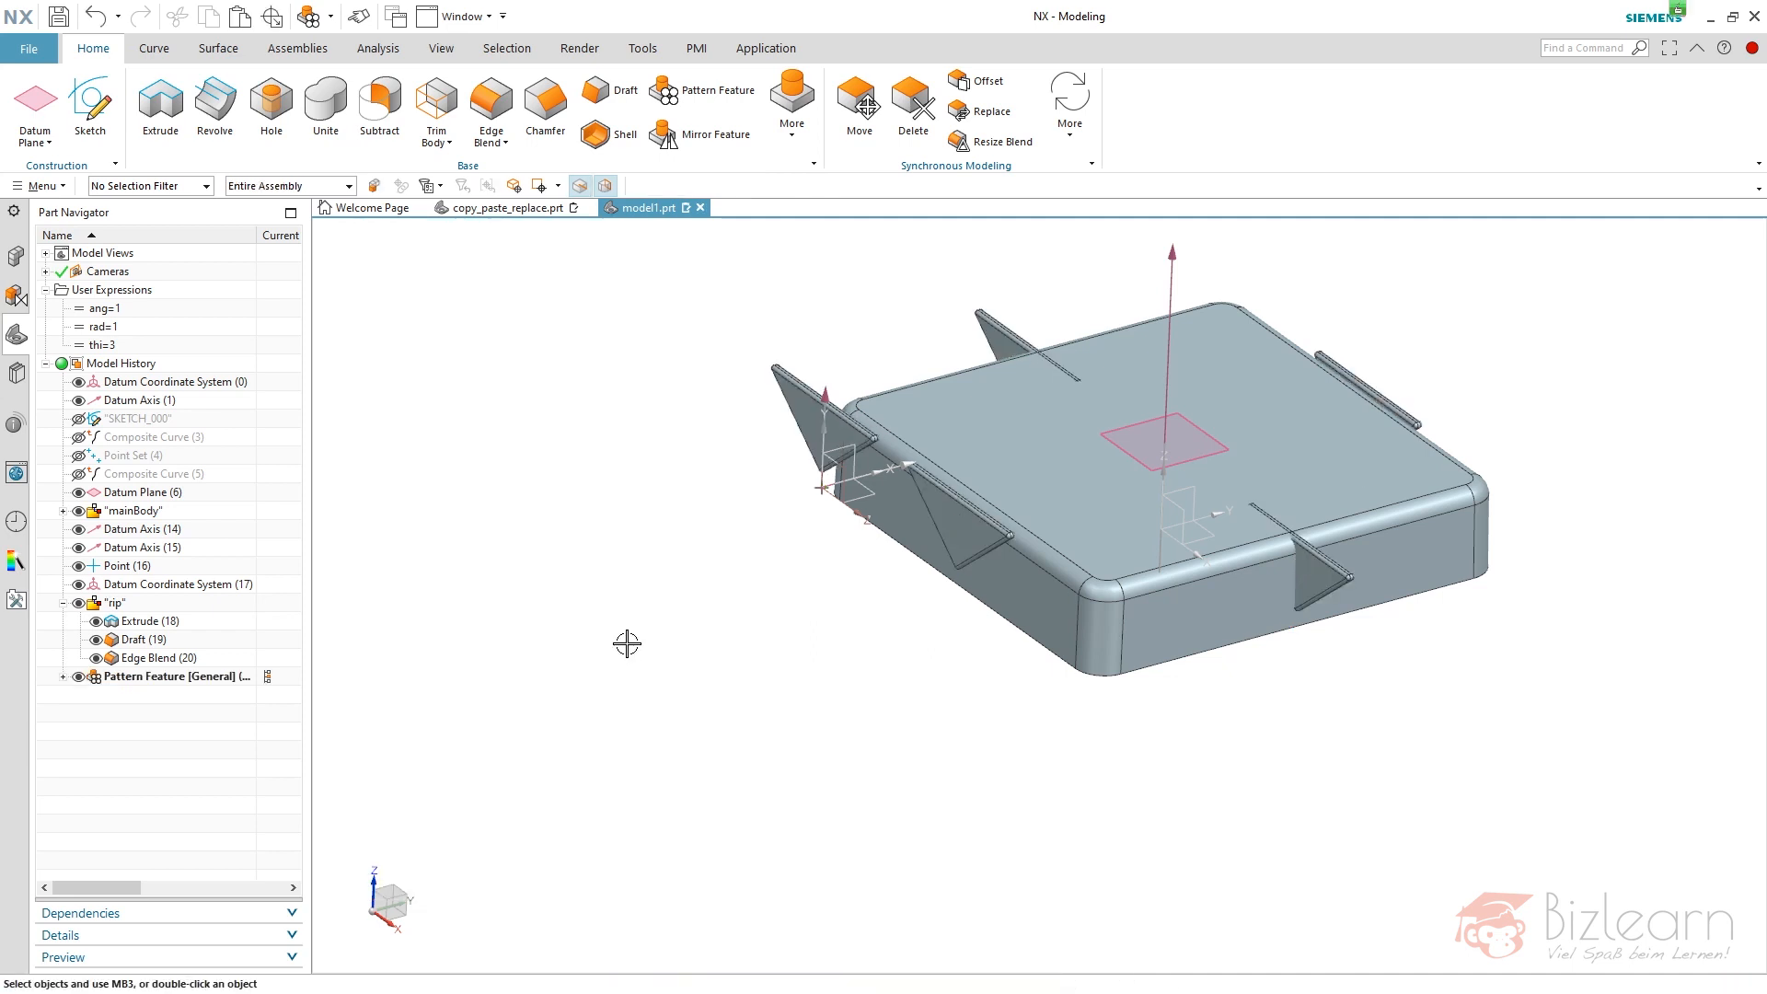
mouse_move(669, 665)
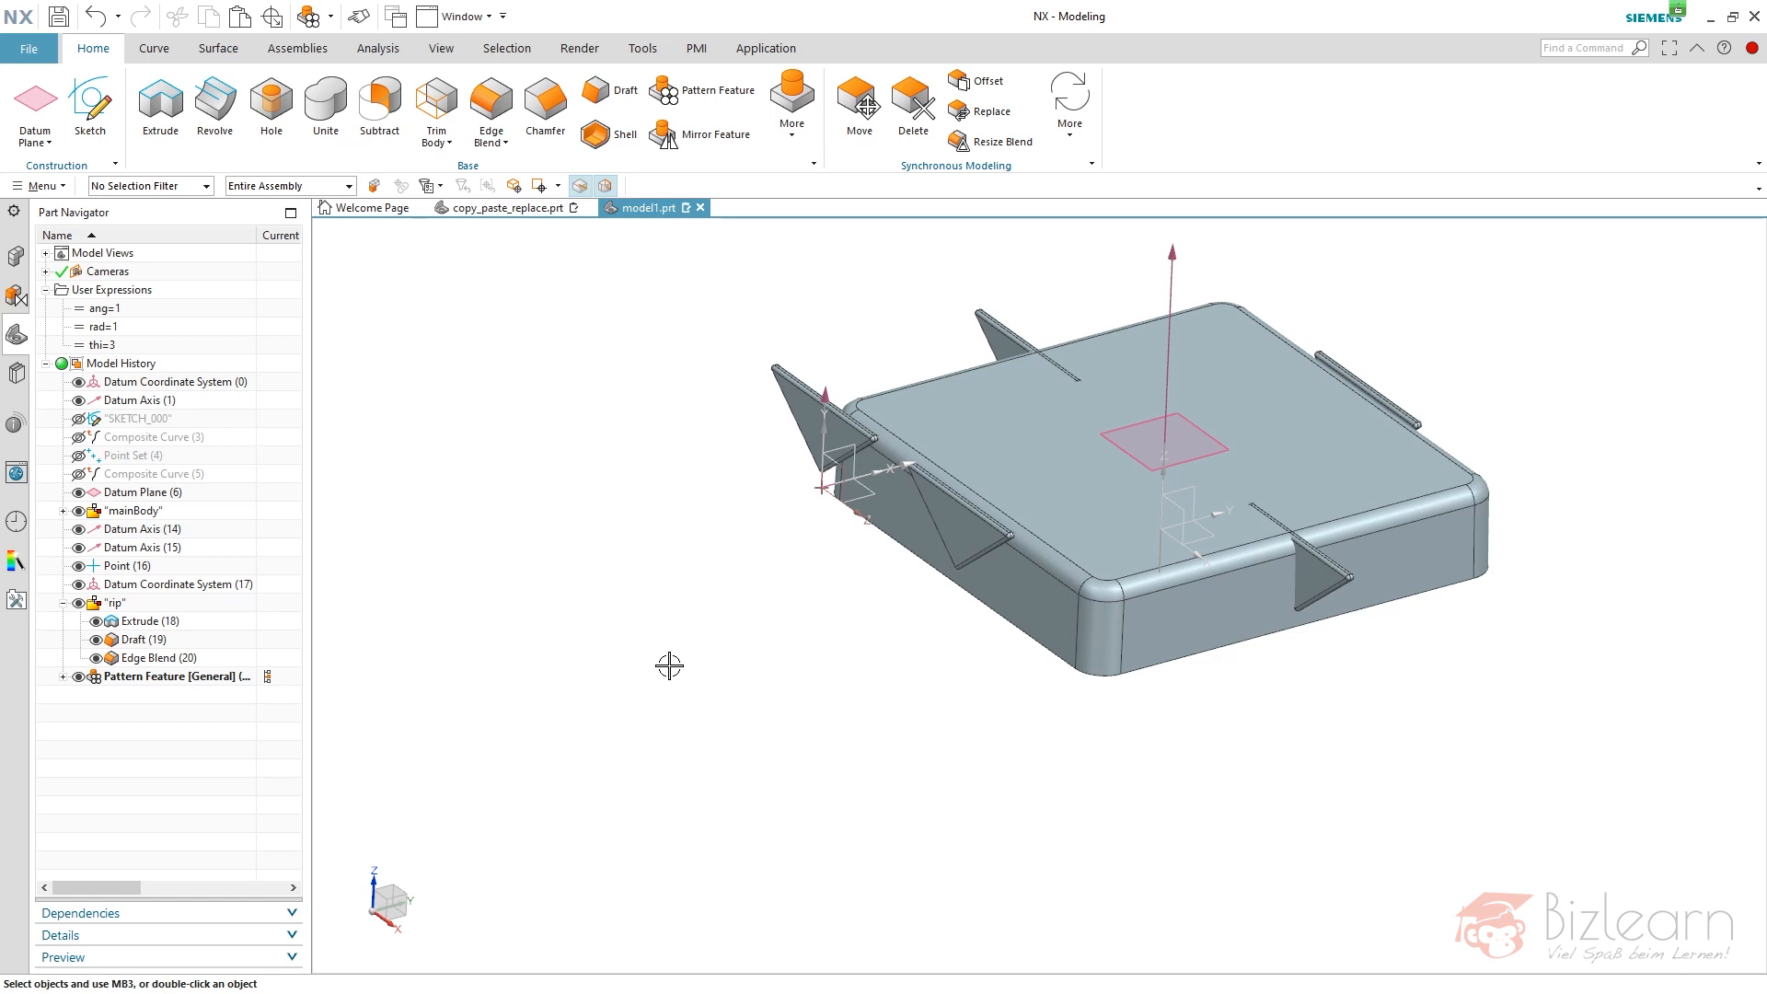
mouse_move(727, 663)
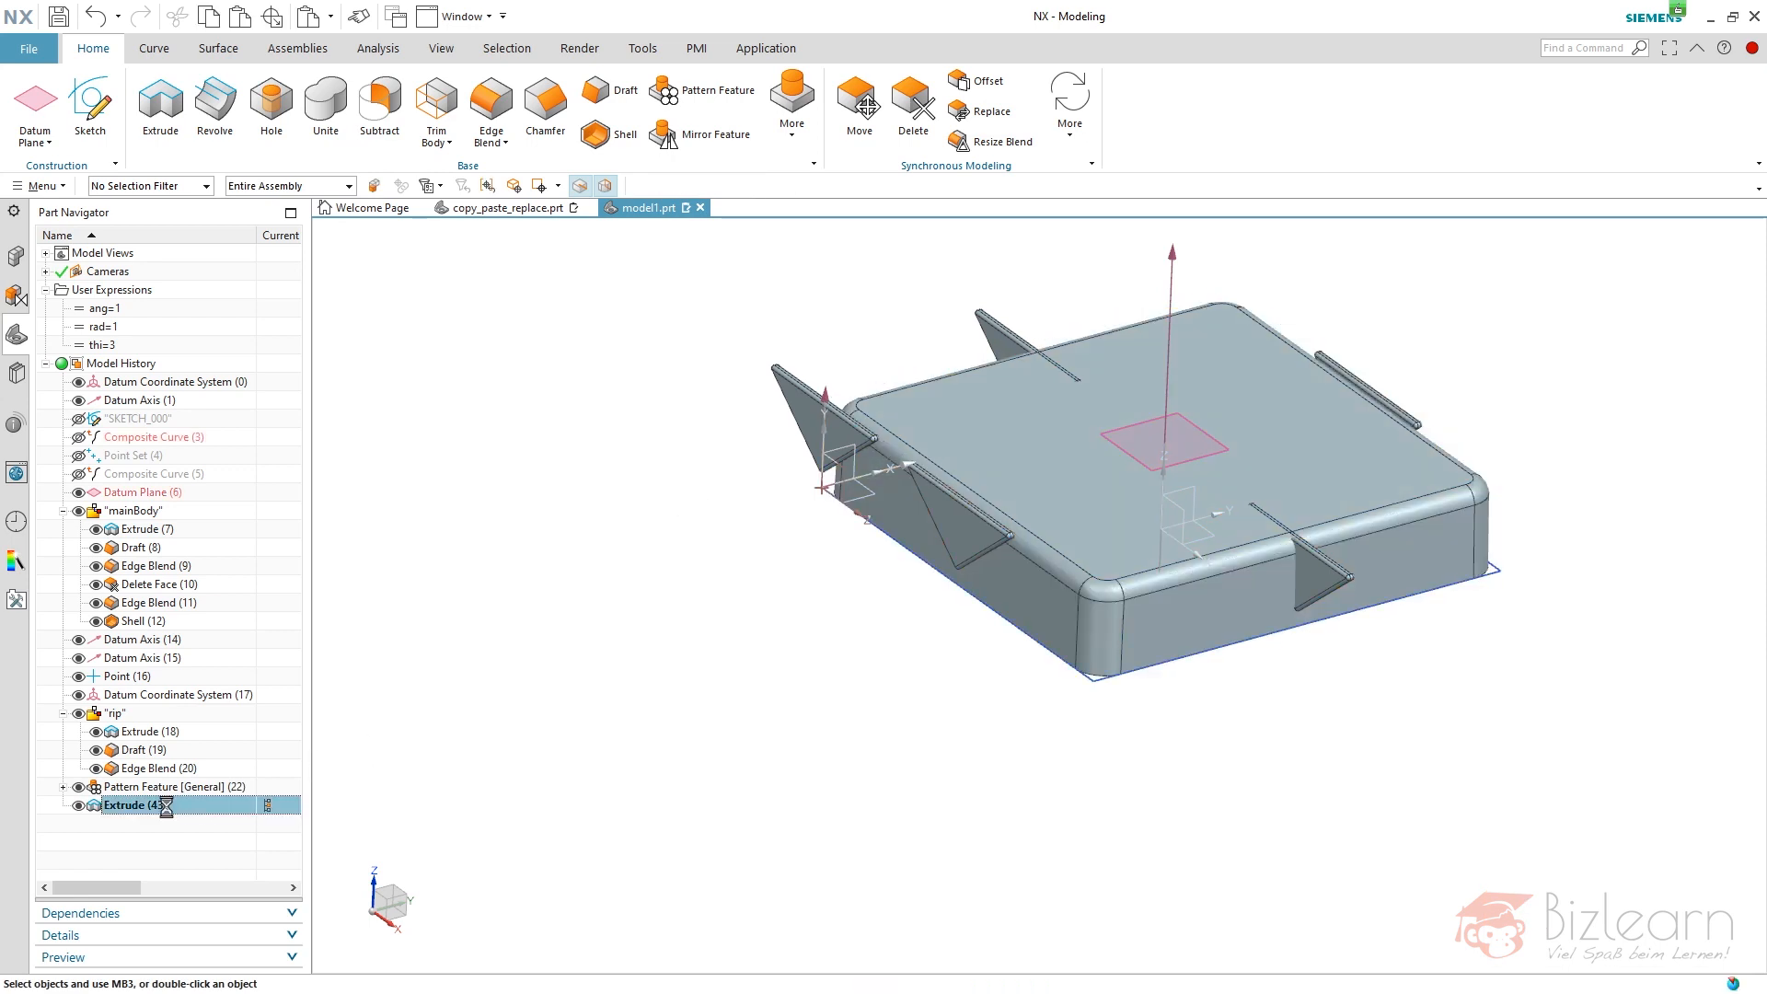
- Make Extrude (43) a sheet body and move it above mainBody in the history
double_click(125, 805)
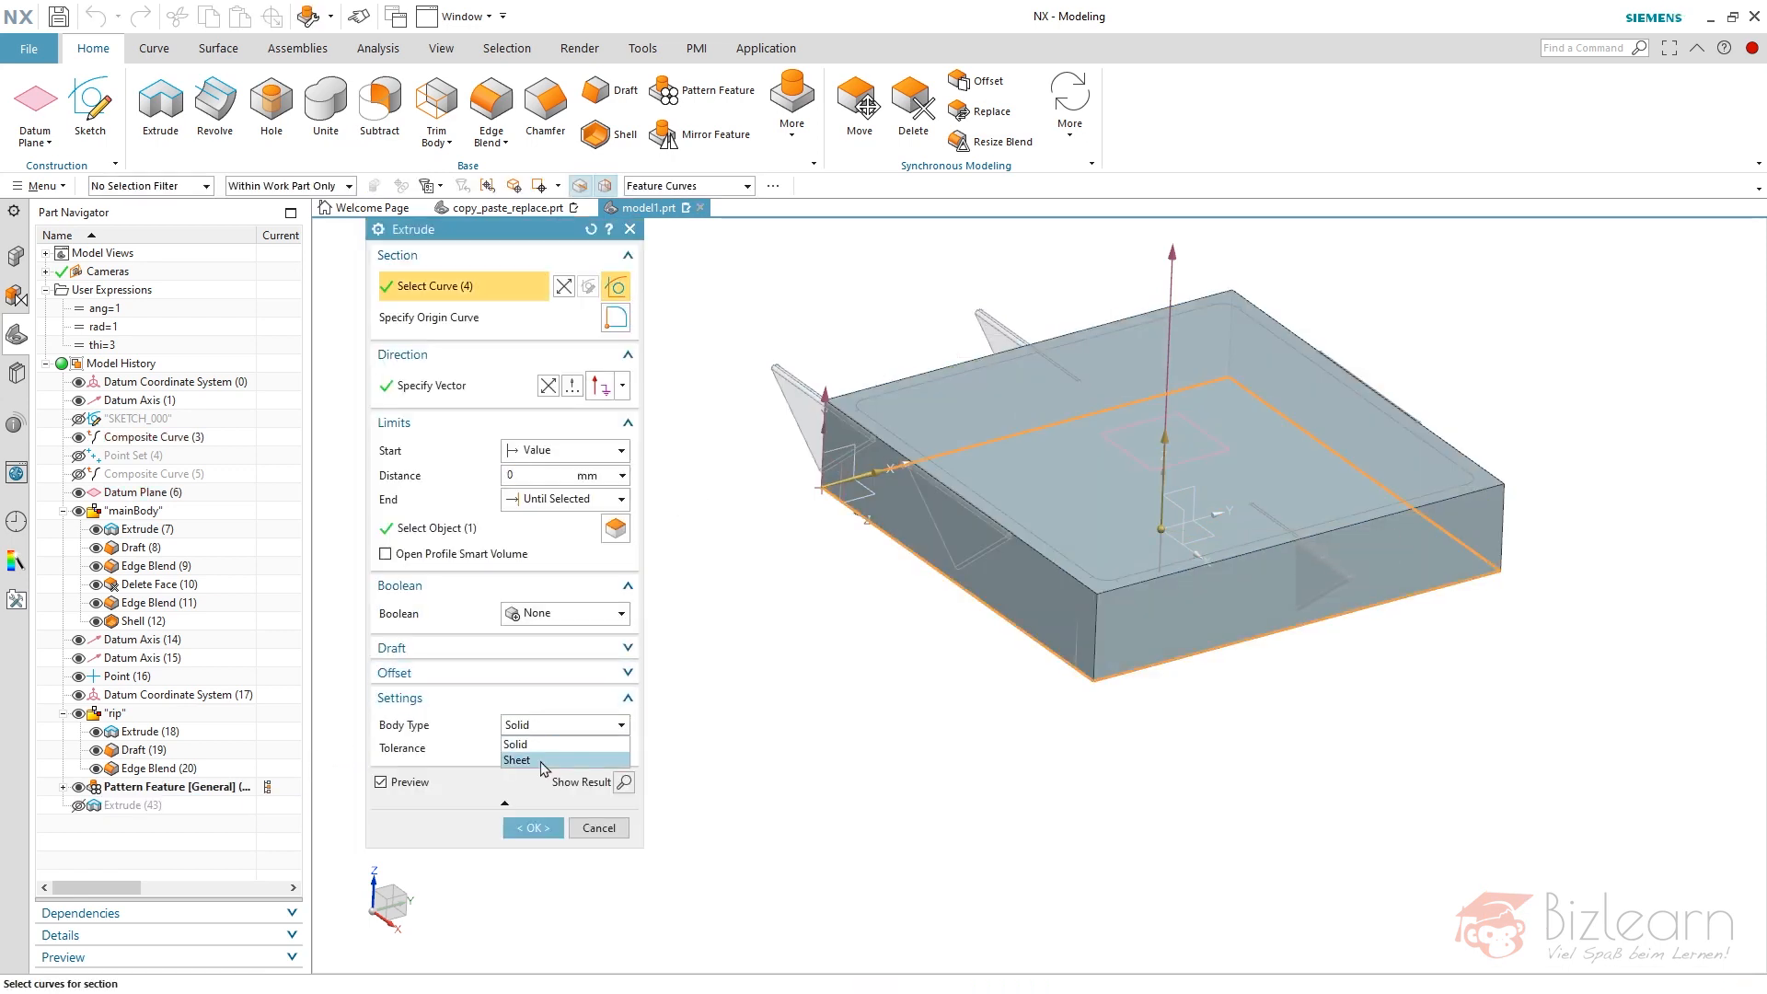
left_click(532, 827)
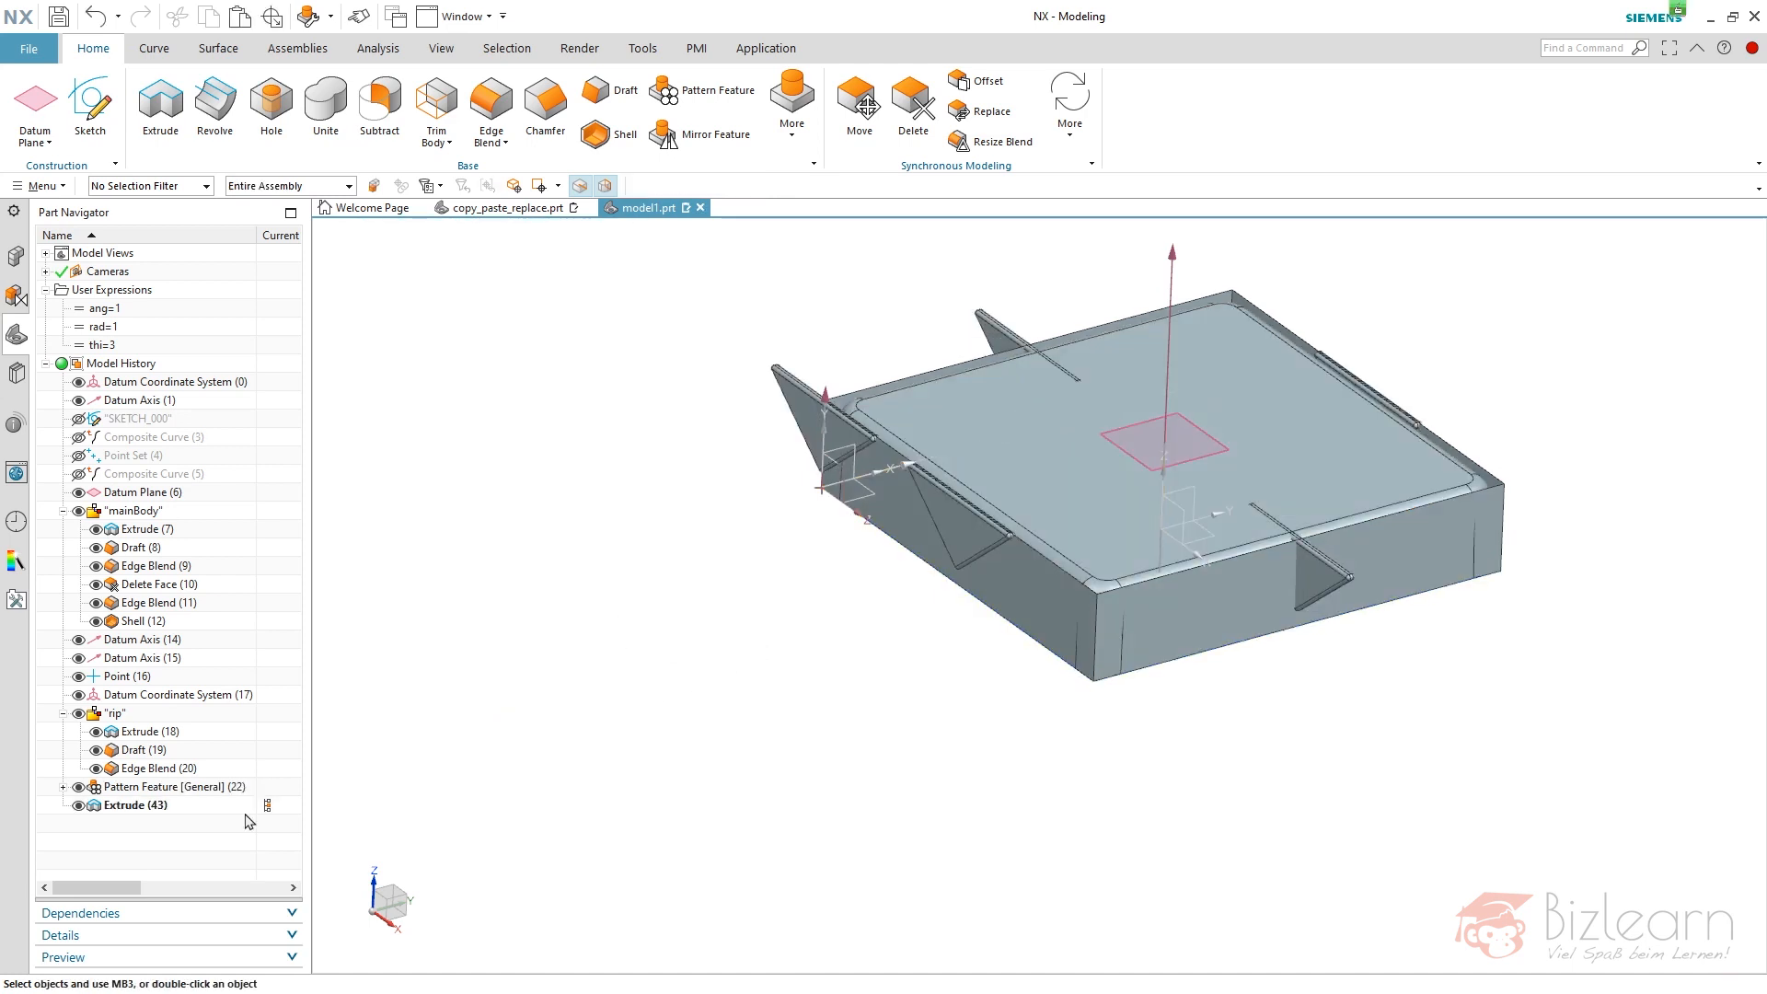
left_click(133, 804)
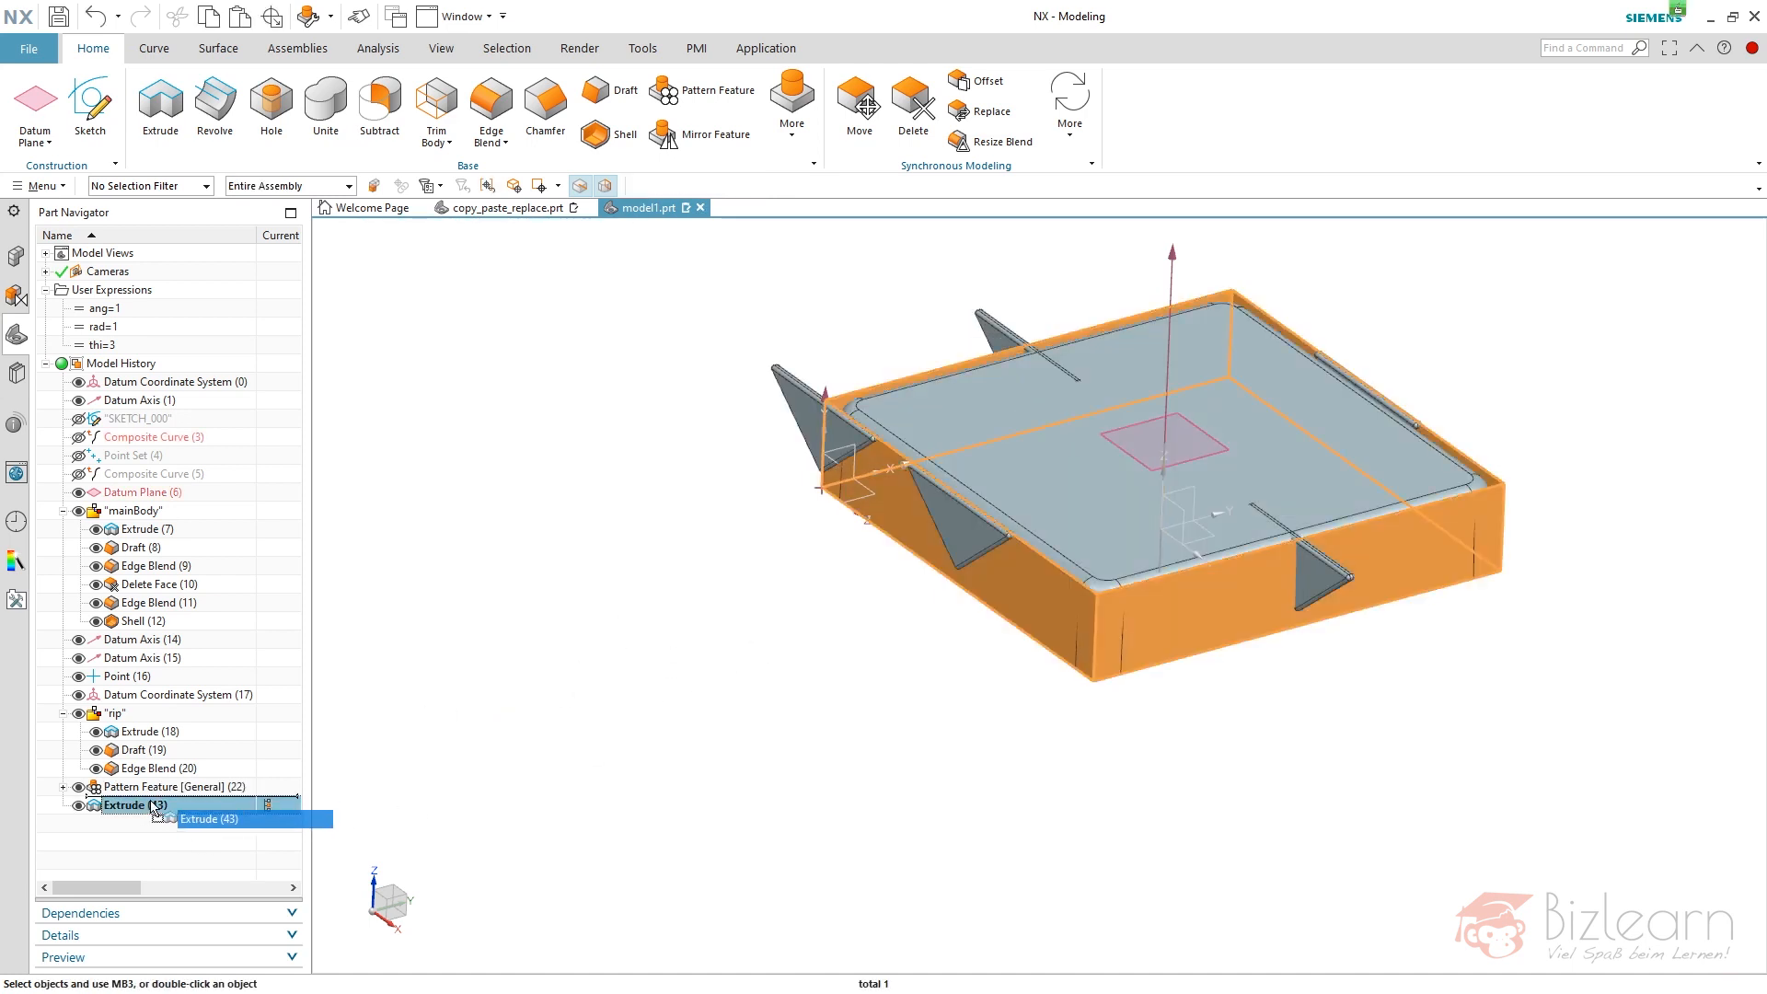
left_click(62, 787)
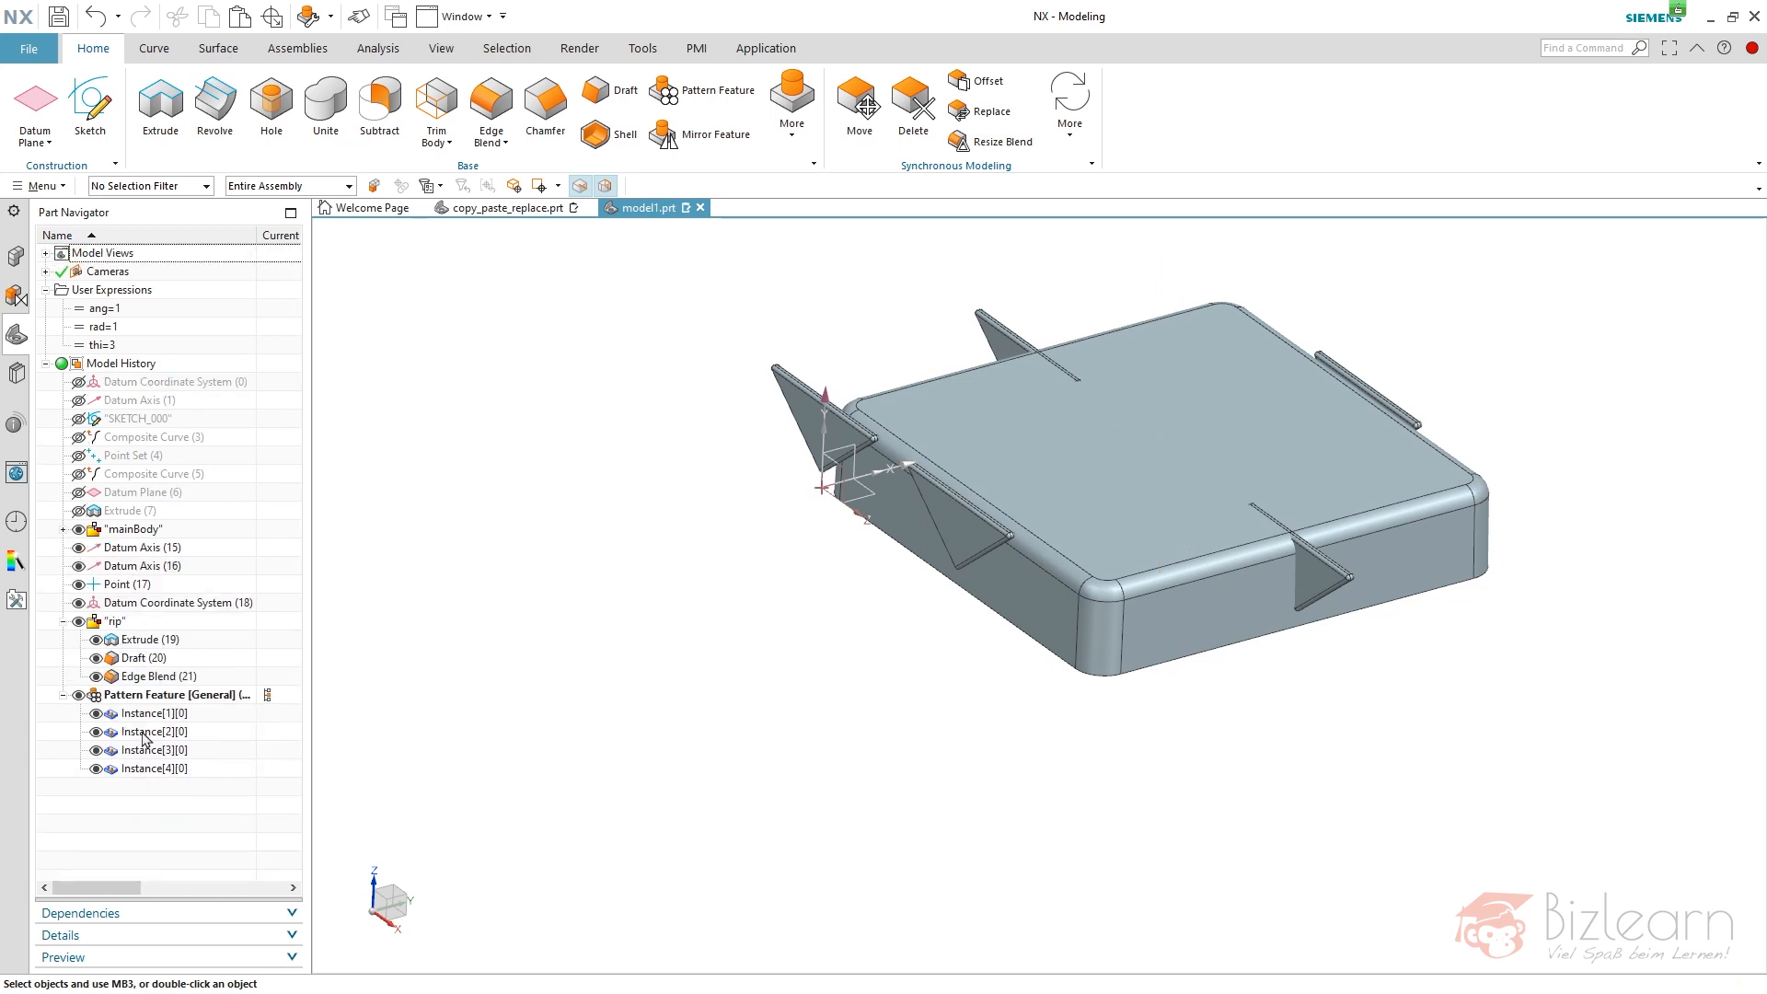
- Edit the Pattern Feature to turn on Follow Face and preview the reoriented ribs
double_click(176, 694)
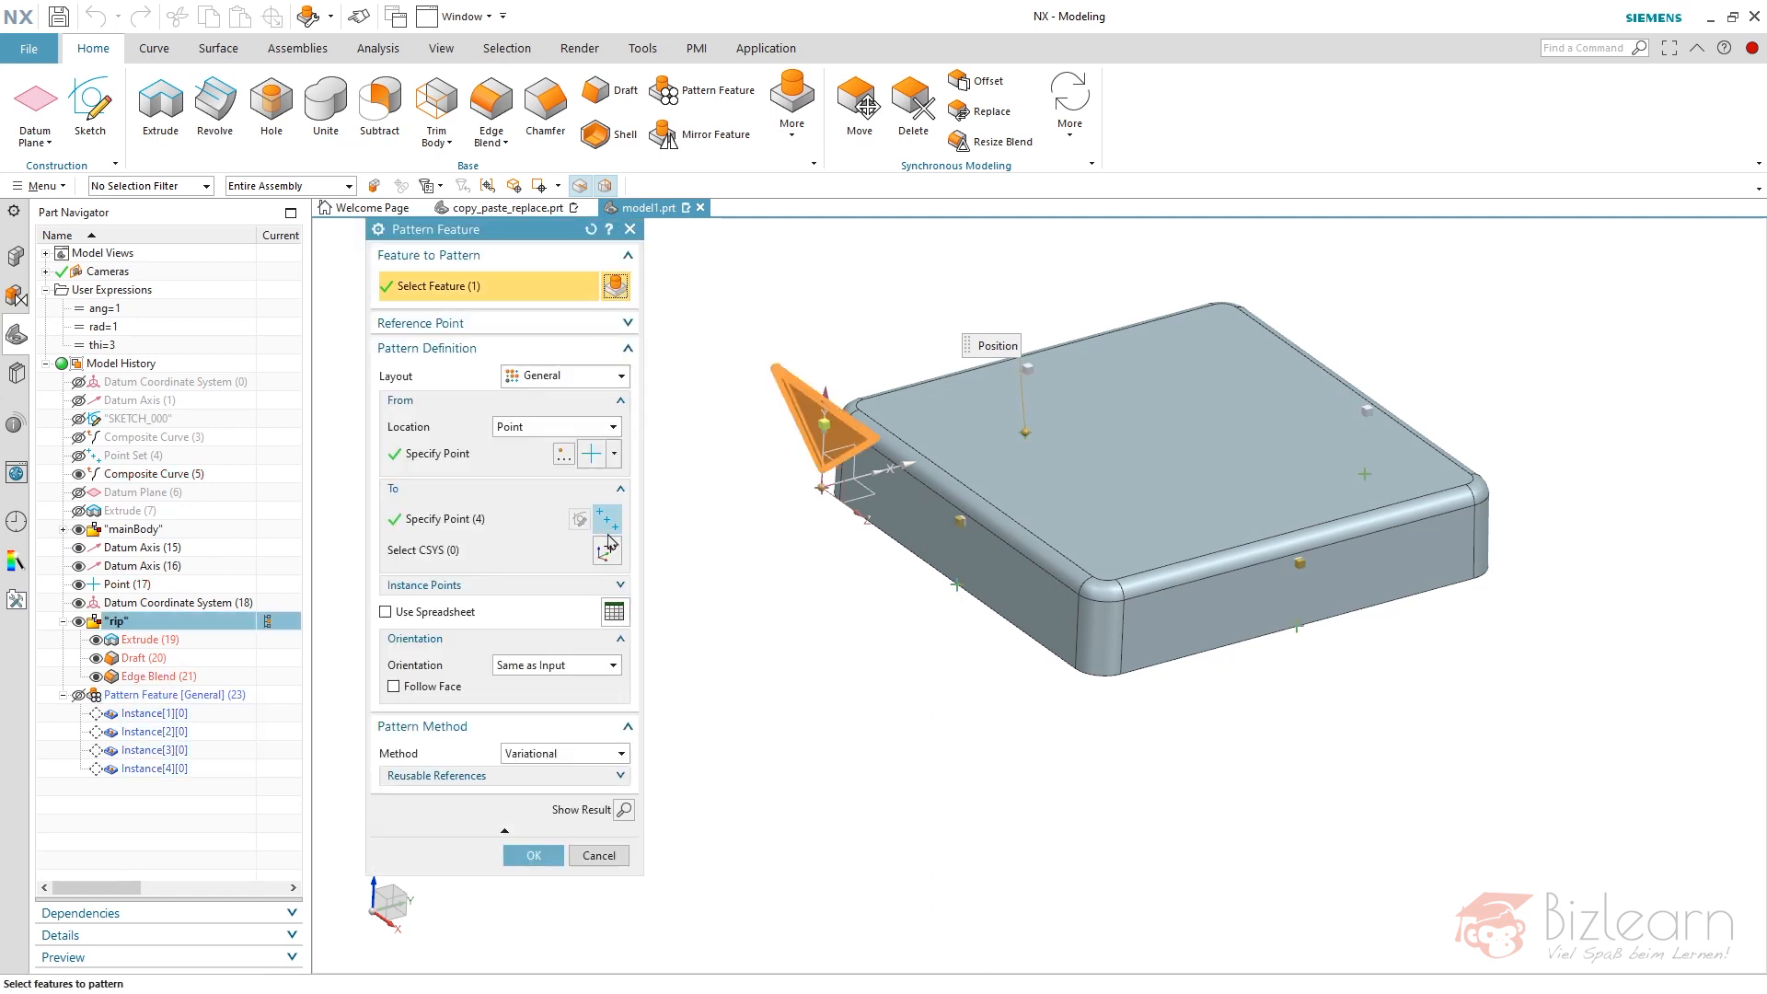
left_click(395, 685)
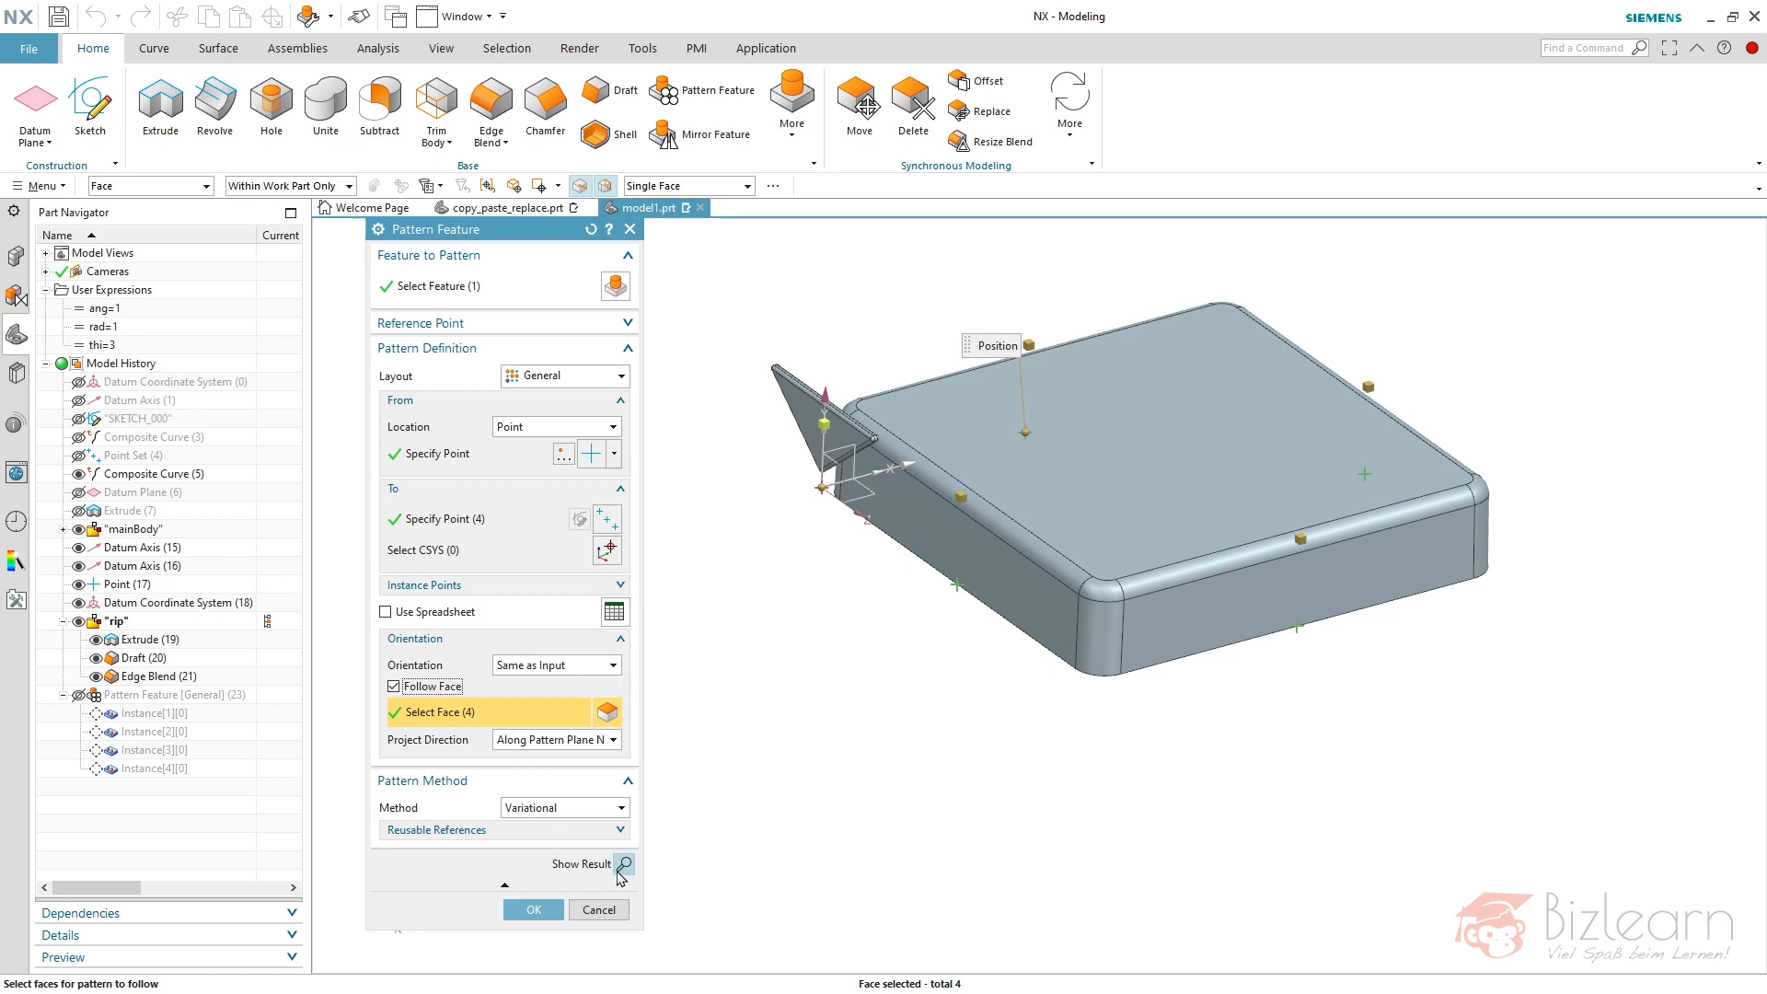
left_click(623, 865)
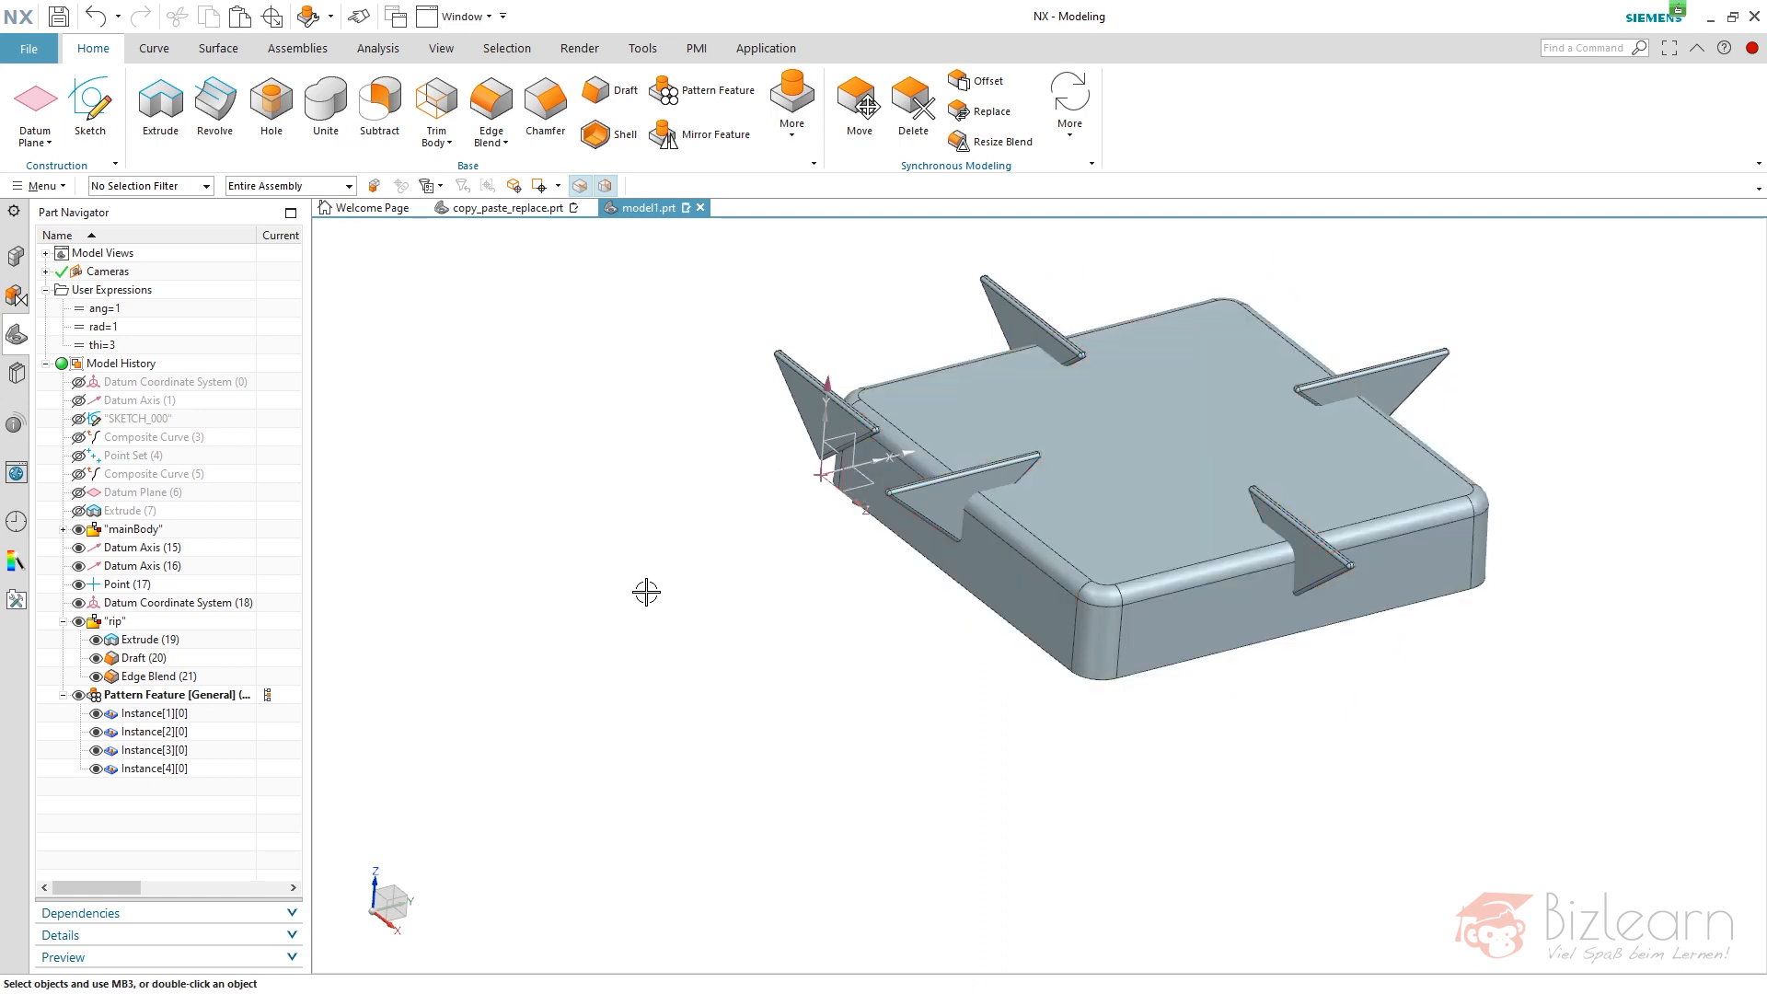
mouse_move(640, 599)
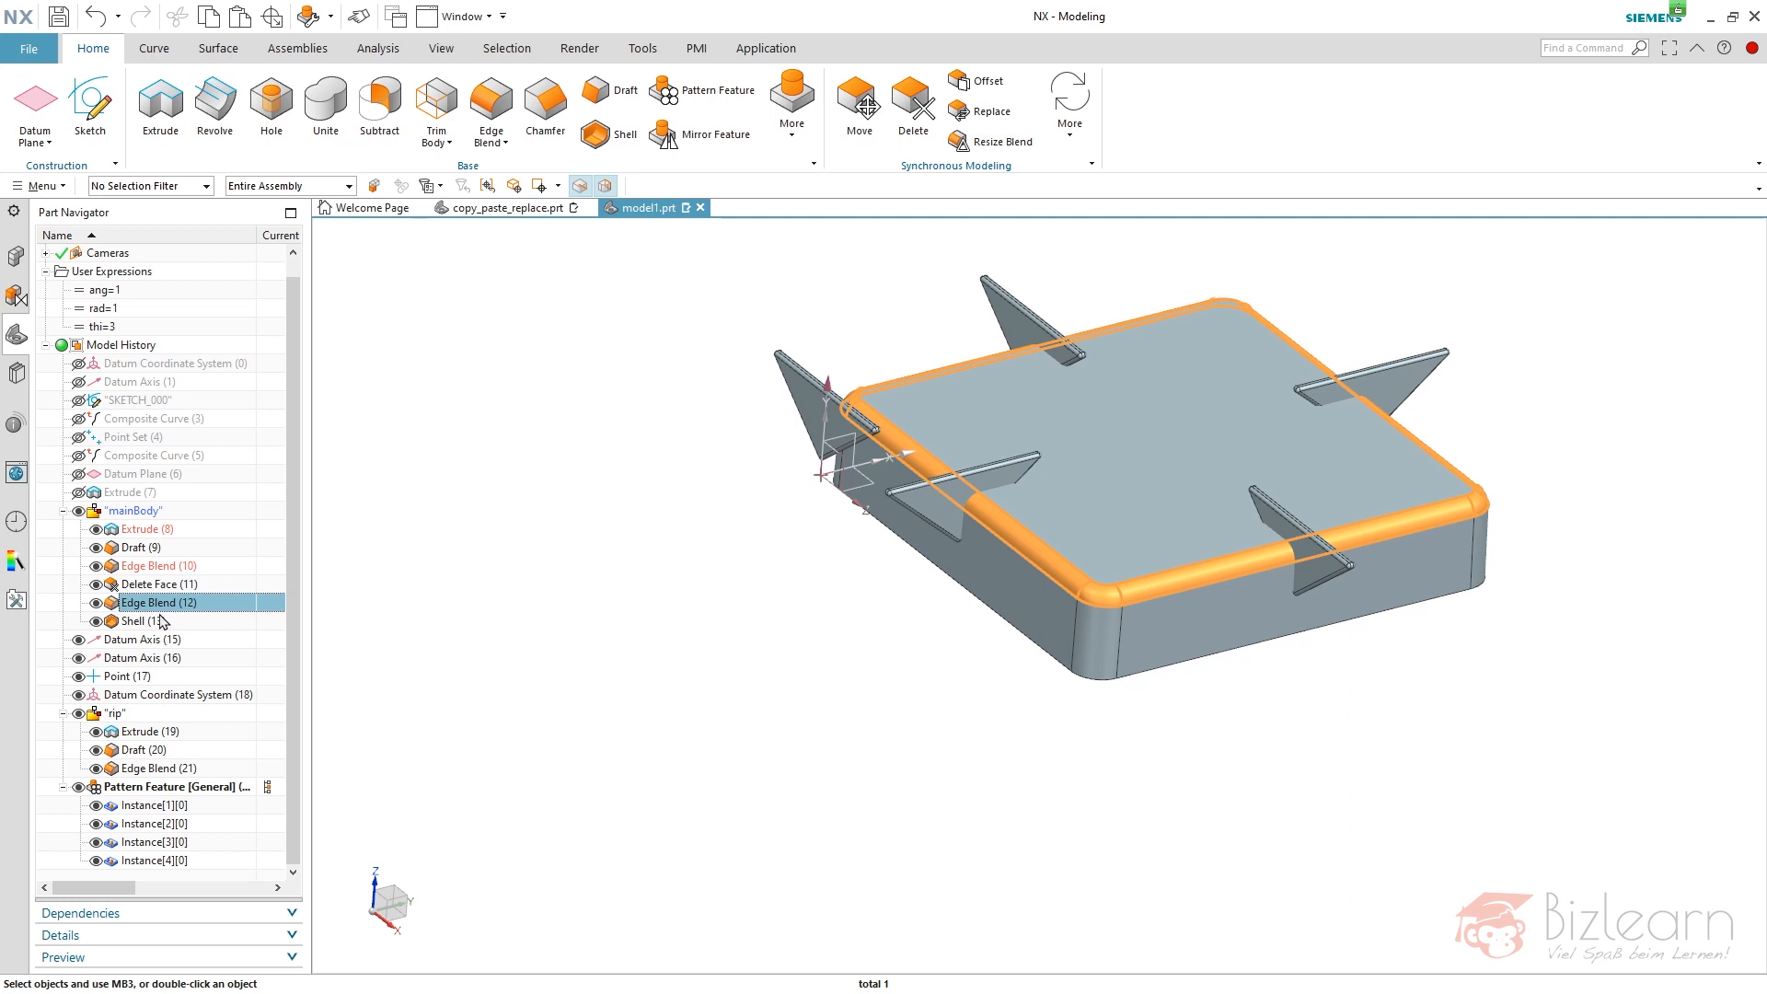
- Bring up the right-click actions for Edge Blend (12) in the Part Navigator
right_click(160, 602)
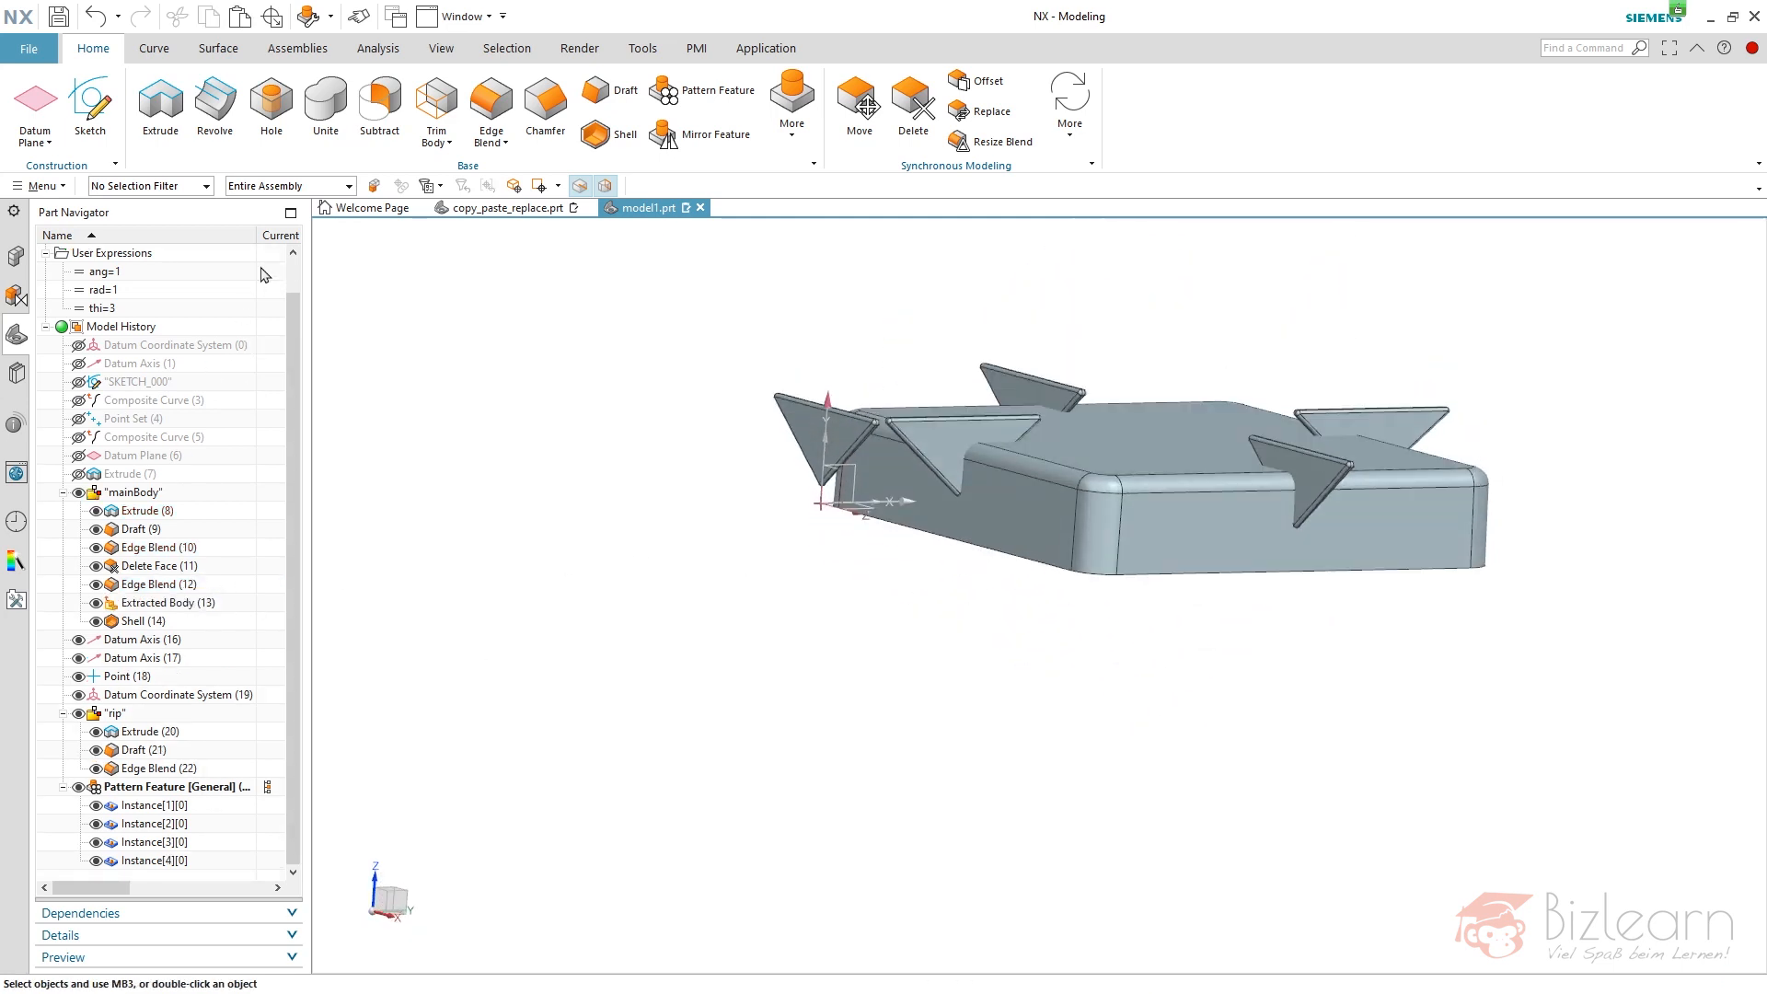
- Intersect the box target with the four patterned ribs via Trim Body > Intersect
left_click(436, 144)
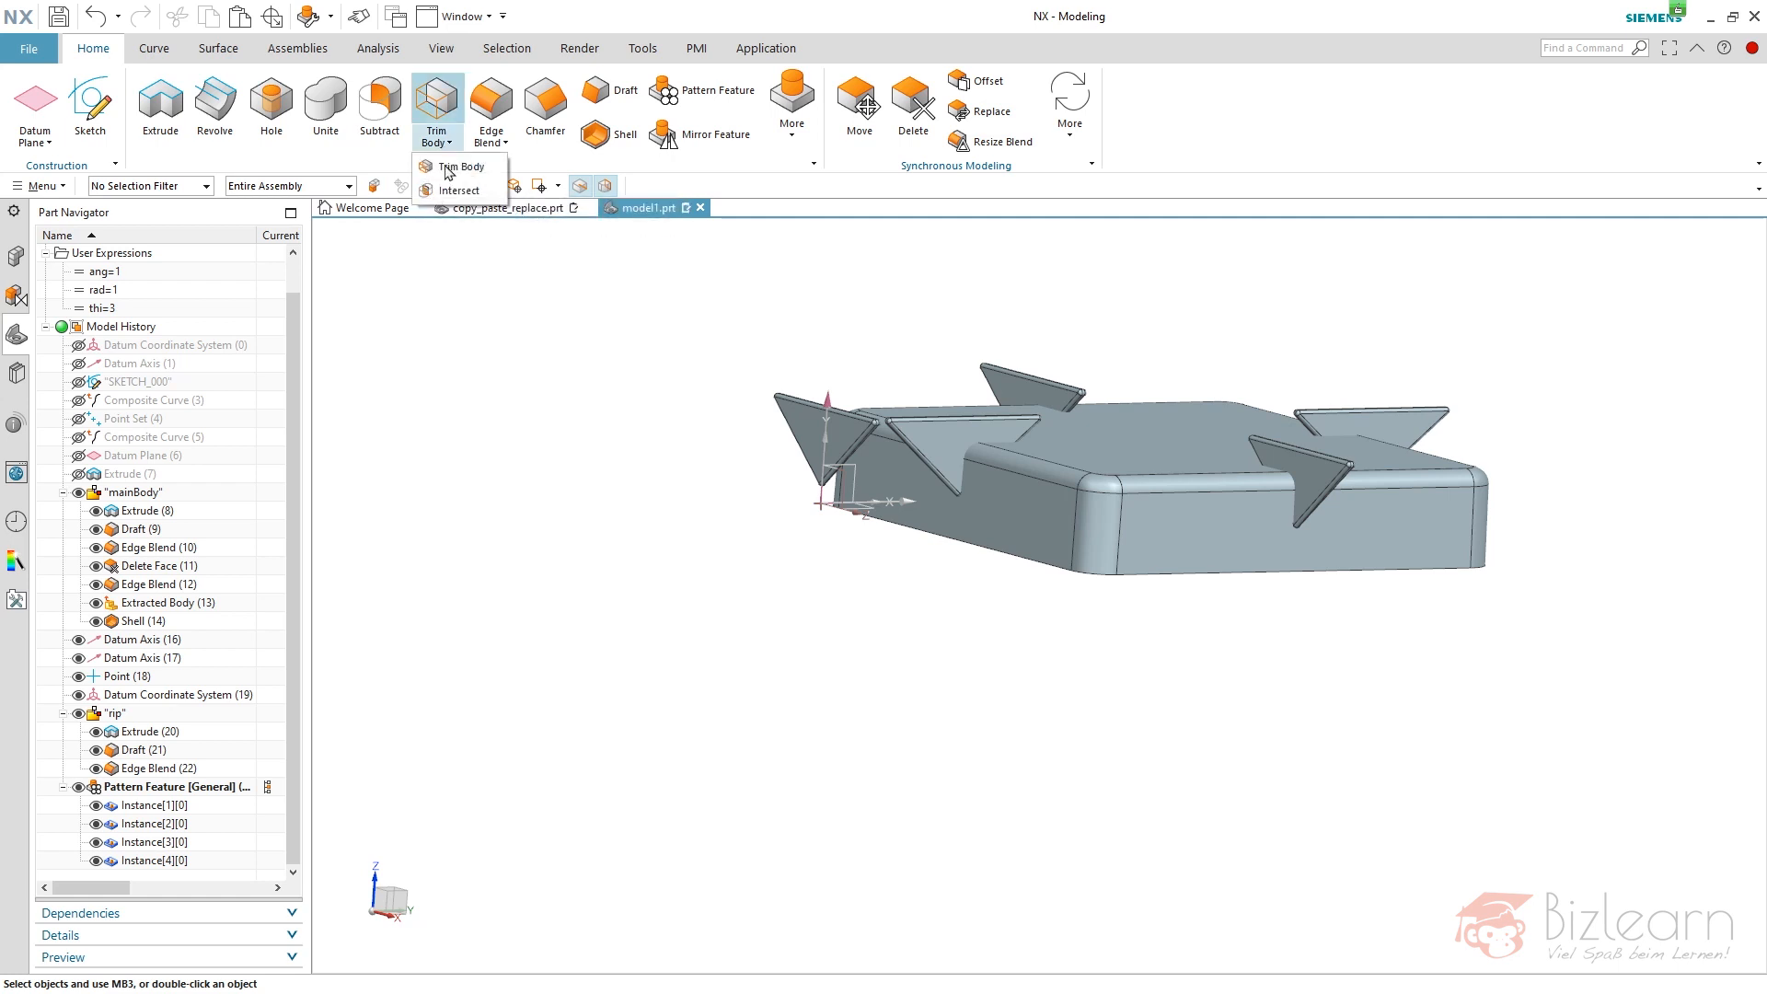
left_click(457, 190)
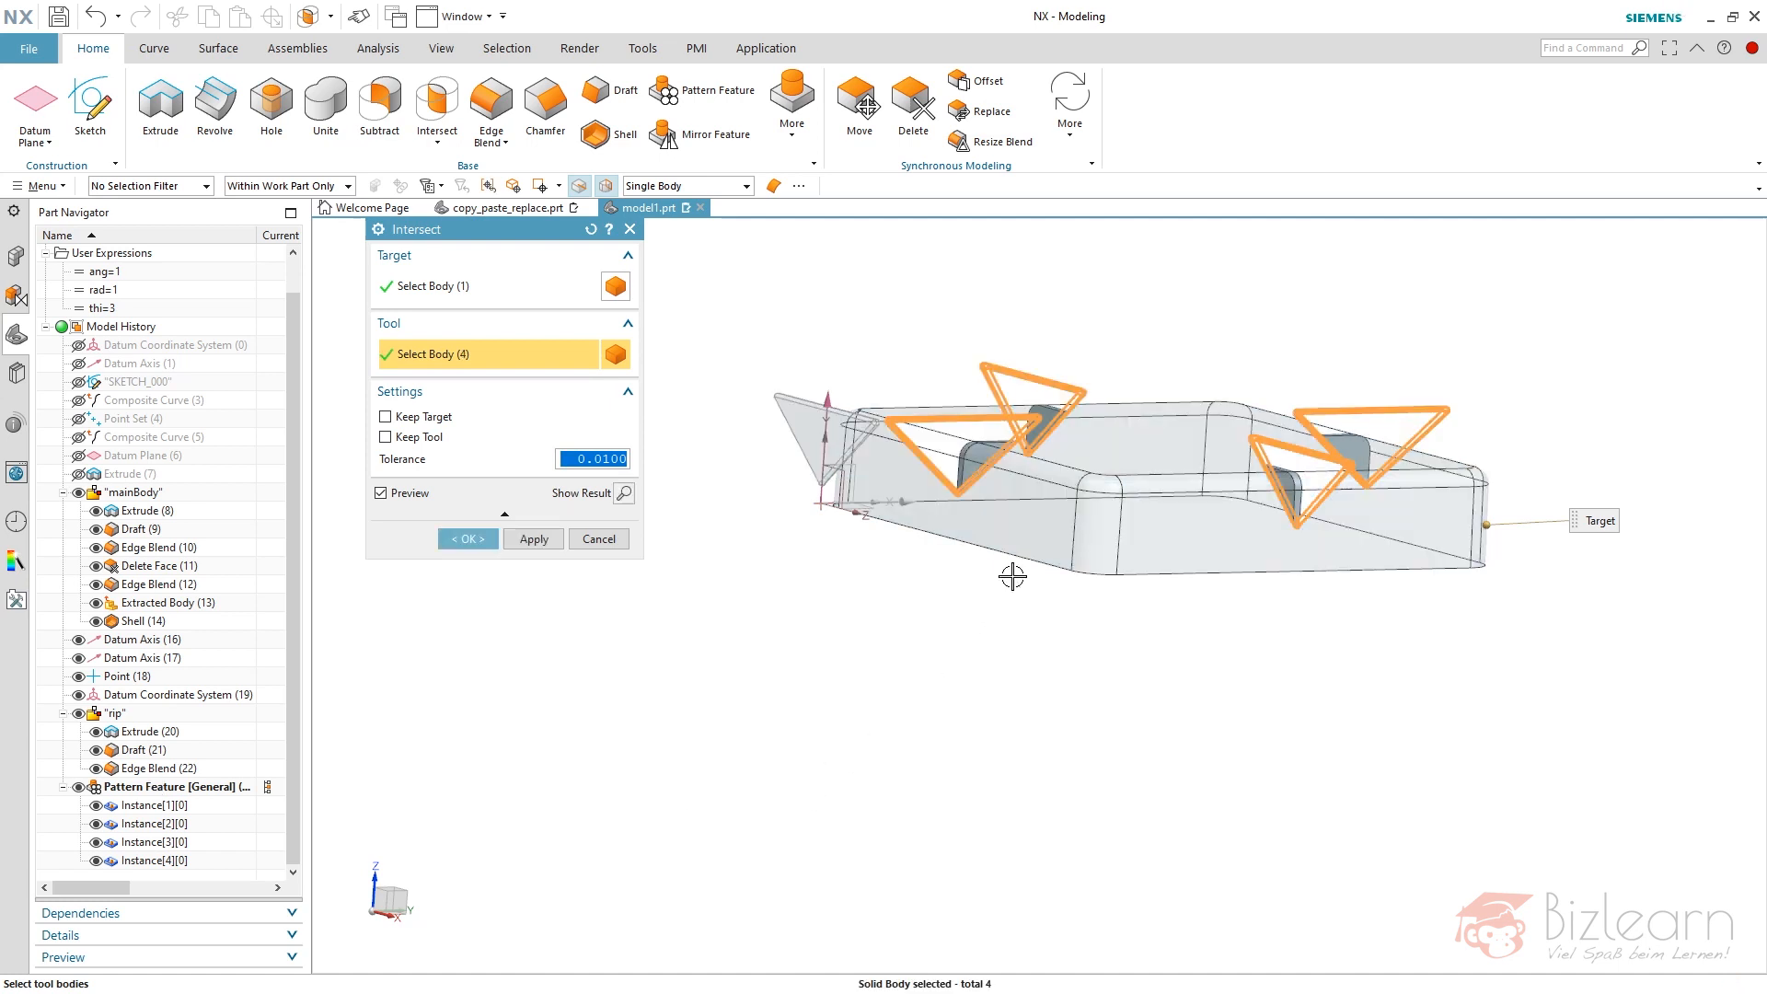
left_click(467, 537)
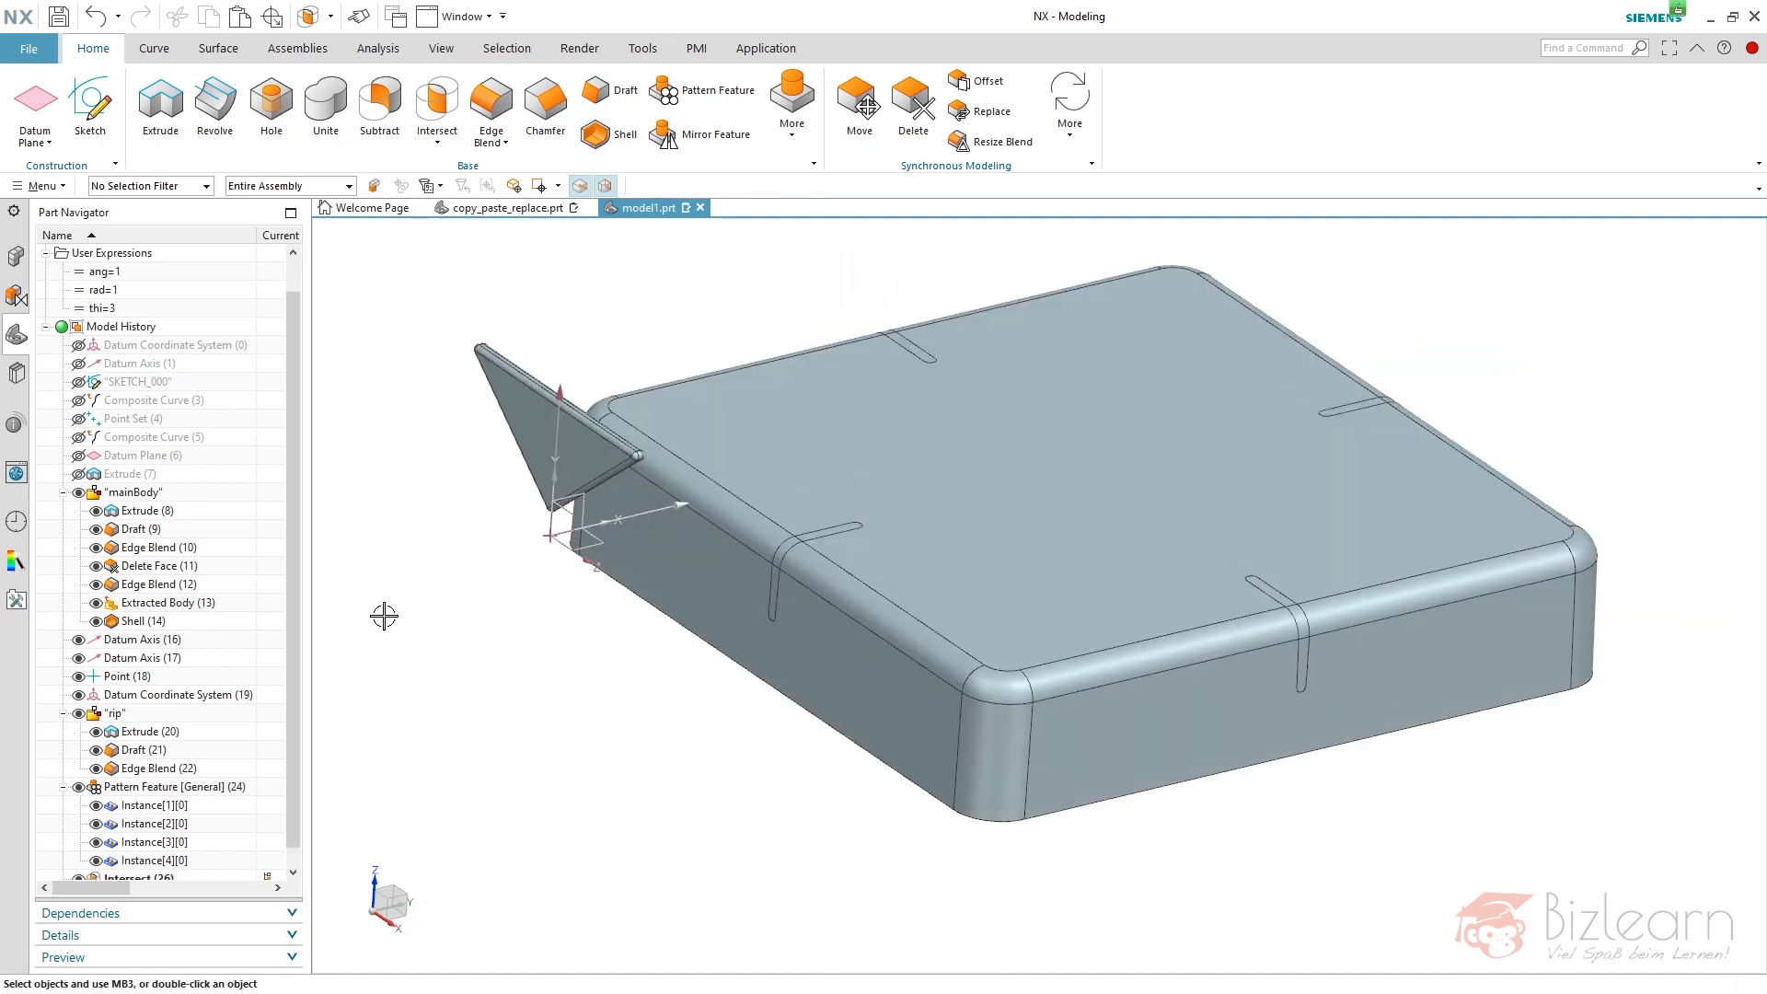
left_click(139, 787)
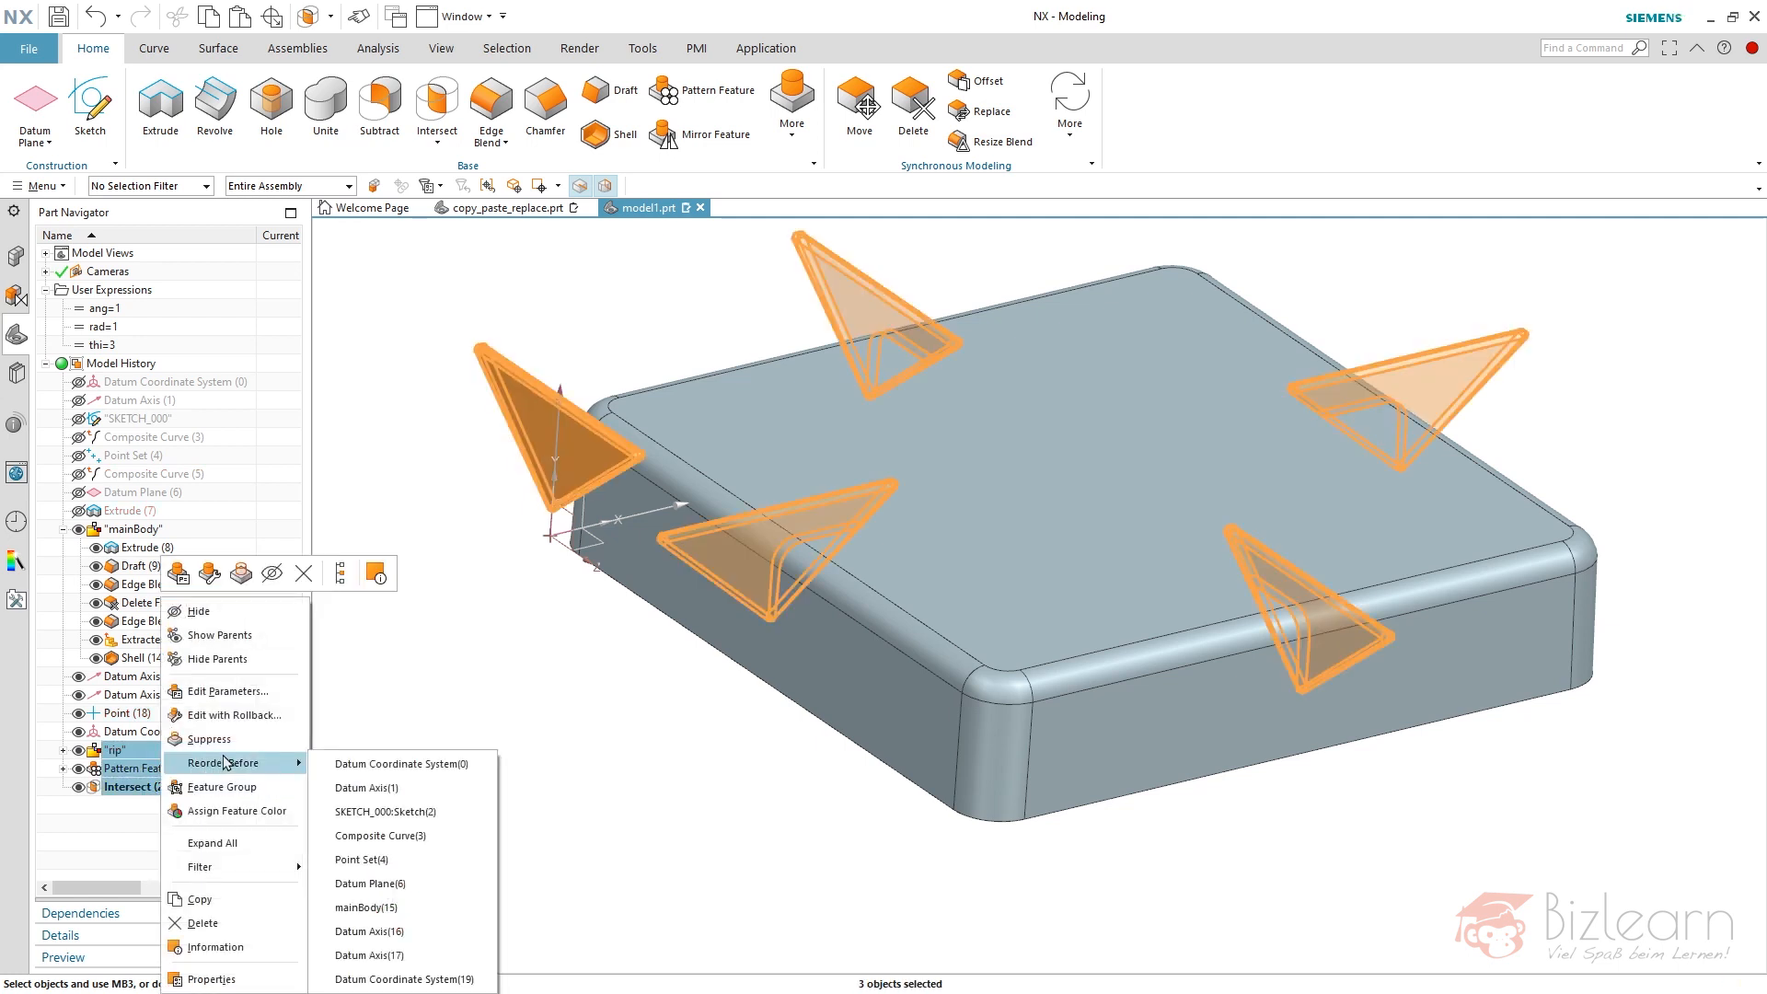
- Bundle the rip group, Pattern Feature and Intersect into a feature group named 'rips'
left_click(222, 787)
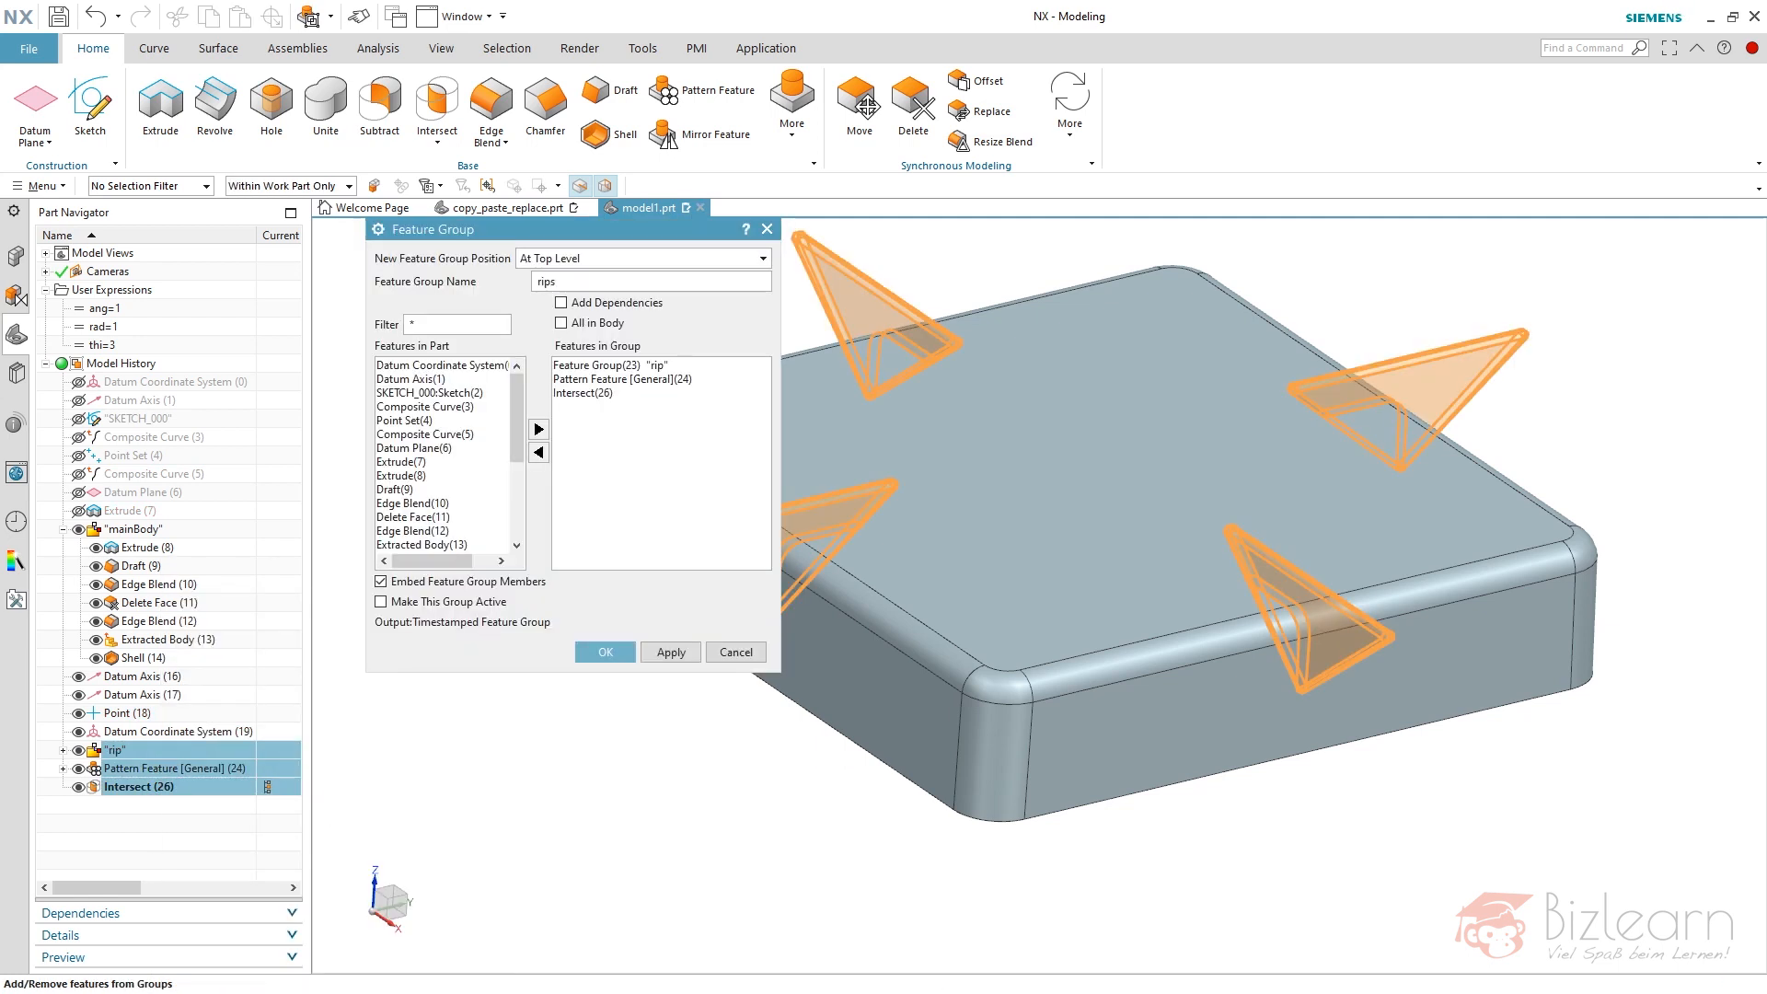
left_click(604, 652)
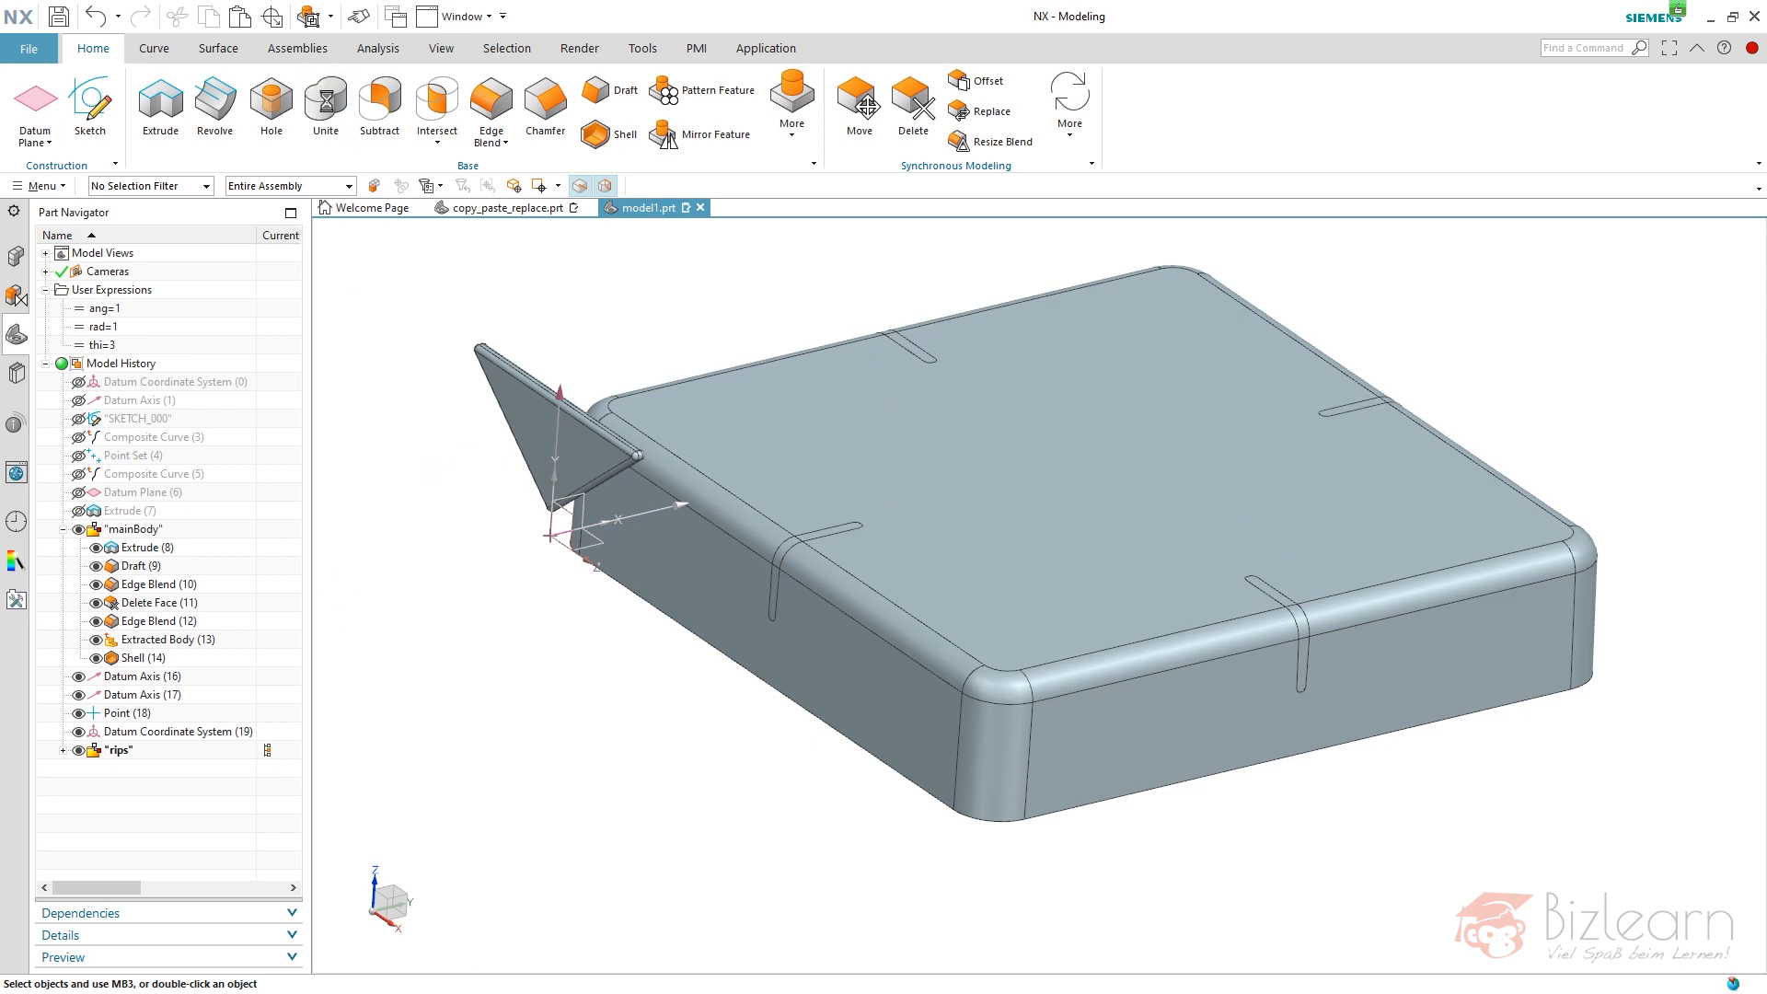
left_click(326, 107)
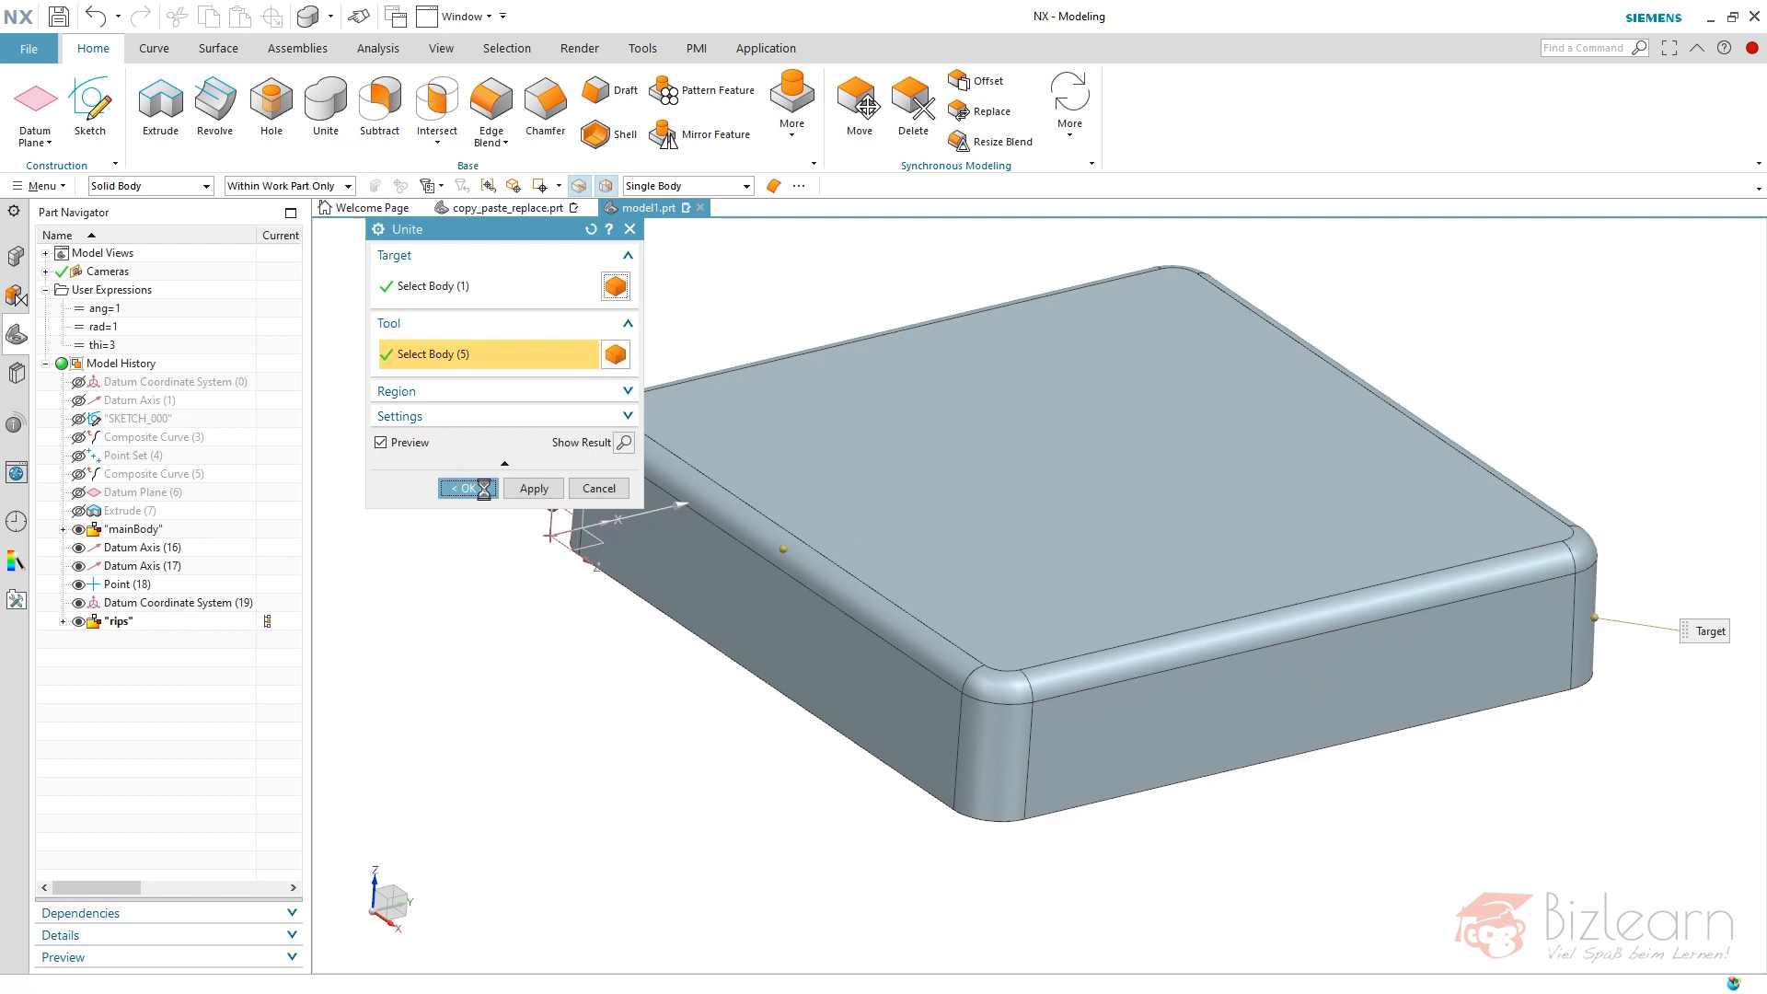
- Unite the ribs with the tray, then start an Edge Blend on the rib-to-box edges
left_click(462, 488)
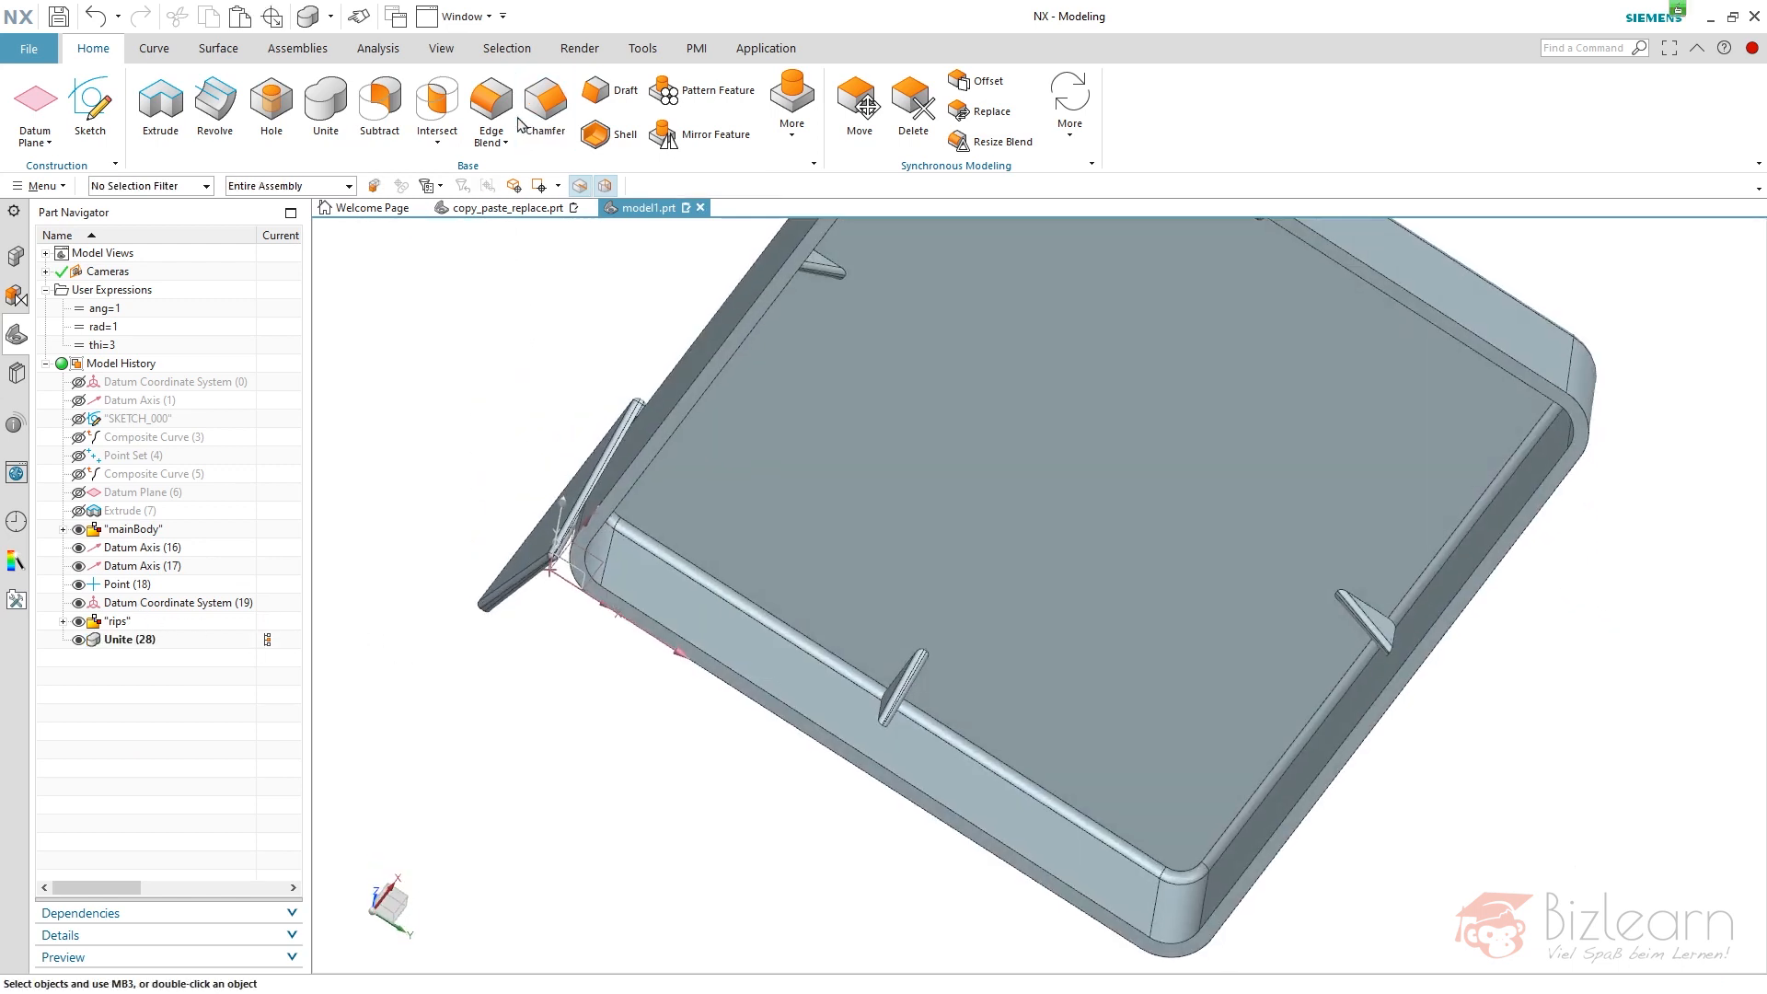
left_click(489, 107)
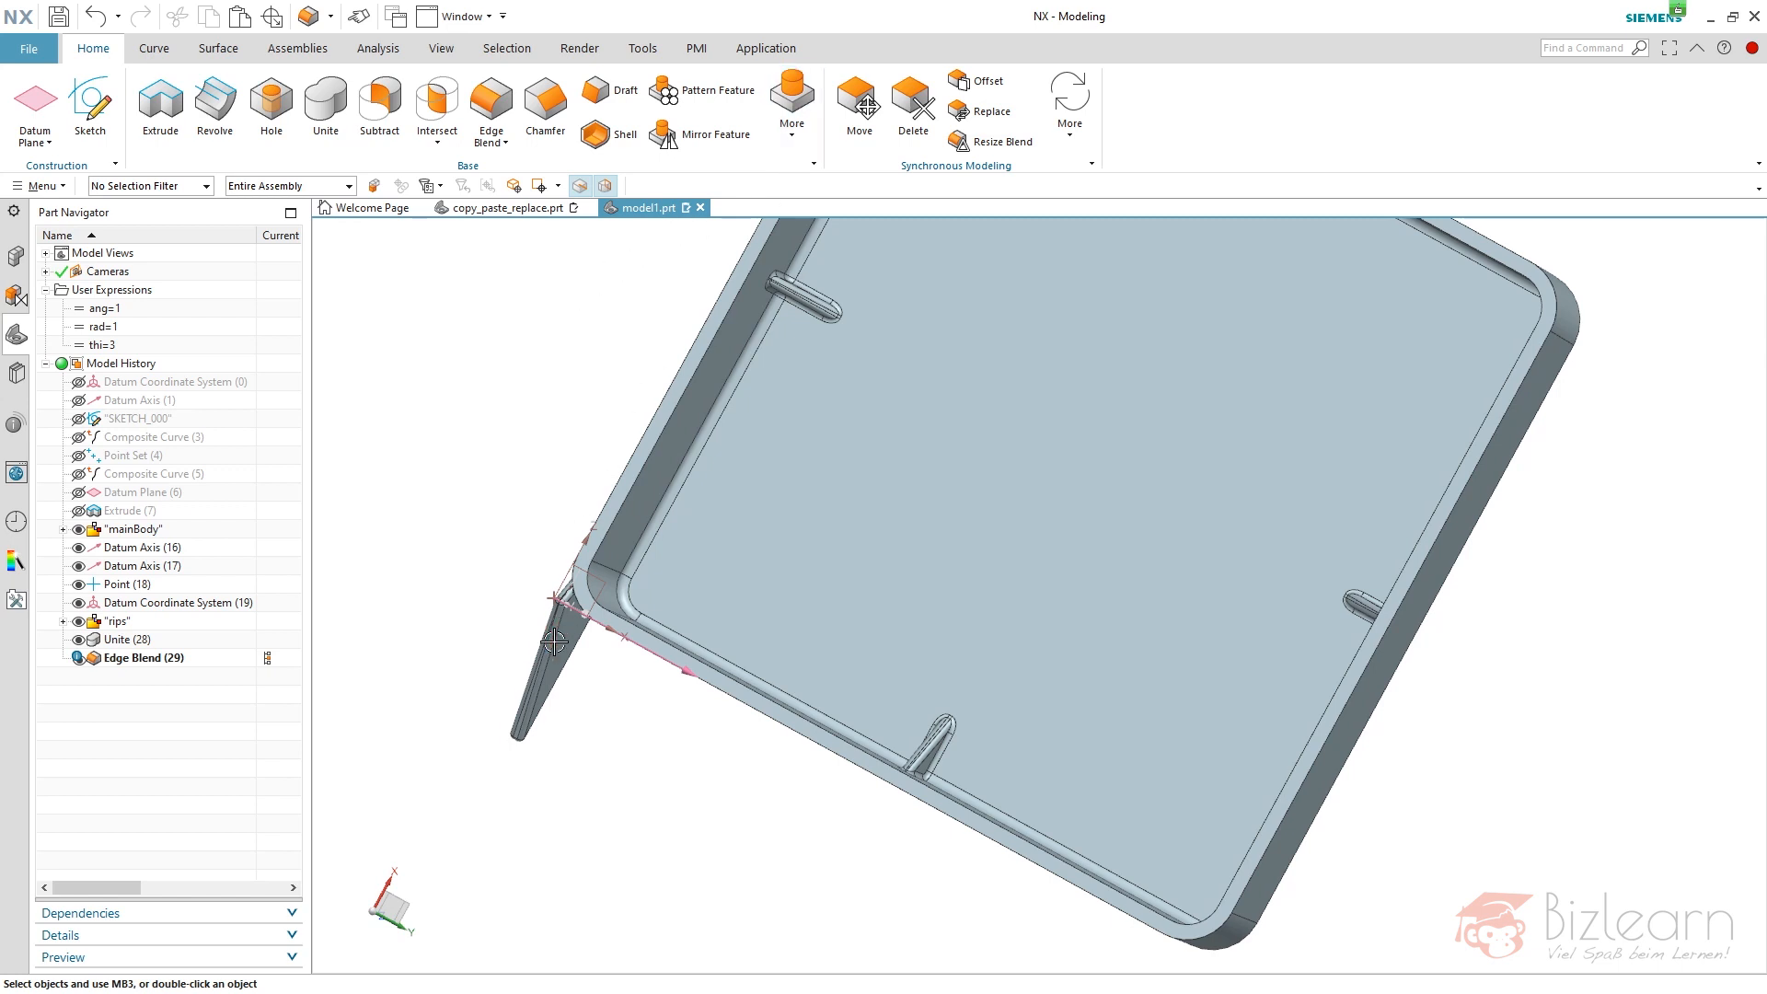
mouse_move(556, 415)
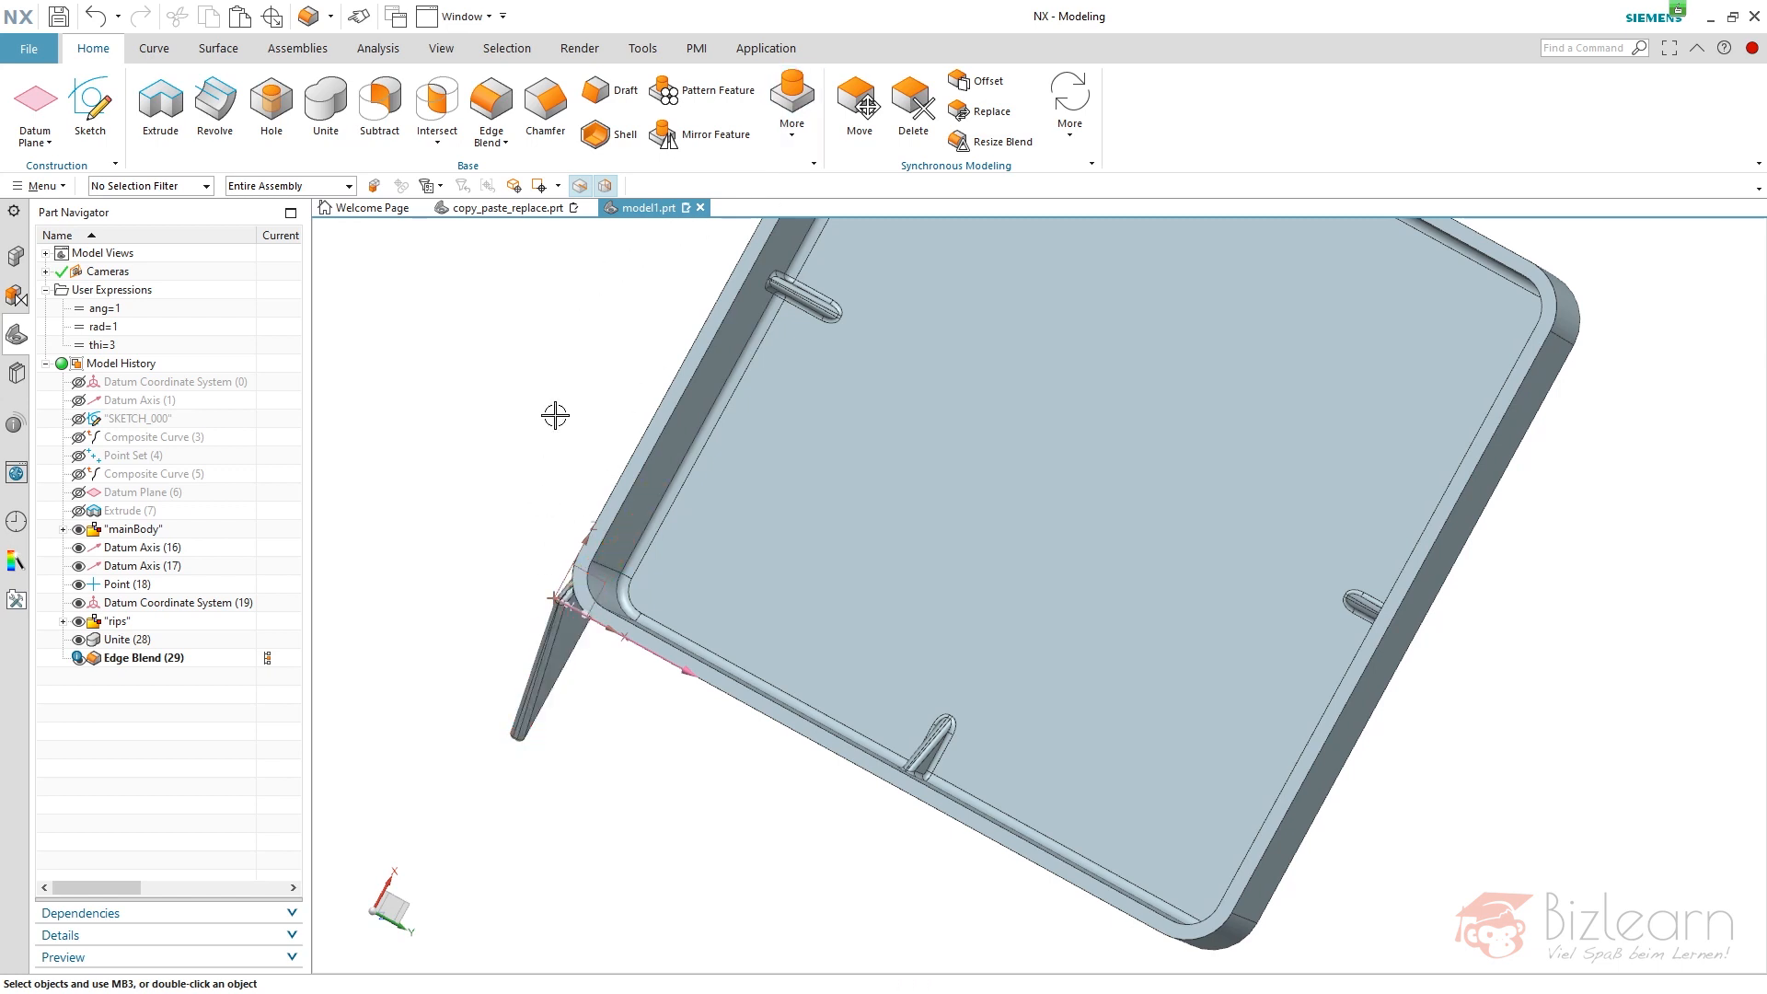
left_click(792, 101)
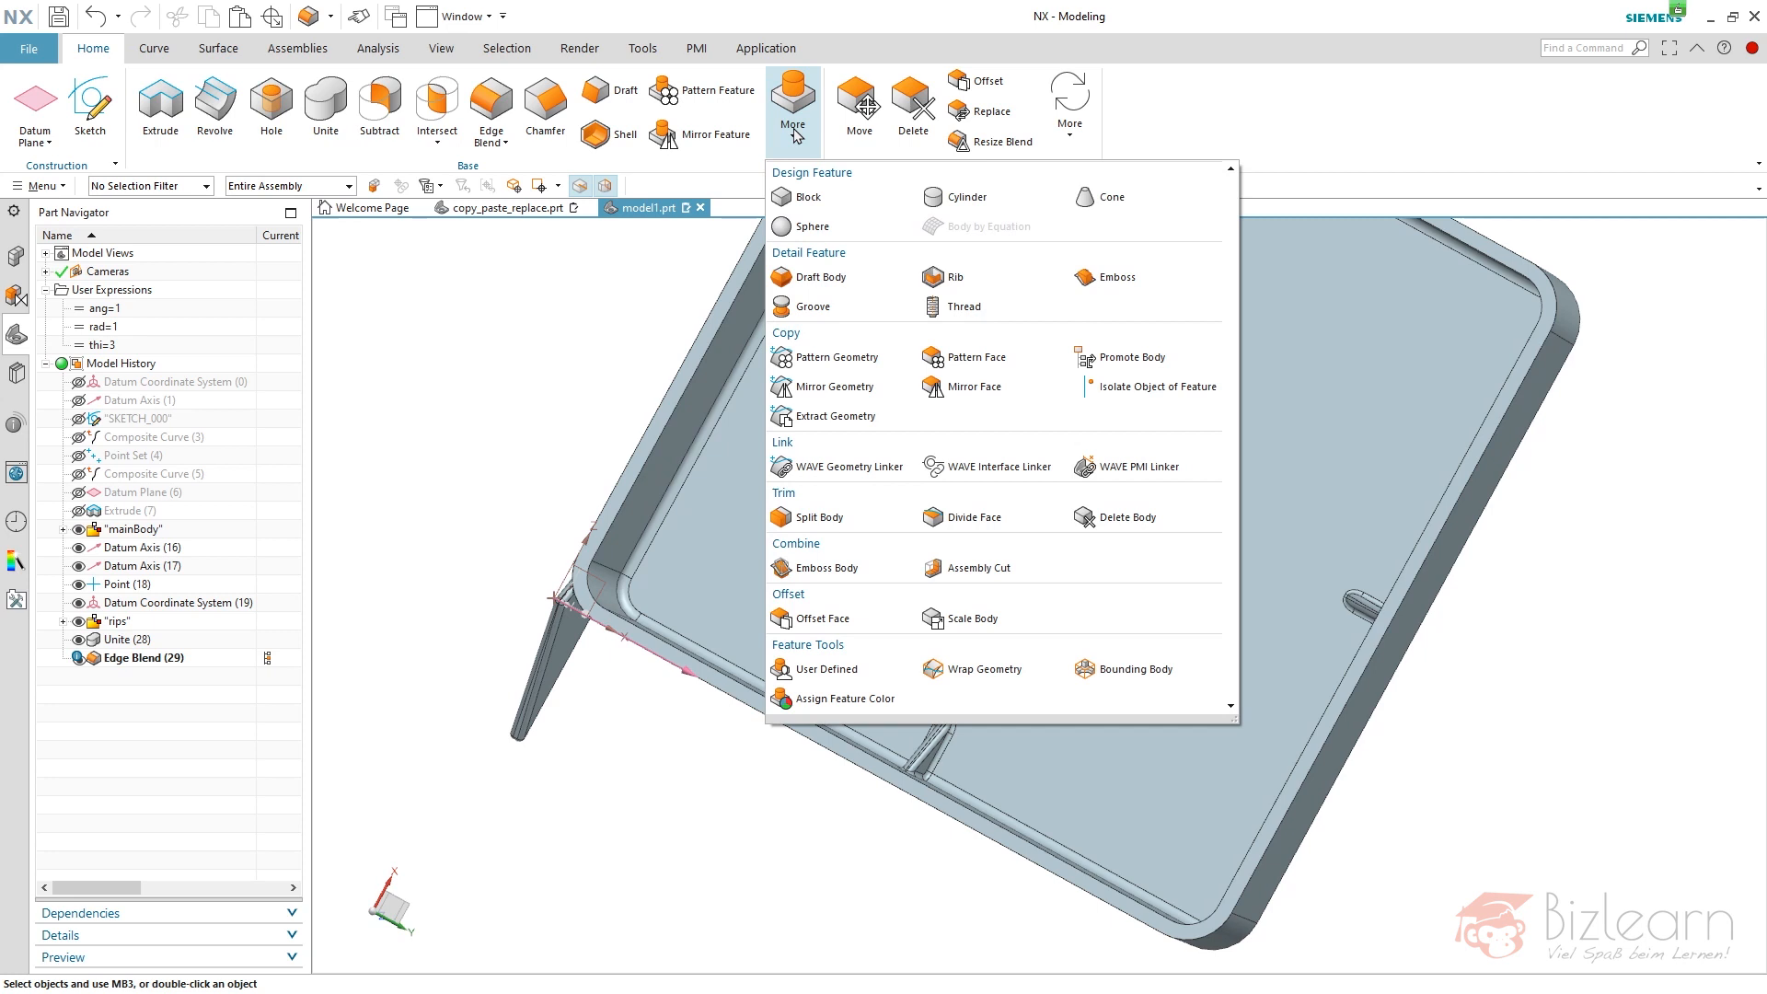
left_click(1119, 516)
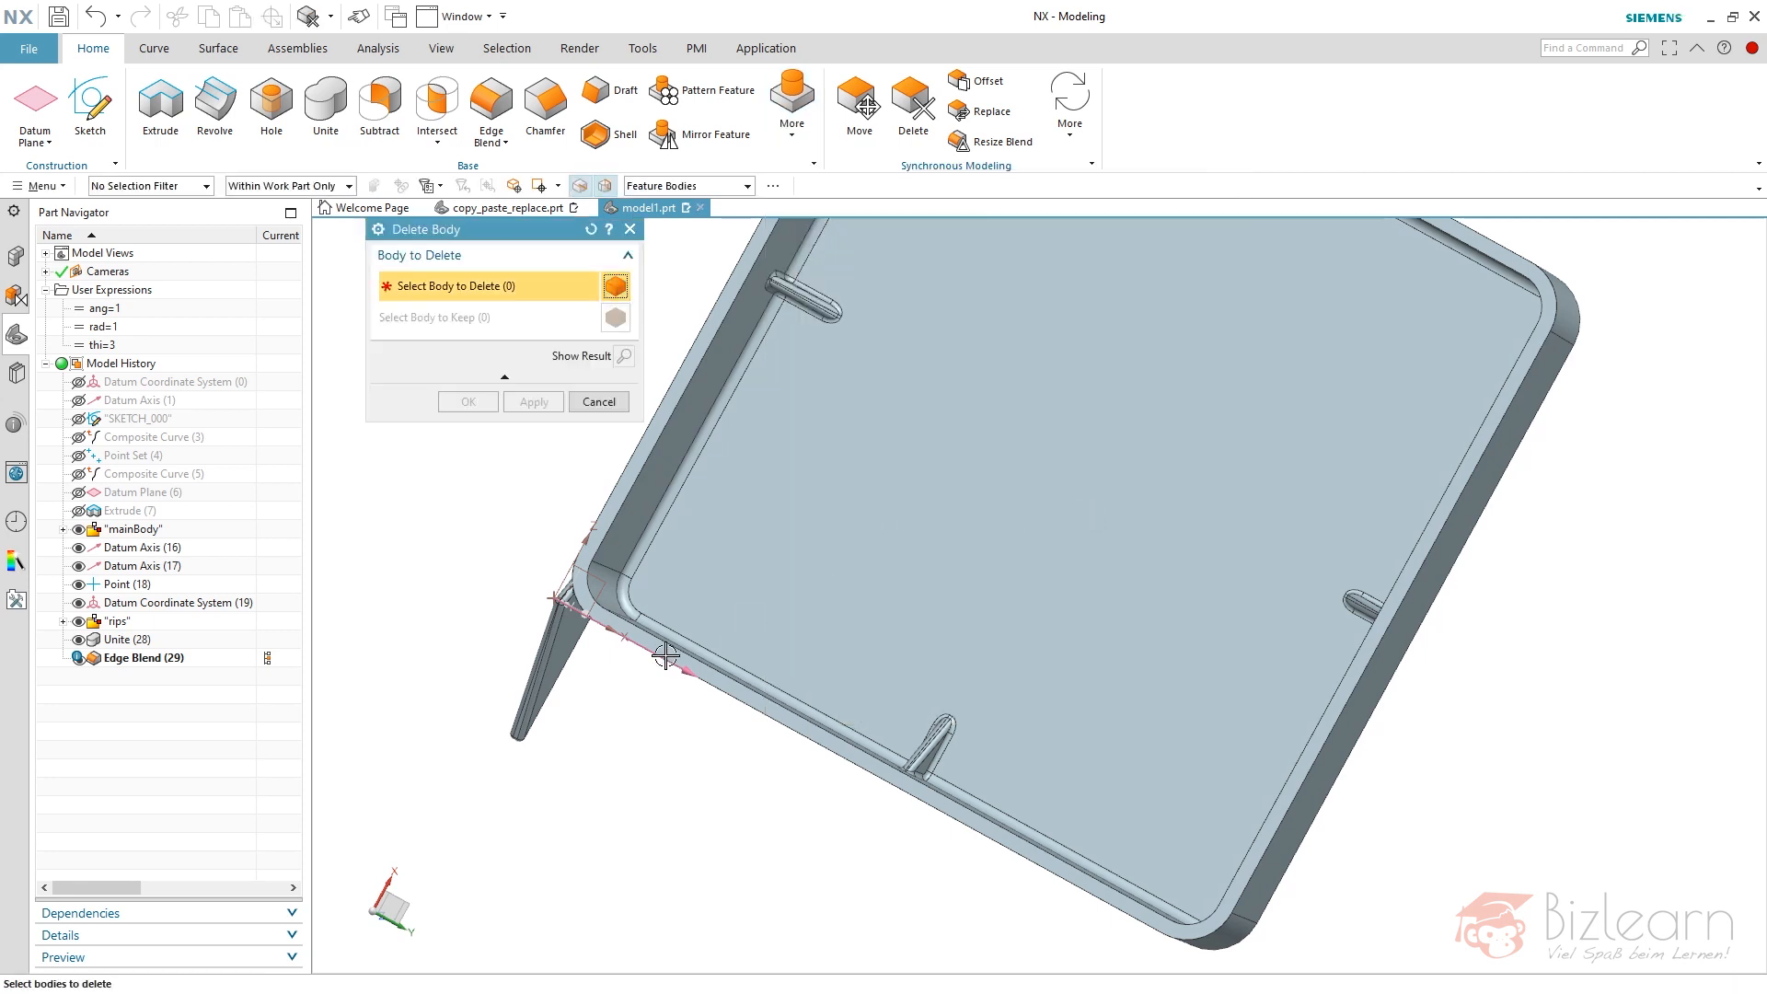
mouse_move(521, 617)
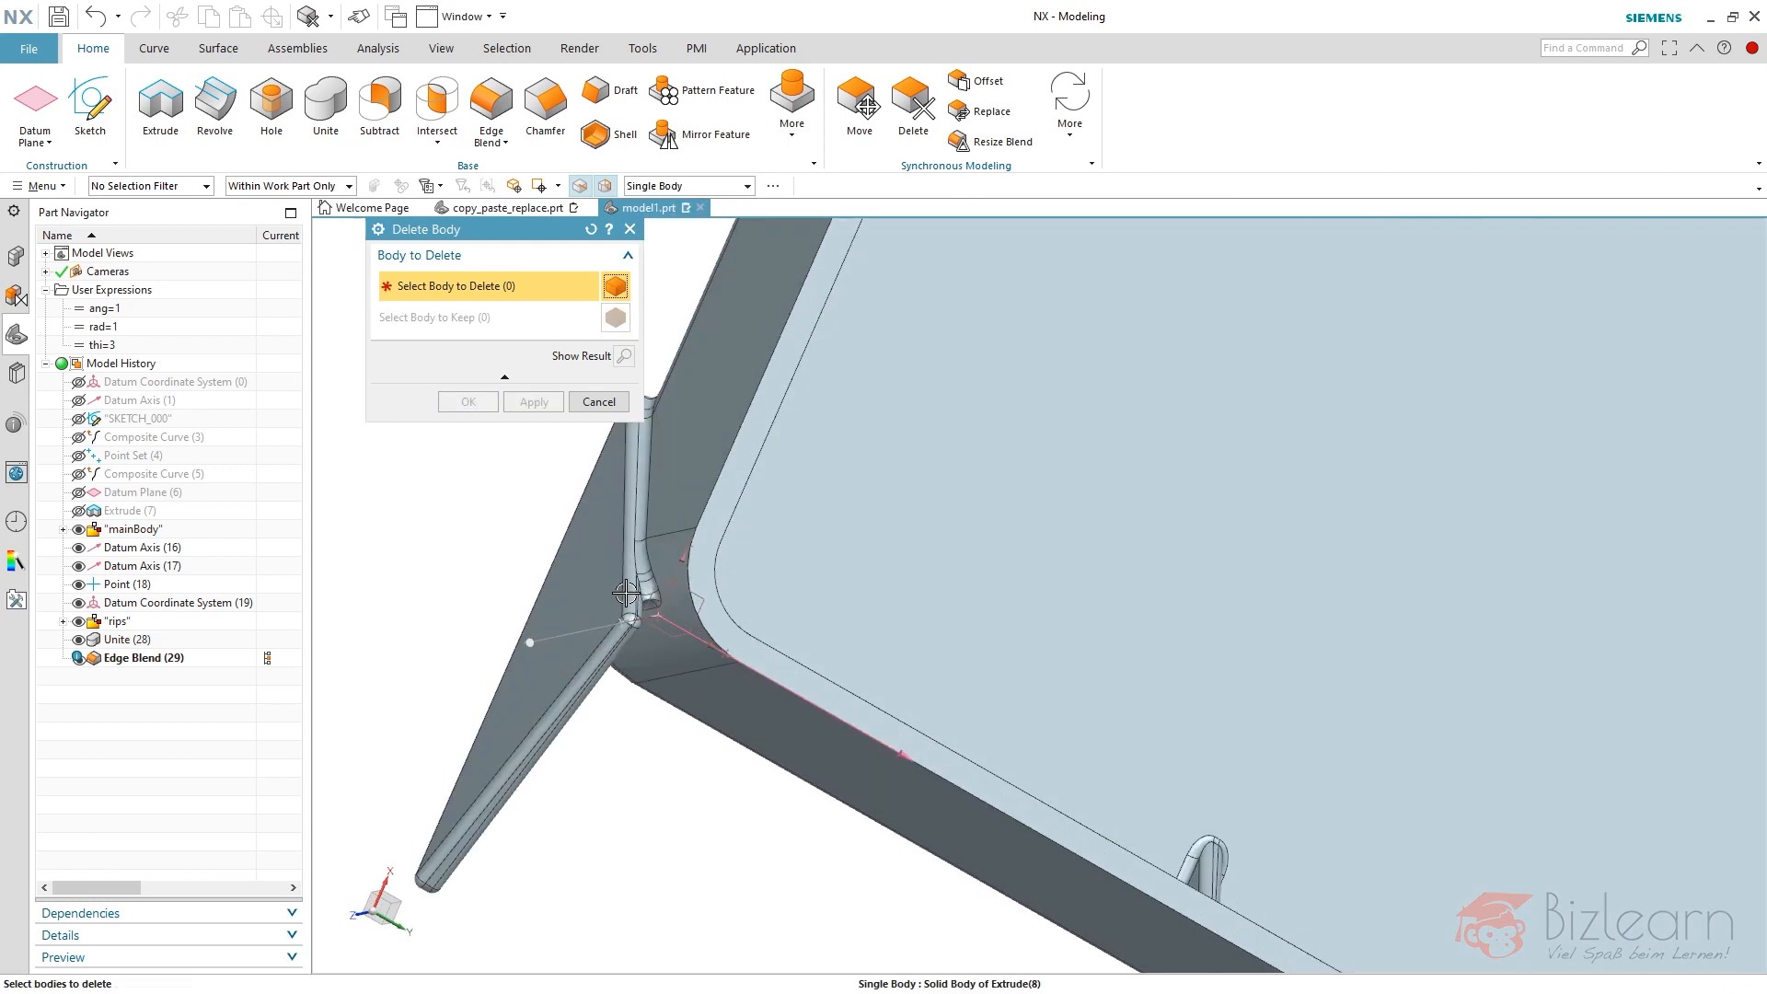
left_click(598, 401)
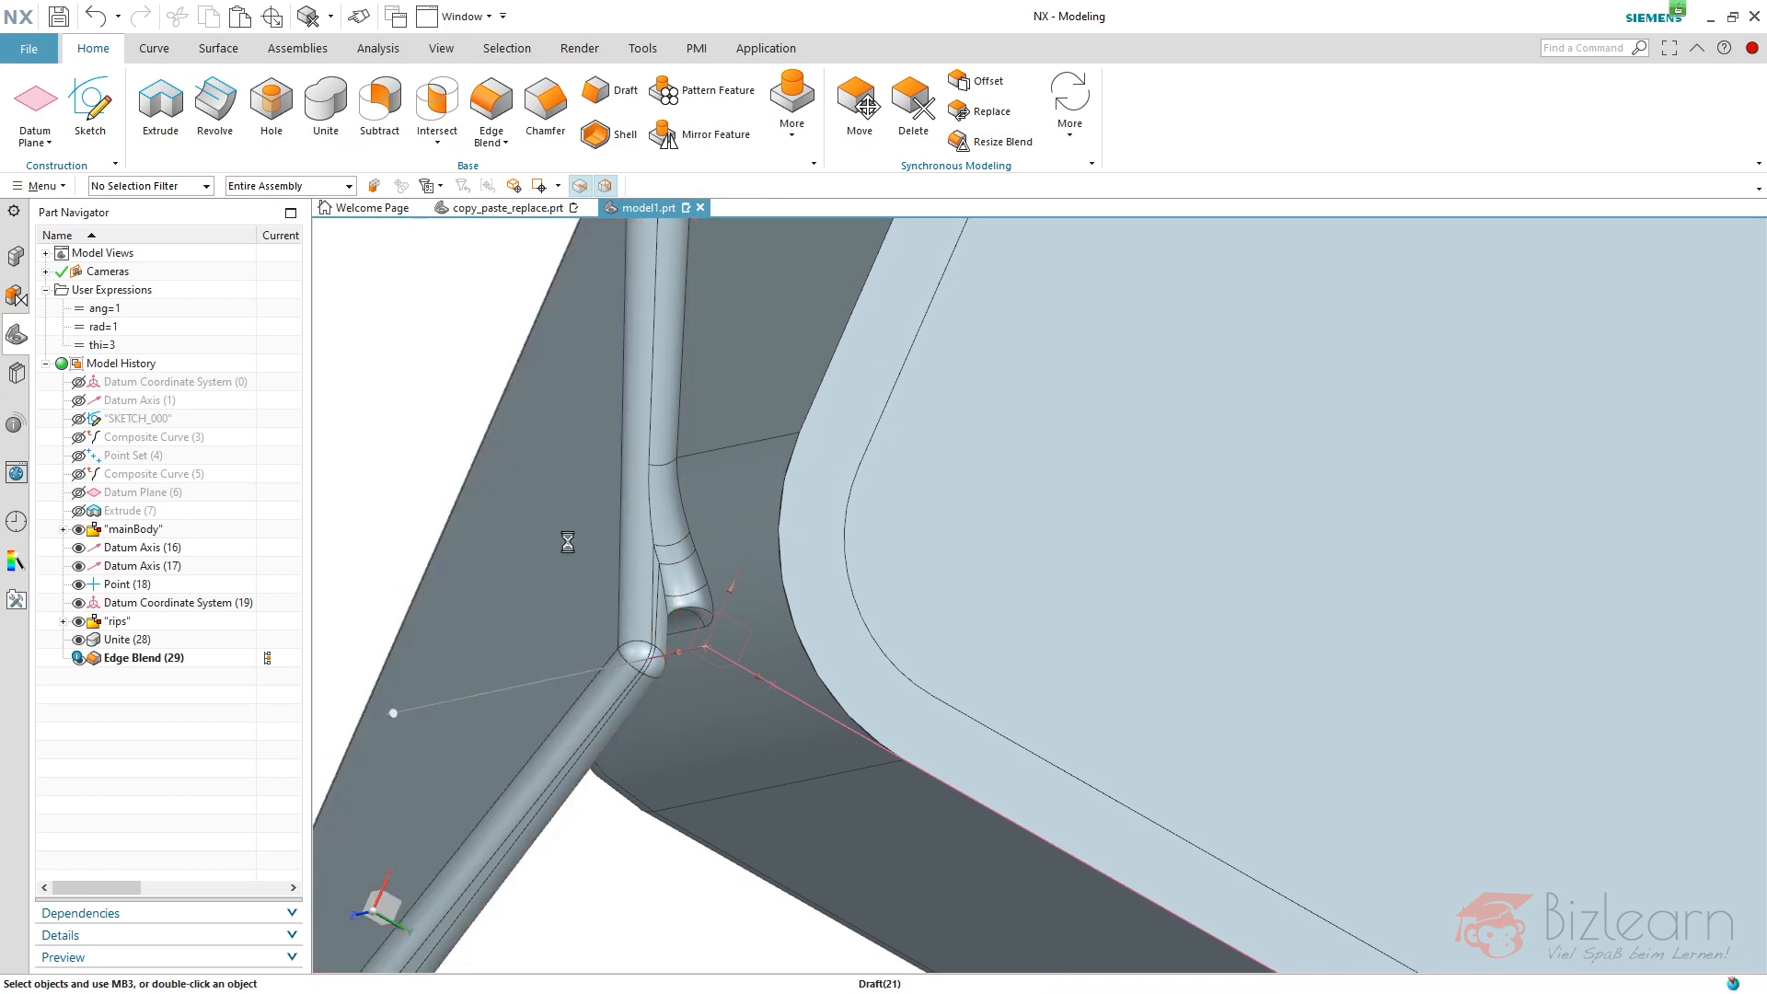
left_click(160, 675)
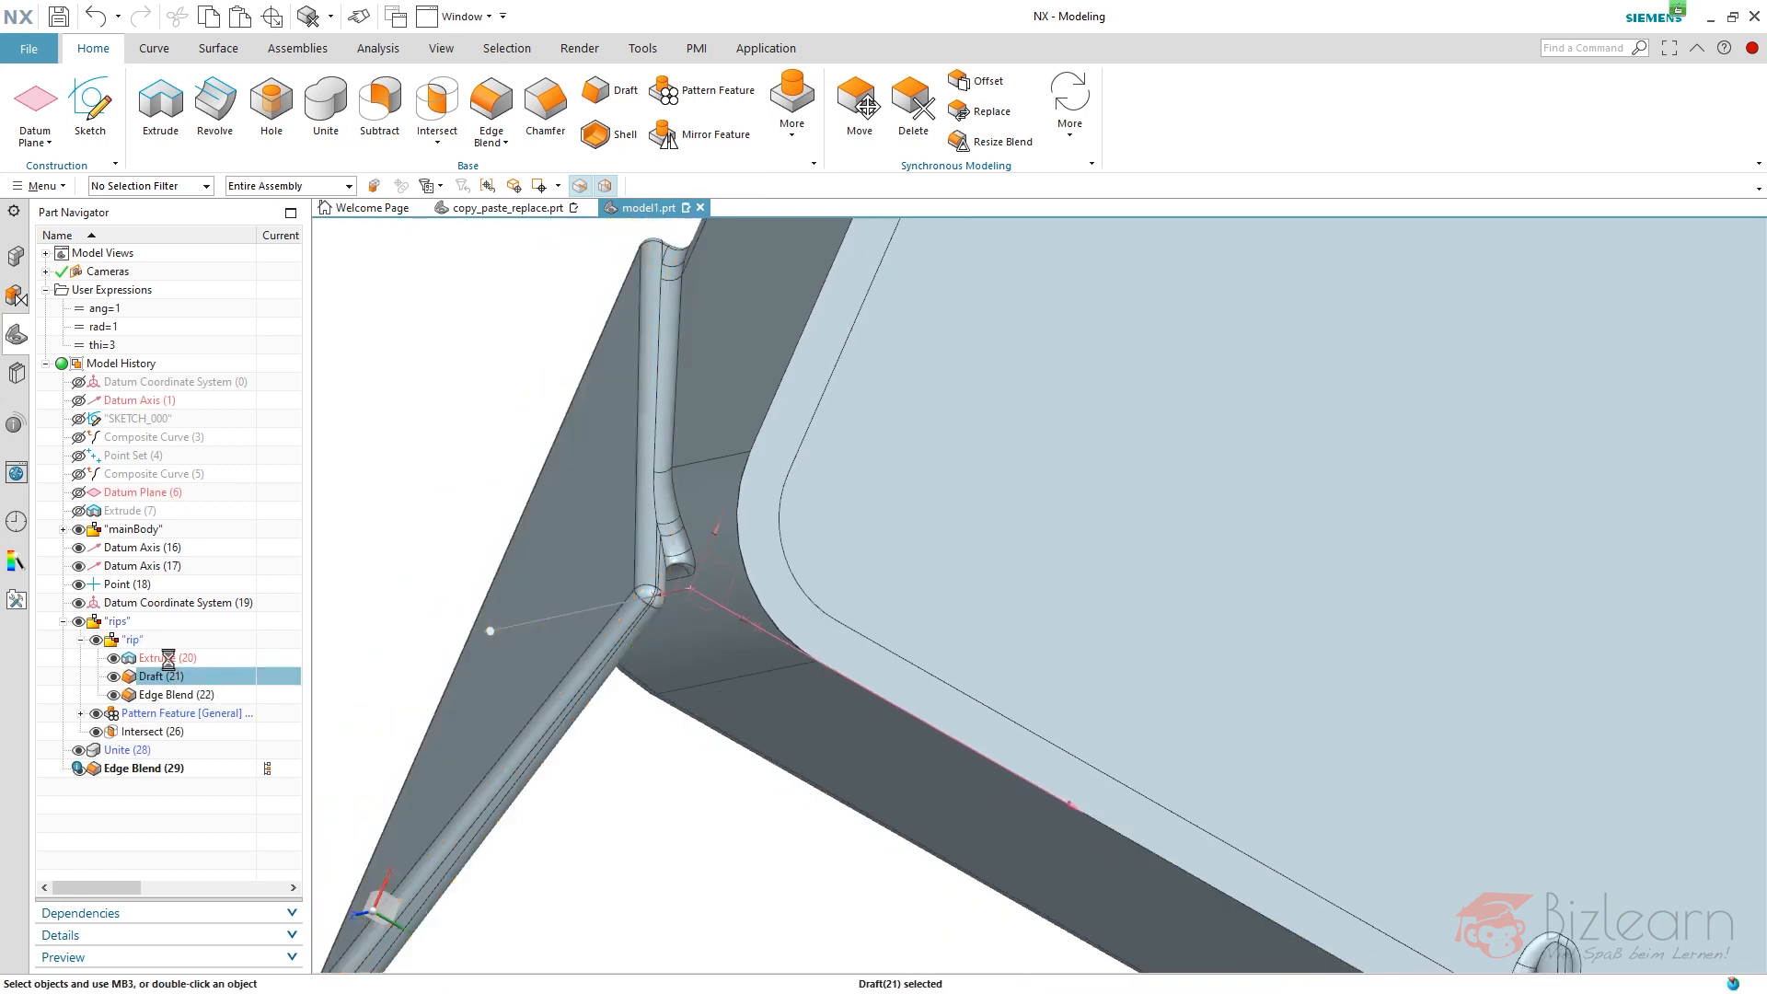
double_click(152, 658)
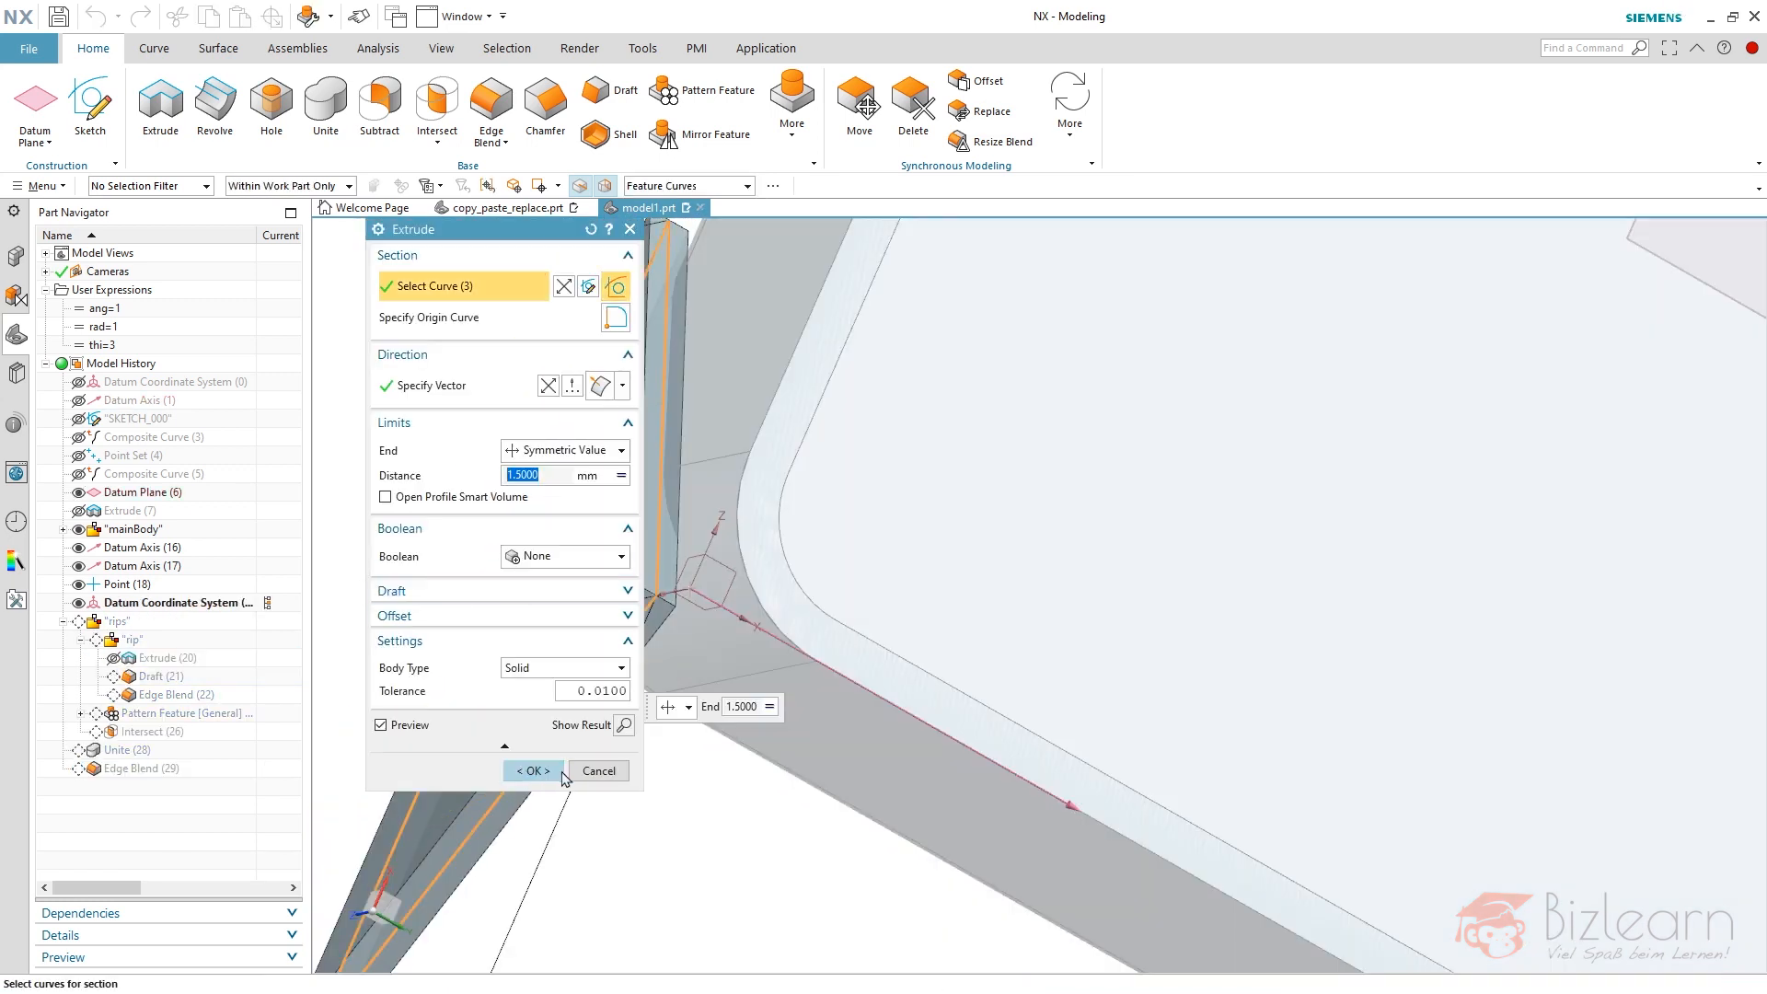
left_click(528, 770)
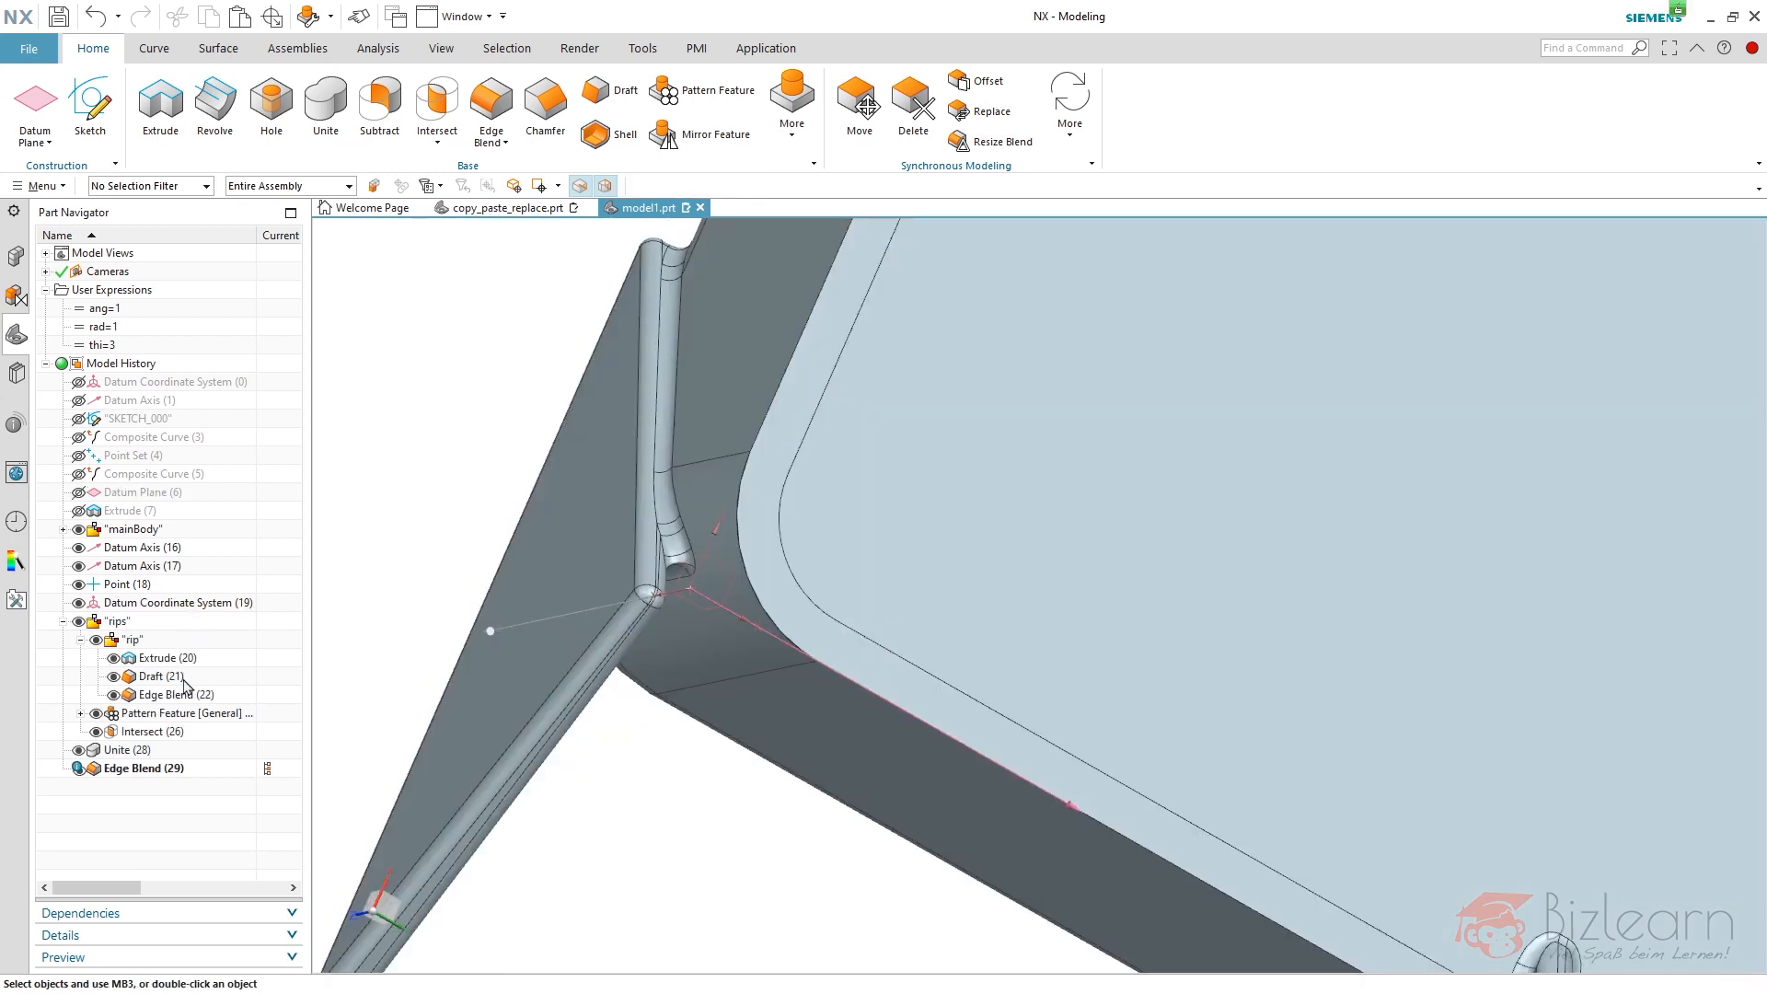
left_click(134, 638)
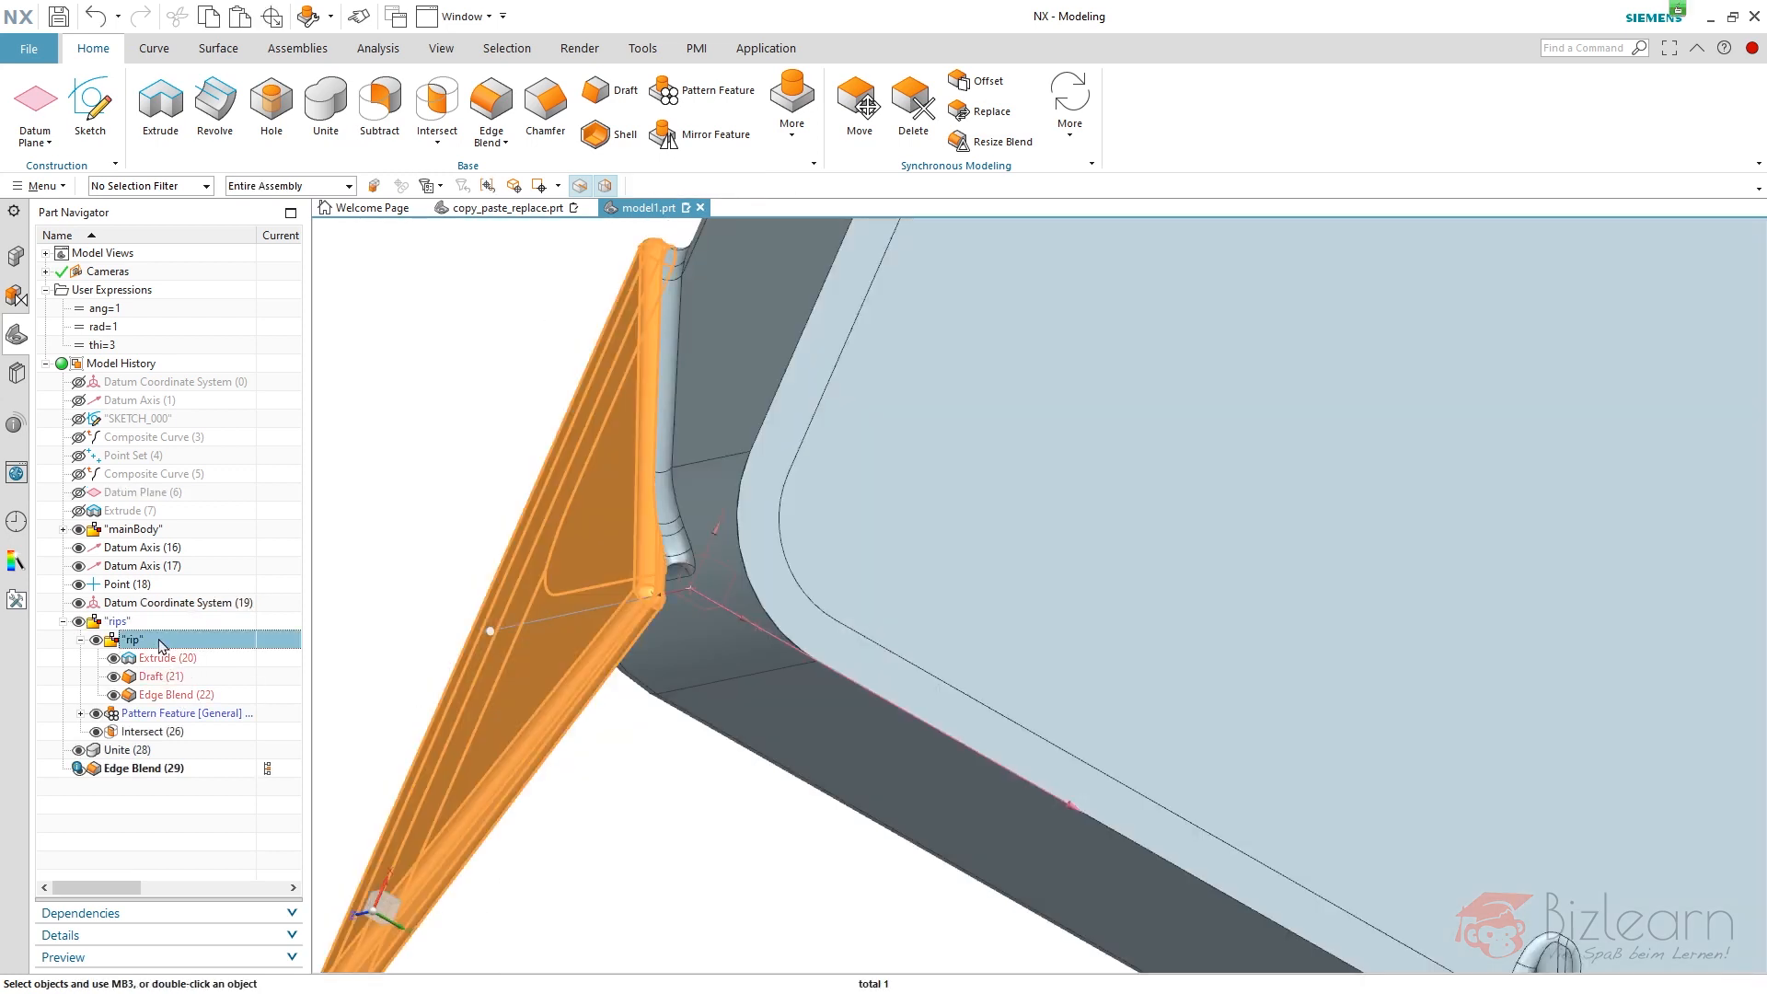
left_click(152, 732)
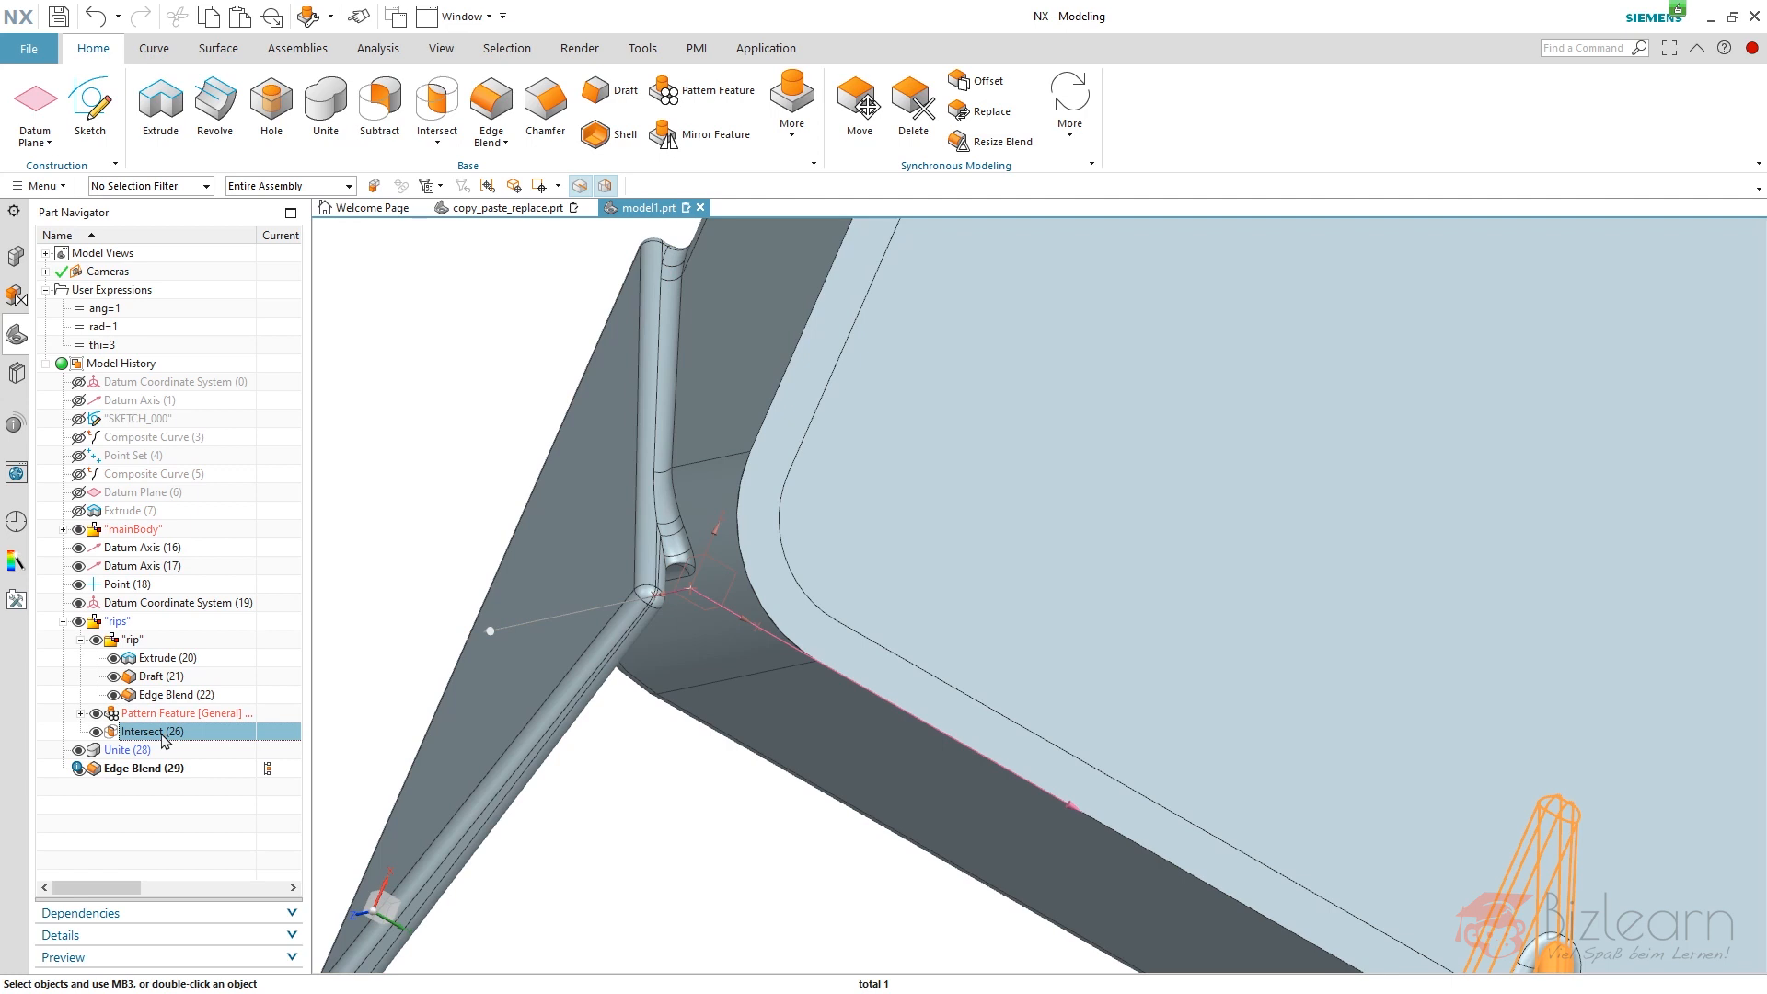
left_click(125, 749)
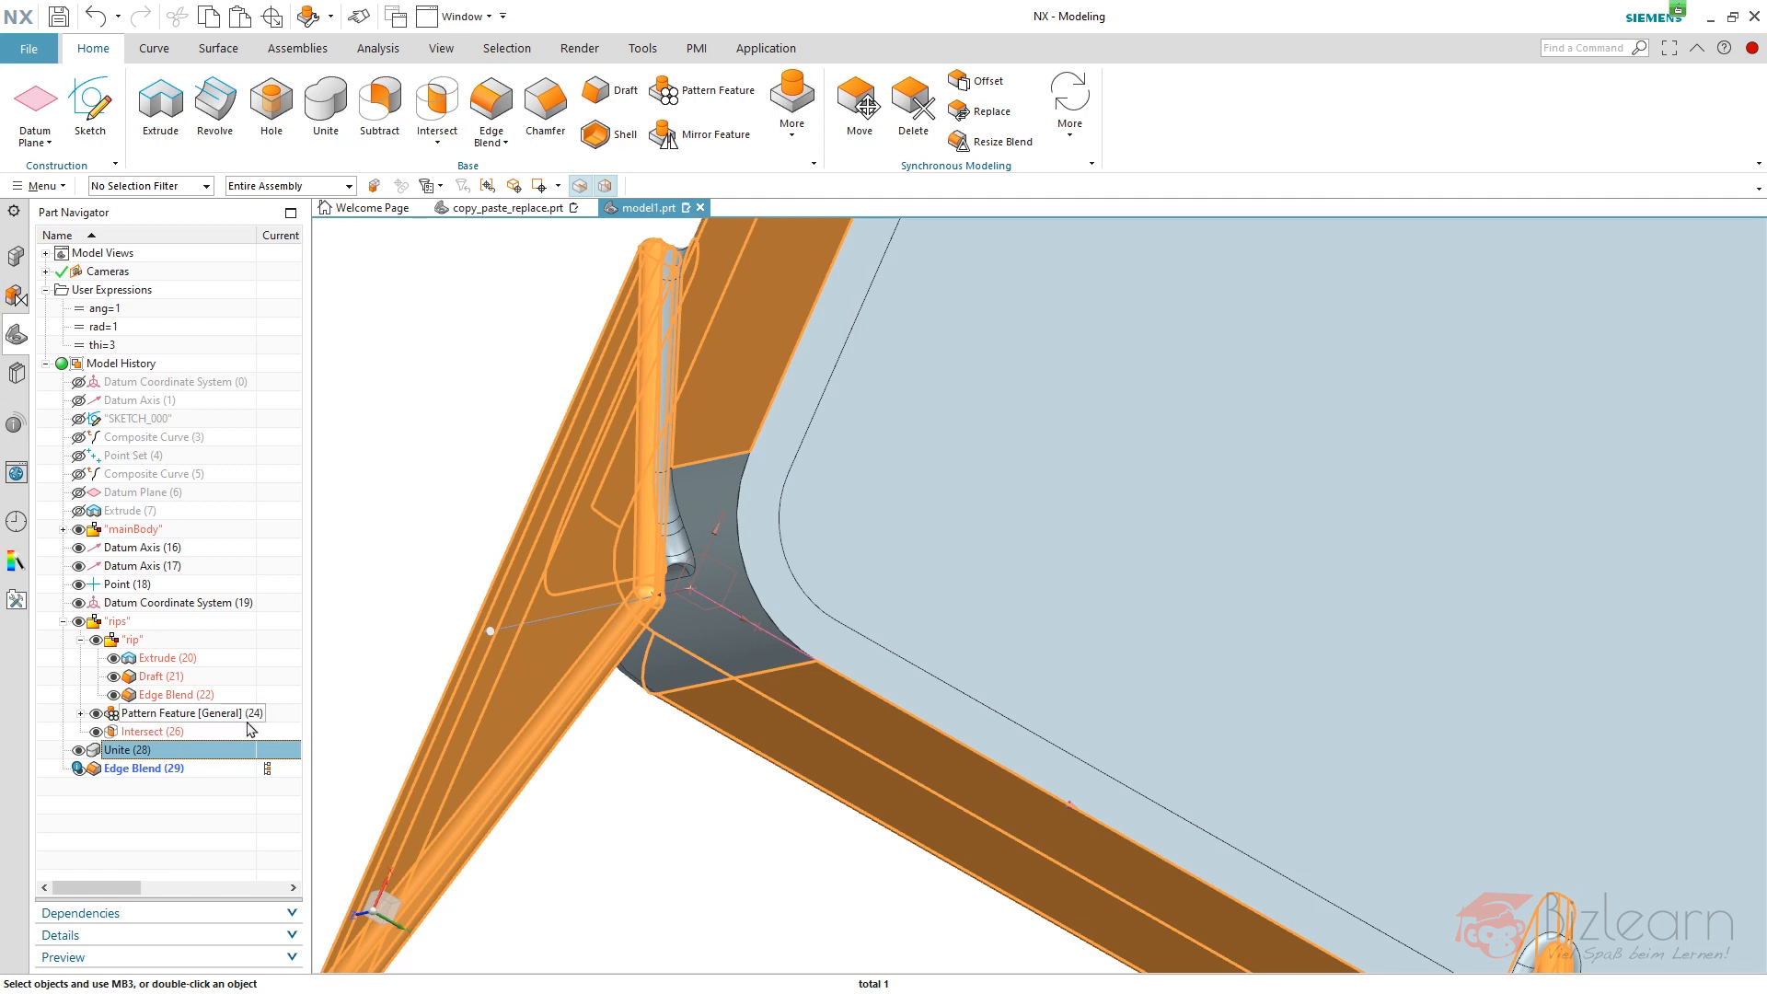
double_click(188, 713)
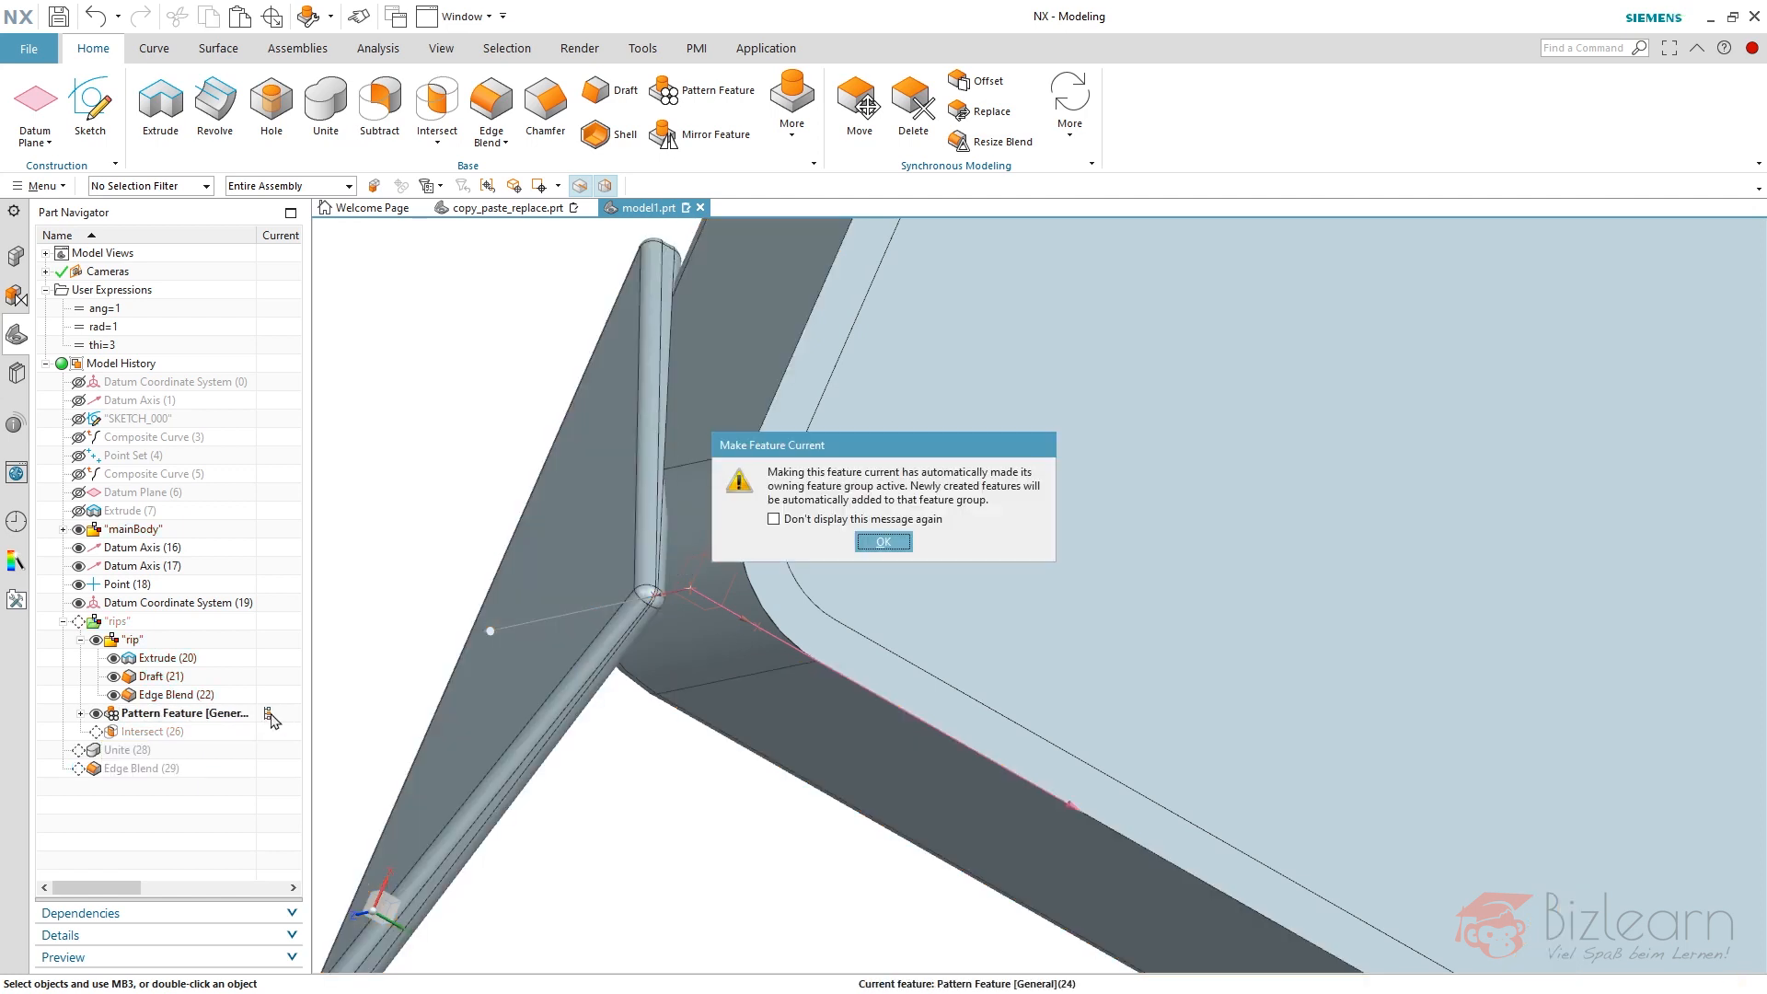
left_click(793, 101)
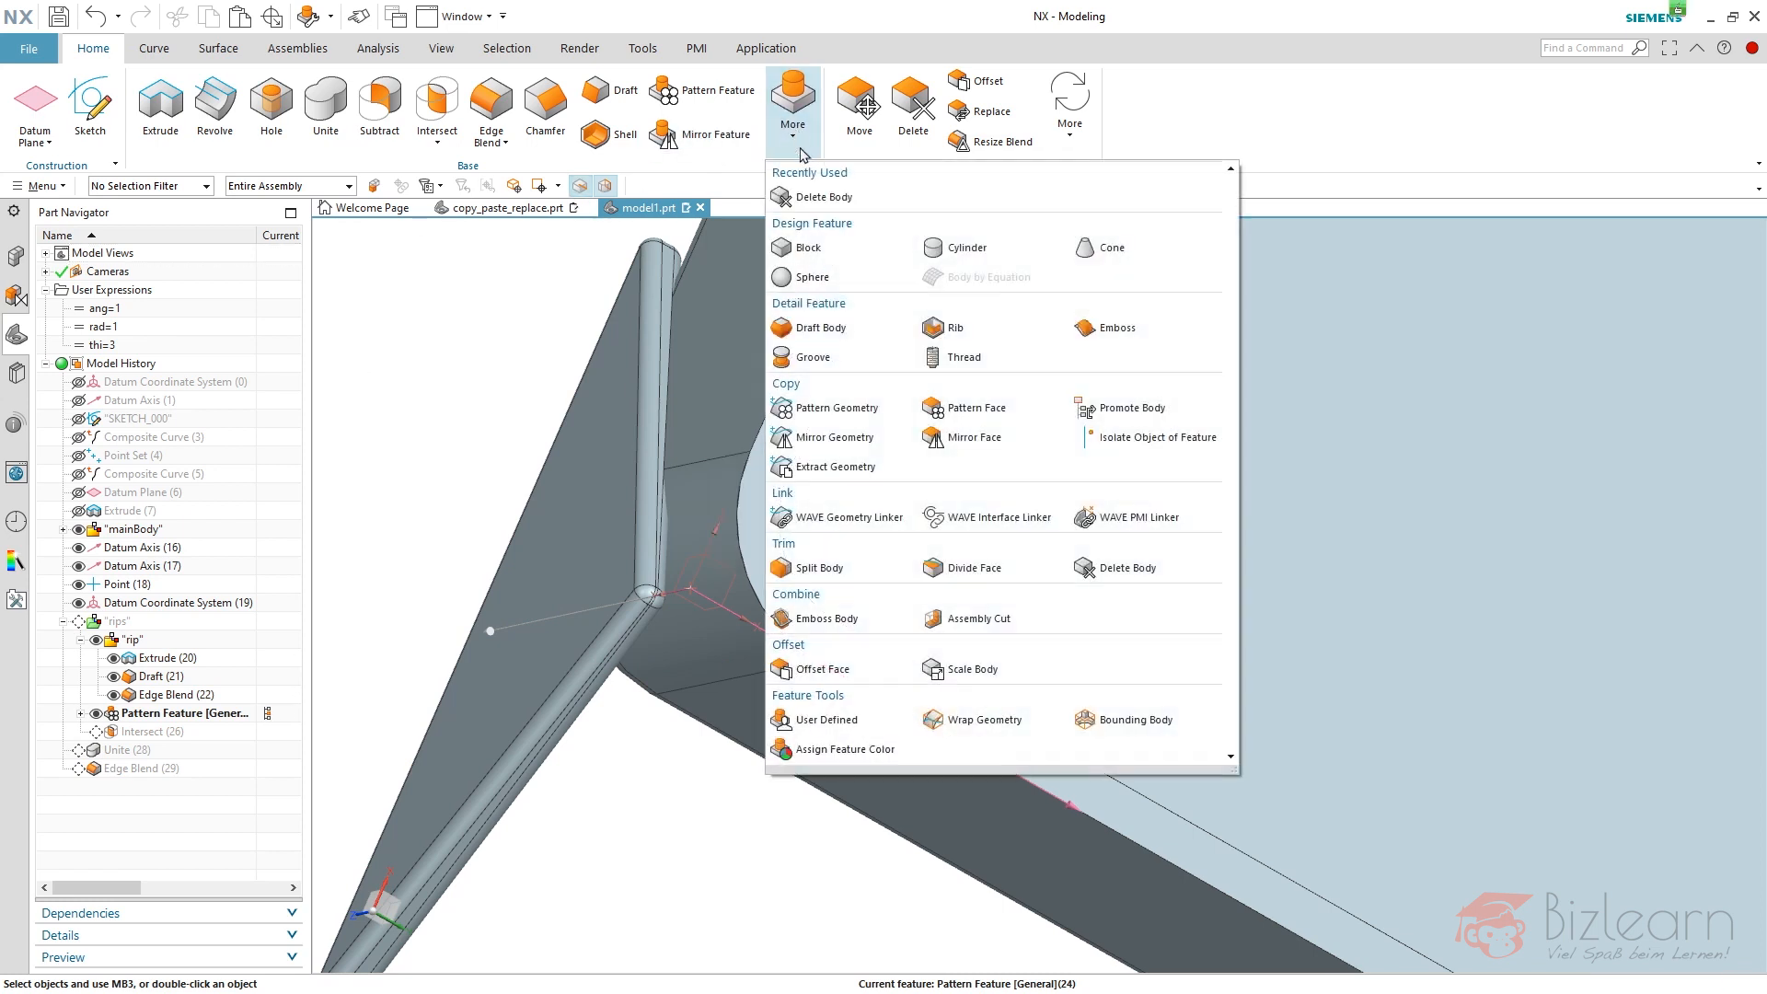
left_click(824, 197)
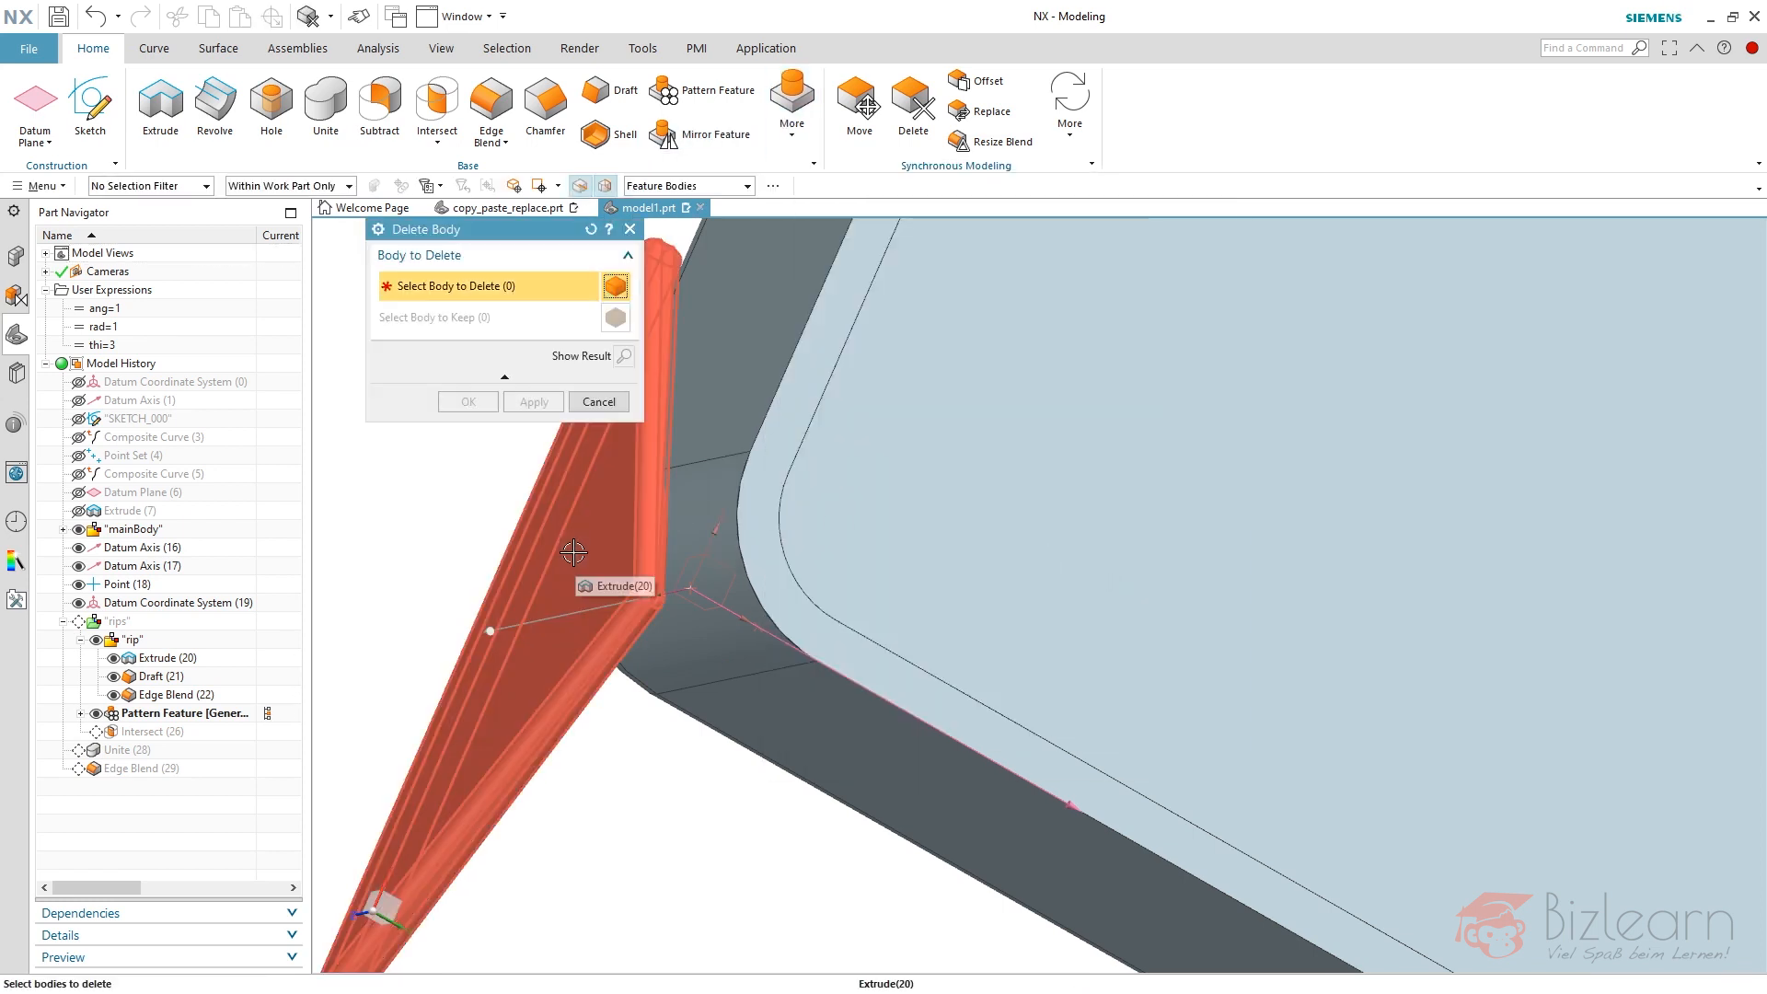
left_click(599, 402)
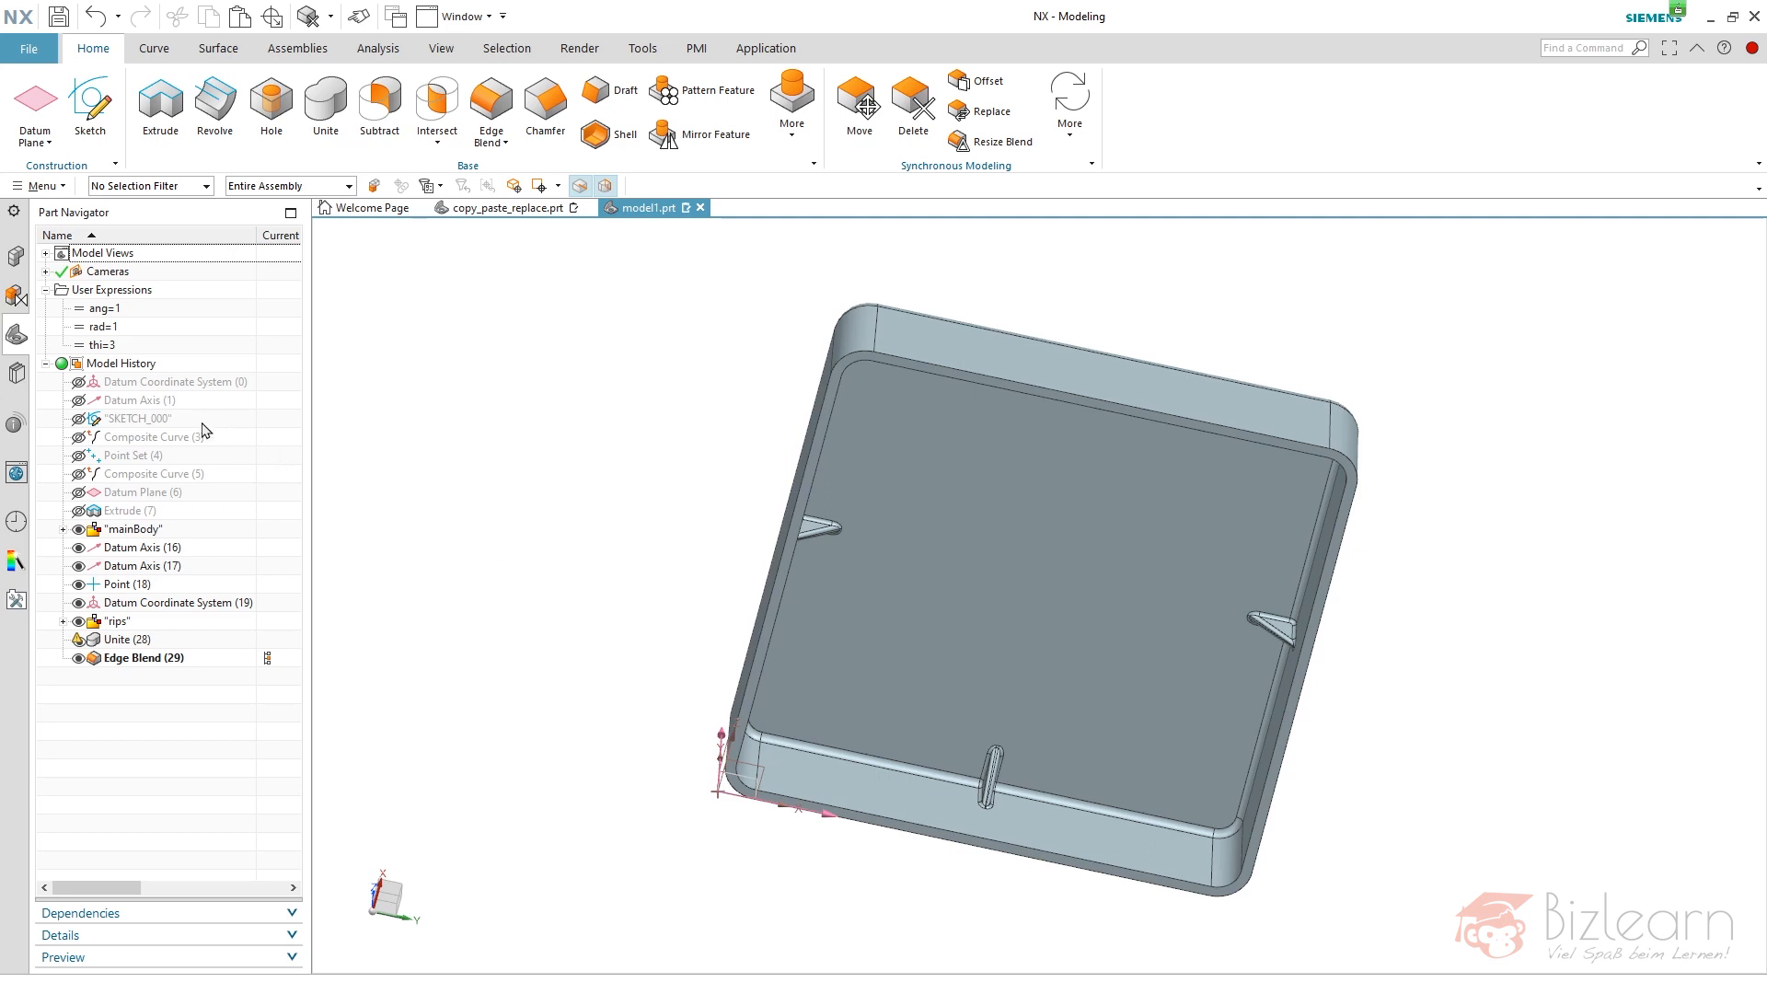
- Select the original box outline sketch, SKETCH_000, in the Part Navigator
left_click(137, 418)
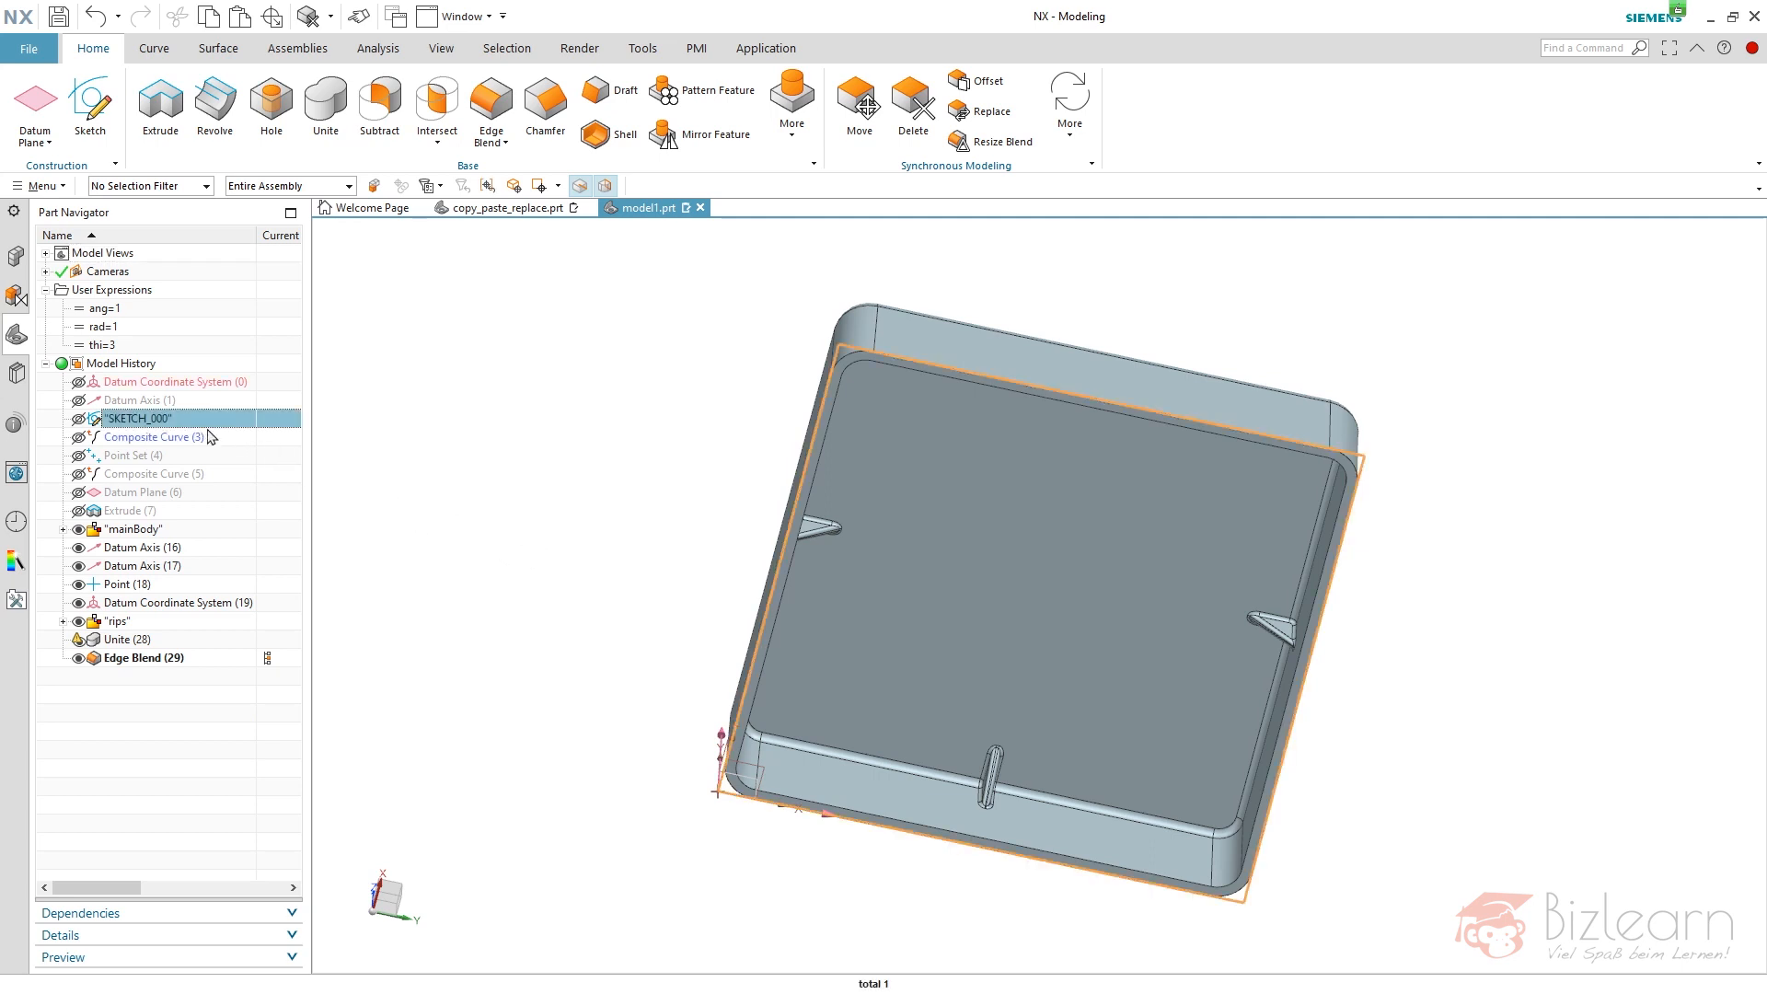
mouse_move(186, 438)
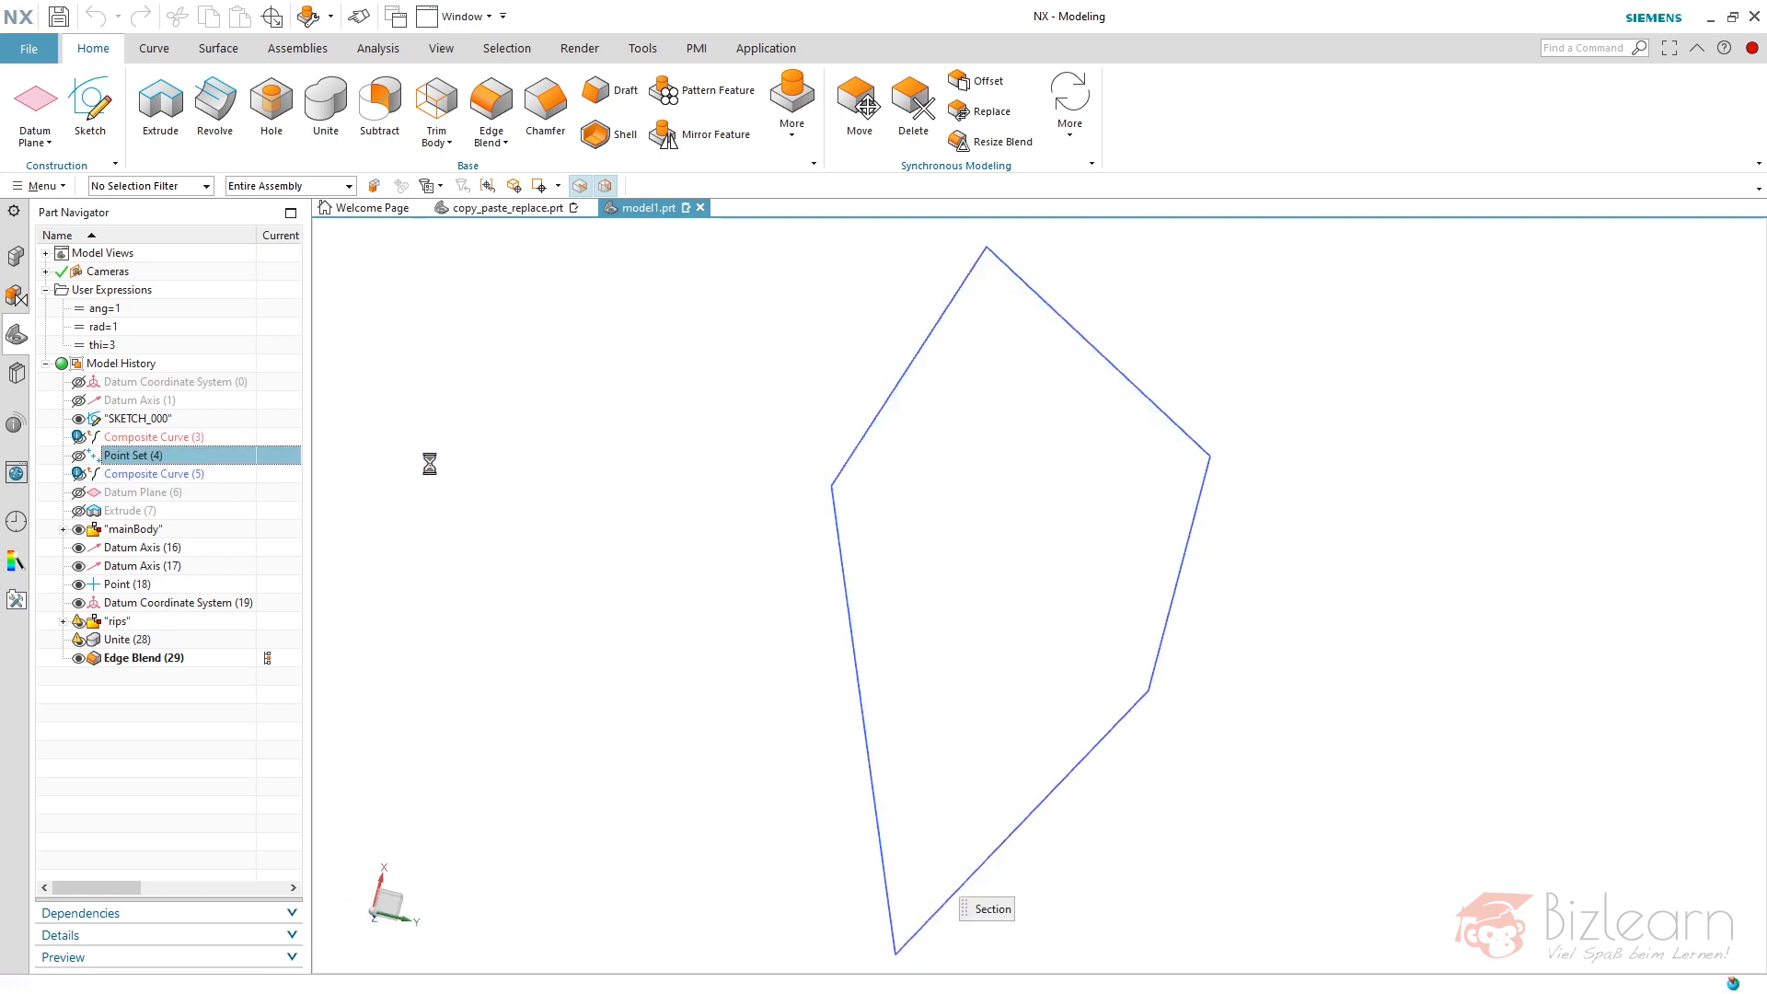
- Add curve percentages 30 and 60 to the Point Set for ten rib points
double_click(132, 455)
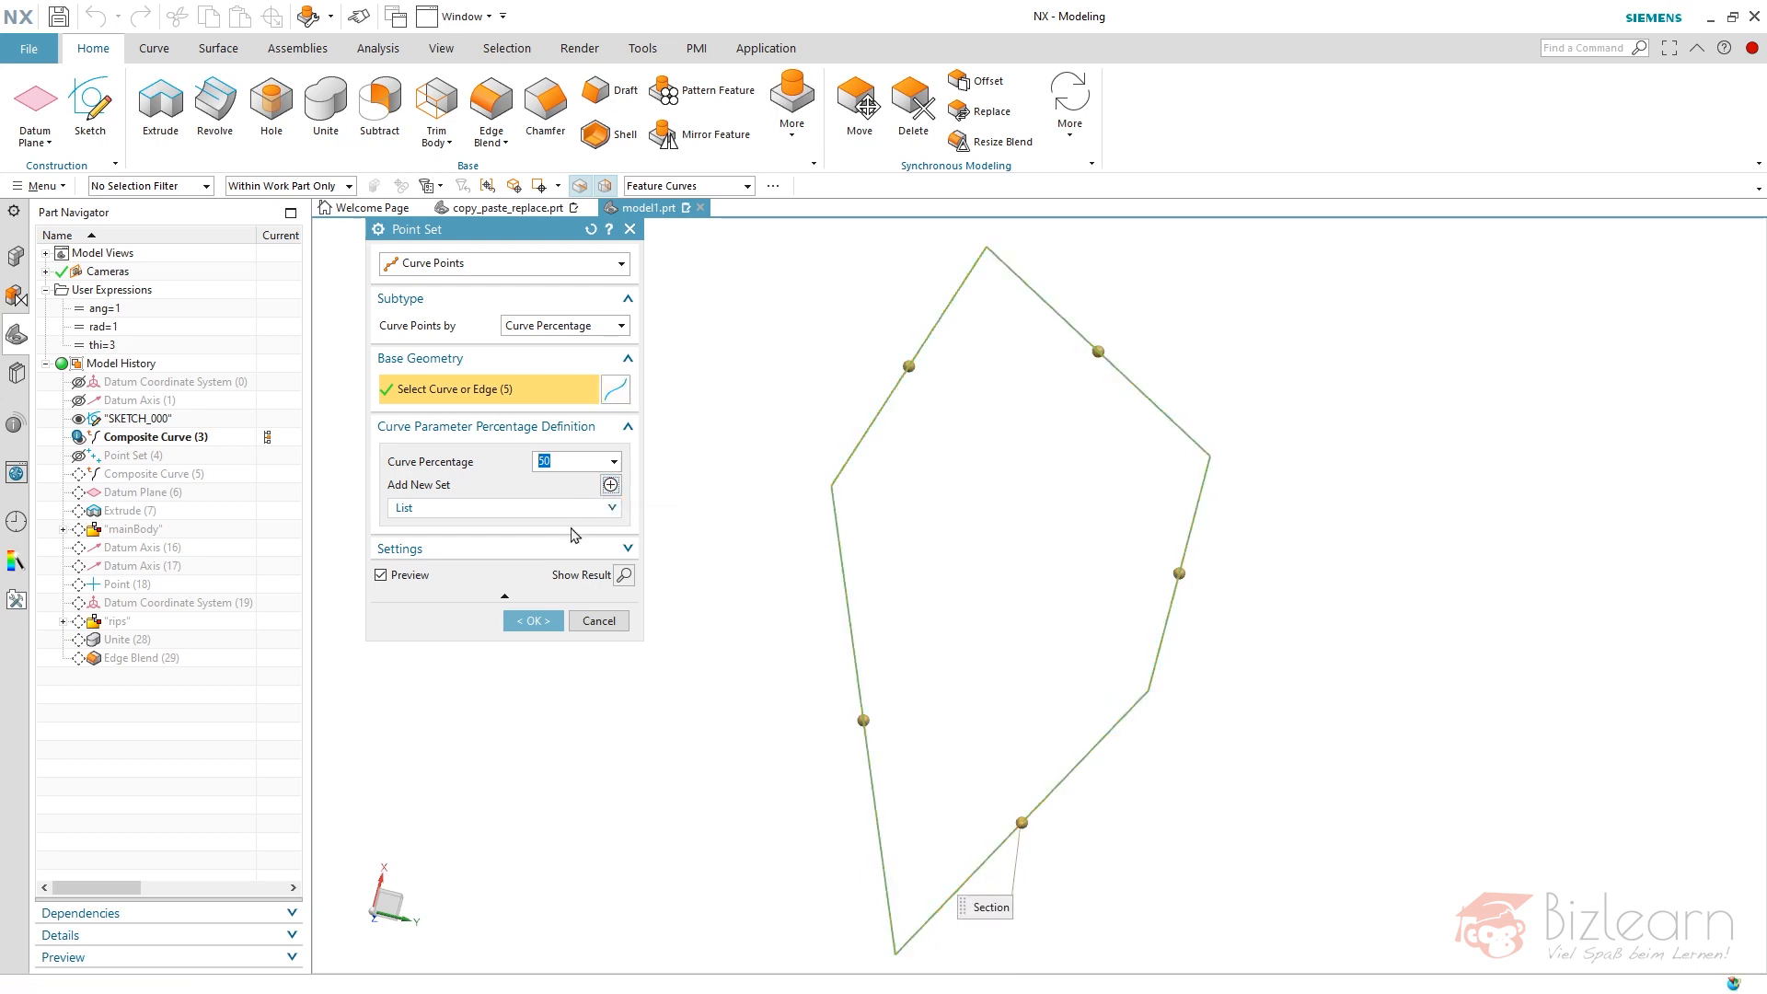
left_click(611, 485)
type("60")
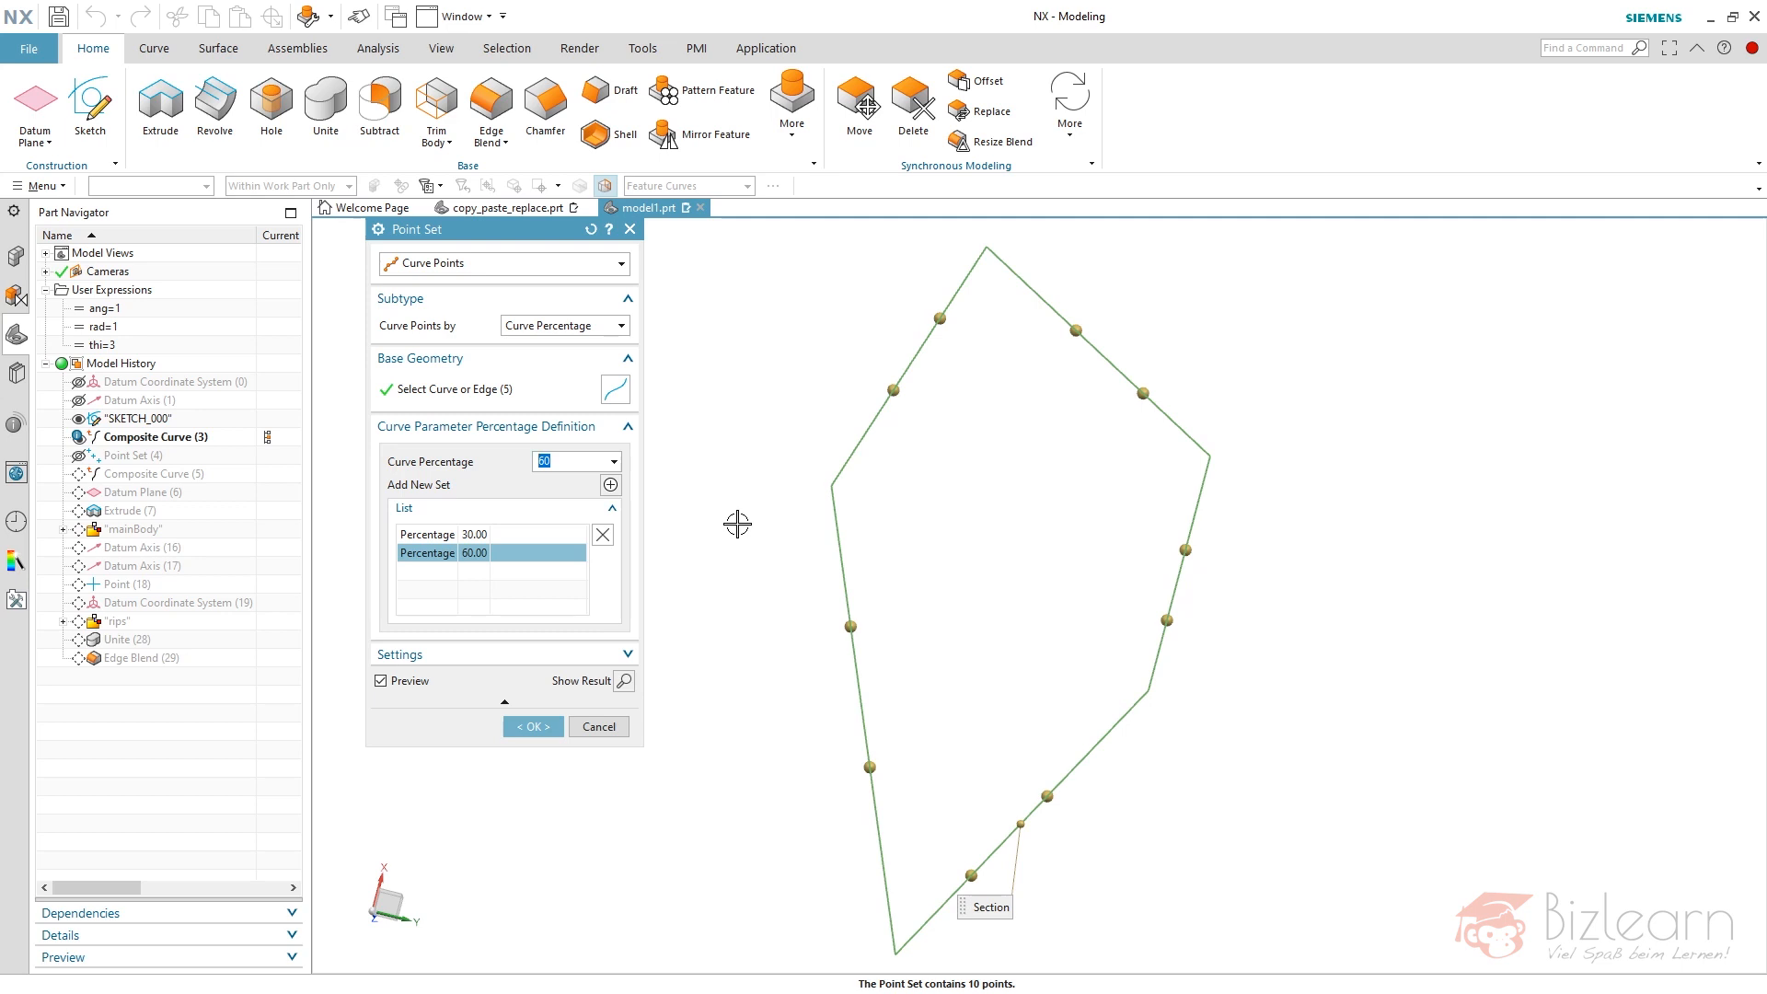
left_click(532, 727)
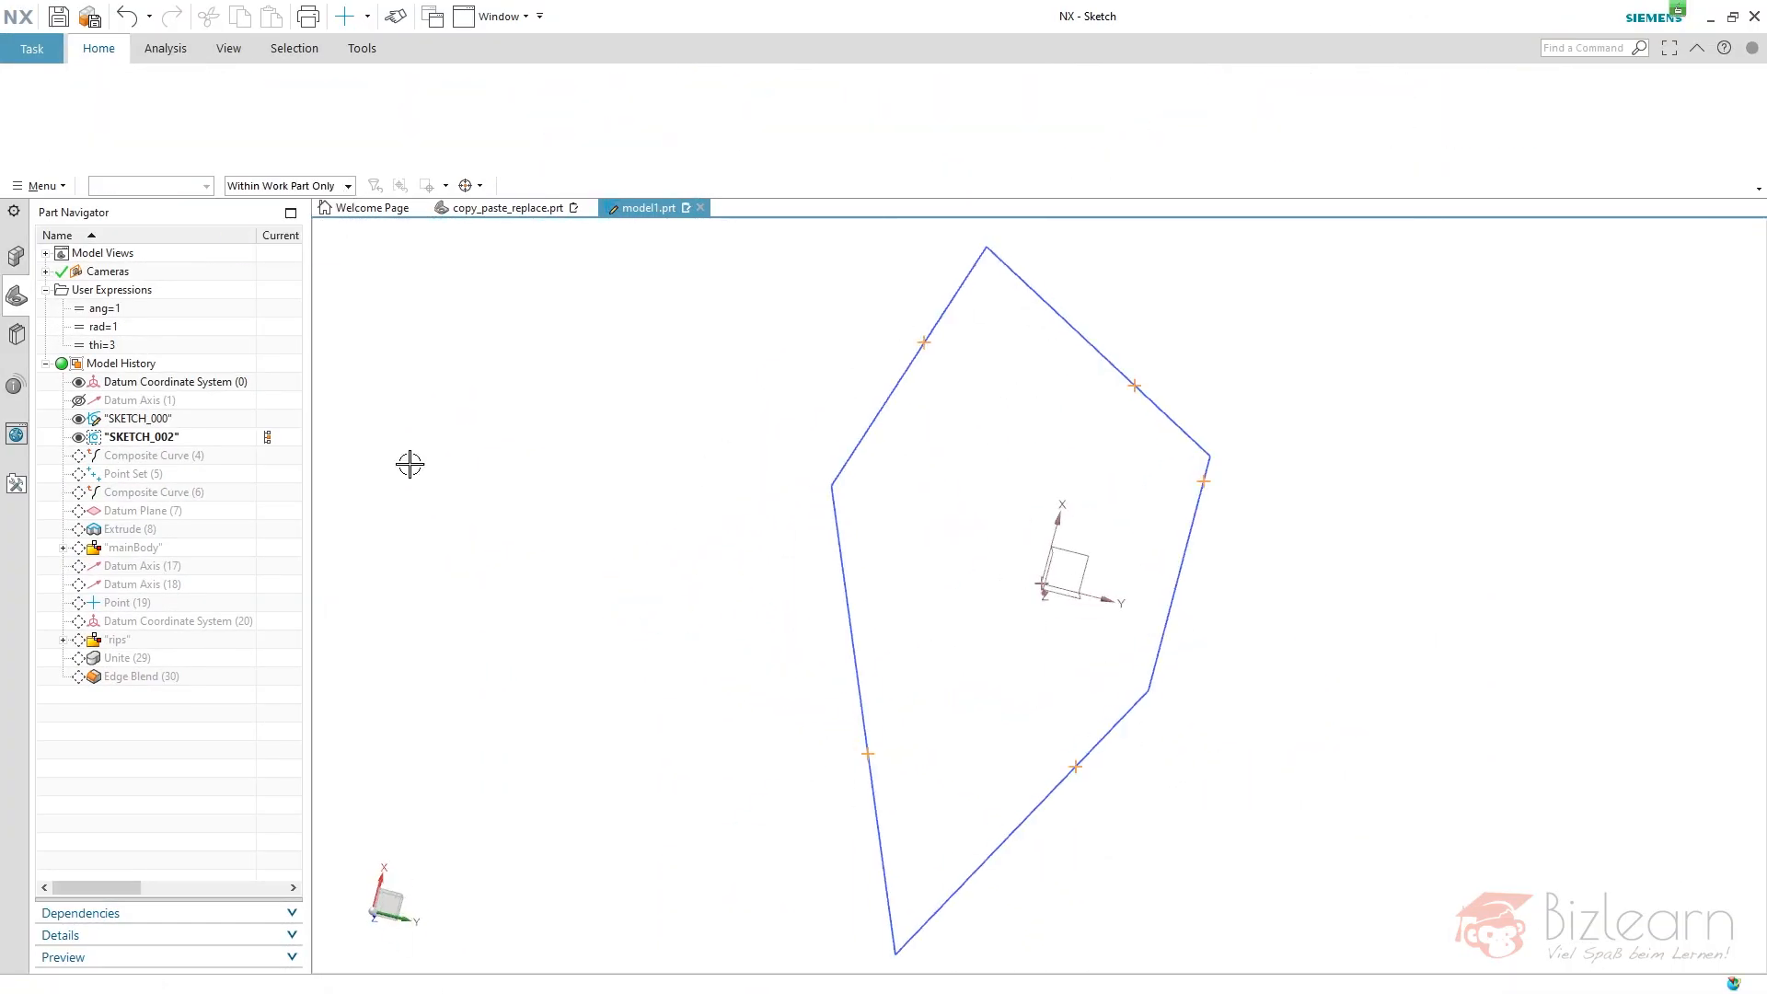
- Replace the rib Point Set feature with SKETCH_002 so the ribs follow the pentagon's points
right_click(144, 456)
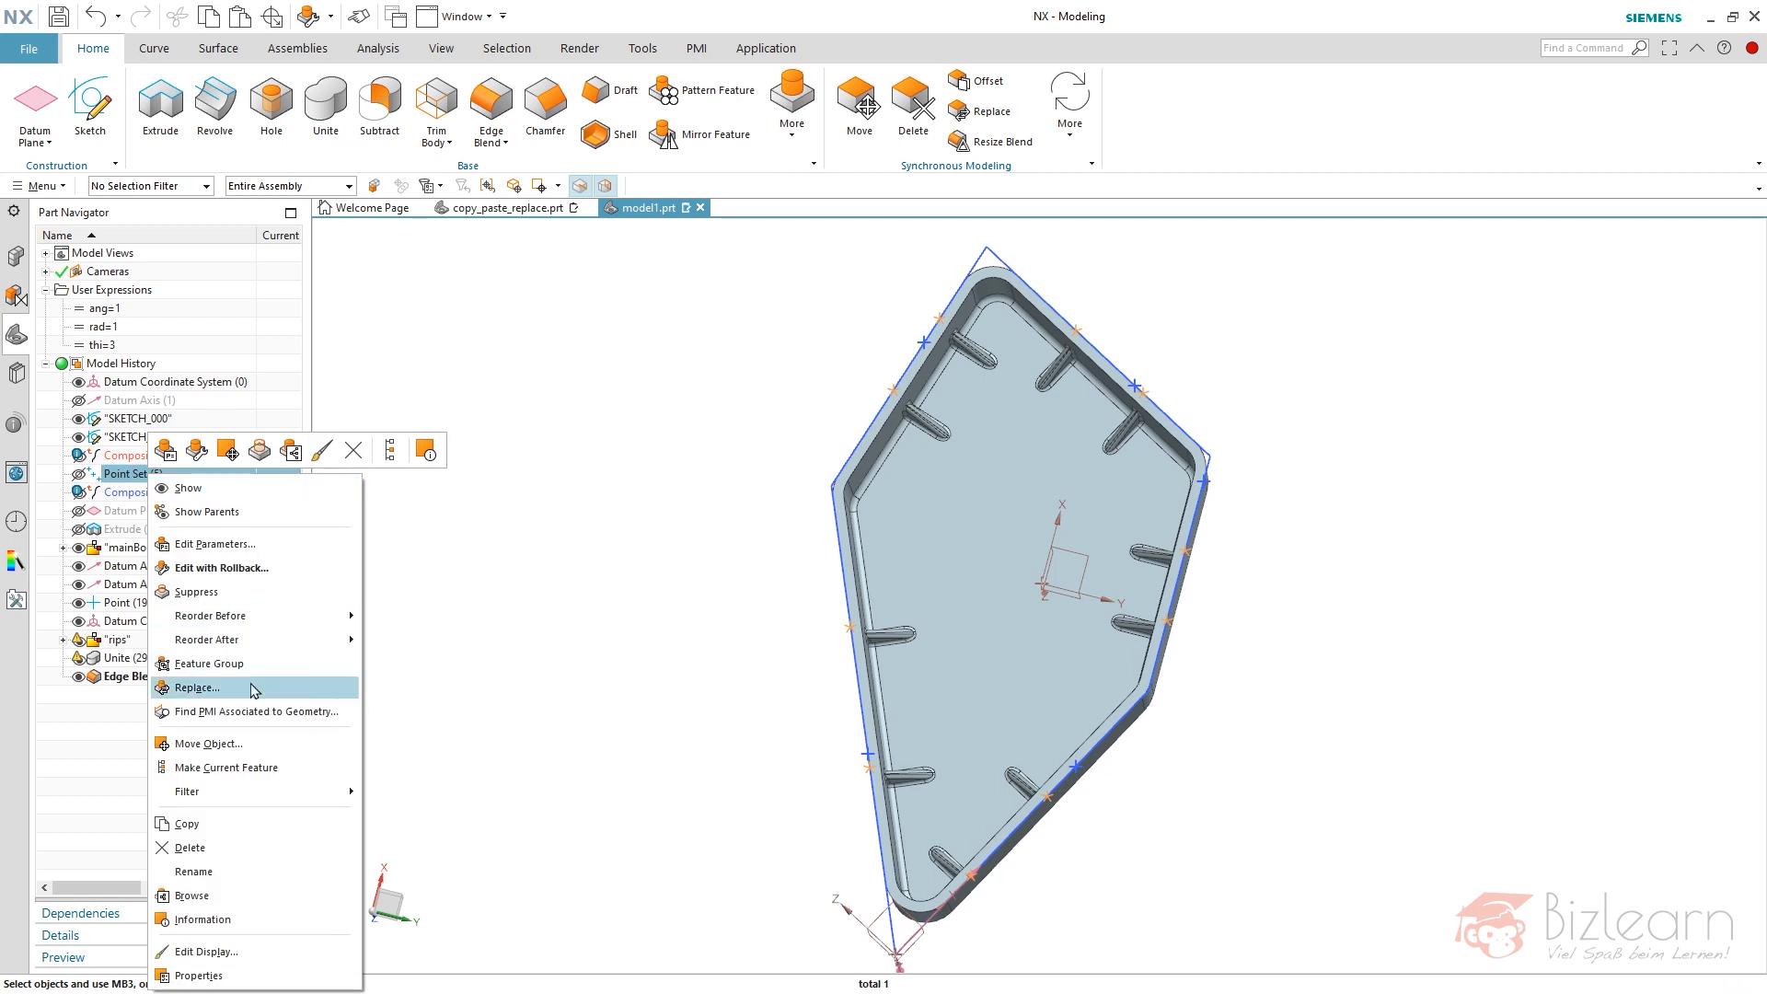
left_click(197, 688)
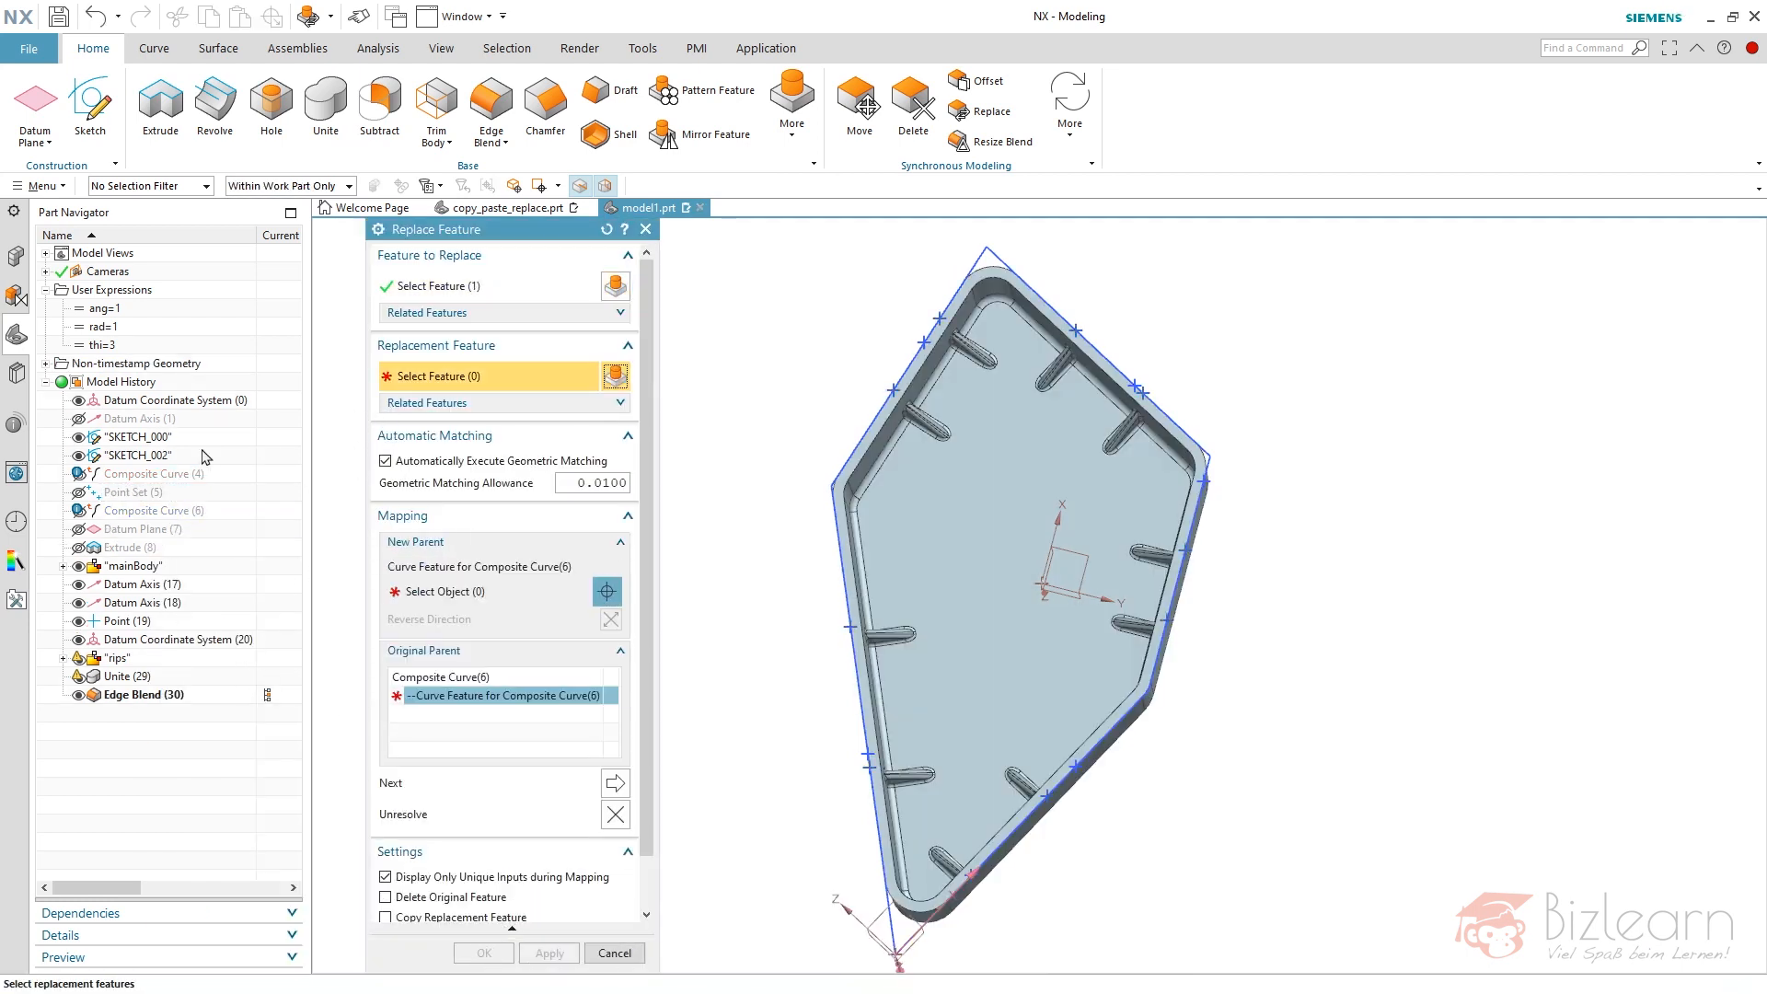
left_click(614, 953)
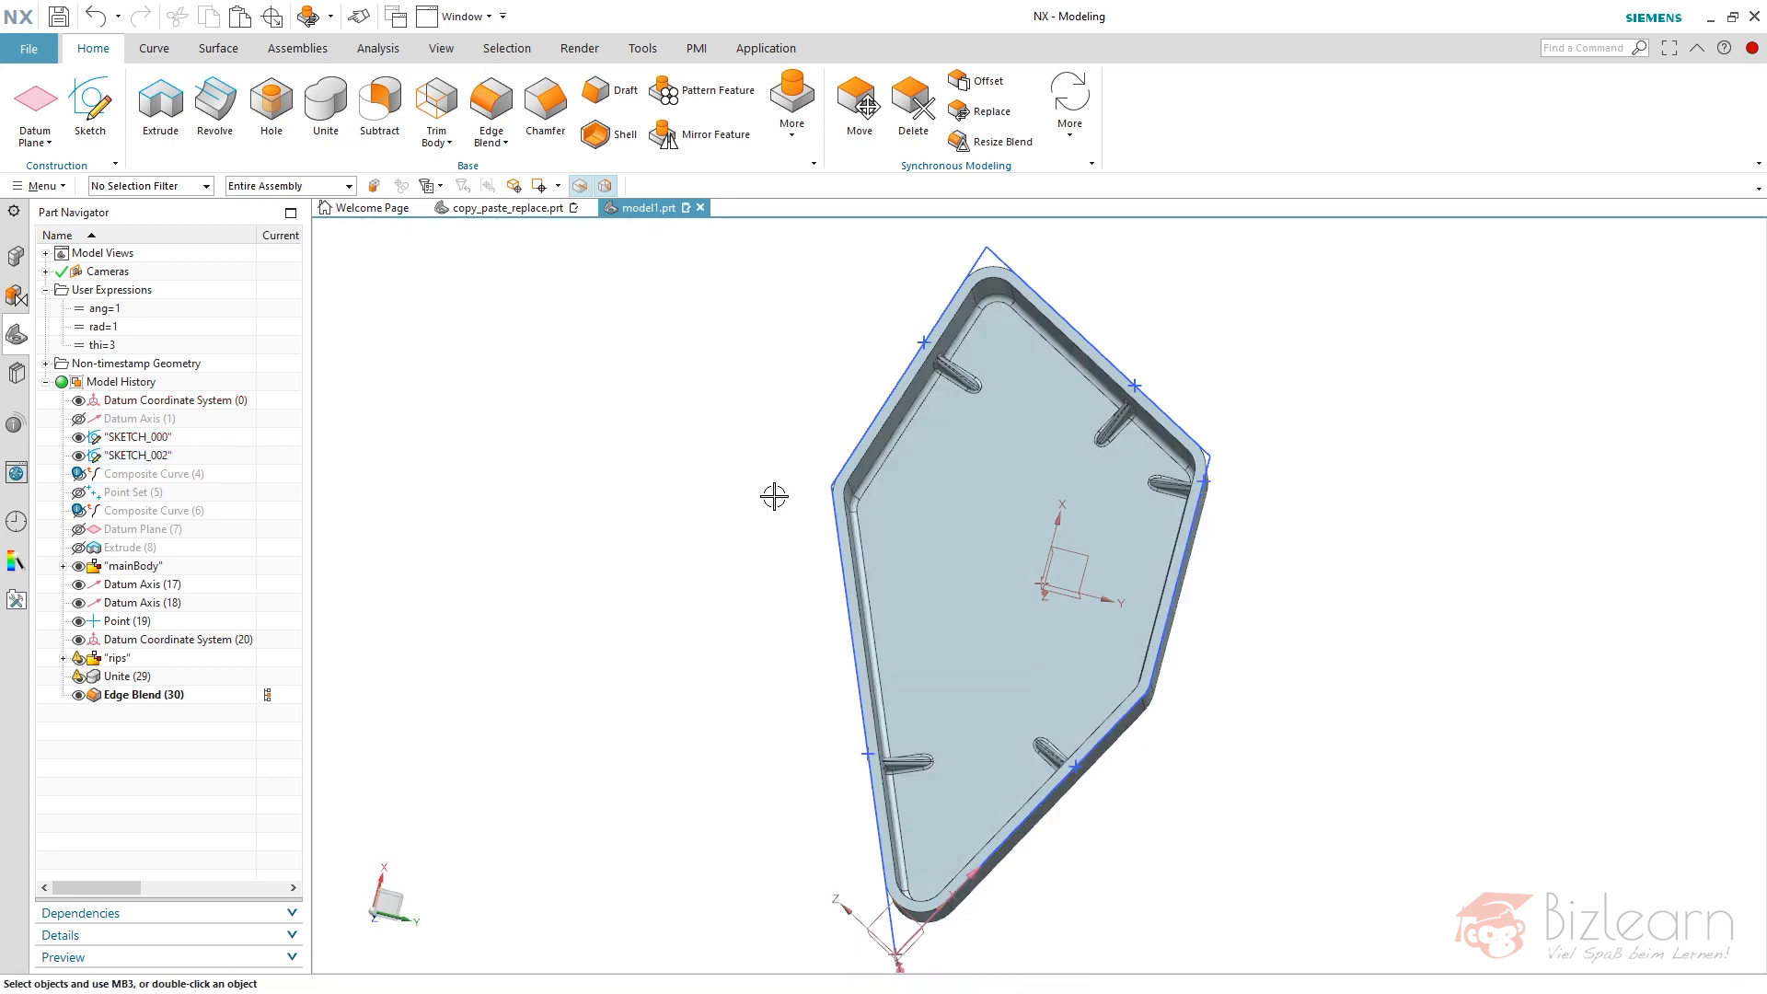